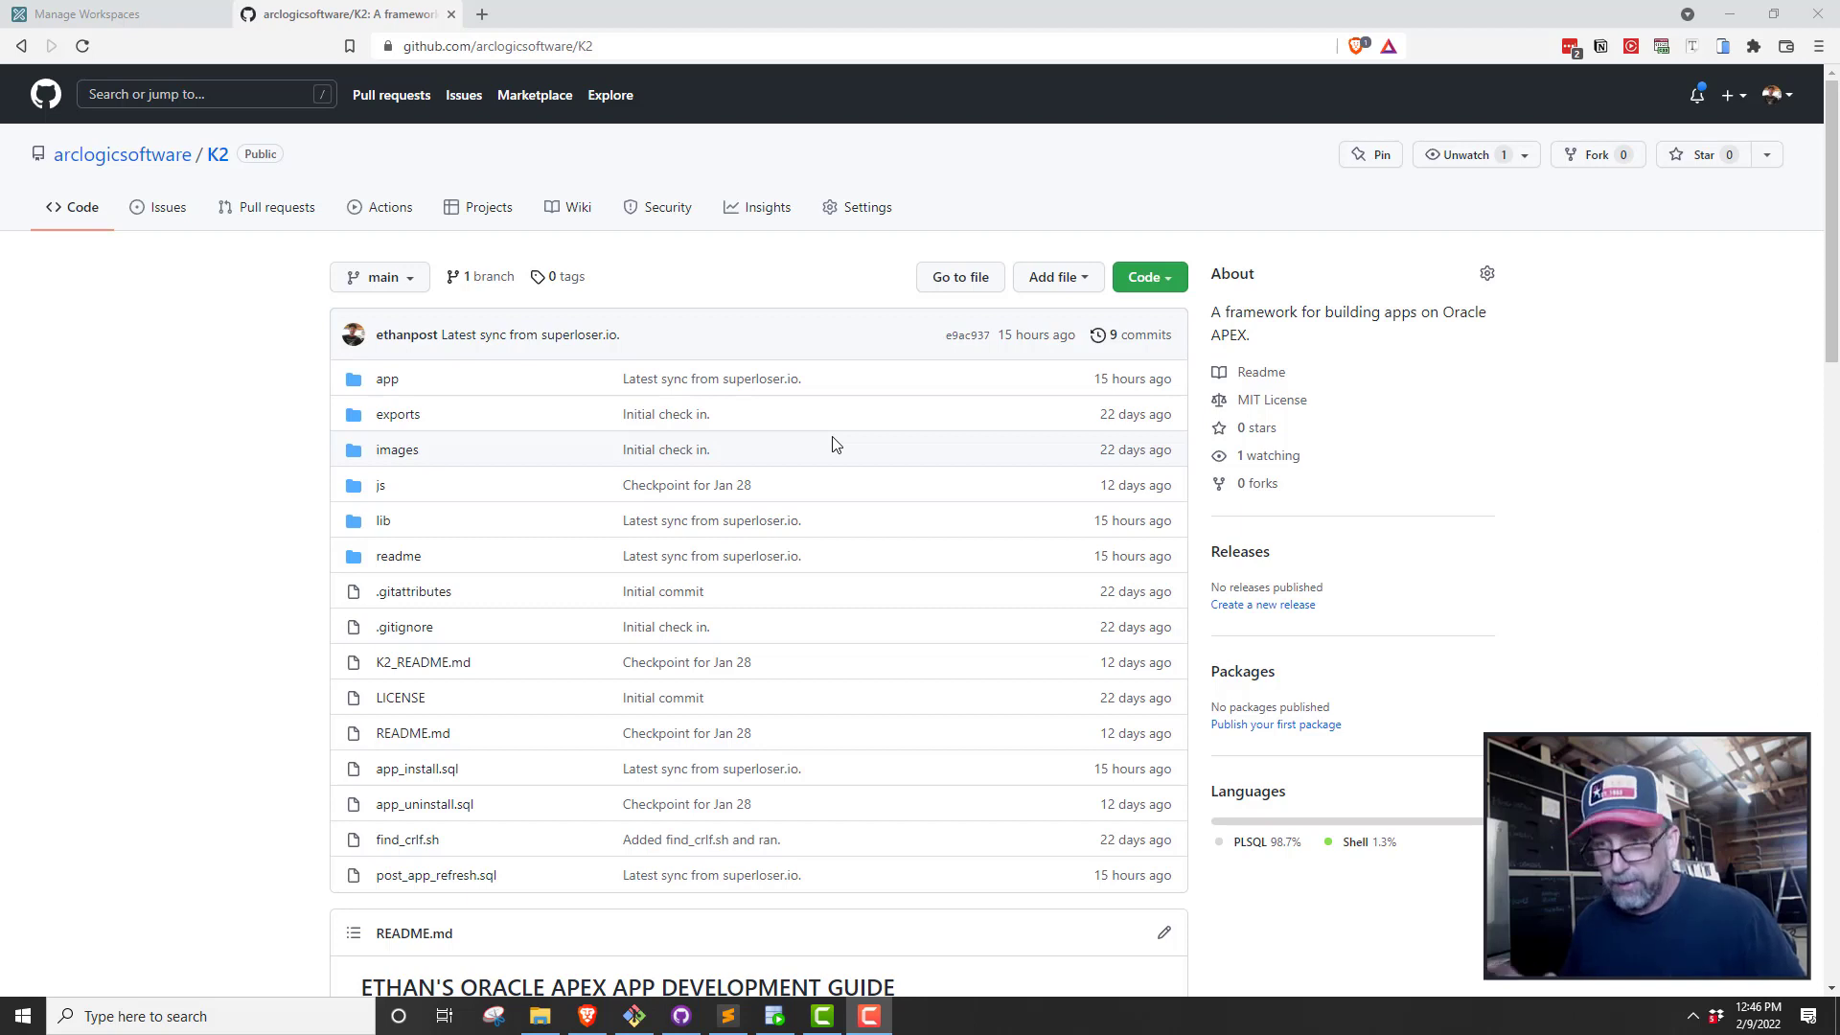
{"action": "mouse_move", "coordinate": [101, 218]}
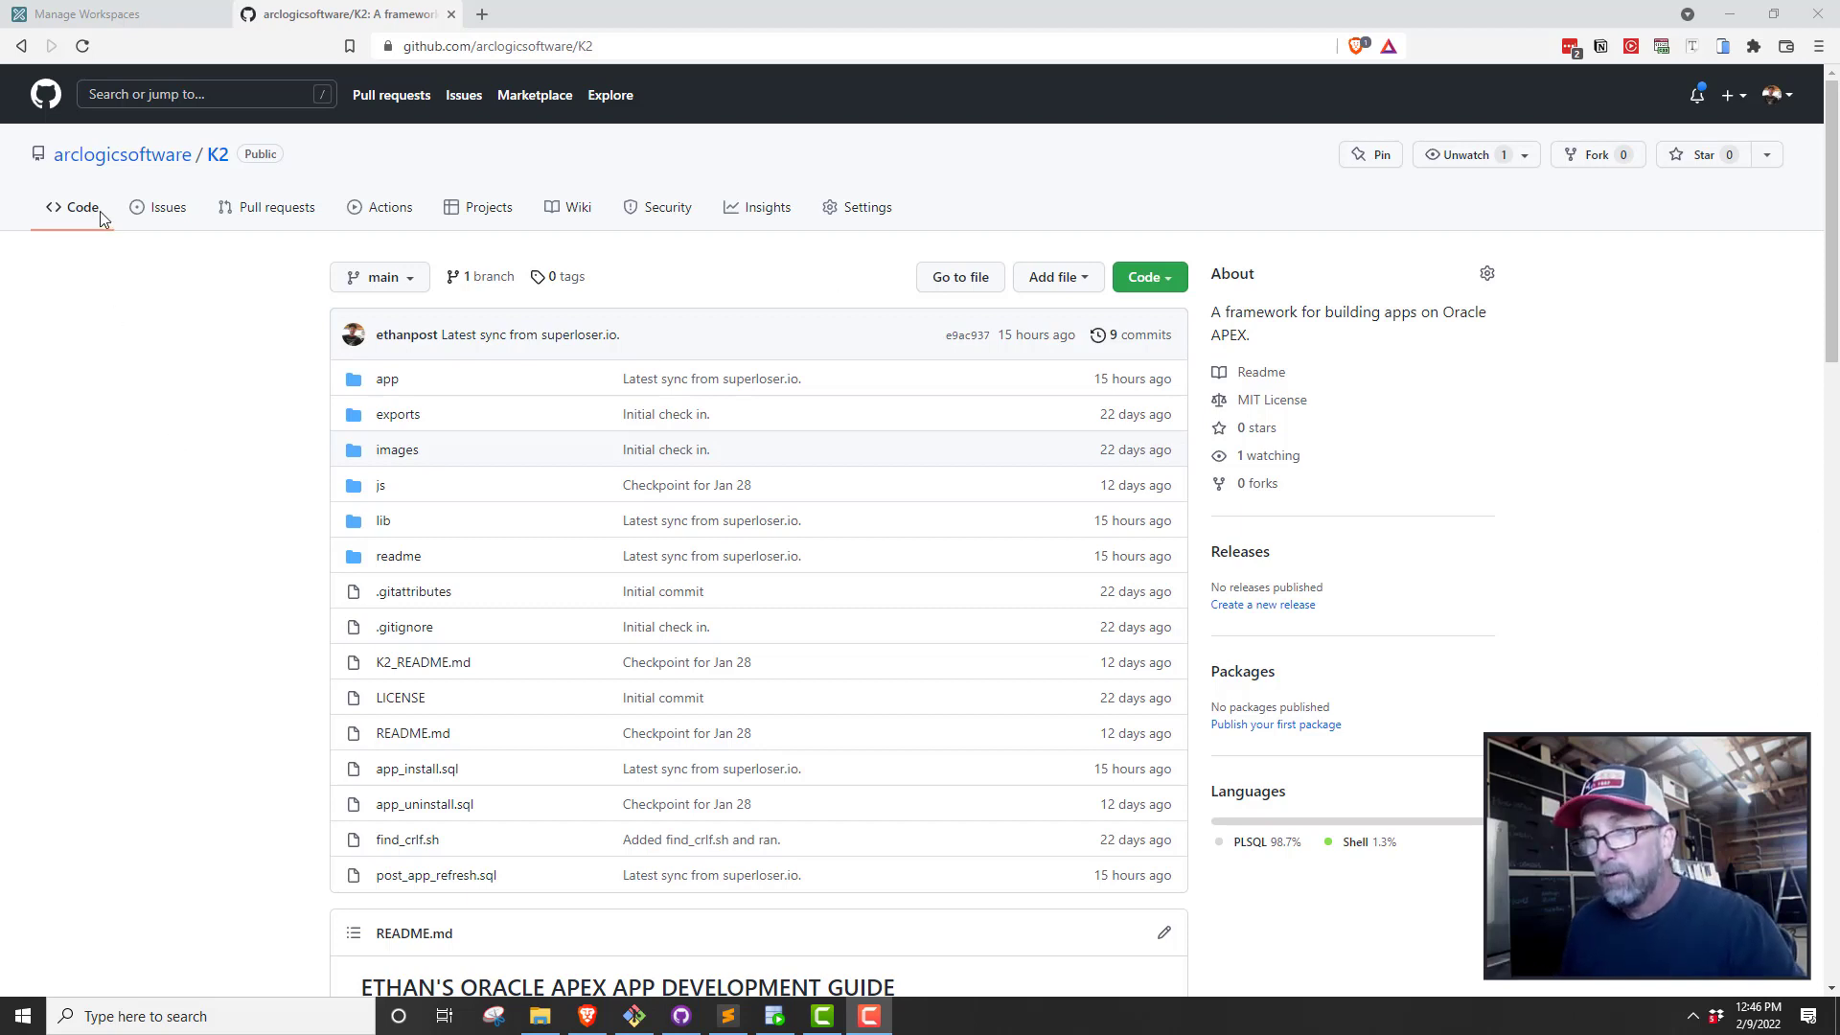
{"action": "mouse_move", "coordinate": [272, 249]}
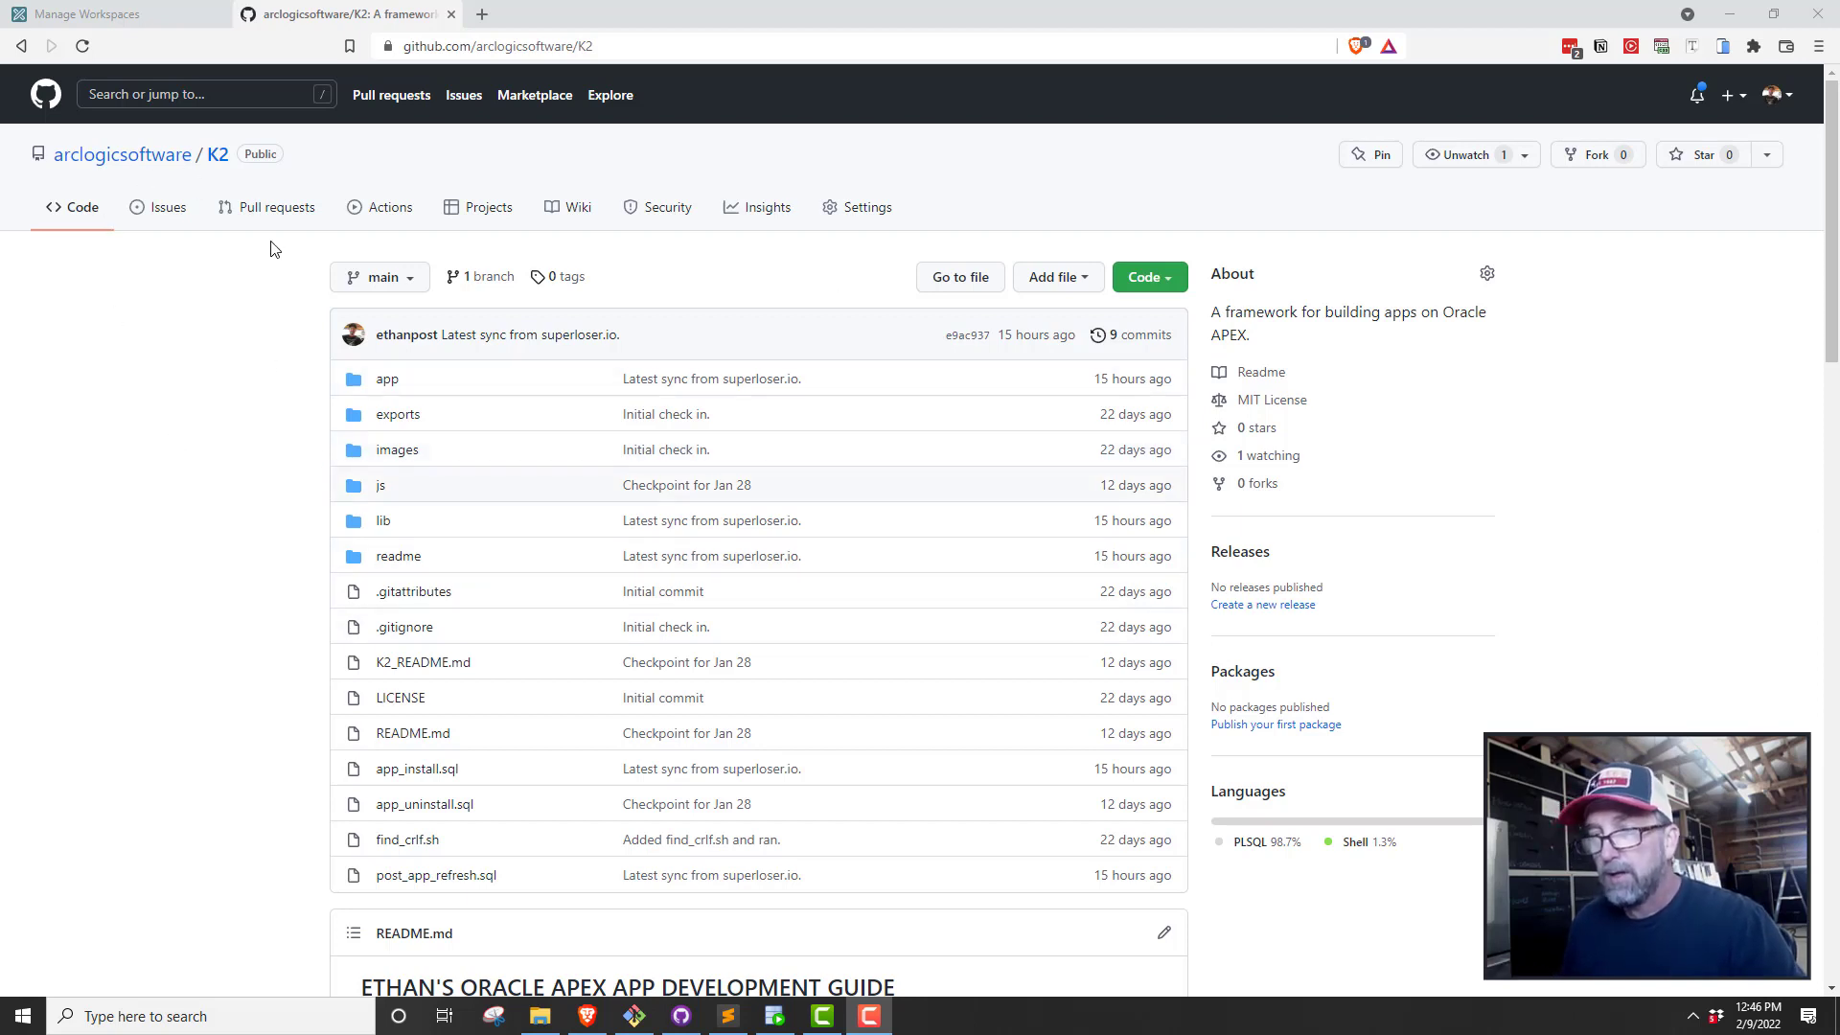
{"action": "mouse_move", "coordinate": [287, 596]}
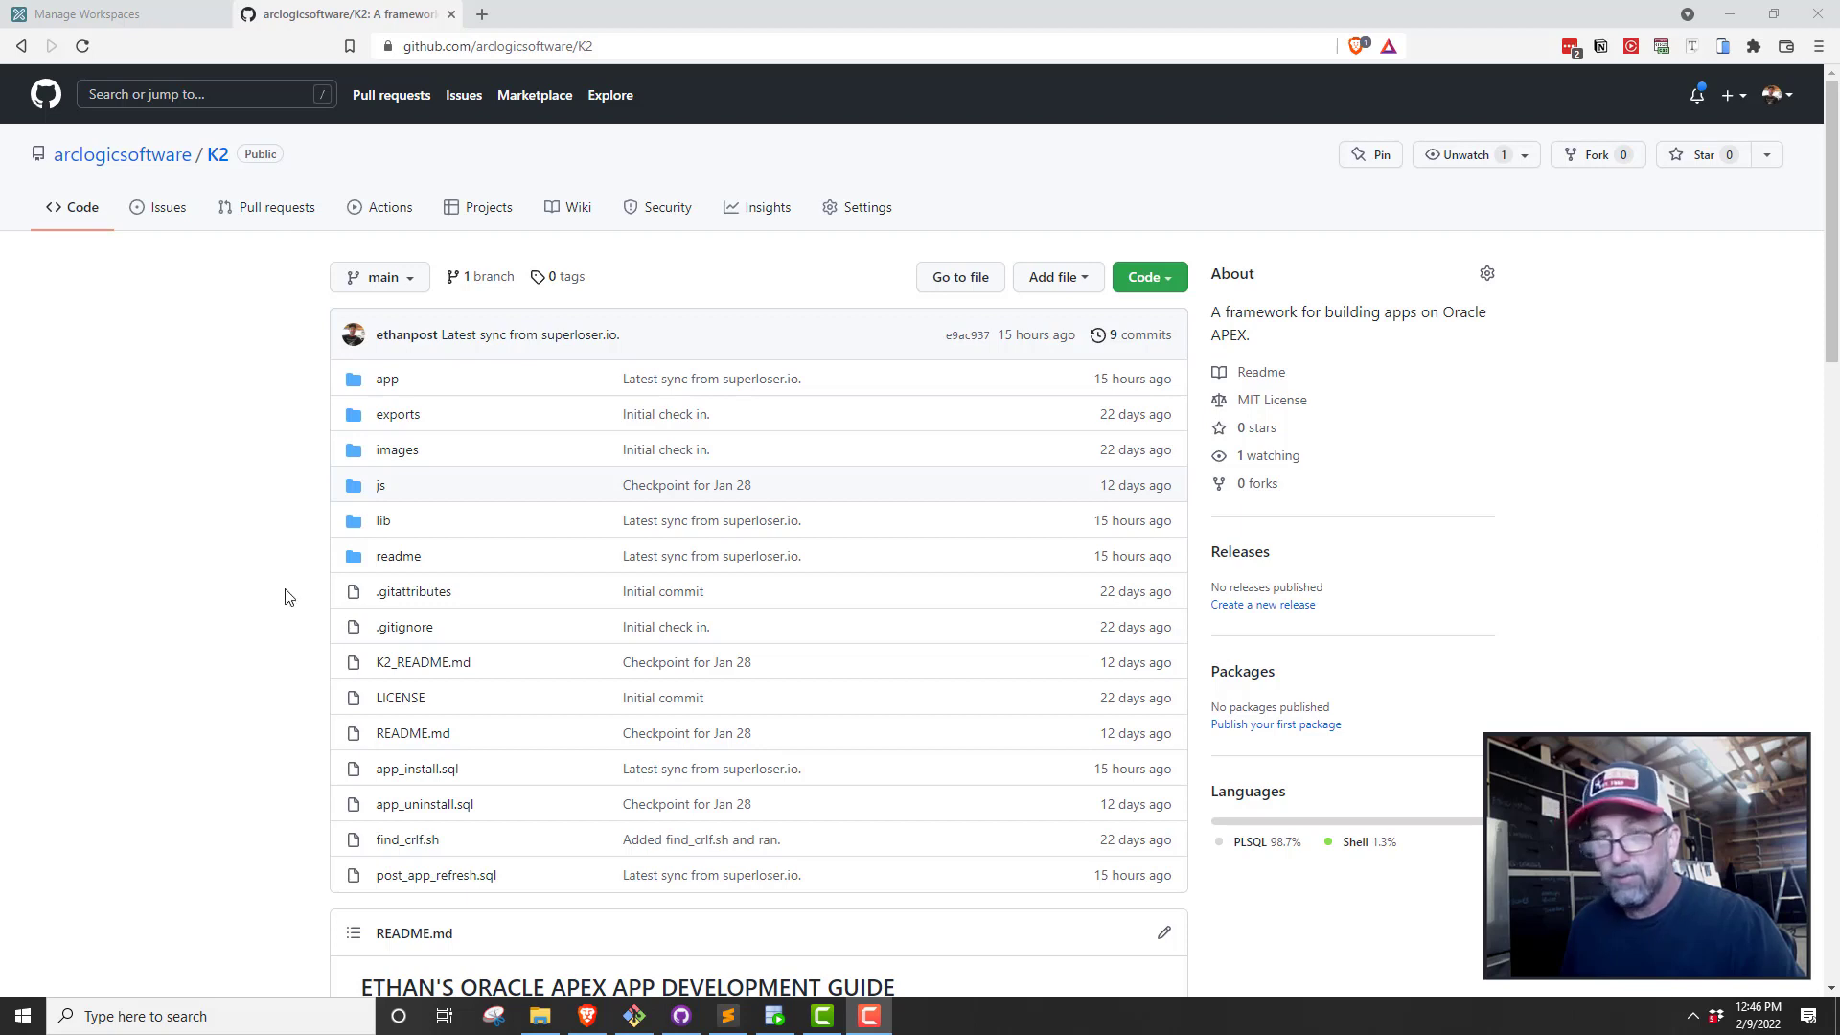
{"action": "mouse_move", "coordinate": [678, 1015]}
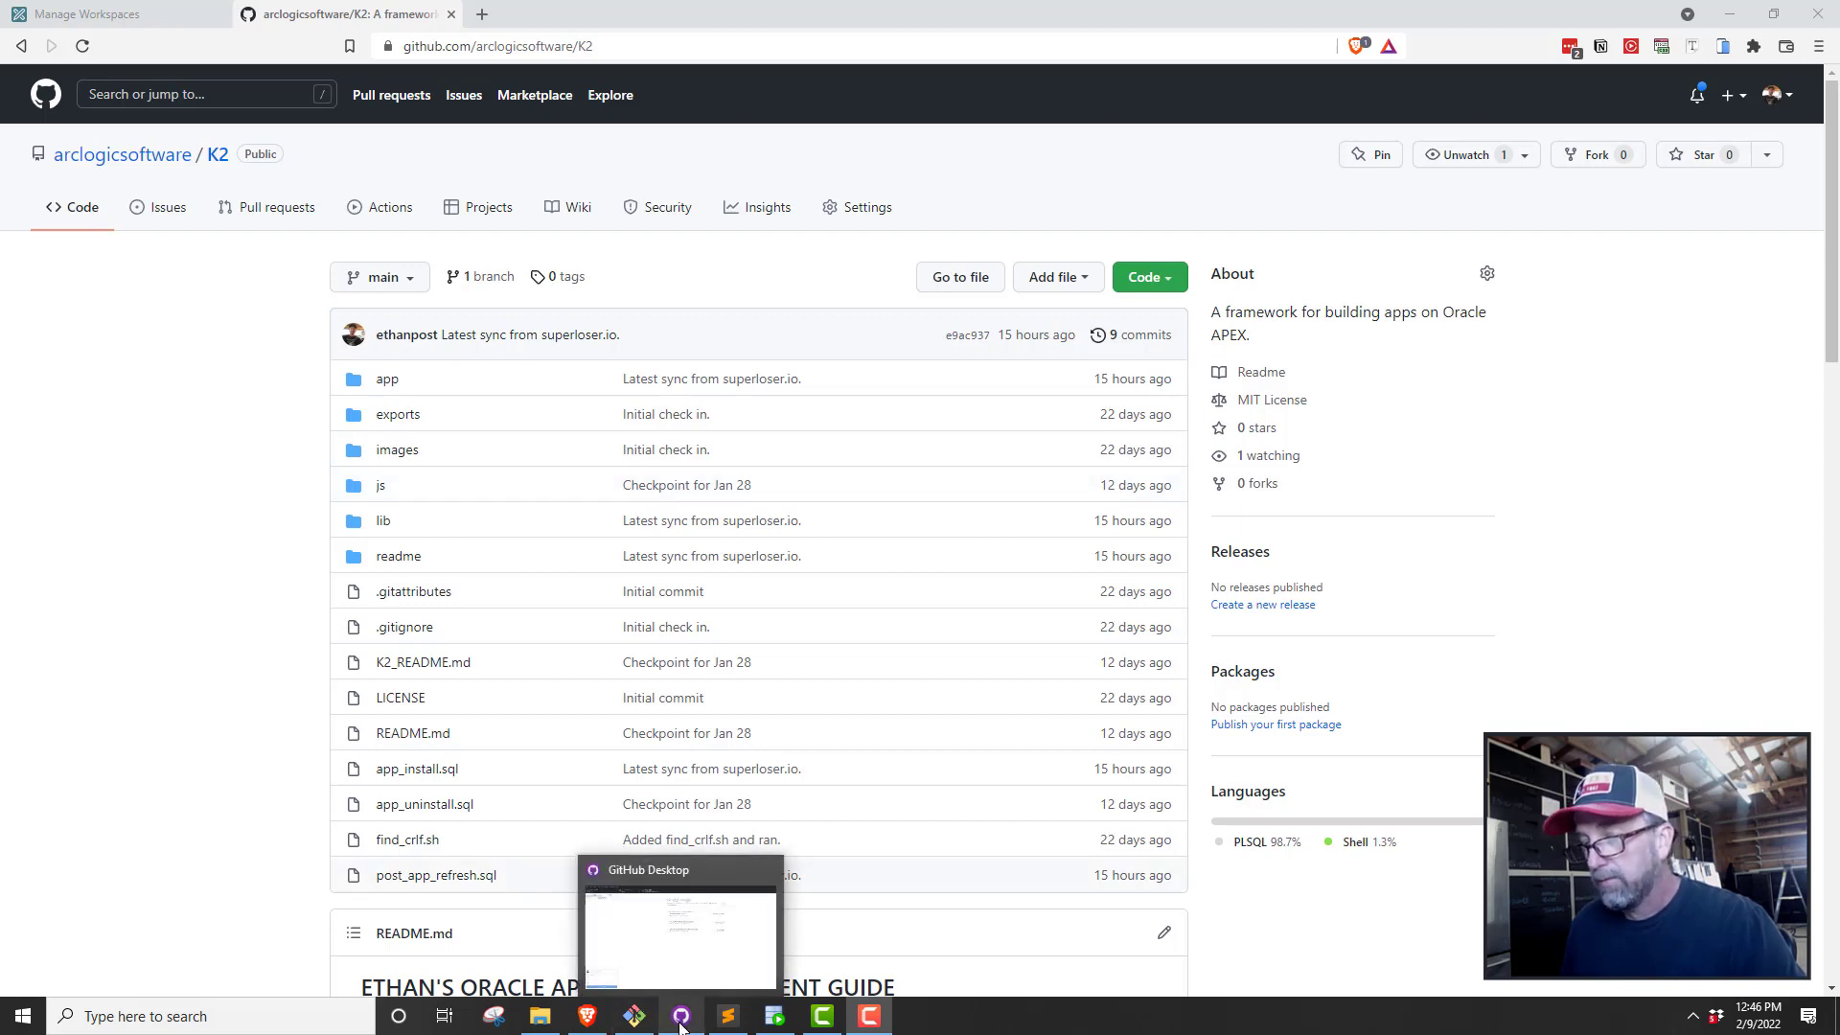
Copy the K2 folder and try renaming the copy to reflash.io, hitting a Folder In Use error.
{"action": "left_click", "coordinate": [680, 1015]}
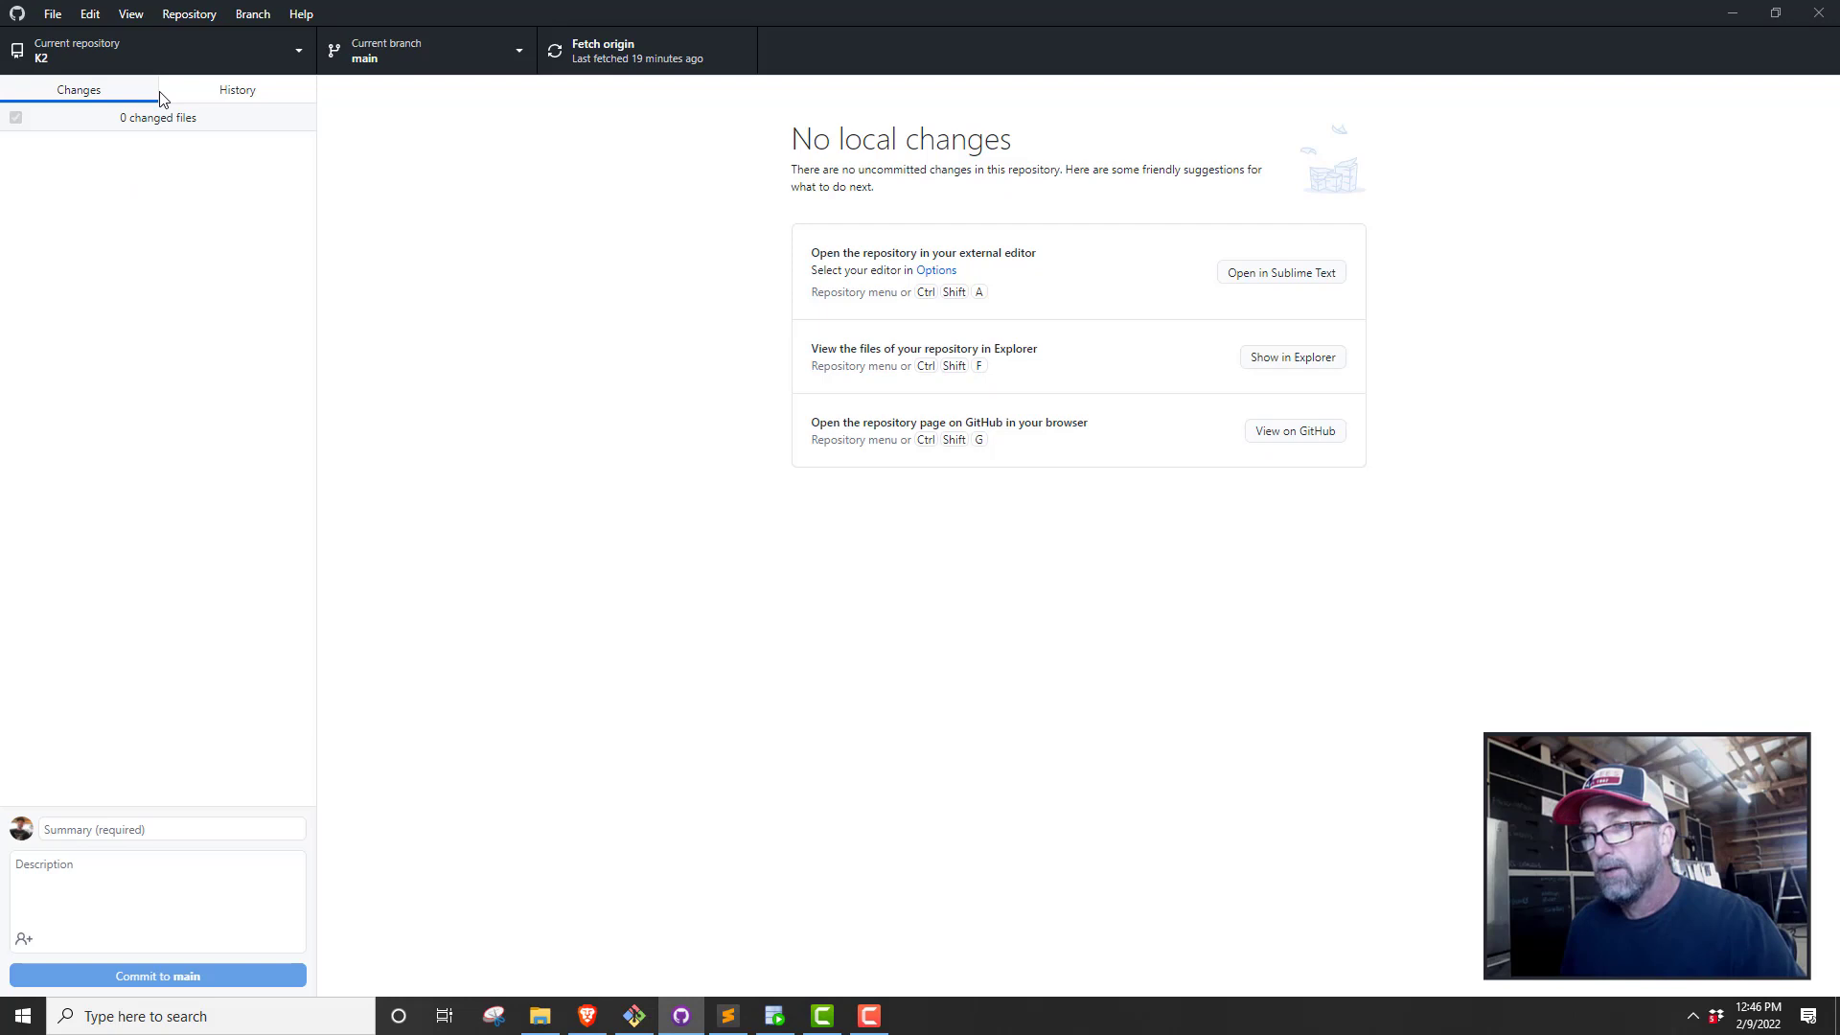
{"action": "mouse_move", "coordinate": [469, 918]}
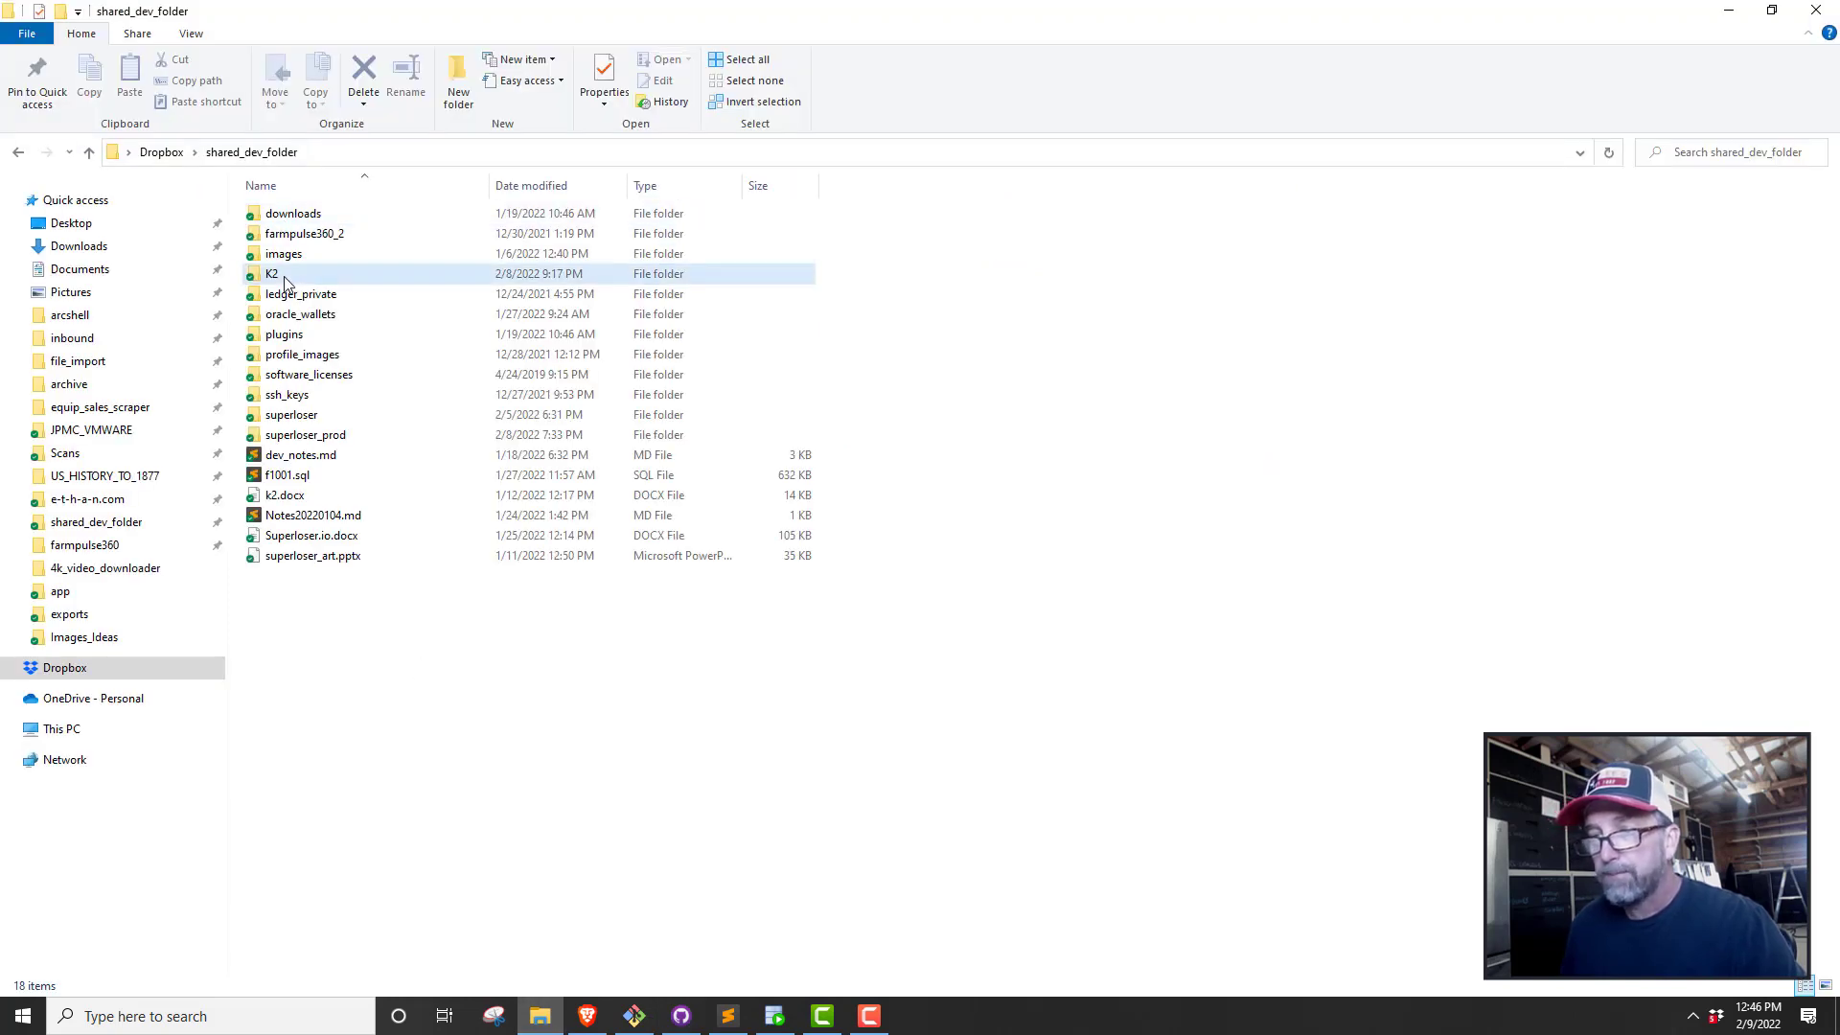
{"action": "left_click", "coordinate": [271, 274]}
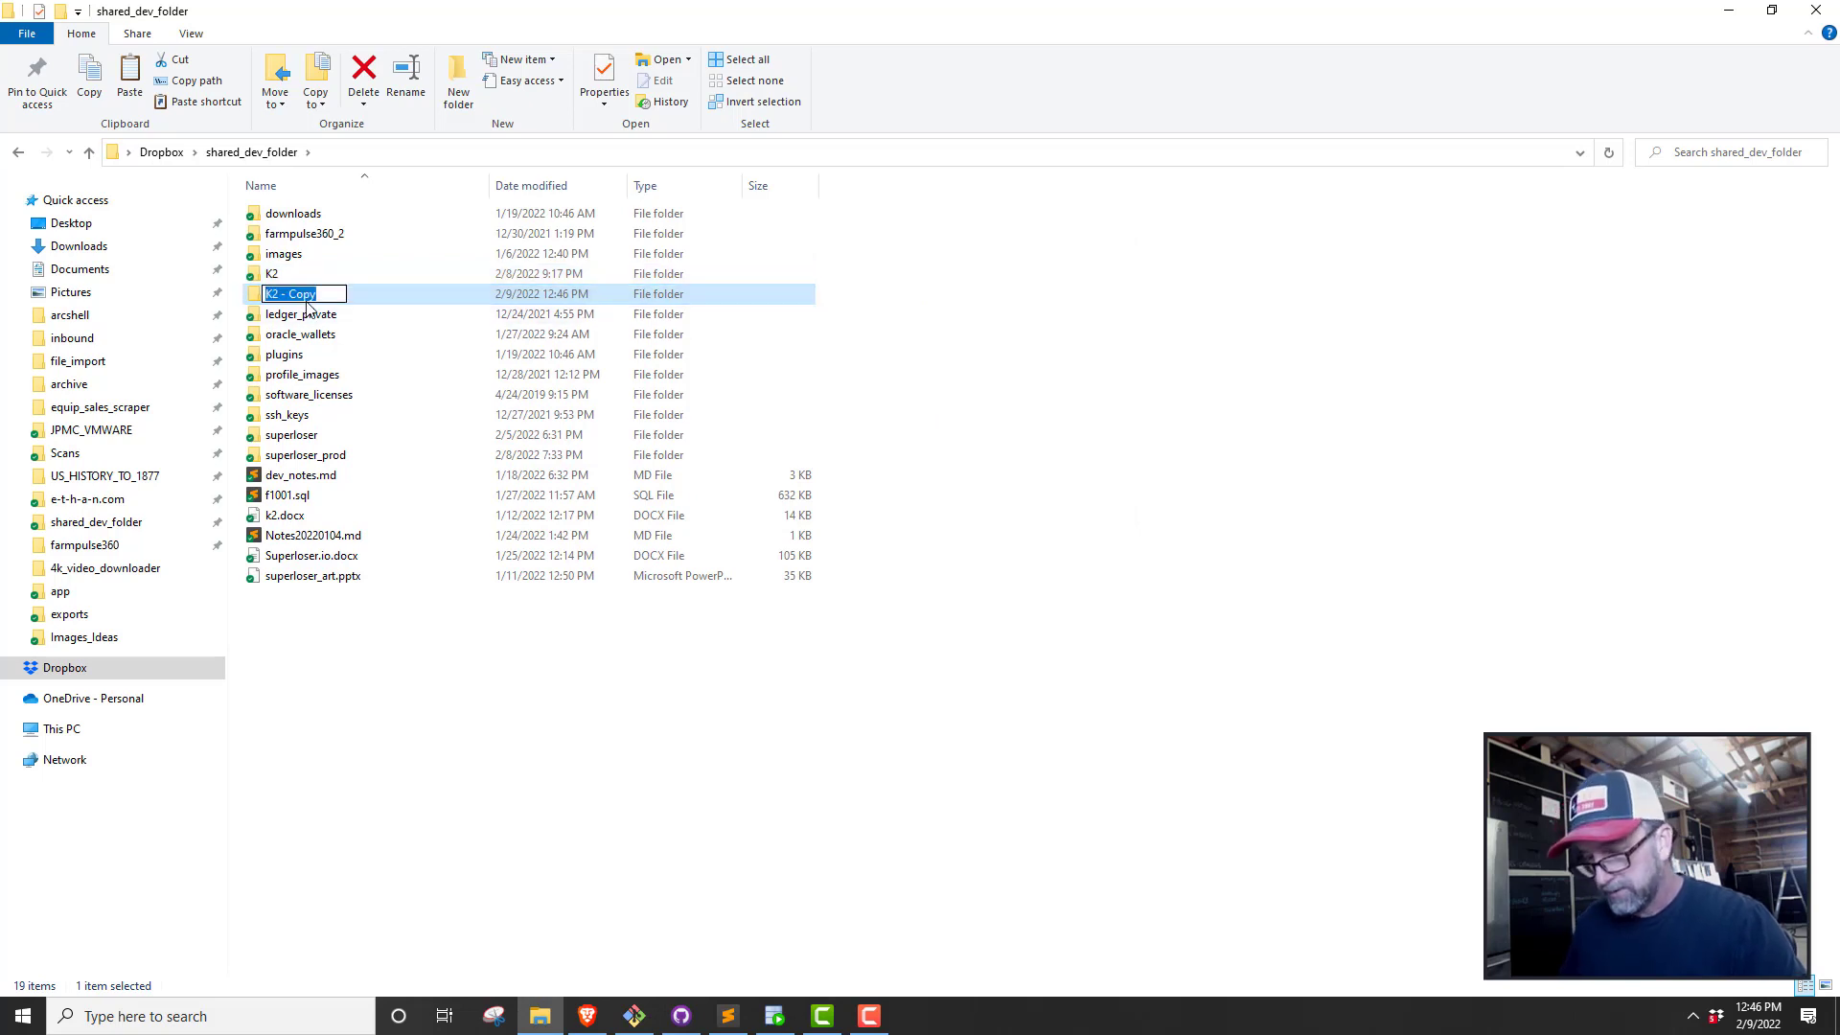
{"action": "type", "text": "reflash"}
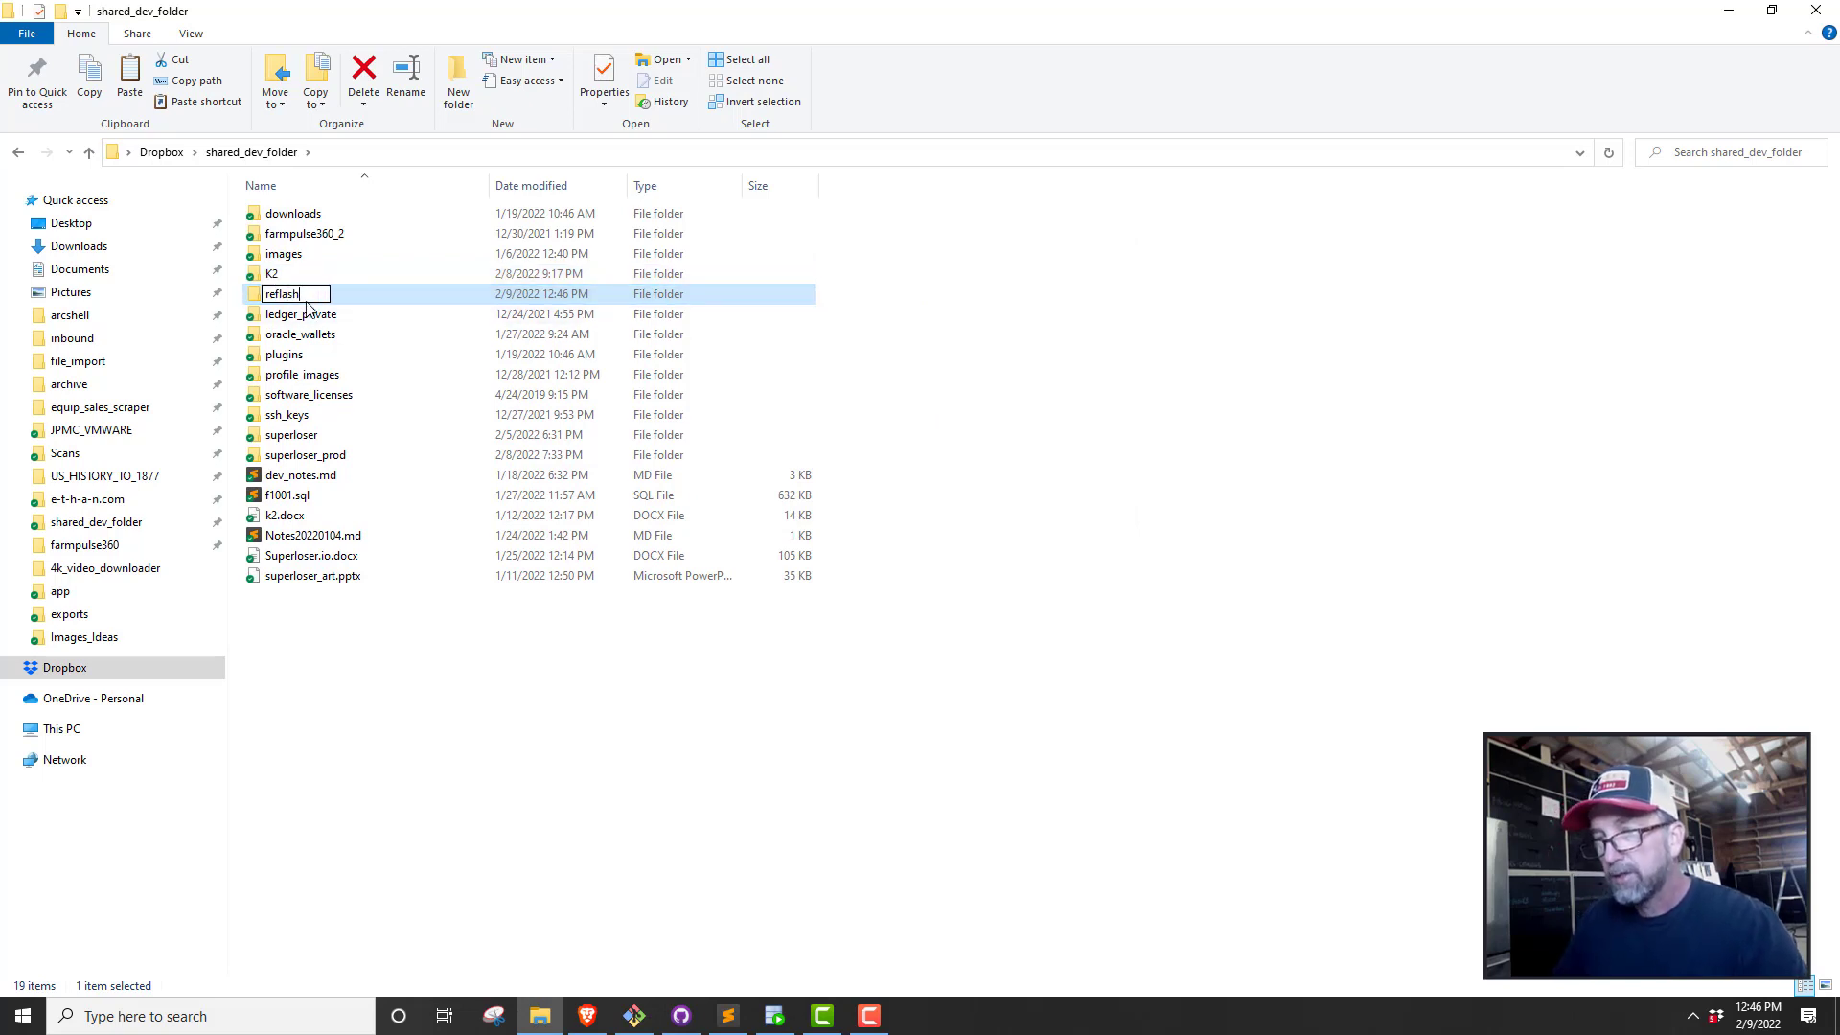
{"action": "type", "text": ".io"}
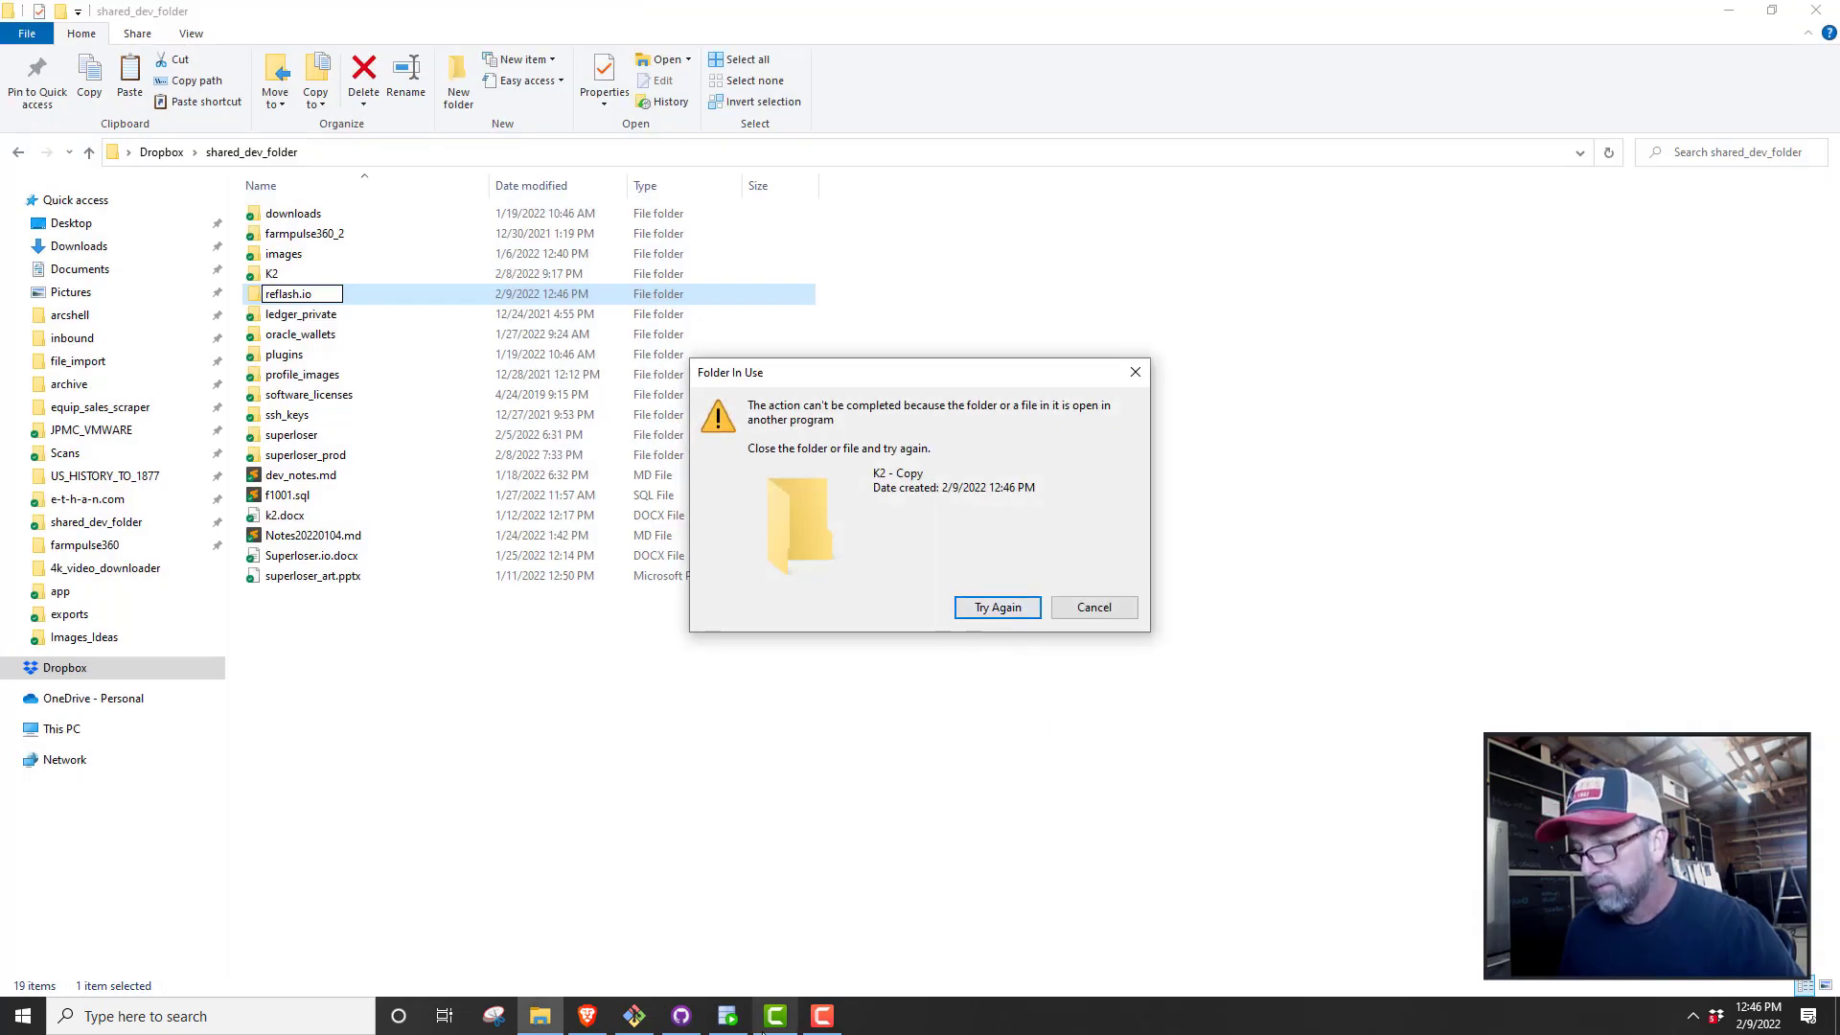
{"action": "mouse_move", "coordinate": [823, 1015]}
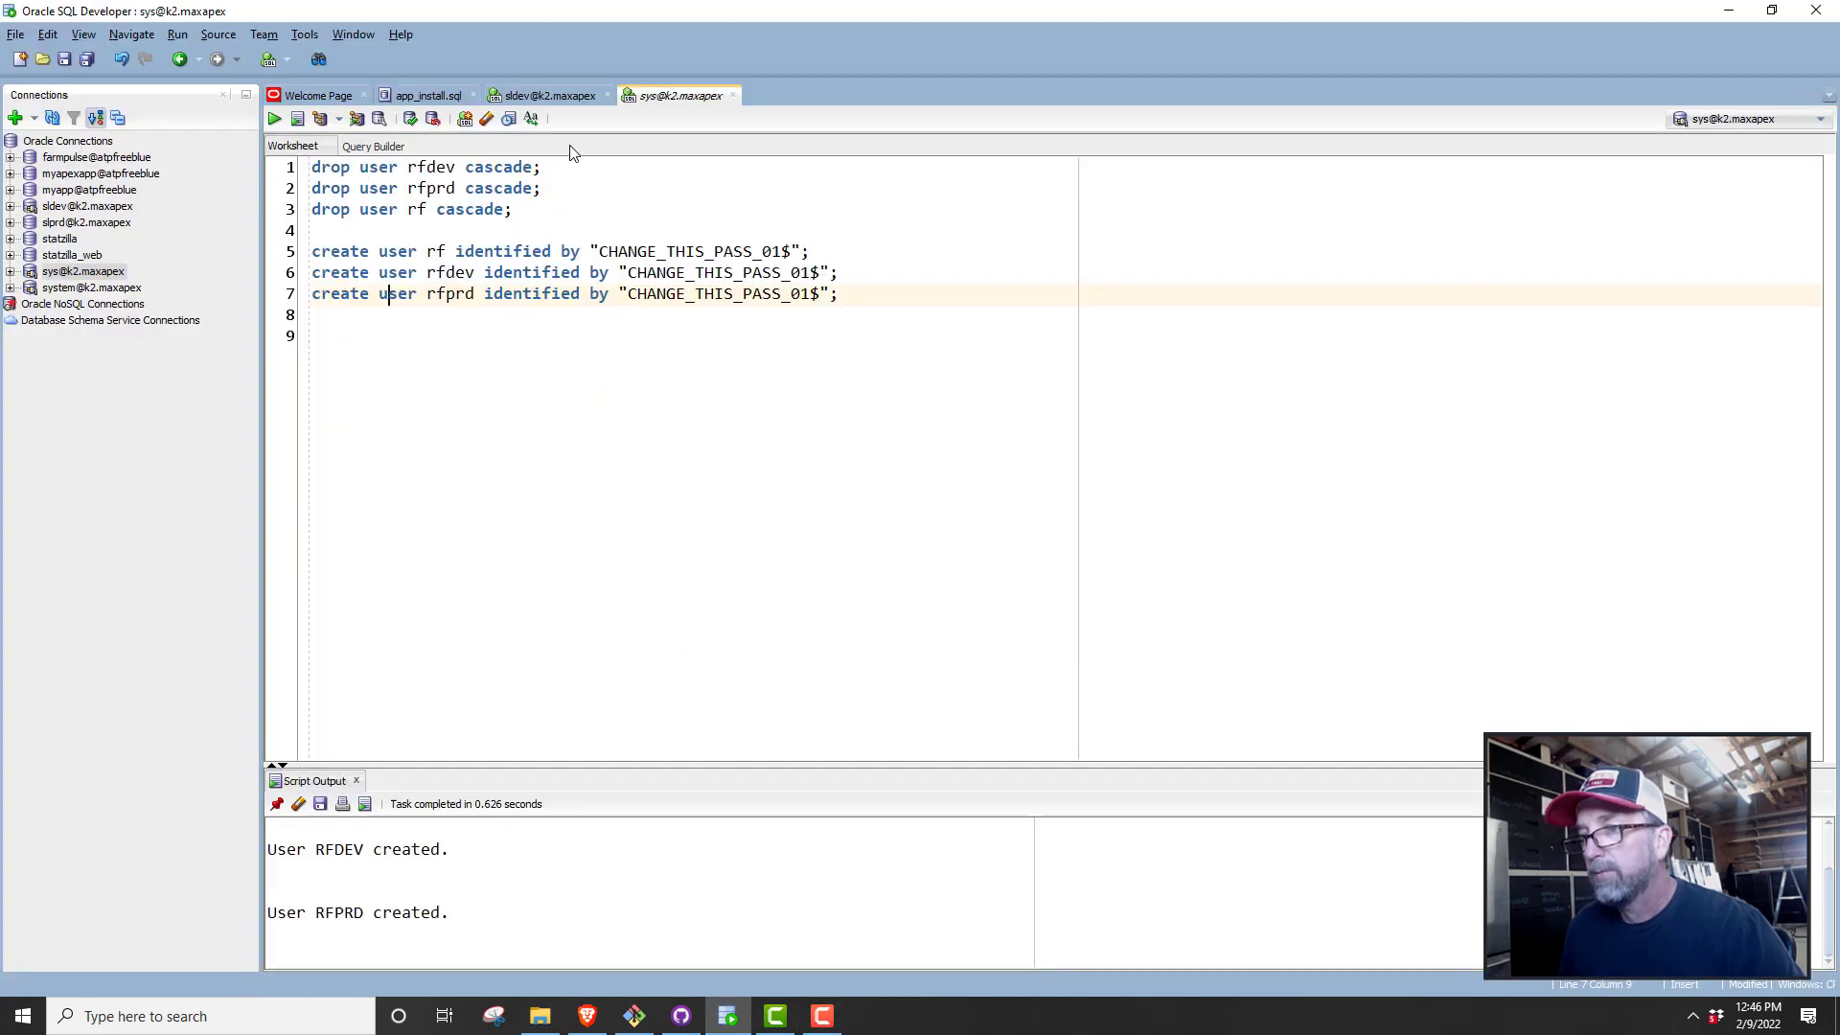
Close the app_install.sql worksheet and return to File Explorer.
{"action": "left_click", "coordinate": [426, 95]}
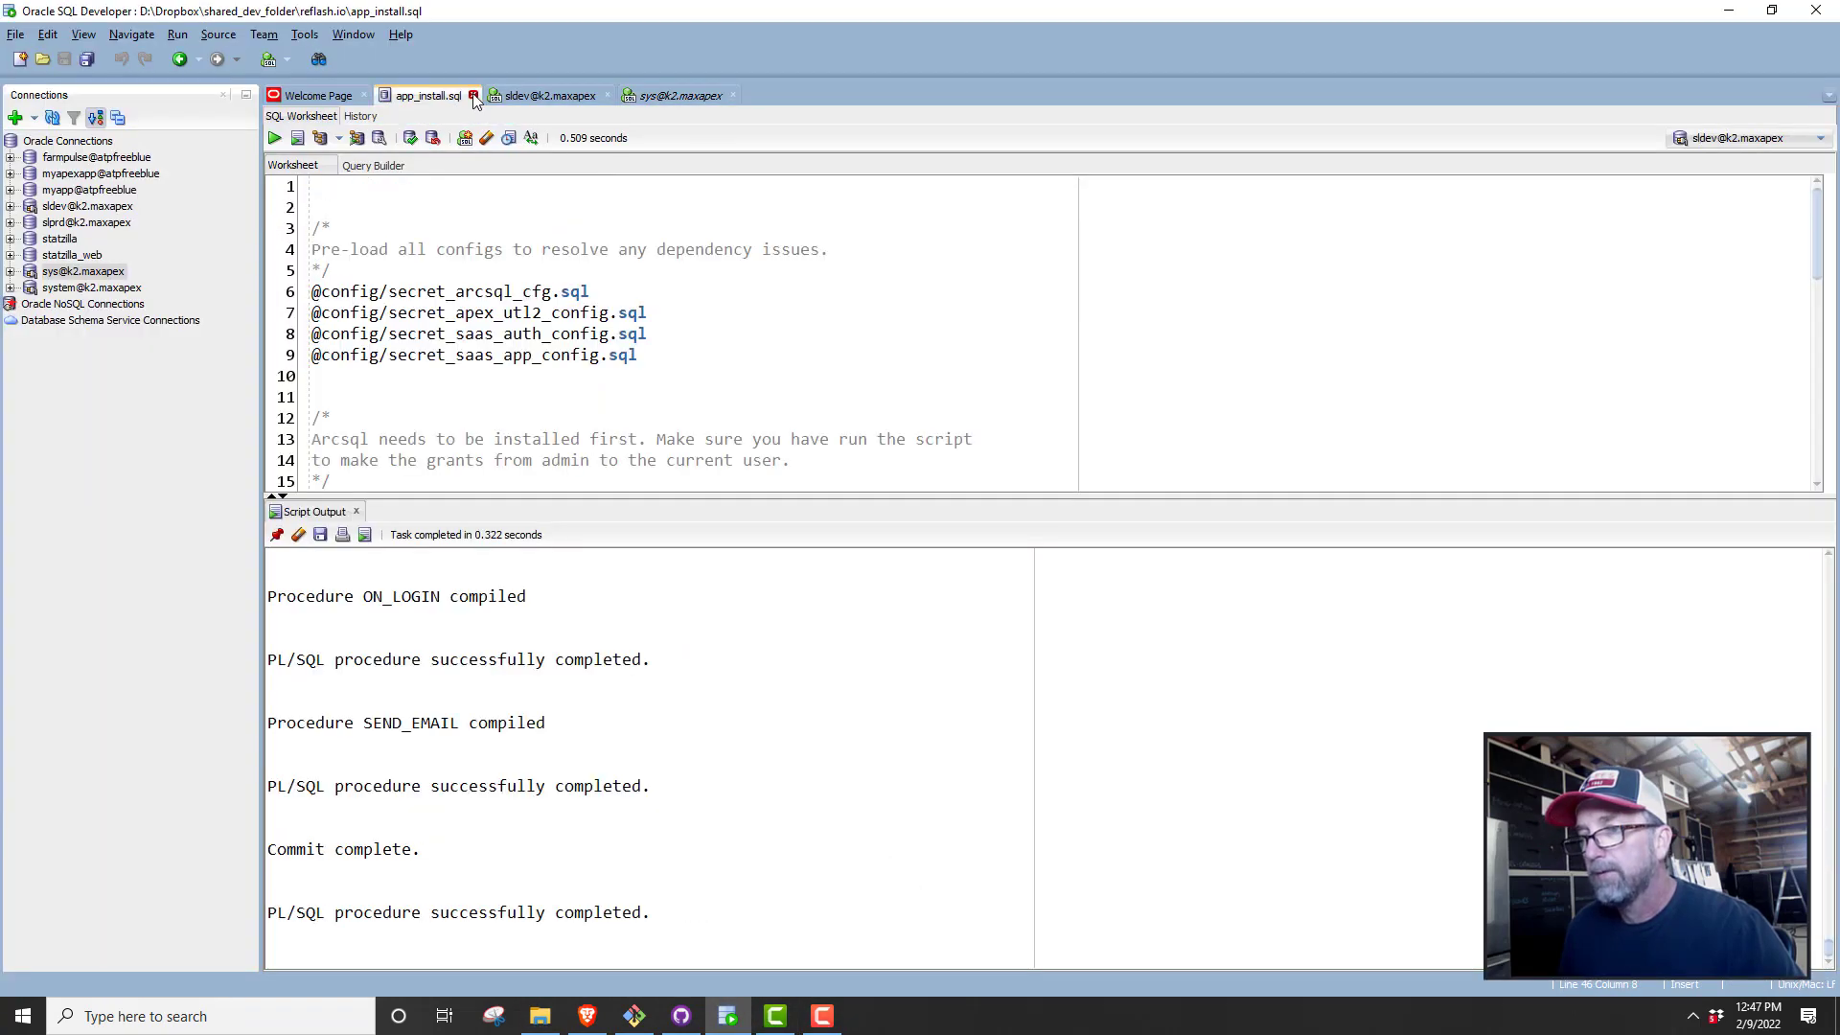
{"action": "left_click", "coordinate": [684, 96]}
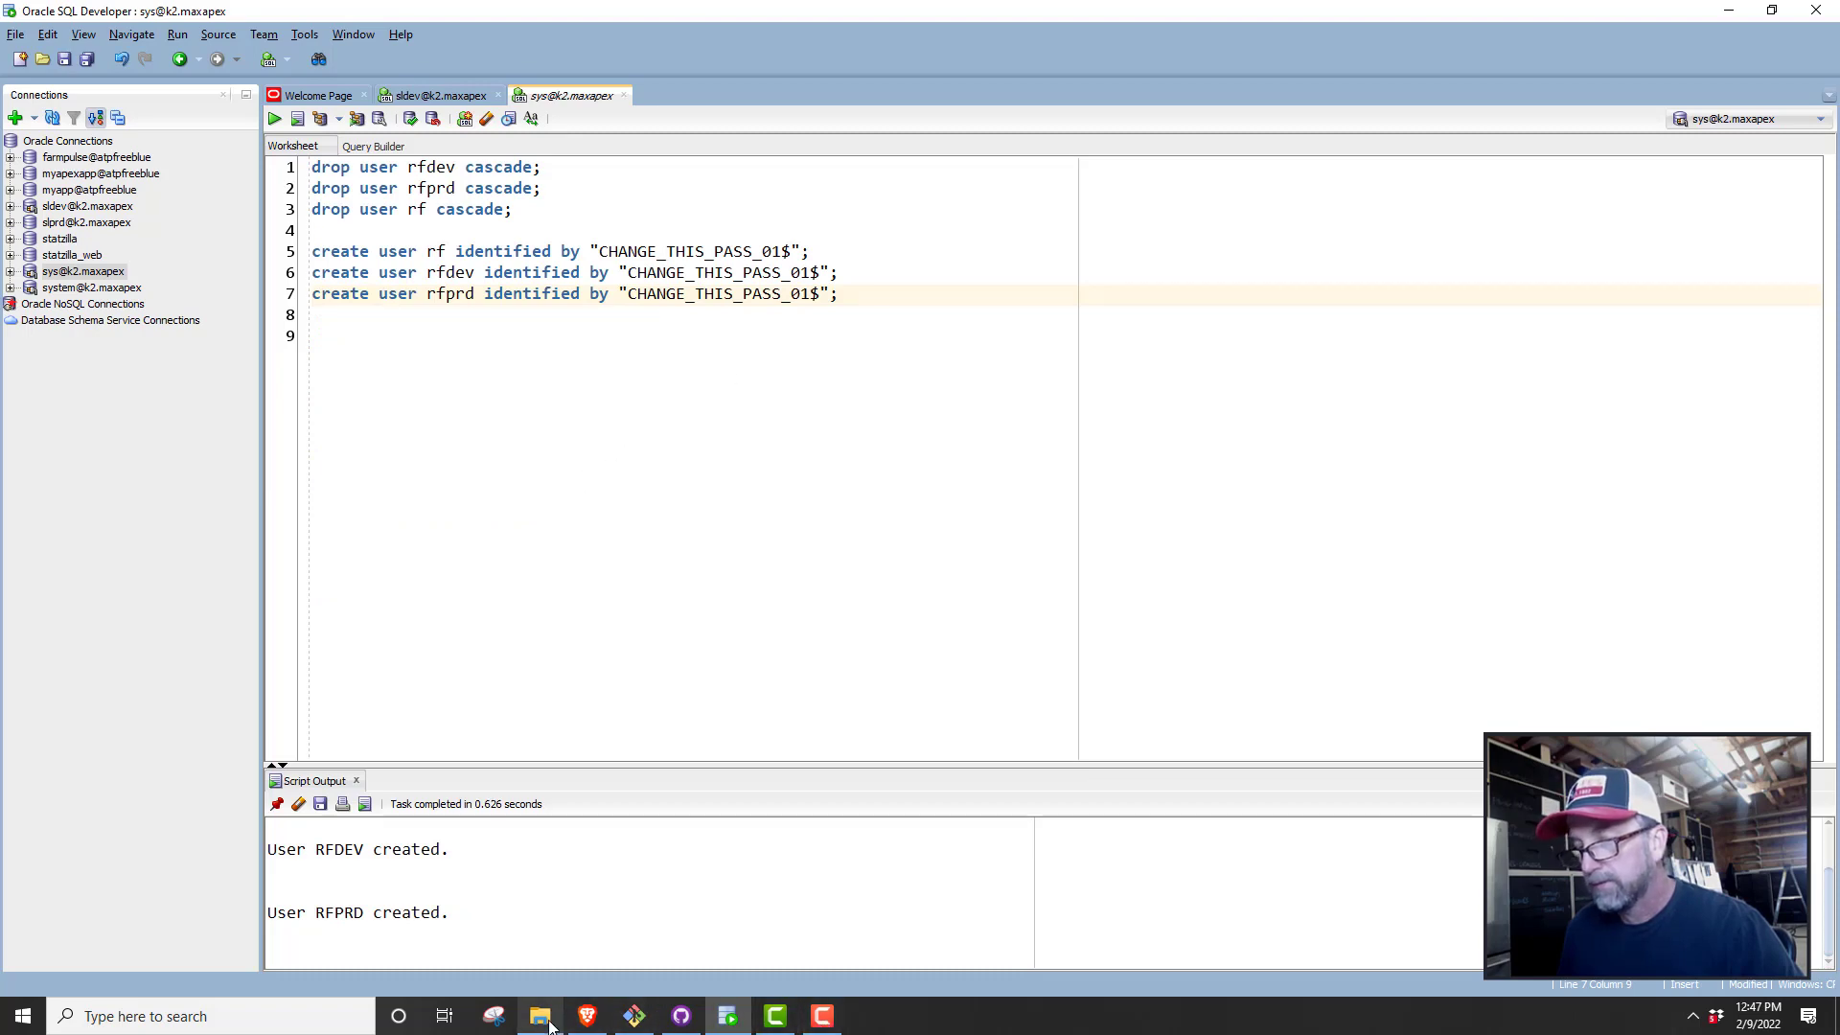
{"action": "left_click", "coordinate": [539, 1016]}
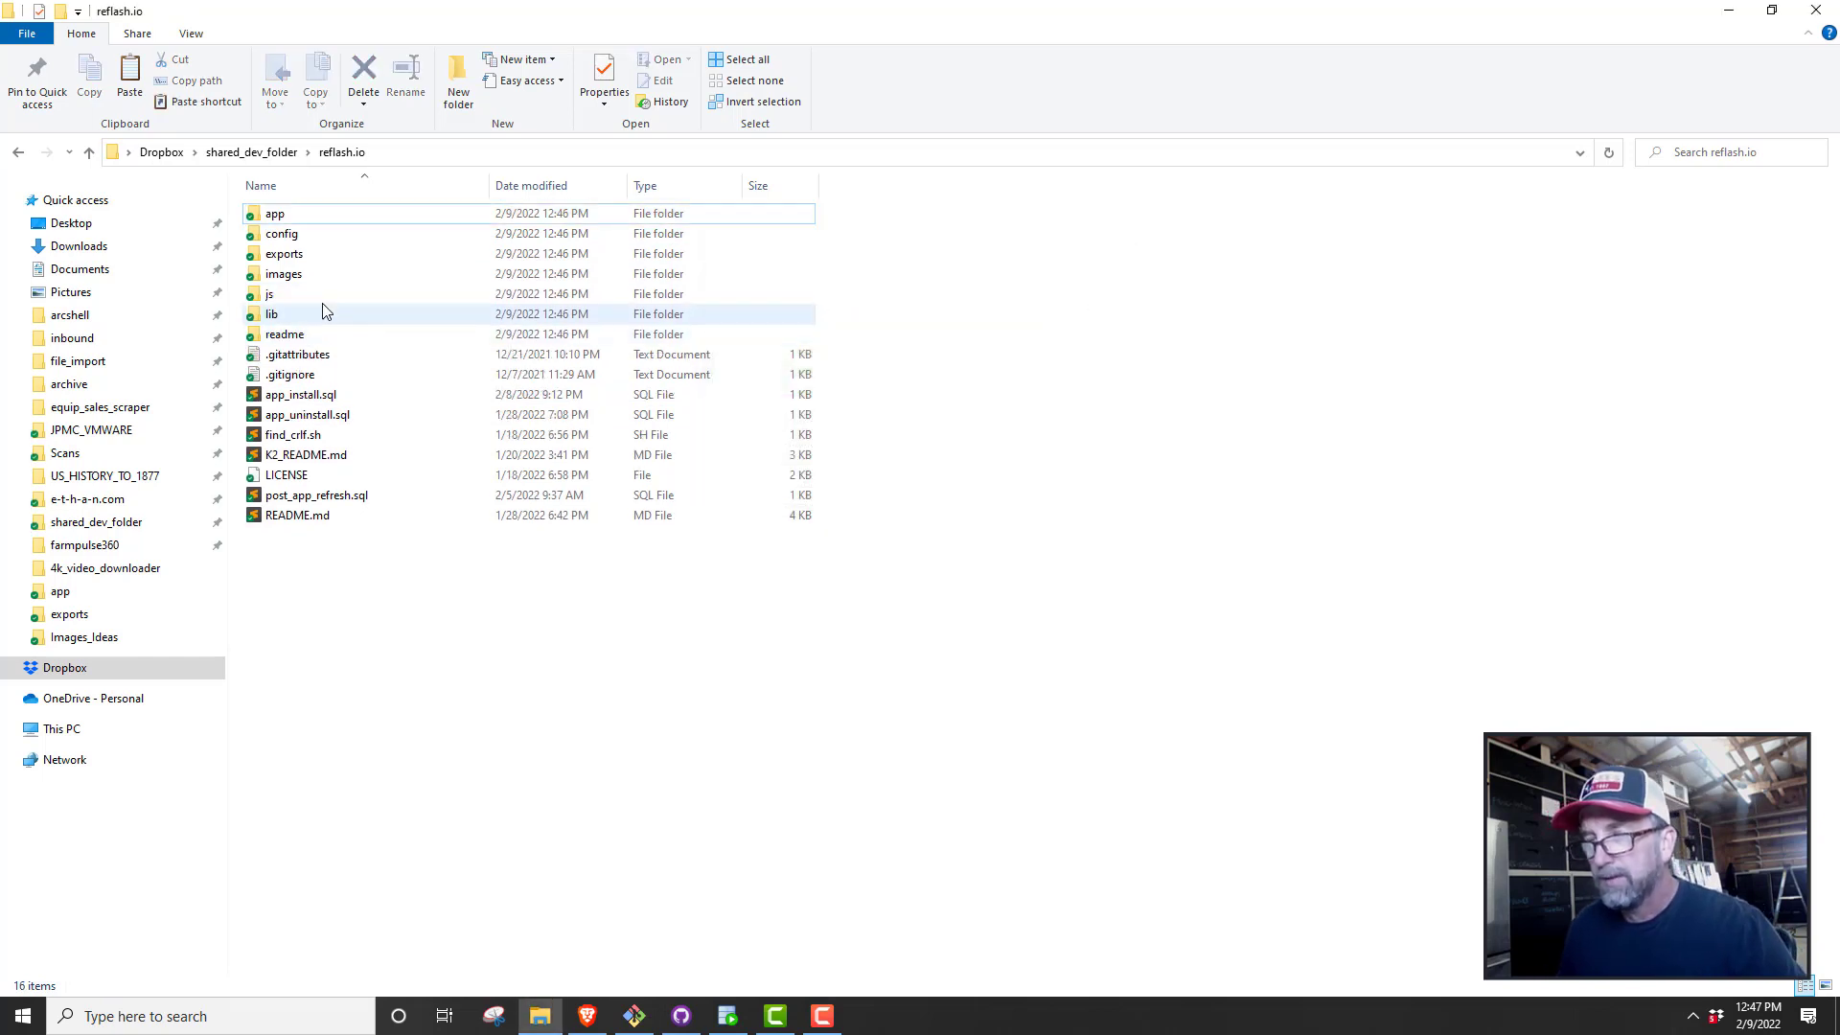
{"action": "mouse_move", "coordinate": [312, 374]}
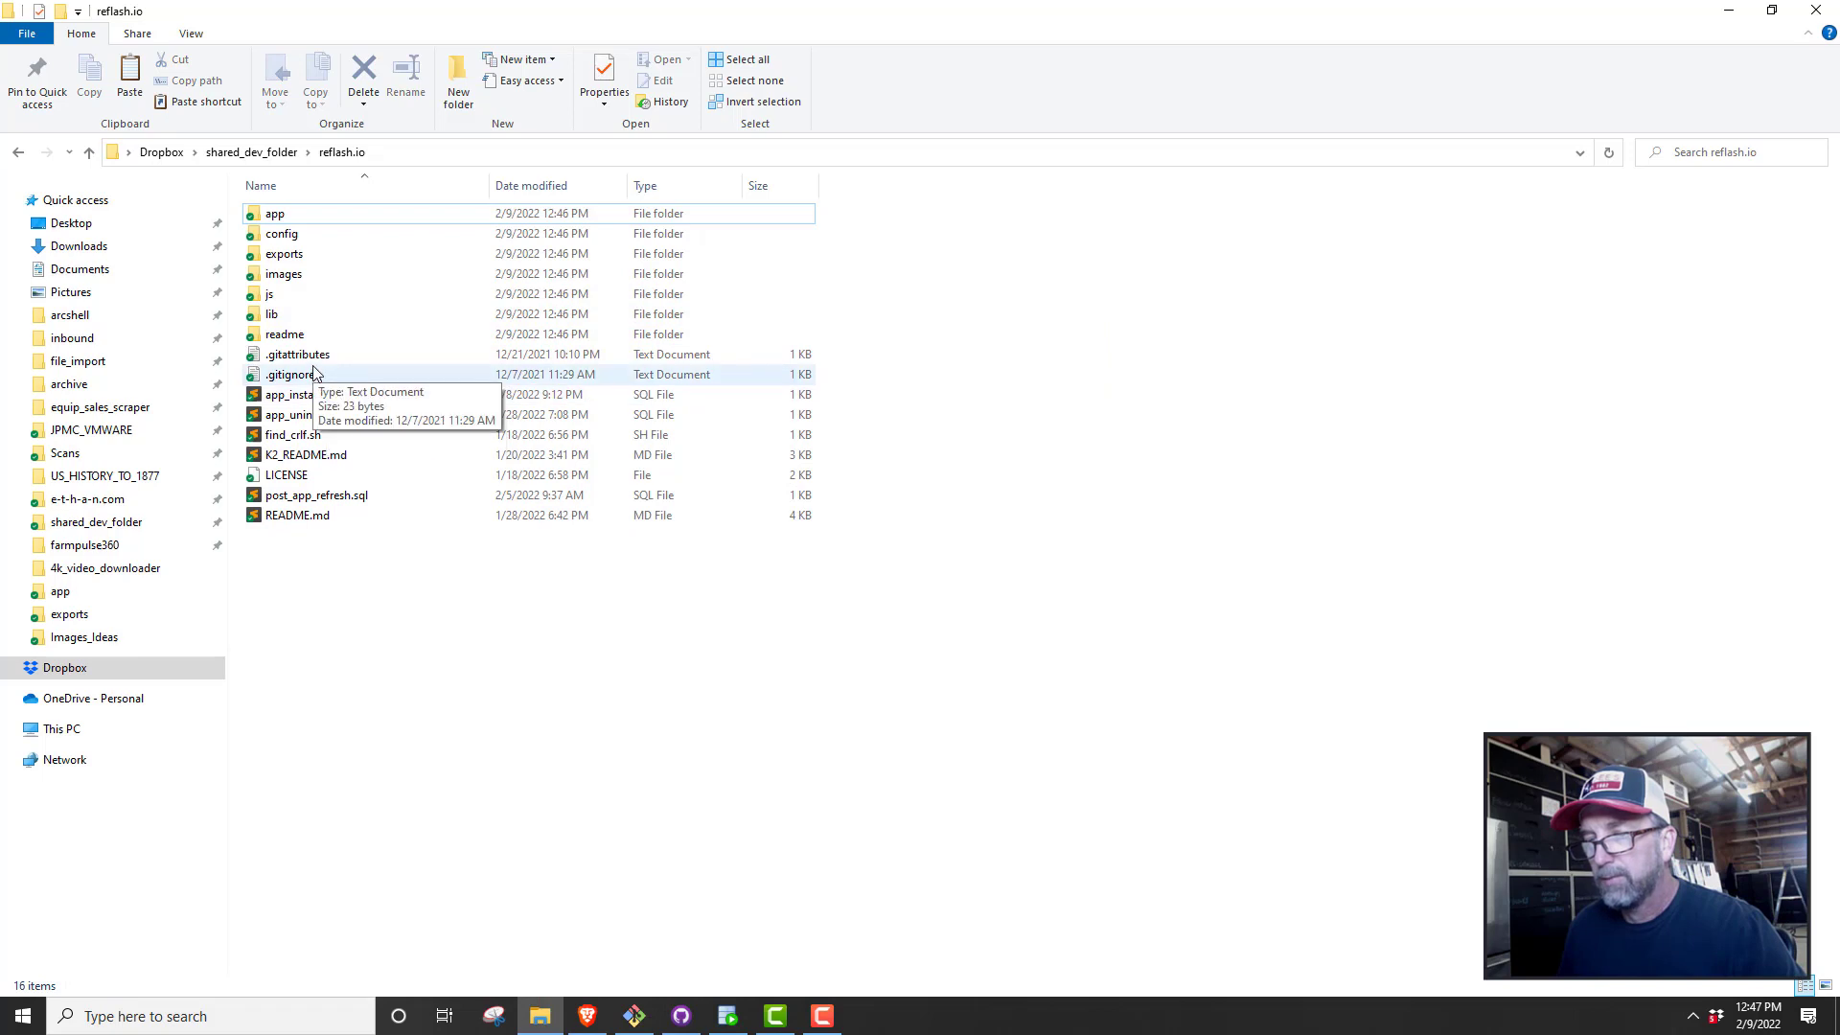
{"action": "mouse_move", "coordinate": [297, 353]}
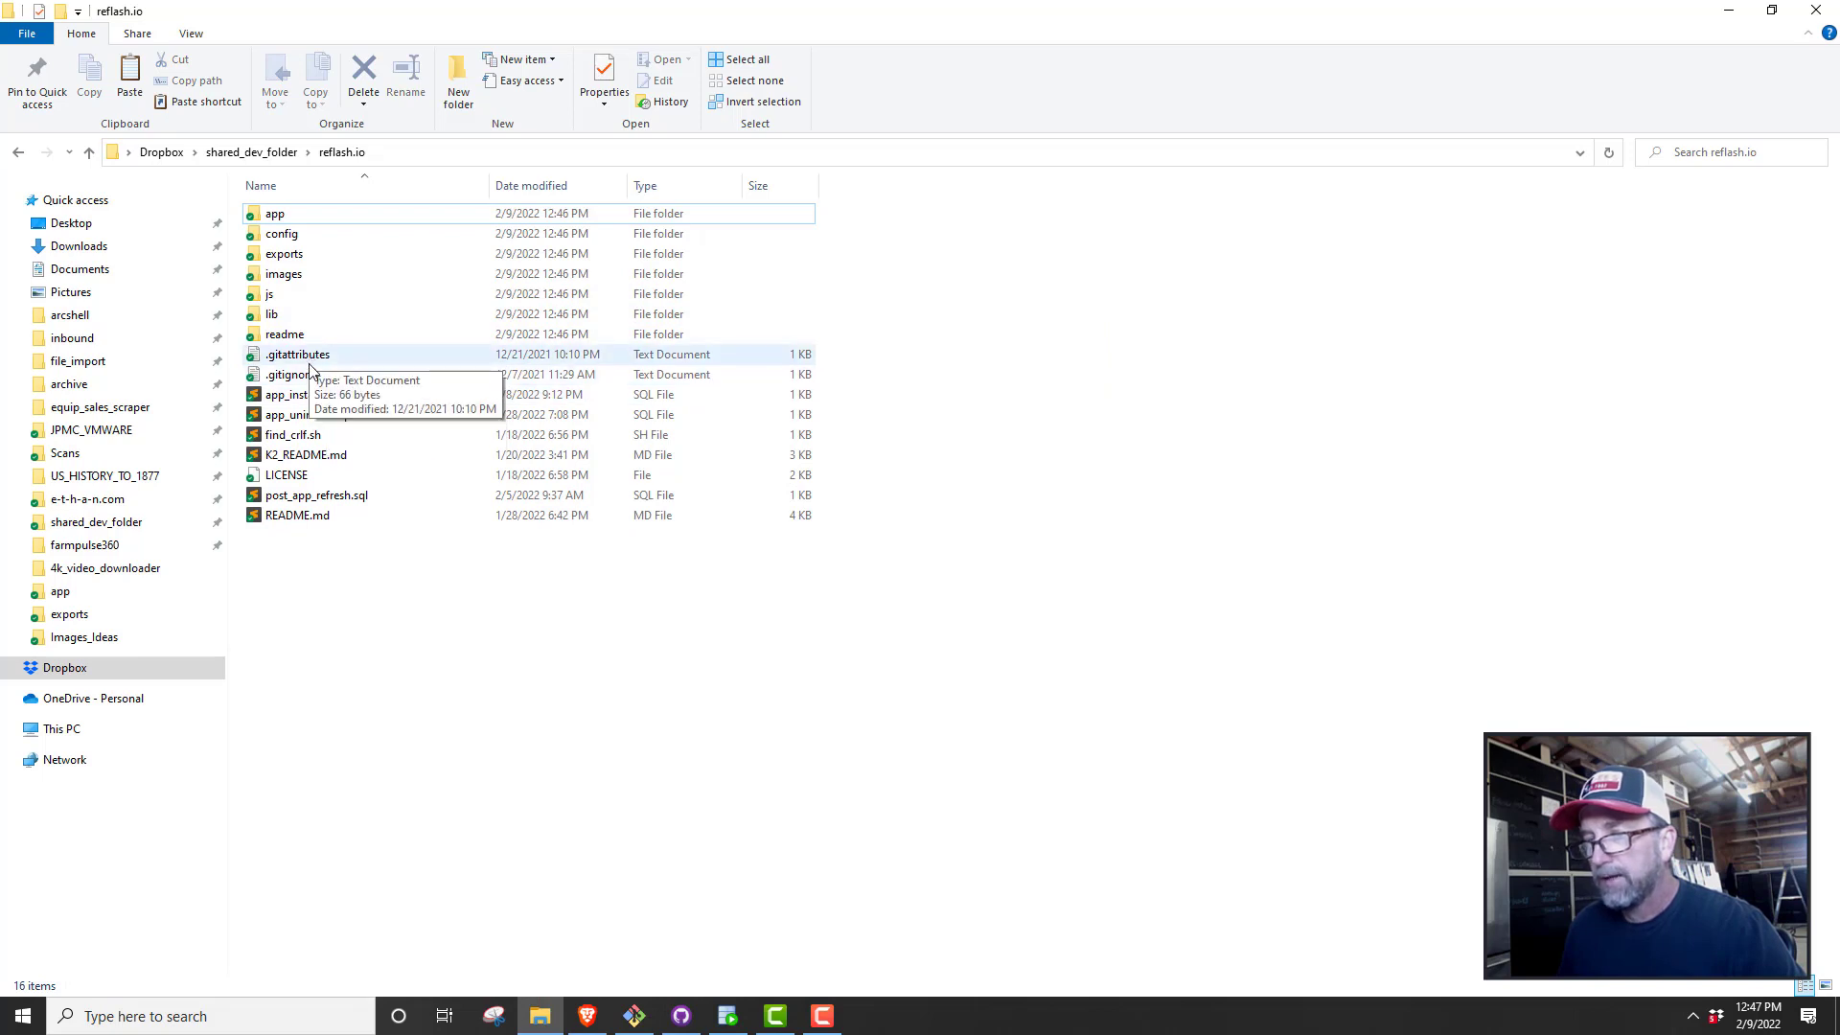
{"action": "mouse_move", "coordinate": [289, 373]}
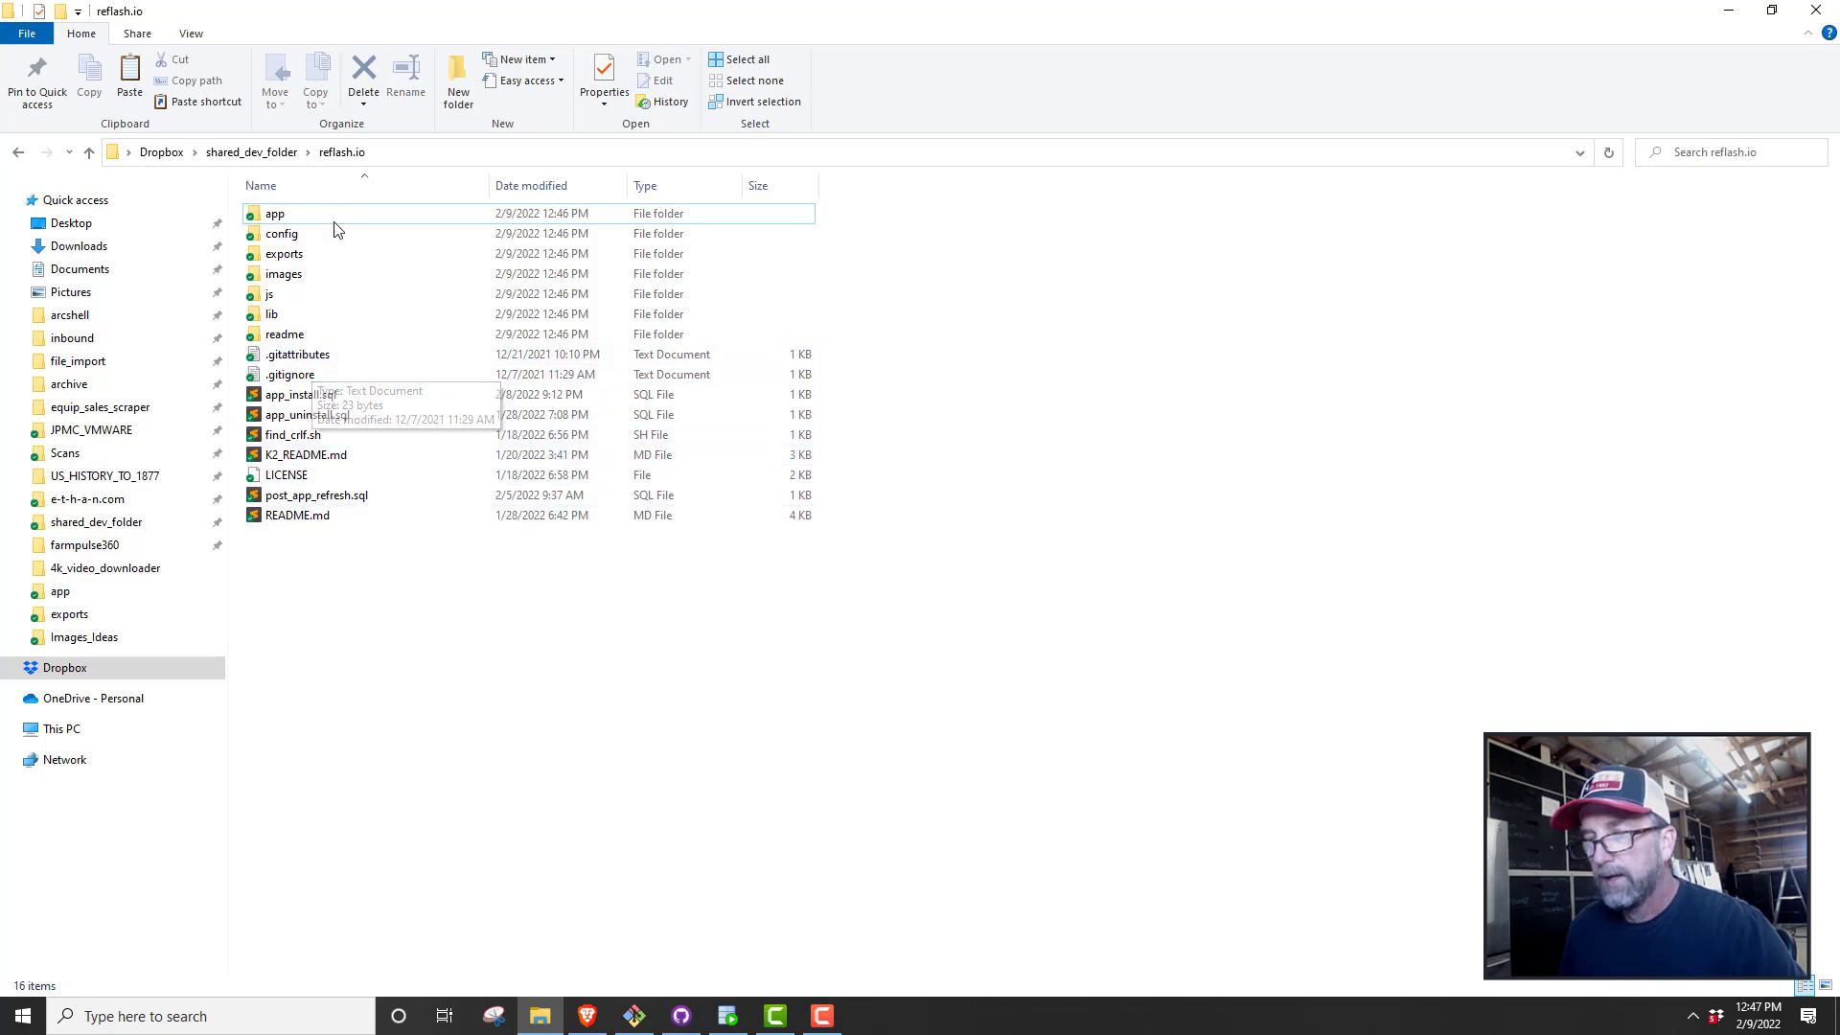
{"action": "mouse_move", "coordinate": [680, 1015]}
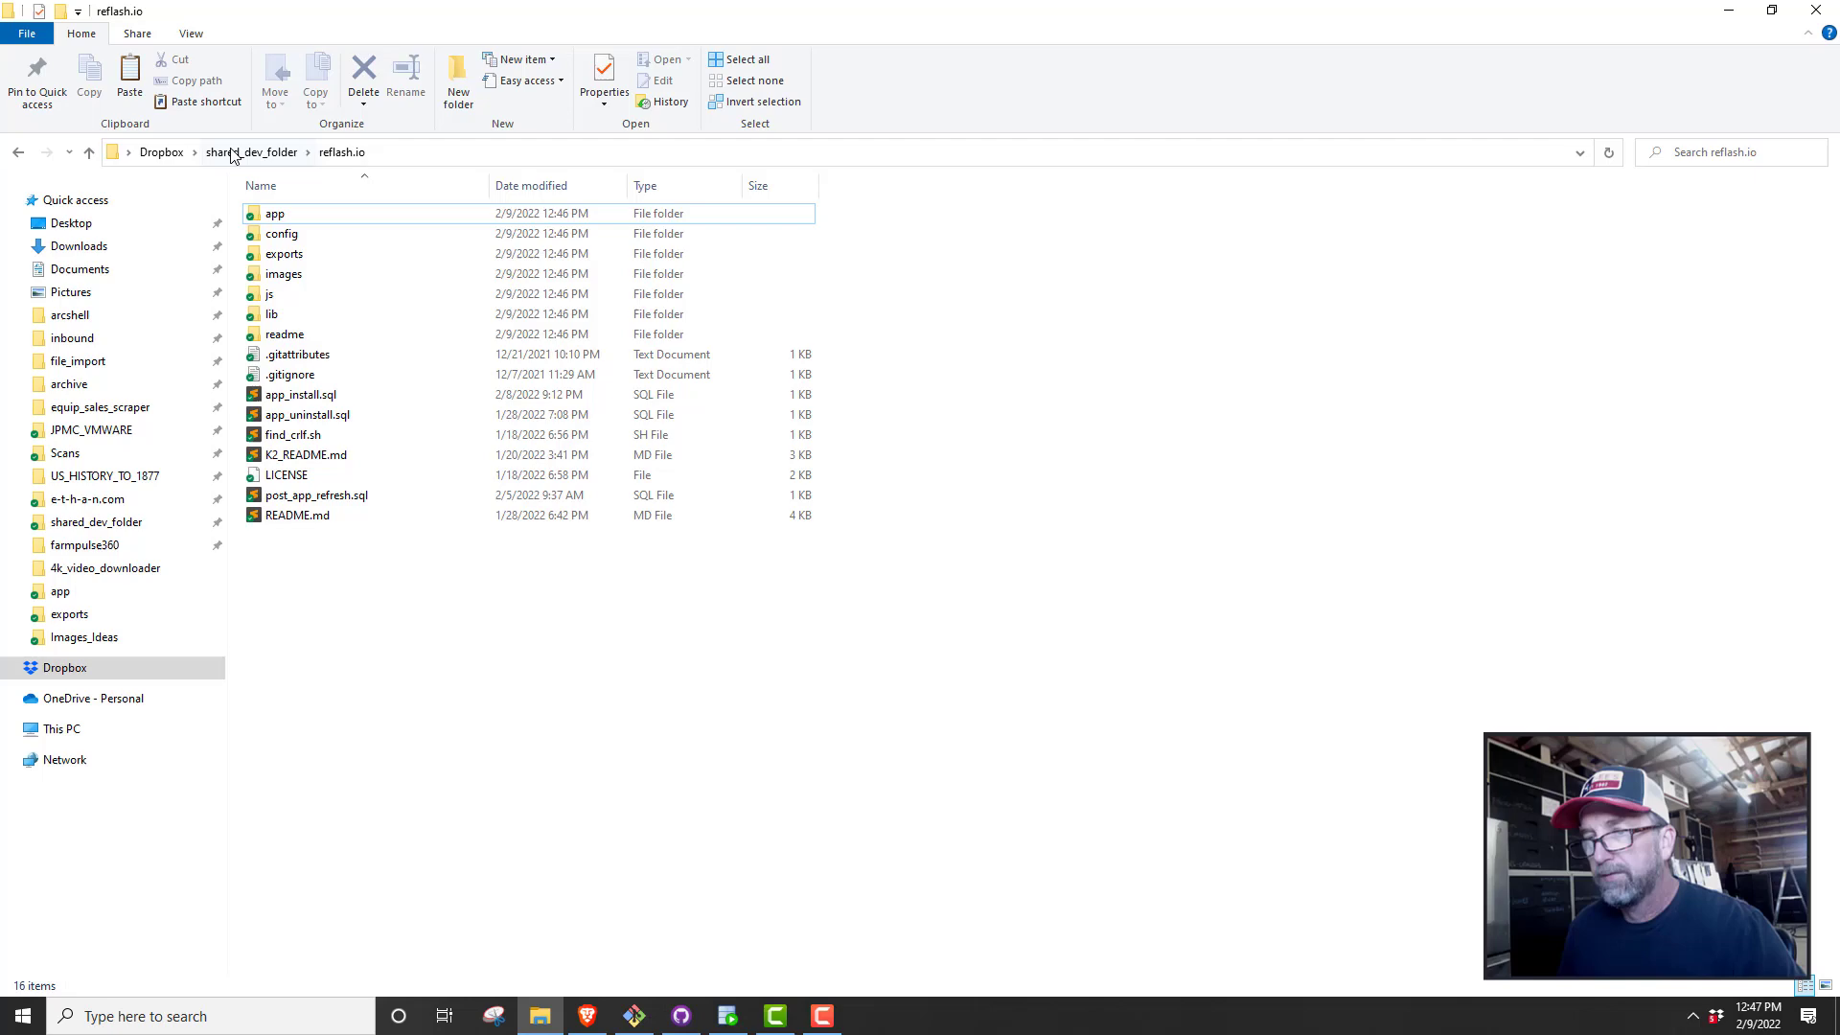
Rename the reflash.io folder in shared_dev_folder to reflash.io_back.
{"action": "left_click", "coordinate": [249, 151]}
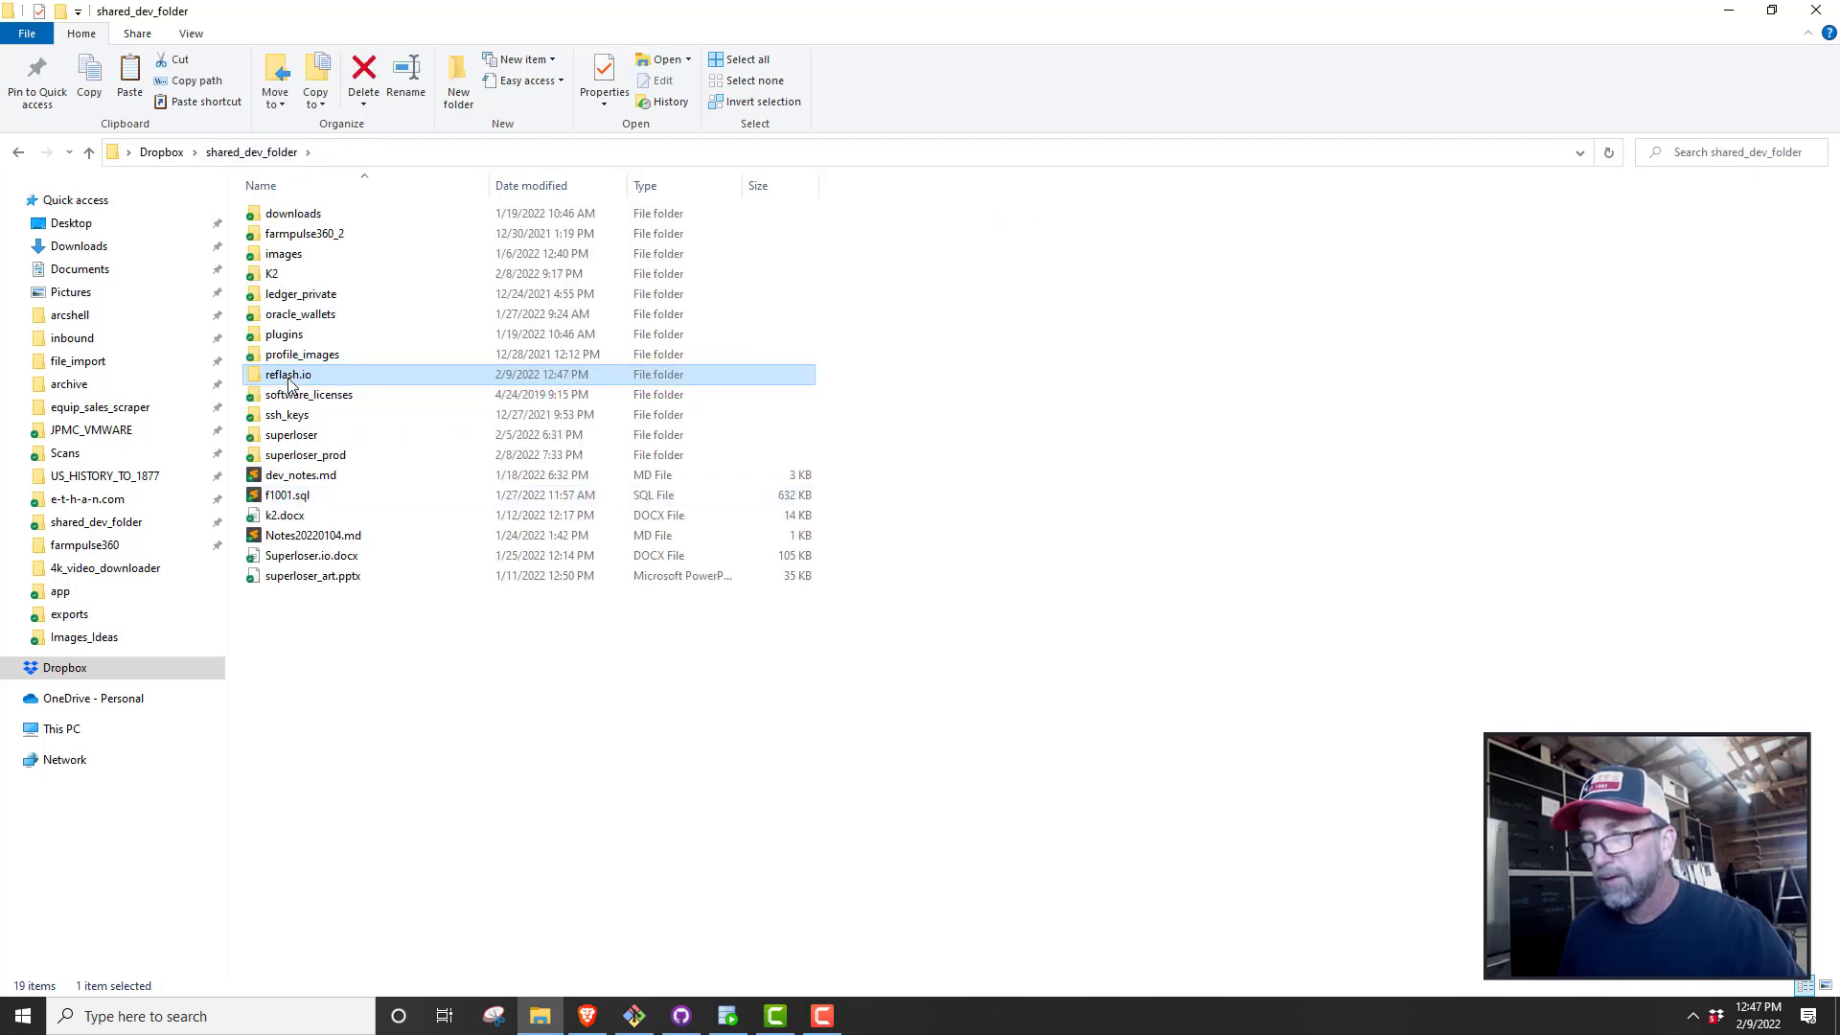
{"action": "right_click", "coordinate": [288, 373]}
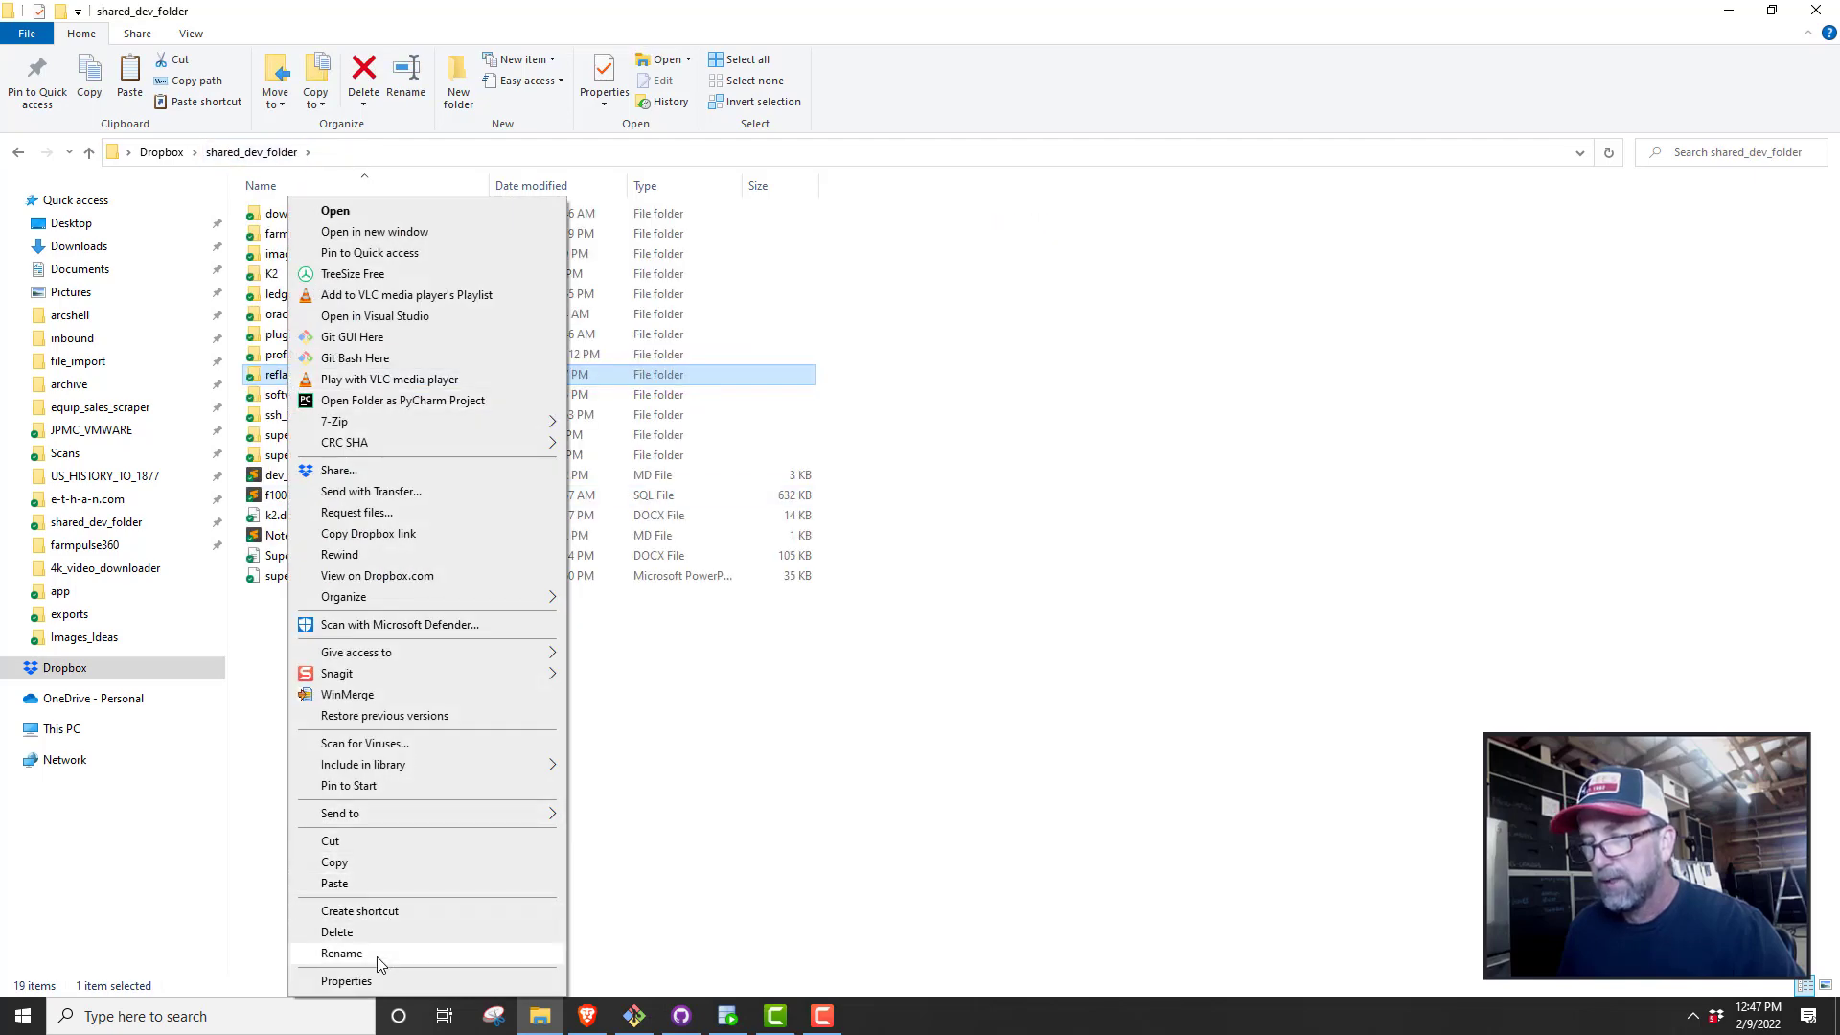
{"action": "left_click", "coordinate": [342, 952]}
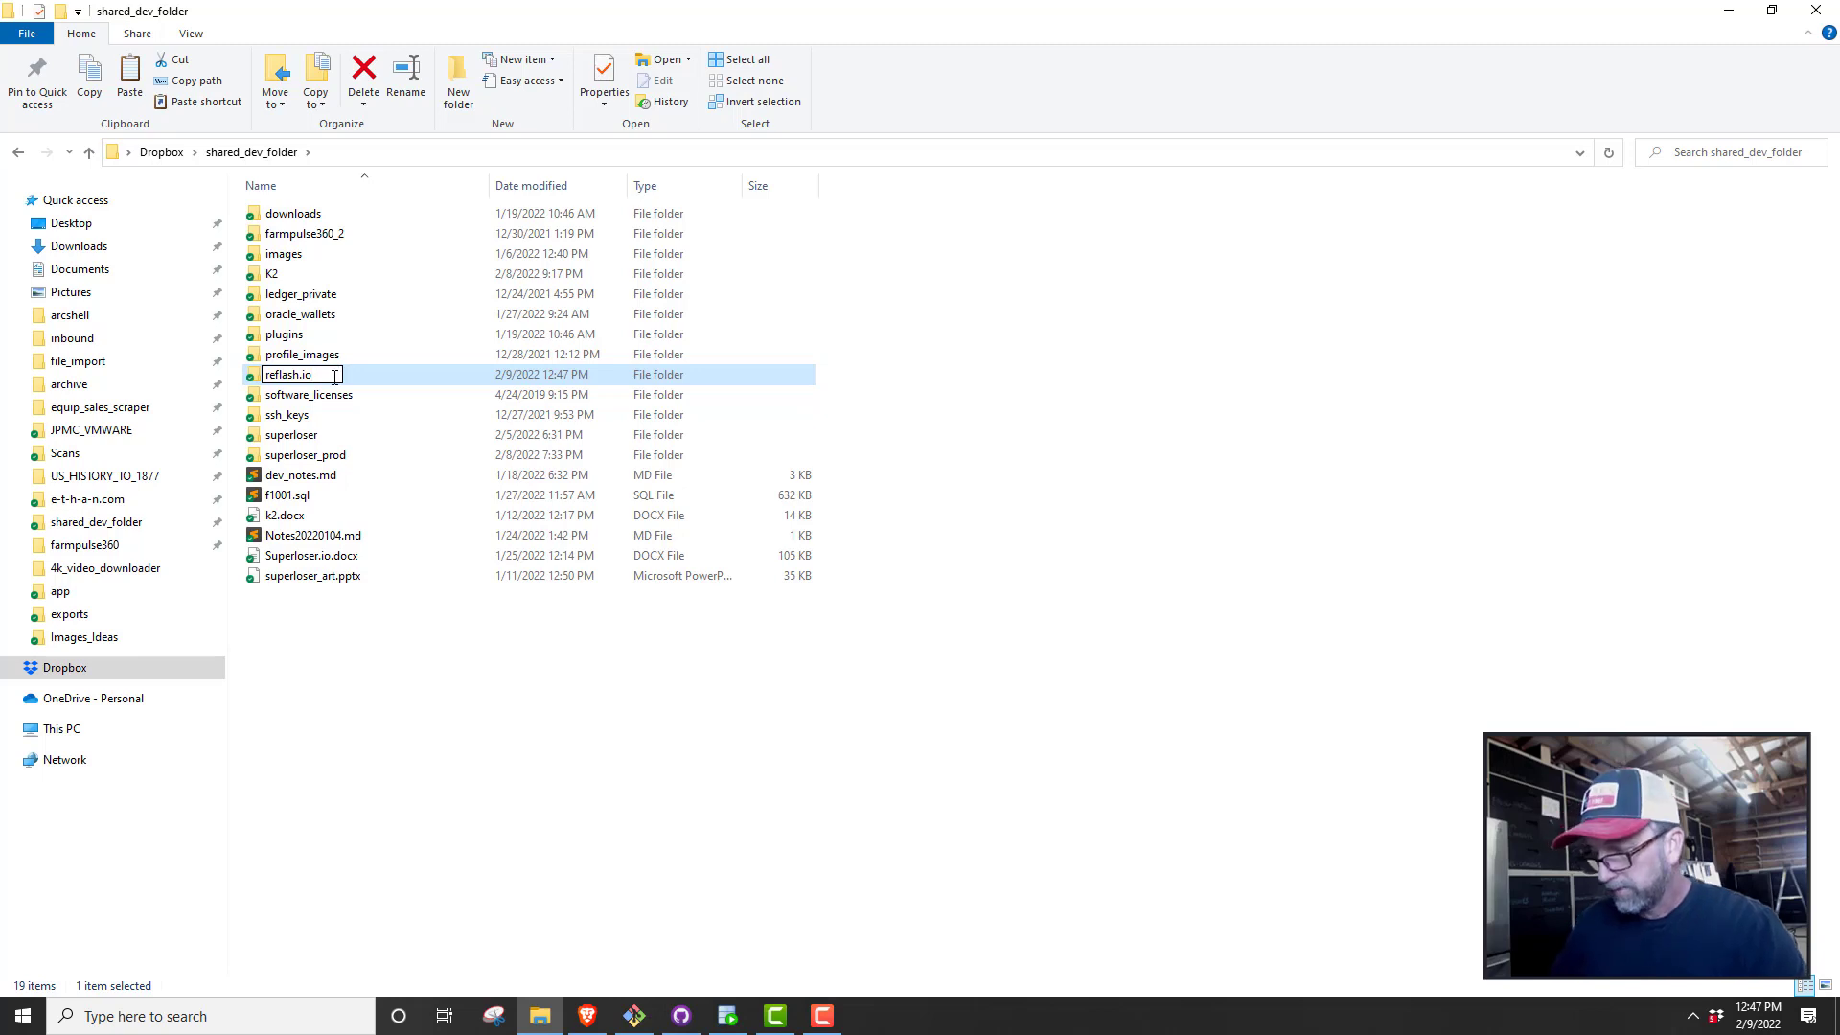
{"action": "type", "text": "_back"}
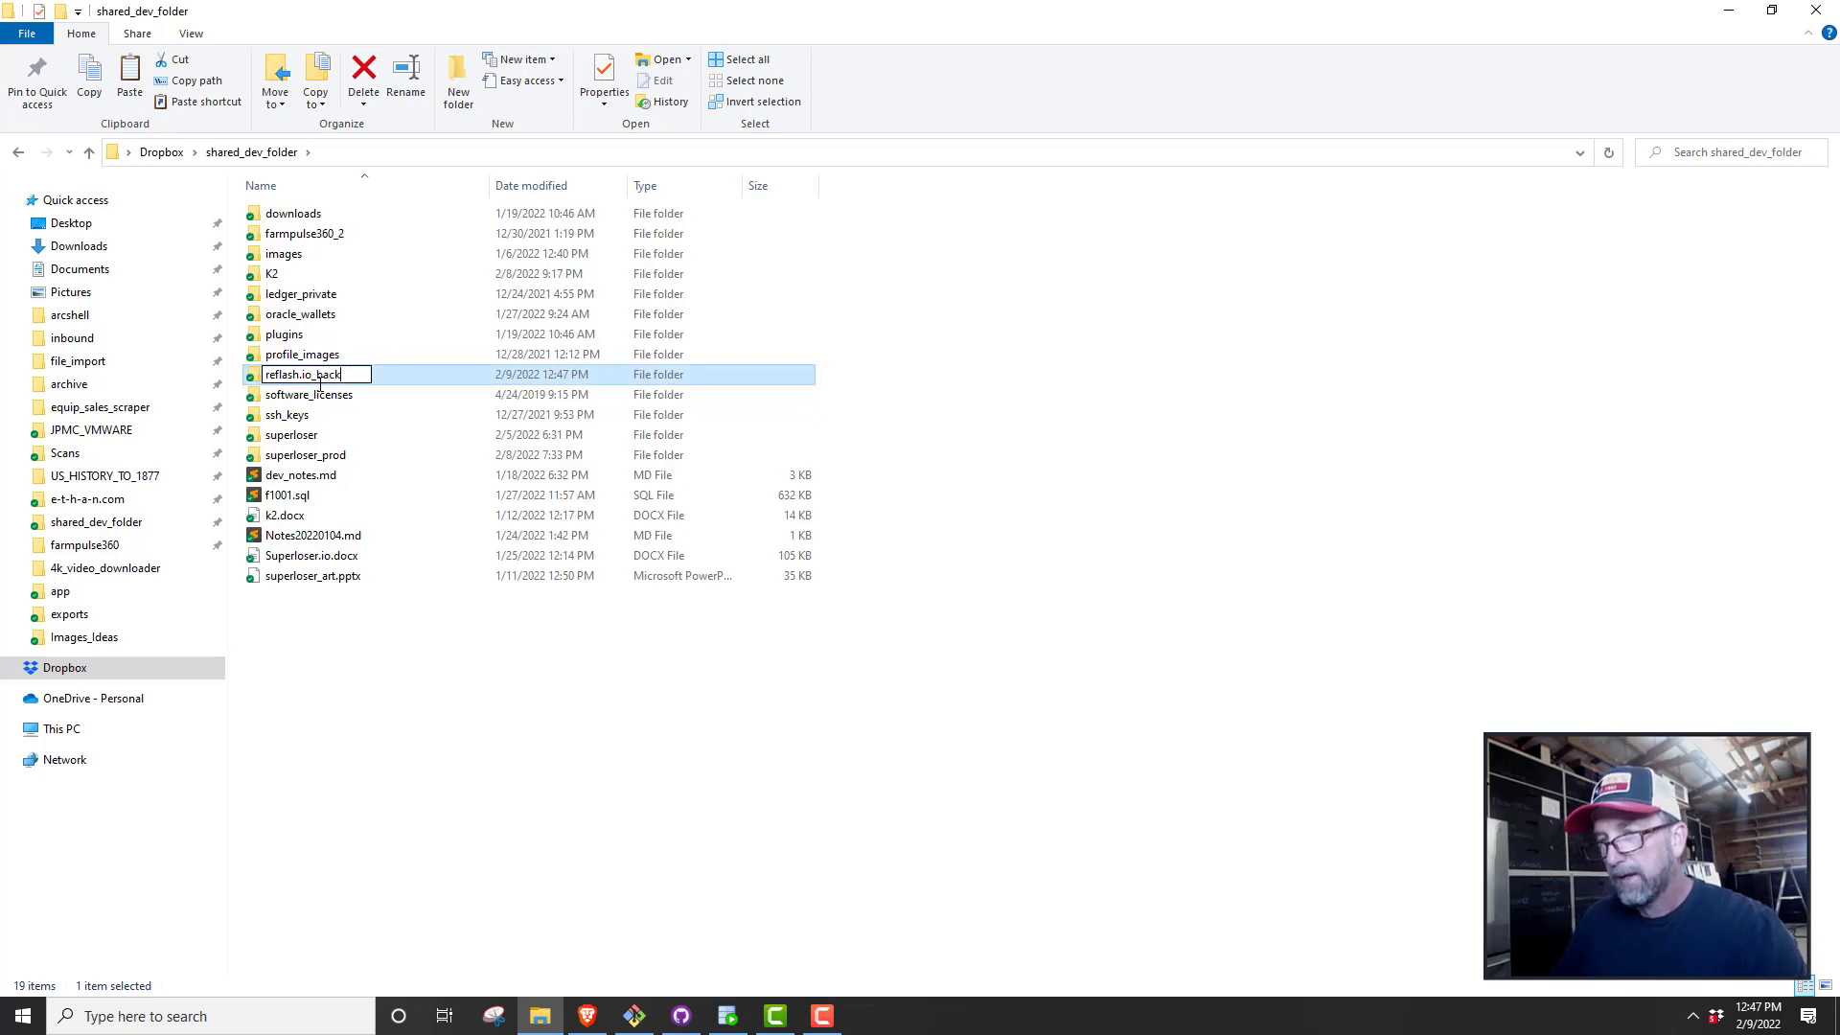
{"action": "left_click", "coordinate": [678, 1016]}
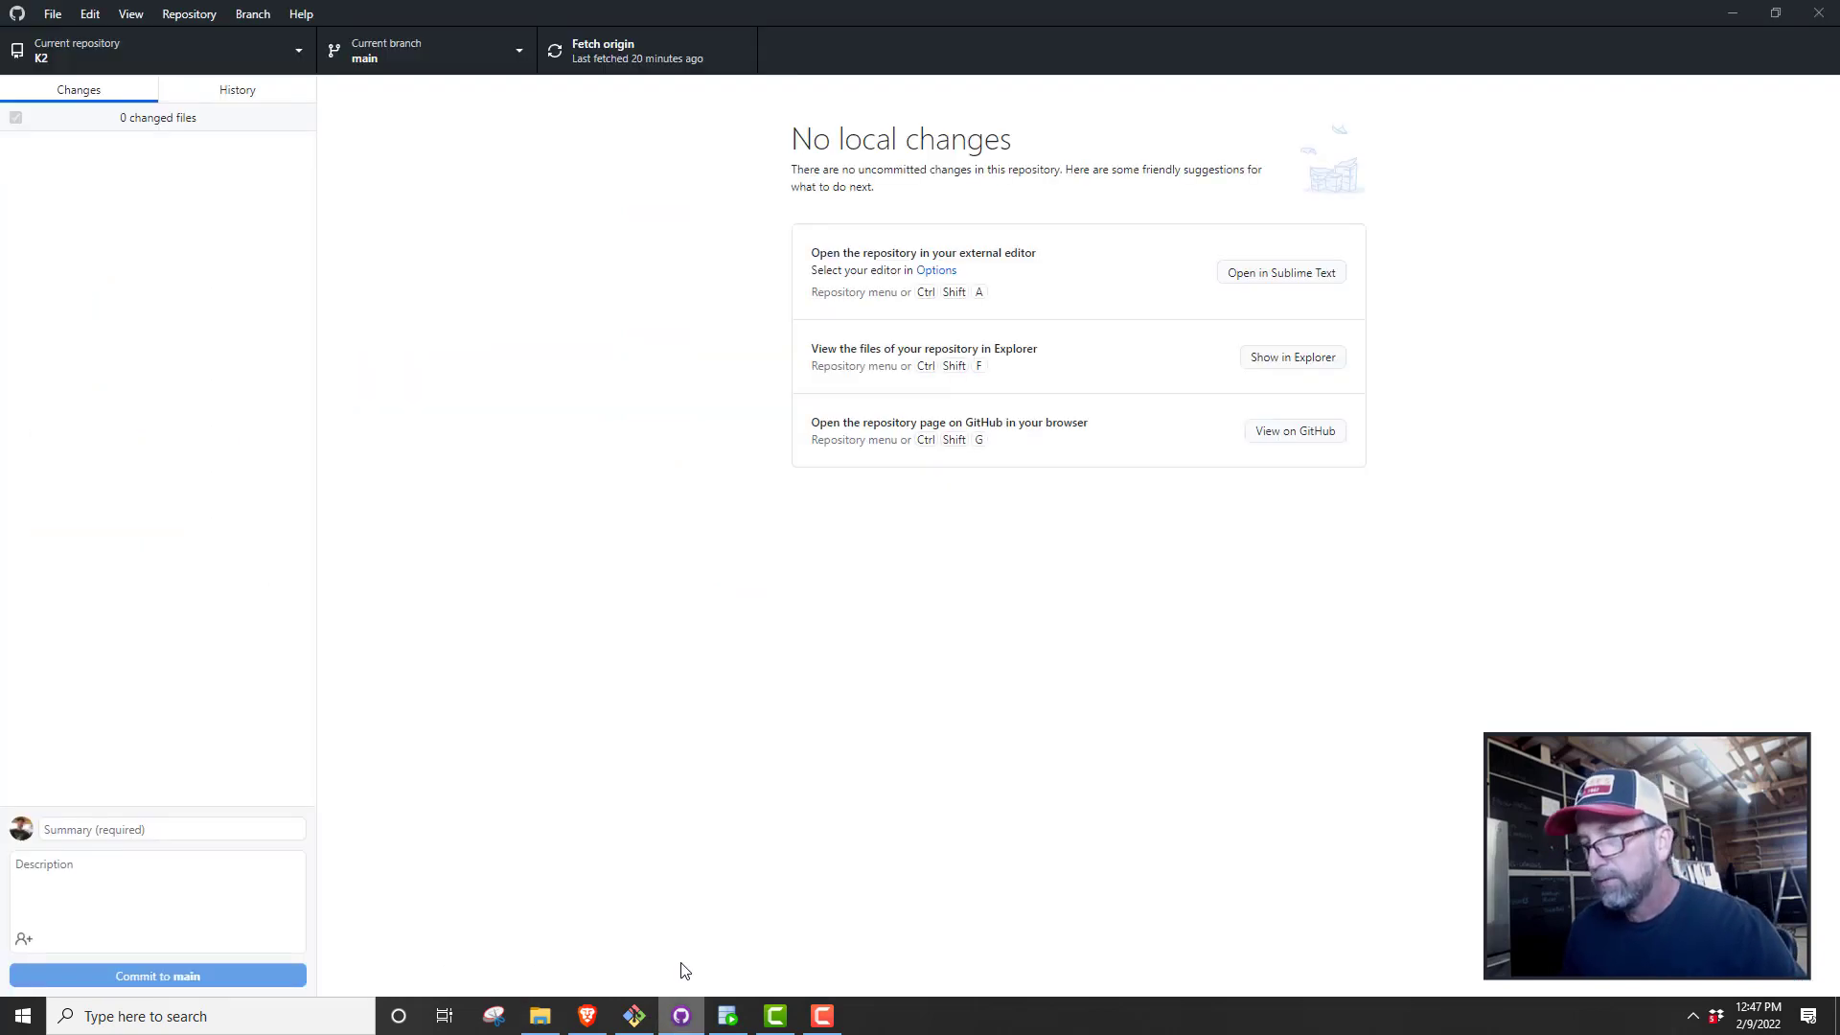
Create a new repository named reflash.io at D:\Dropbox\shared_dev_folder.
{"action": "left_click", "coordinate": [53, 13]}
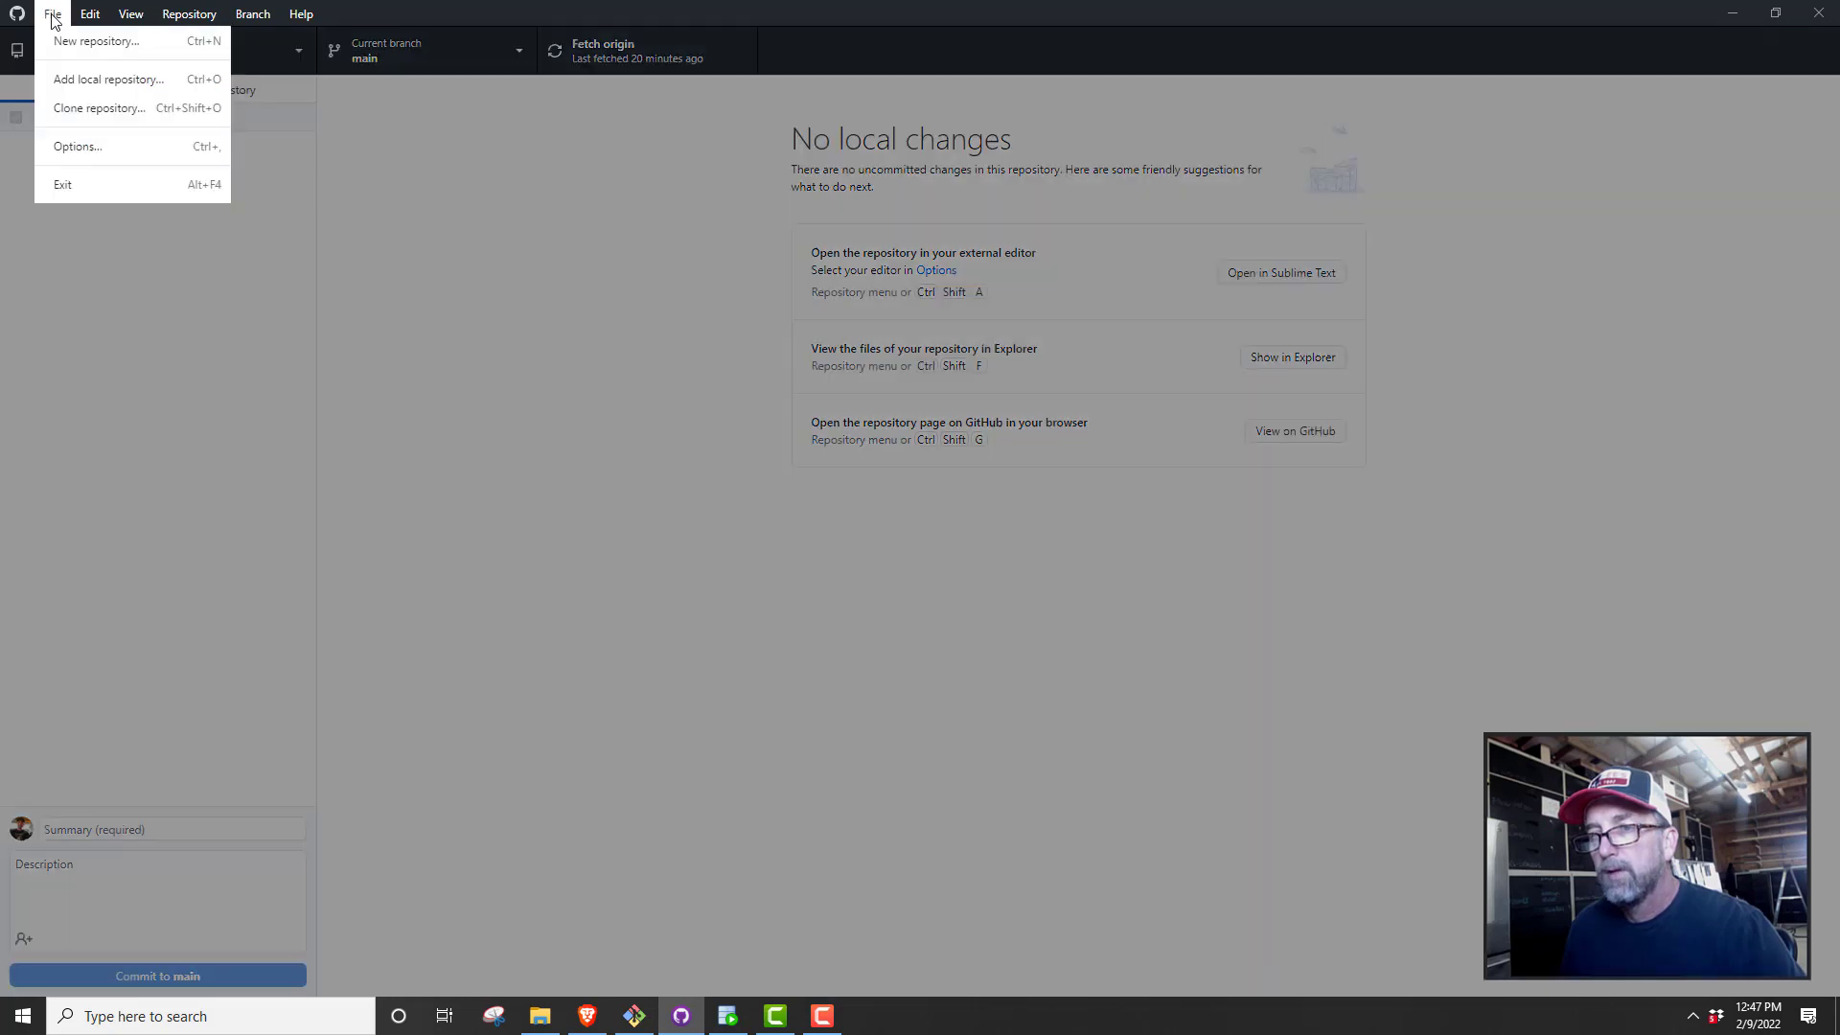
{"action": "left_click", "coordinate": [95, 40]}
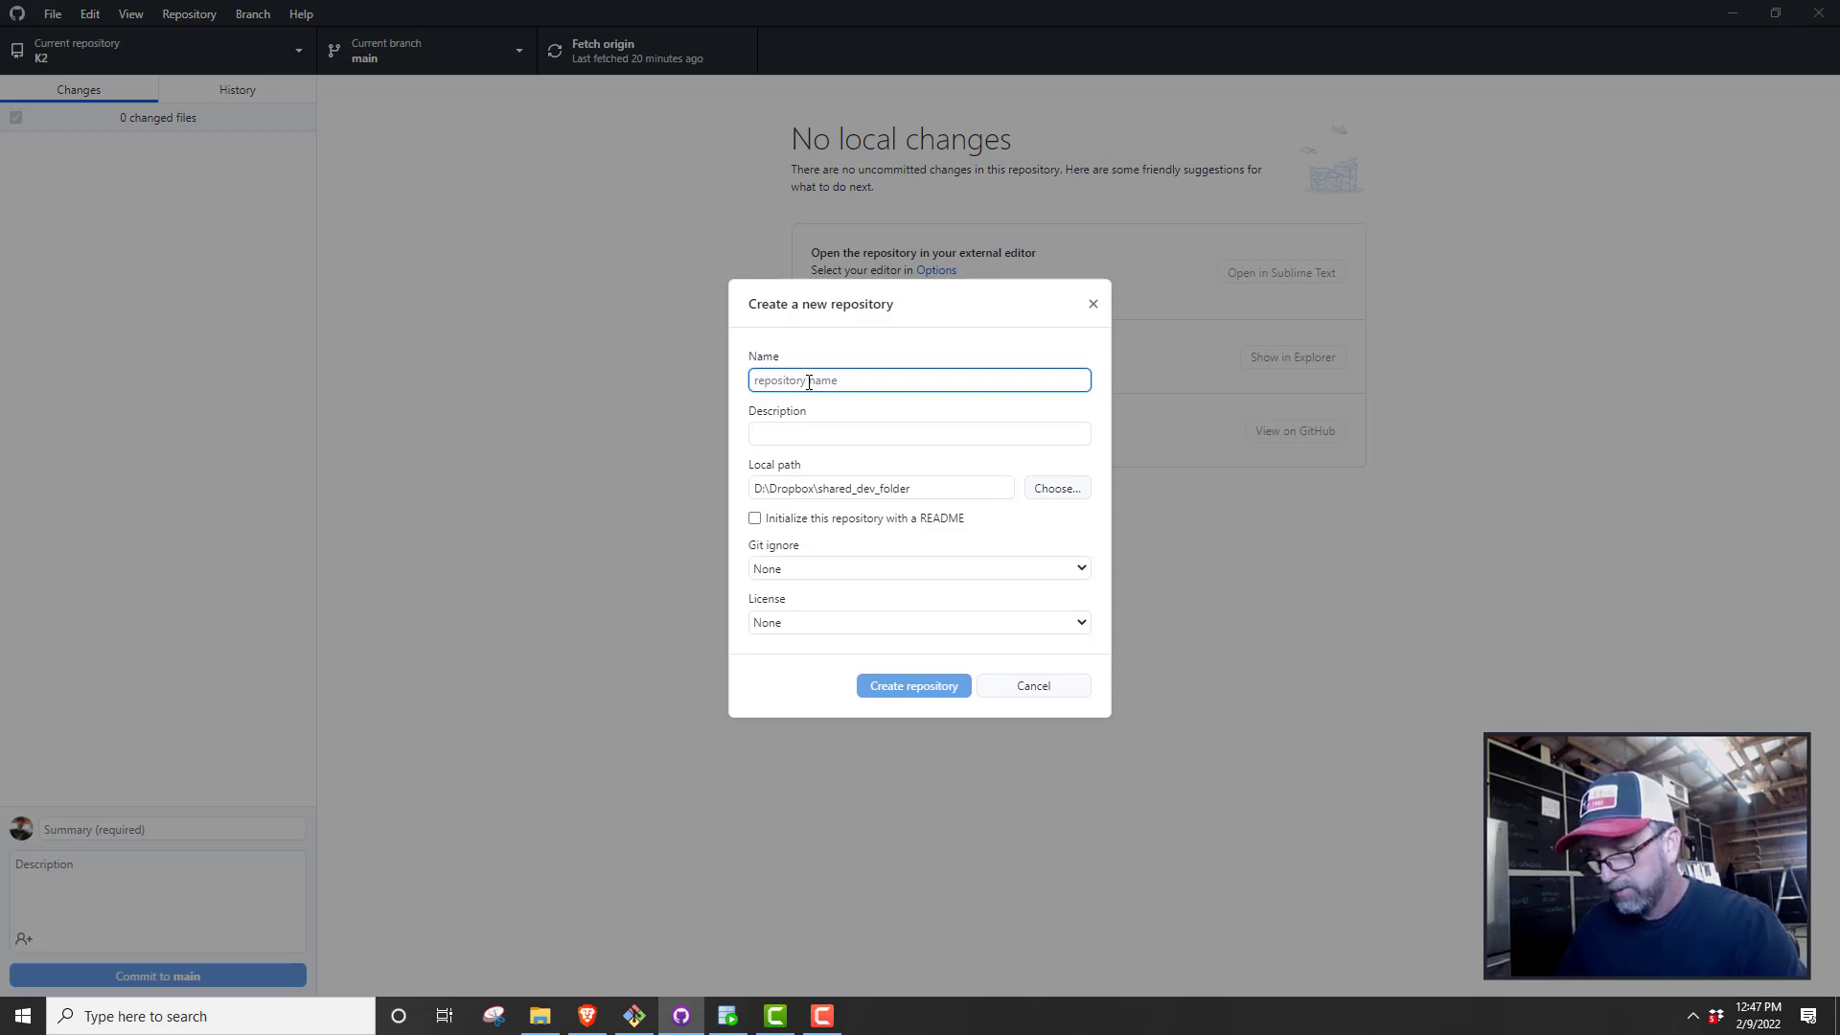
{"action": "type", "text": "reflash.io"}
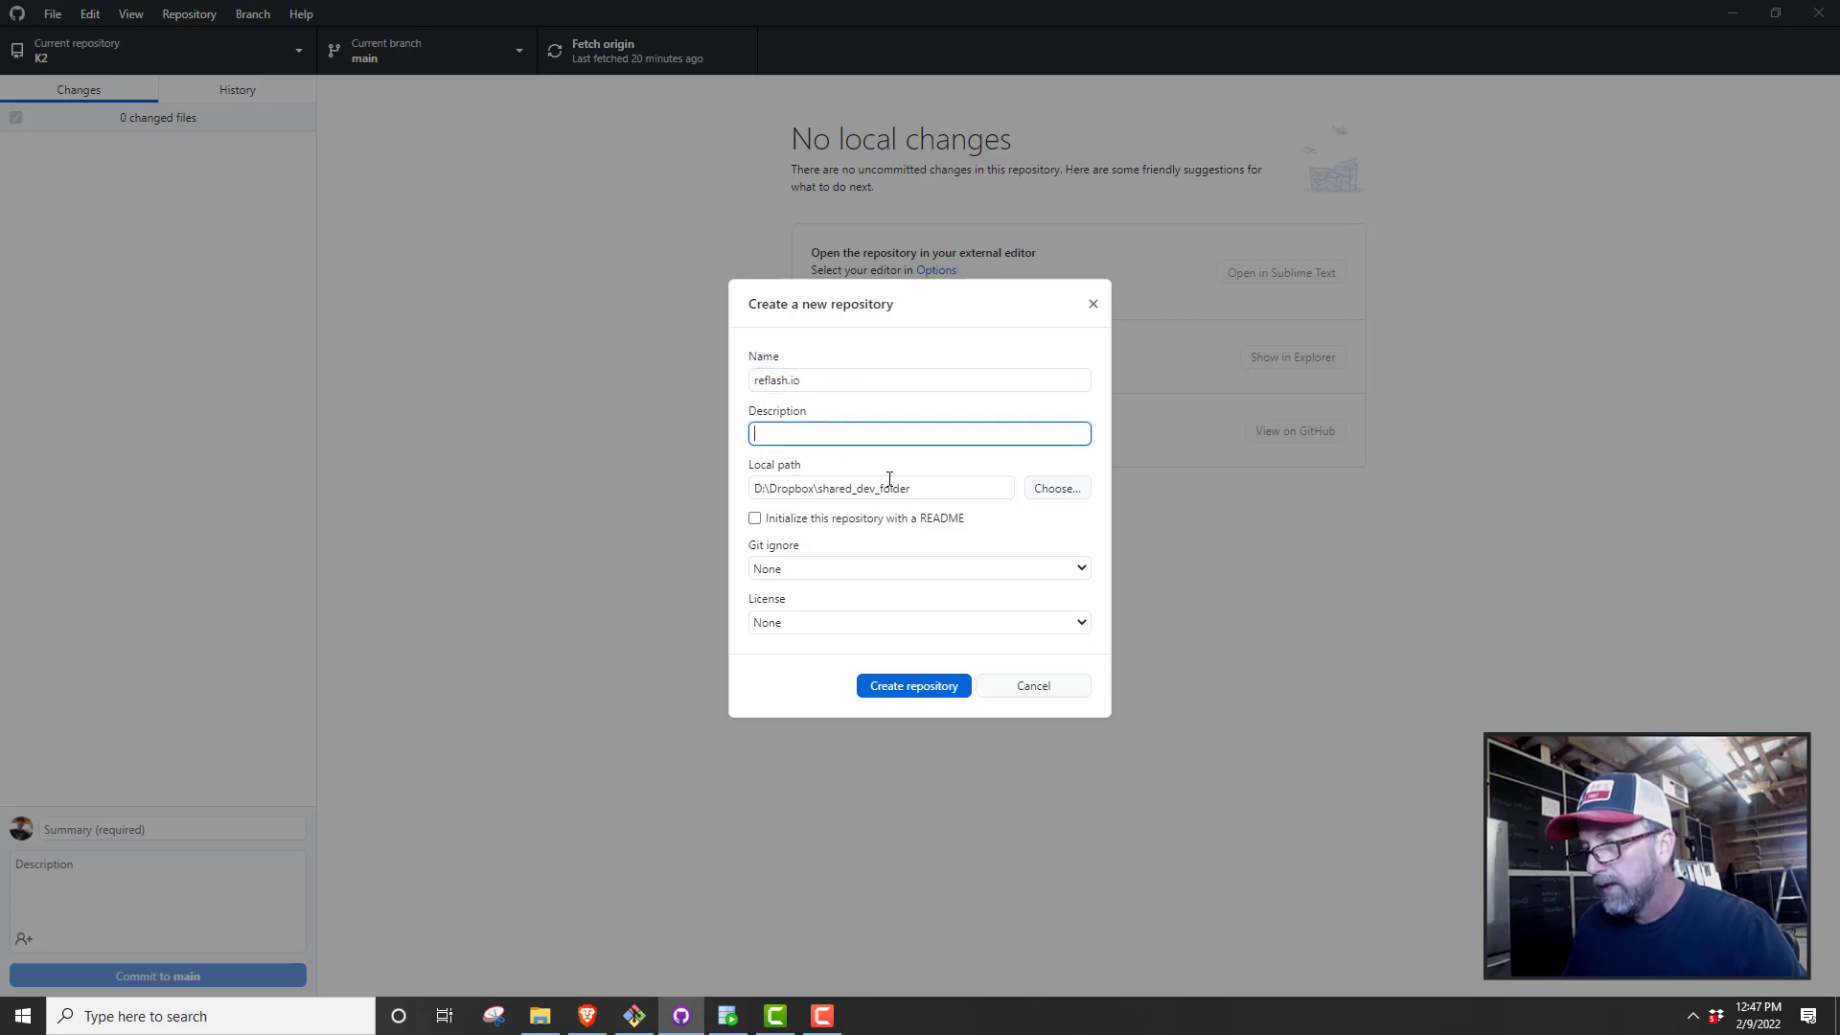
{"action": "mouse_move", "coordinate": [809, 535]}
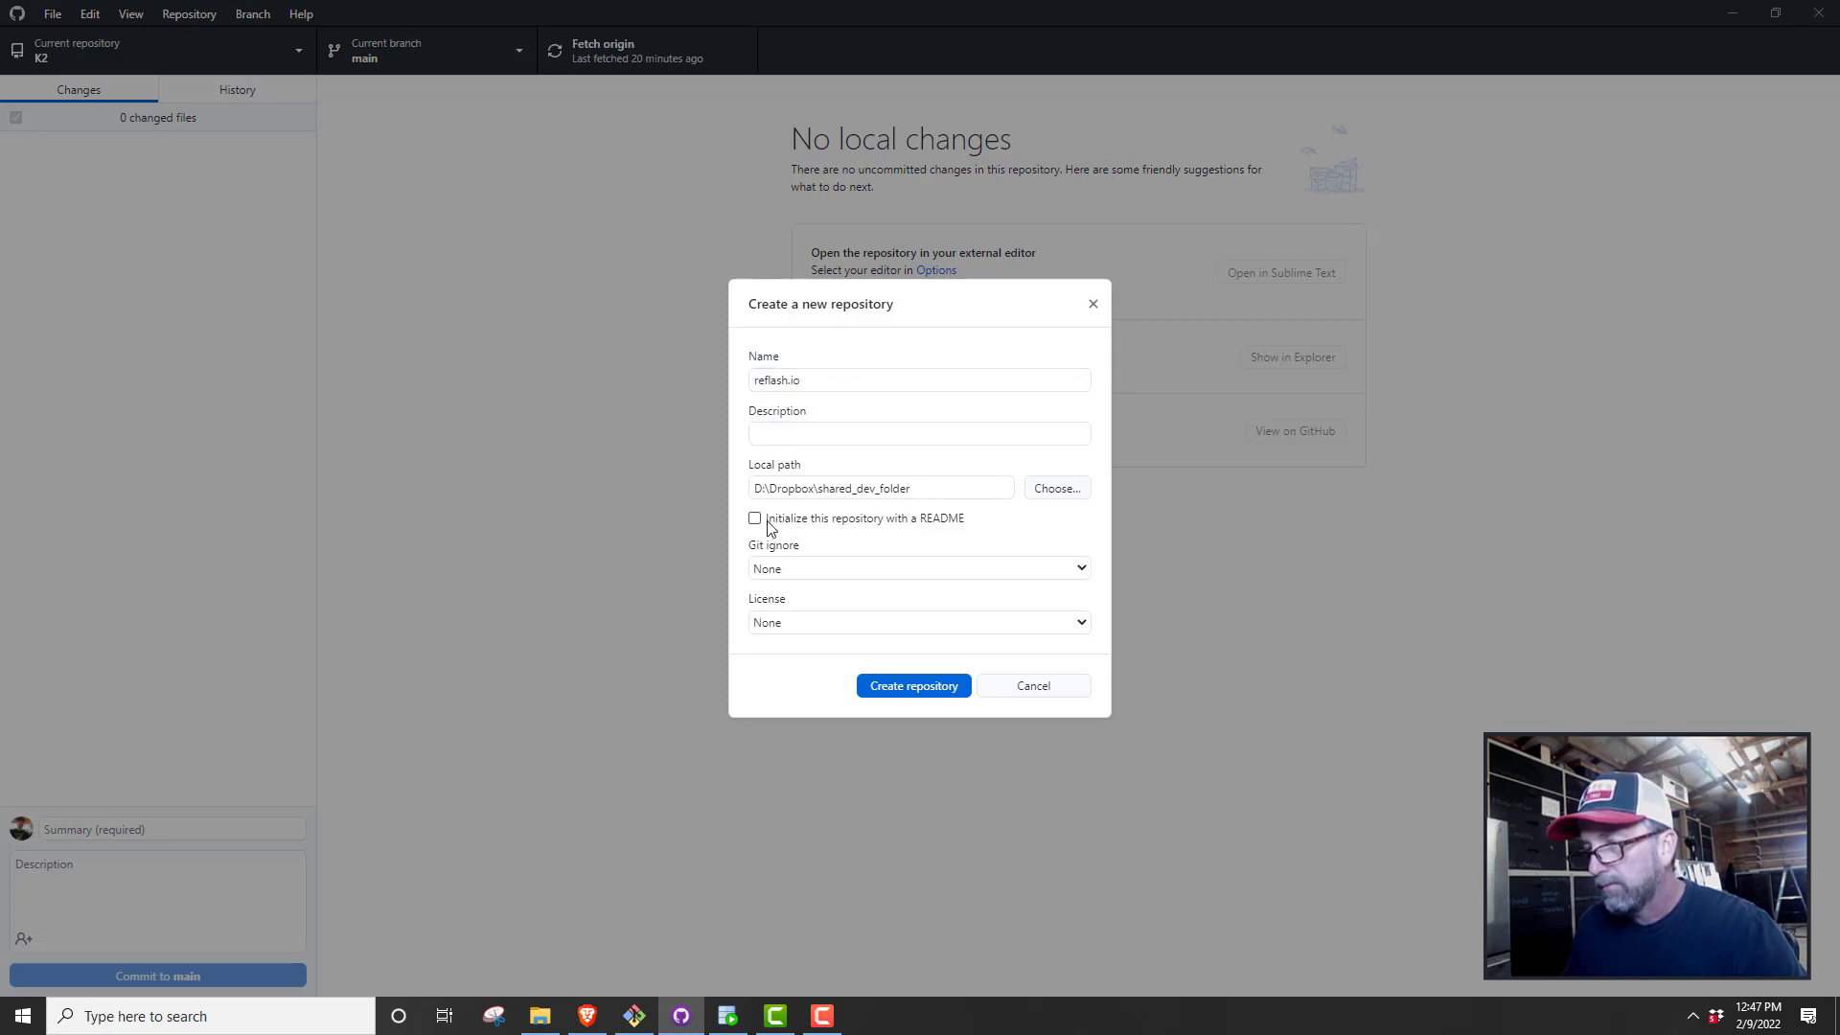
{"action": "mouse_move", "coordinate": [811, 633]}
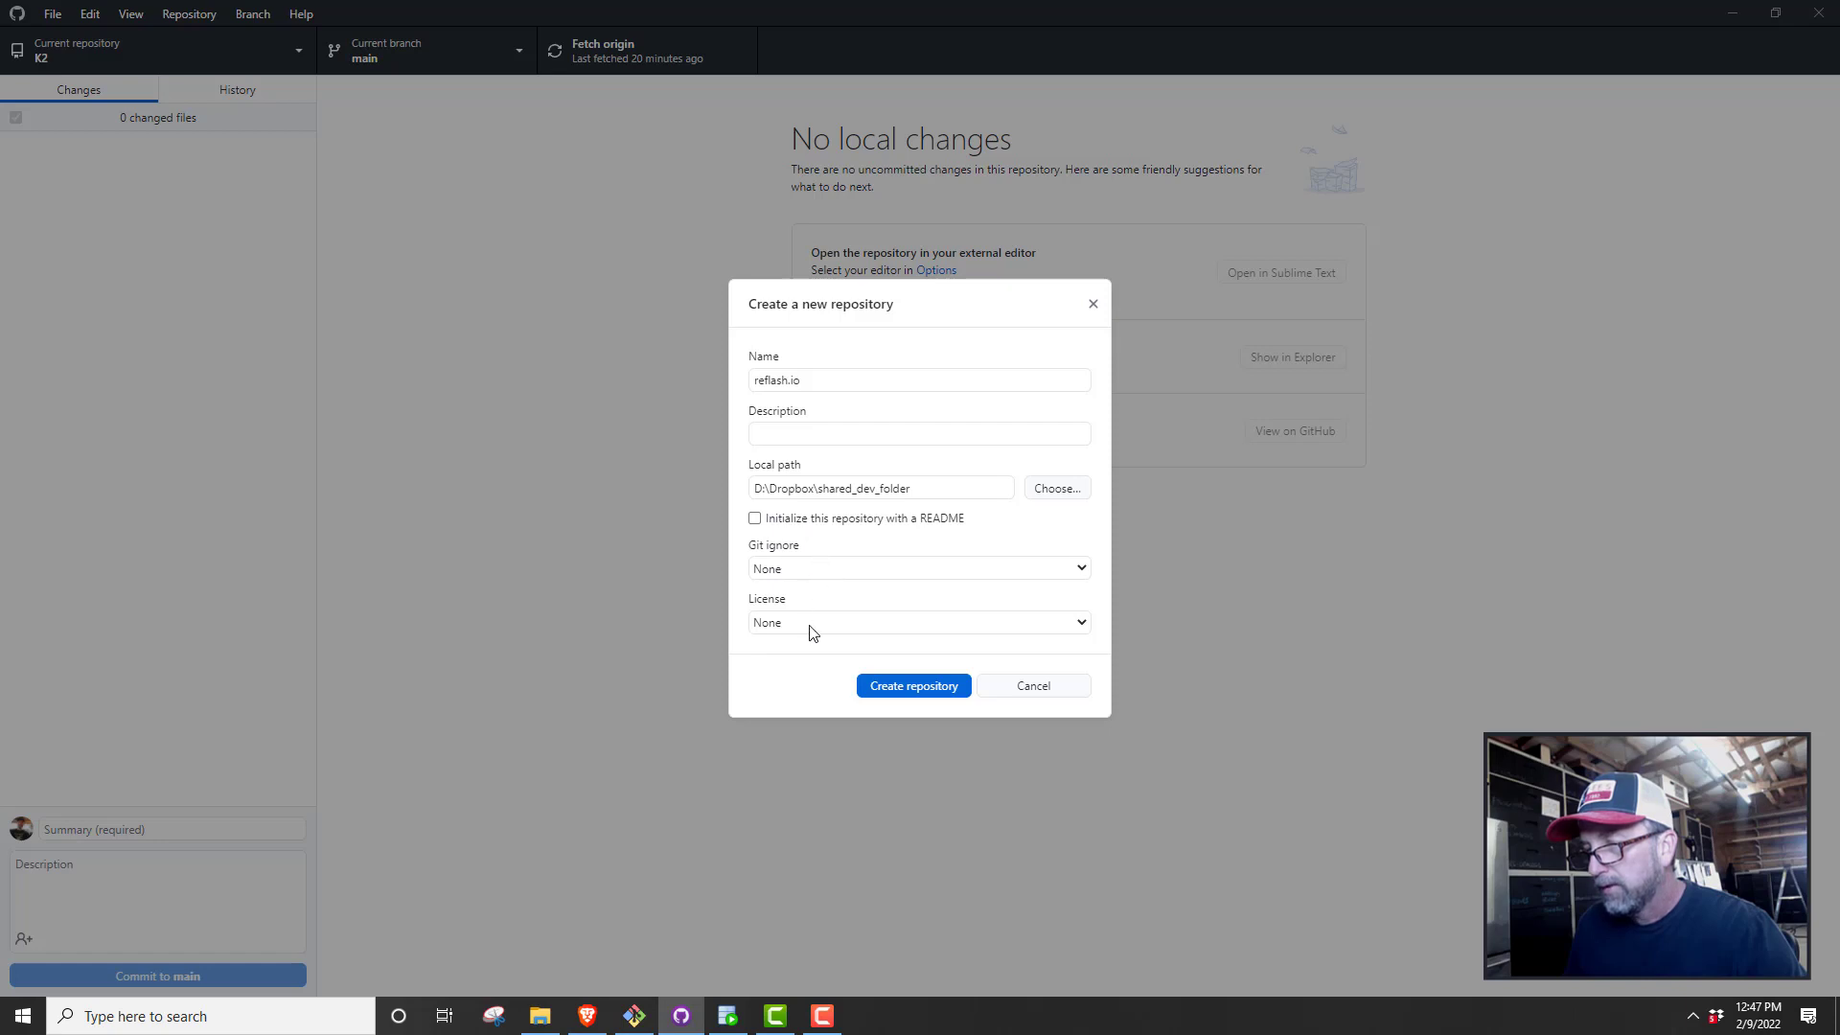
{"action": "mouse_move", "coordinate": [839, 574]}
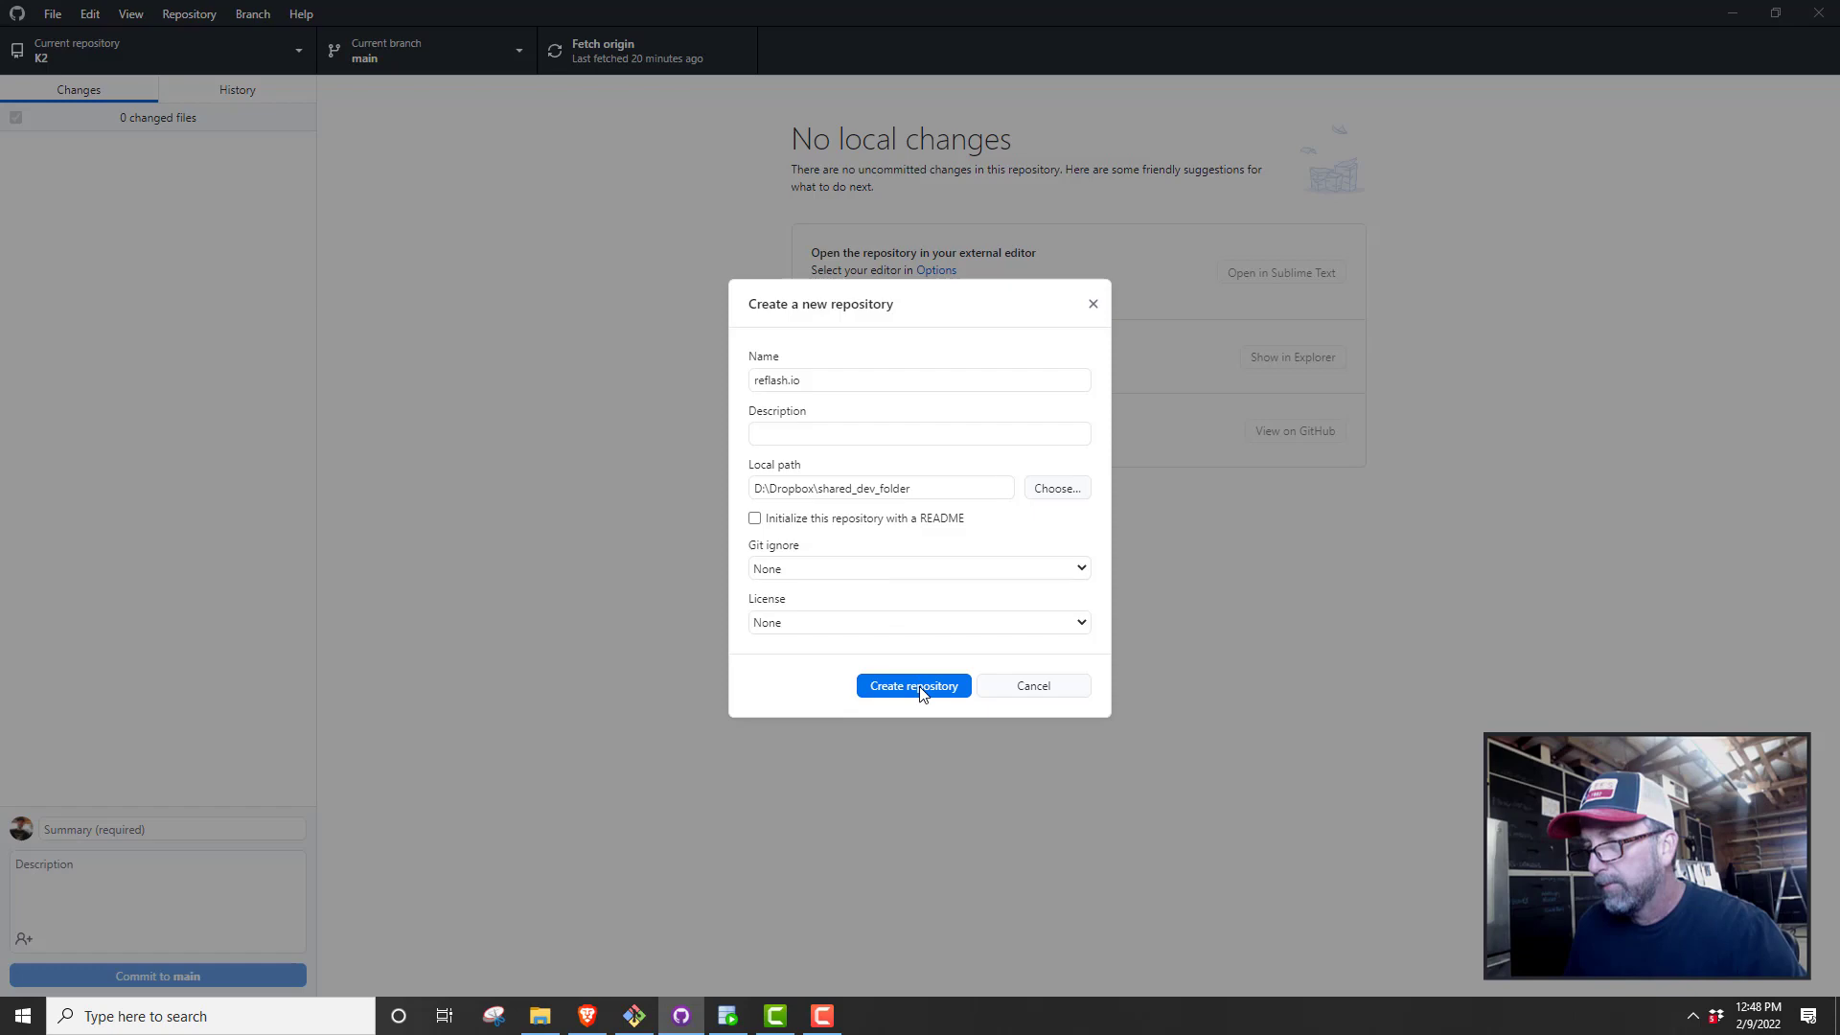
{"action": "left_click", "coordinate": [912, 686]}
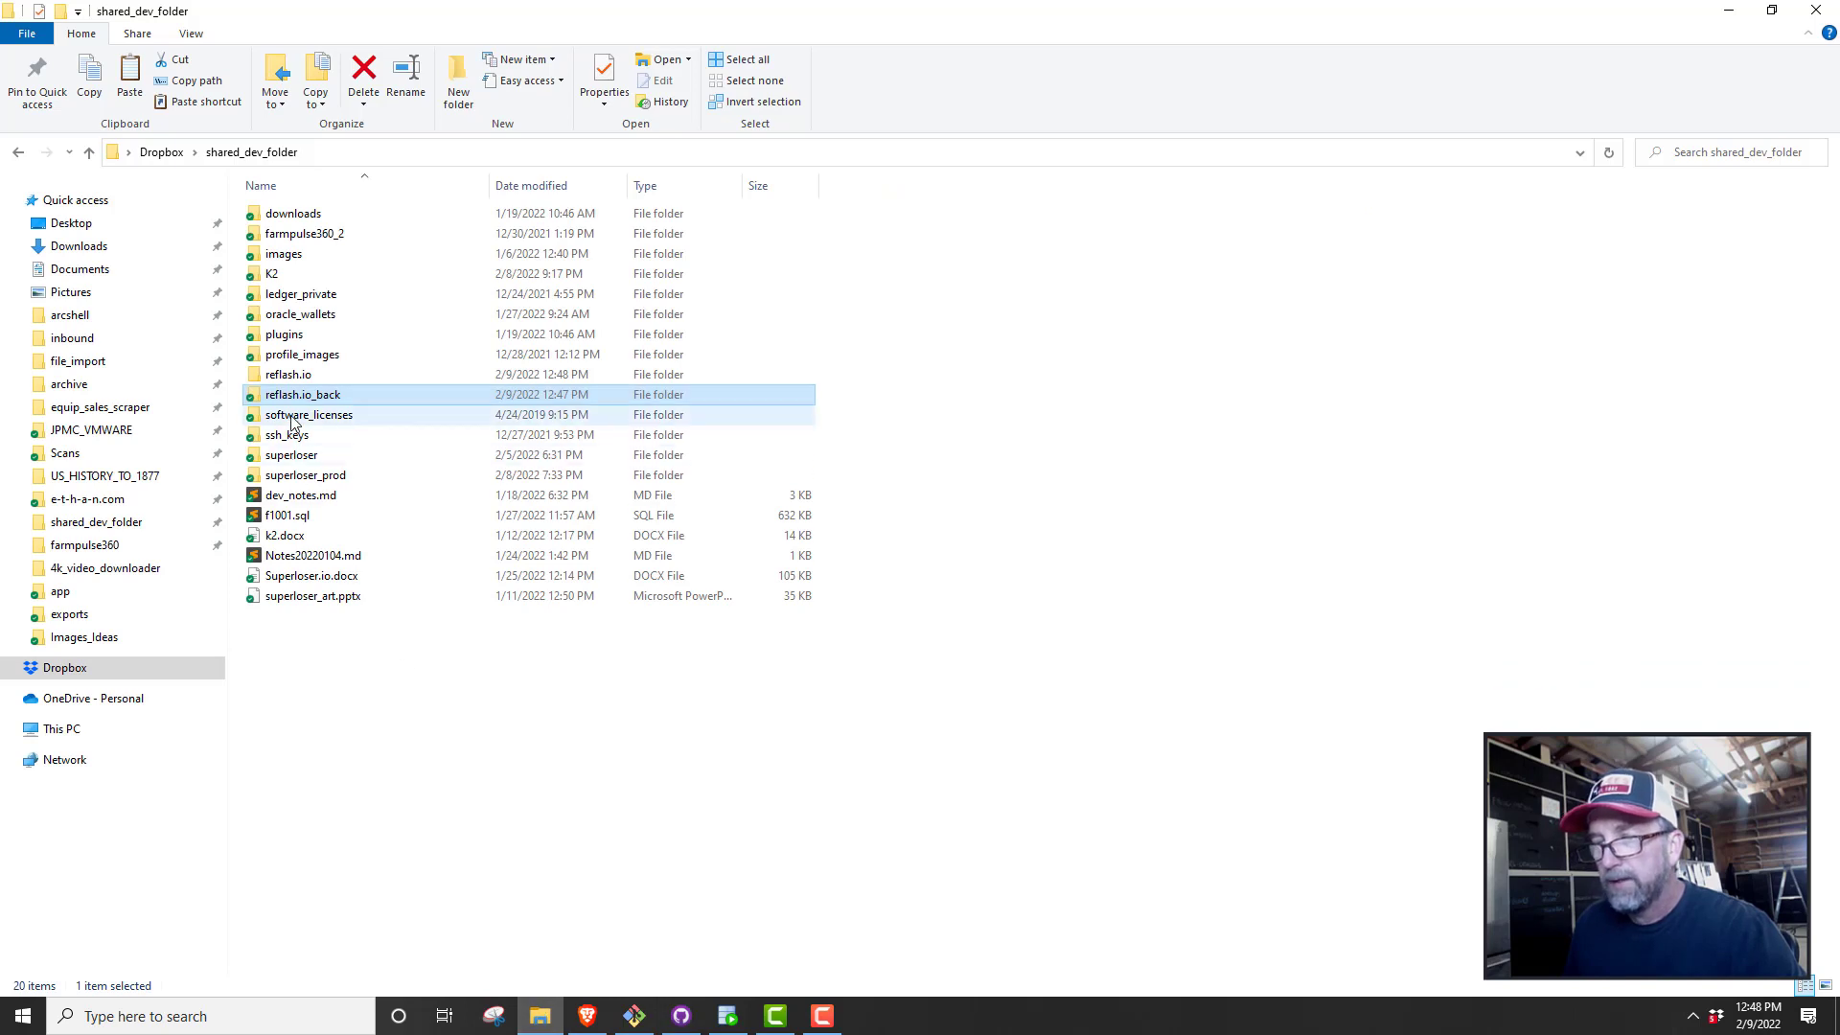
Copy the reflash.io_back contents into the new reflash.io repository folder.
{"action": "double_click", "coordinate": [301, 395]}
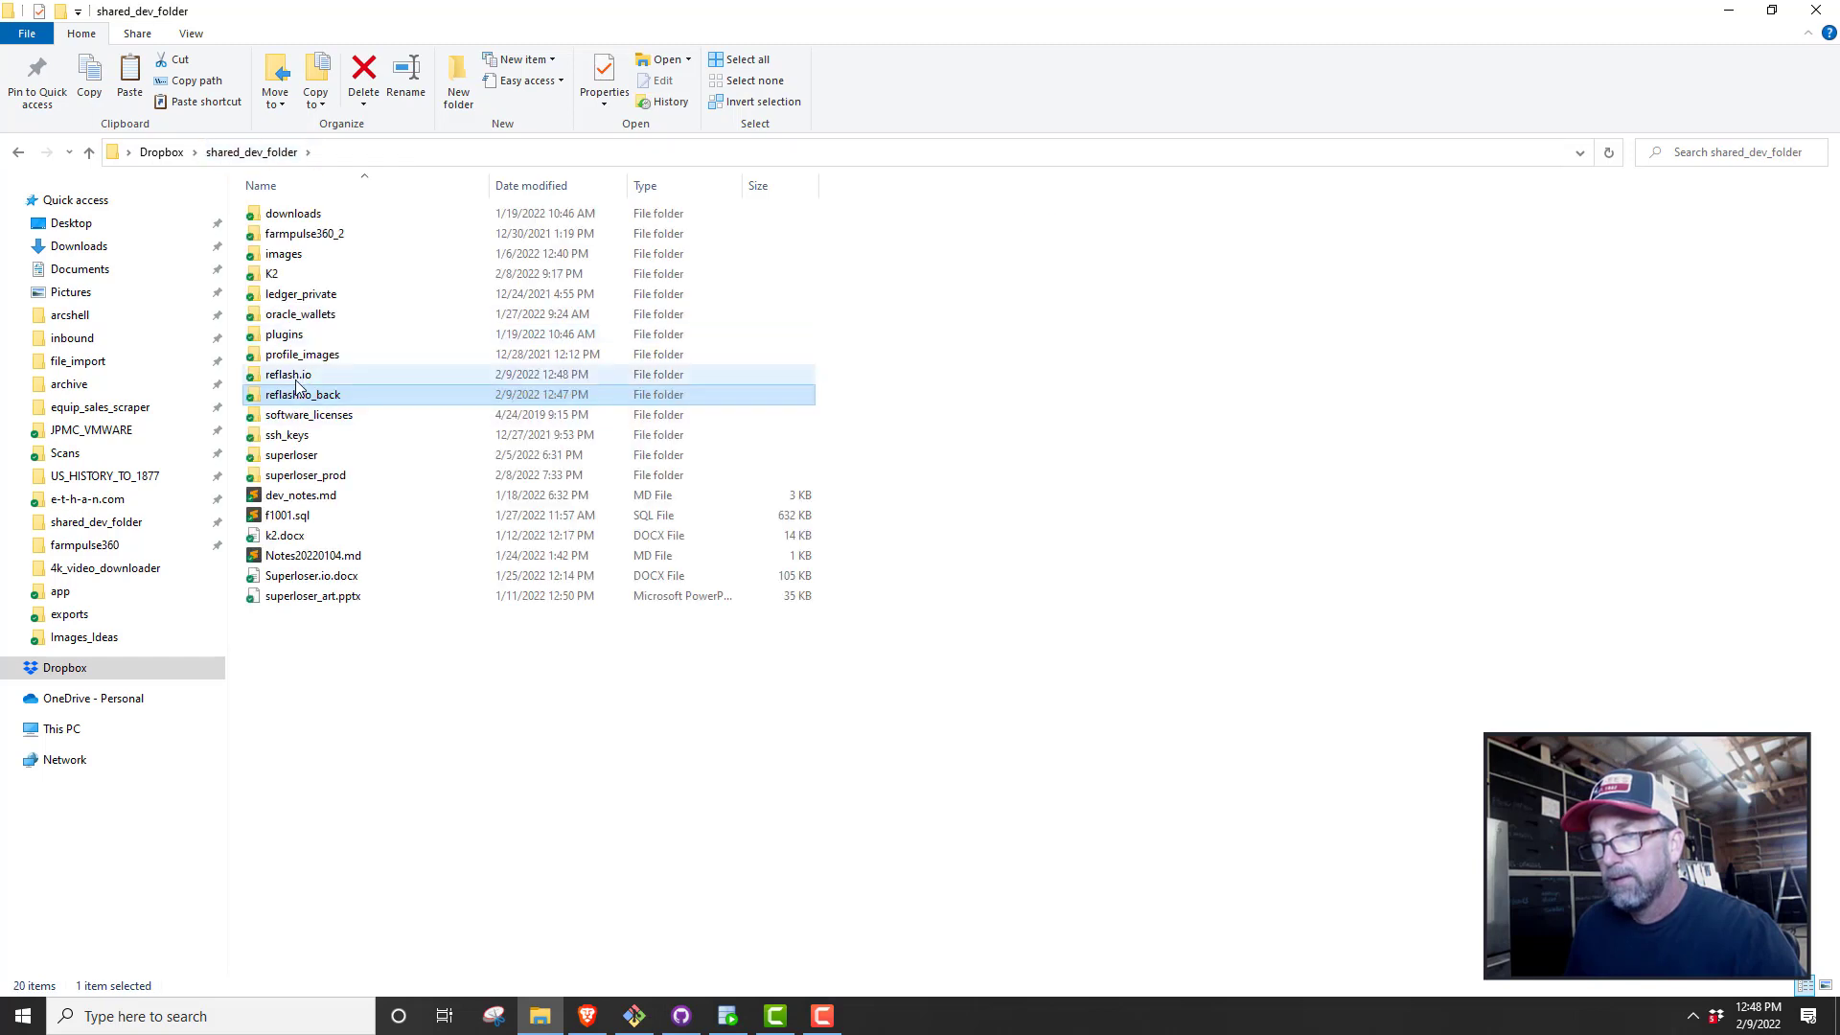
{"action": "double_click", "coordinate": [288, 374]}
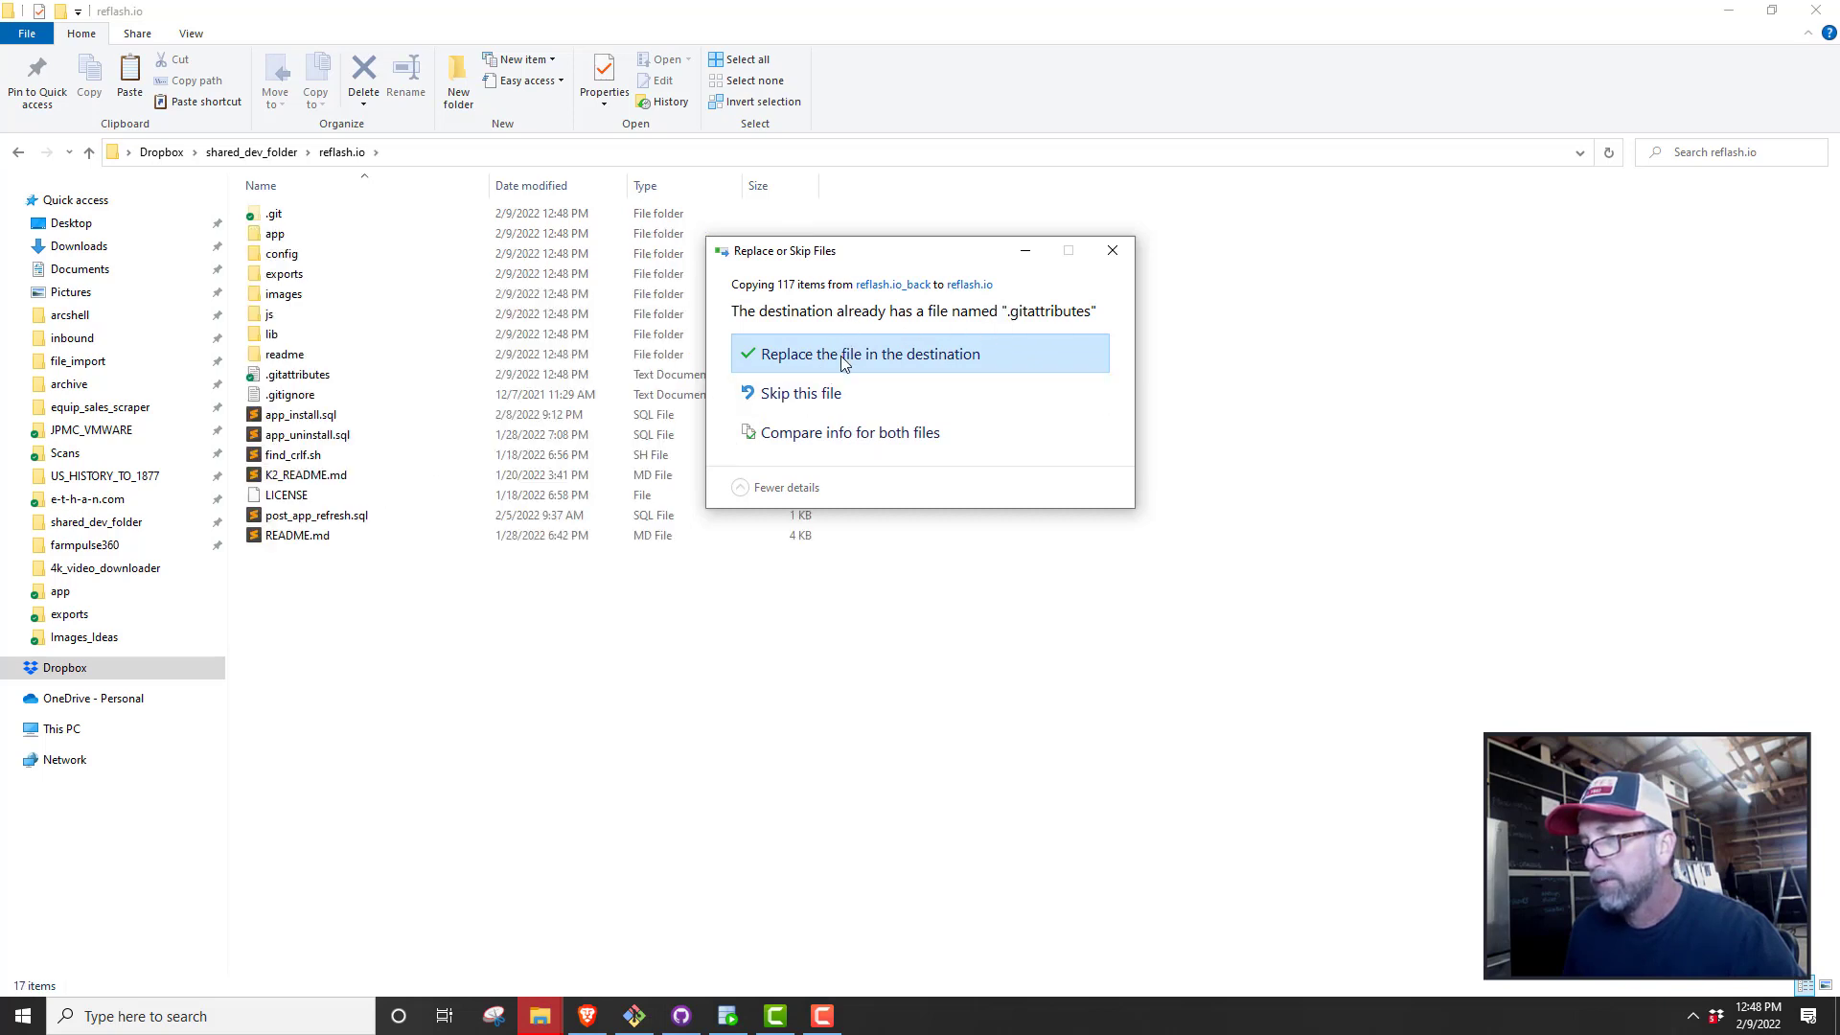
{"action": "left_click", "coordinate": [866, 353]}
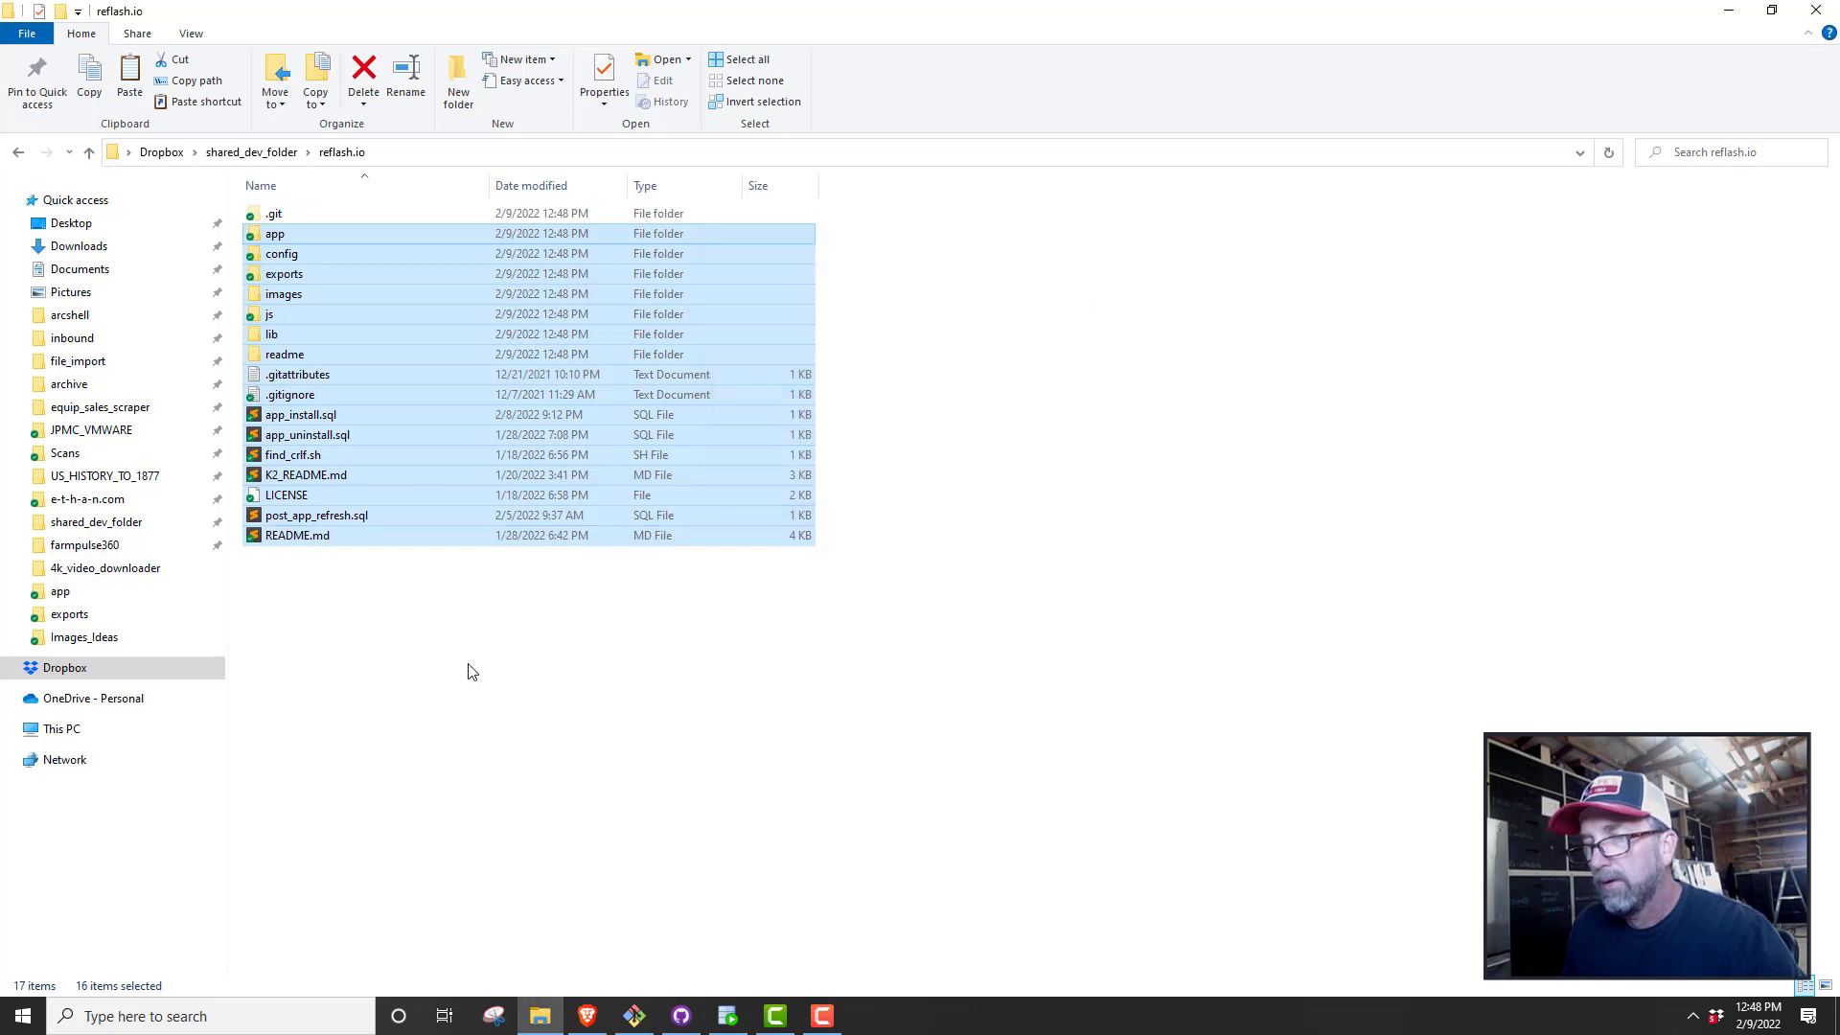
{"action": "left_click", "coordinate": [469, 671]}
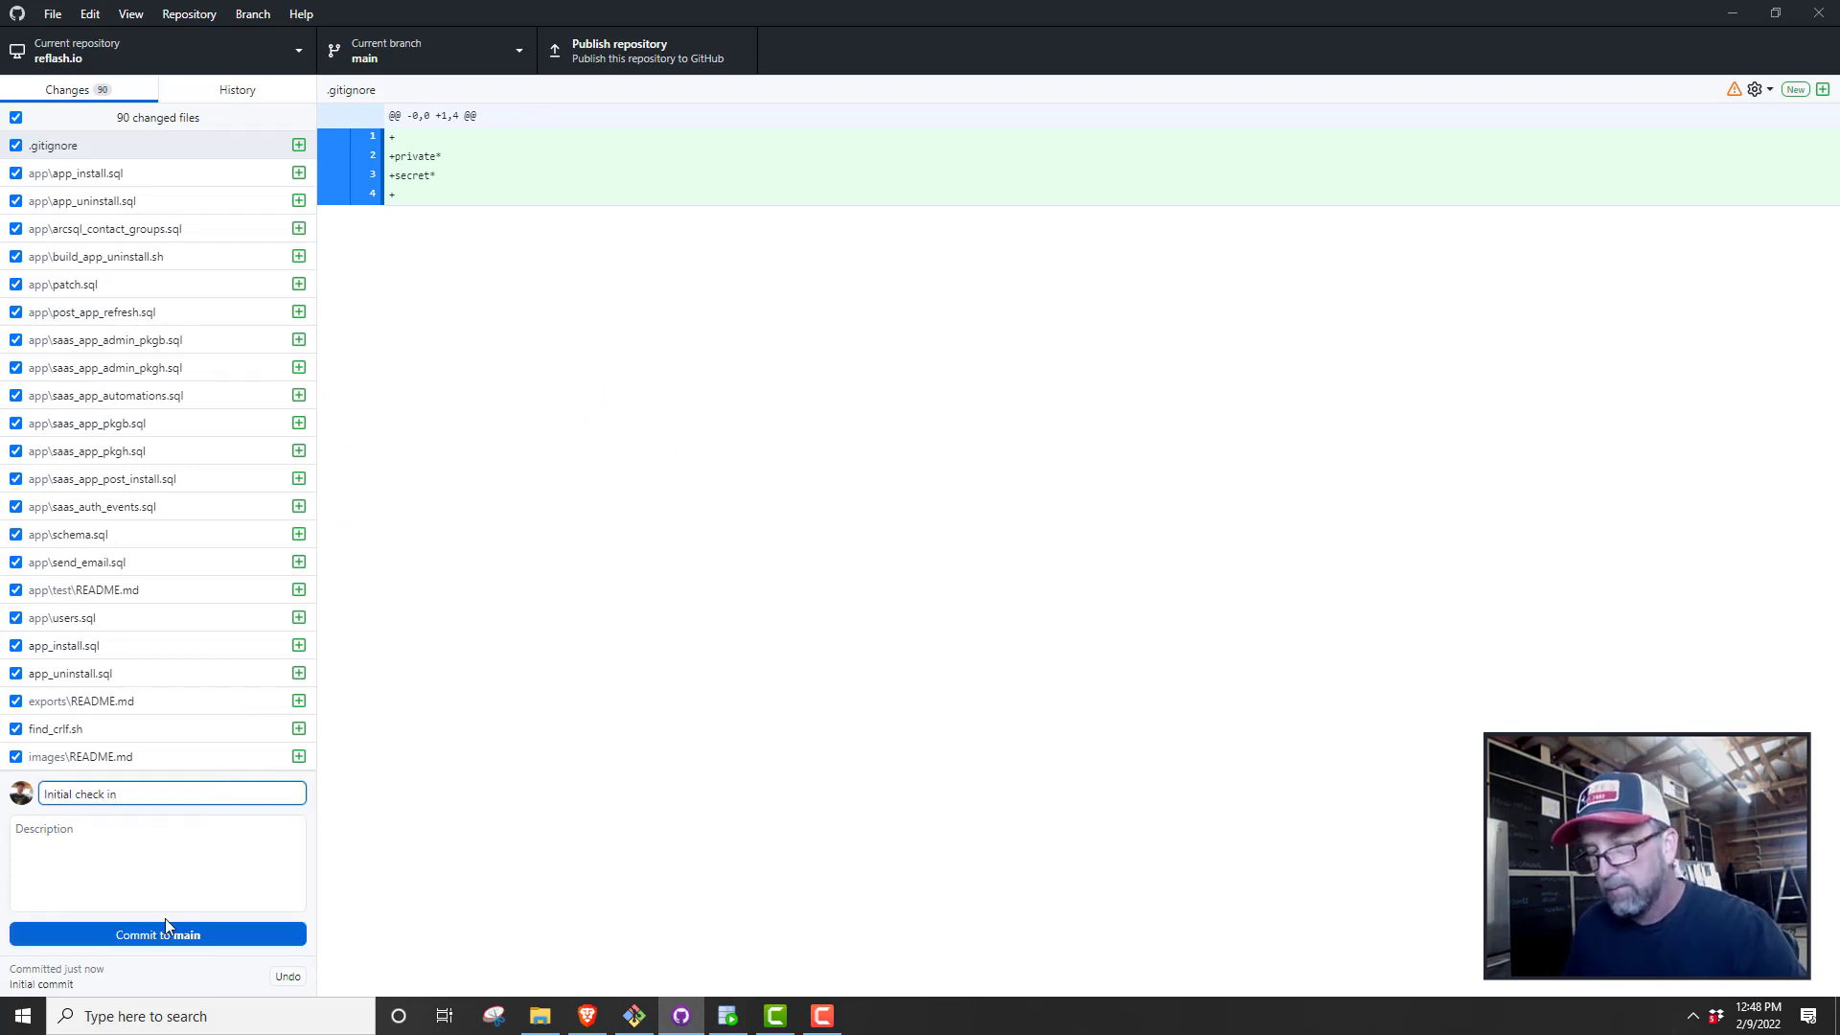
Commit the 90 files as 'Initial check in' and publish reflash.io under the arclogicsoftware organization.
{"action": "left_click", "coordinate": [157, 933]}
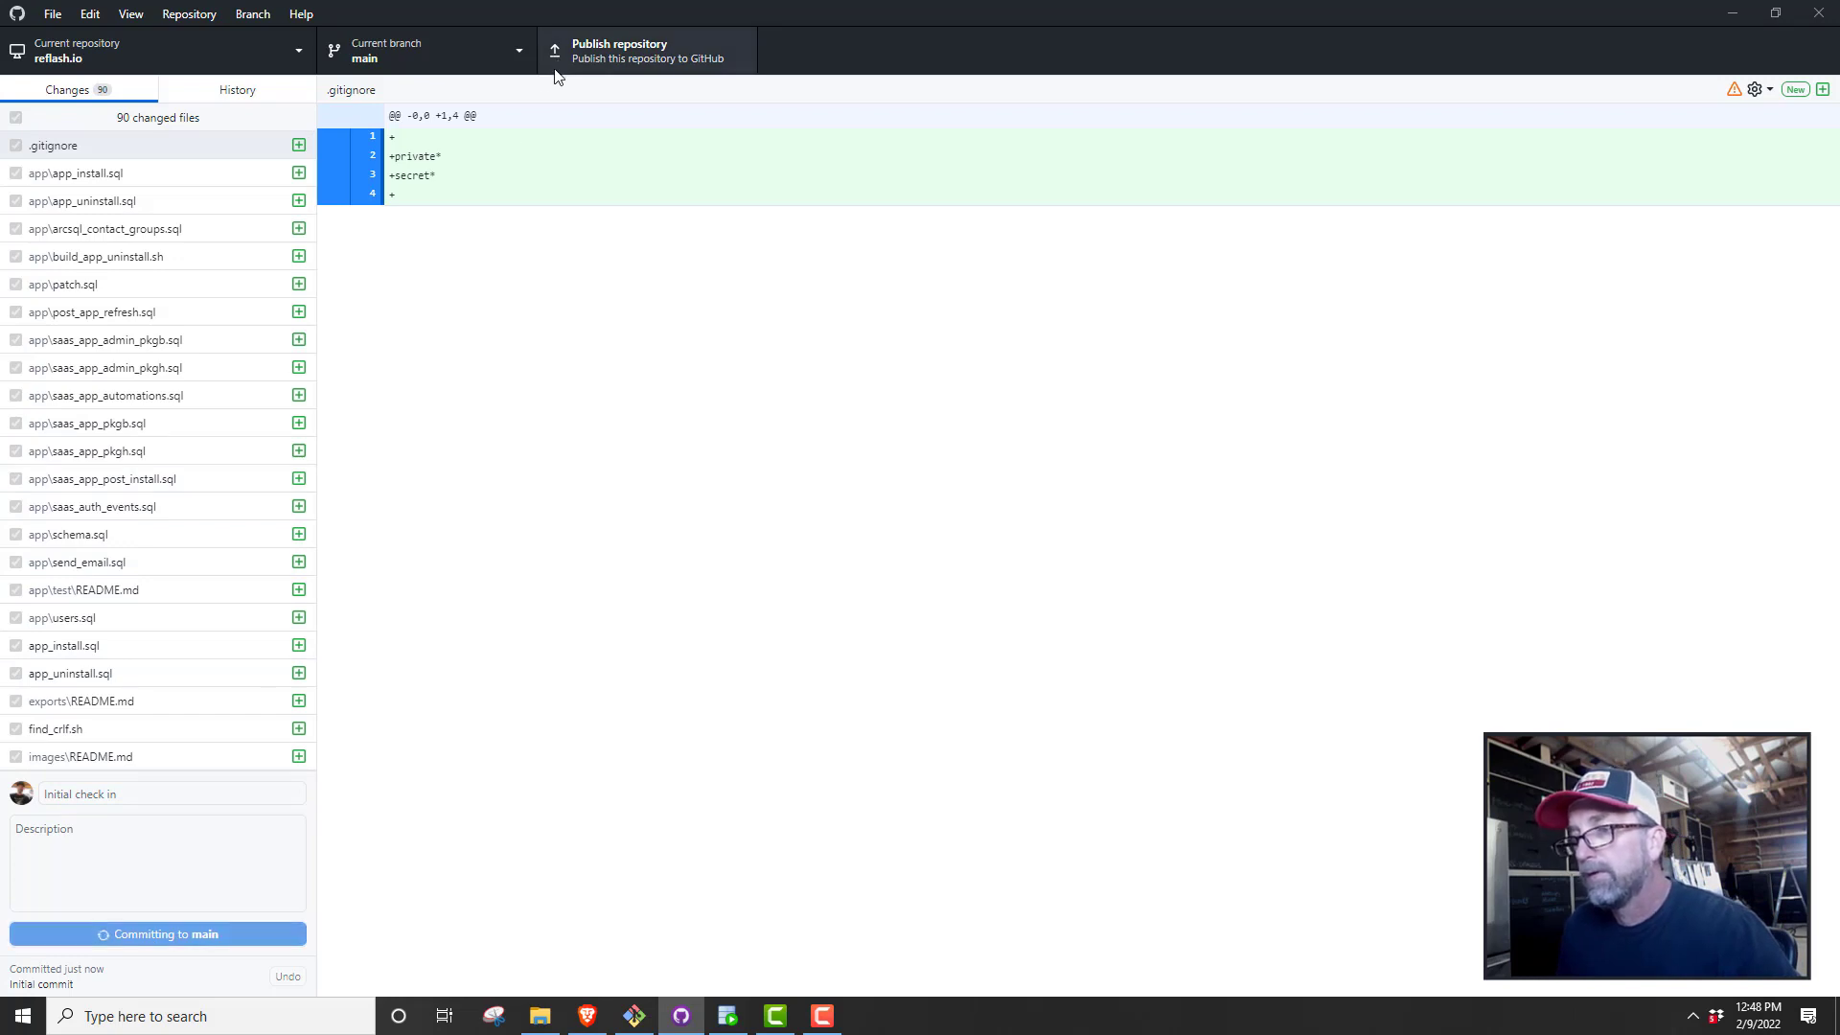
{"action": "left_click", "coordinate": [644, 50]}
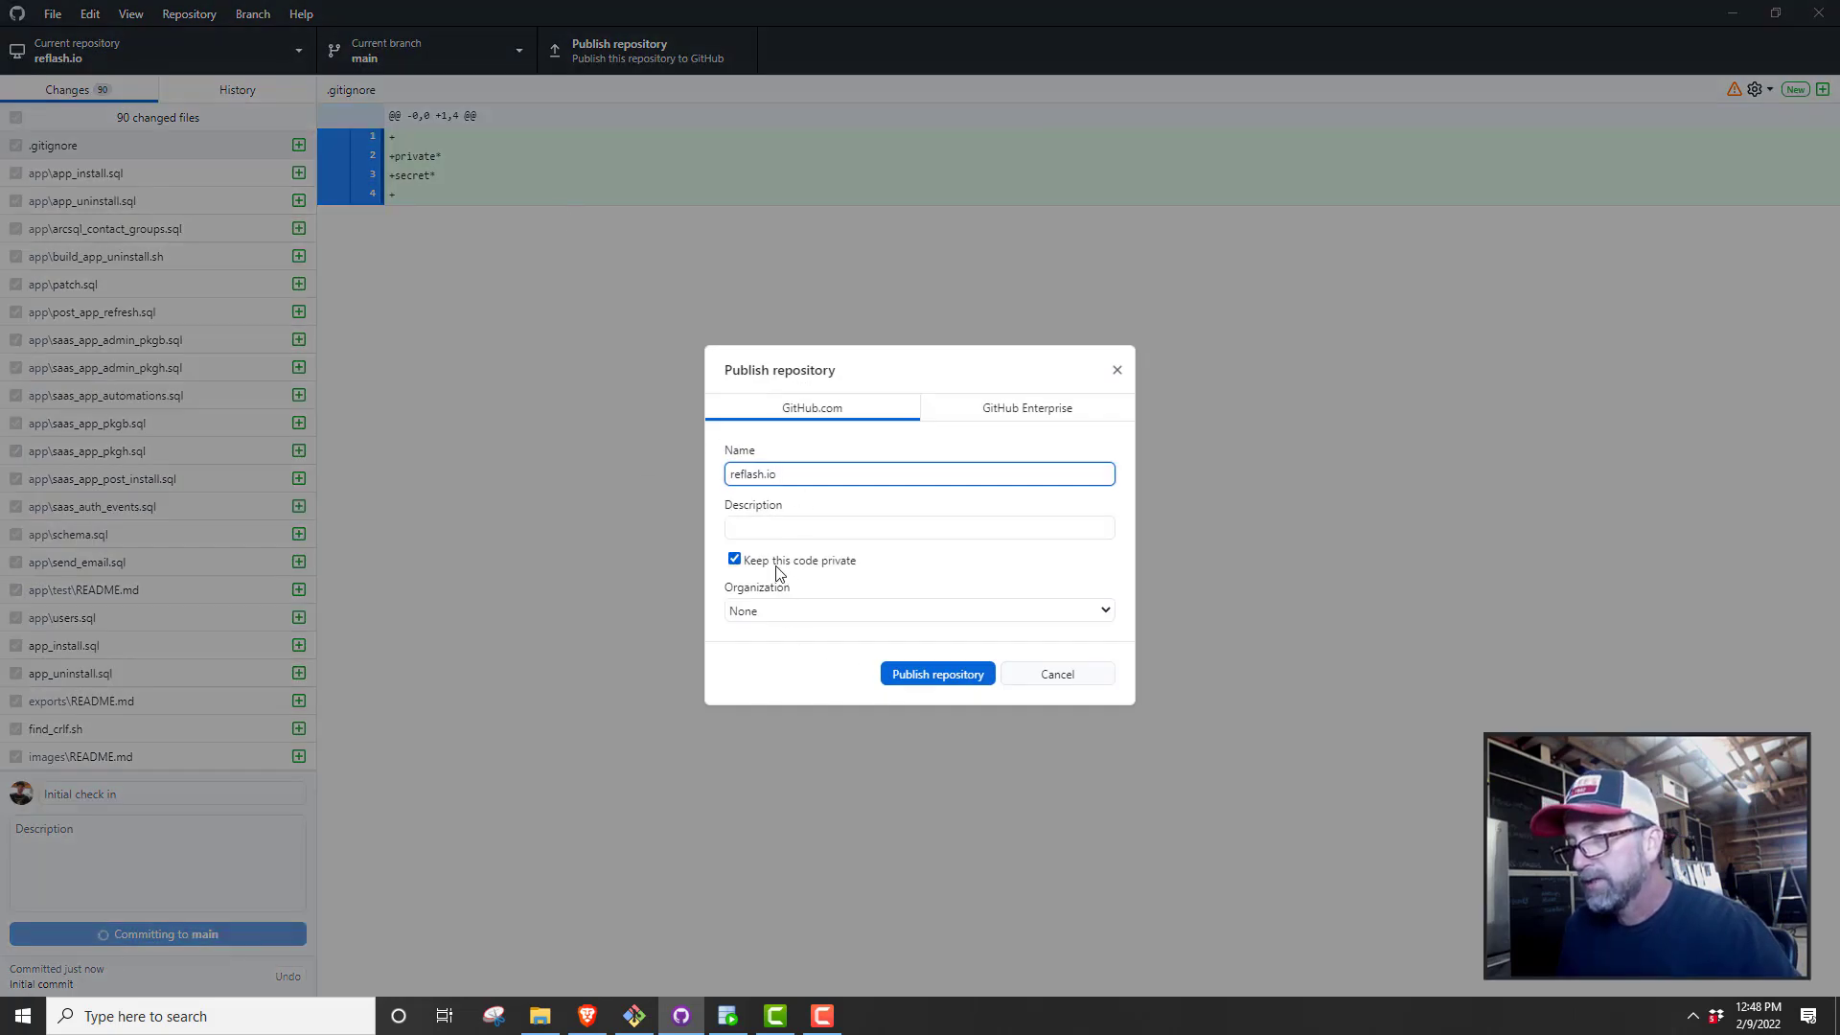
{"action": "mouse_move", "coordinate": [763, 577]}
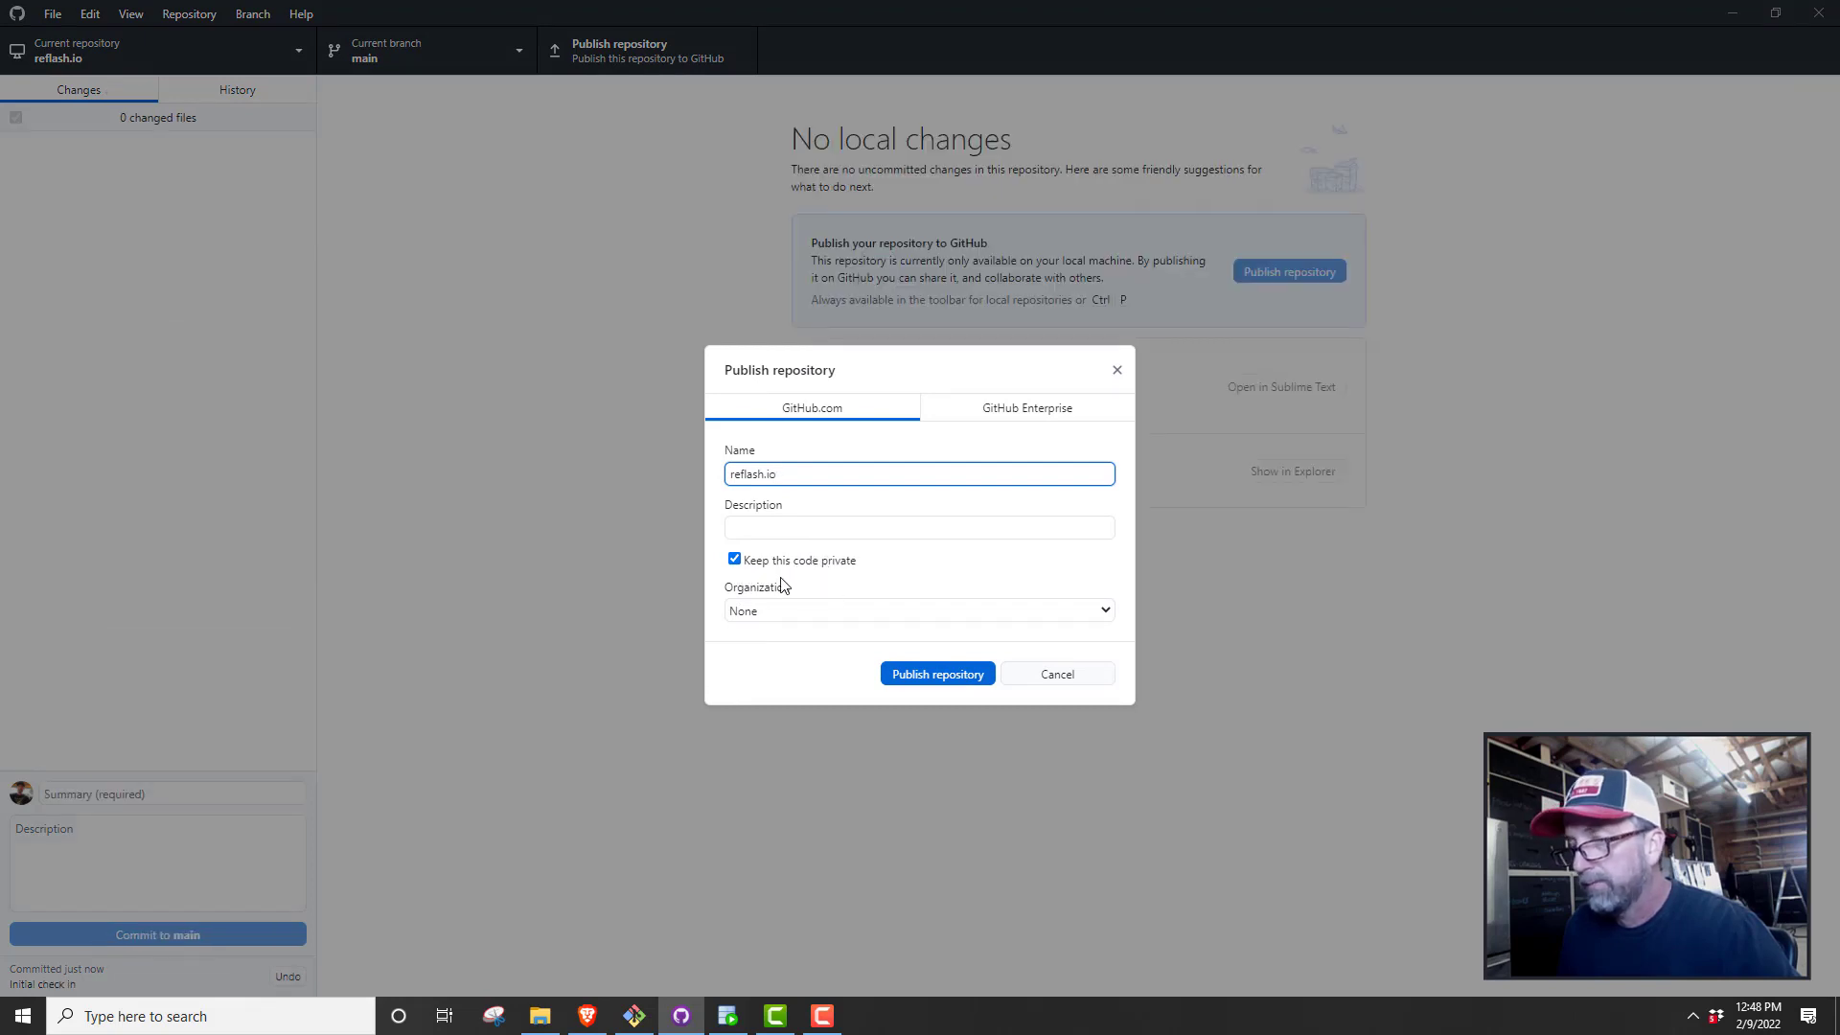
{"action": "mouse_move", "coordinate": [774, 626]}
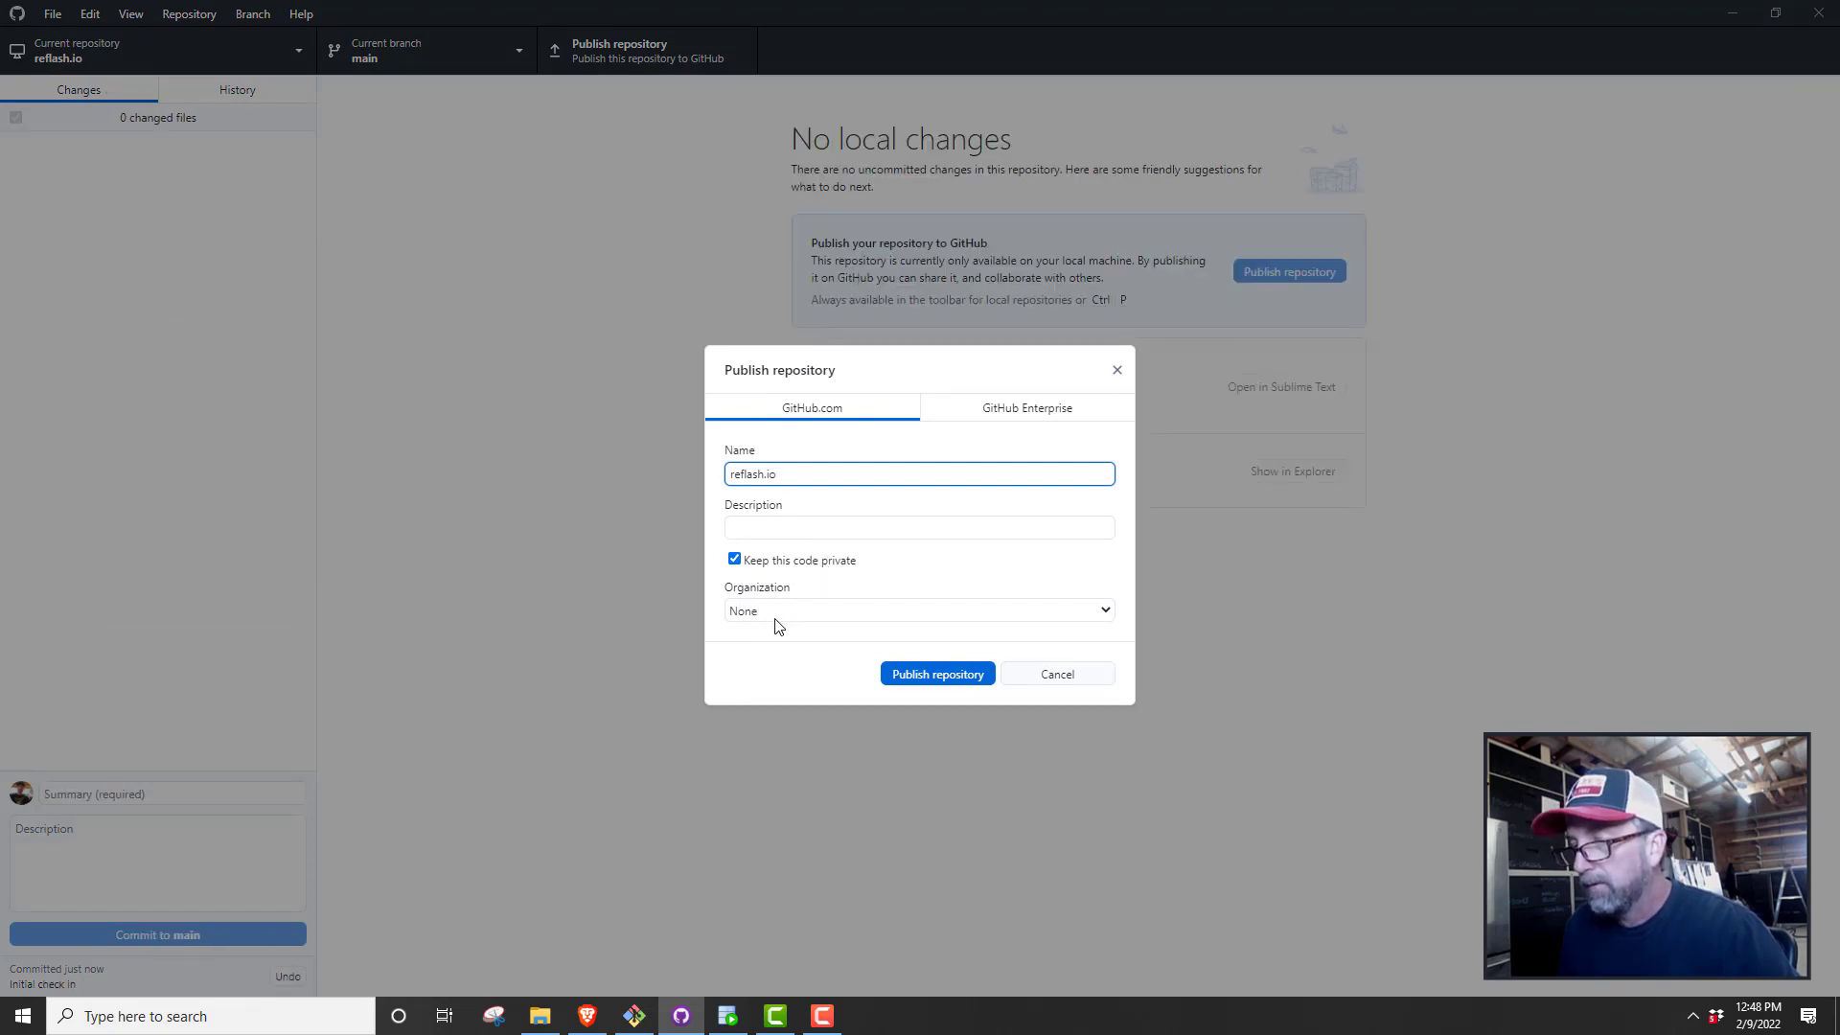
{"action": "left_click", "coordinate": [918, 609]}
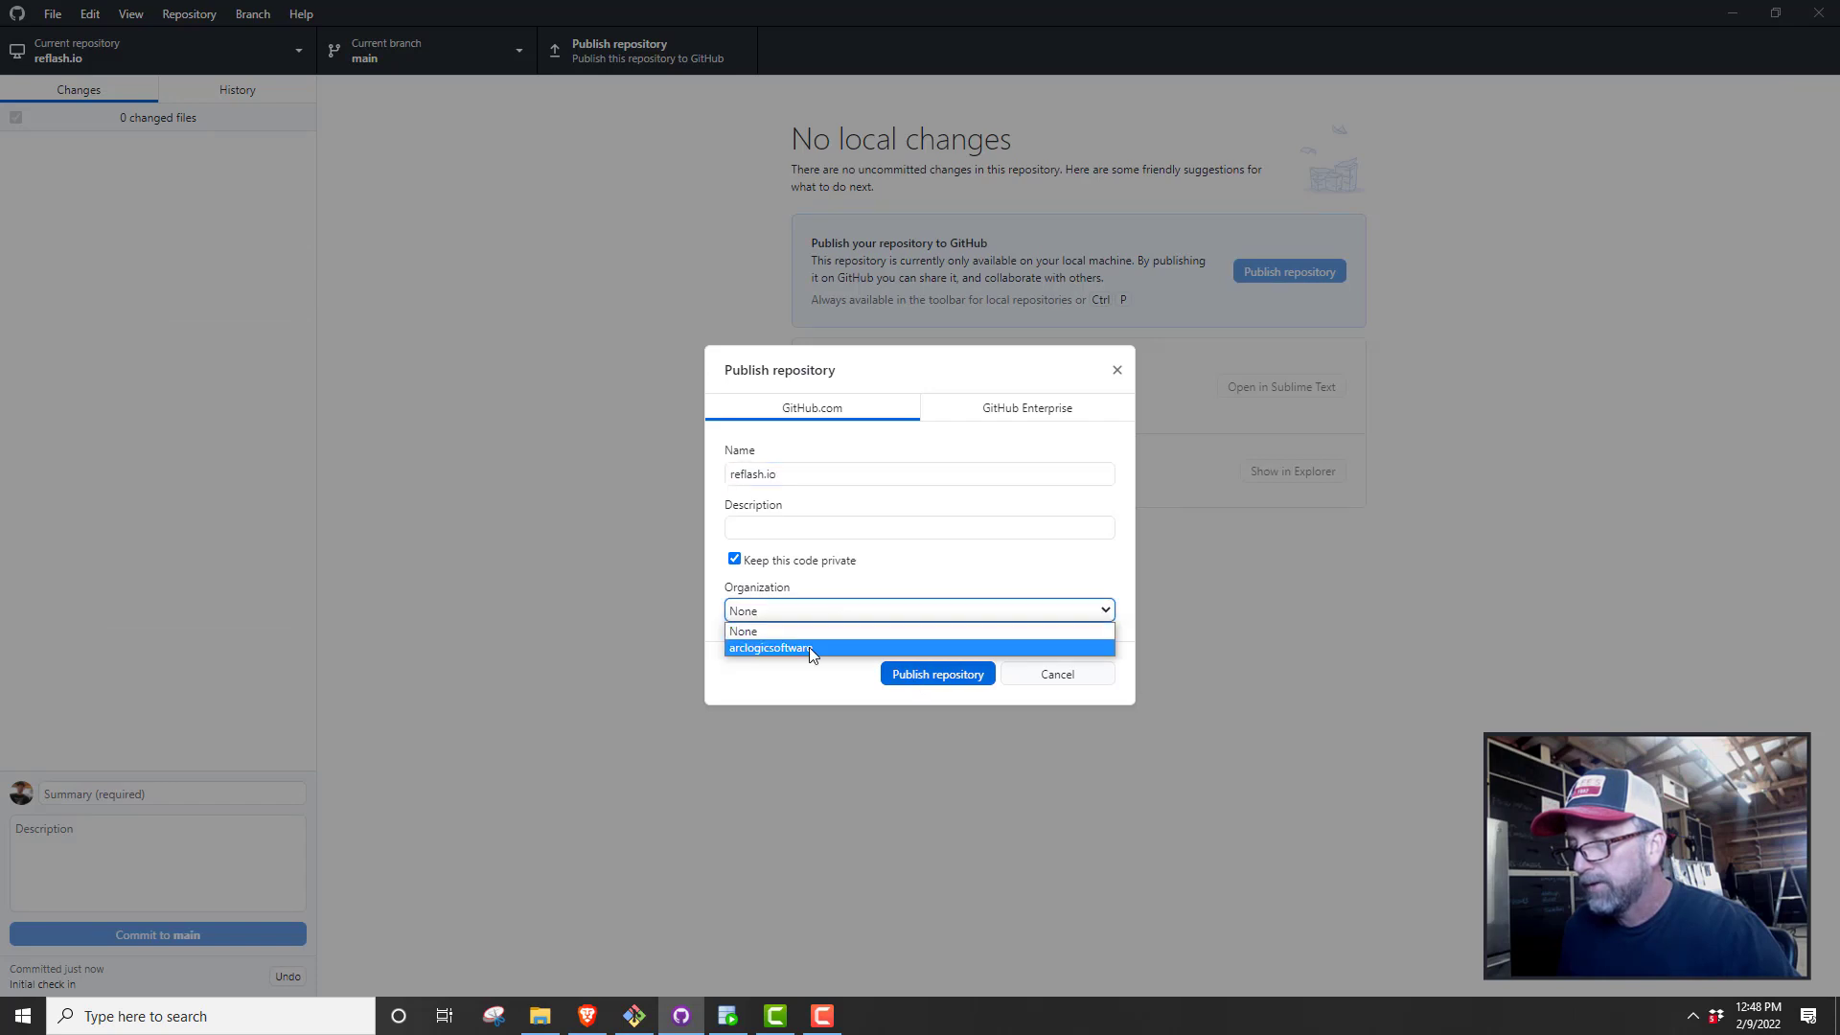
{"action": "left_click", "coordinate": [770, 645]}
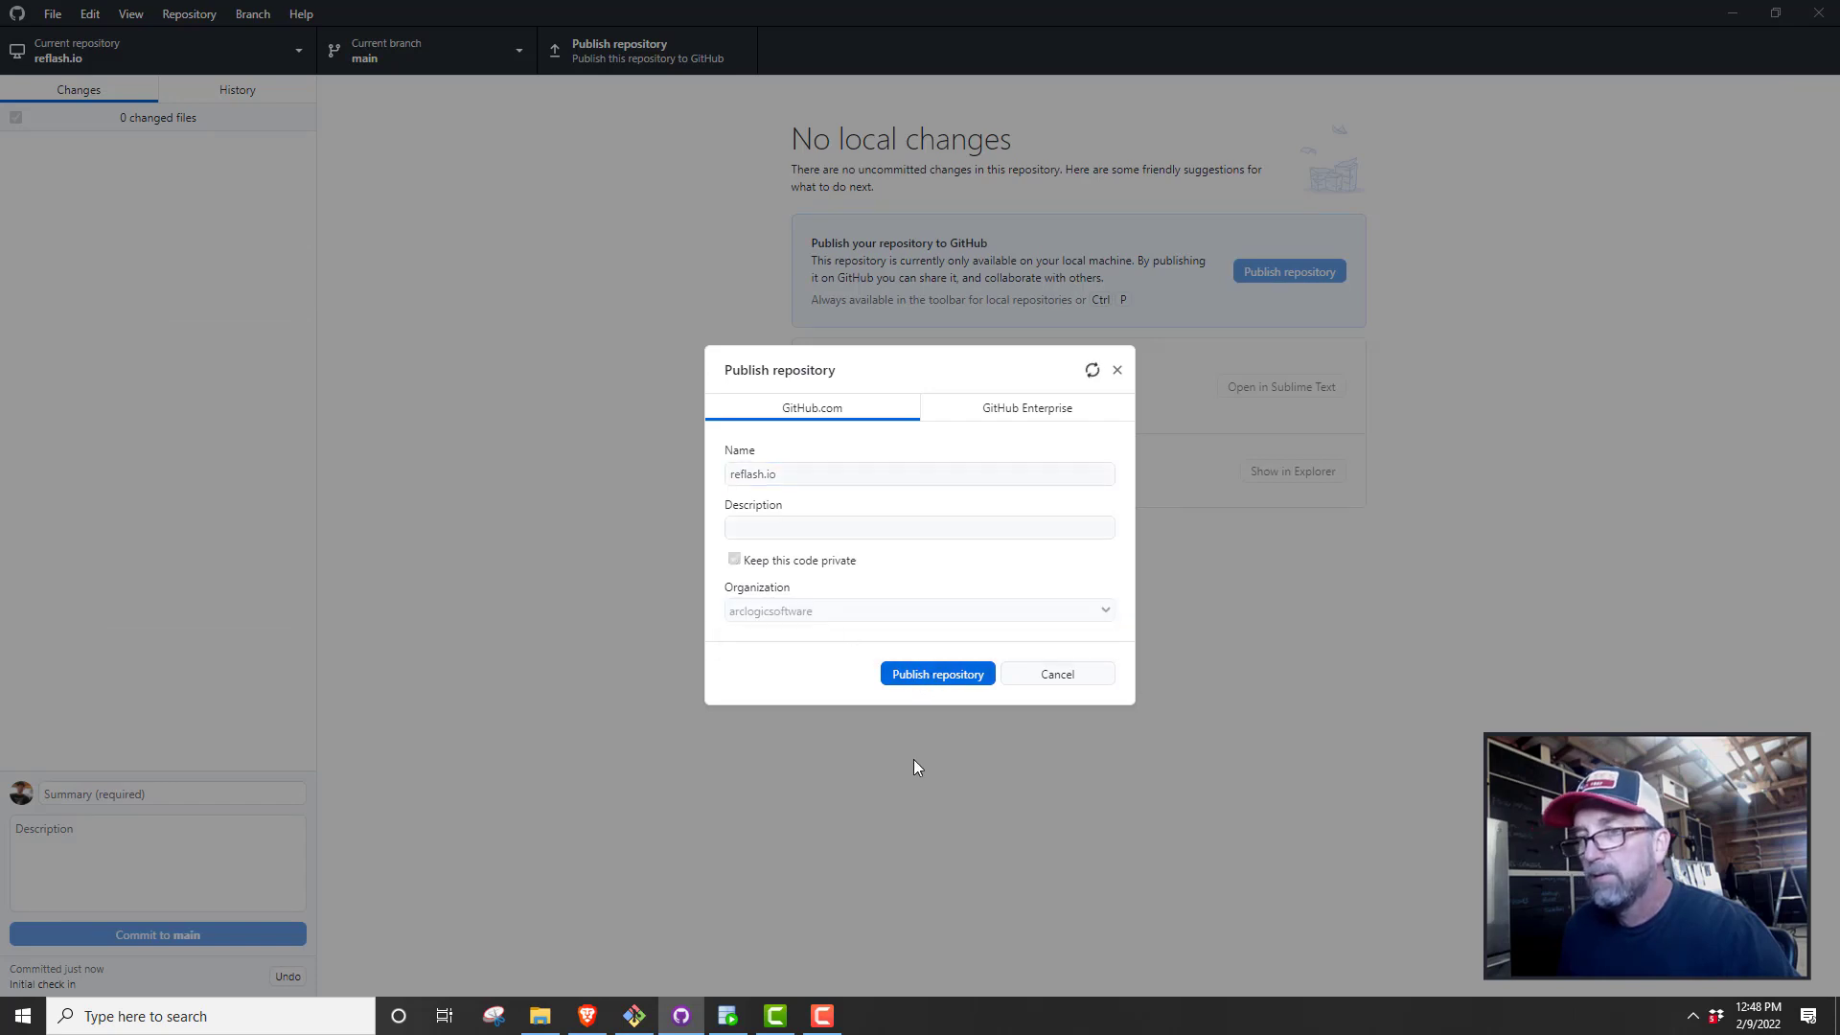
{"action": "left_click", "coordinate": [937, 672]}
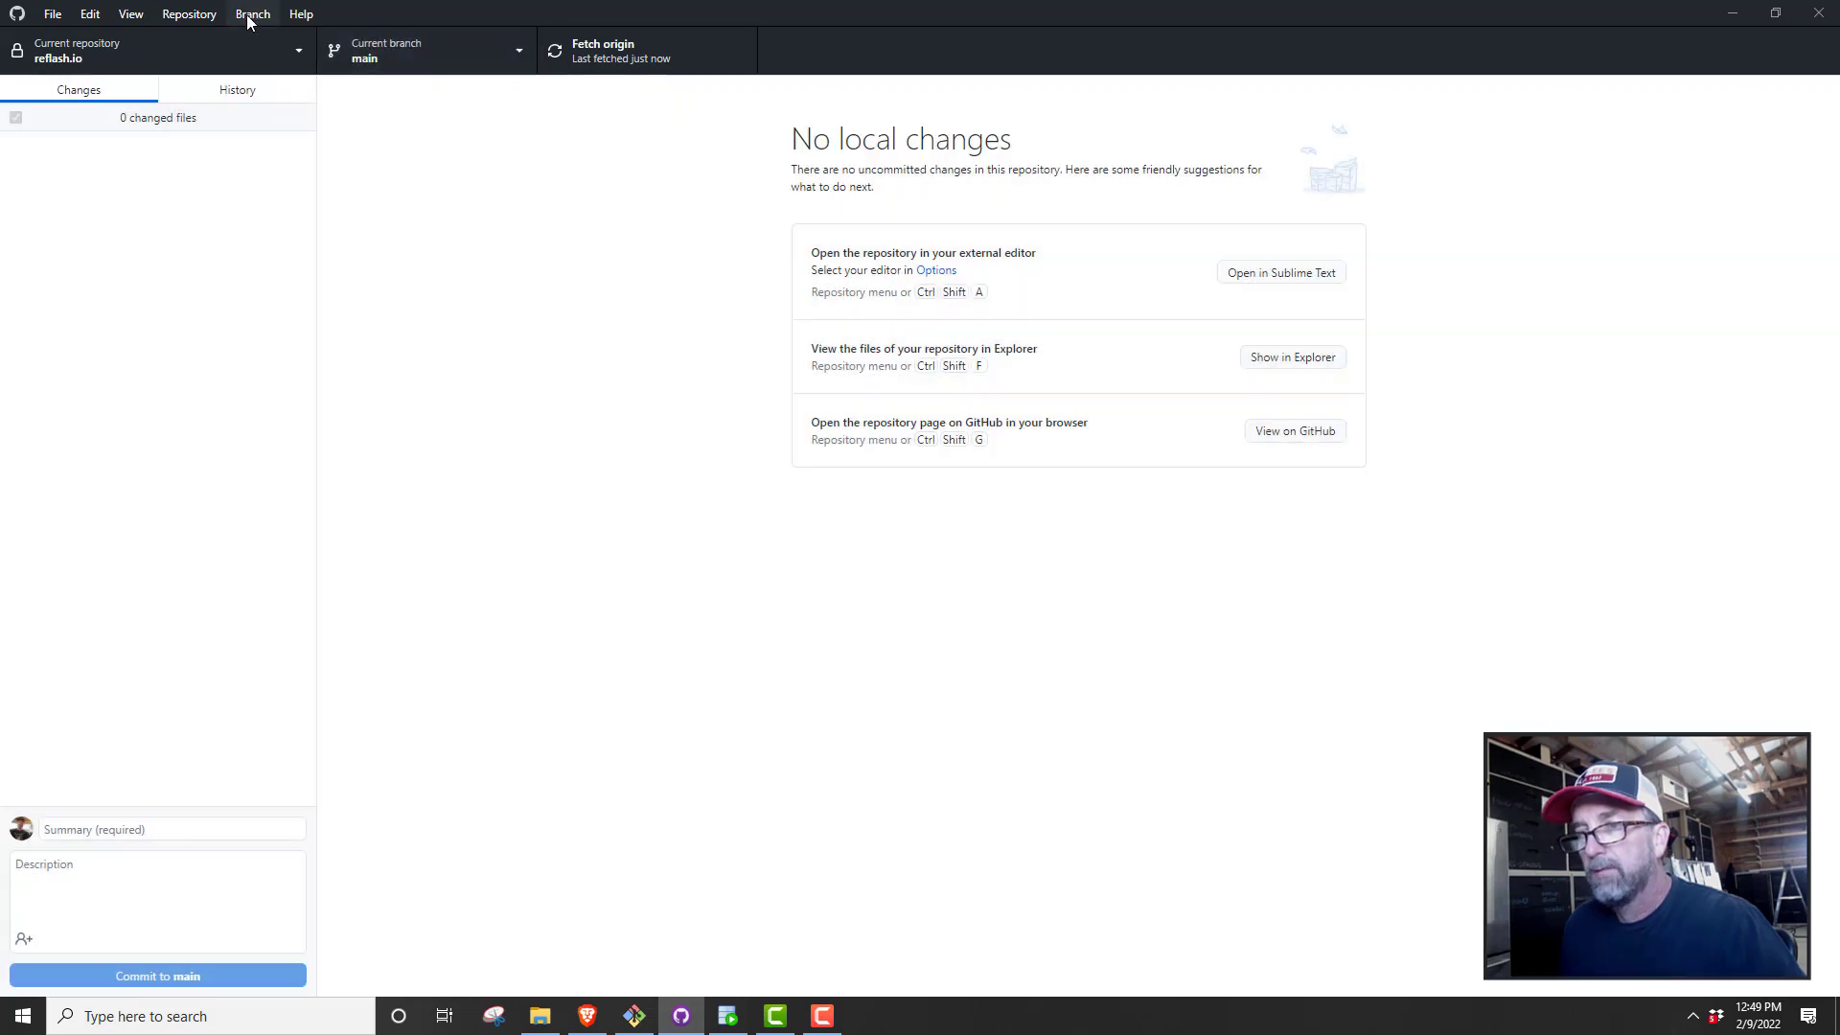
Create a new branch named mvp from main.
{"action": "left_click", "coordinate": [253, 13]}
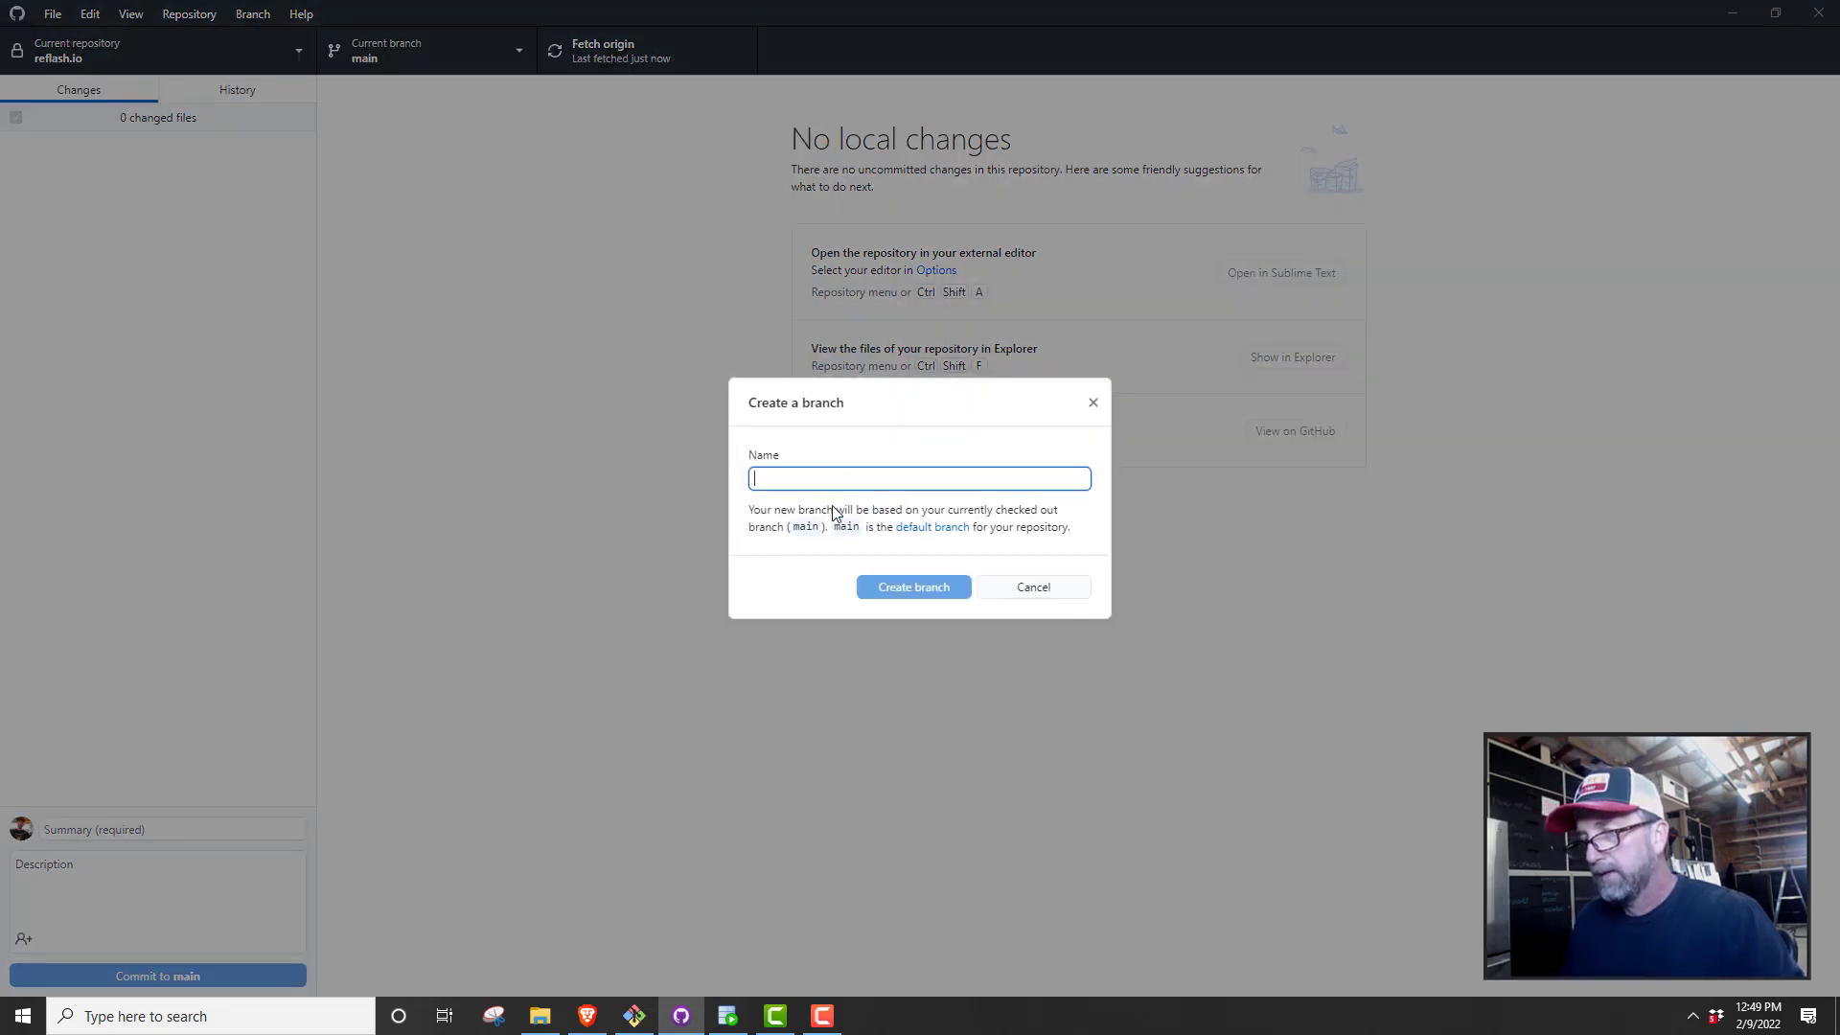
{"action": "type", "text": "mvp"}
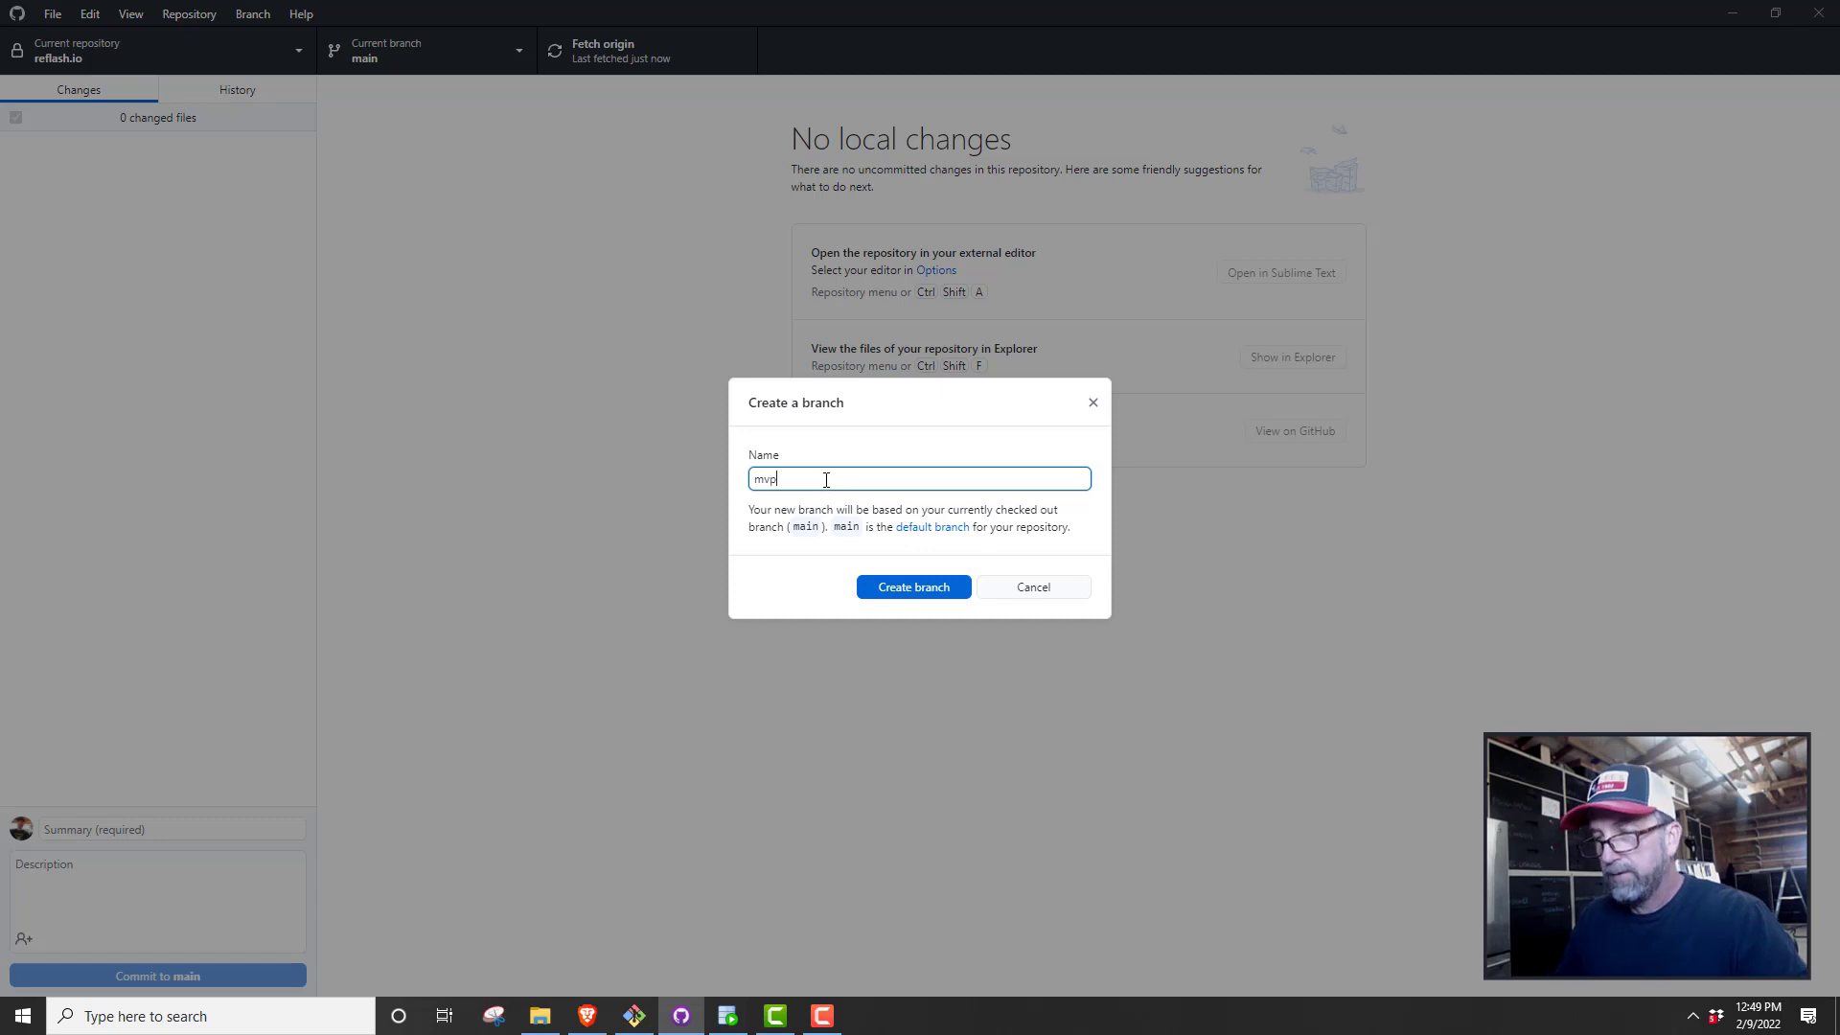
{"action": "mouse_move", "coordinate": [817, 552]}
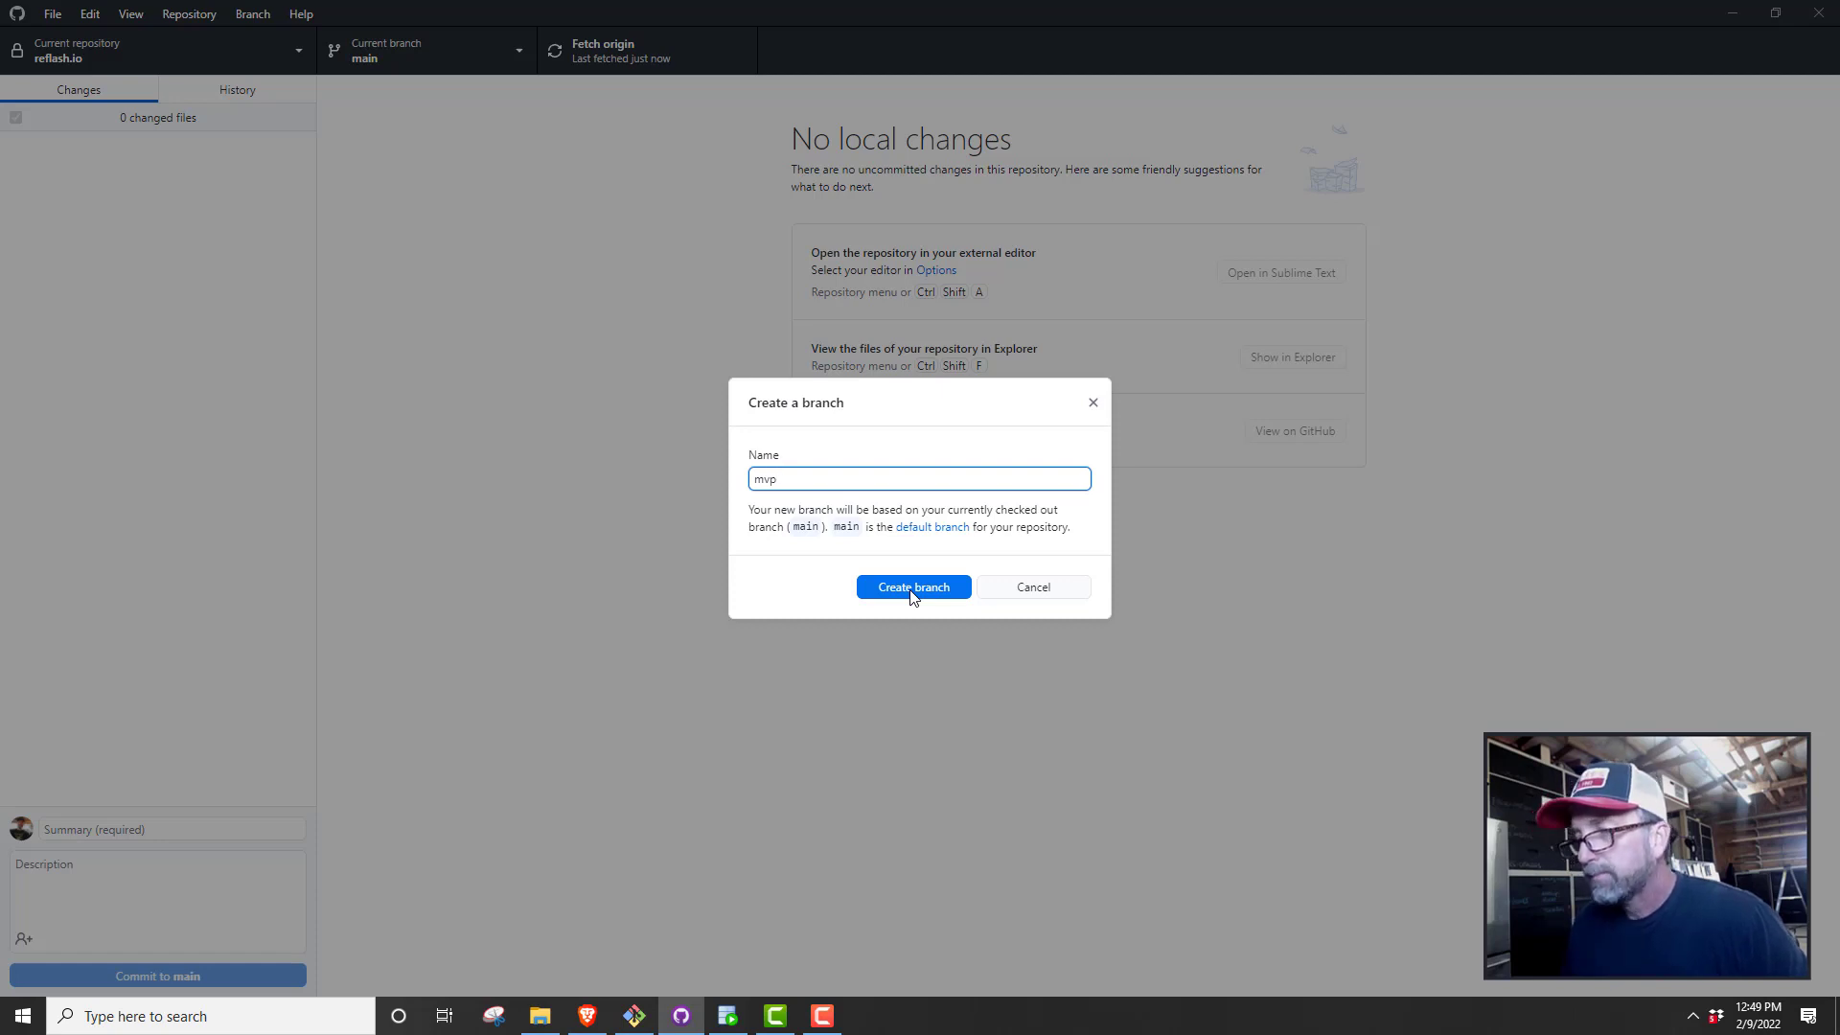
{"action": "left_click", "coordinate": [912, 586]}
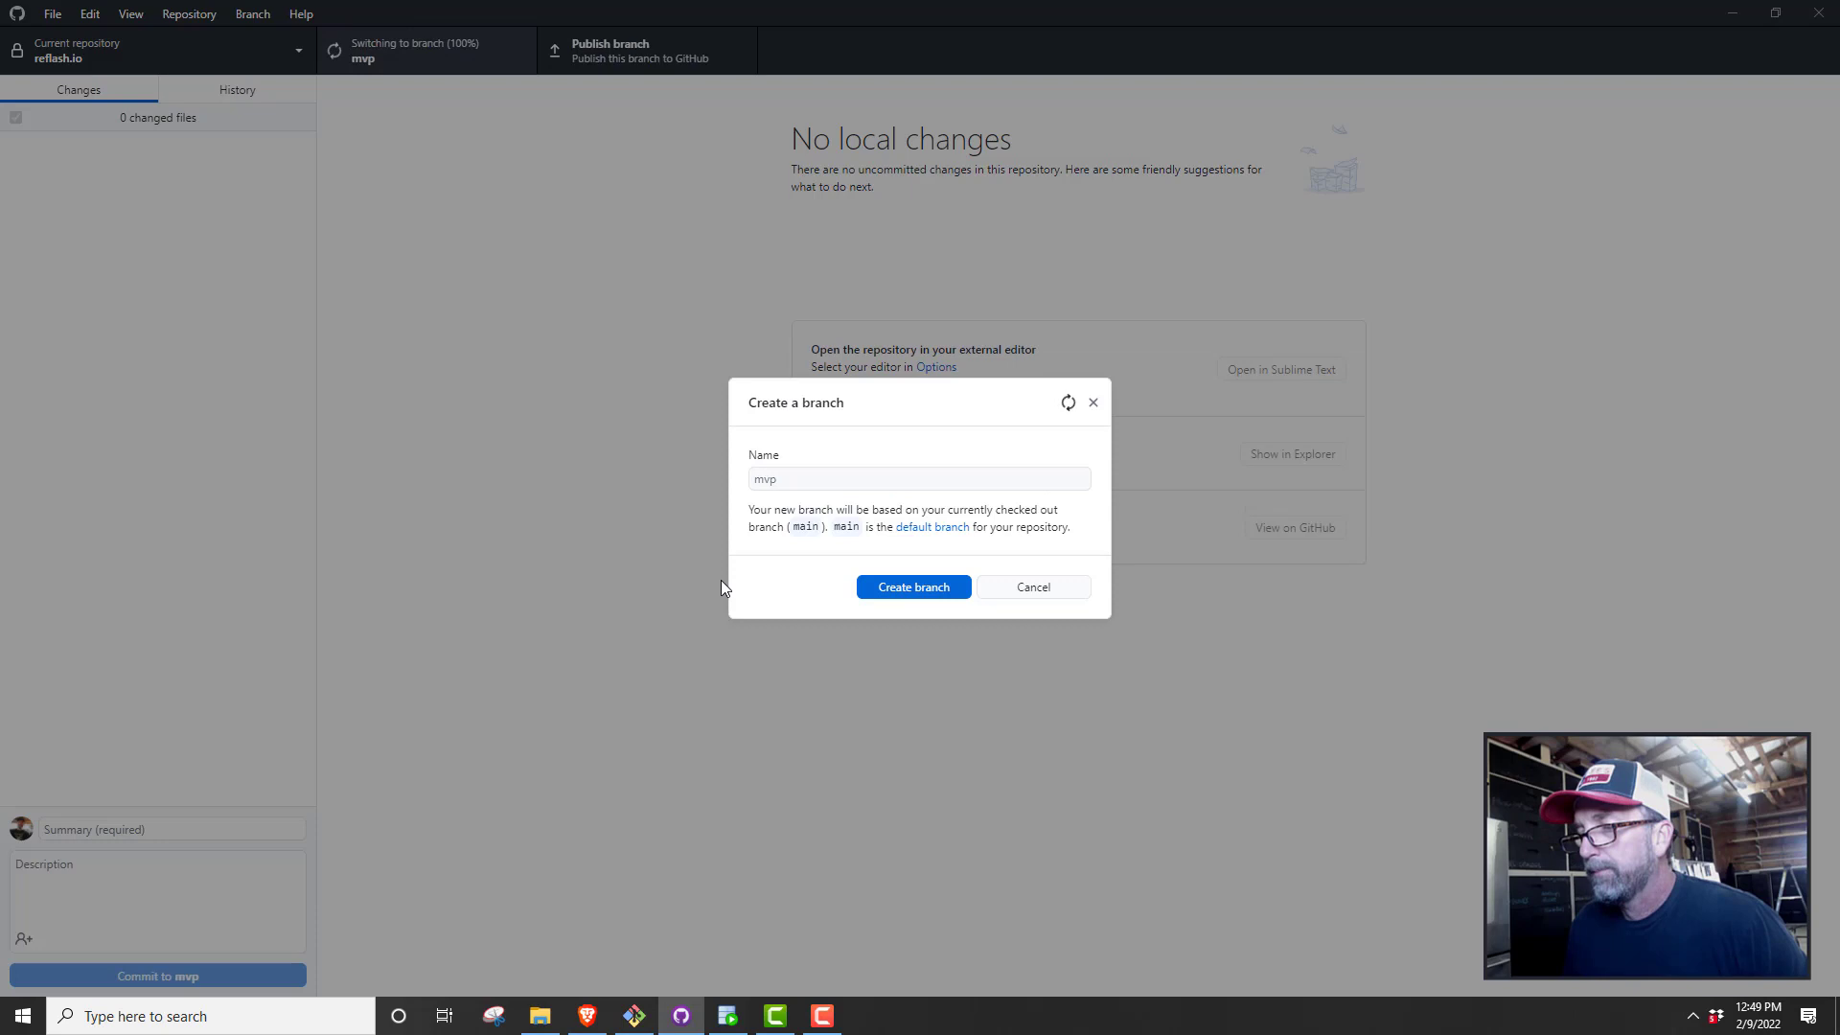
Publish the mvp branch to GitHub and switch to Oracle SQL Developer.
{"action": "left_click", "coordinate": [913, 586]}
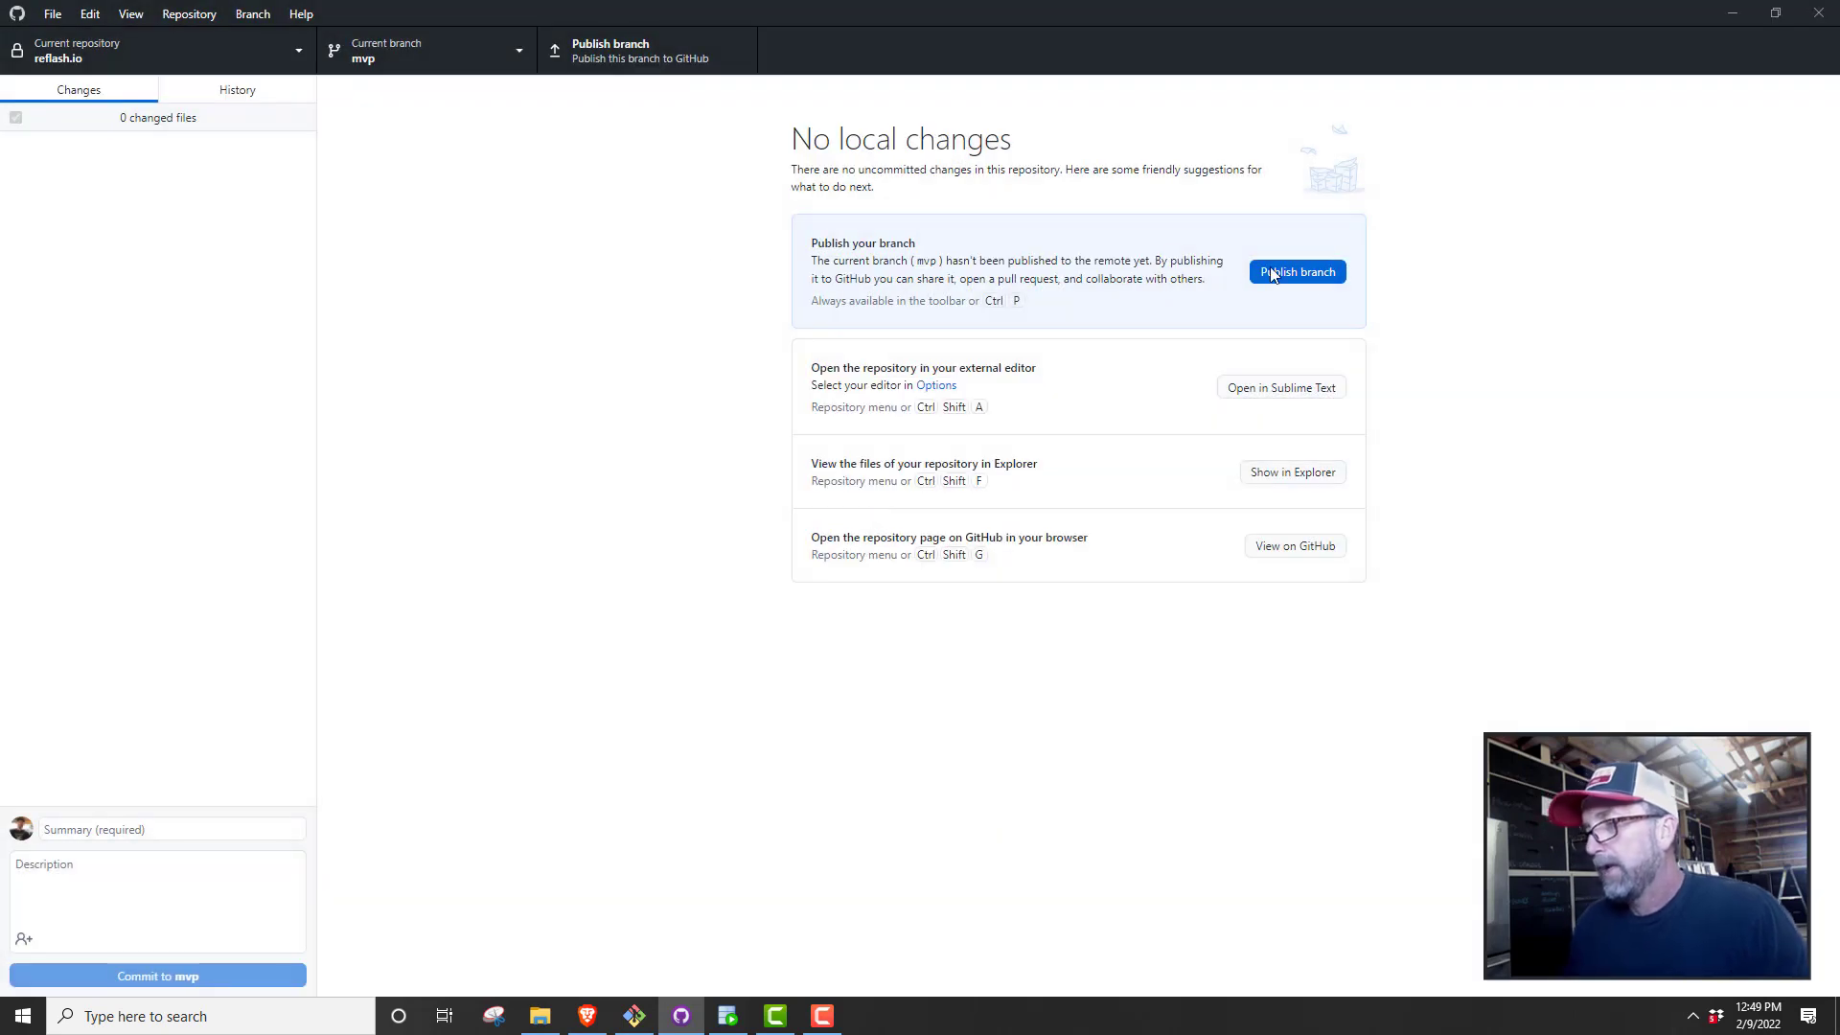
{"action": "left_click", "coordinate": [1298, 271]}
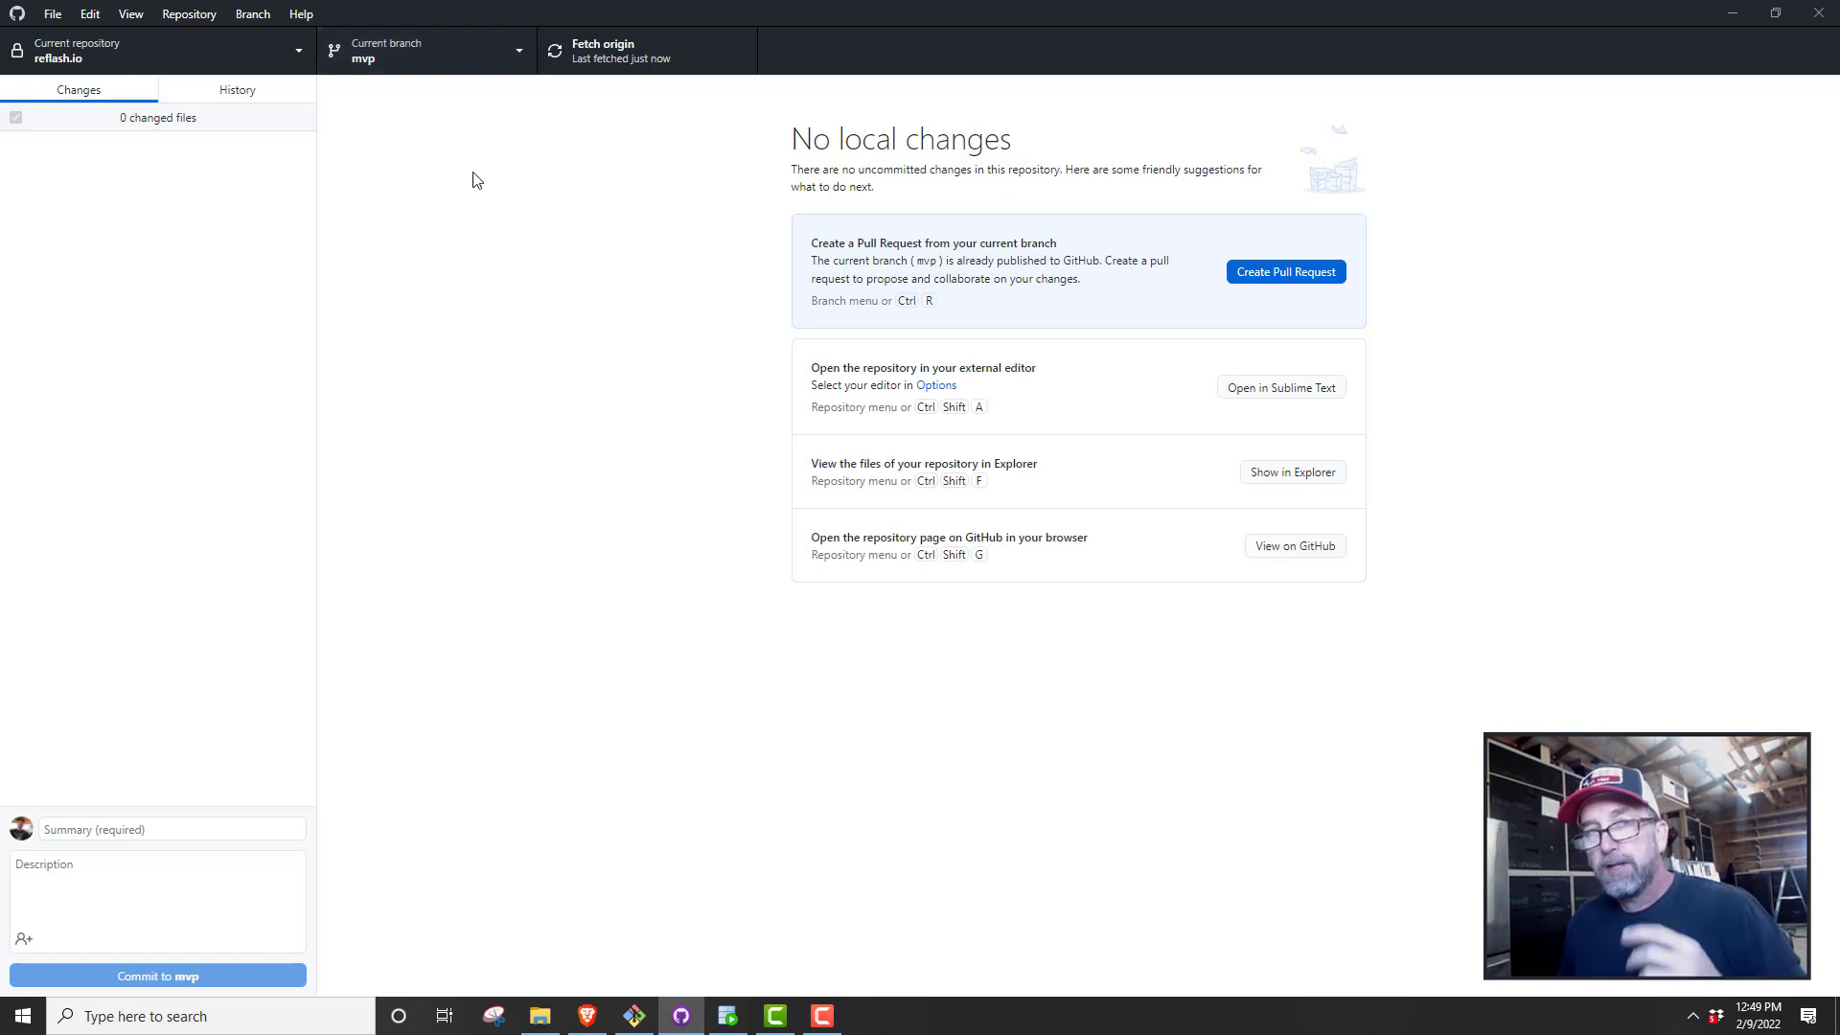
{"action": "left_click", "coordinate": [726, 1015]}
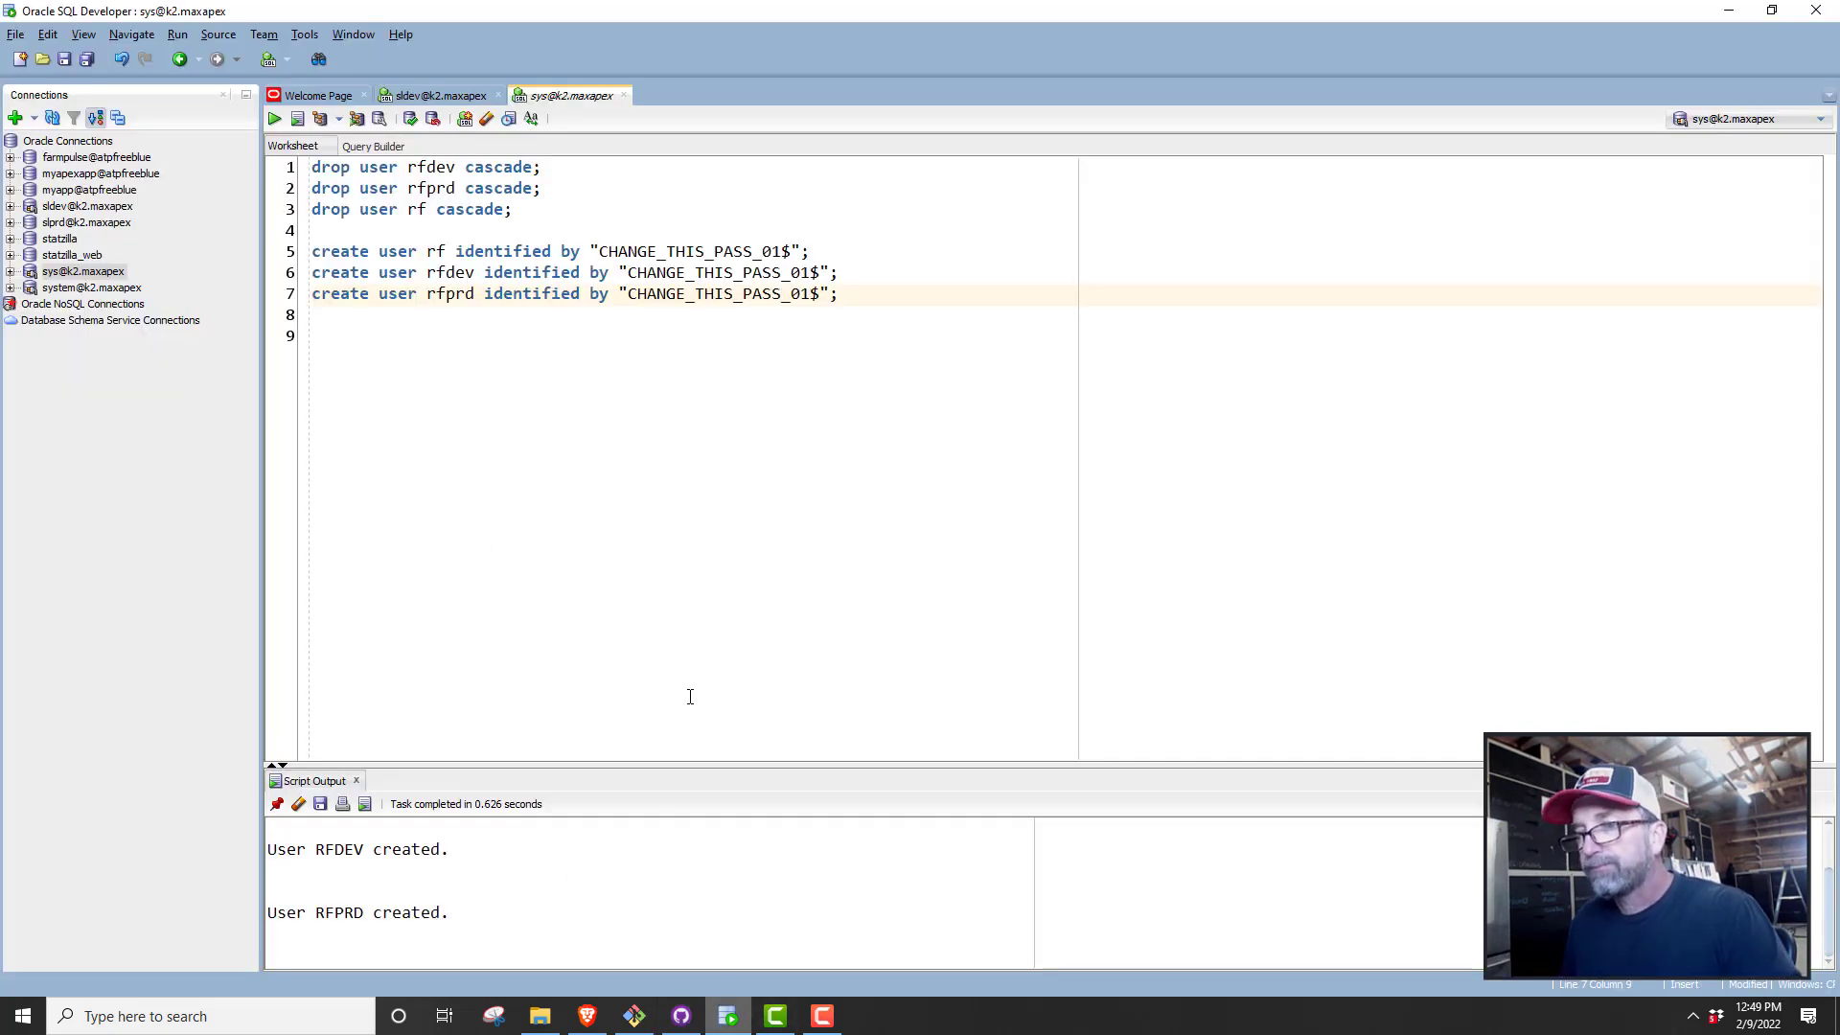
{"action": "mouse_move", "coordinate": [557, 184]}
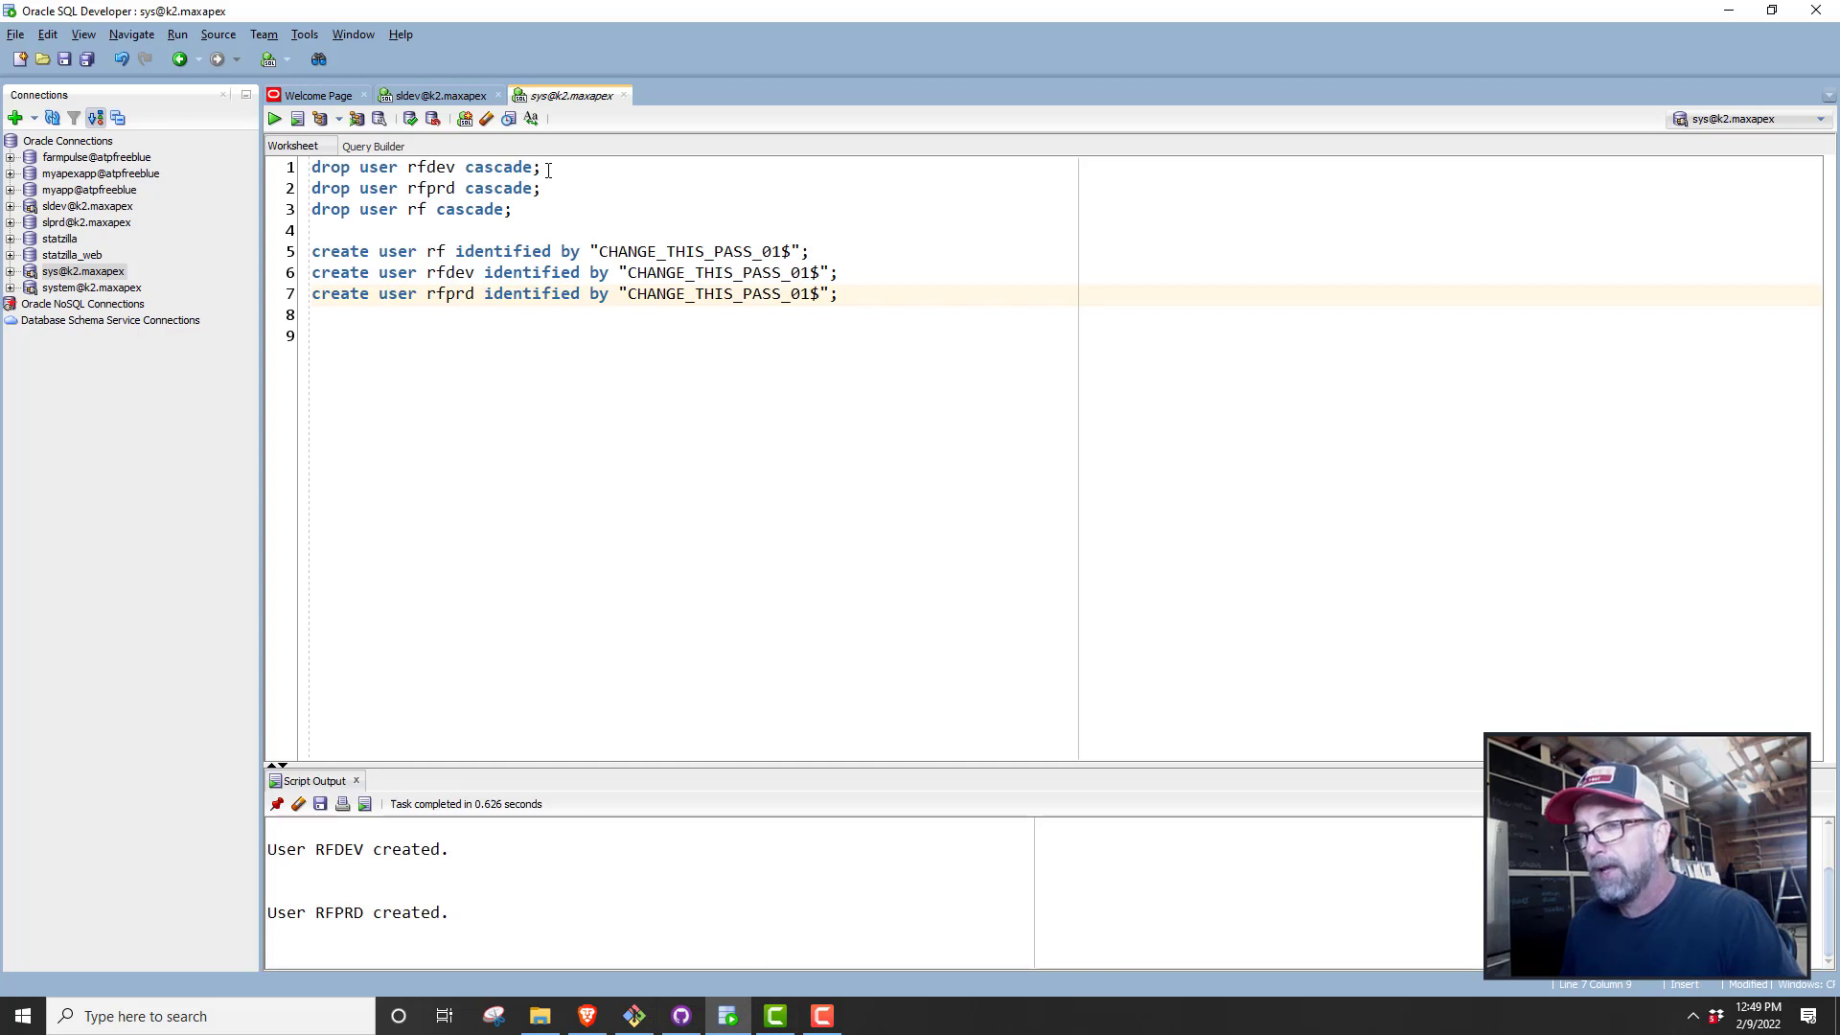
{"action": "mouse_move", "coordinate": [838, 249]}
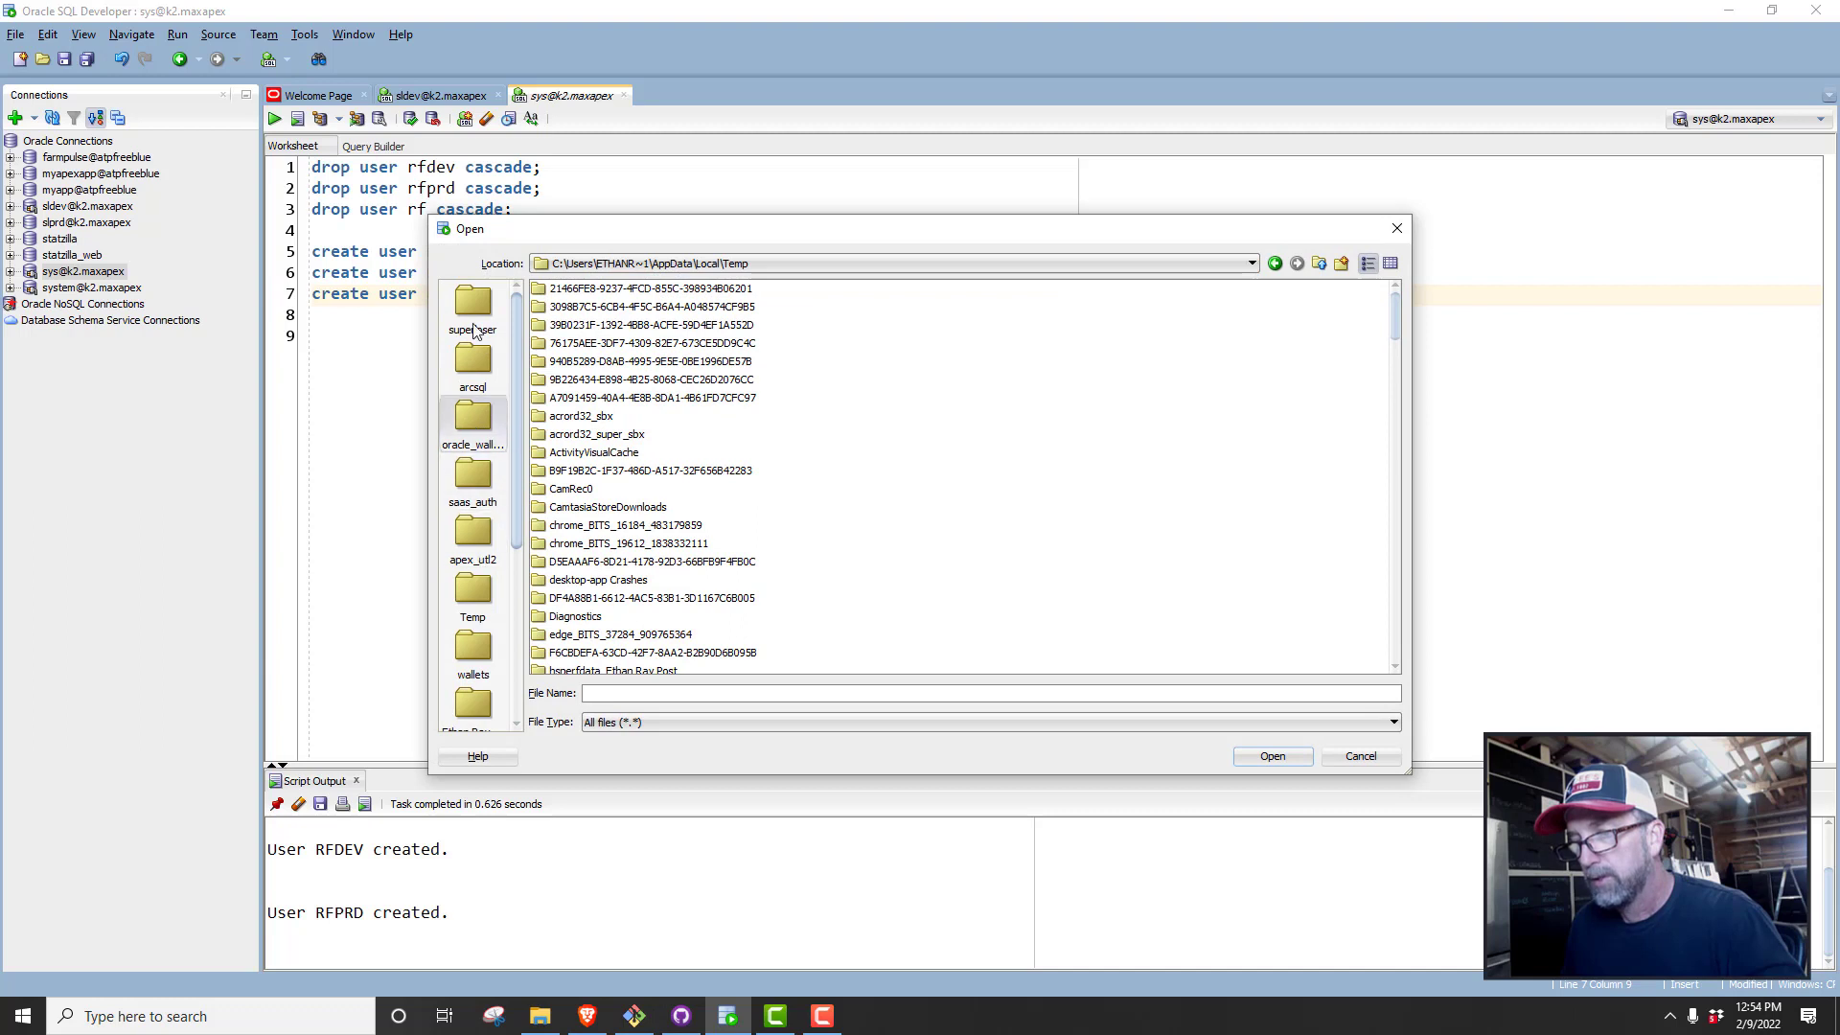
Browse to D:\Dropbox\shared_dev_folder\reflash.io\lib to open arcsql_user.sql.
{"action": "left_click", "coordinate": [1319, 262]}
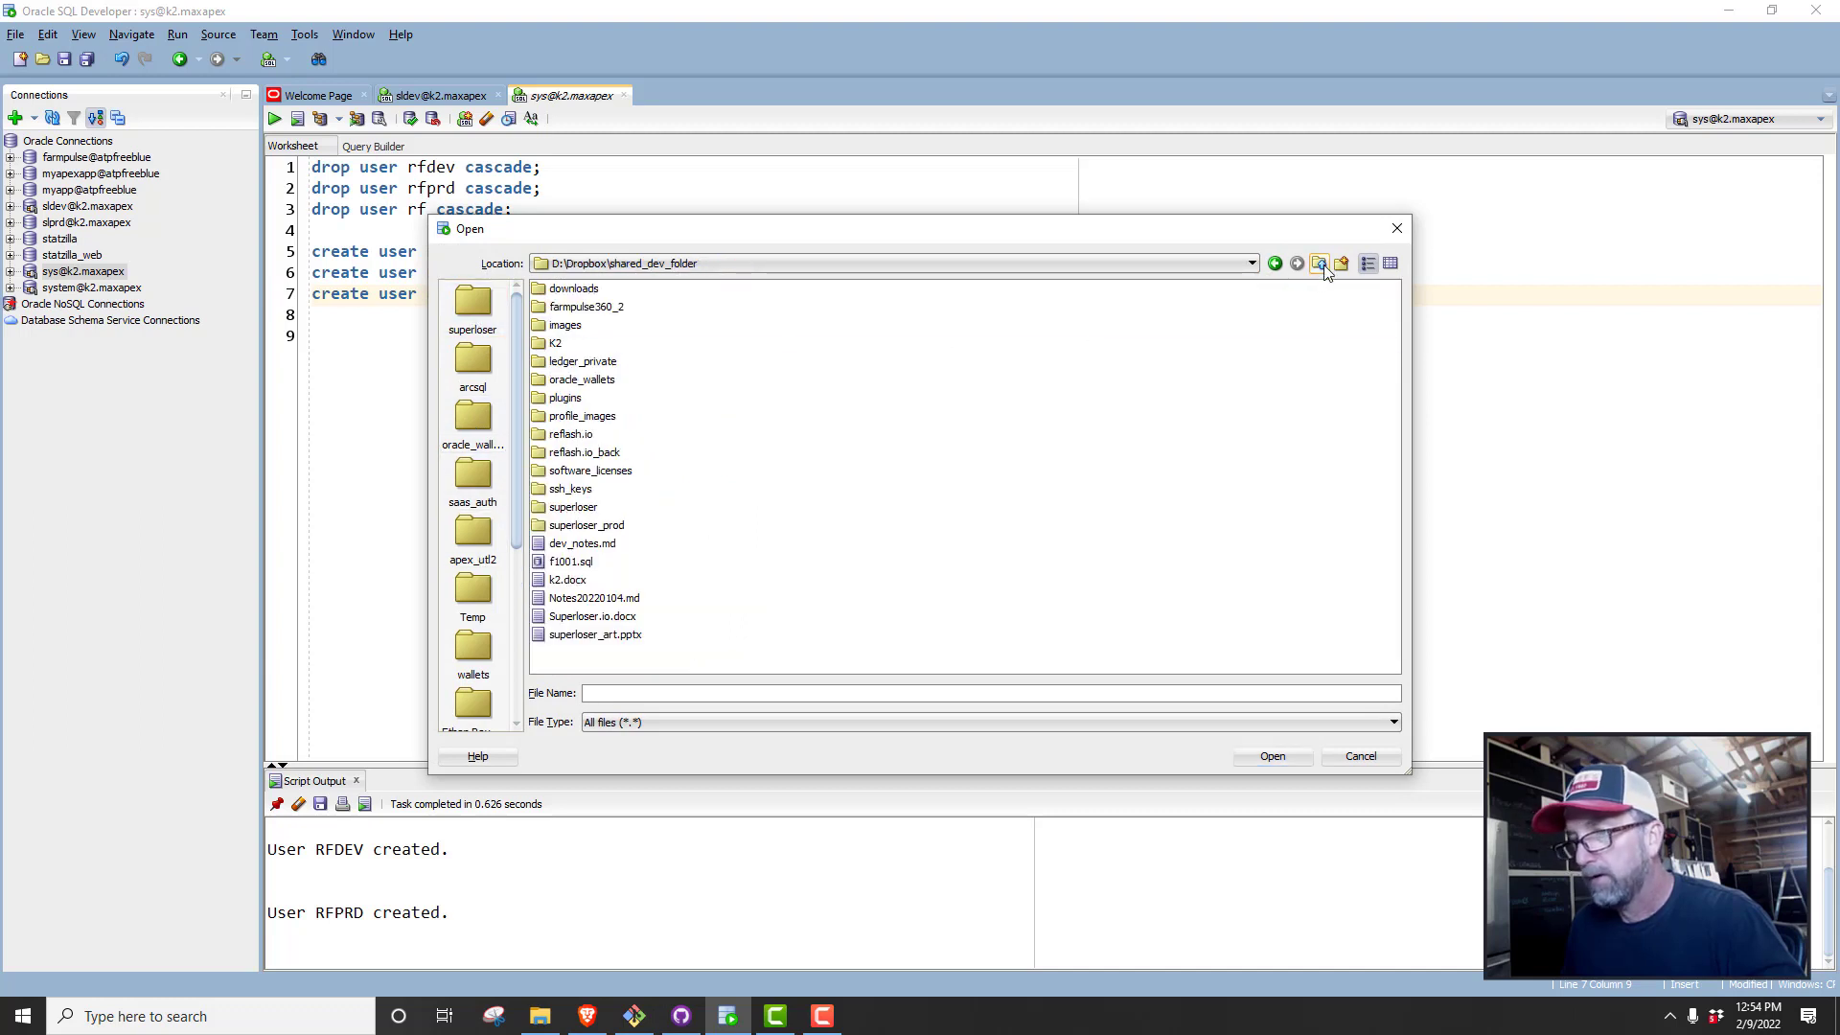
{"action": "mouse_move", "coordinate": [1318, 262]}
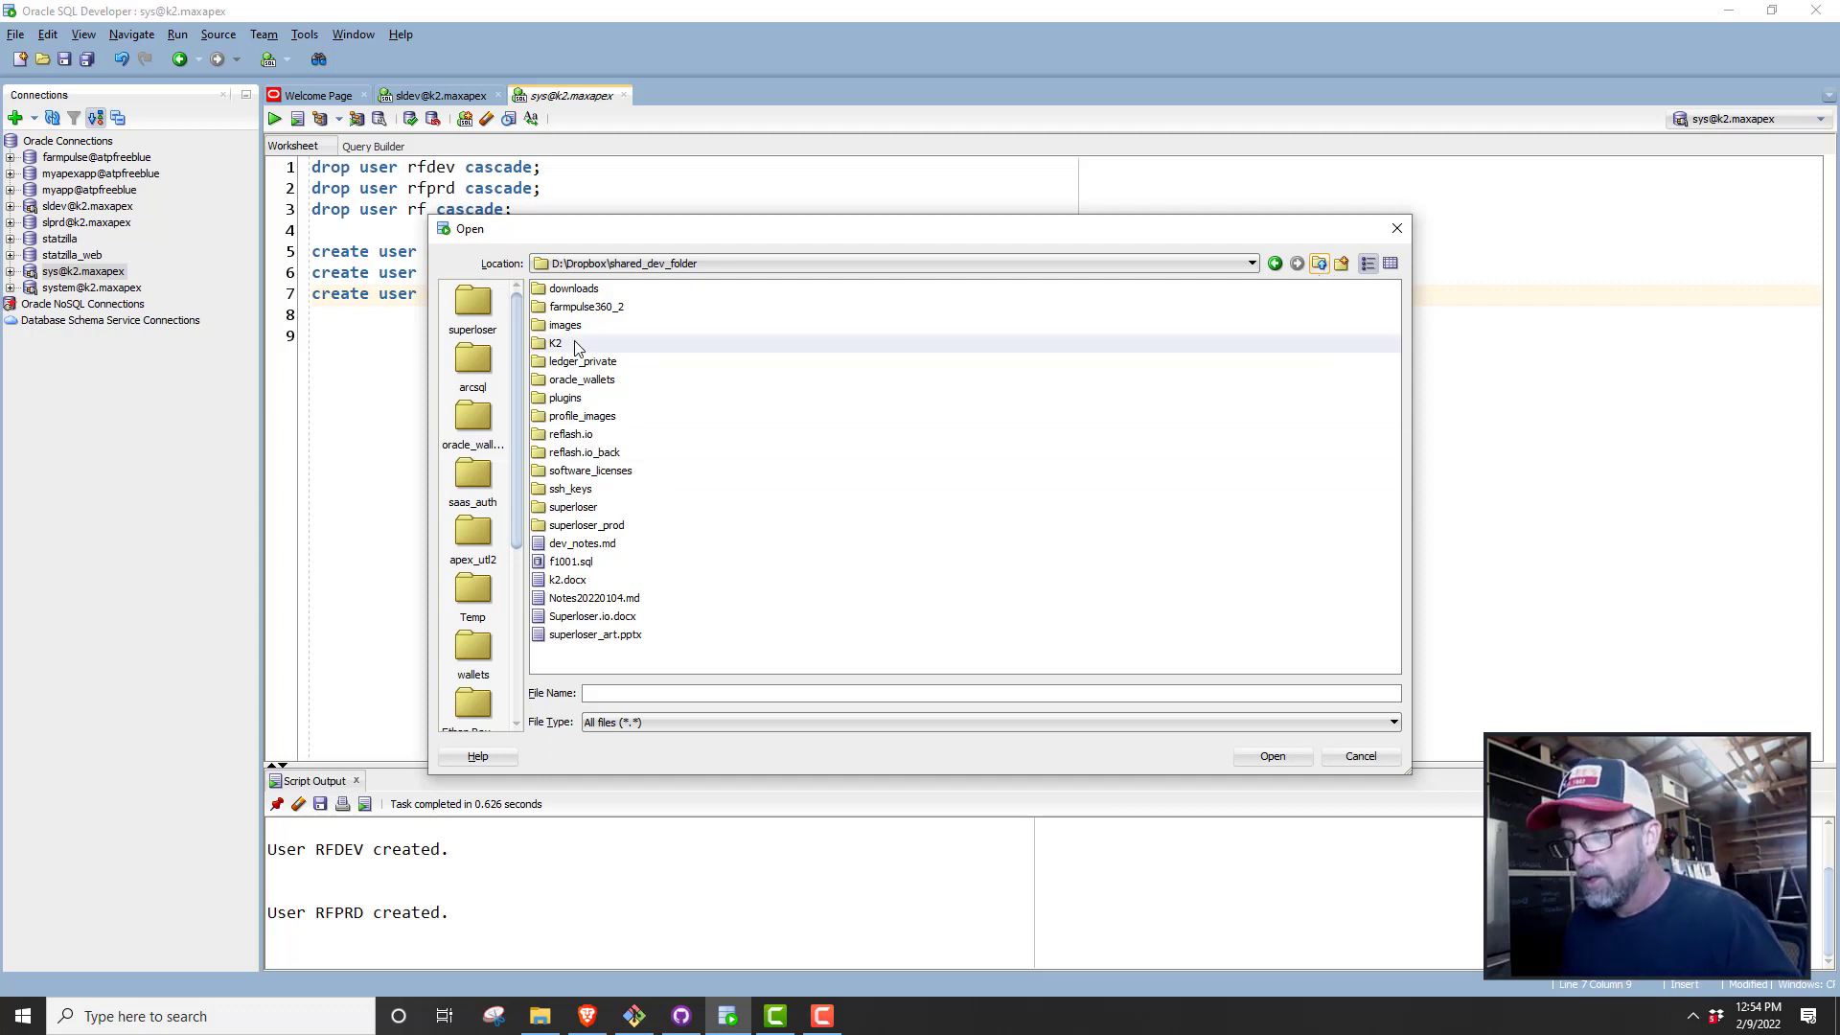
{"action": "double_click", "coordinate": [573, 435]}
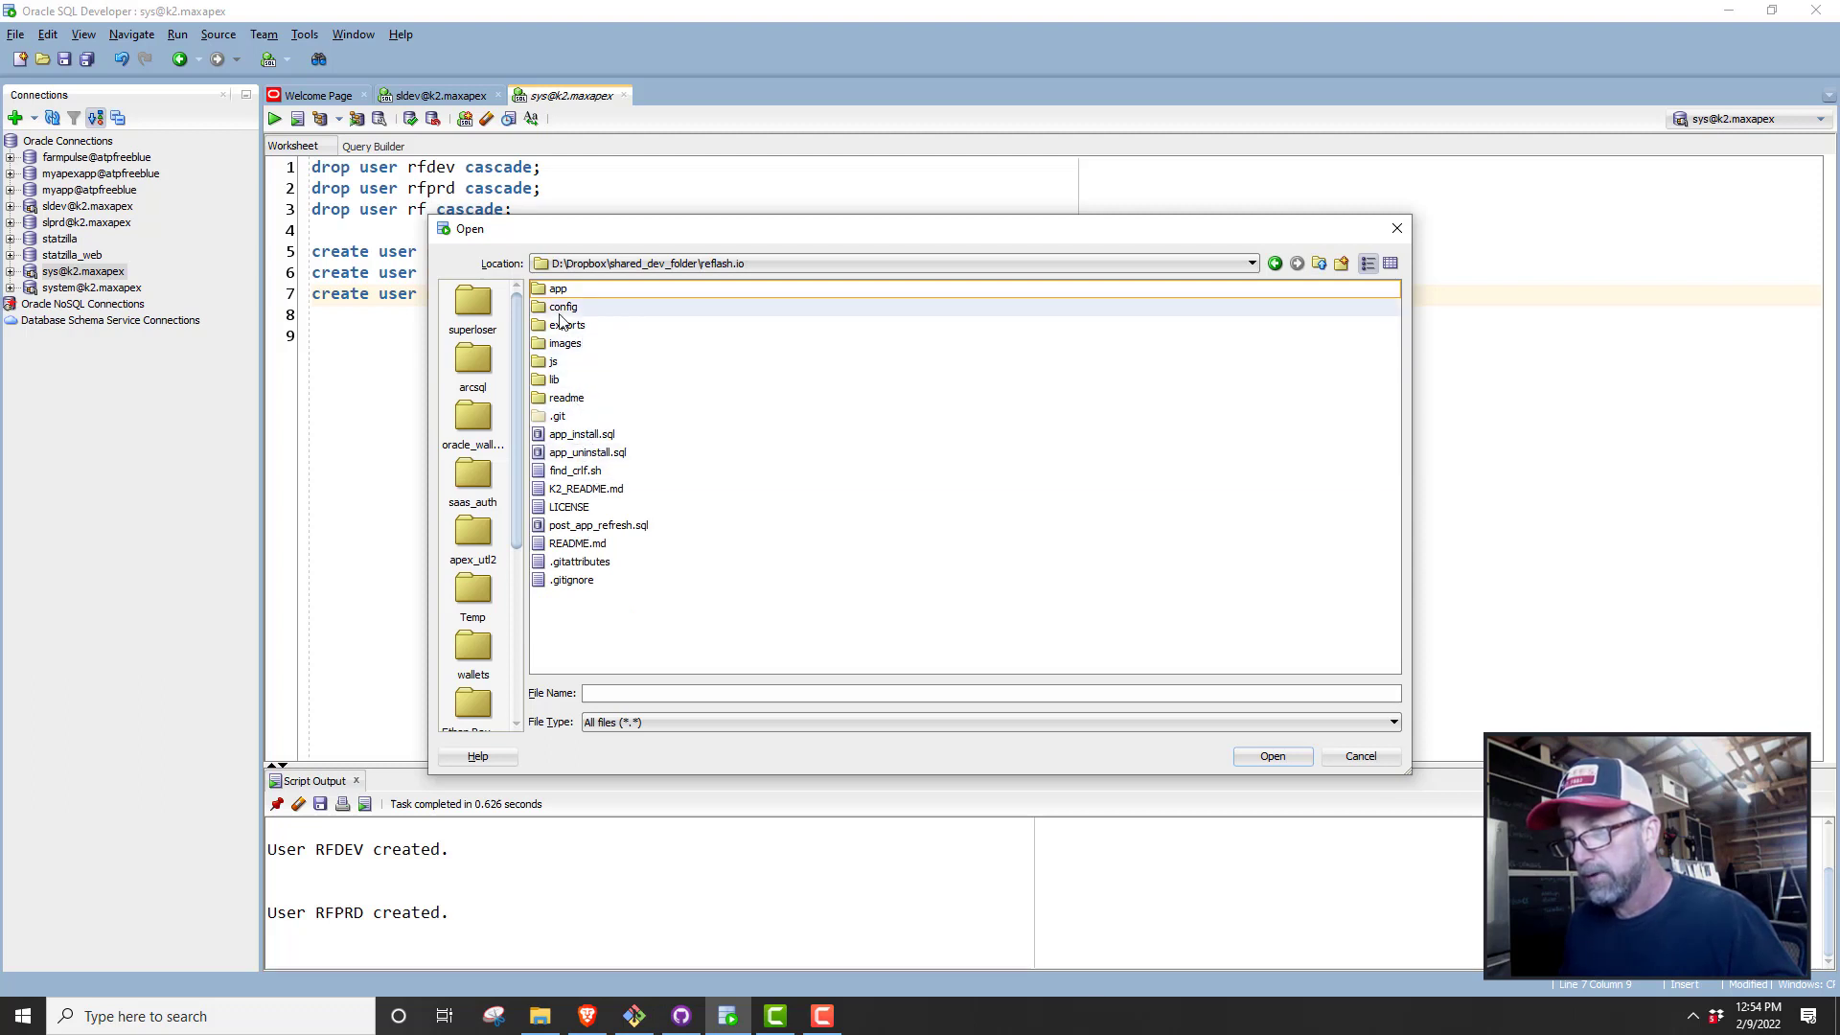
{"action": "double_click", "coordinate": [550, 379]}
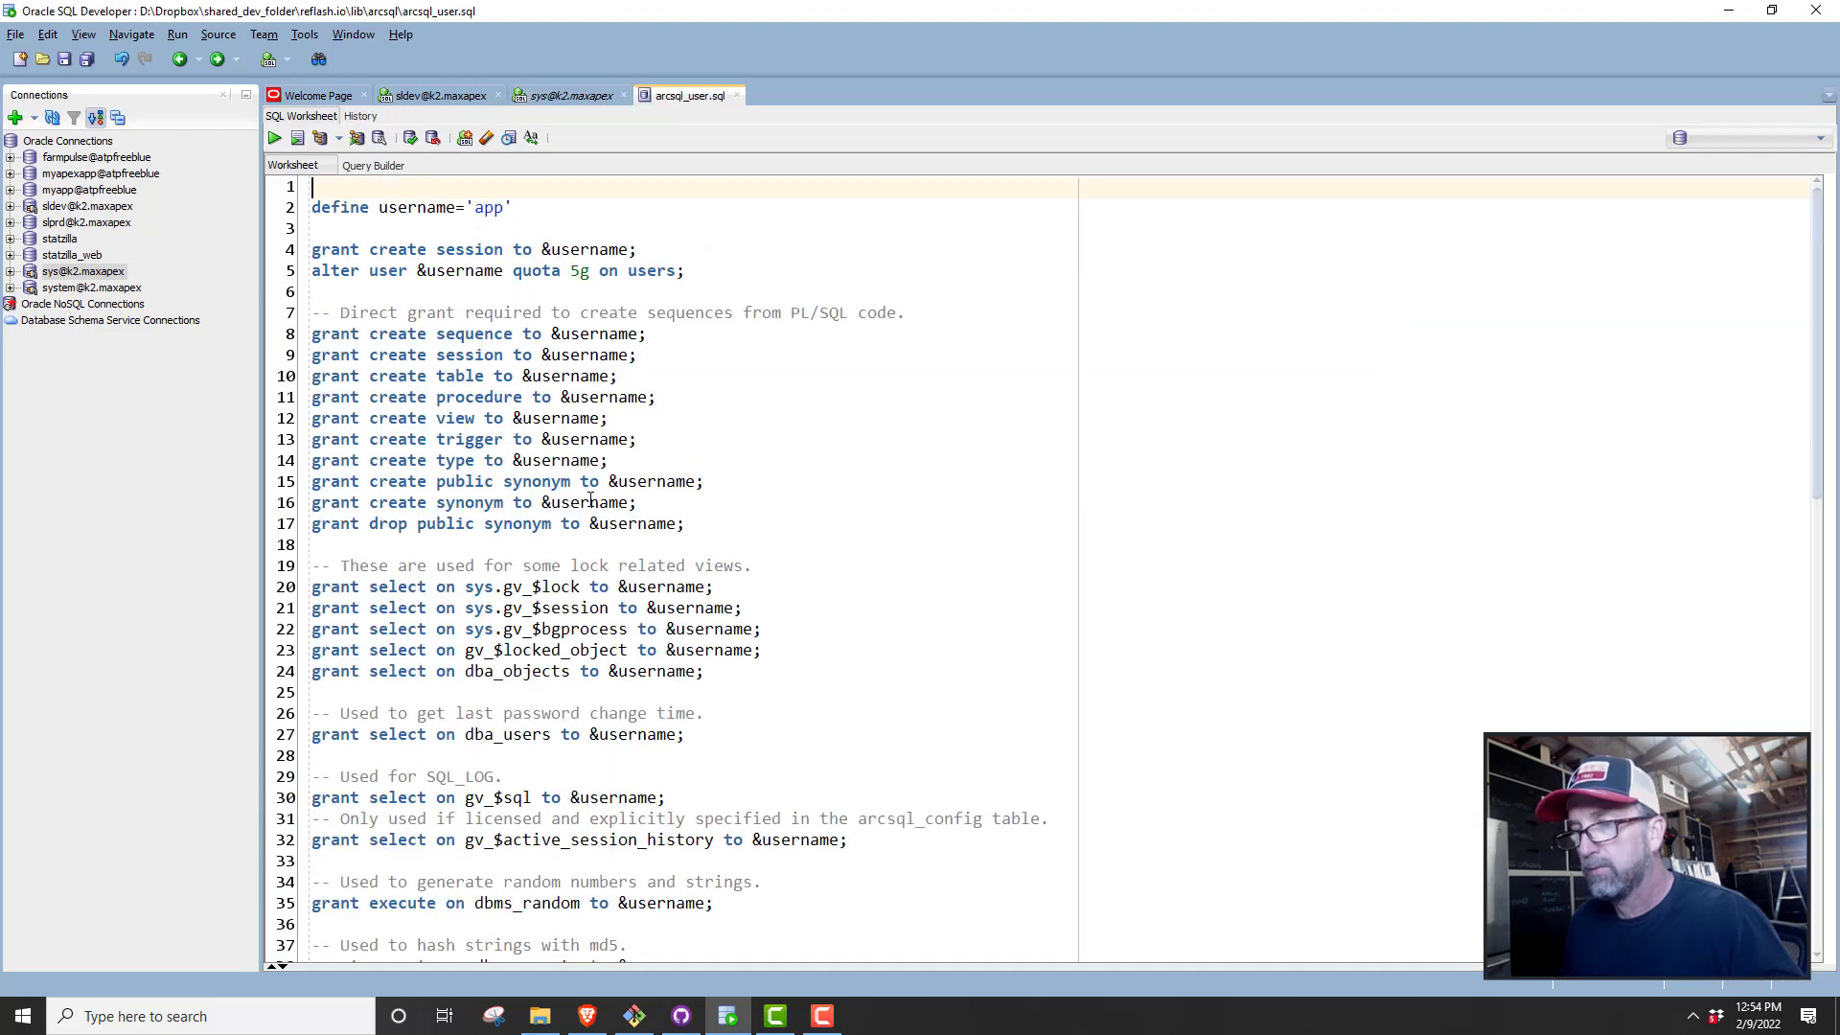
Change the define username value from app to rfdev and run the grant script.
{"action": "double_click", "coordinate": [489, 207]}
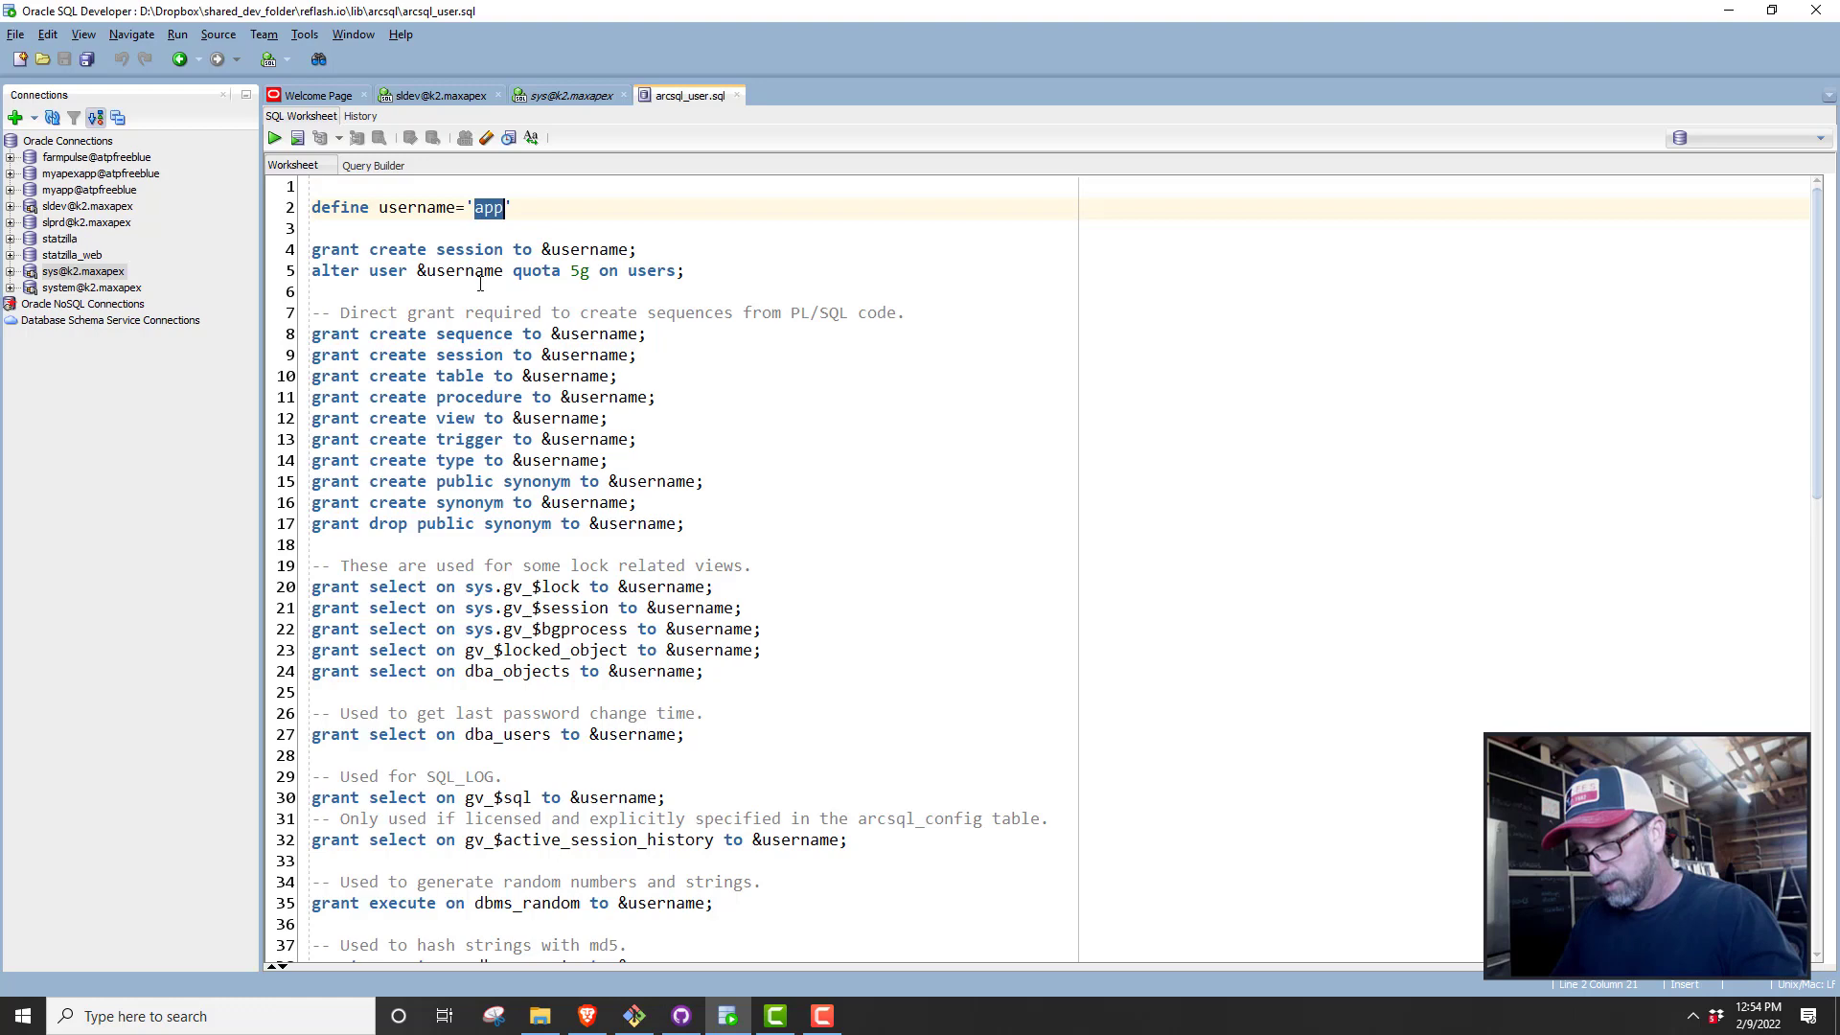
{"action": "type", "text": "rfdev"}
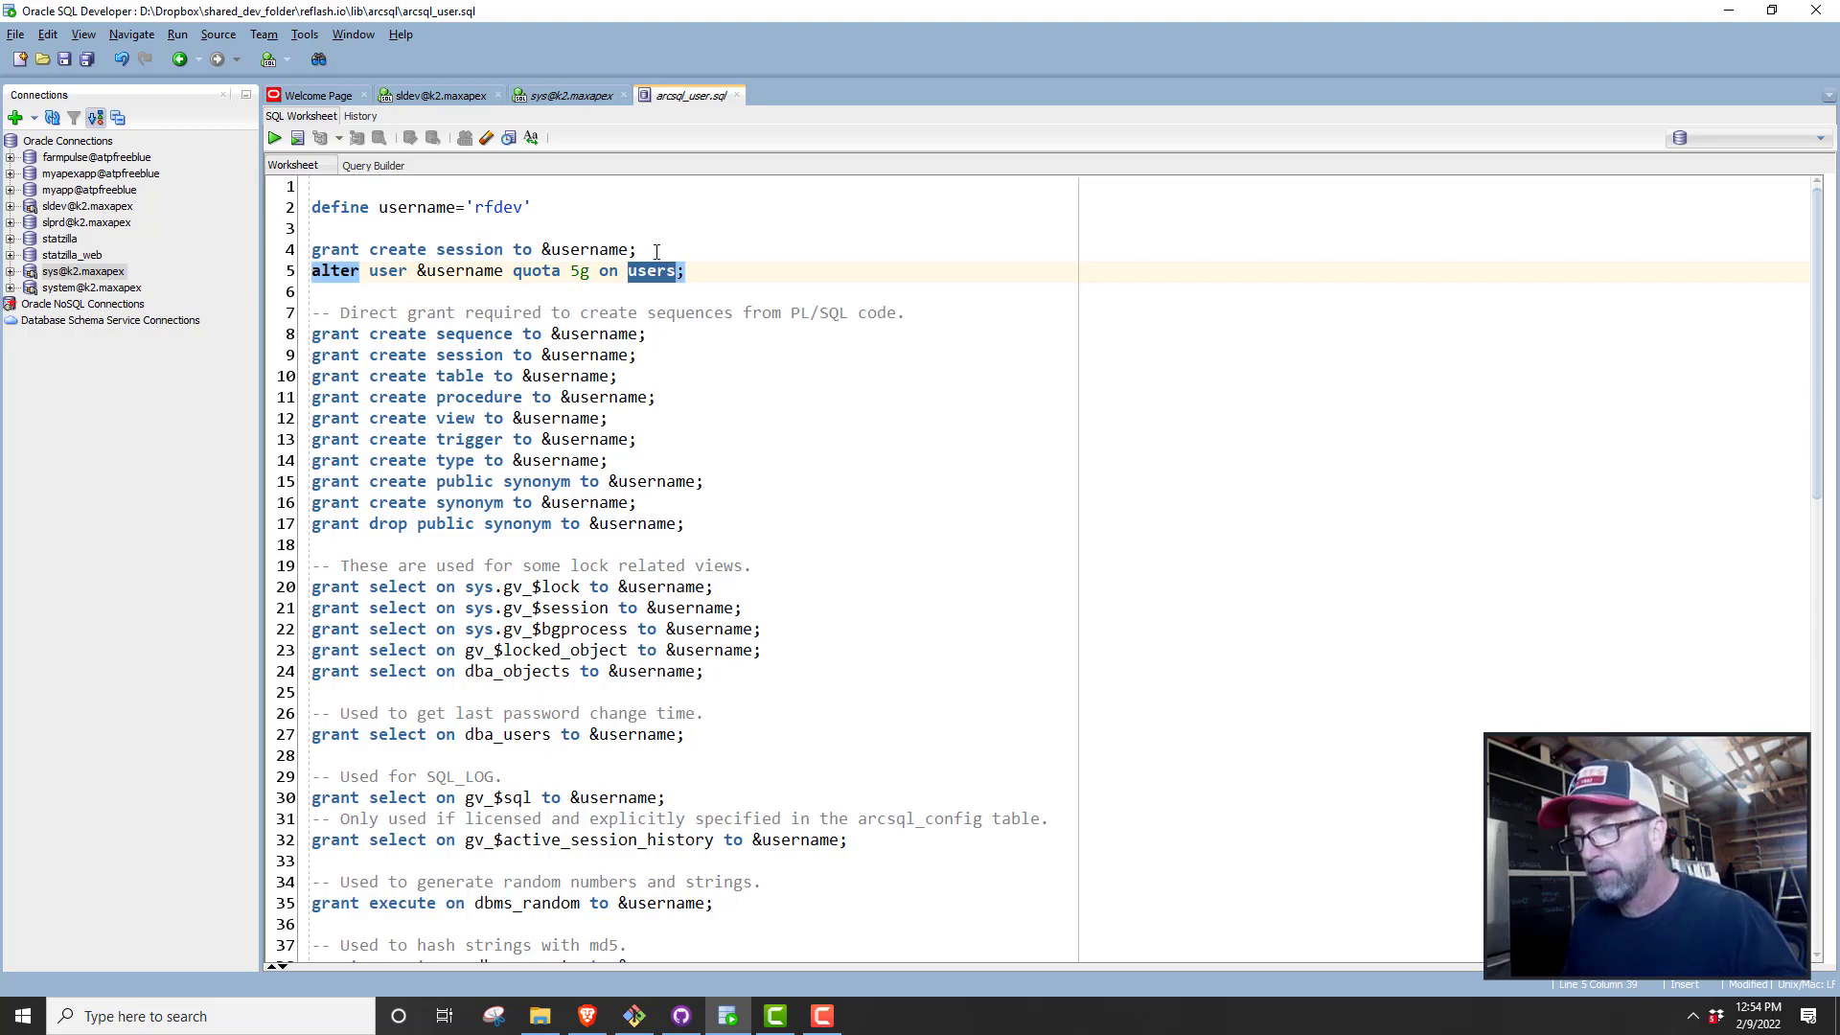
{"action": "left_click", "coordinate": [575, 250]}
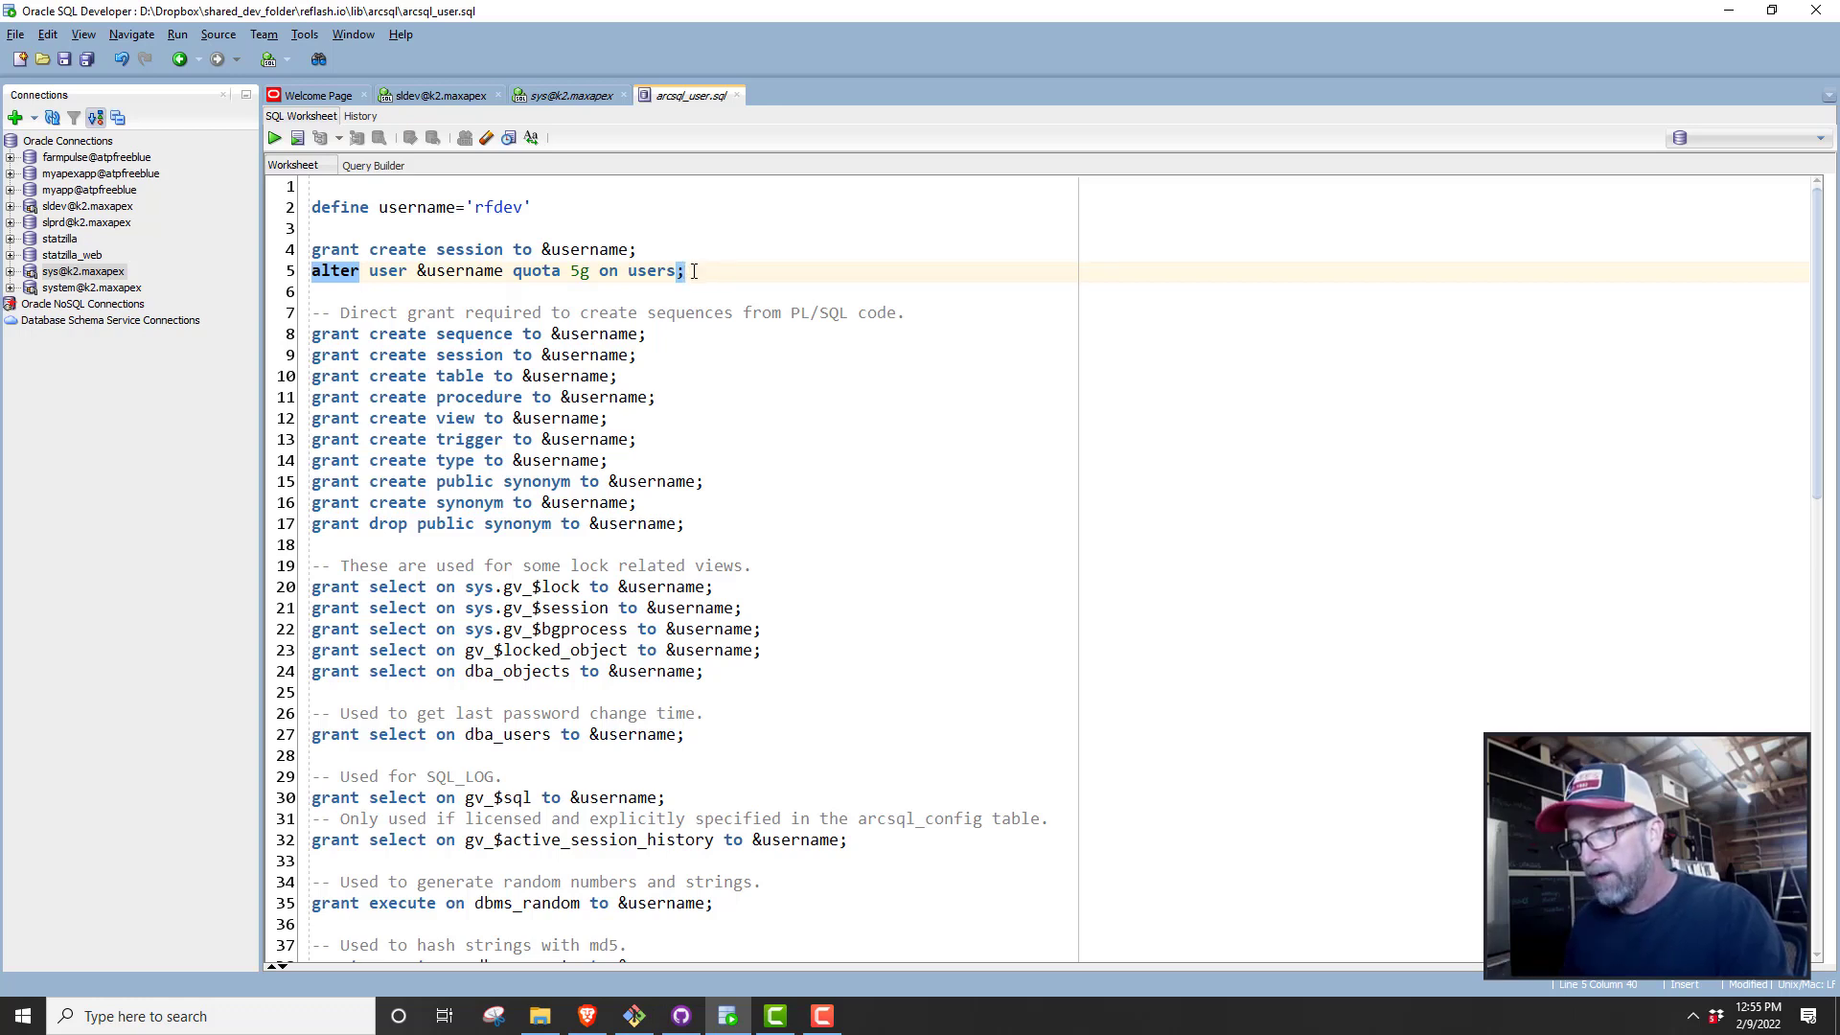
{"action": "mouse_move", "coordinate": [687, 709]}
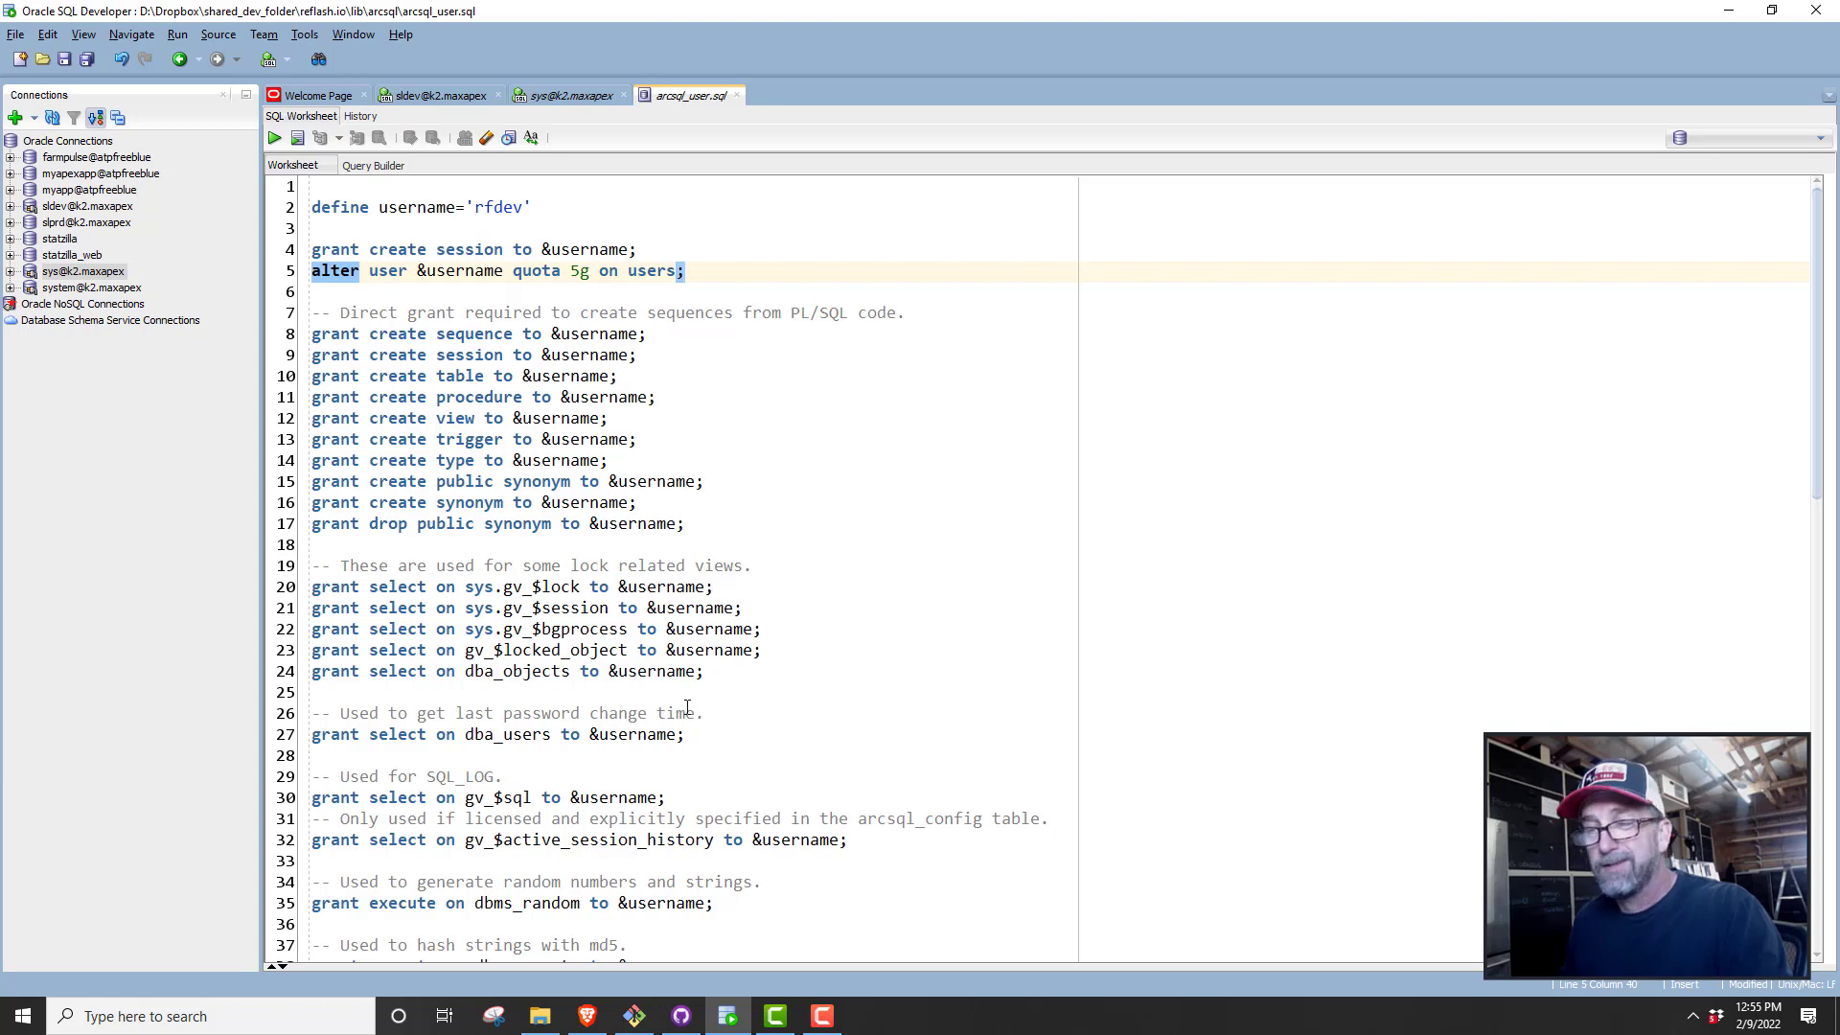
{"action": "mouse_move", "coordinate": [494, 579]}
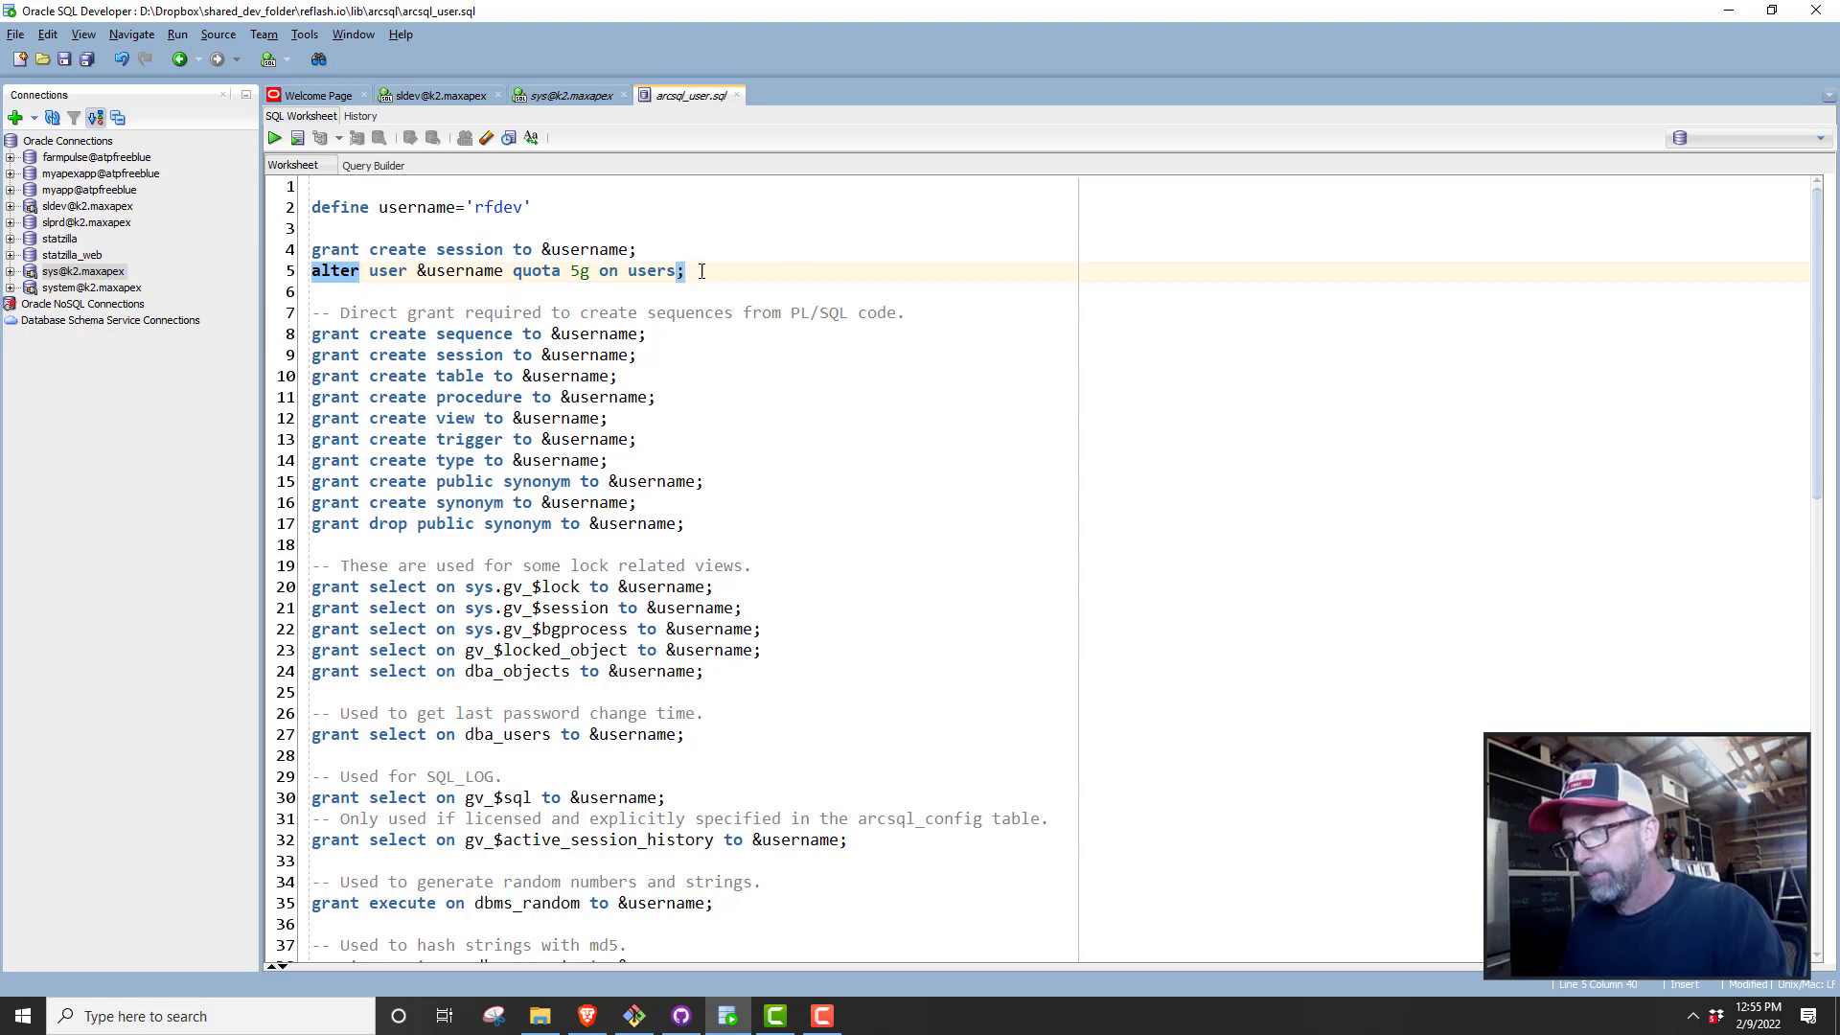
{"action": "left_click", "coordinate": [274, 138]}
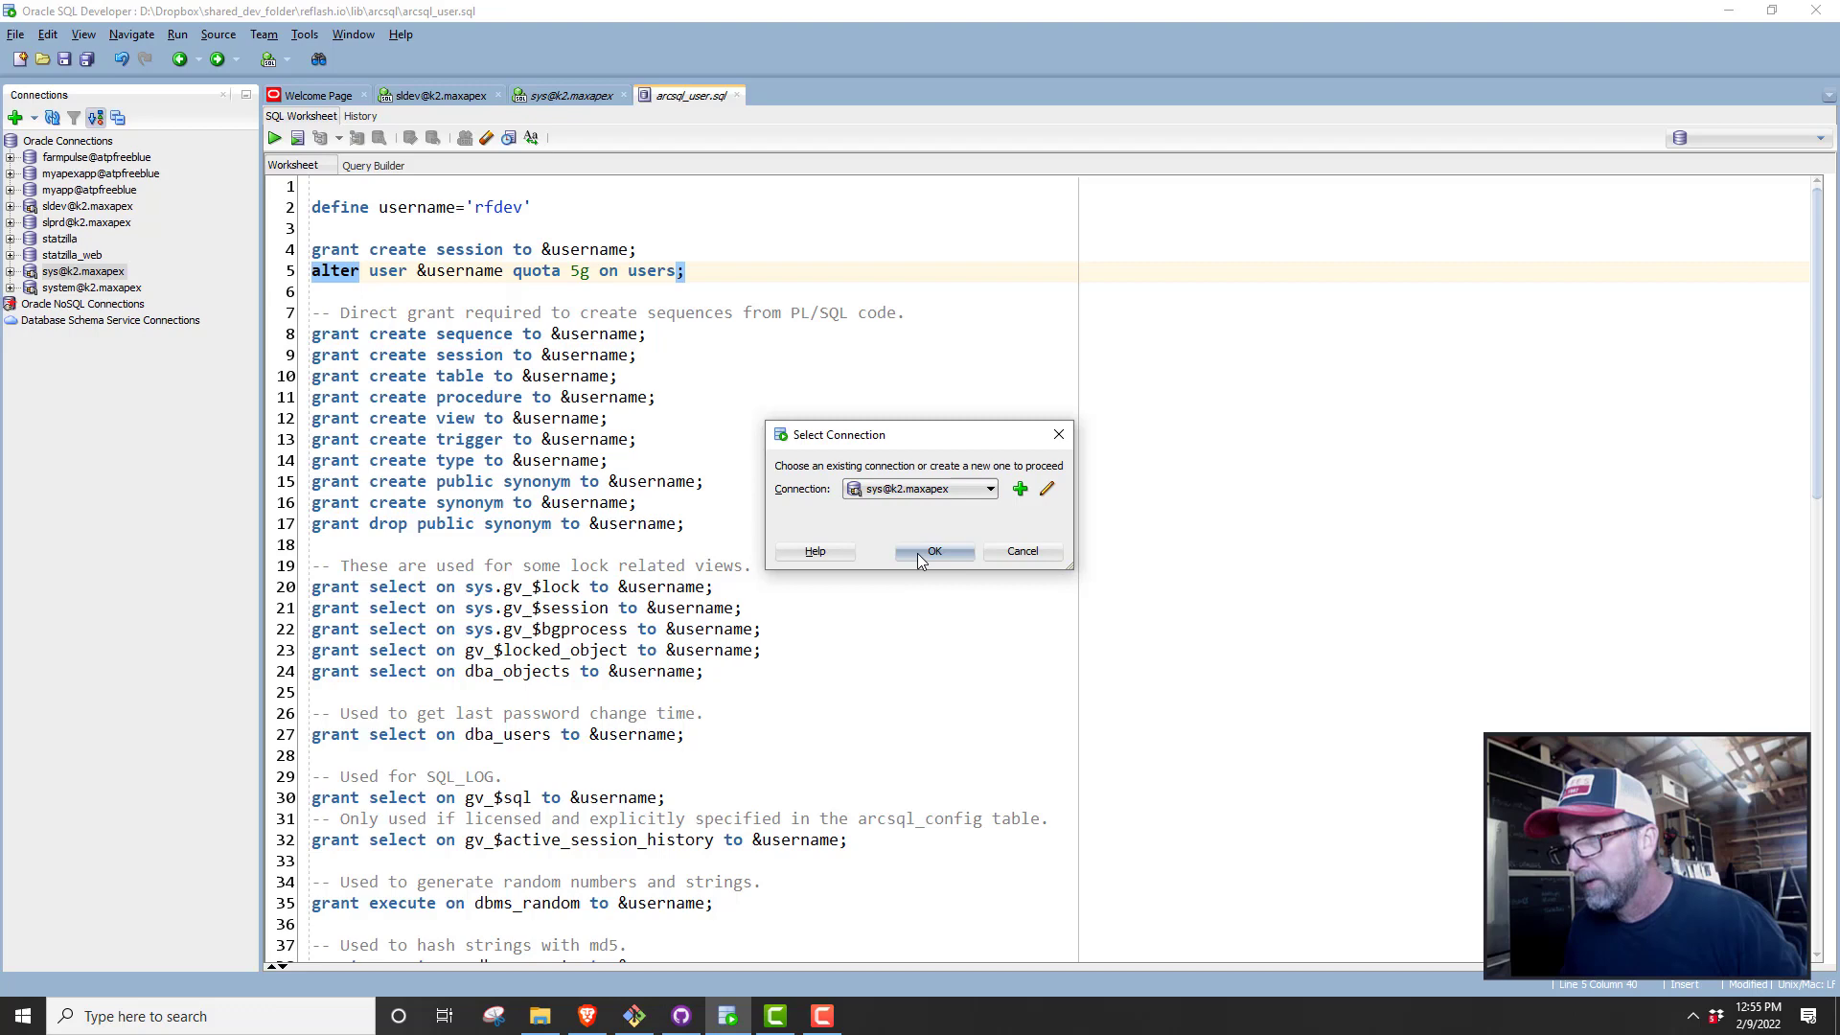
Let arcsql_user.sql finish on the sys connection with all rfdev grants succeeding, reviewing the output.
{"action": "left_click", "coordinate": [933, 552]}
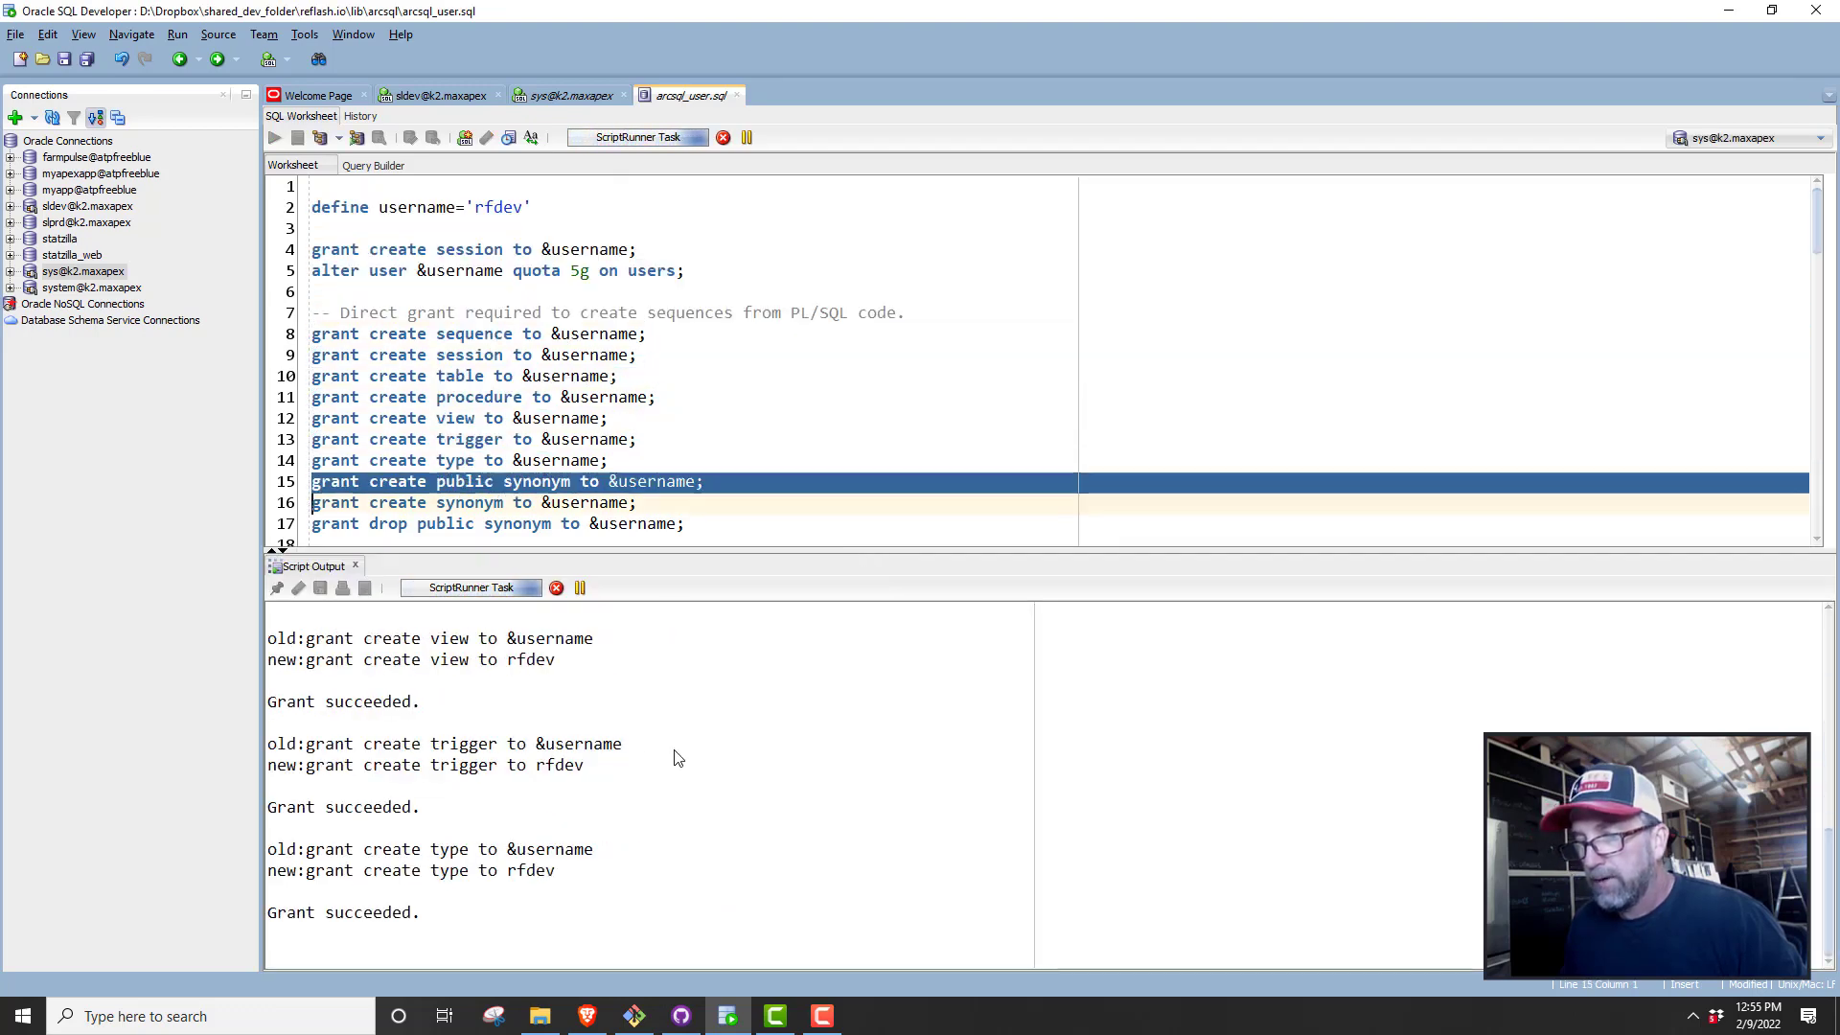
{"action": "scroll", "scroll_direction": "down", "scroll_amount": 3}
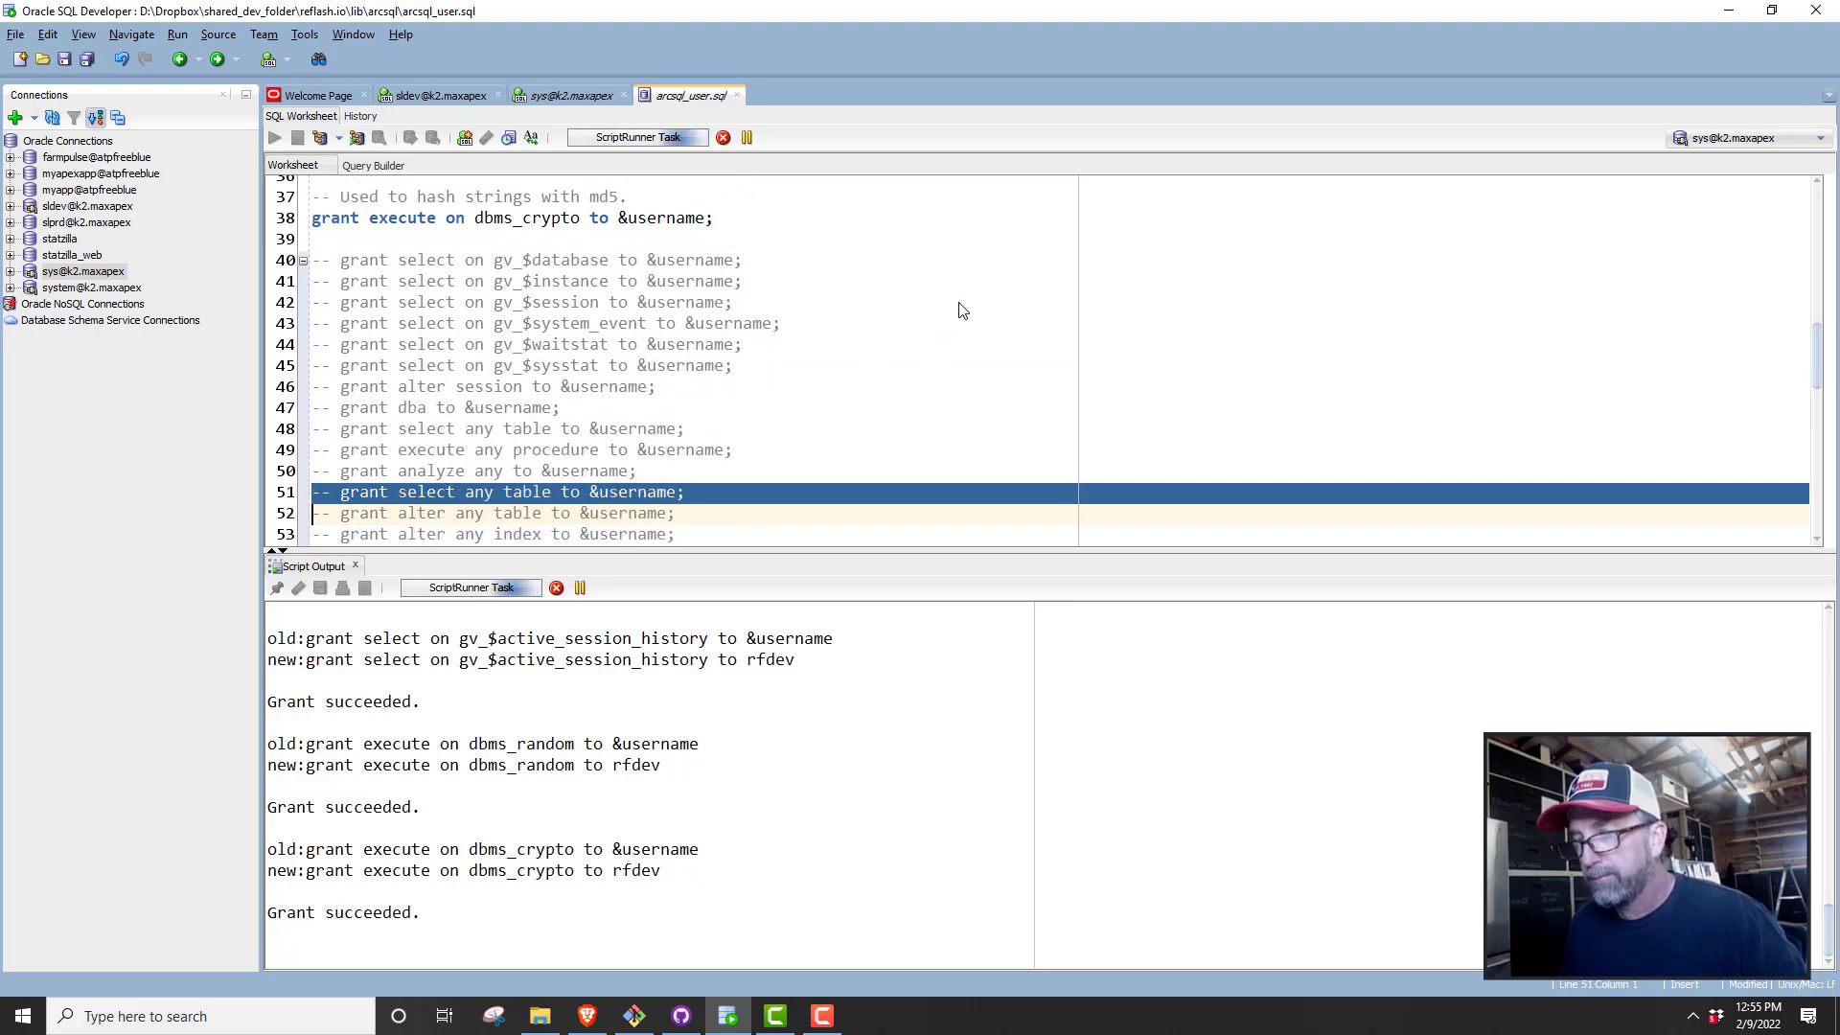
{"action": "scroll", "scroll_direction": "down", "scroll_amount": 3}
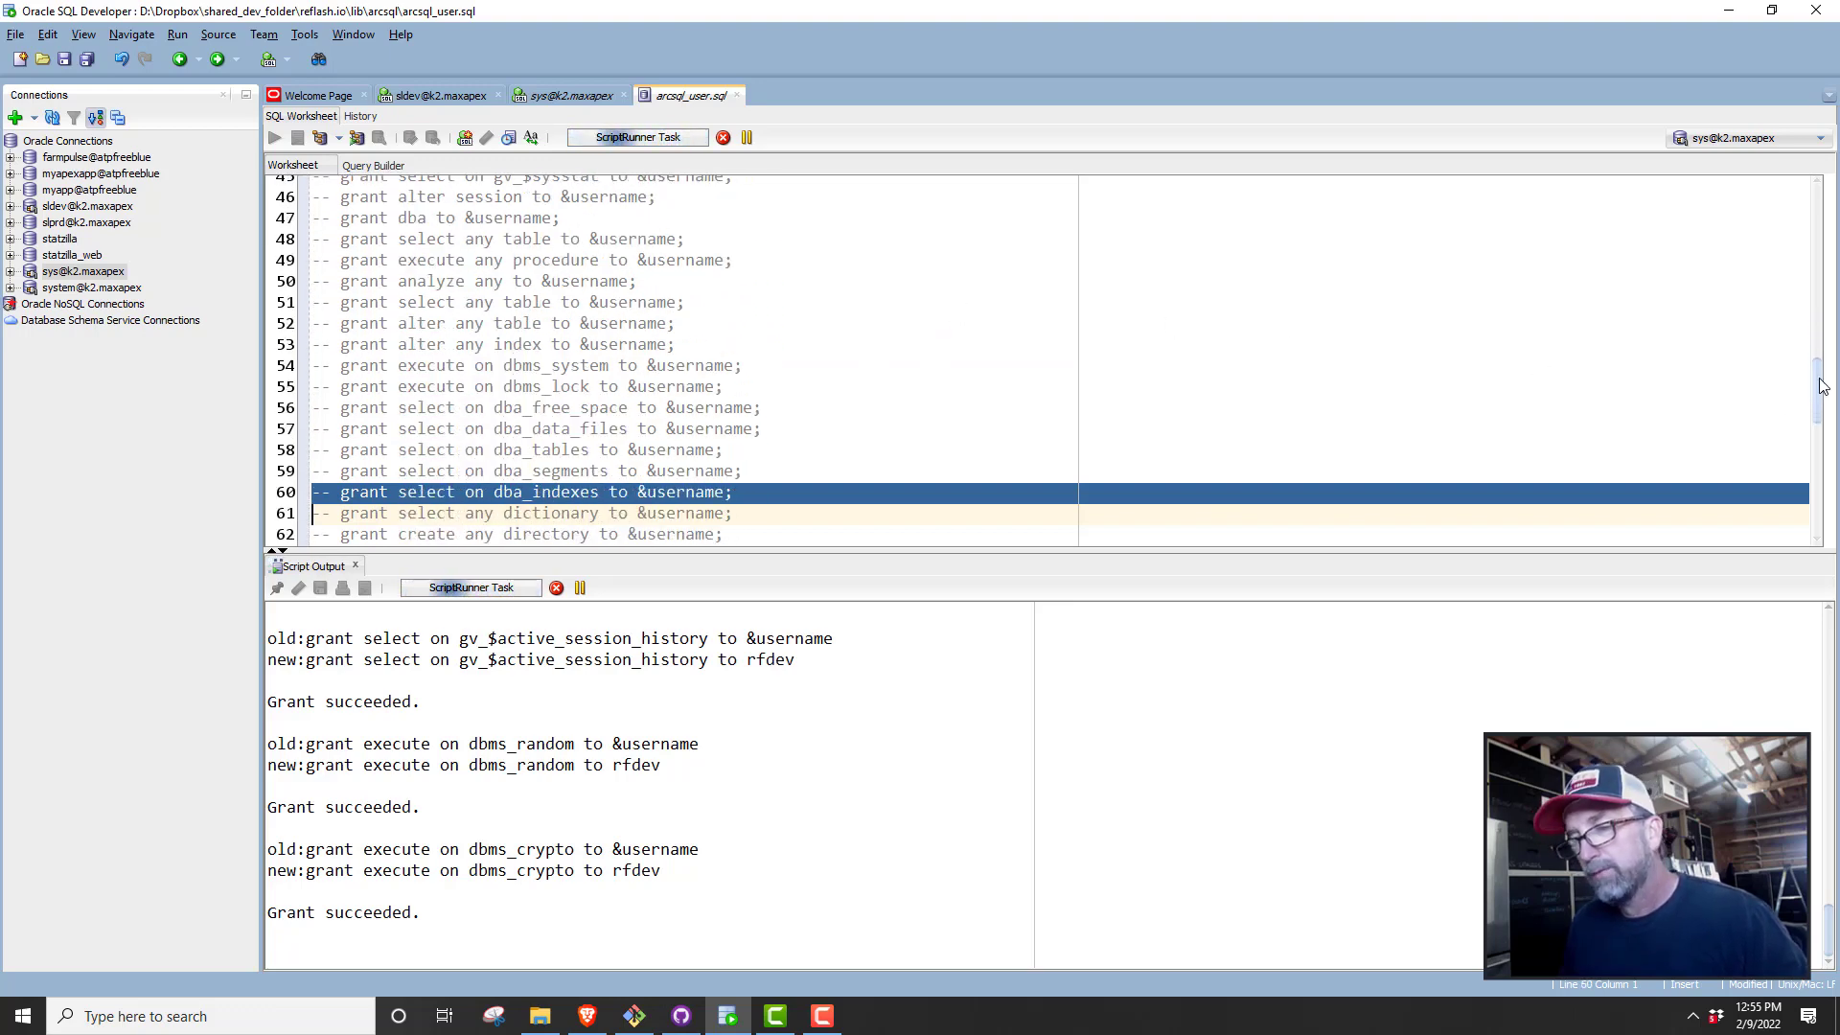
{"action": "scroll", "scroll_direction": "down", "scroll_amount": 3}
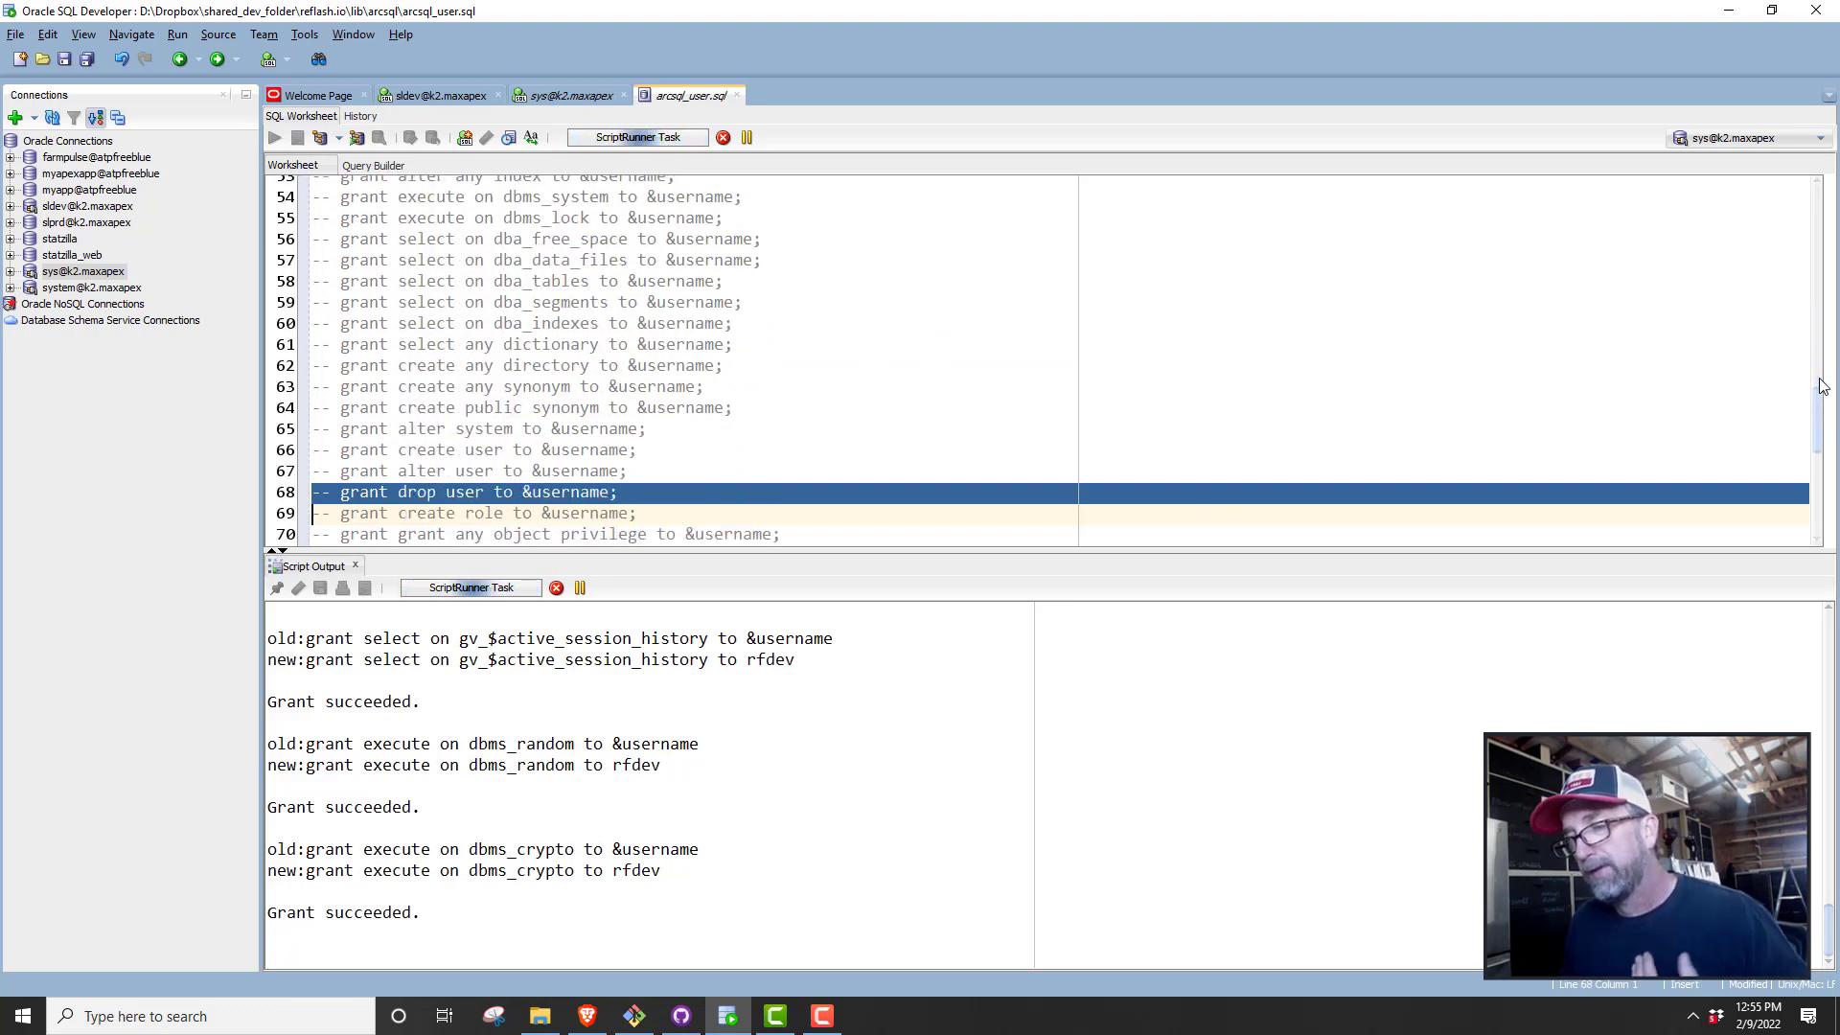
{"action": "scroll", "scroll_direction": "down", "scroll_amount": 3}
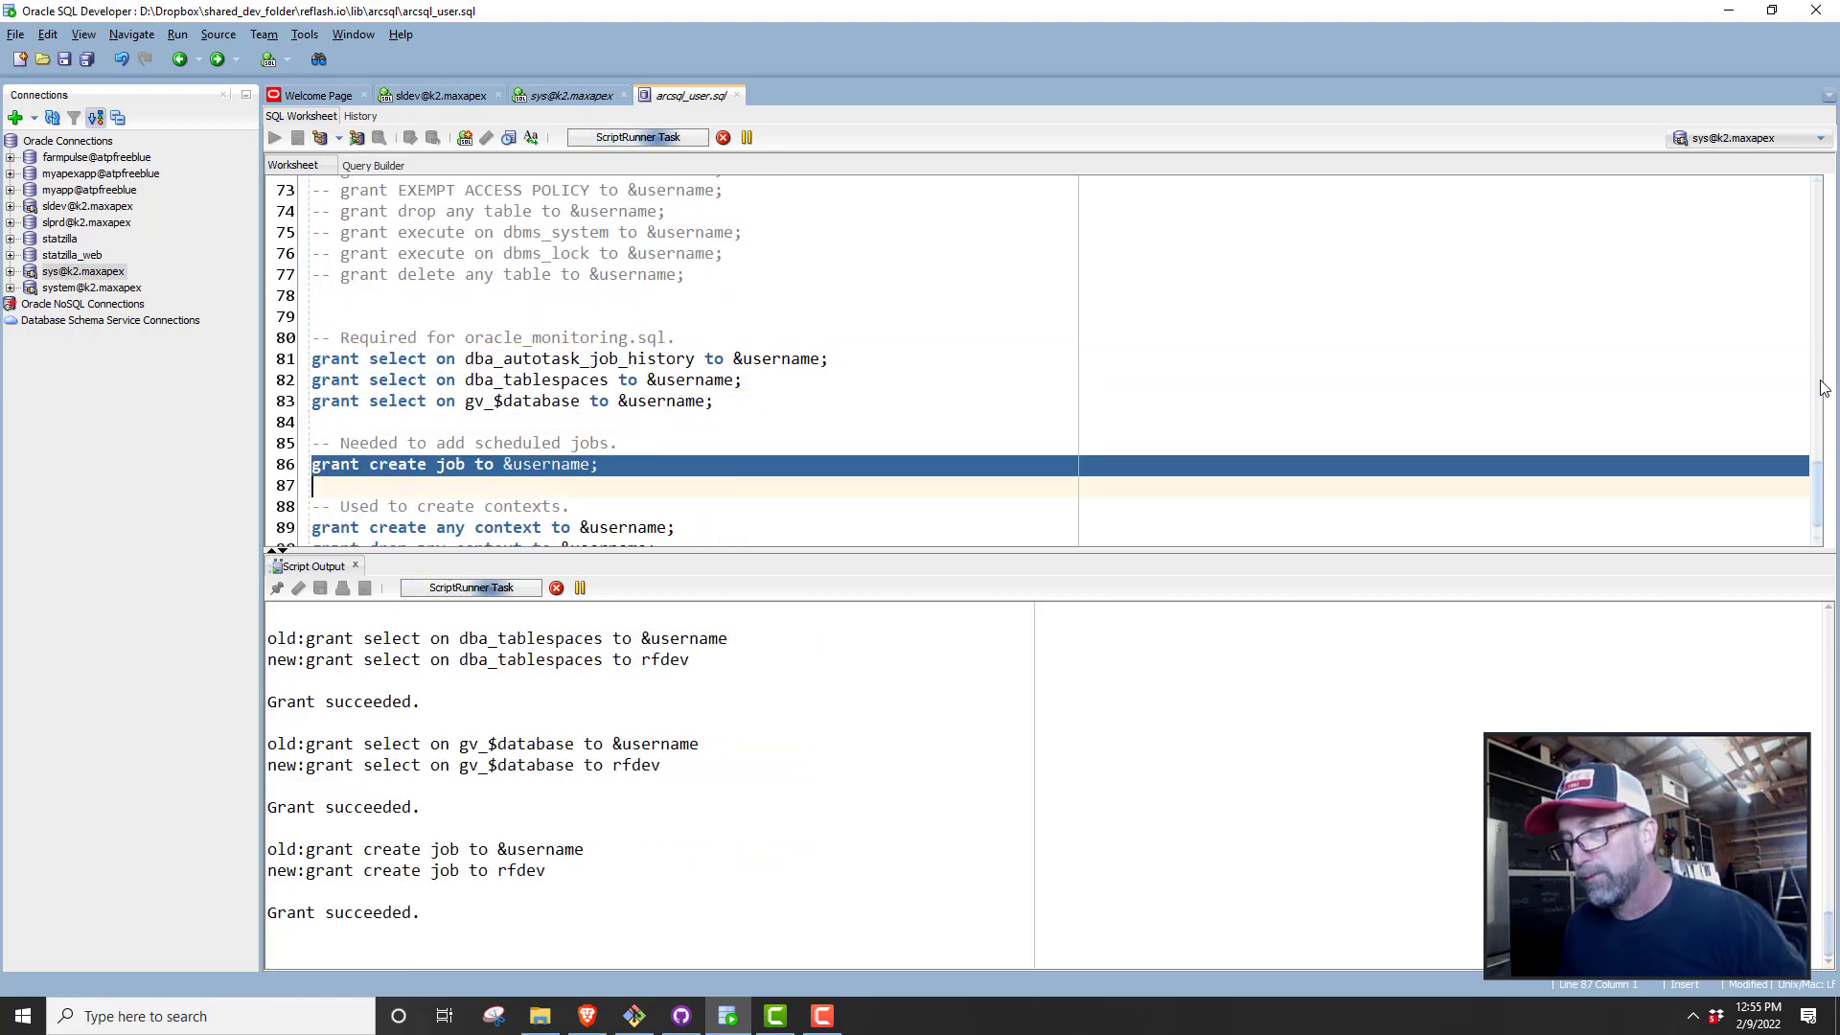
{"action": "left_click", "coordinate": [295, 138]}
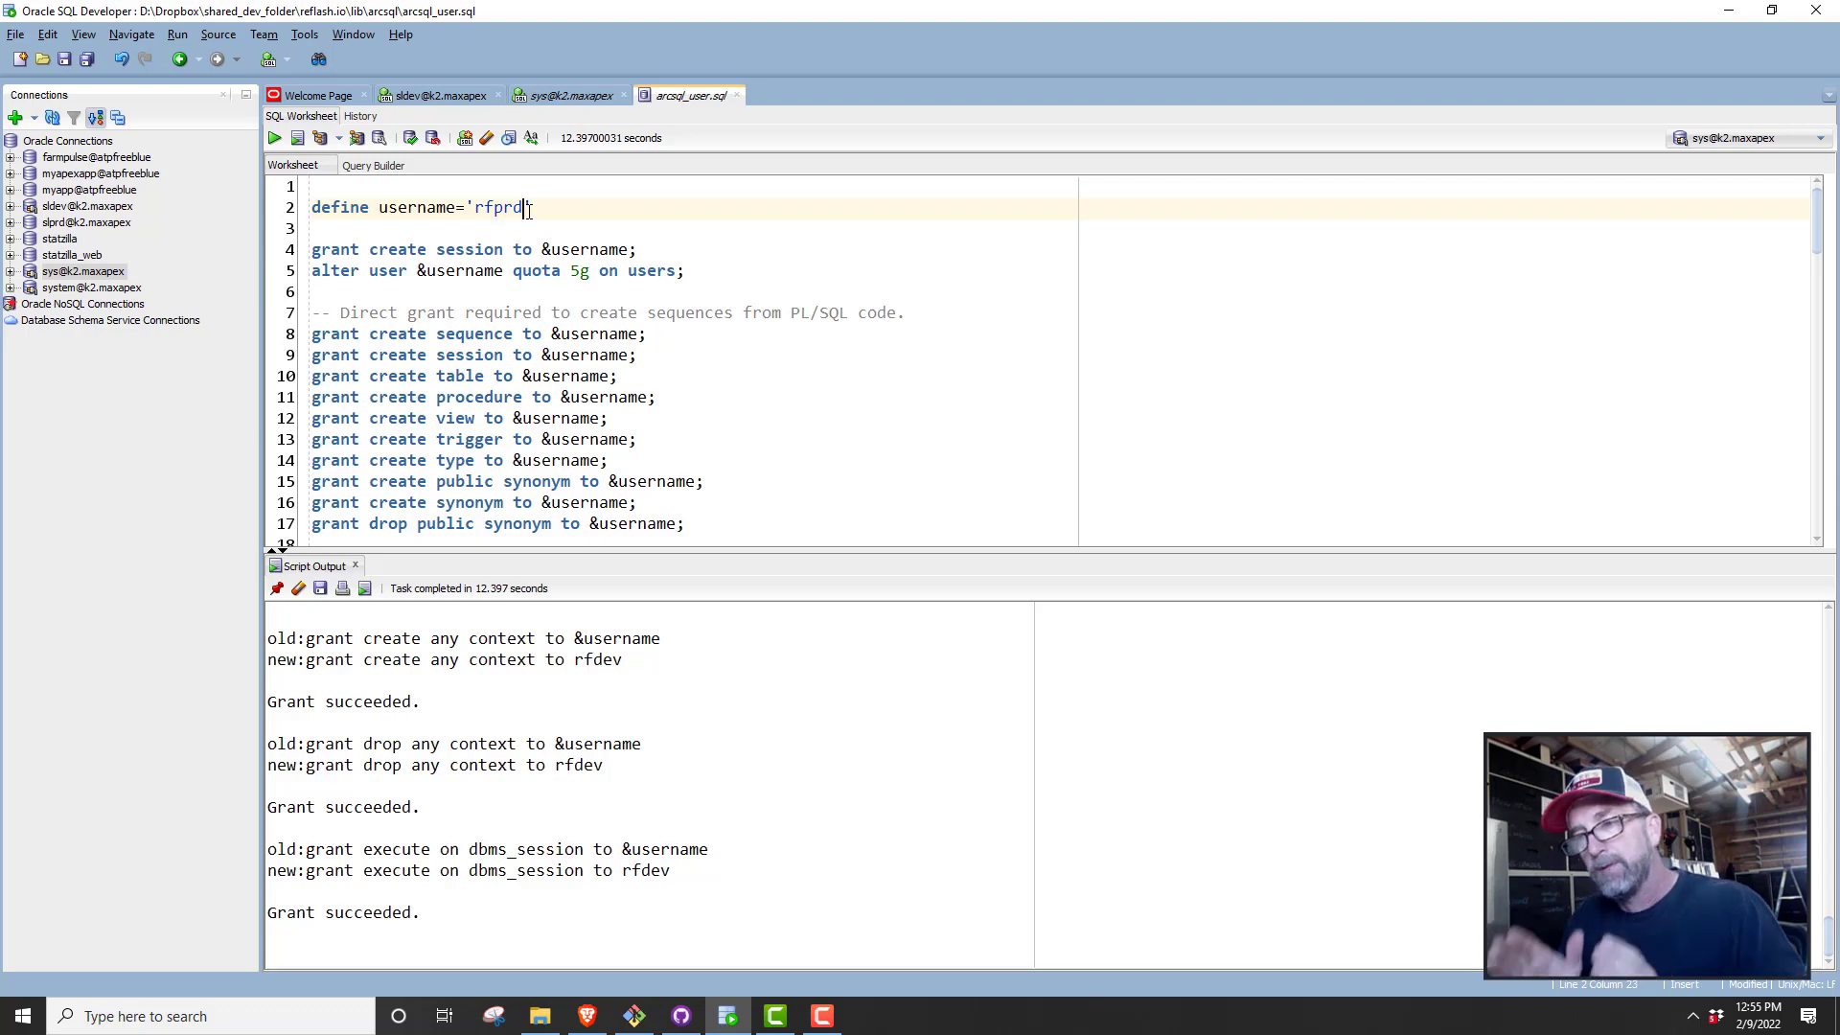
Run the arcsql grants script for rfprd and review that each grant succeeded.
{"action": "left_click", "coordinate": [297, 138]}
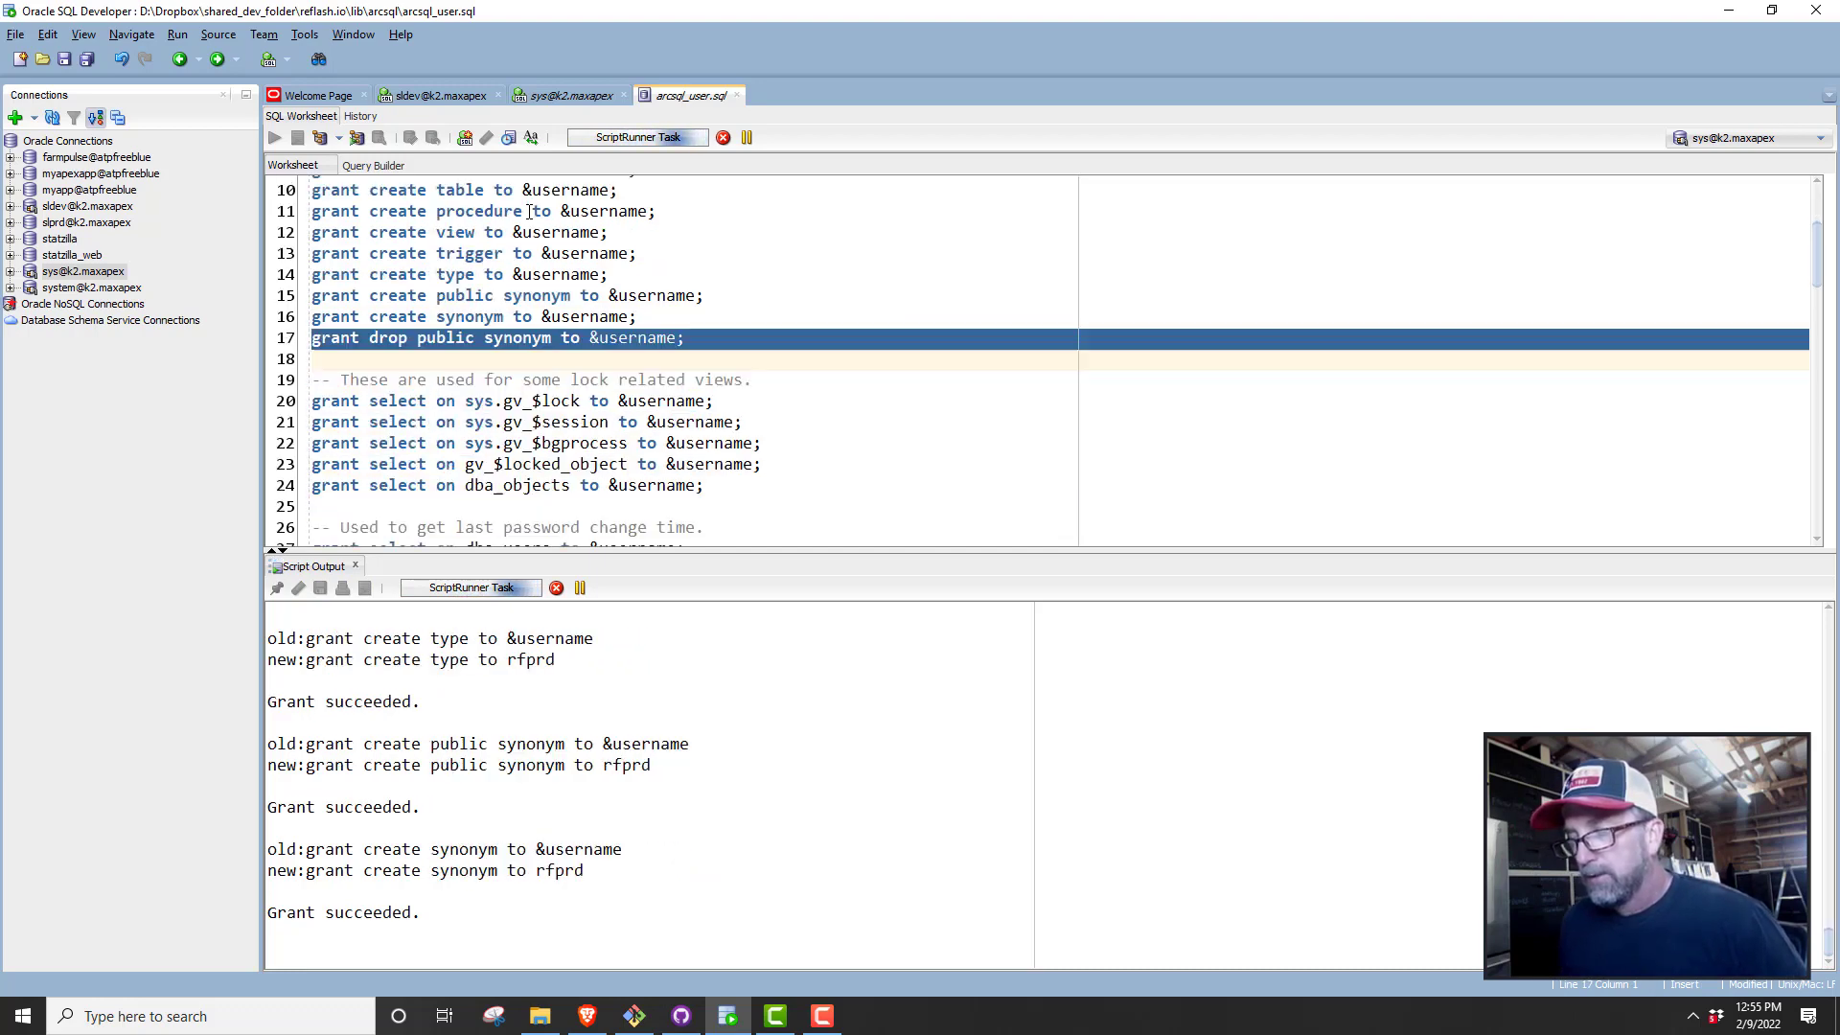
{"action": "scroll", "scroll_direction": "down", "scroll_amount": 3}
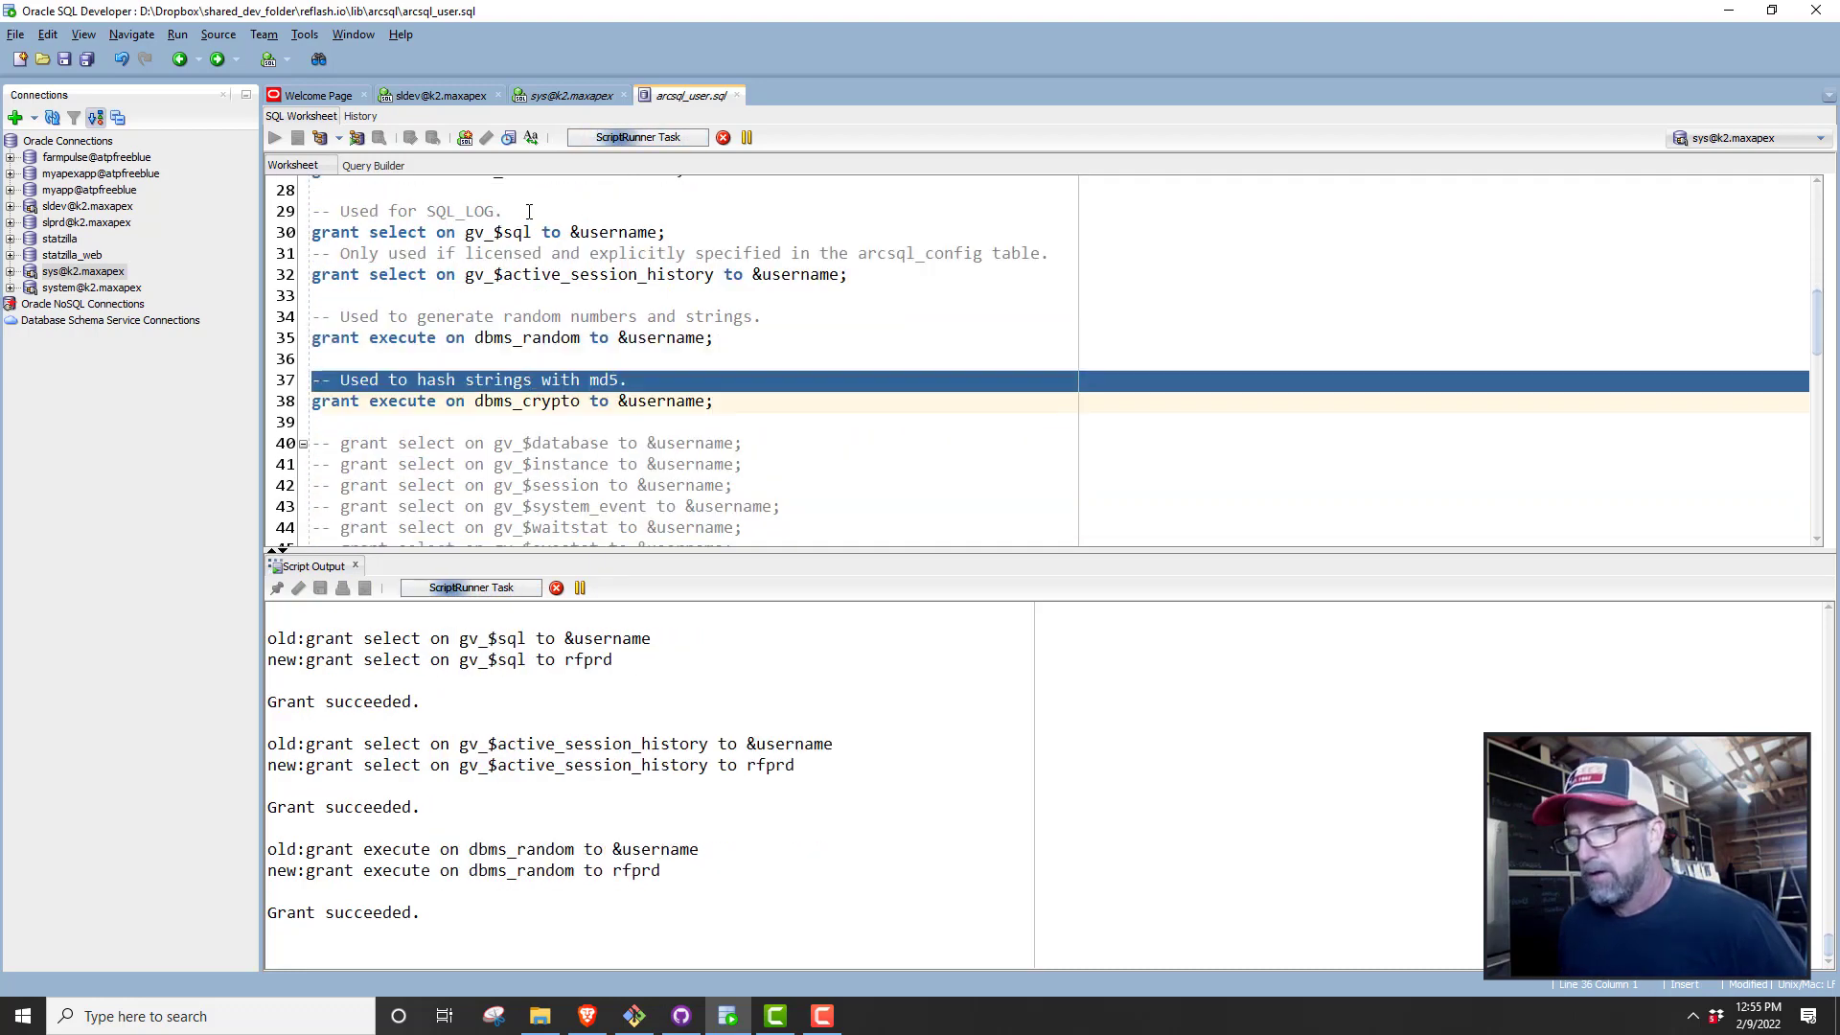
{"action": "scroll", "scroll_direction": "down", "scroll_amount": 3}
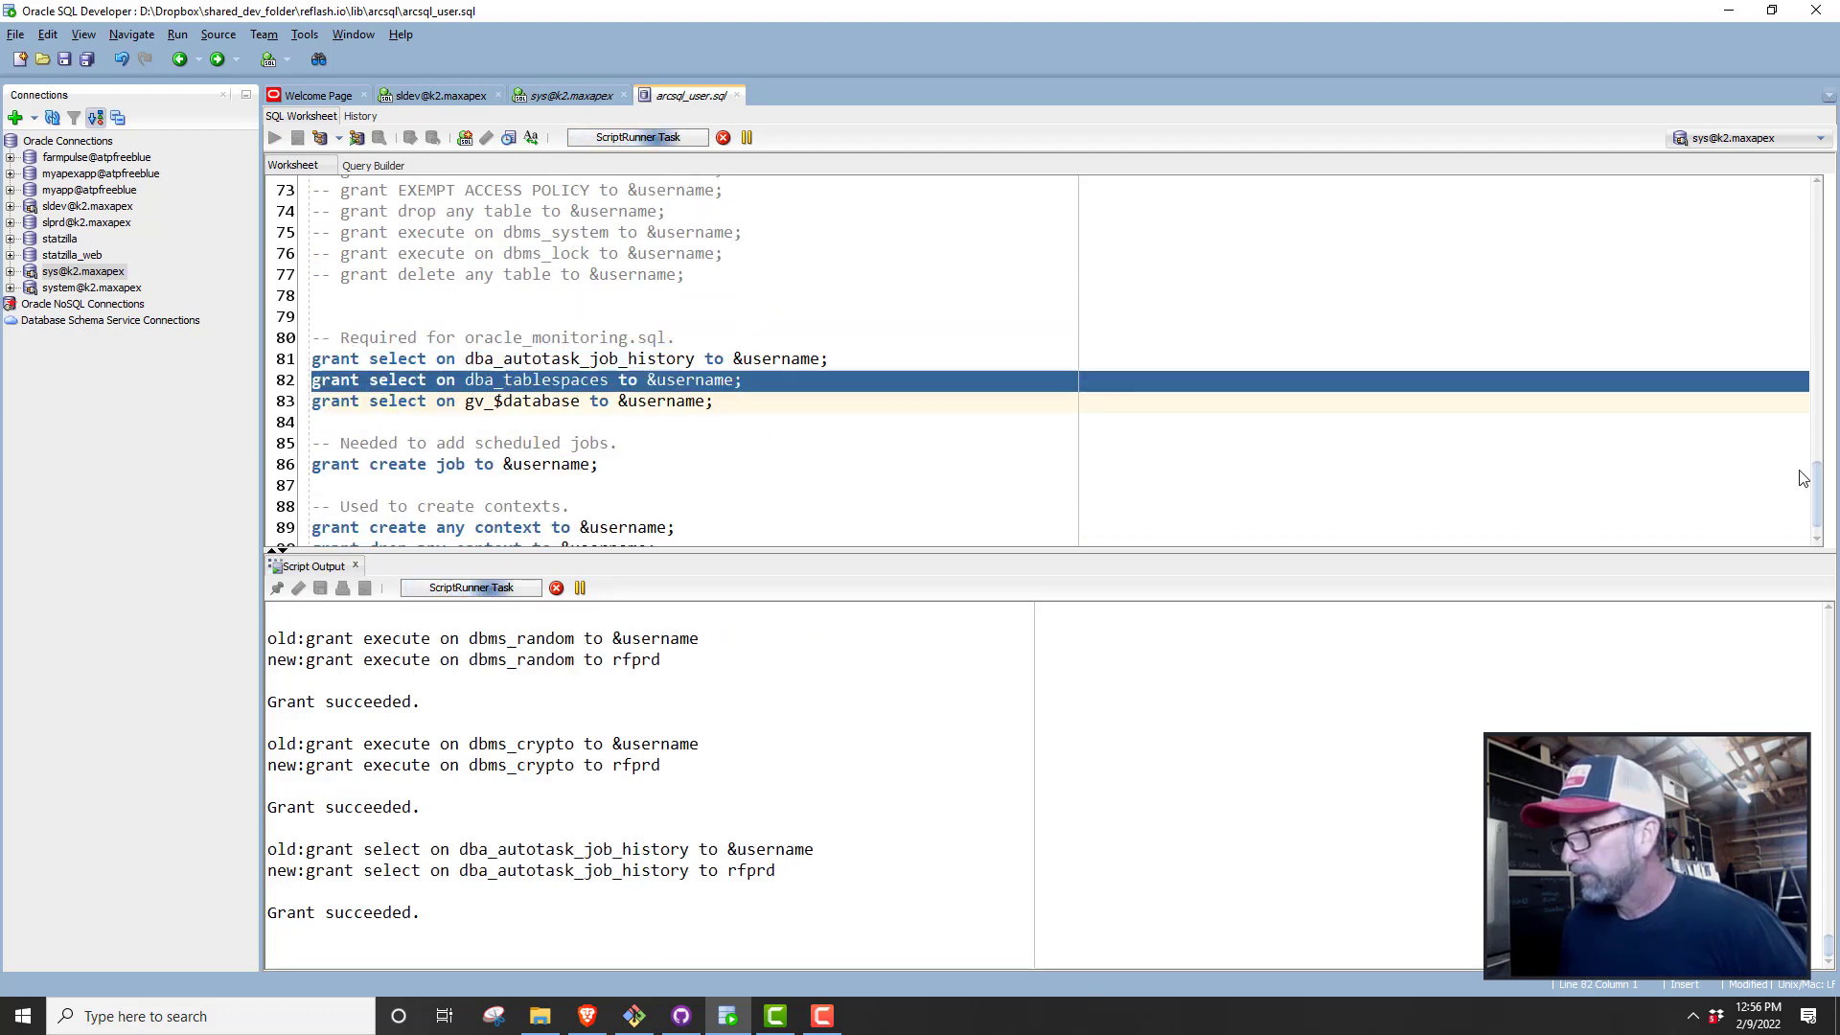
{"action": "left_click", "coordinate": [295, 138]}
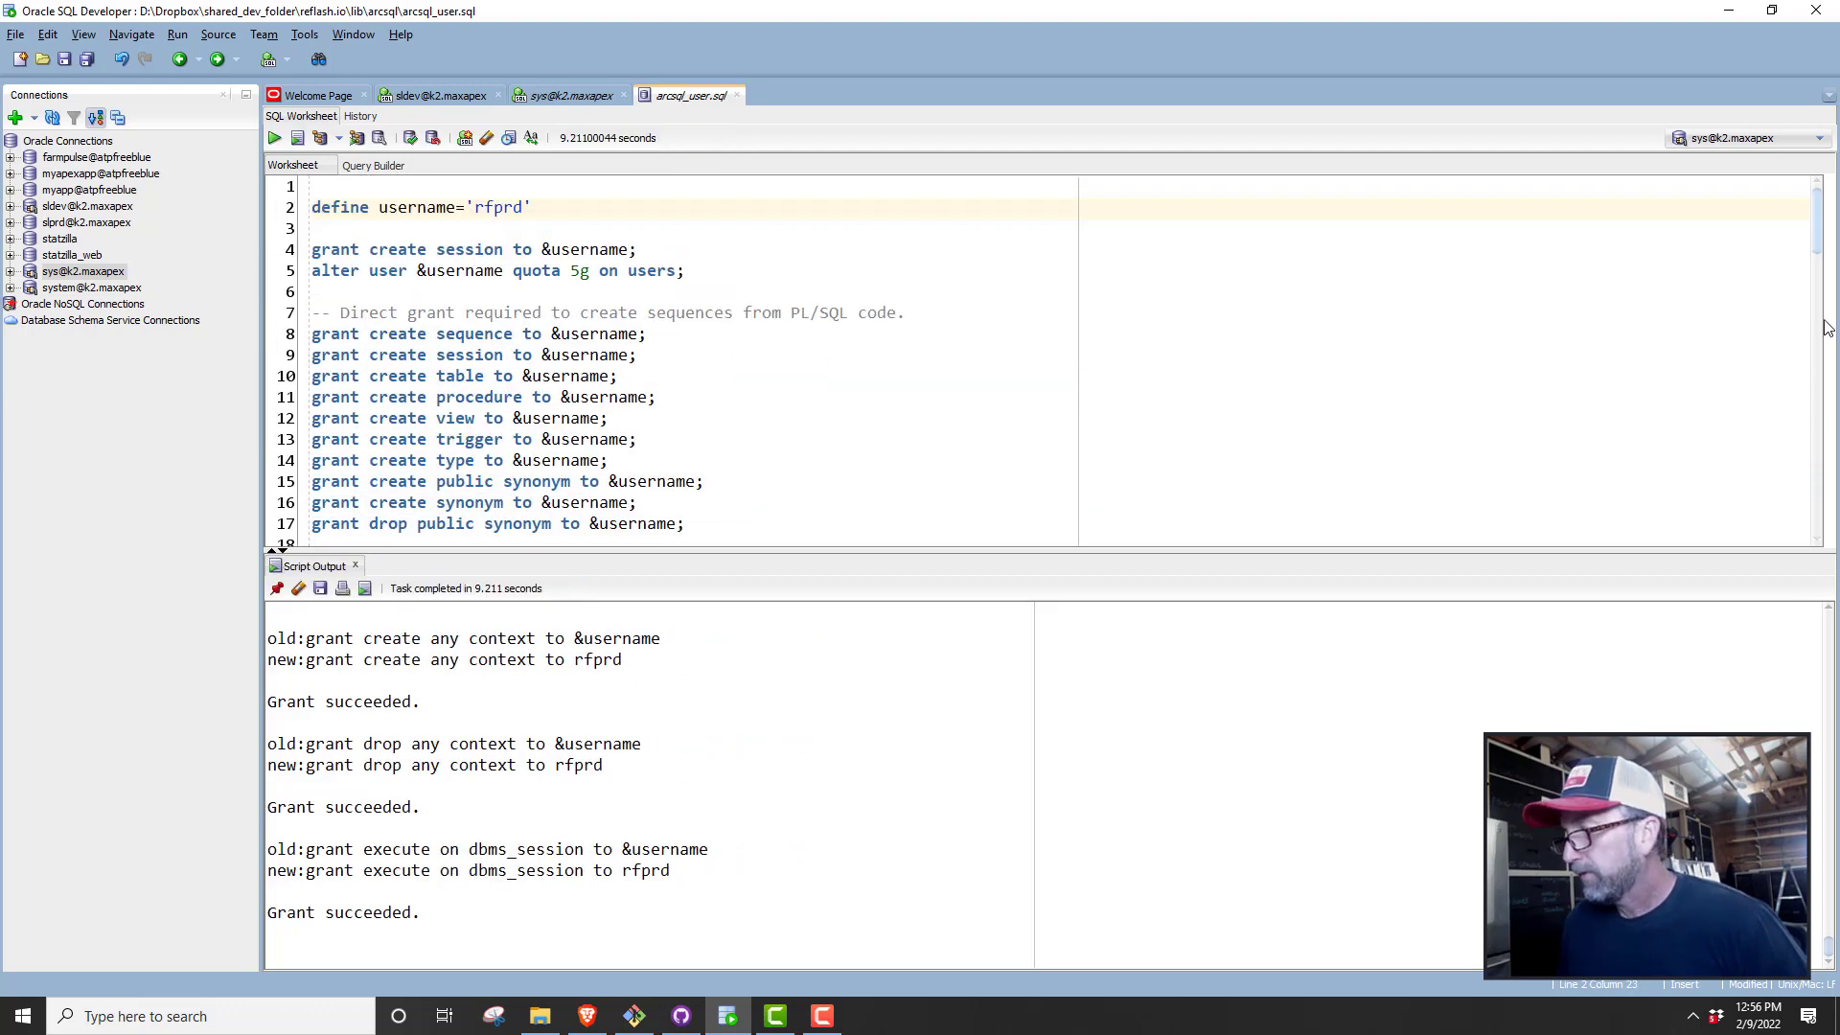
{"action": "double_click", "coordinate": [506, 207]}
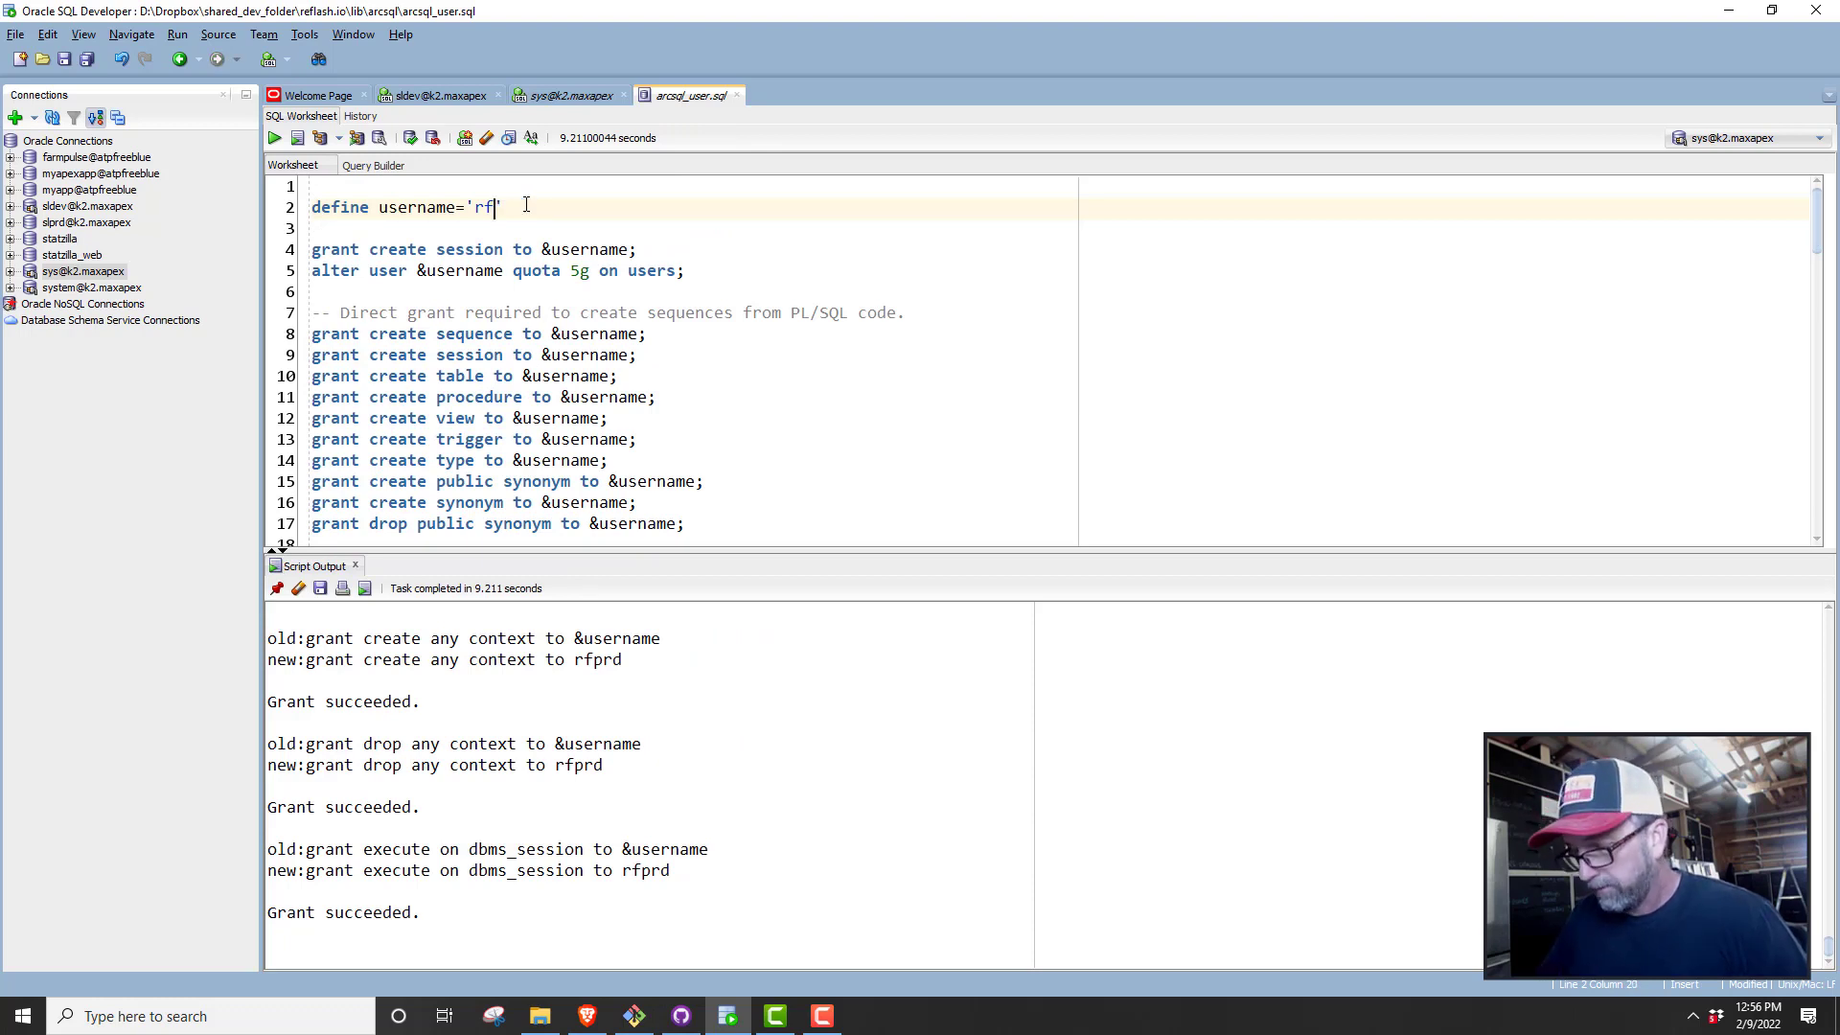
Rerun the grants script for user rf, check the output, then close arcsql_user.sql.
{"action": "left_click", "coordinate": [297, 137]}
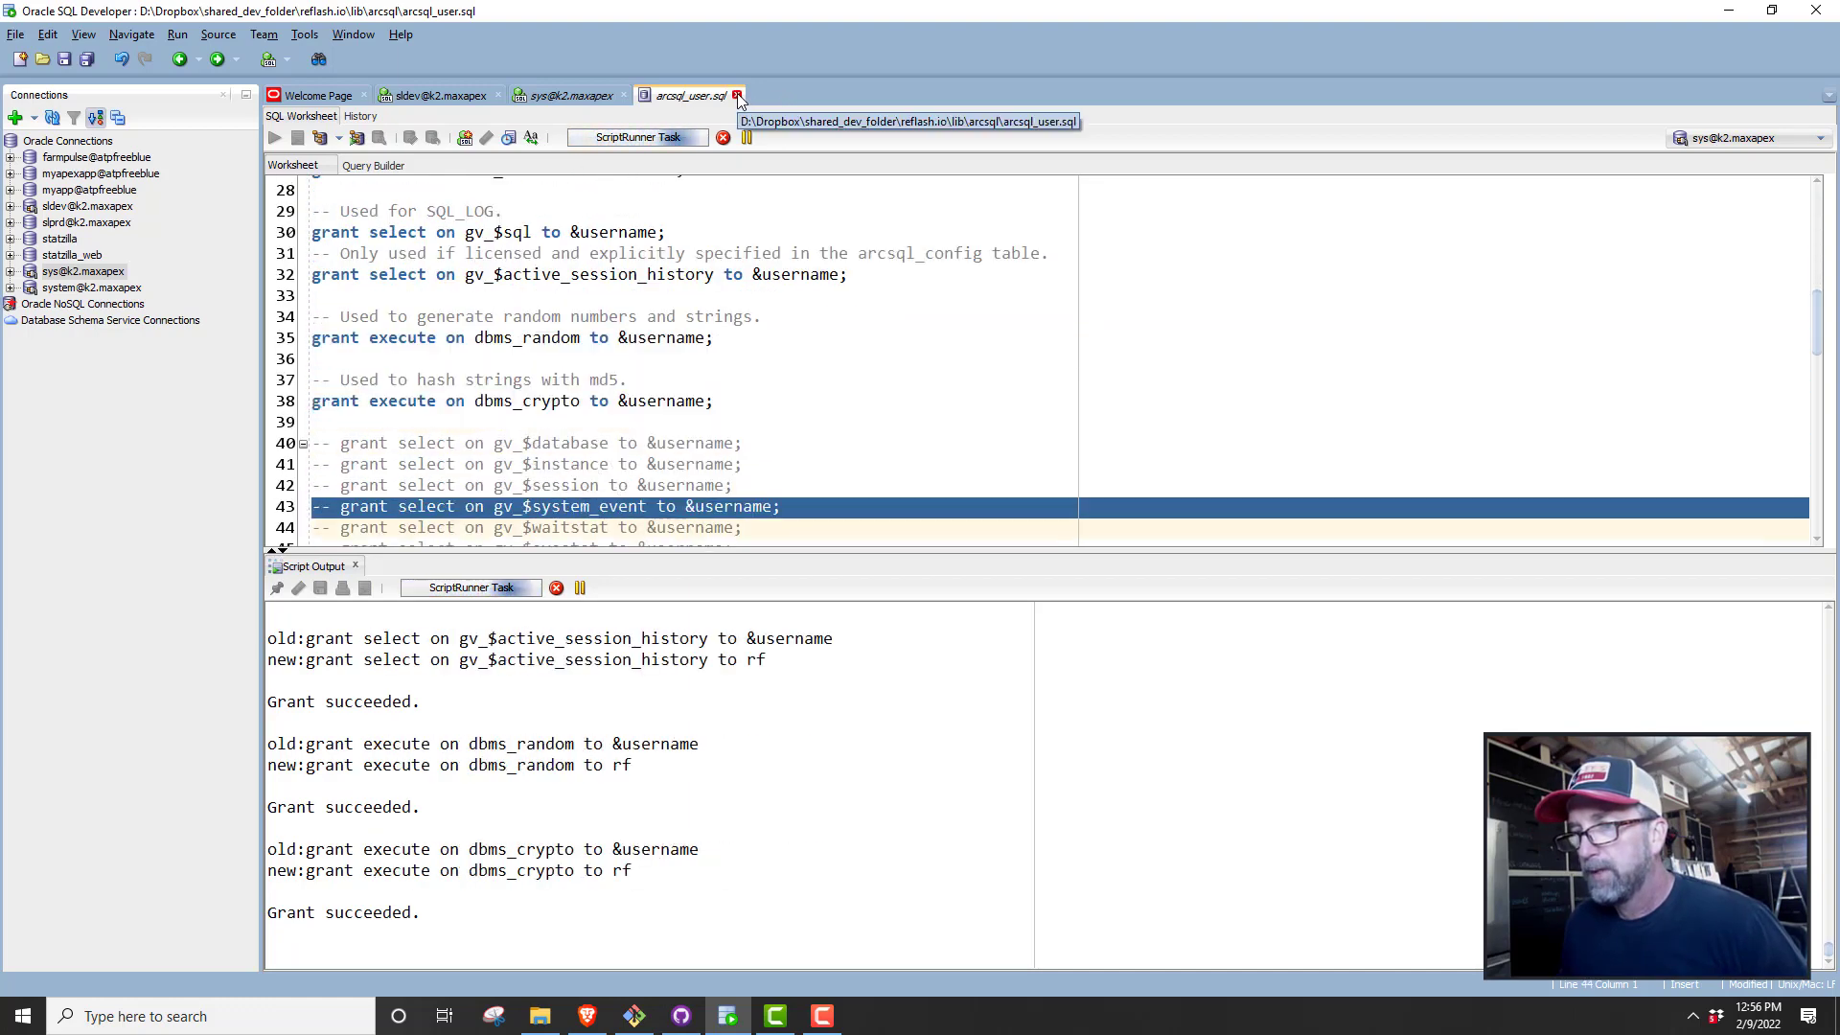
{"action": "scroll", "scroll_direction": "down", "scroll_amount": 3}
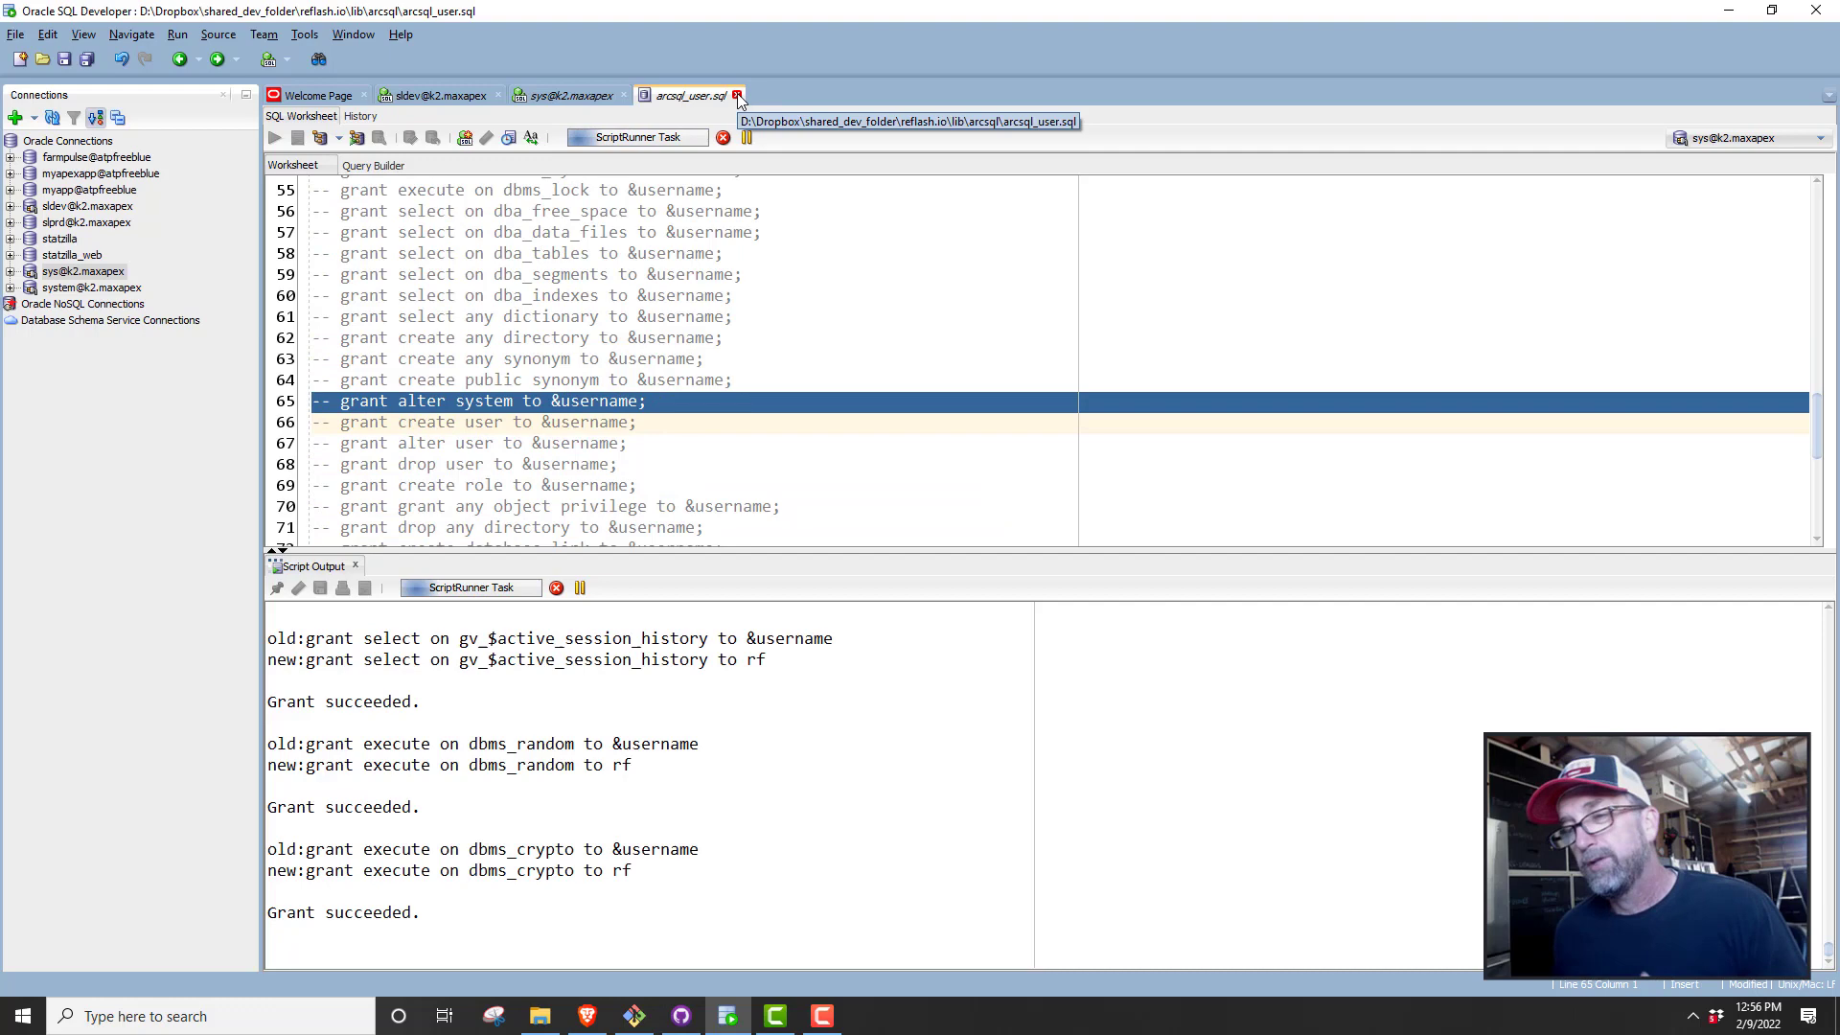
{"action": "scroll", "scroll_direction": "down", "scroll_amount": 3}
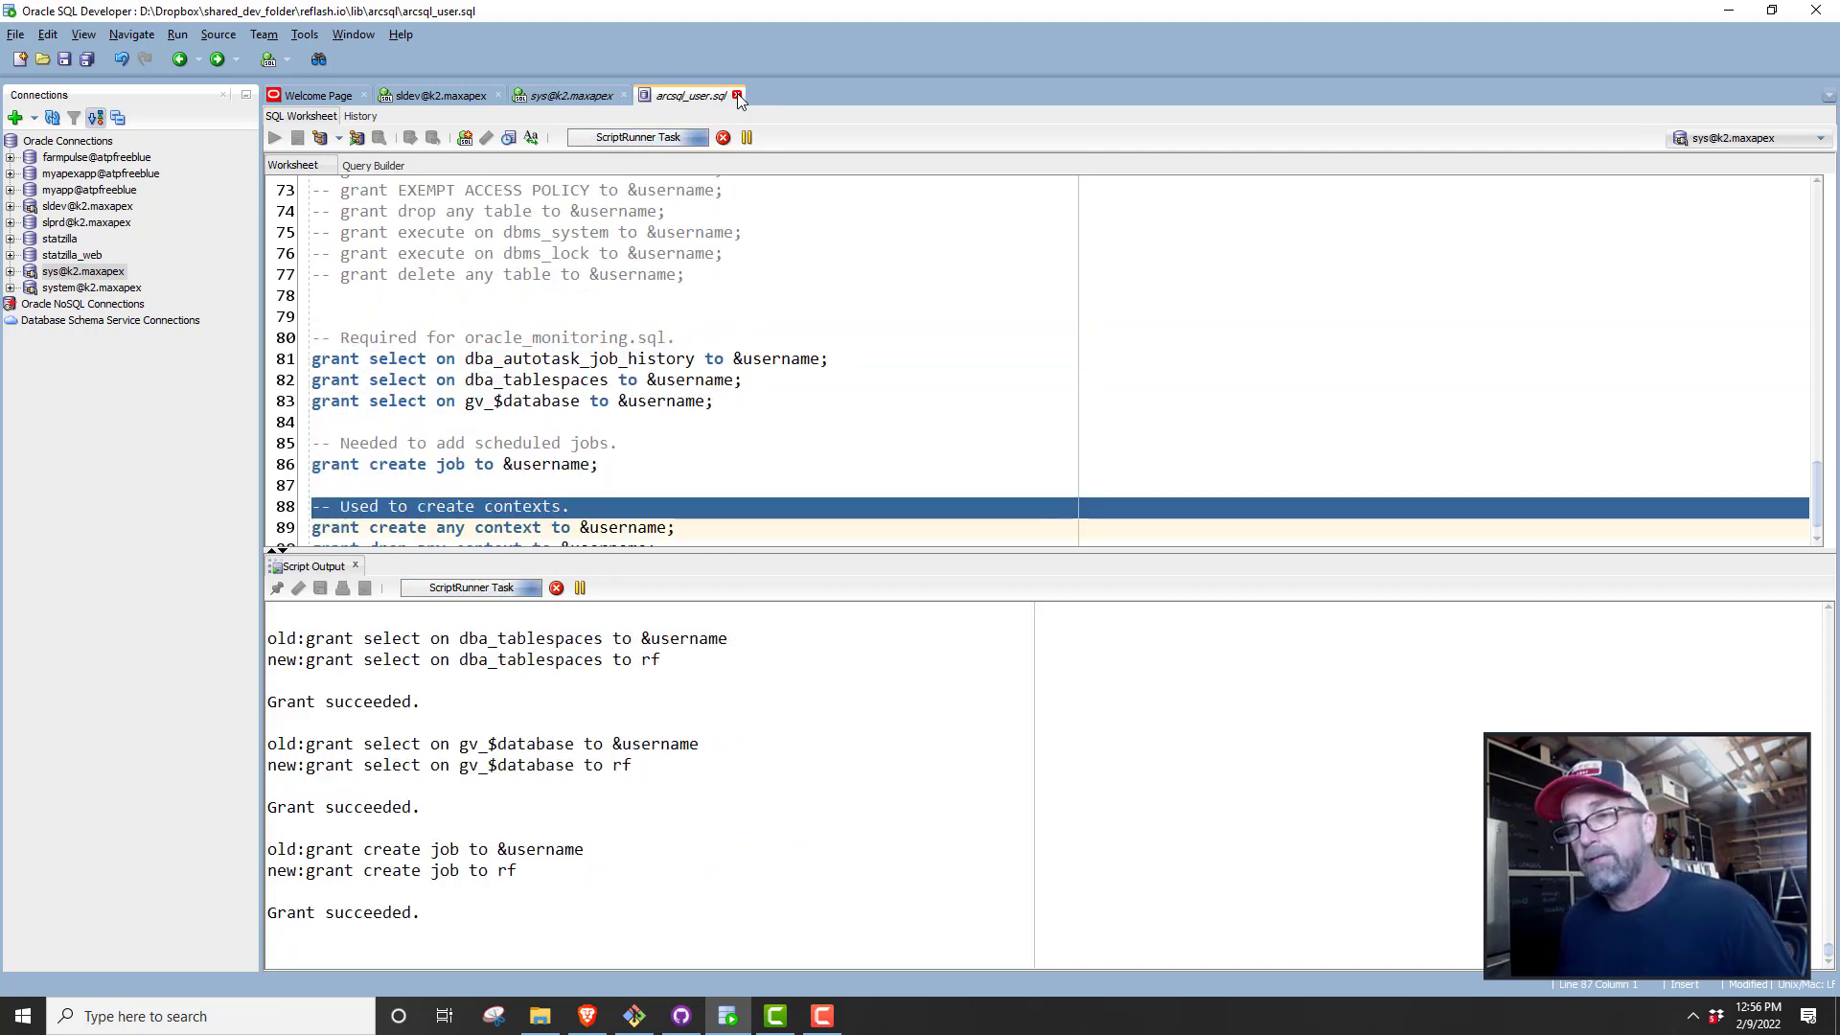
{"action": "left_click", "coordinate": [274, 138]}
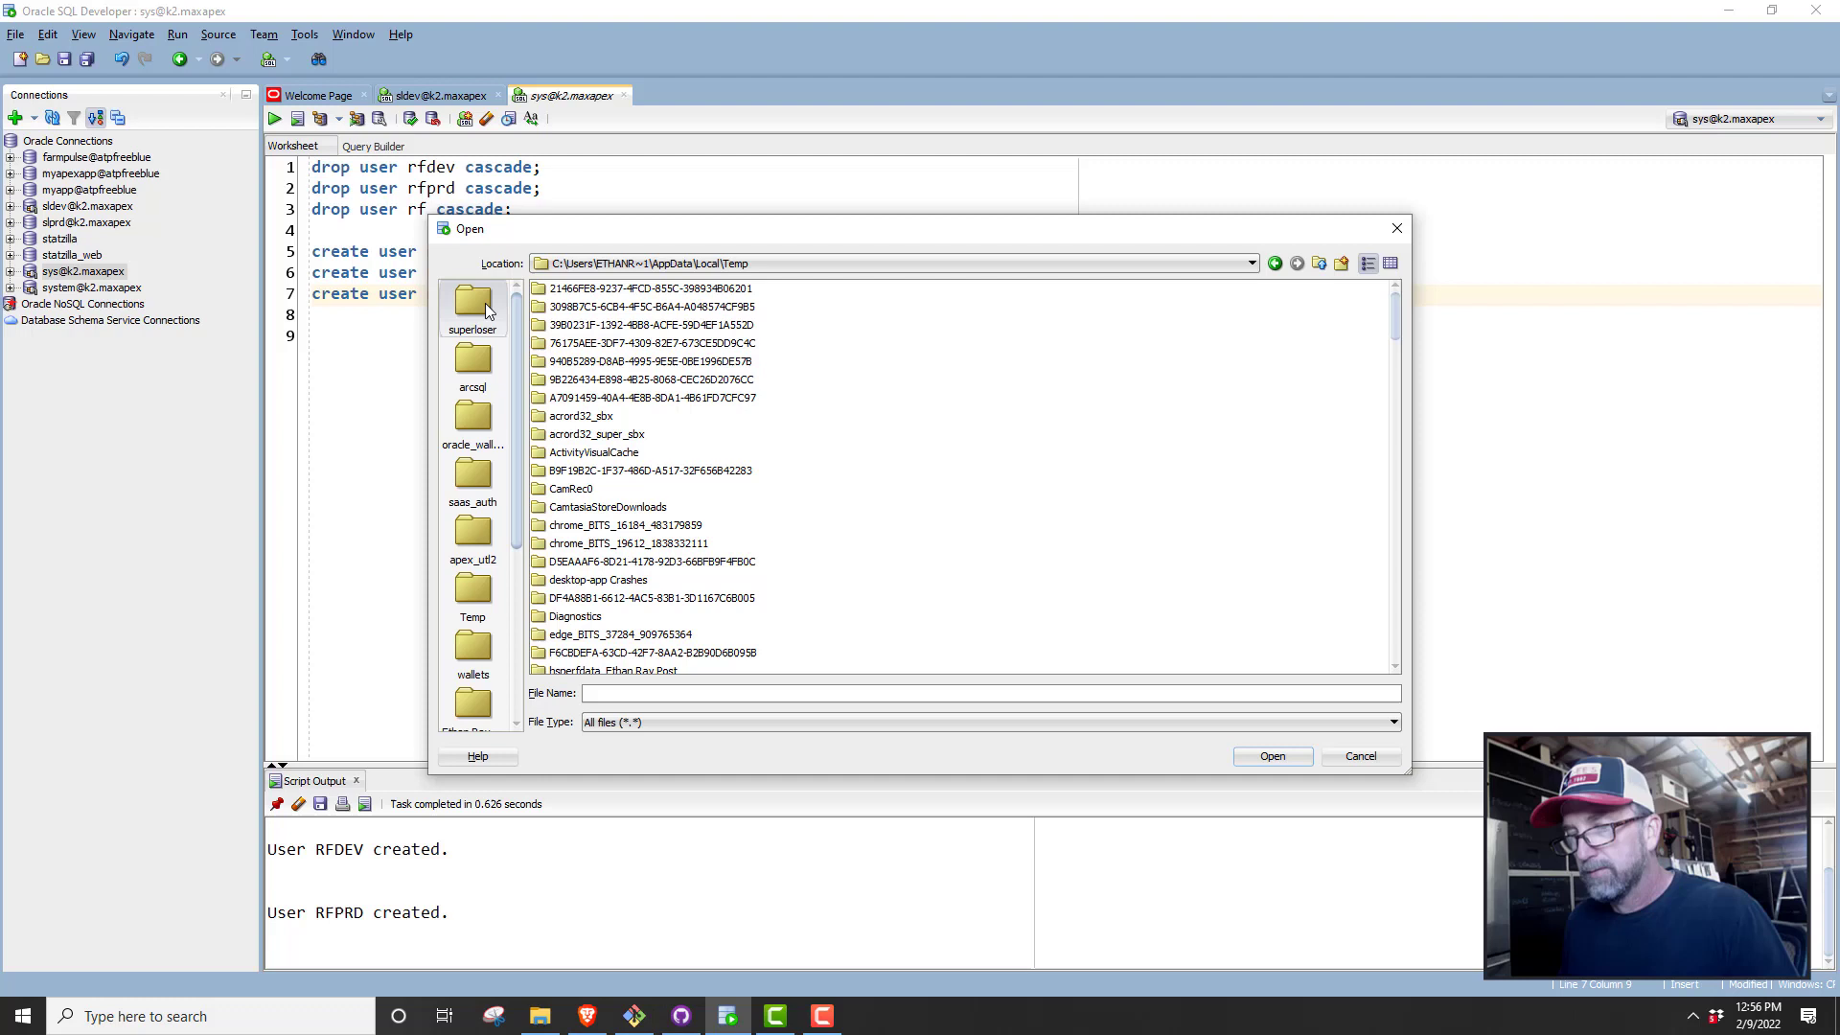
Open app_install.sql from D:\Dropbox\shared_dev_folder\reflash.io in a worksheet.
{"action": "left_click", "coordinate": [1319, 262]}
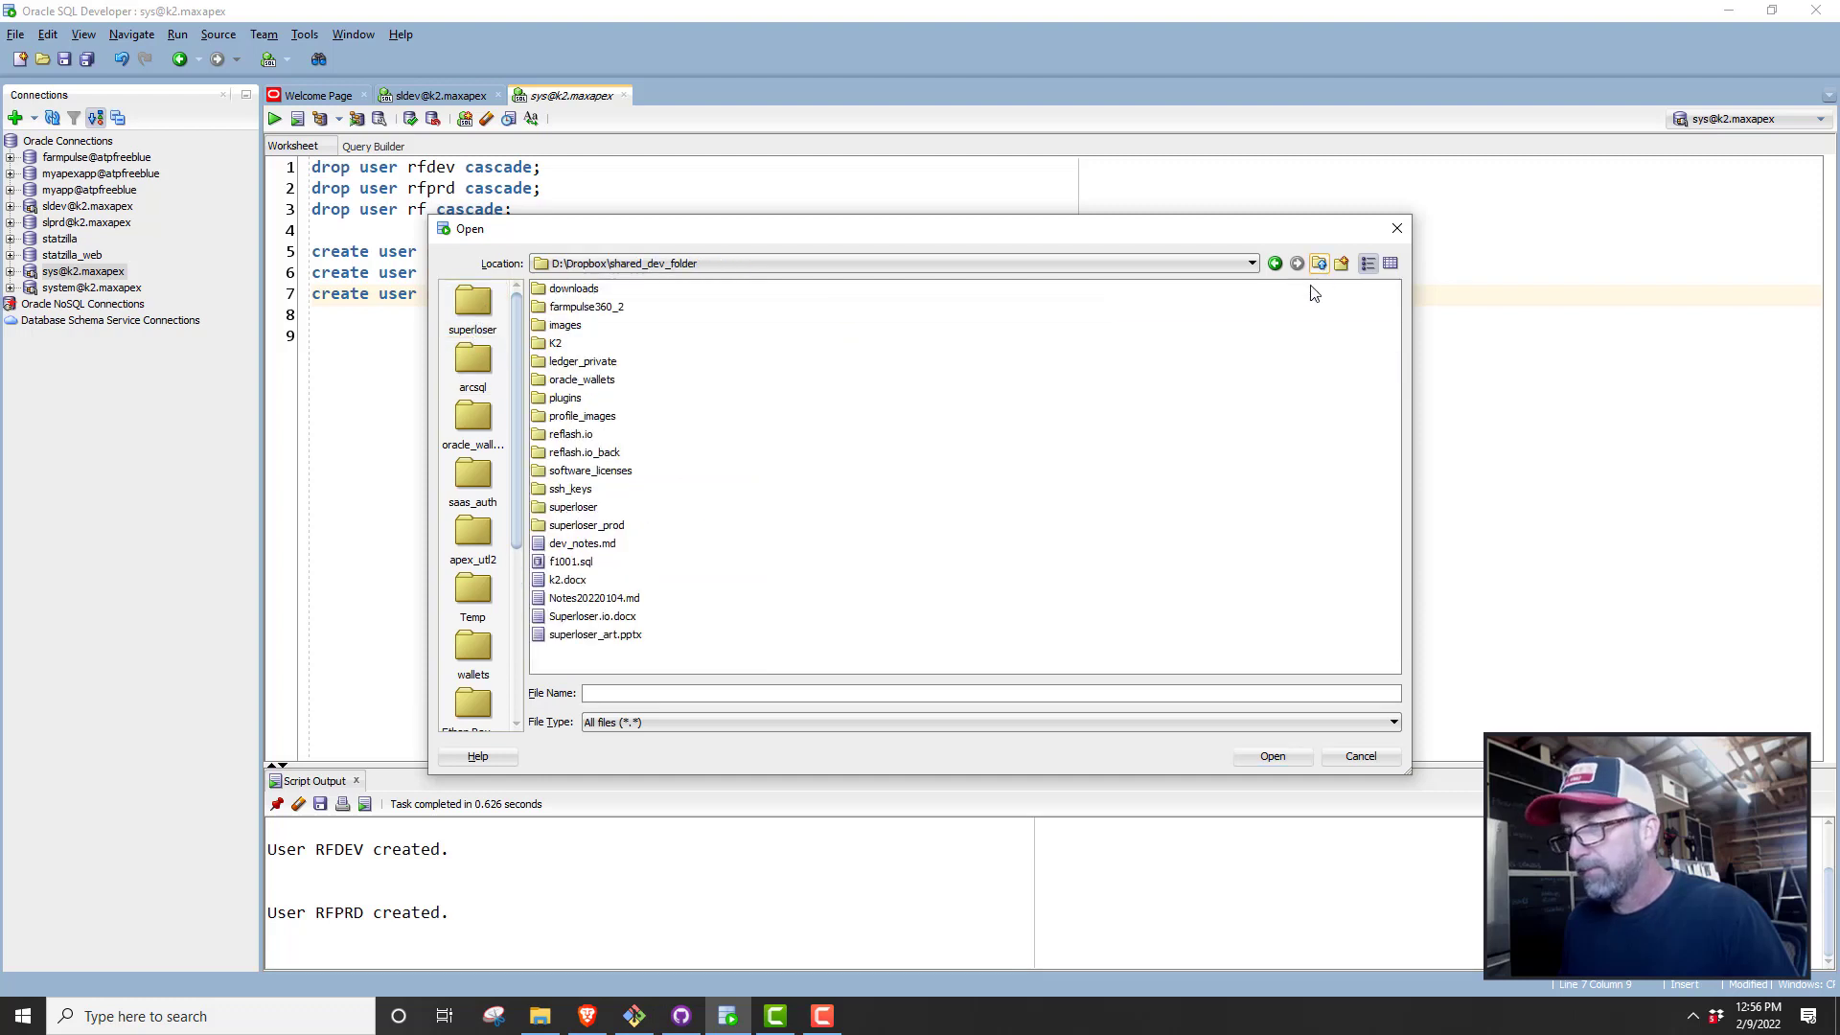
{"action": "double_click", "coordinate": [572, 433]}
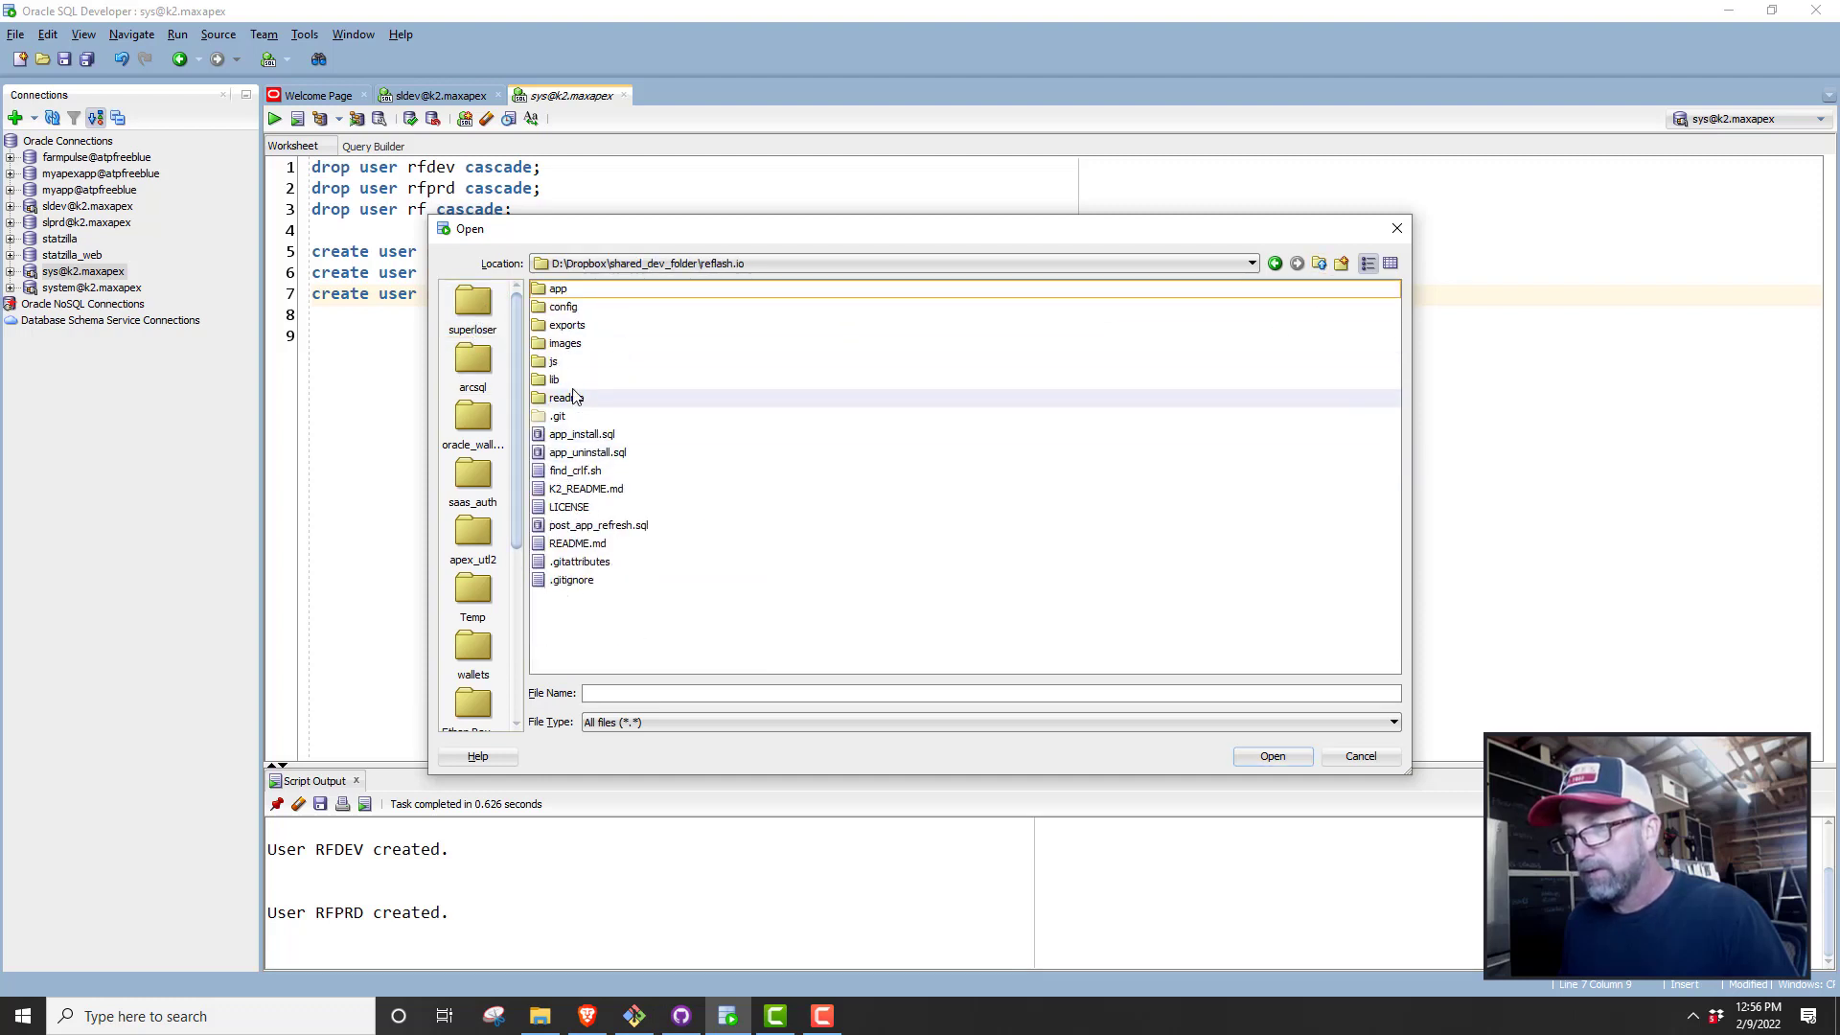
{"action": "double_click", "coordinate": [581, 433]}
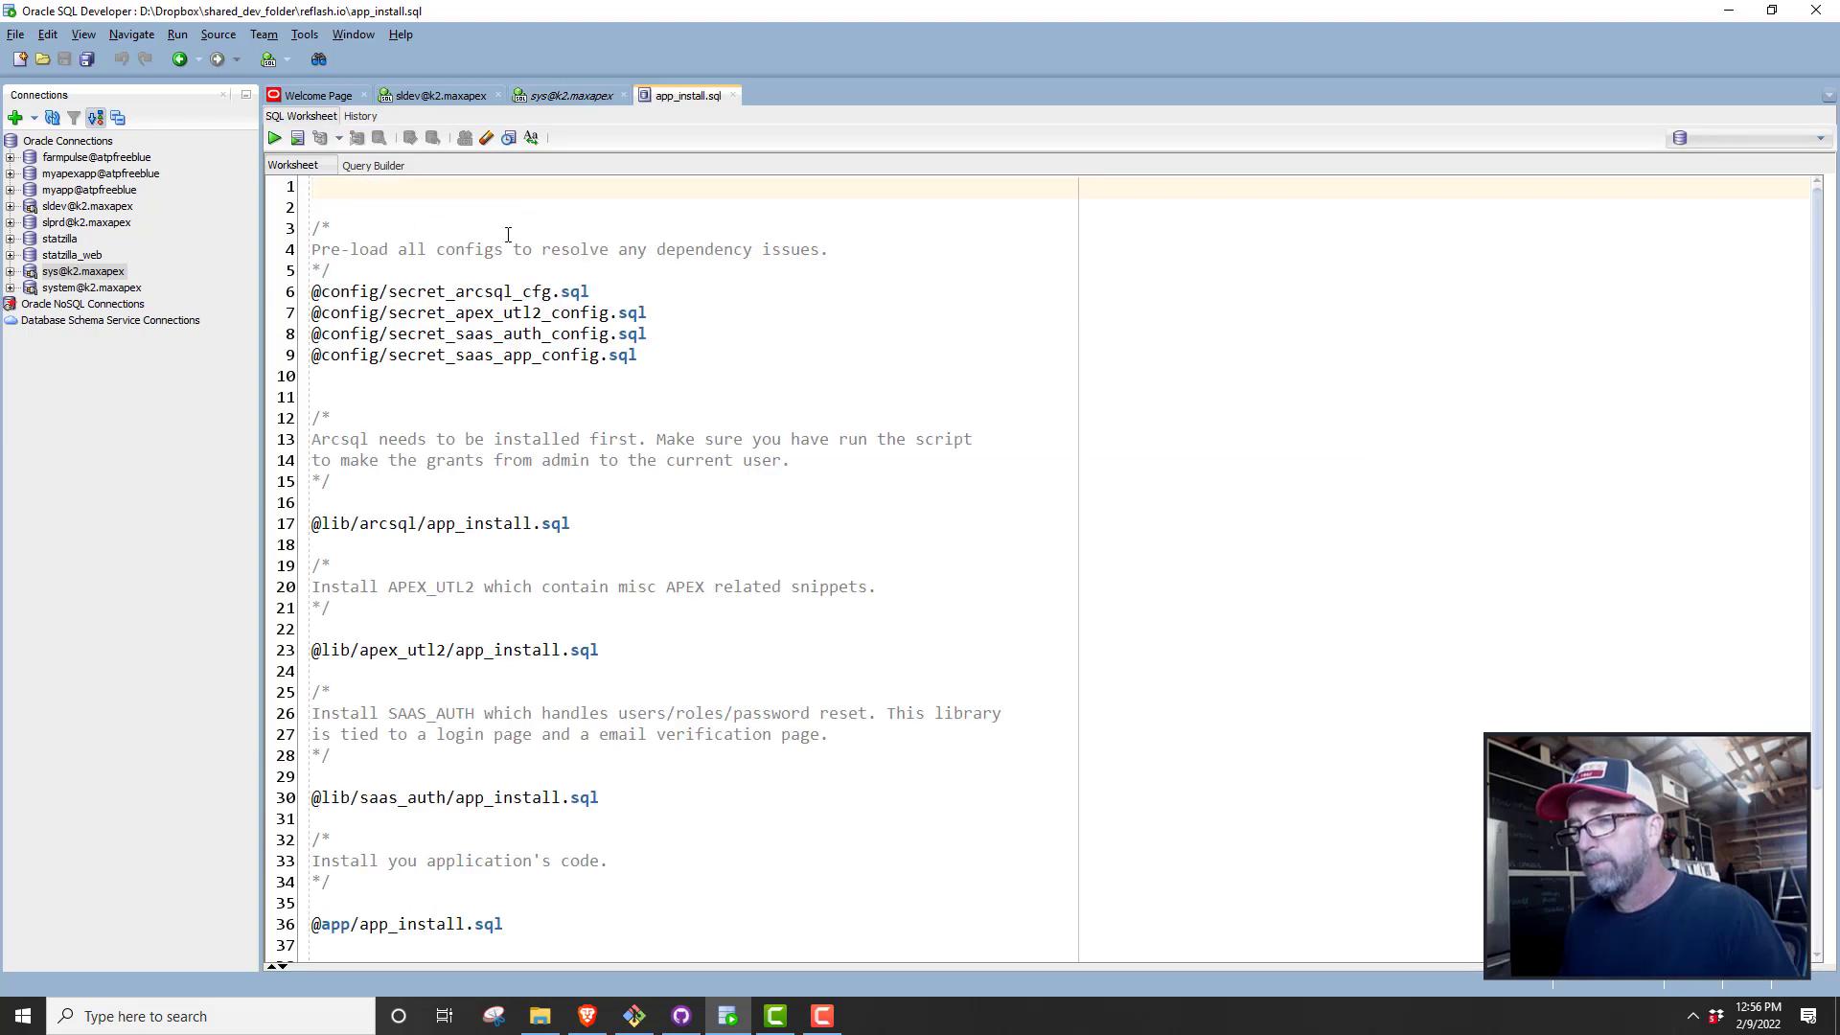
{"action": "left_click", "coordinate": [592, 291]}
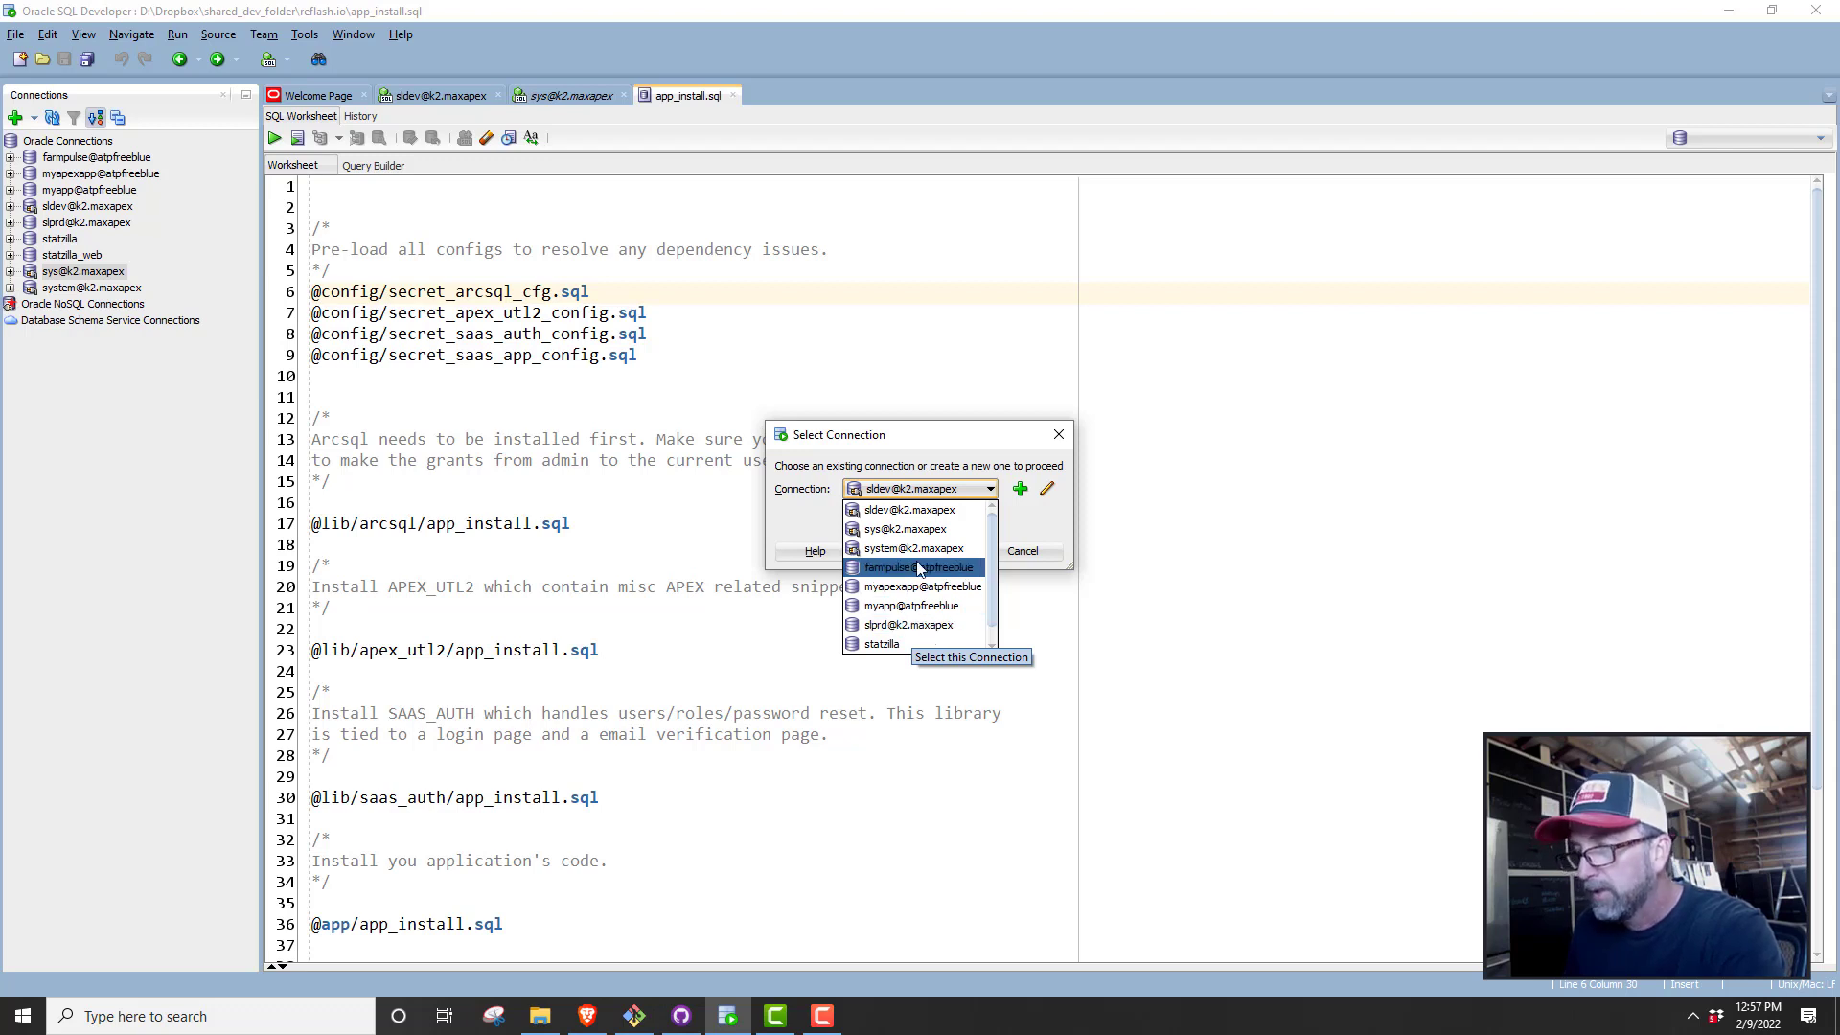
{"action": "mouse_move", "coordinate": [916, 625]}
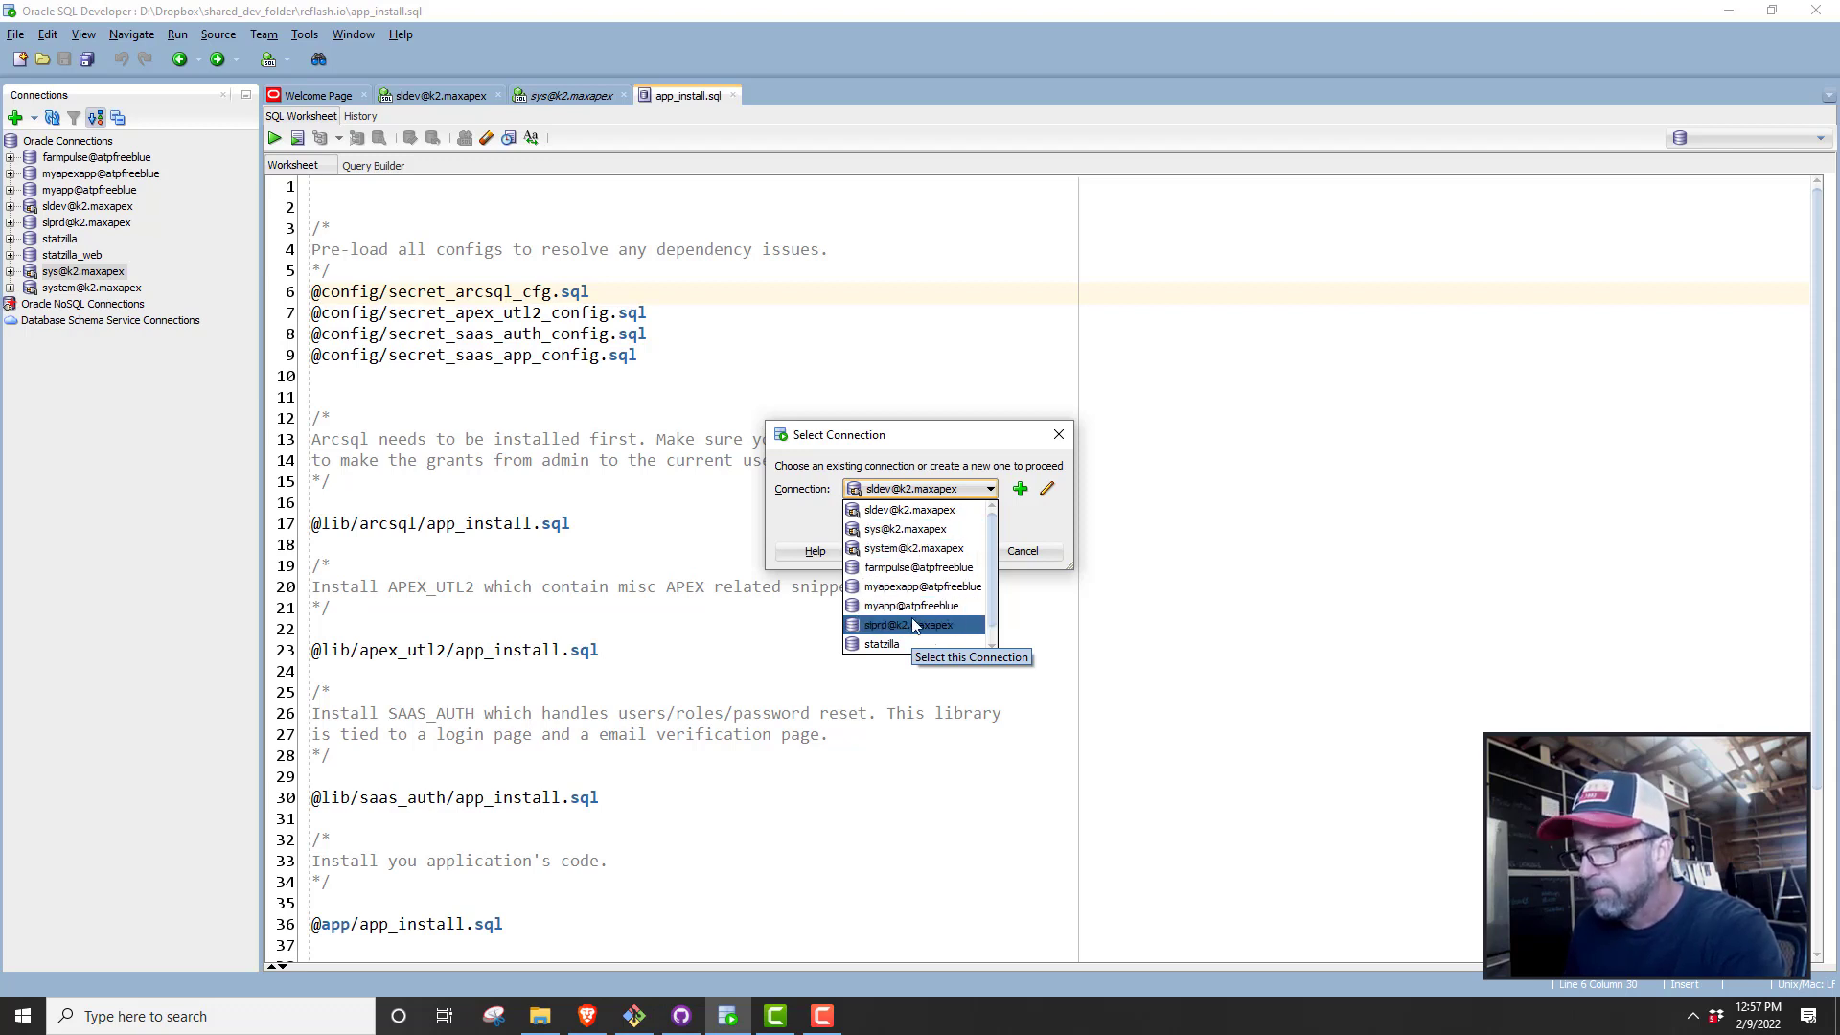
{"action": "mouse_move", "coordinate": [882, 644]}
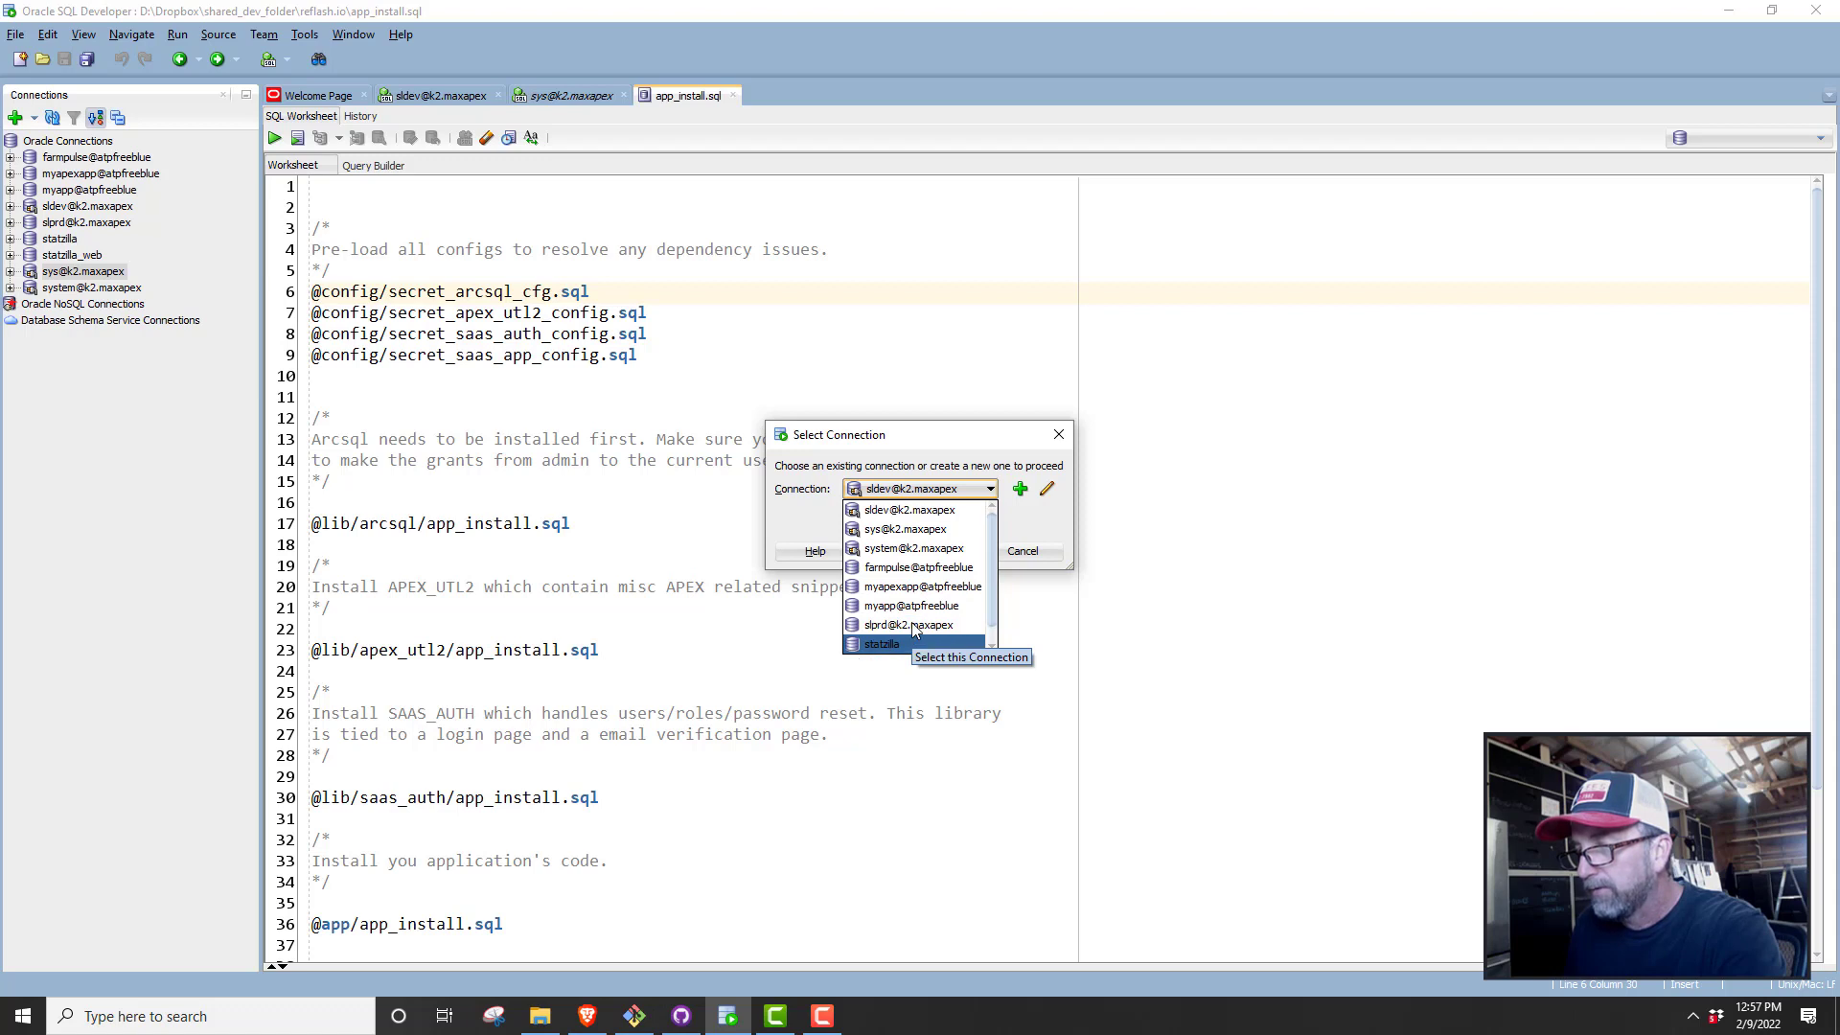
{"action": "mouse_move", "coordinate": [920, 587]}
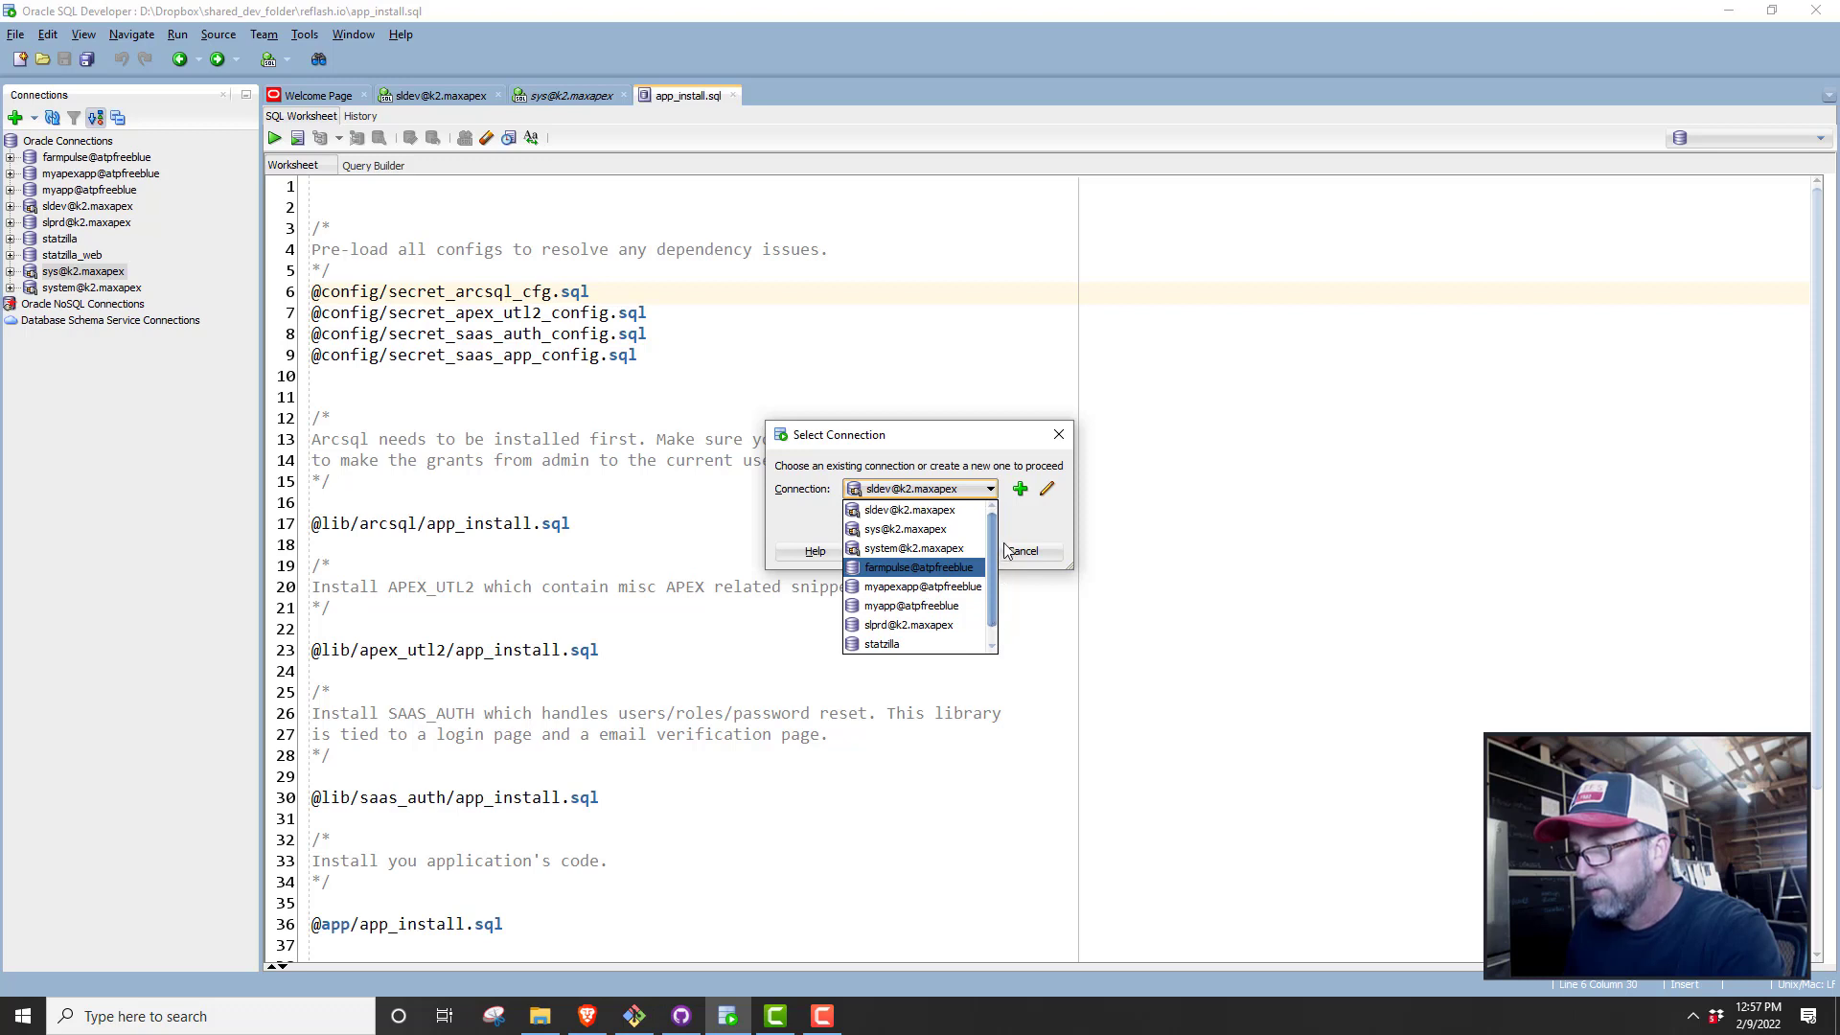
{"action": "mouse_move", "coordinate": [998, 534]}
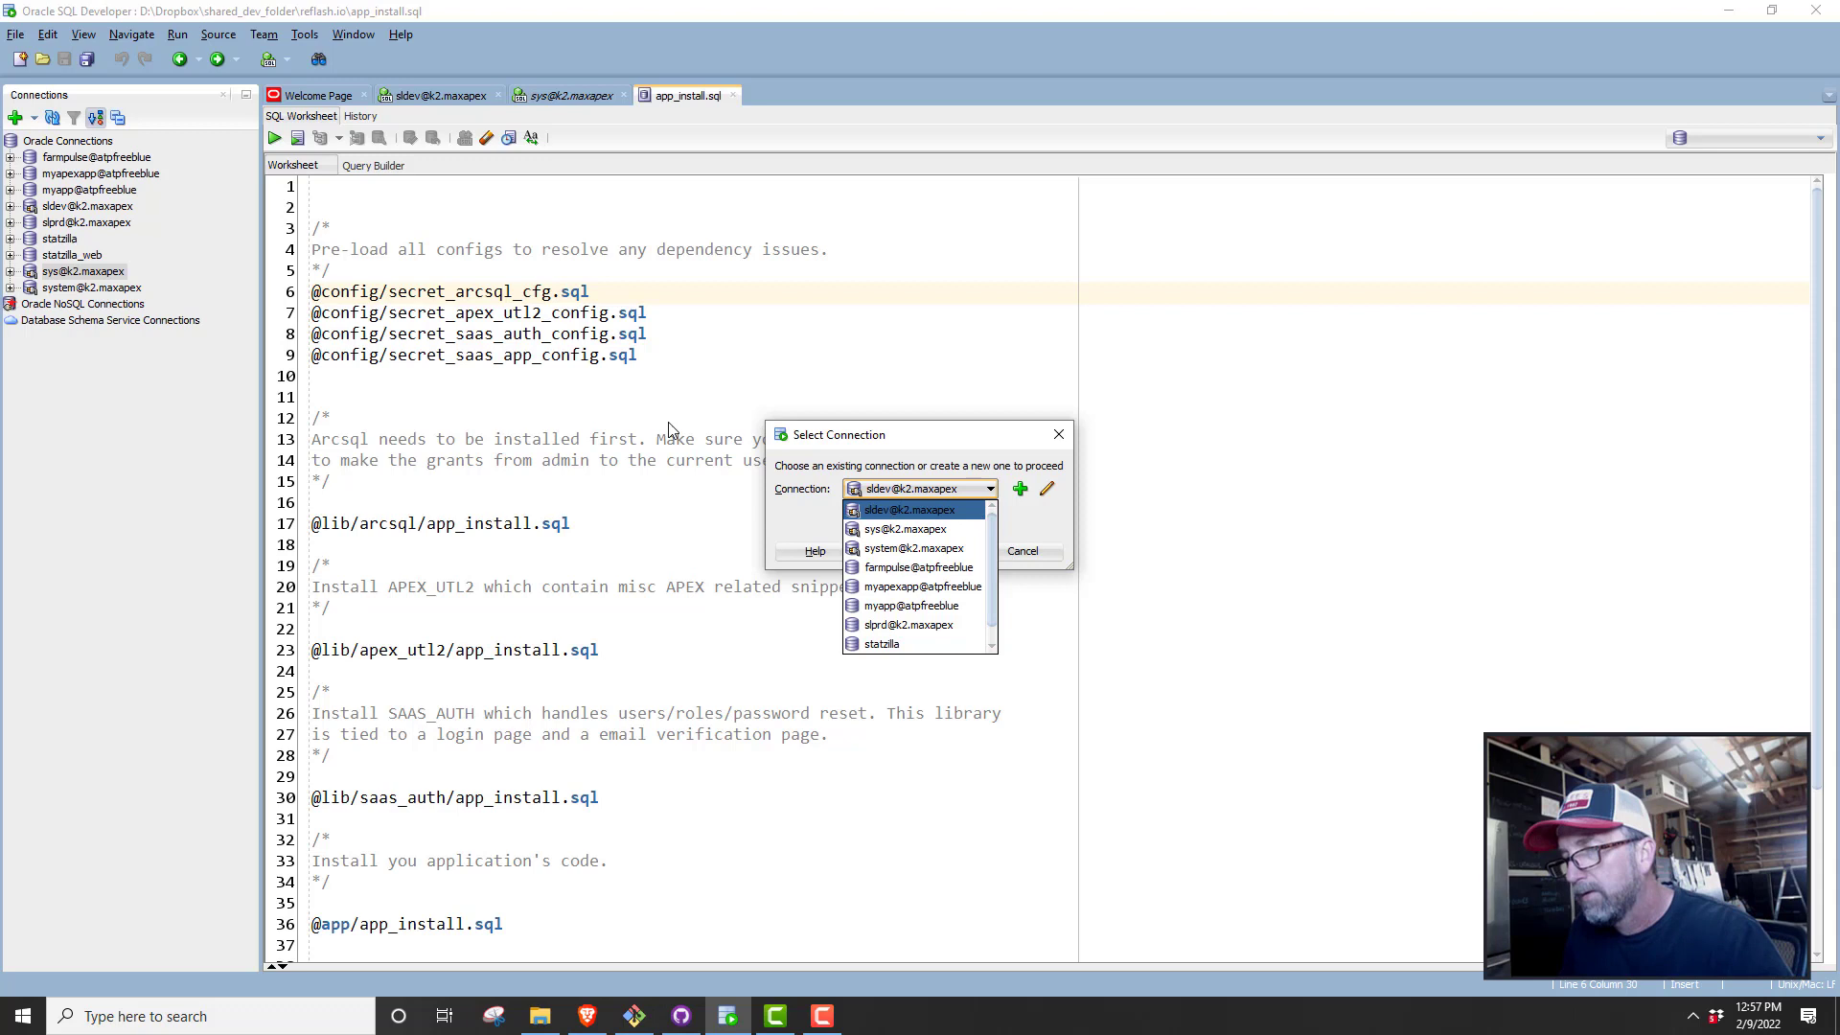
{"action": "left_click", "coordinate": [918, 489]}
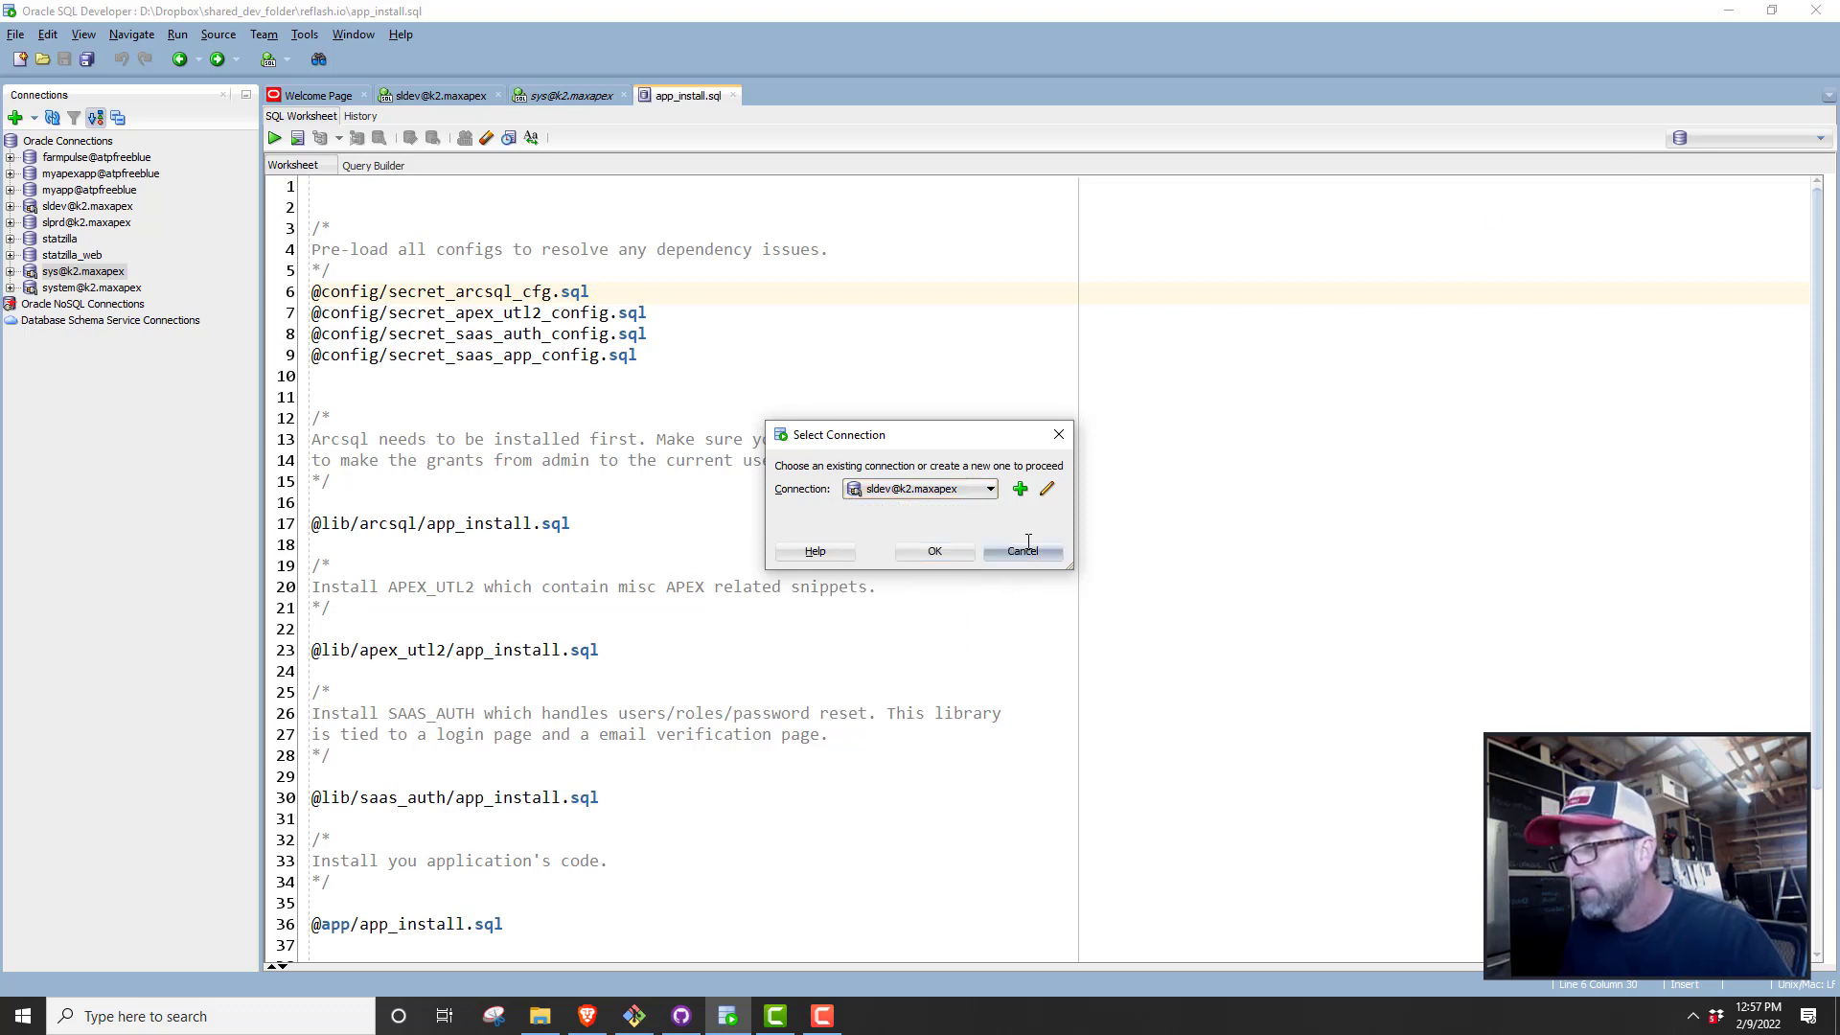
{"action": "left_click", "coordinate": [1020, 551]}
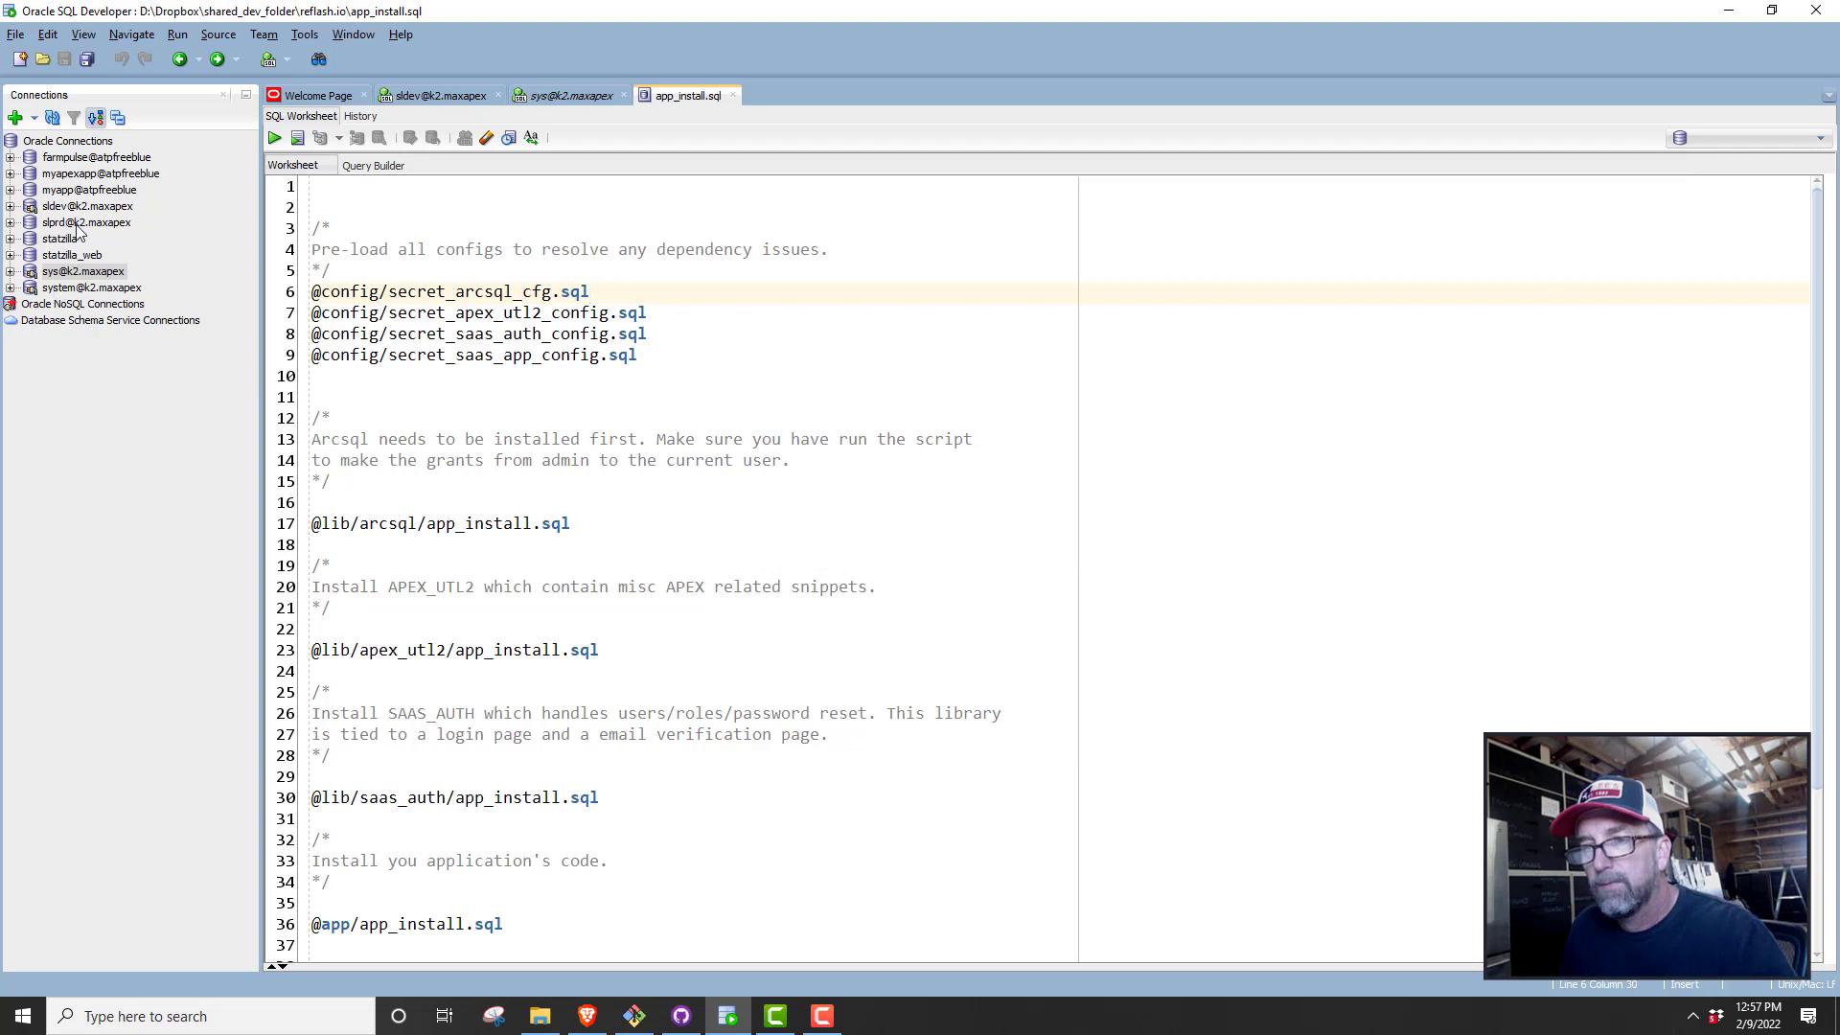
{"action": "mouse_move", "coordinate": [73, 293]}
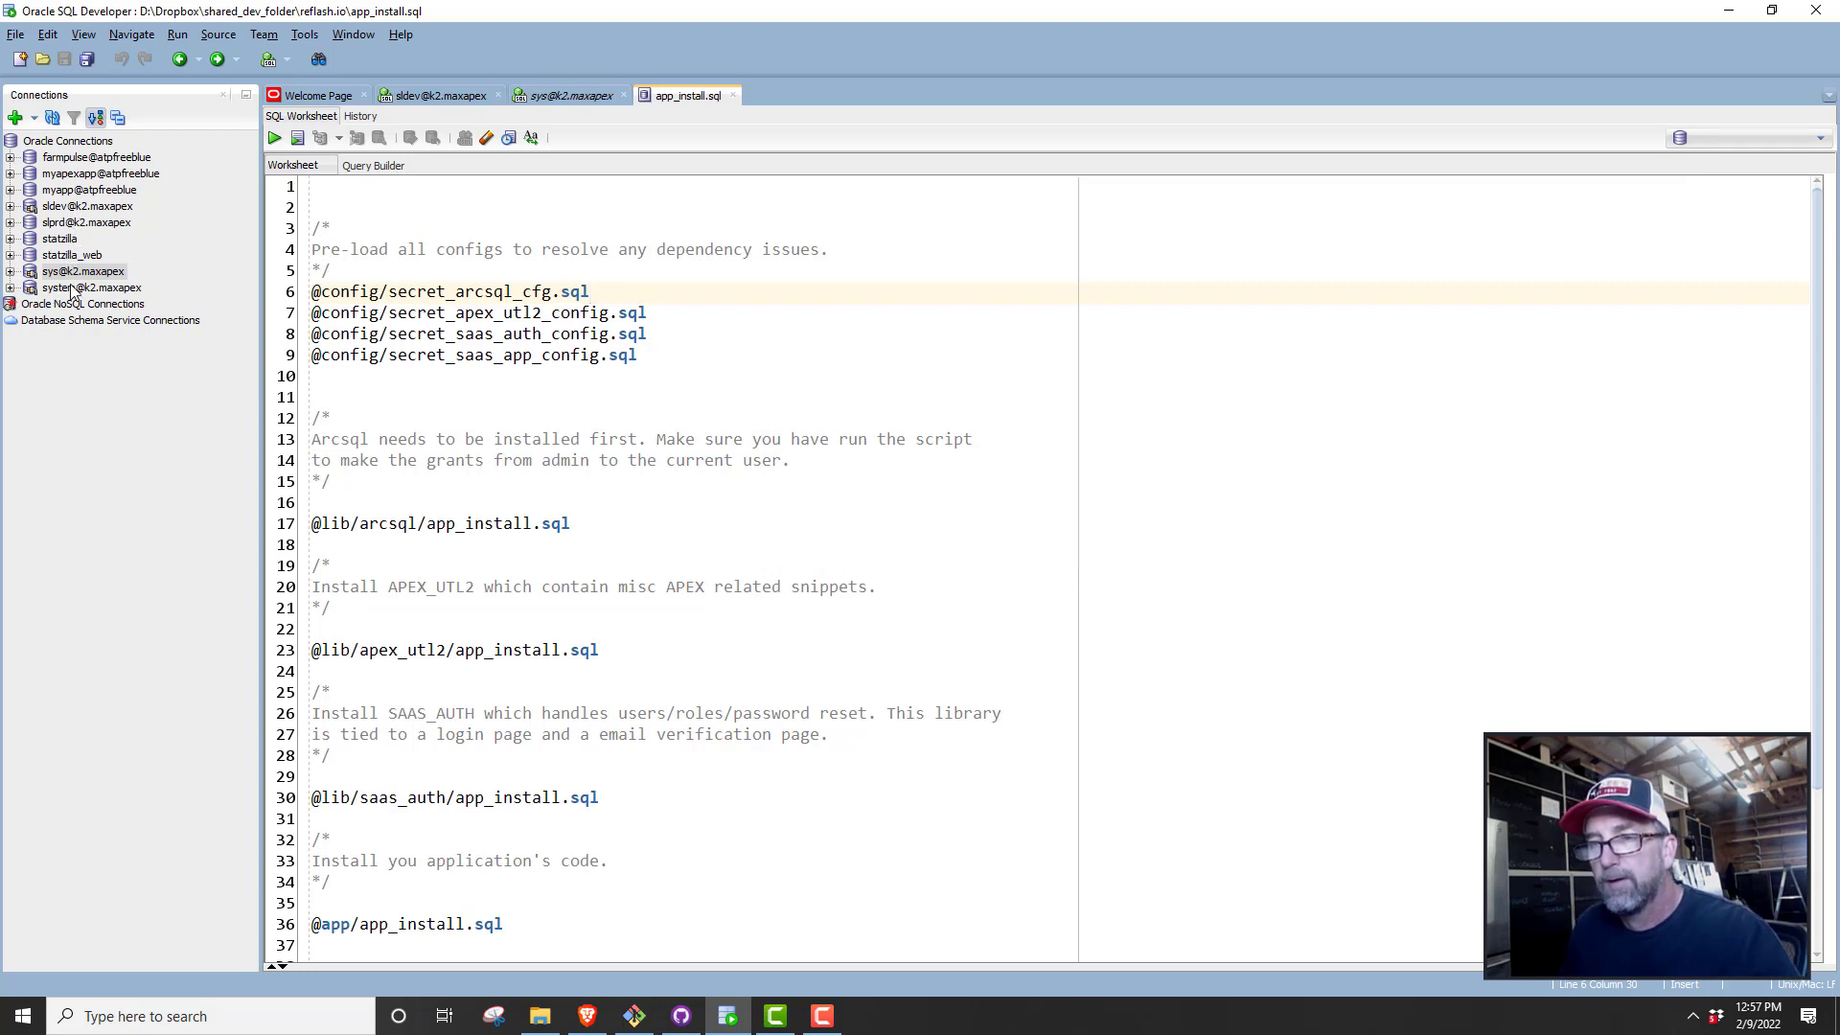
{"action": "right_click", "coordinate": [92, 288]}
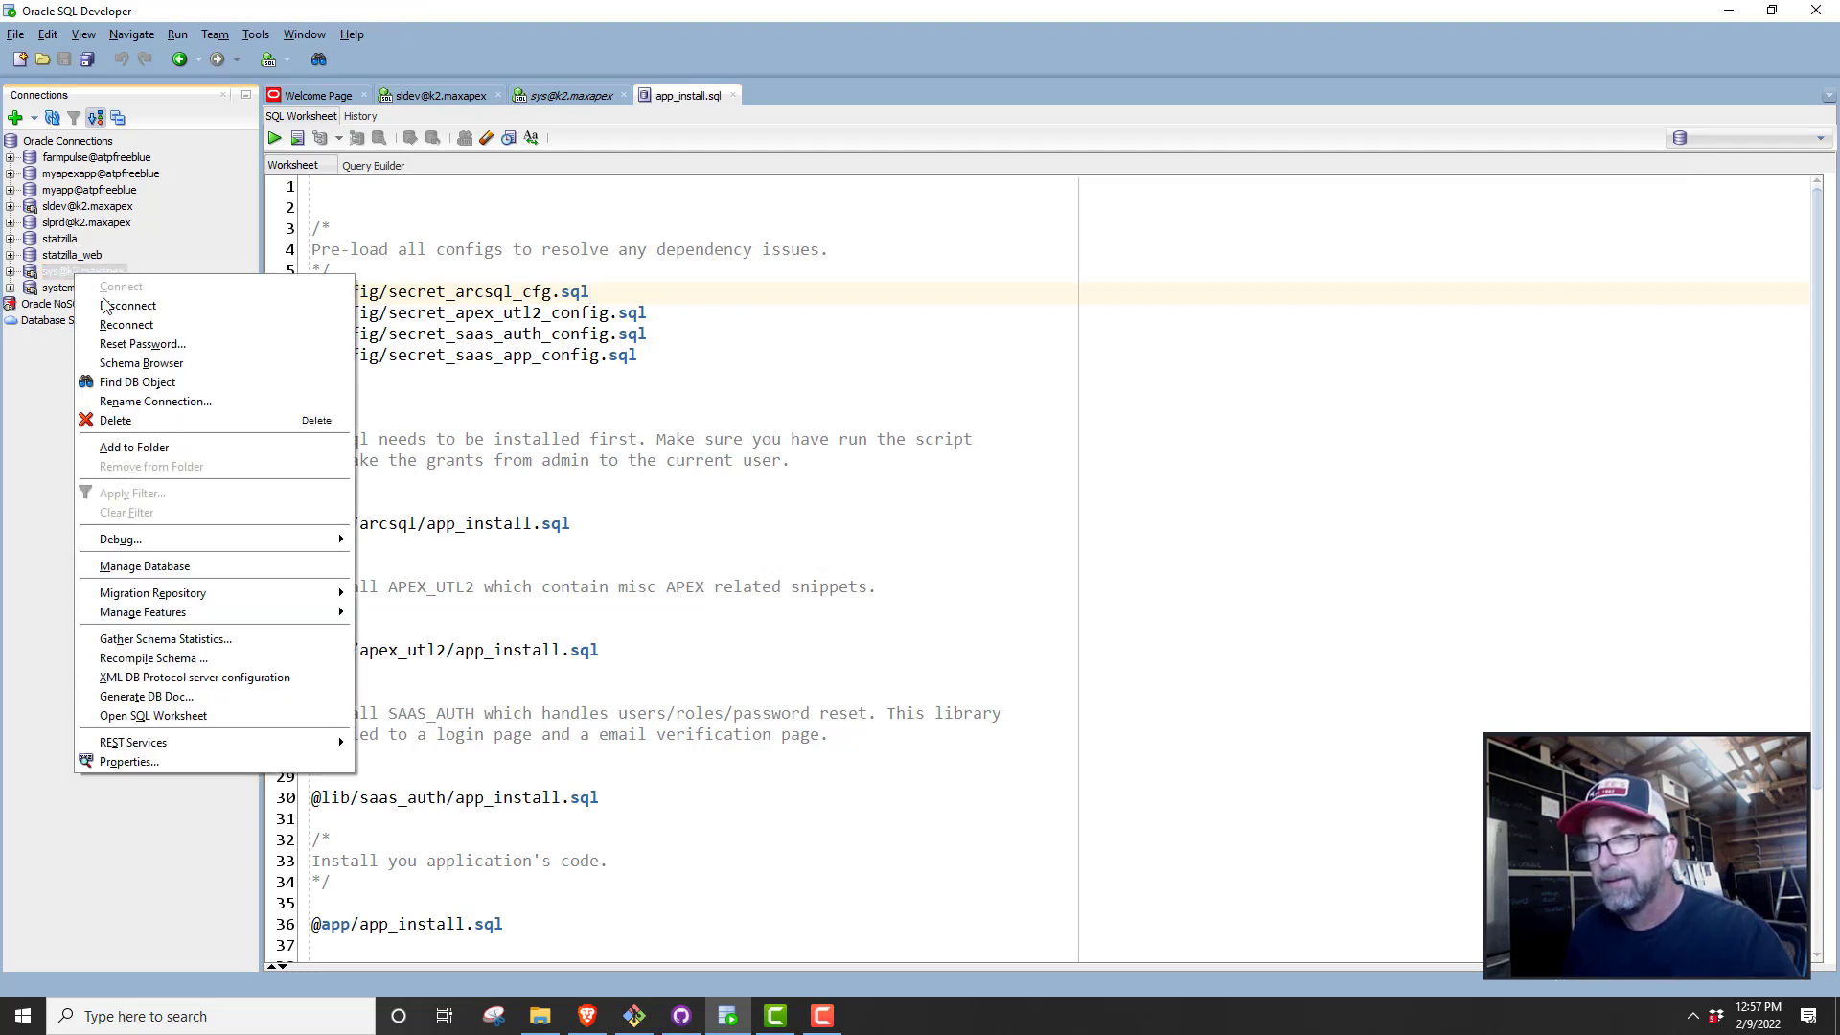
{"action": "left_click", "coordinate": [129, 761]}
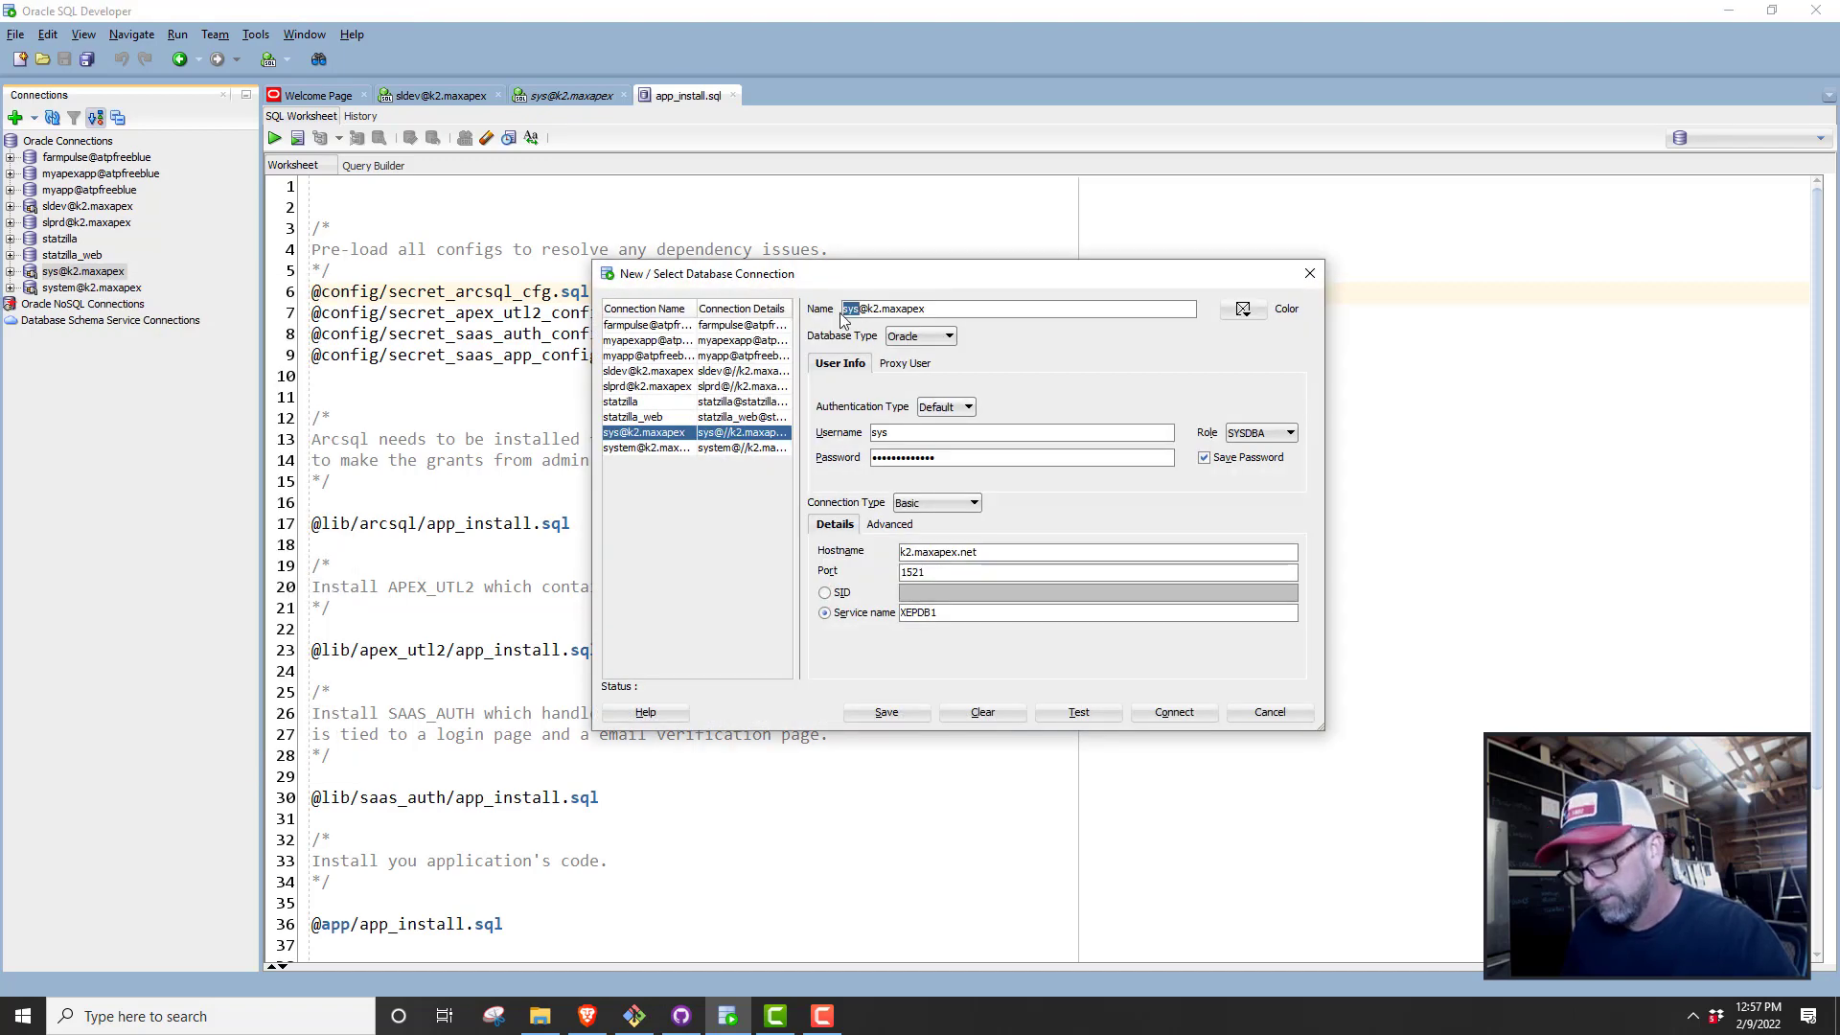
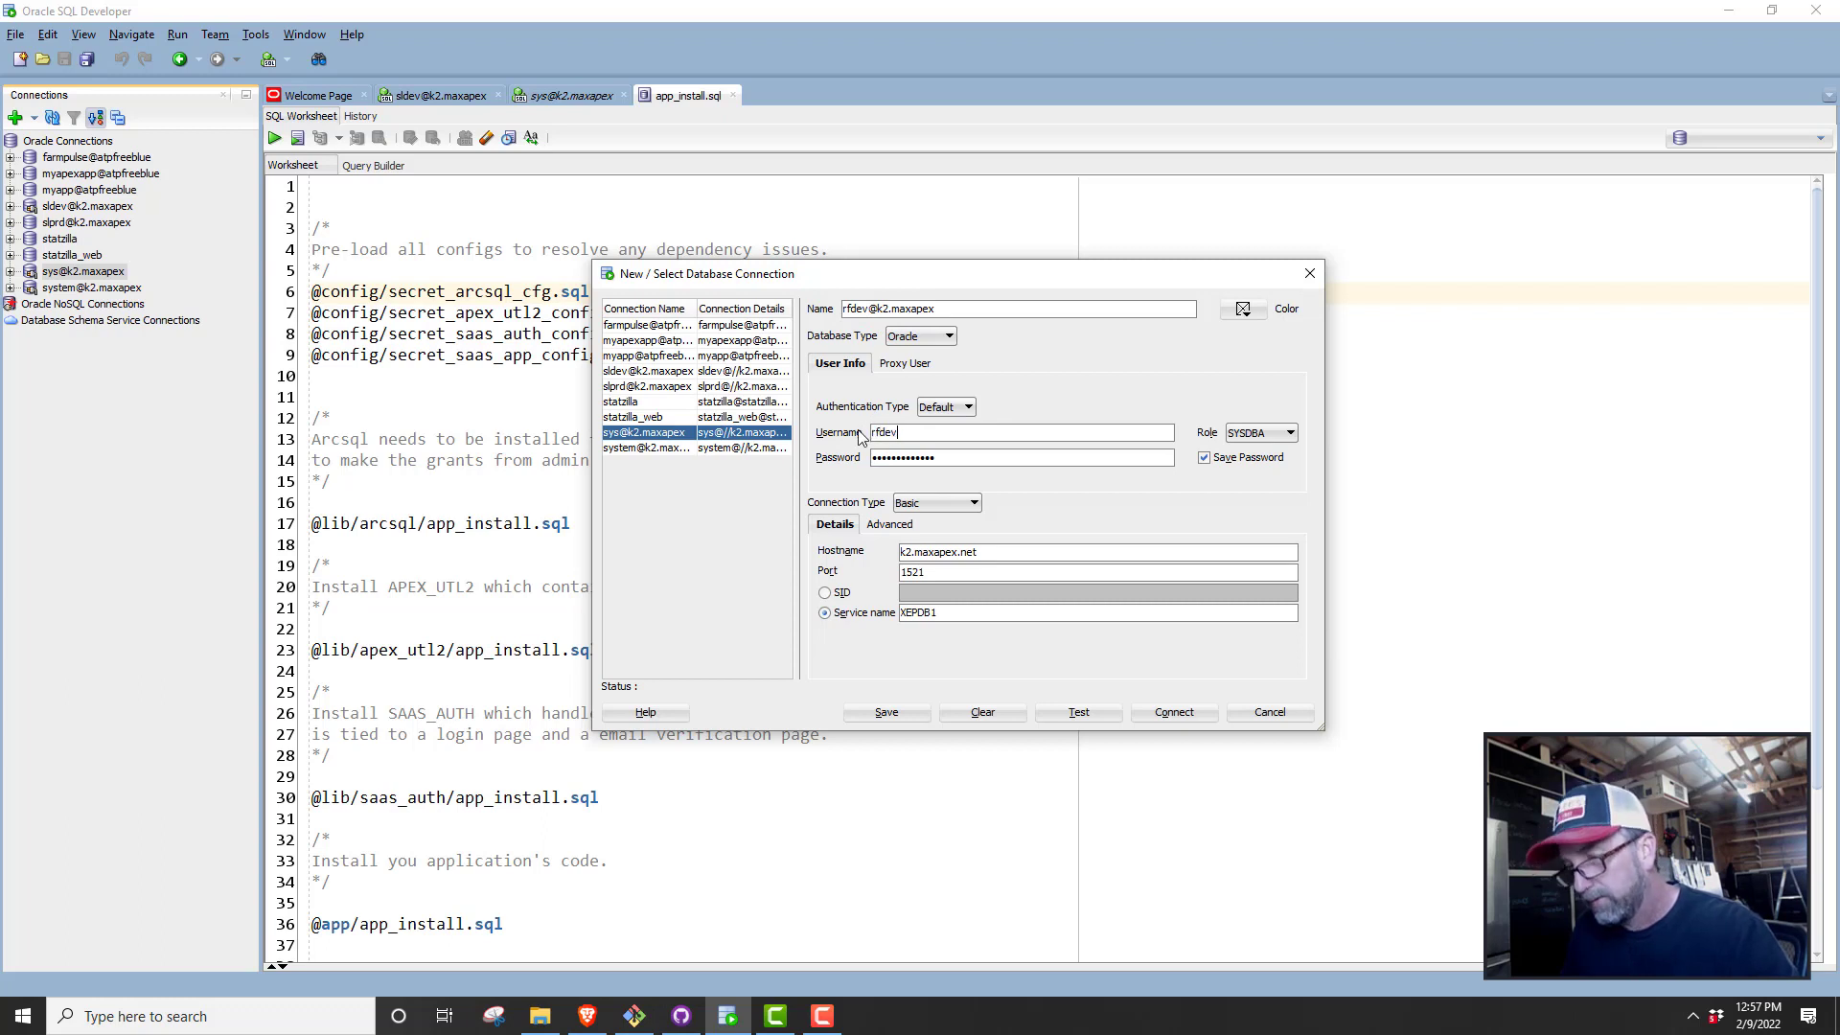
{"action": "left_click", "coordinate": [1075, 712]}
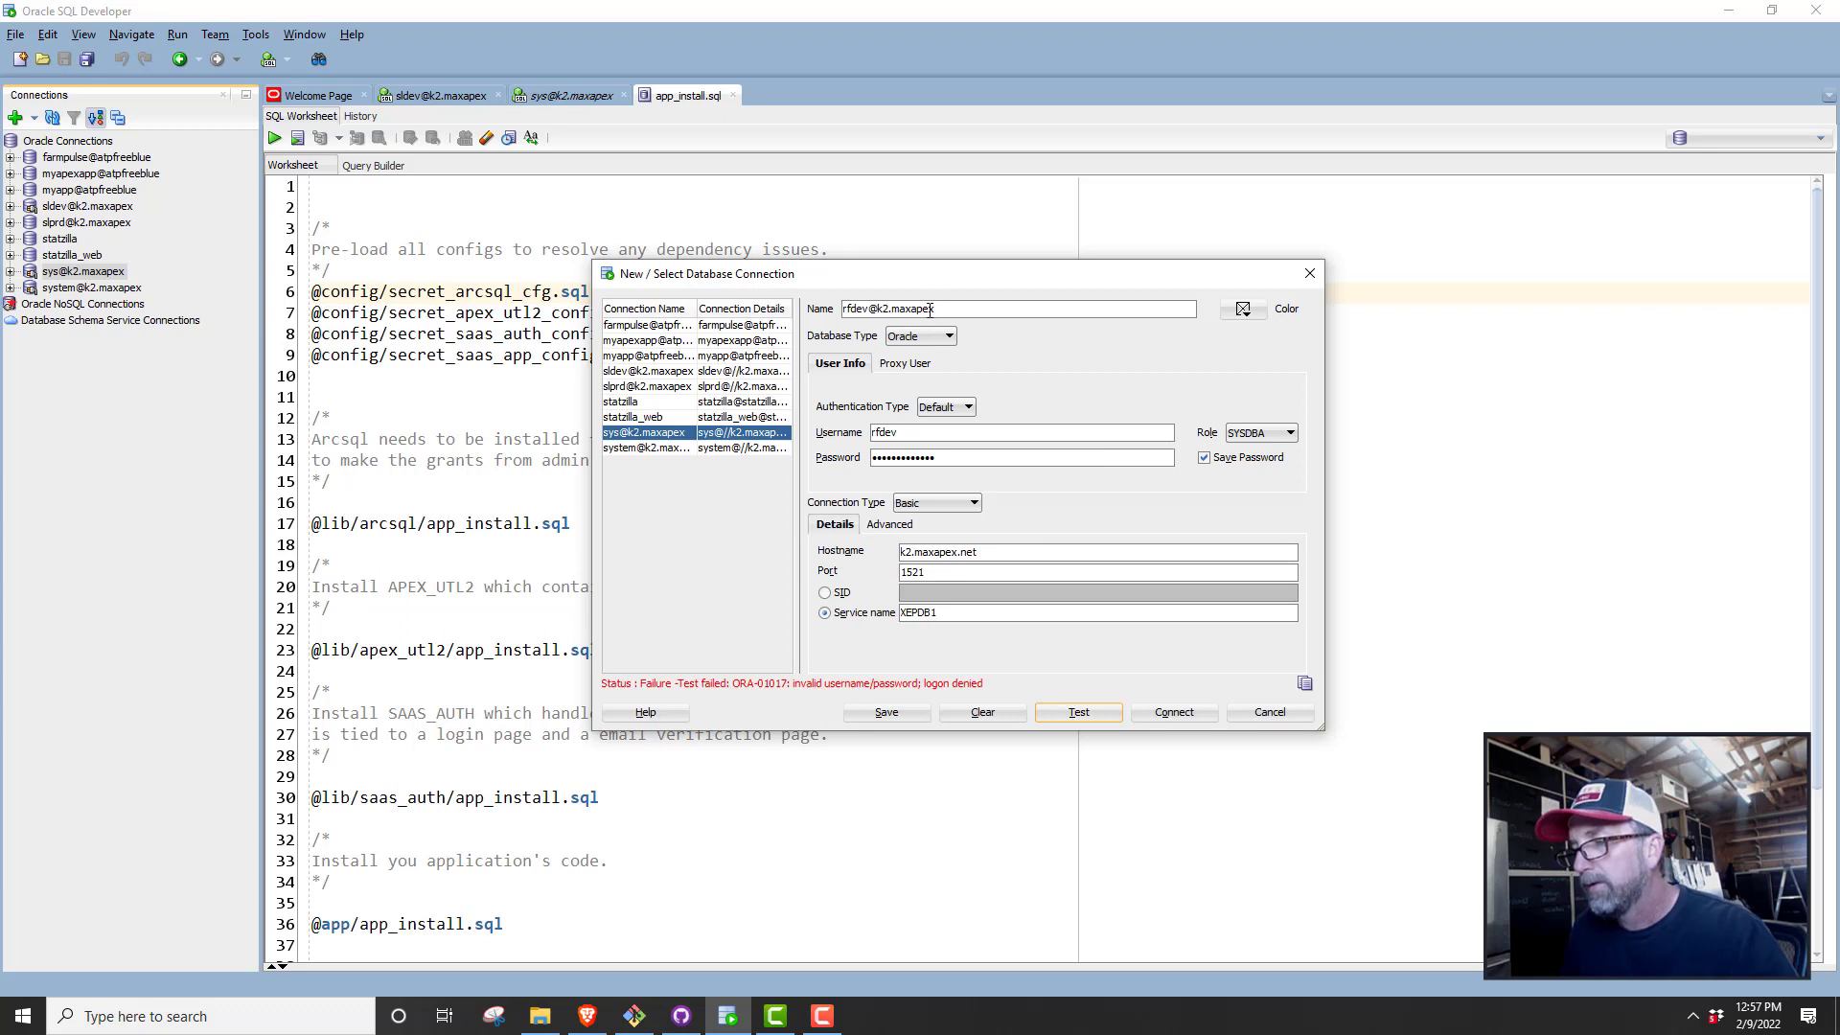
{"action": "mouse_move", "coordinate": [974, 387]}
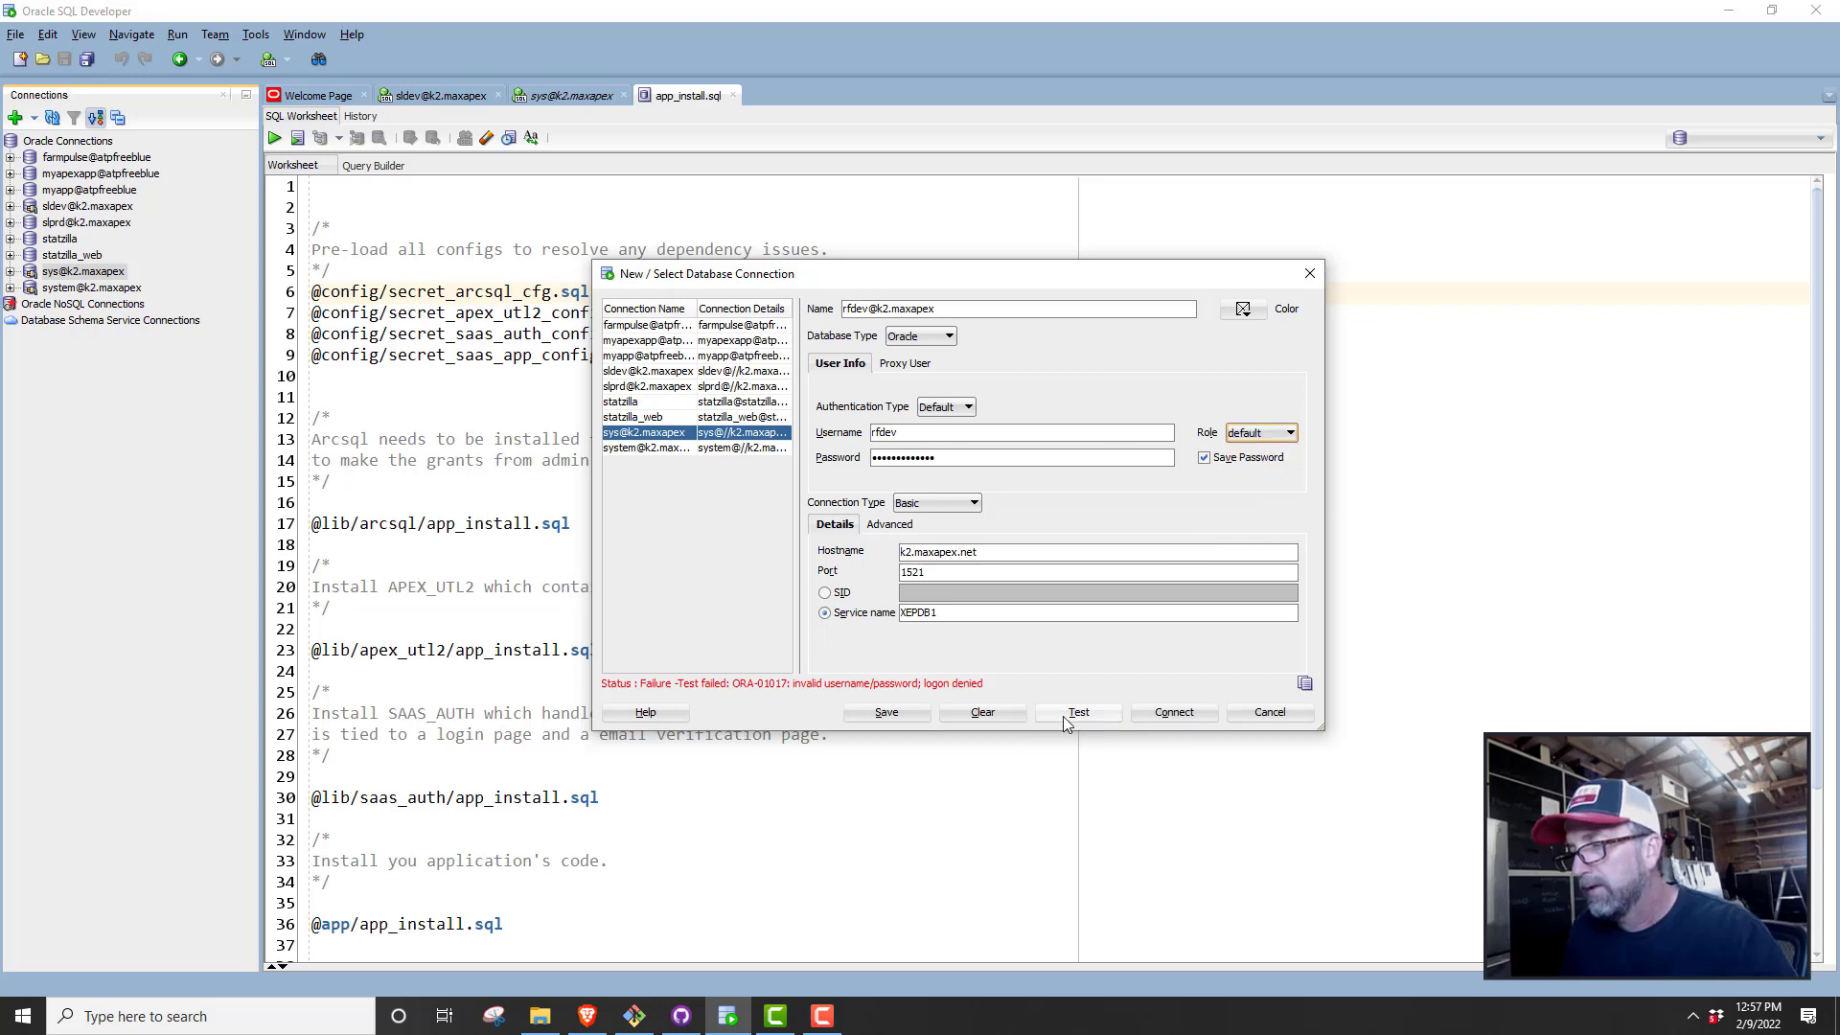
{"action": "left_click", "coordinate": [1077, 713]}
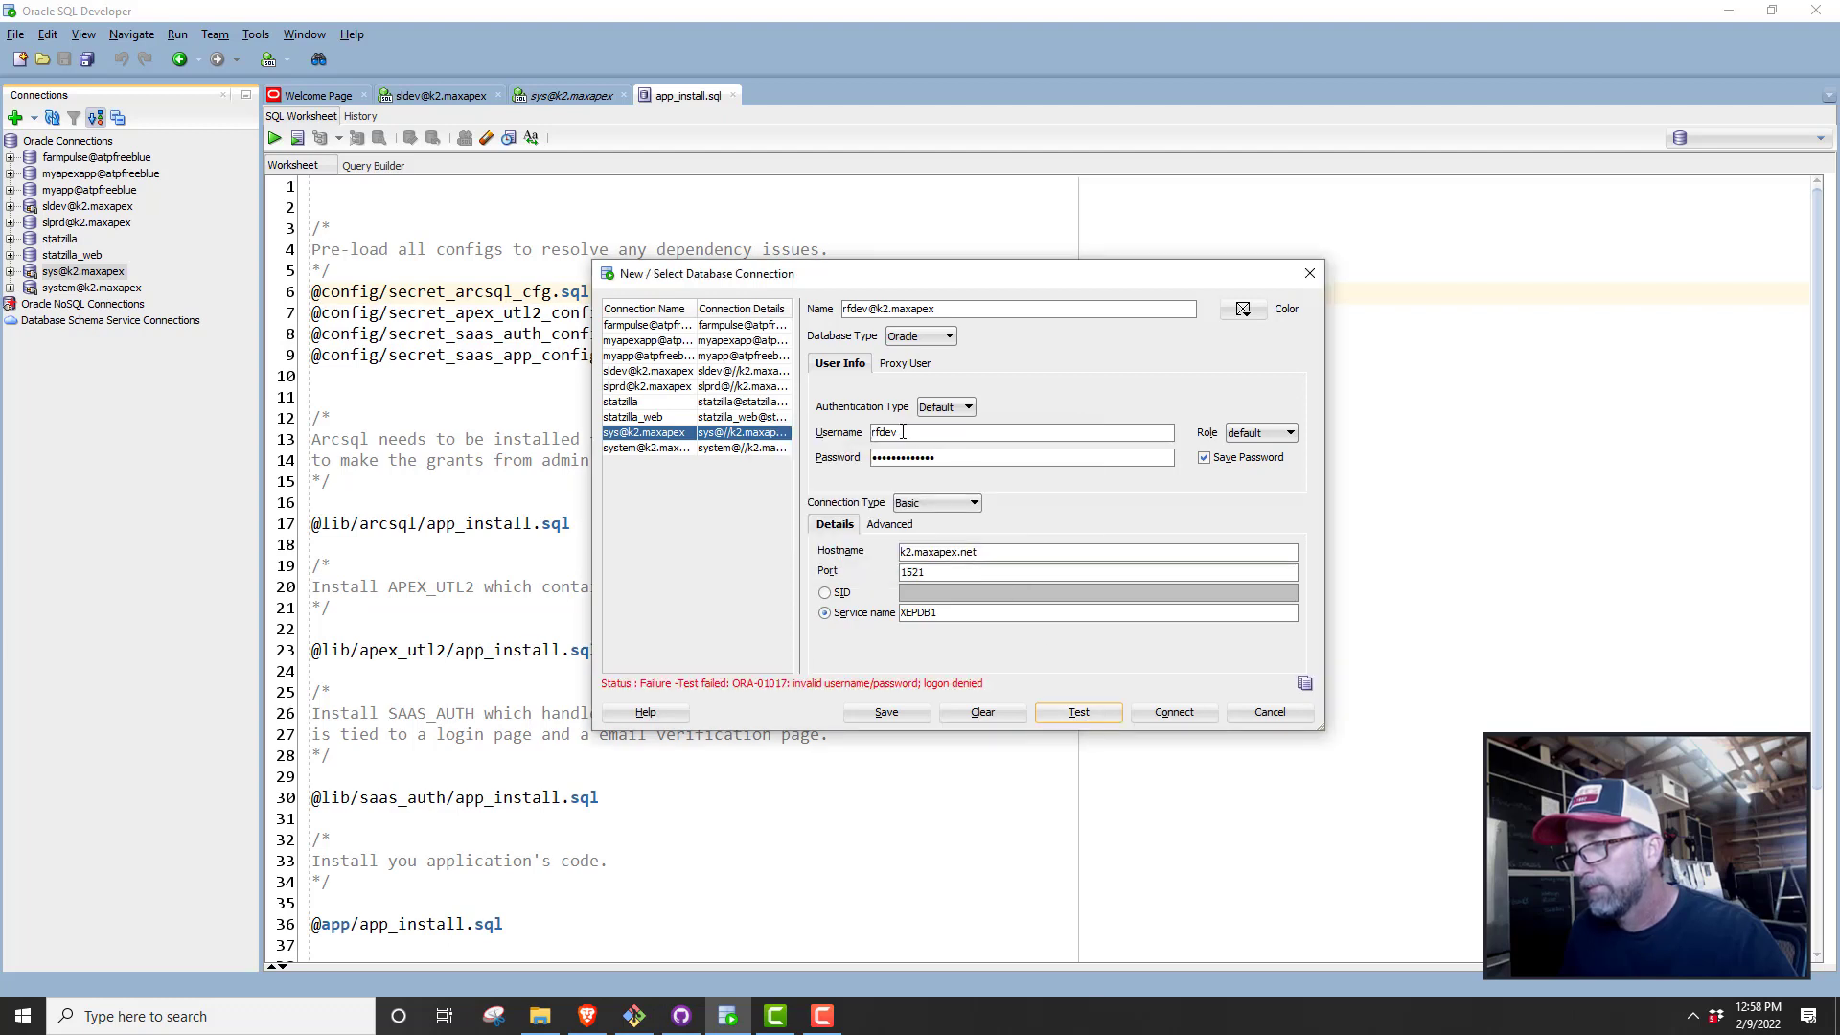
{"action": "mouse_move", "coordinate": [972, 480]}
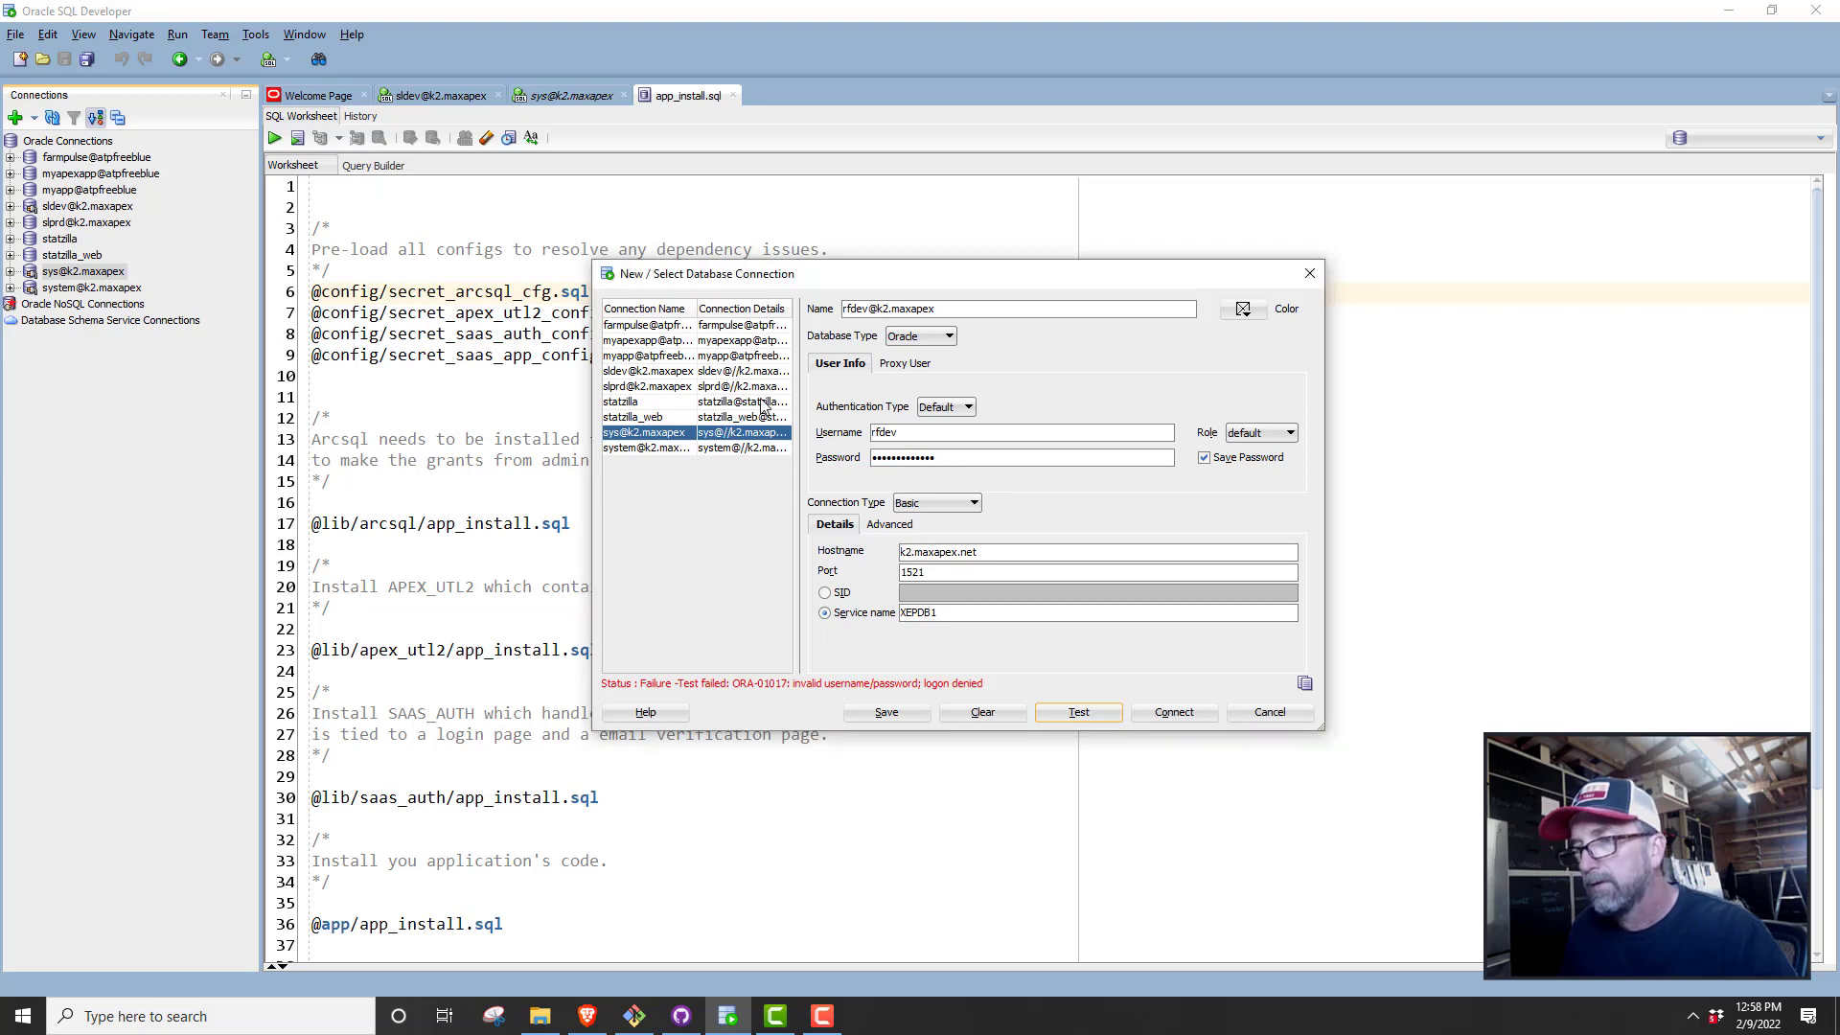
{"action": "left_click", "coordinate": [1269, 712]}
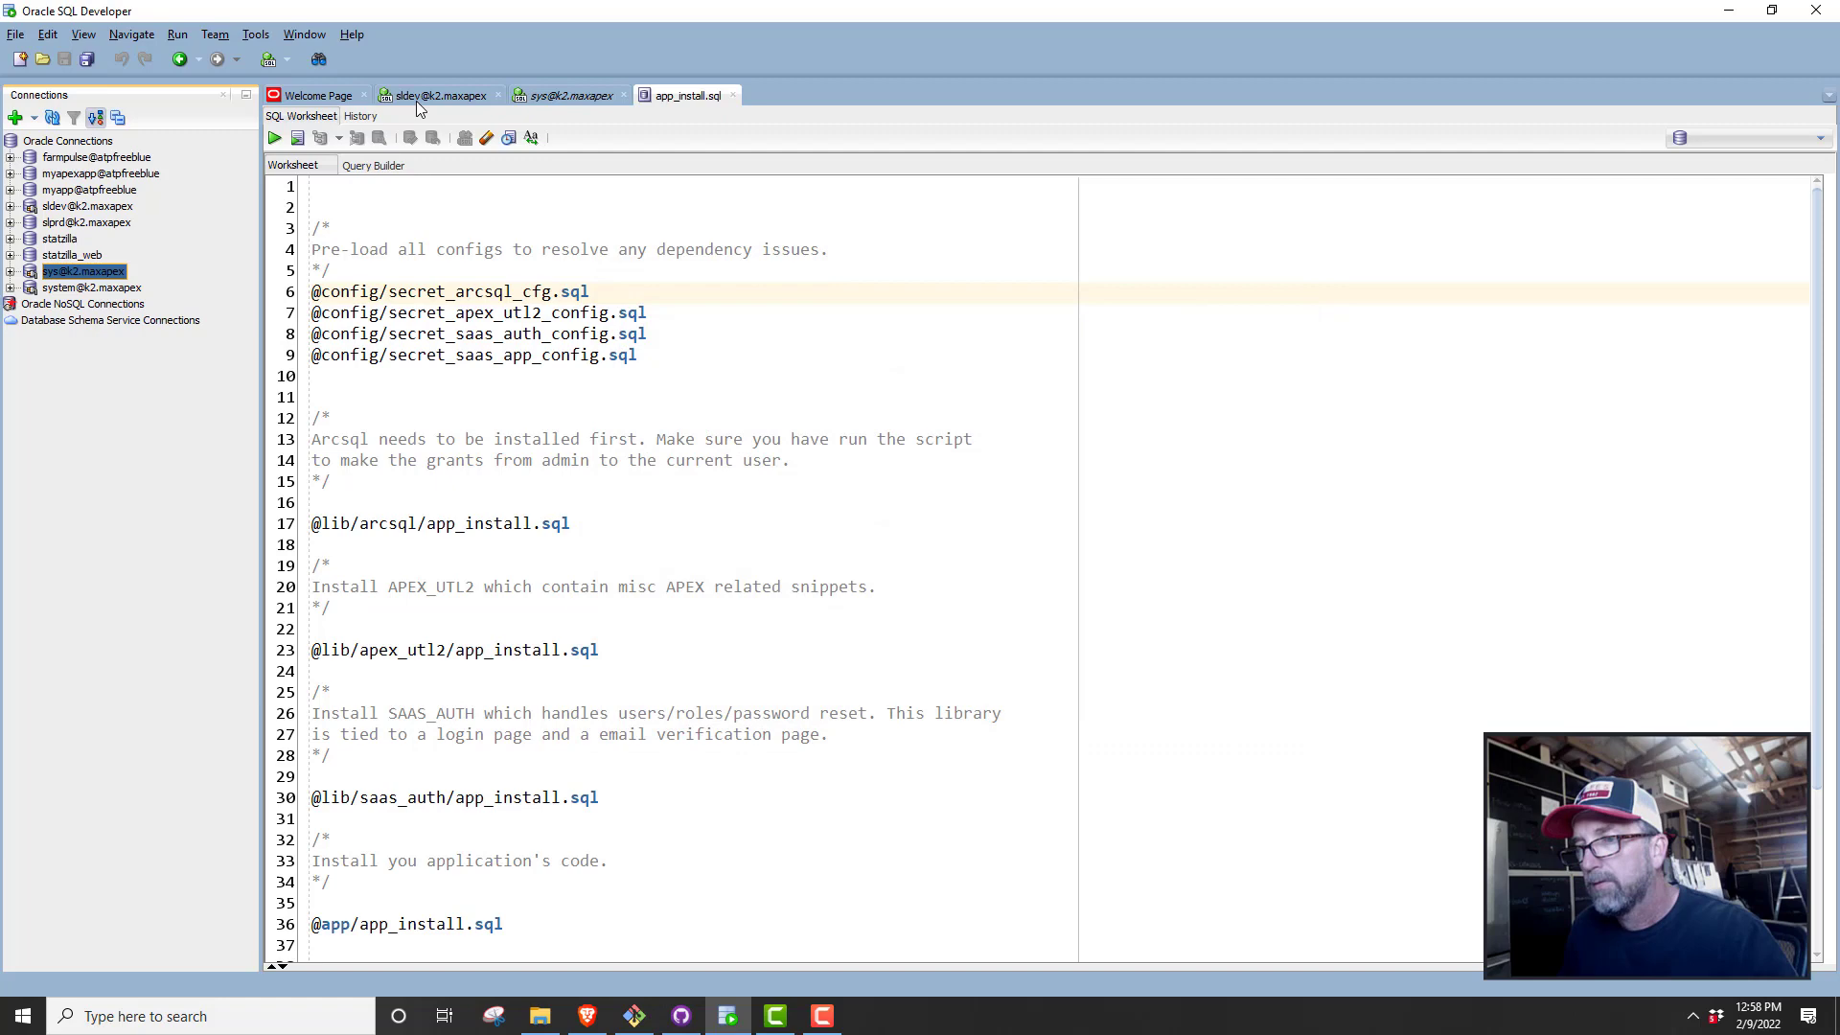
{"action": "left_click", "coordinate": [569, 96]}
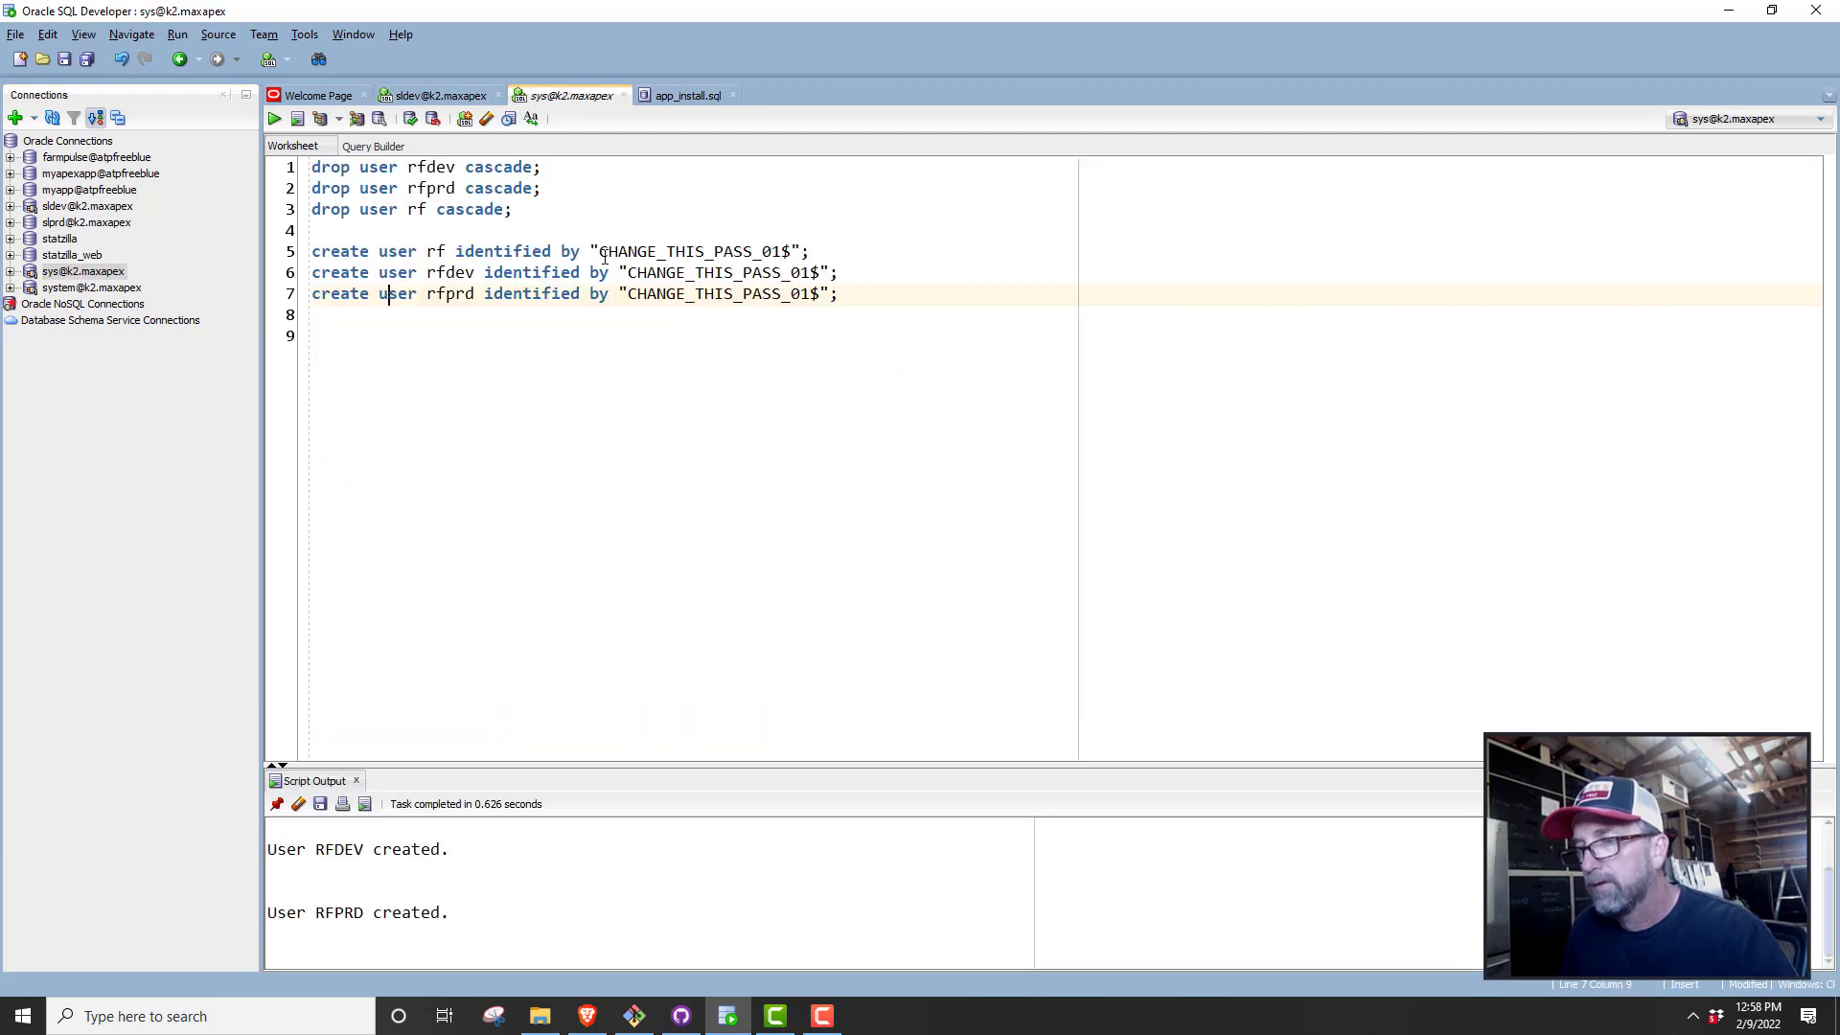
{"action": "left_click", "coordinate": [686, 96]}
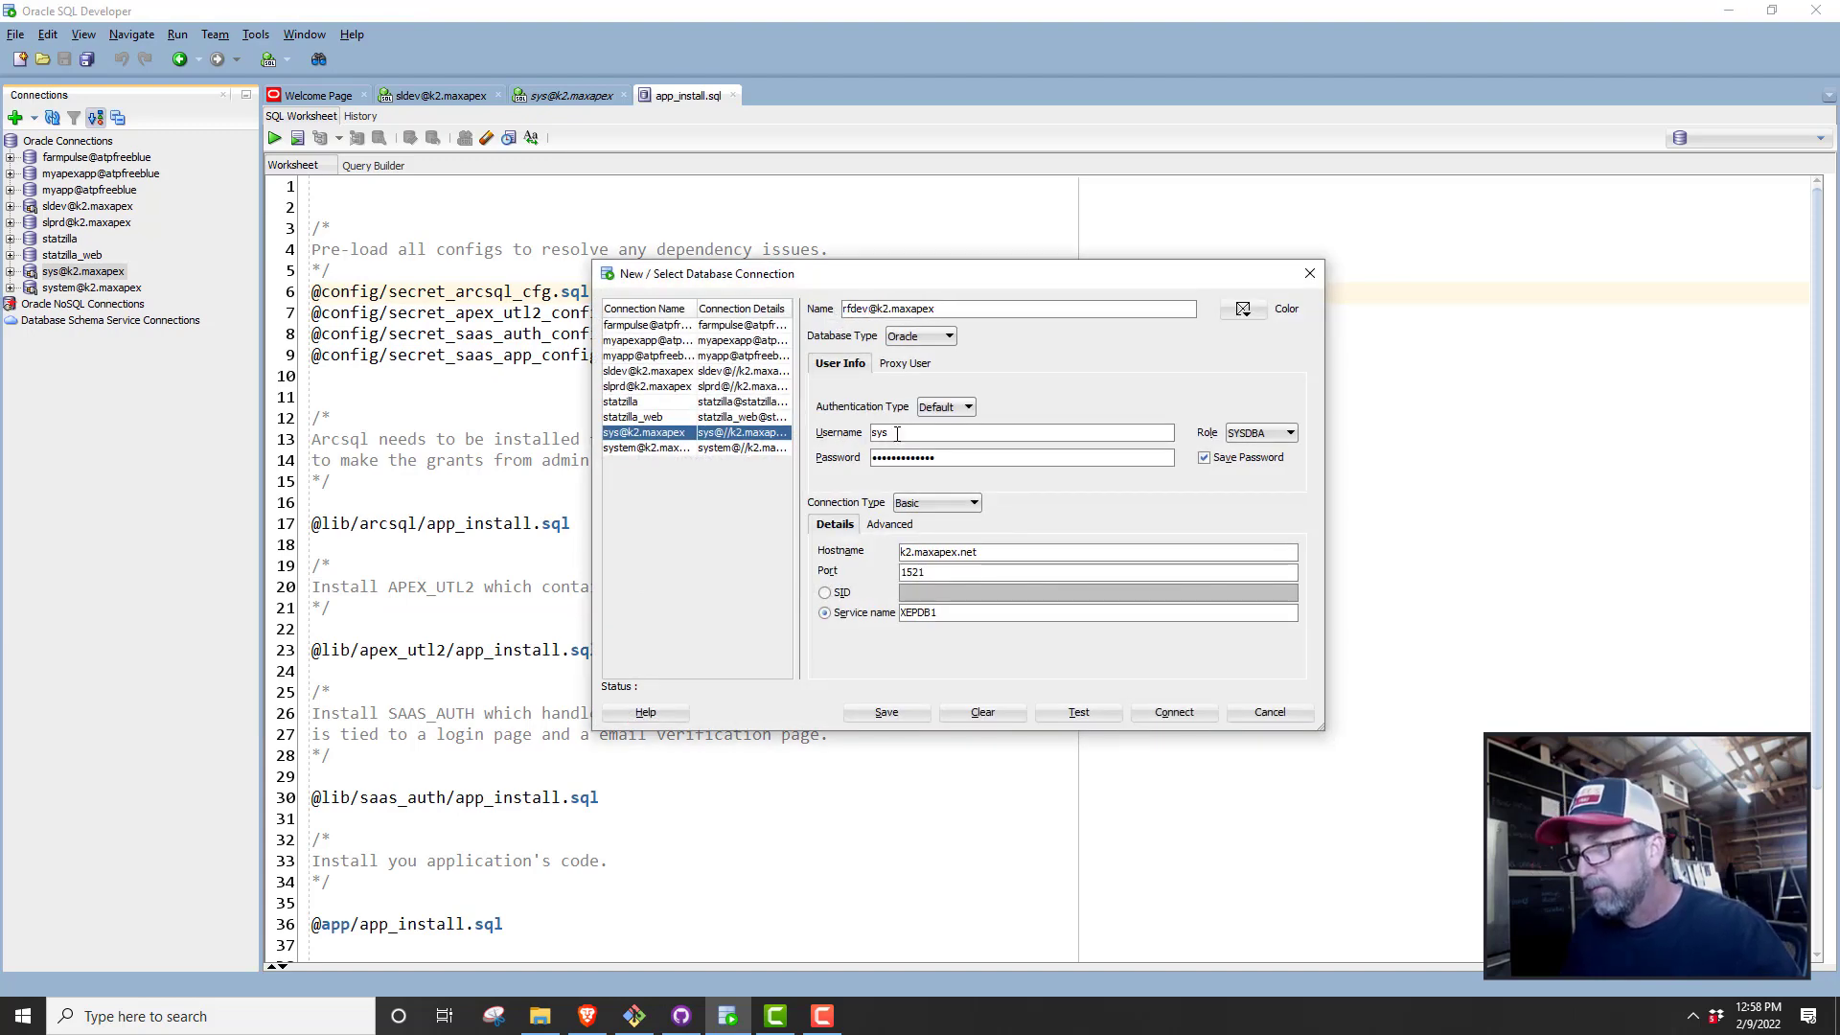
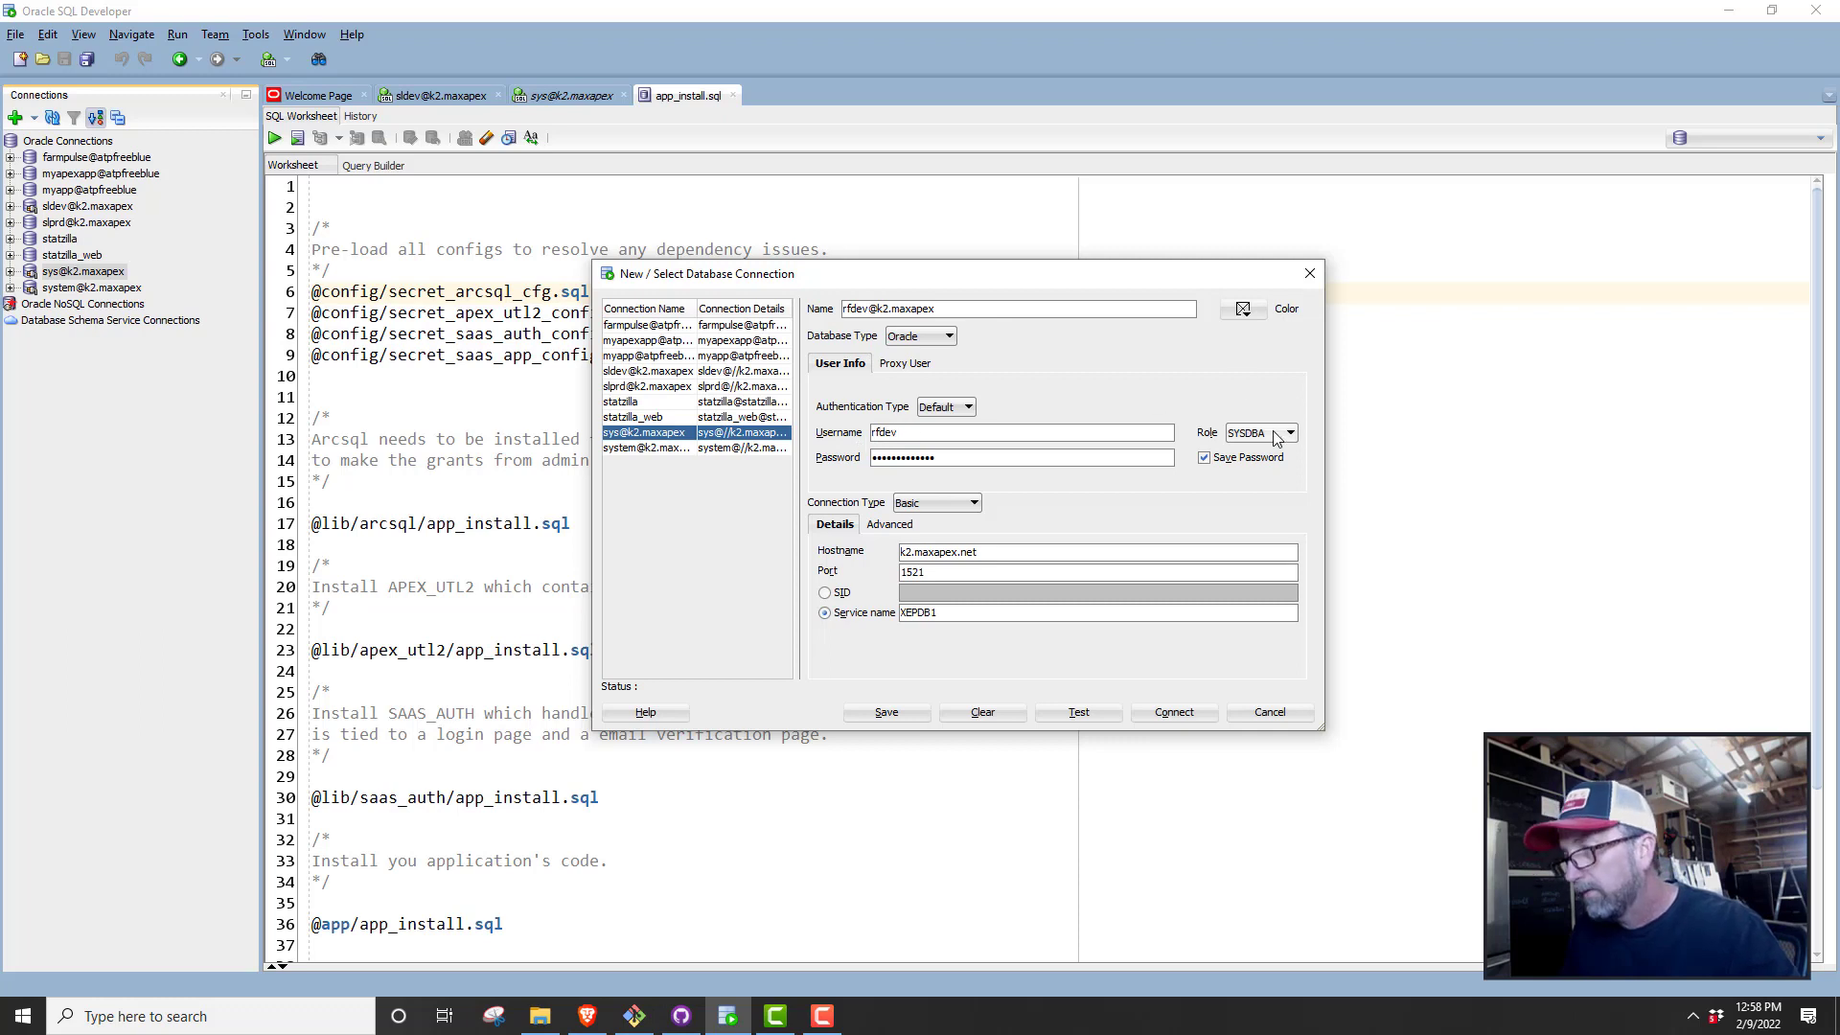
{"action": "left_click", "coordinate": [1261, 431]}
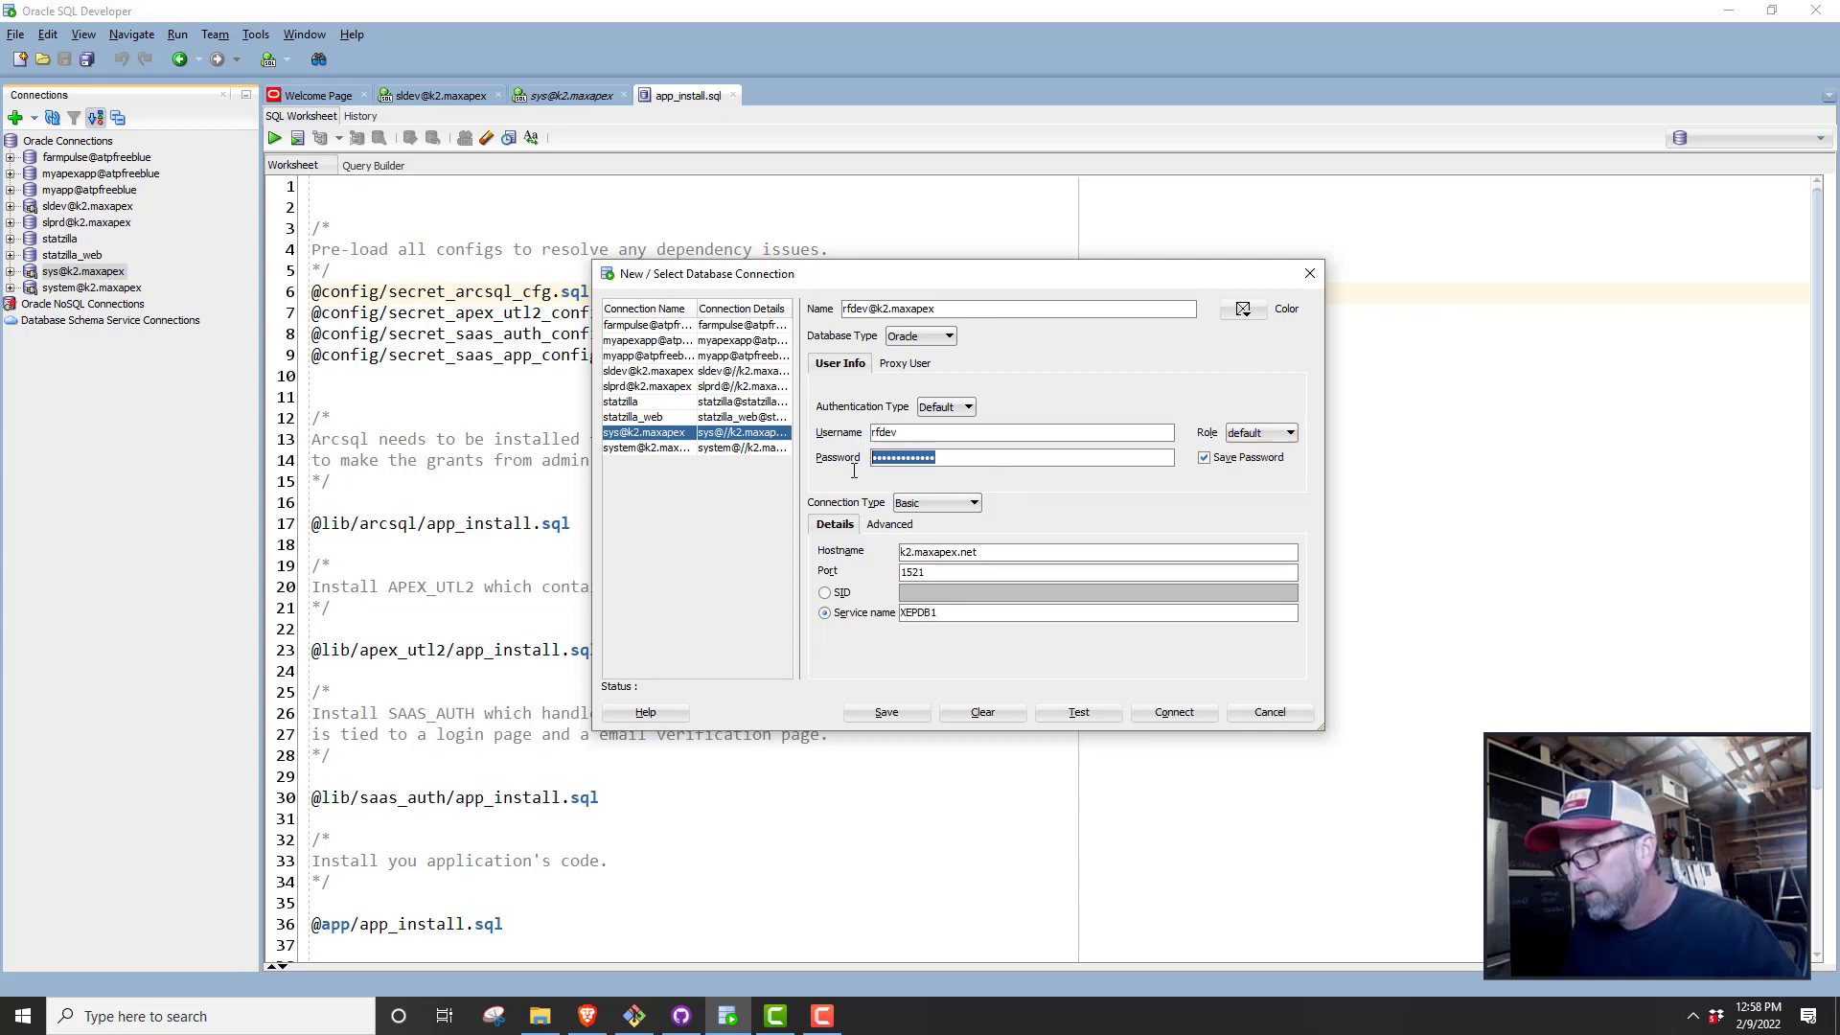
{"action": "left_click", "coordinate": [1075, 713]}
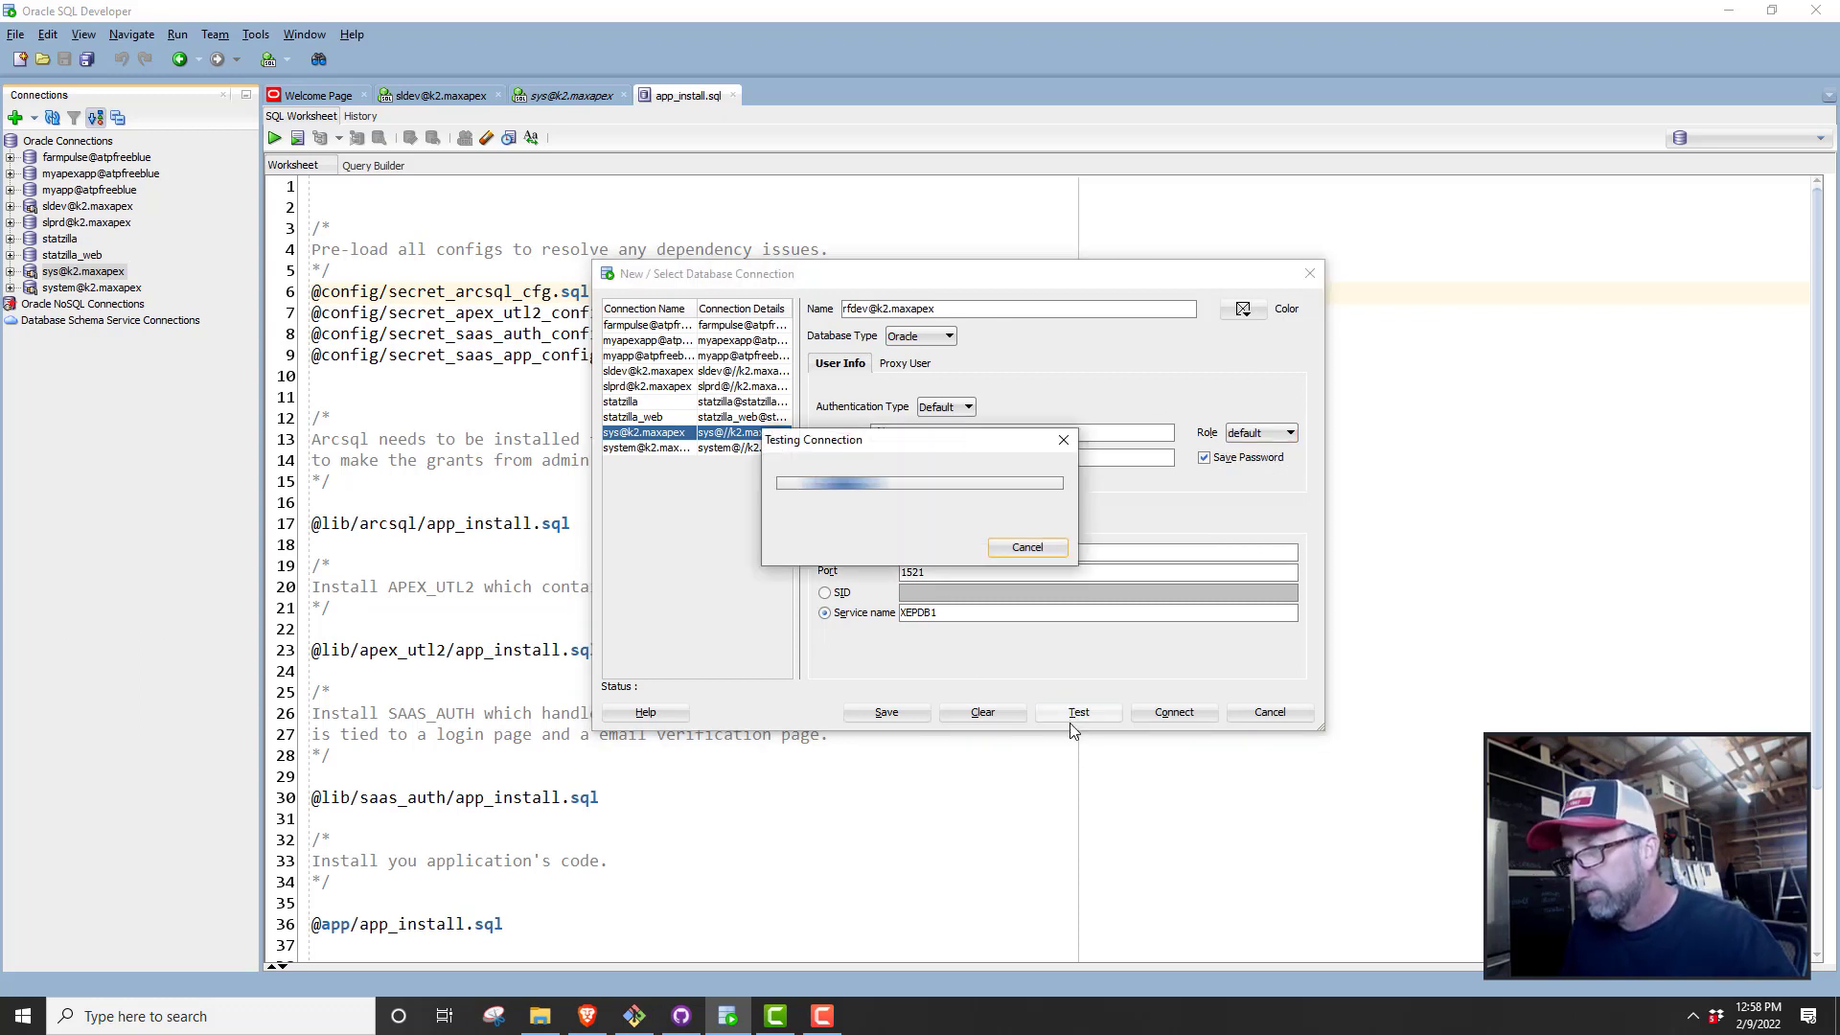
{"action": "left_click", "coordinate": [1075, 713]}
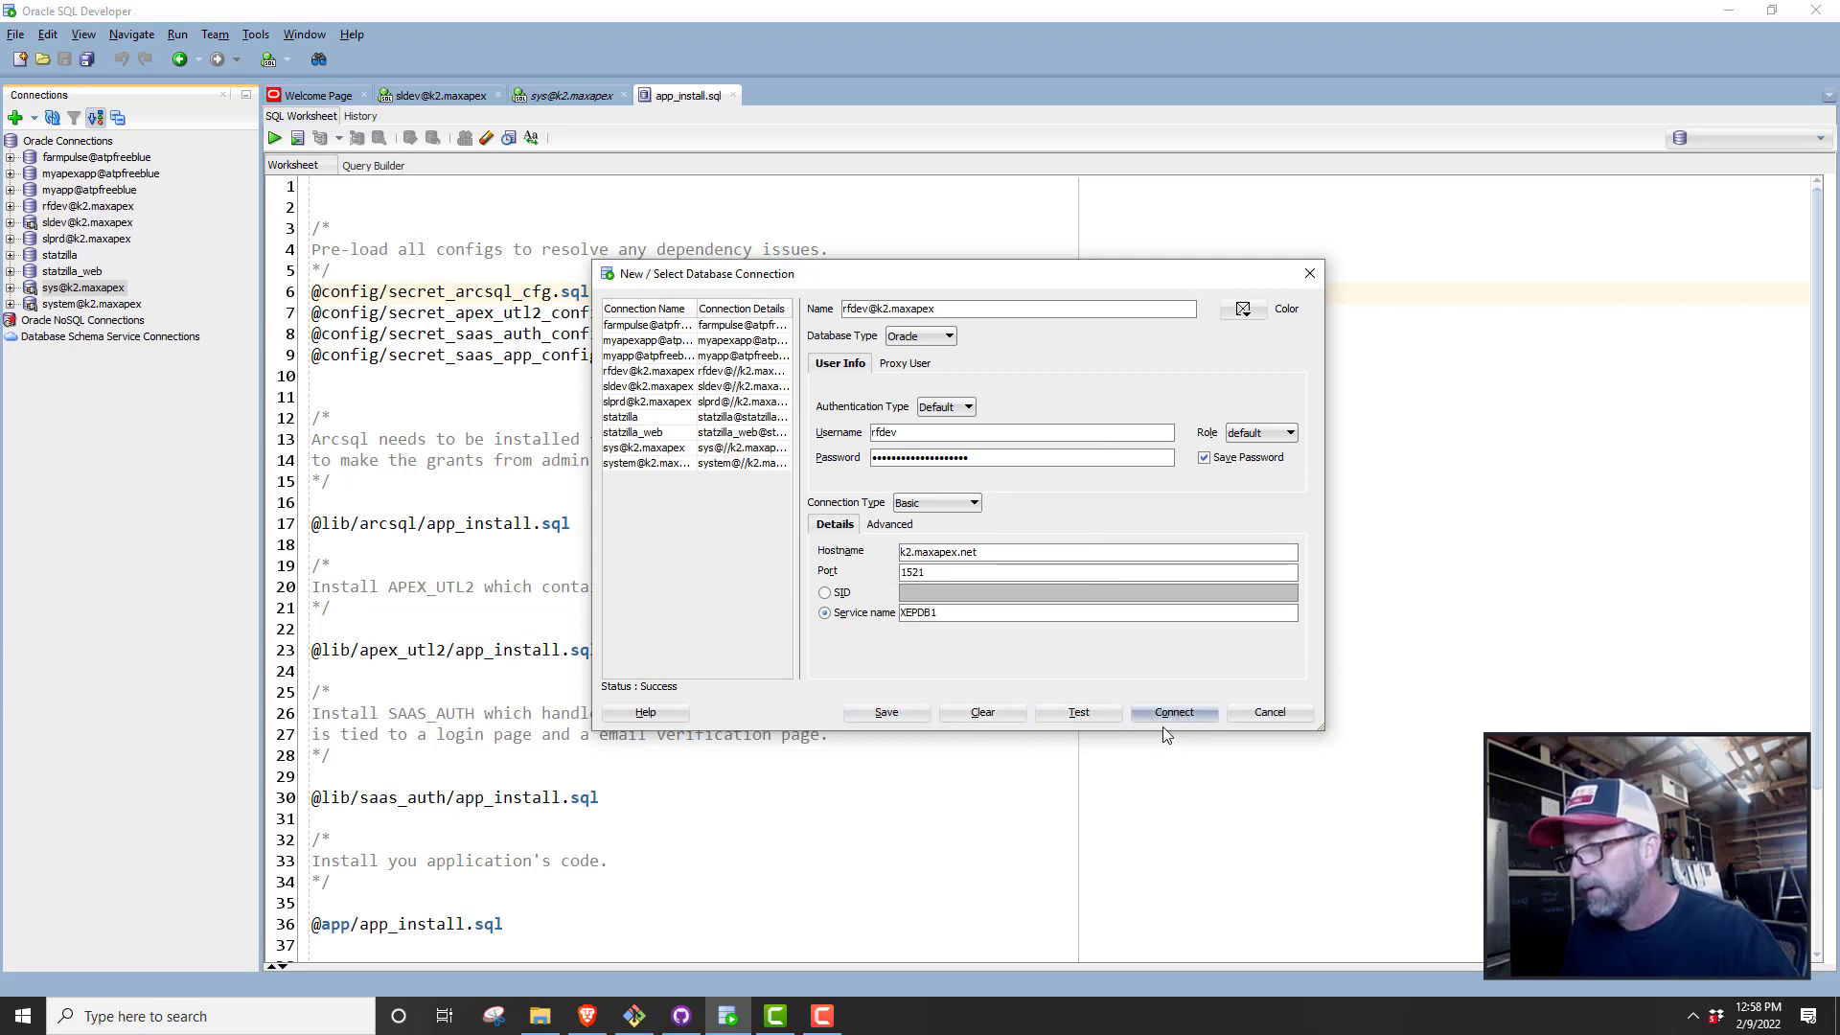
{"action": "left_click", "coordinate": [1173, 713]}
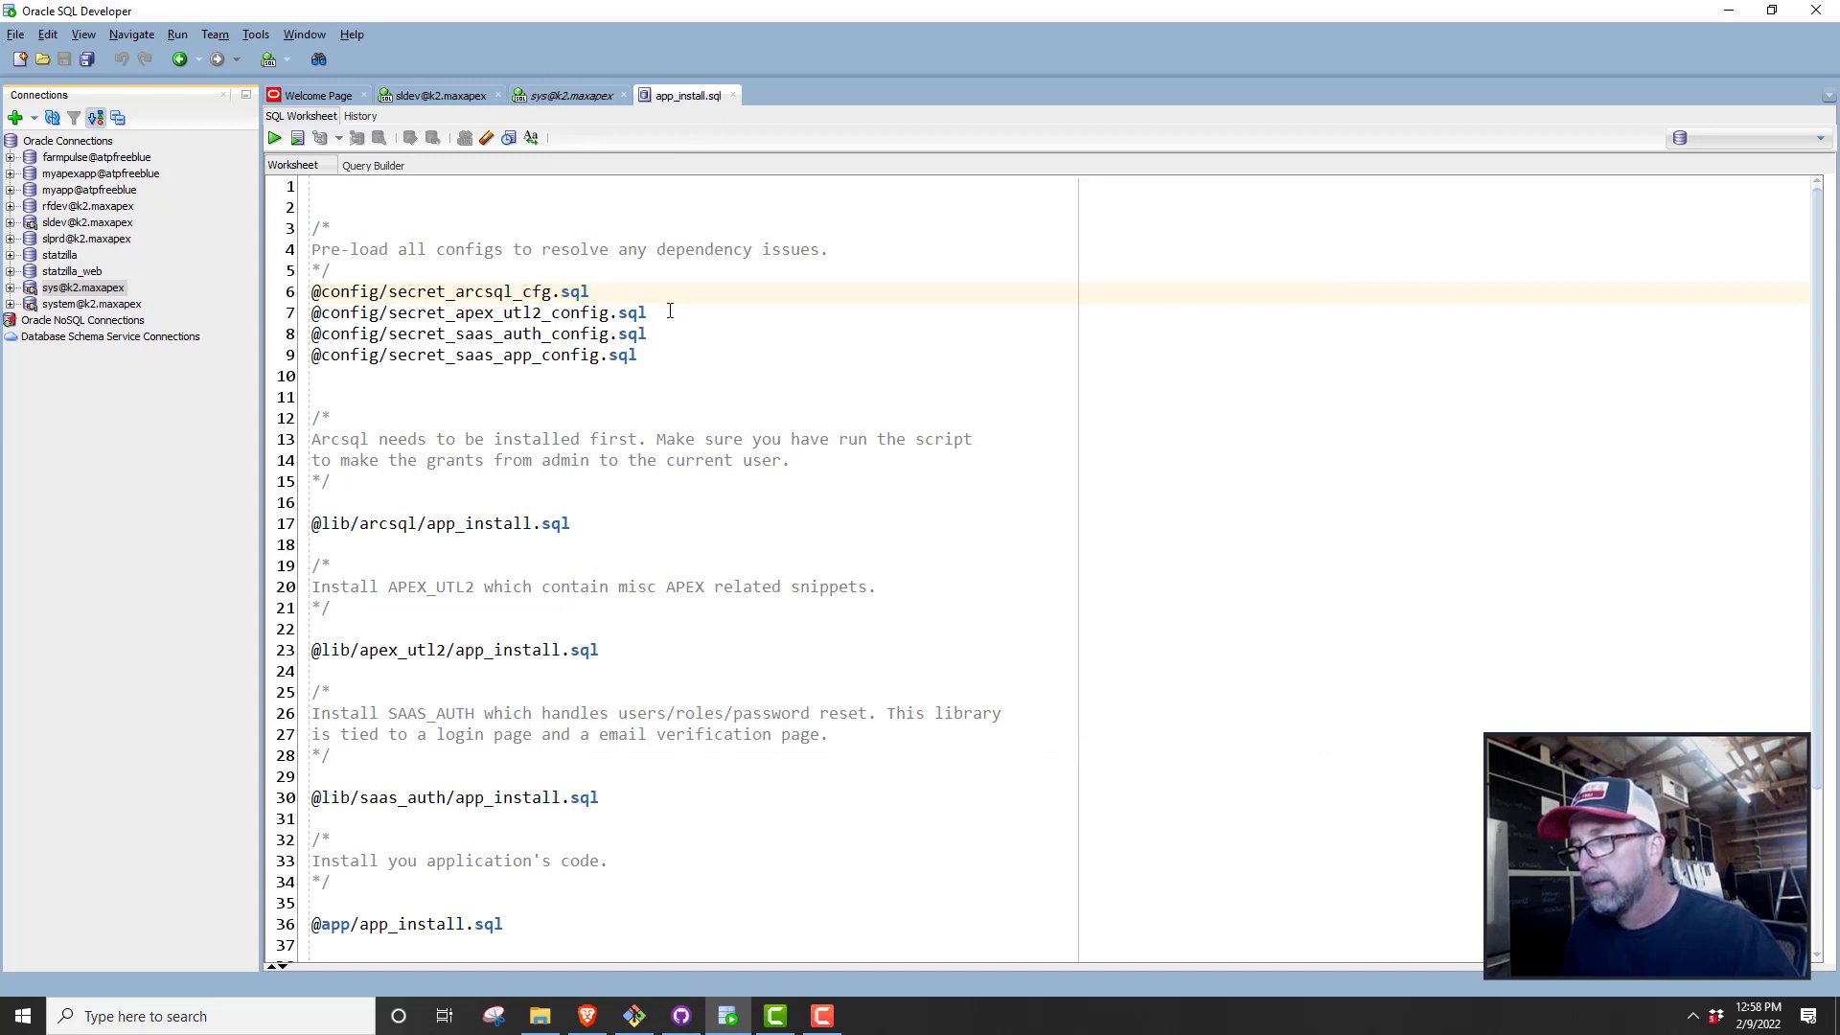
{"action": "left_click", "coordinate": [596, 291]}
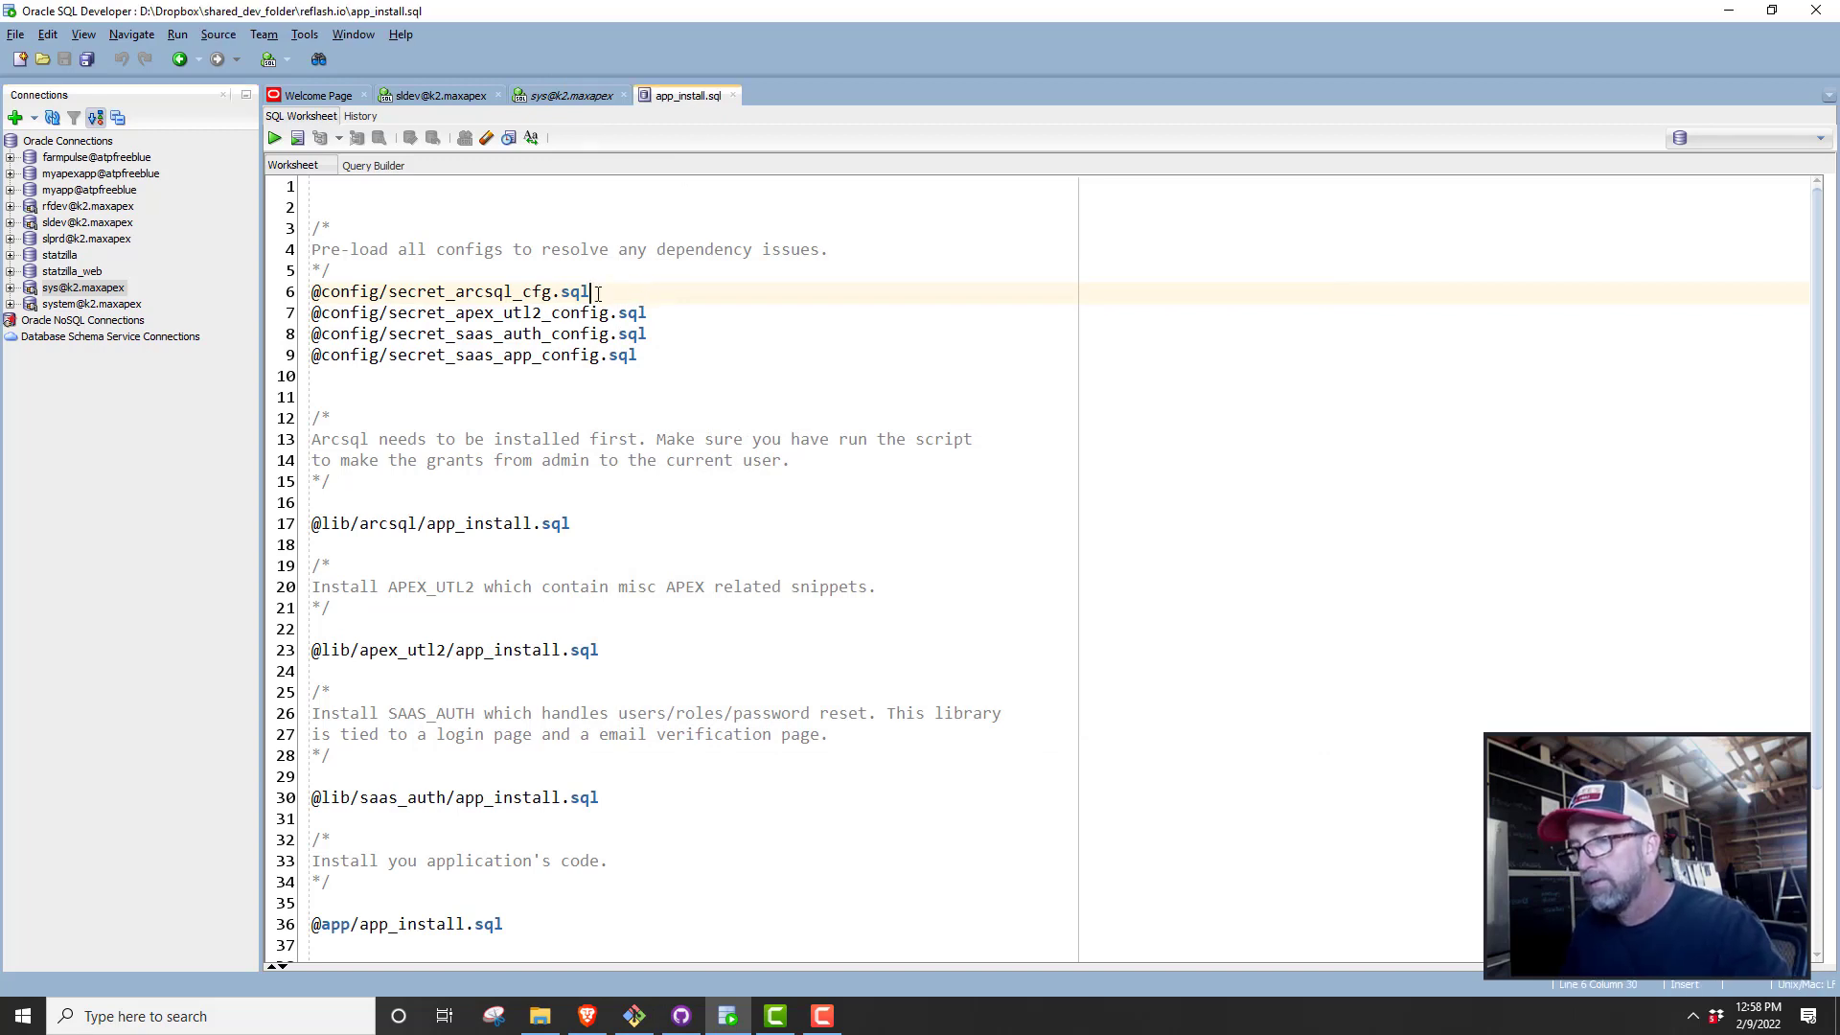
{"action": "left_click", "coordinate": [272, 138]}
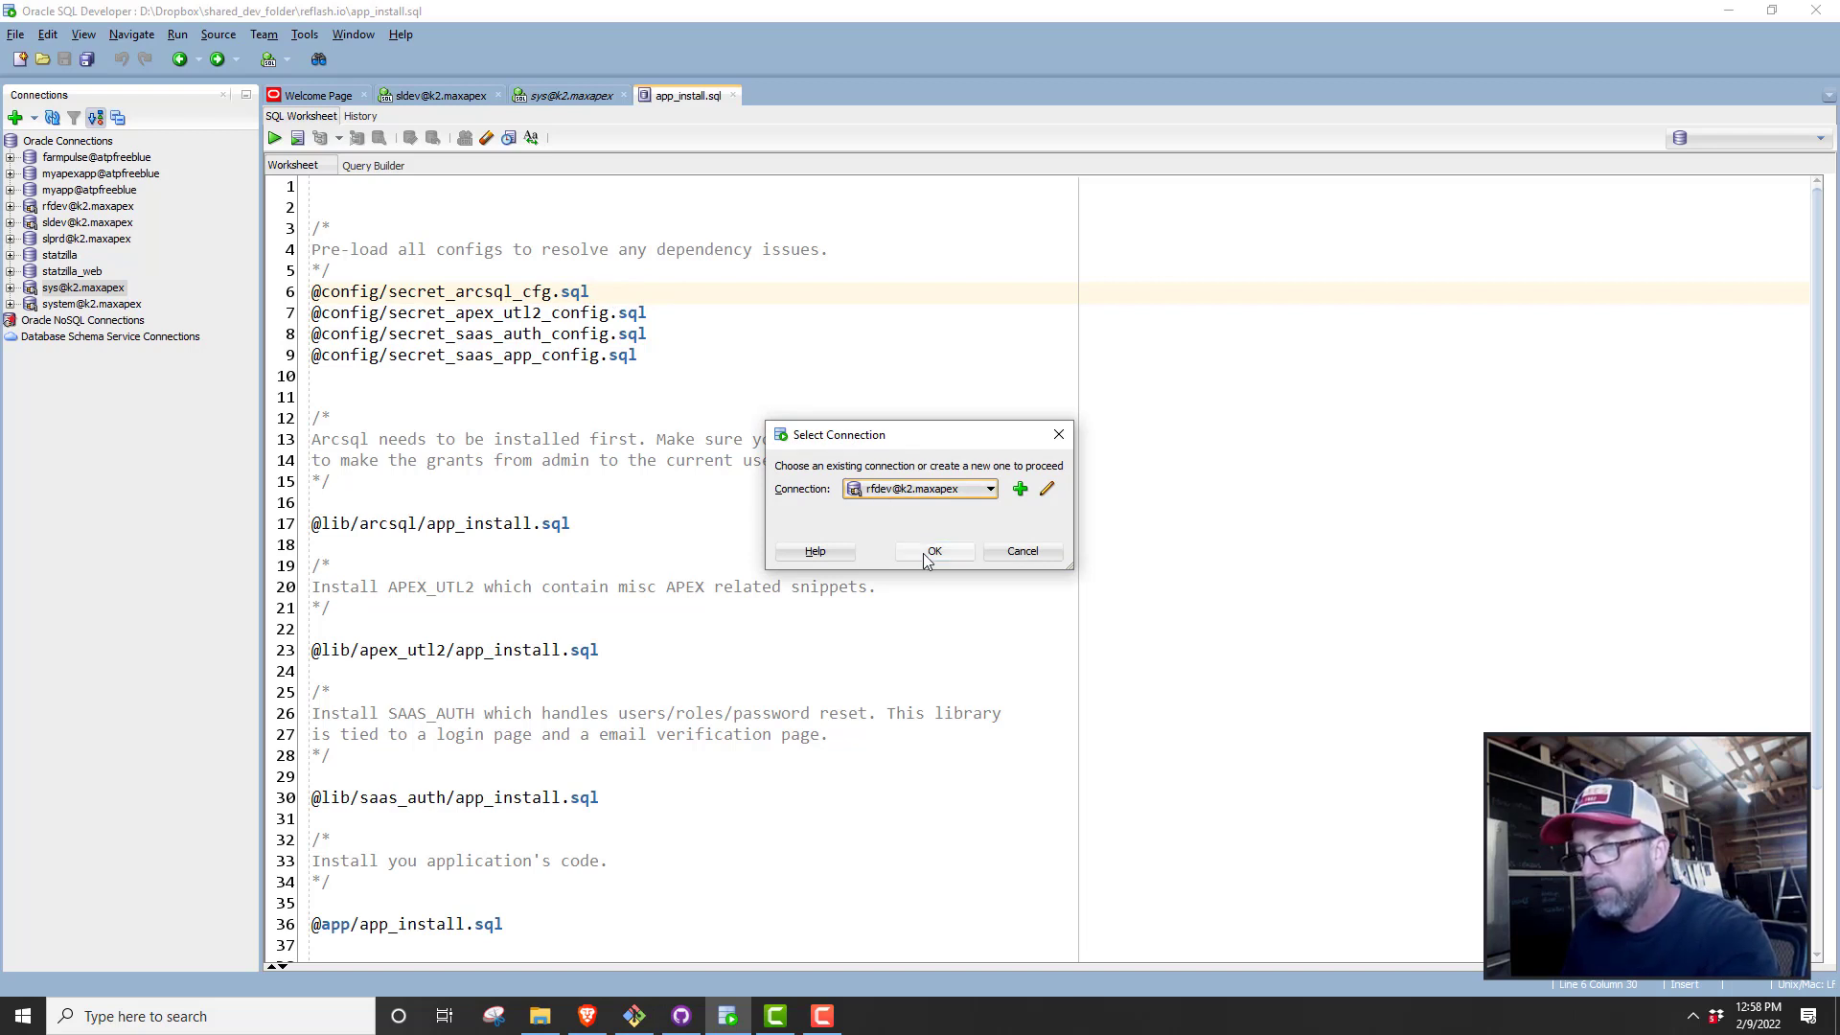
{"action": "left_click", "coordinate": [933, 552]}
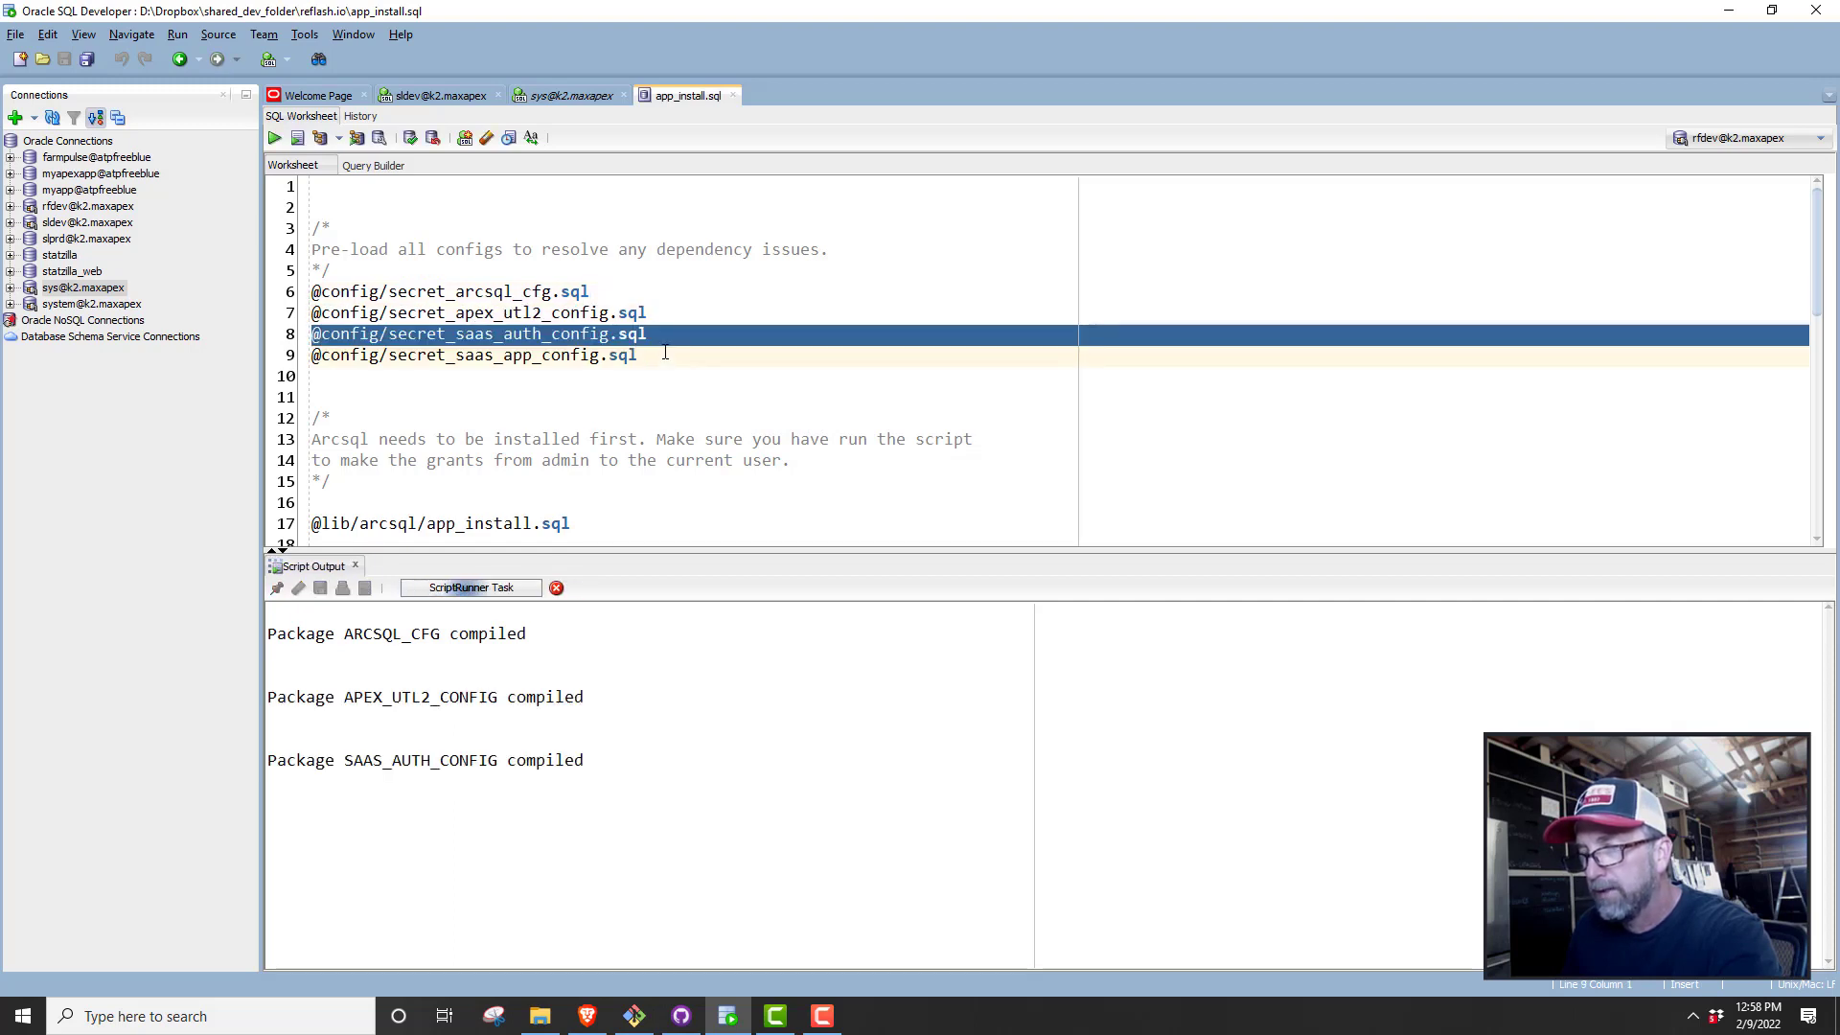
{"action": "left_click", "coordinate": [274, 138]}
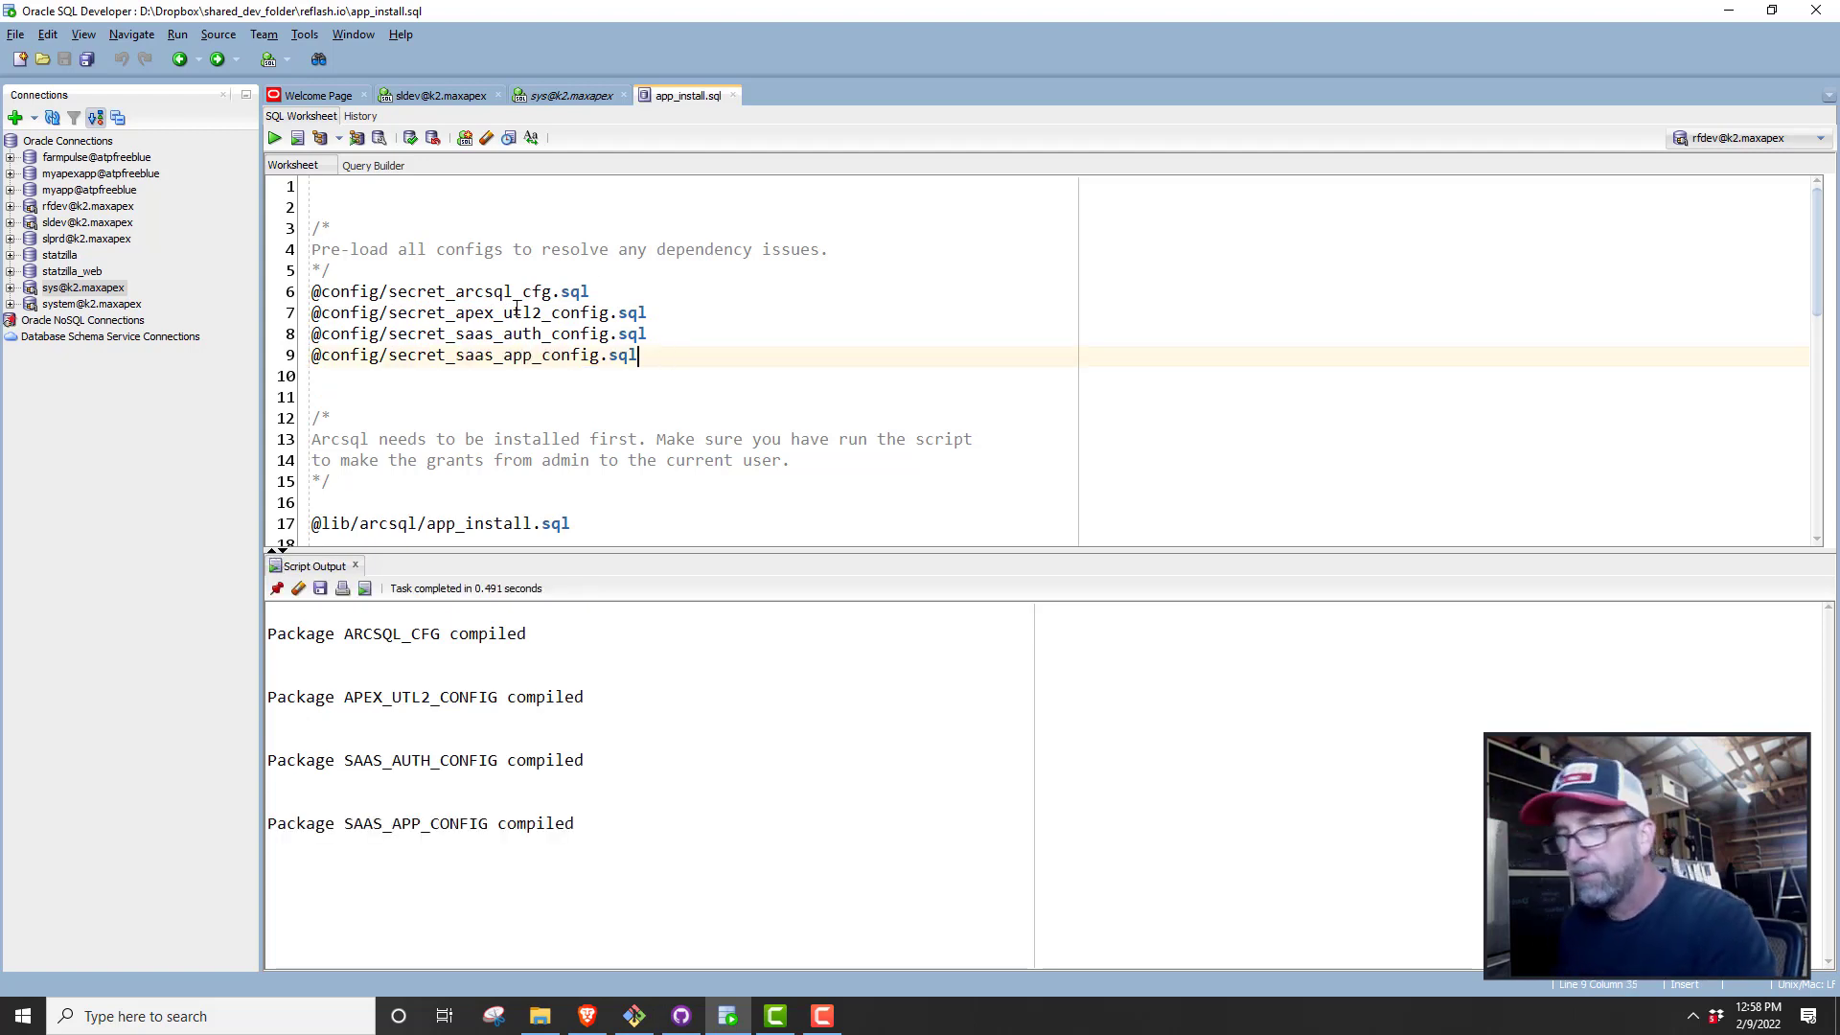
Review the output and place the caret on the arcsql install line.
{"action": "scroll", "scroll_direction": "down", "scroll_amount": 3}
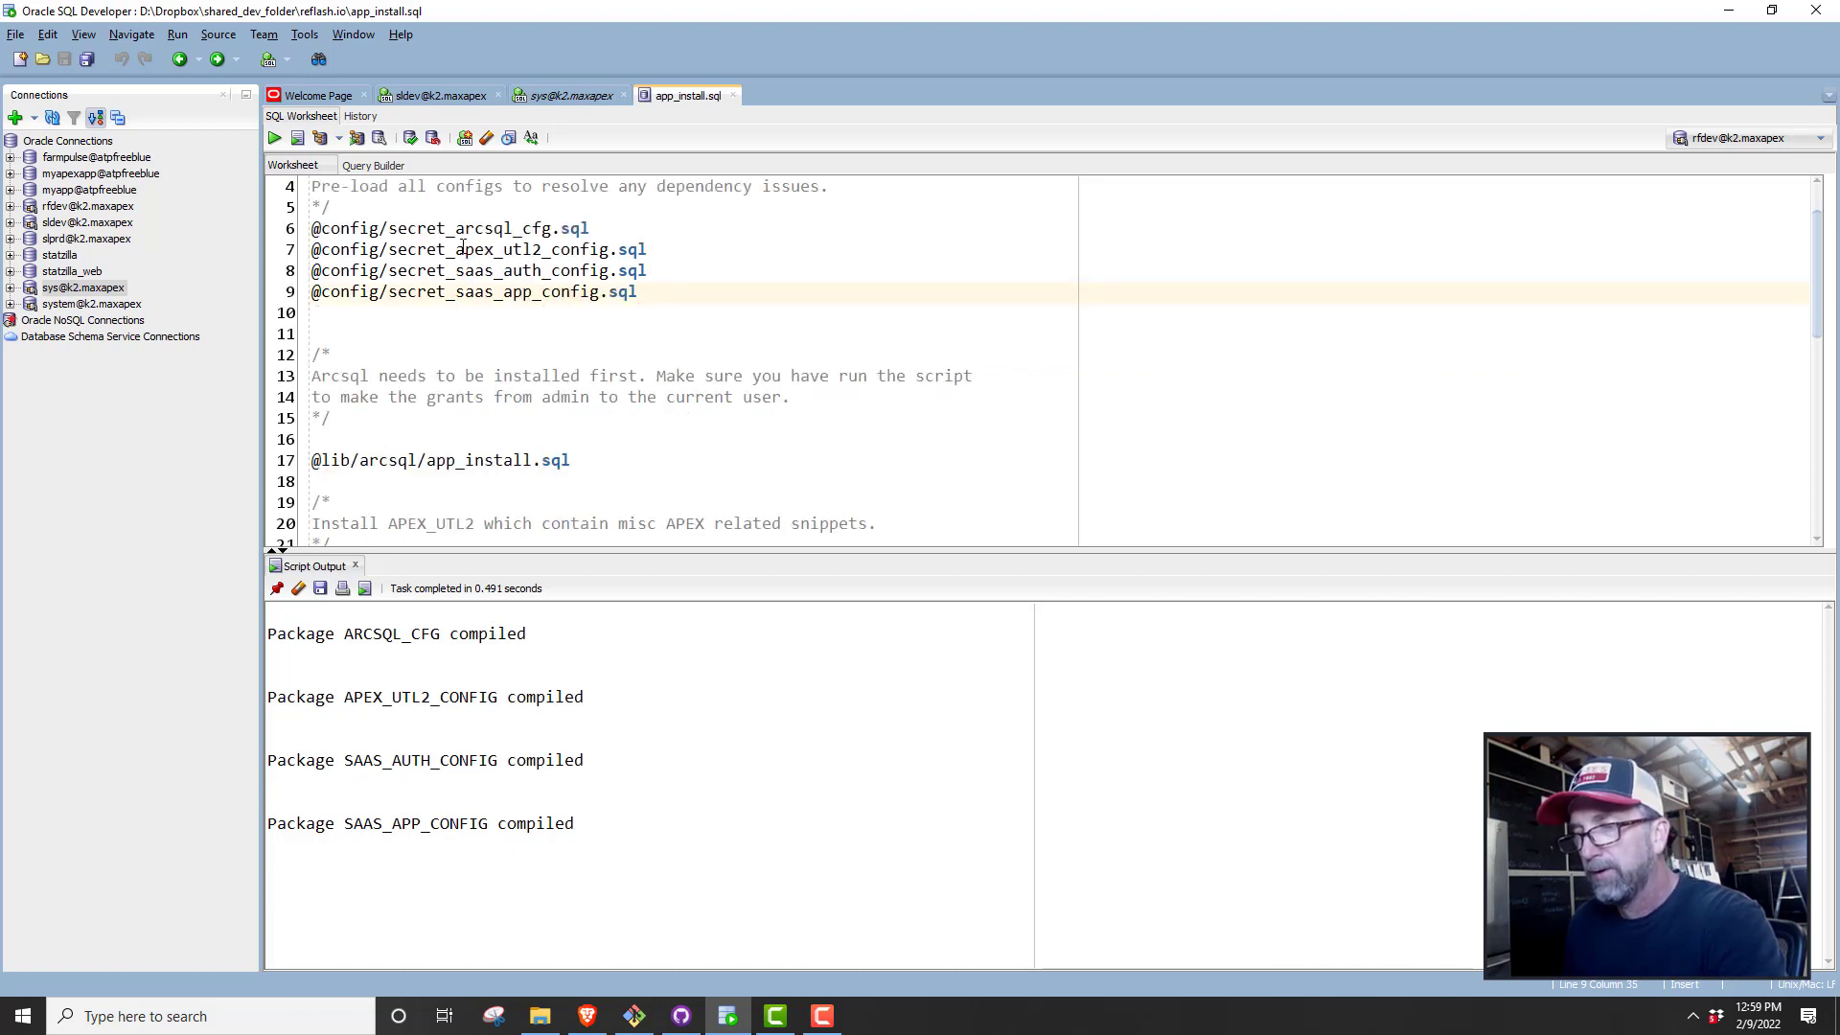
{"action": "scroll", "scroll_direction": "down", "scroll_amount": 3}
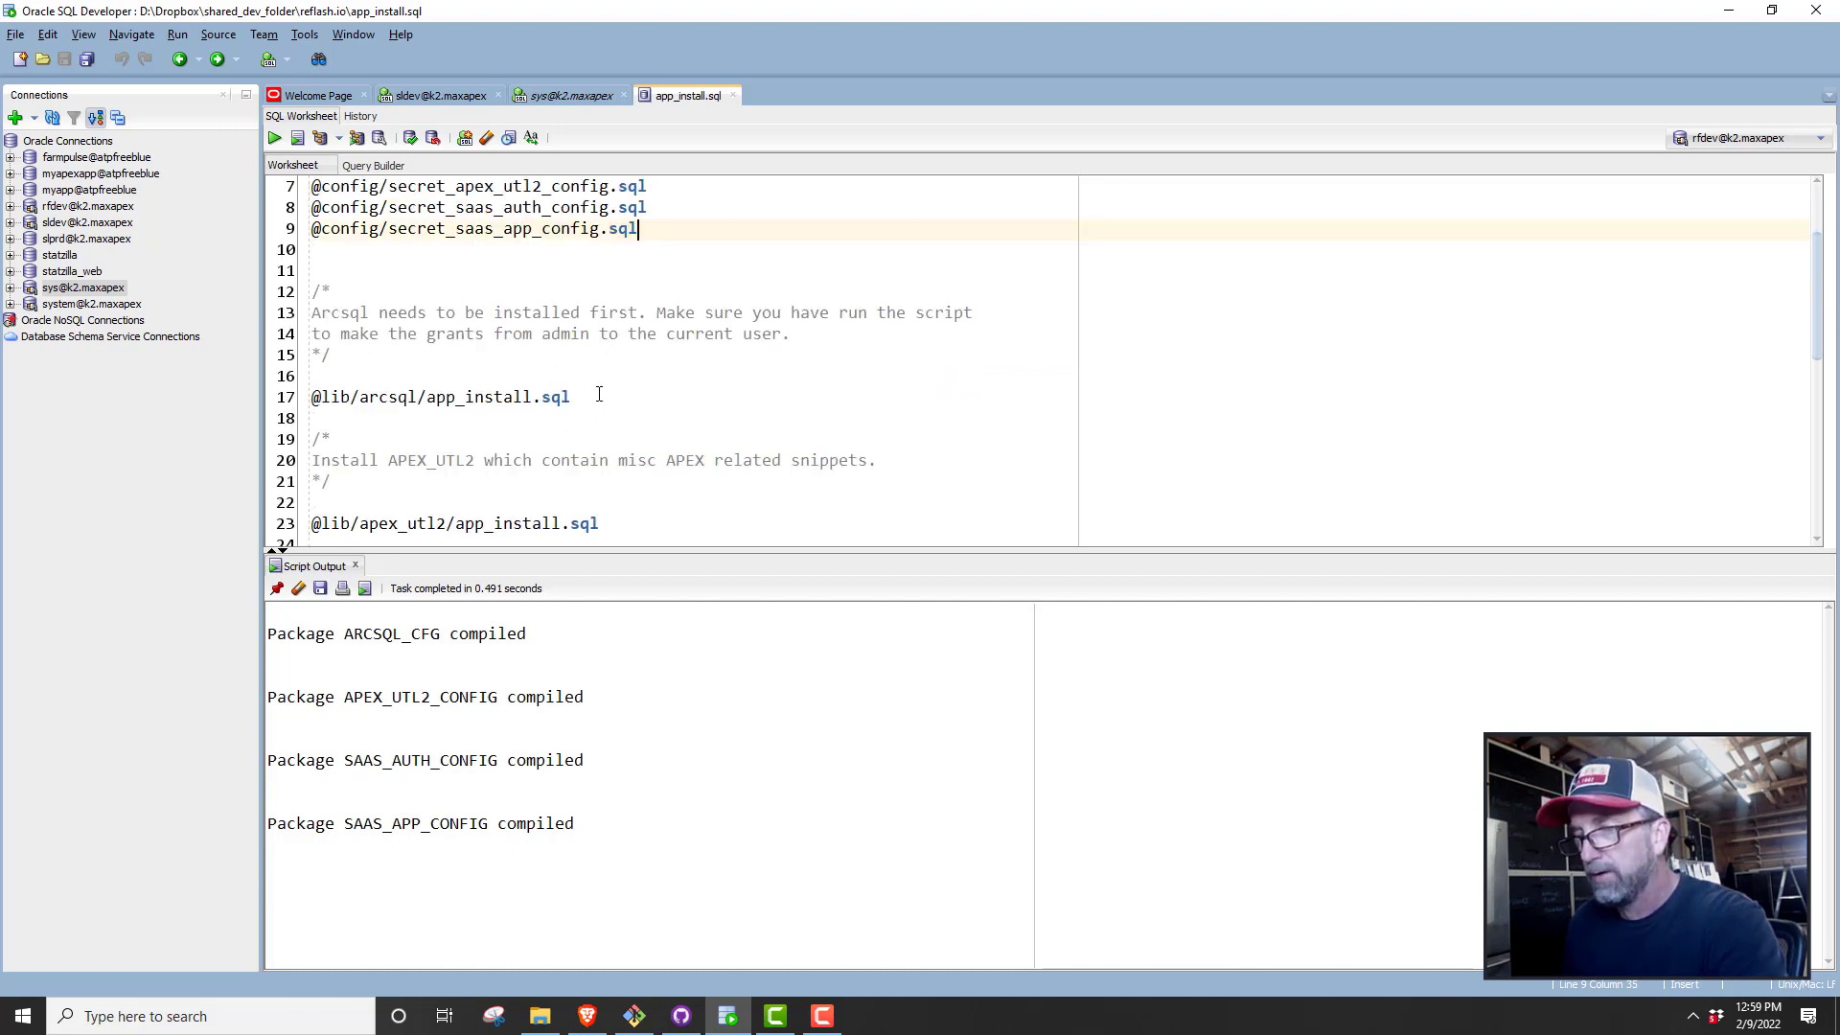
{"action": "left_click", "coordinate": [571, 396]}
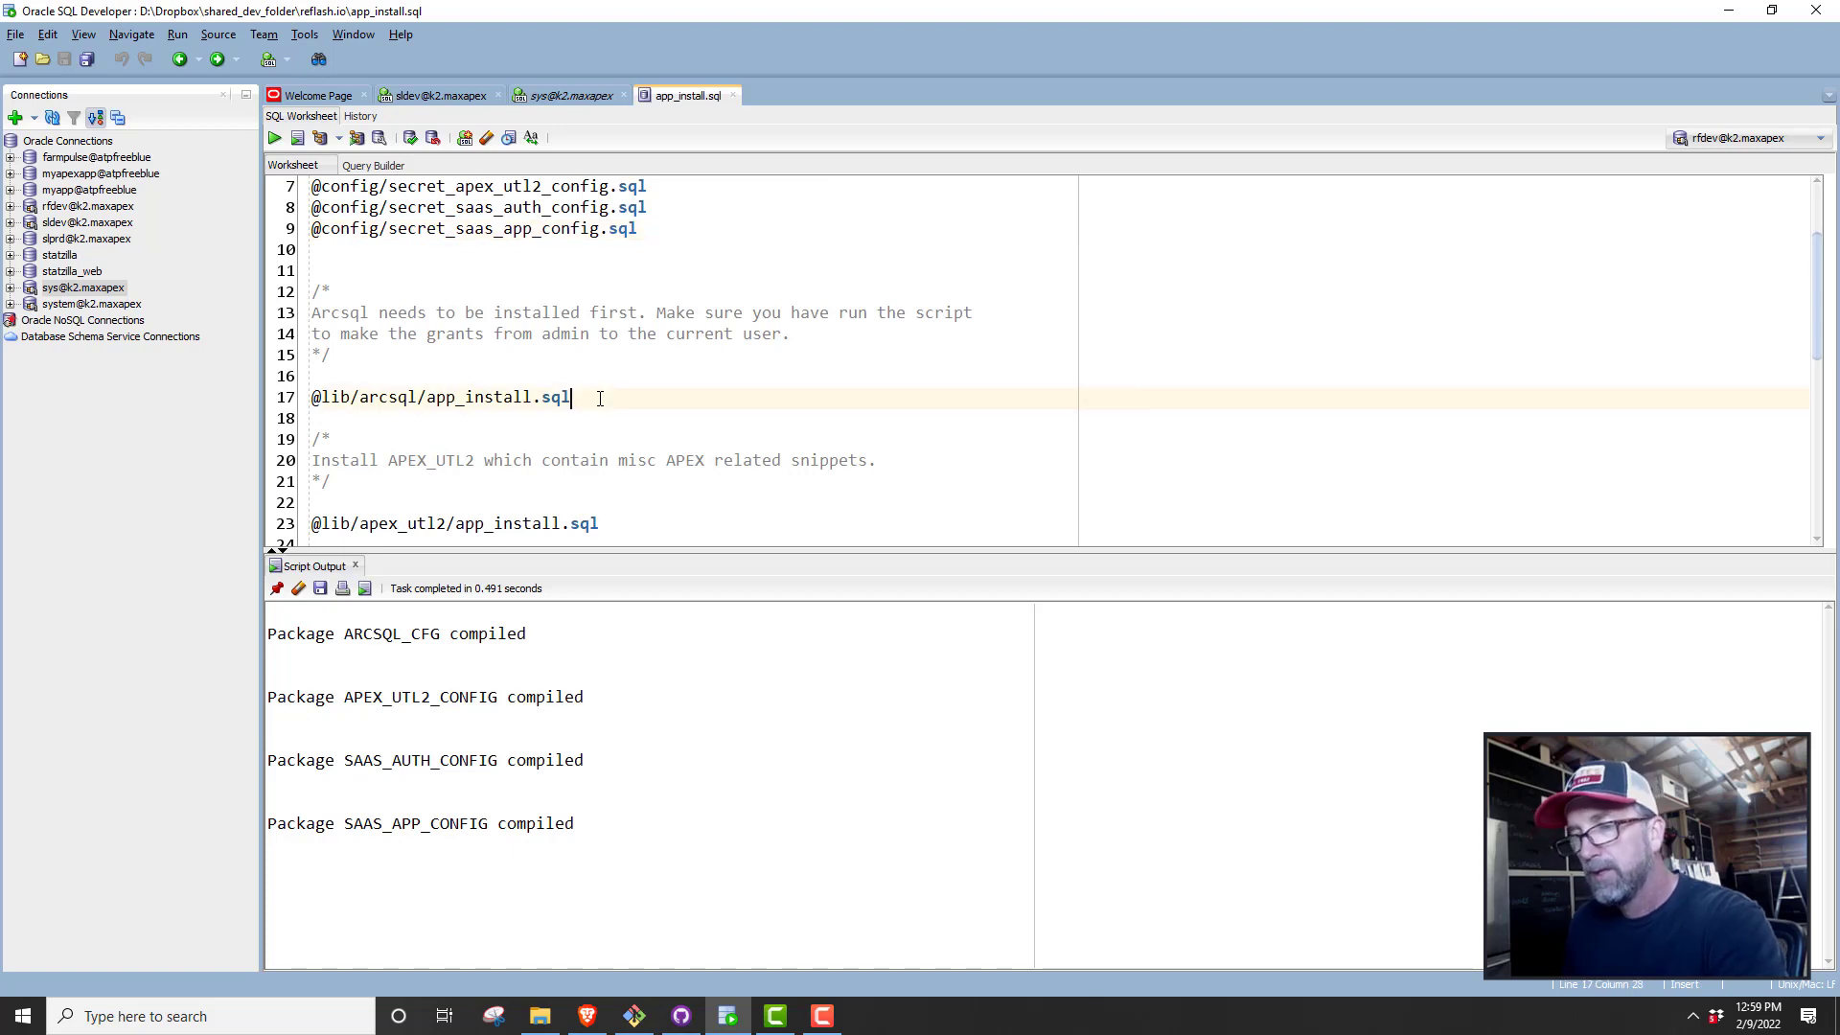
{"action": "scroll", "scroll_direction": "up", "scroll_amount": 3}
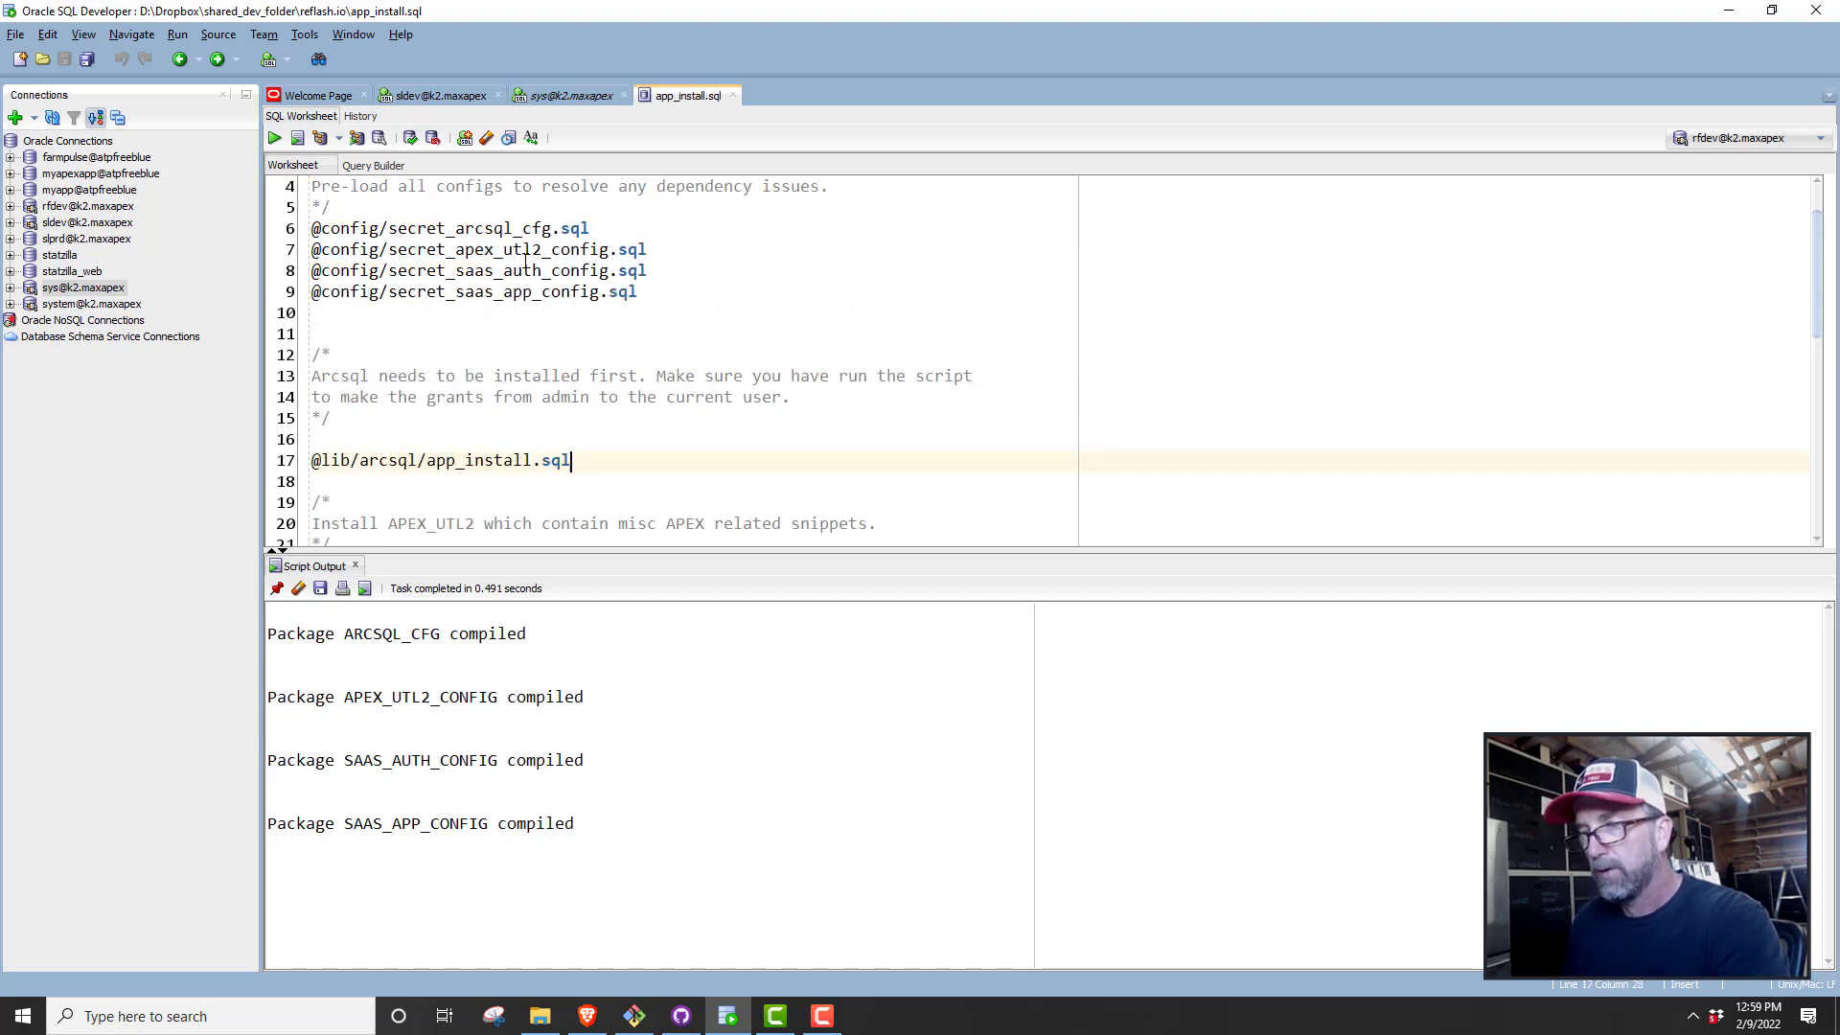
{"action": "scroll", "scroll_direction": "down", "scroll_amount": 3}
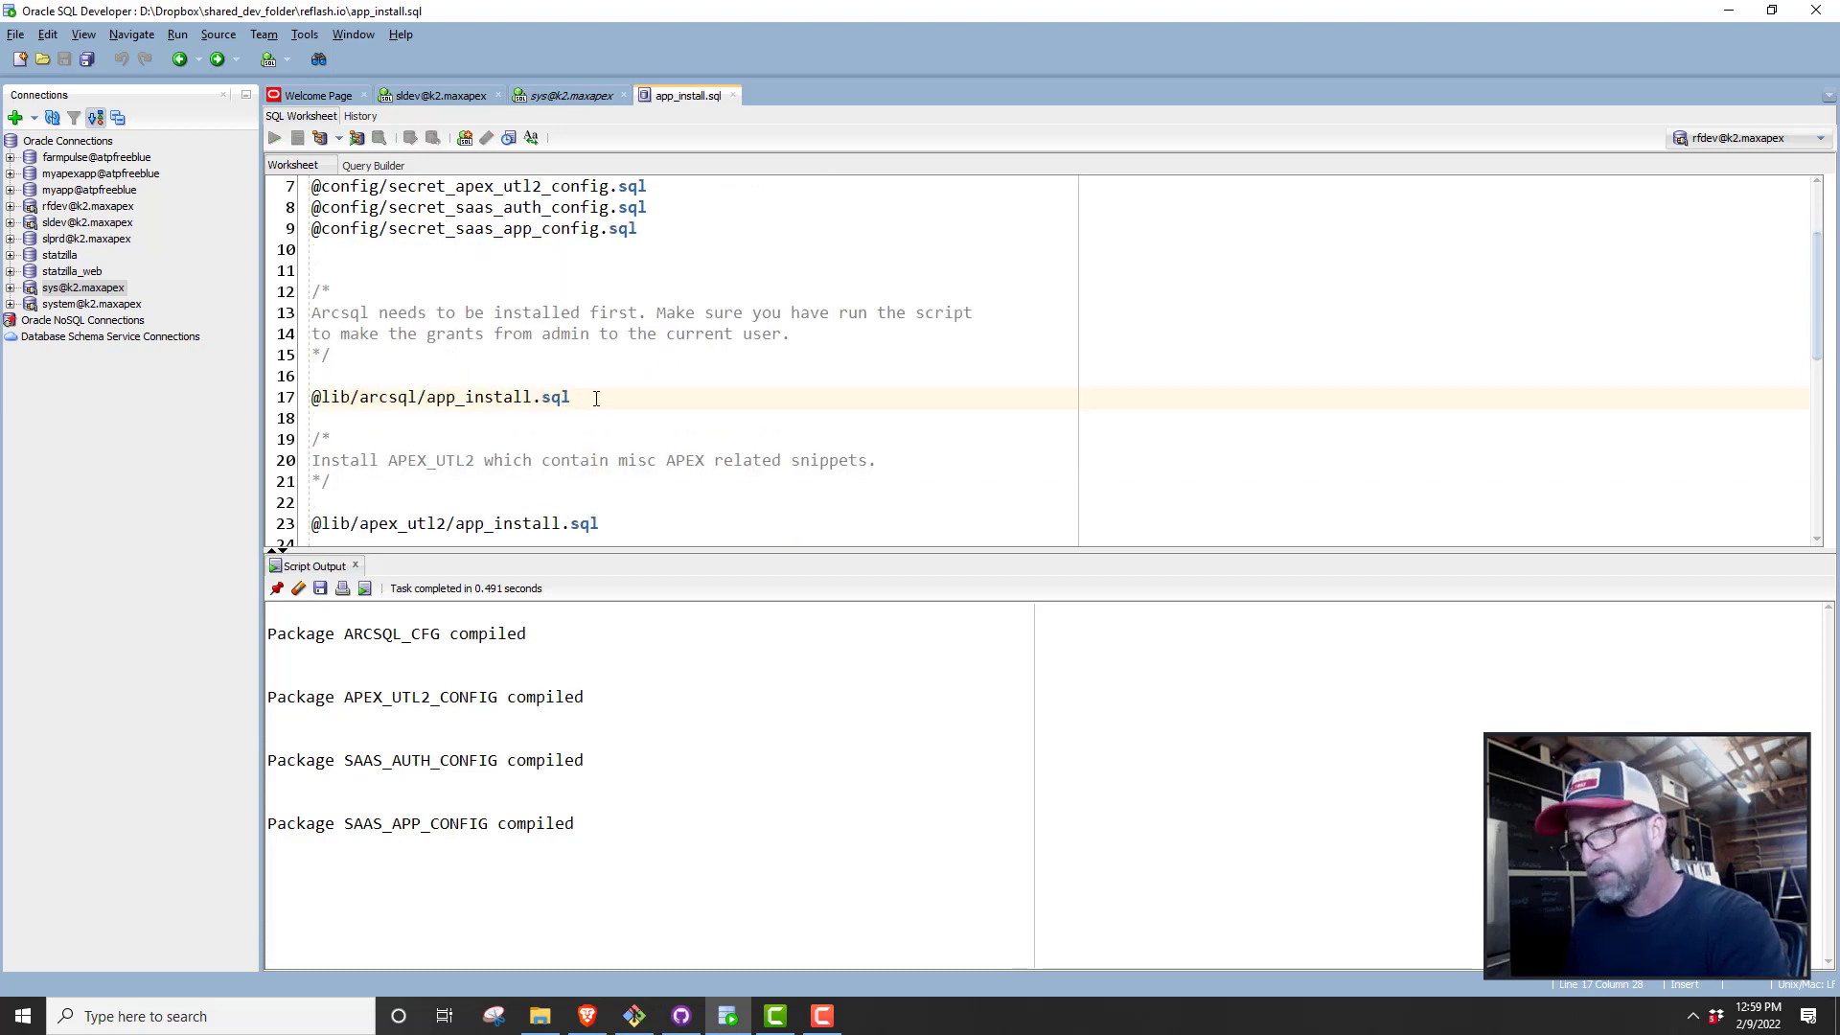
Run the arcsql, APEX_UTL2, SAAS_AUTH and application code install lines on rfdev.
{"action": "left_click", "coordinate": [274, 138]}
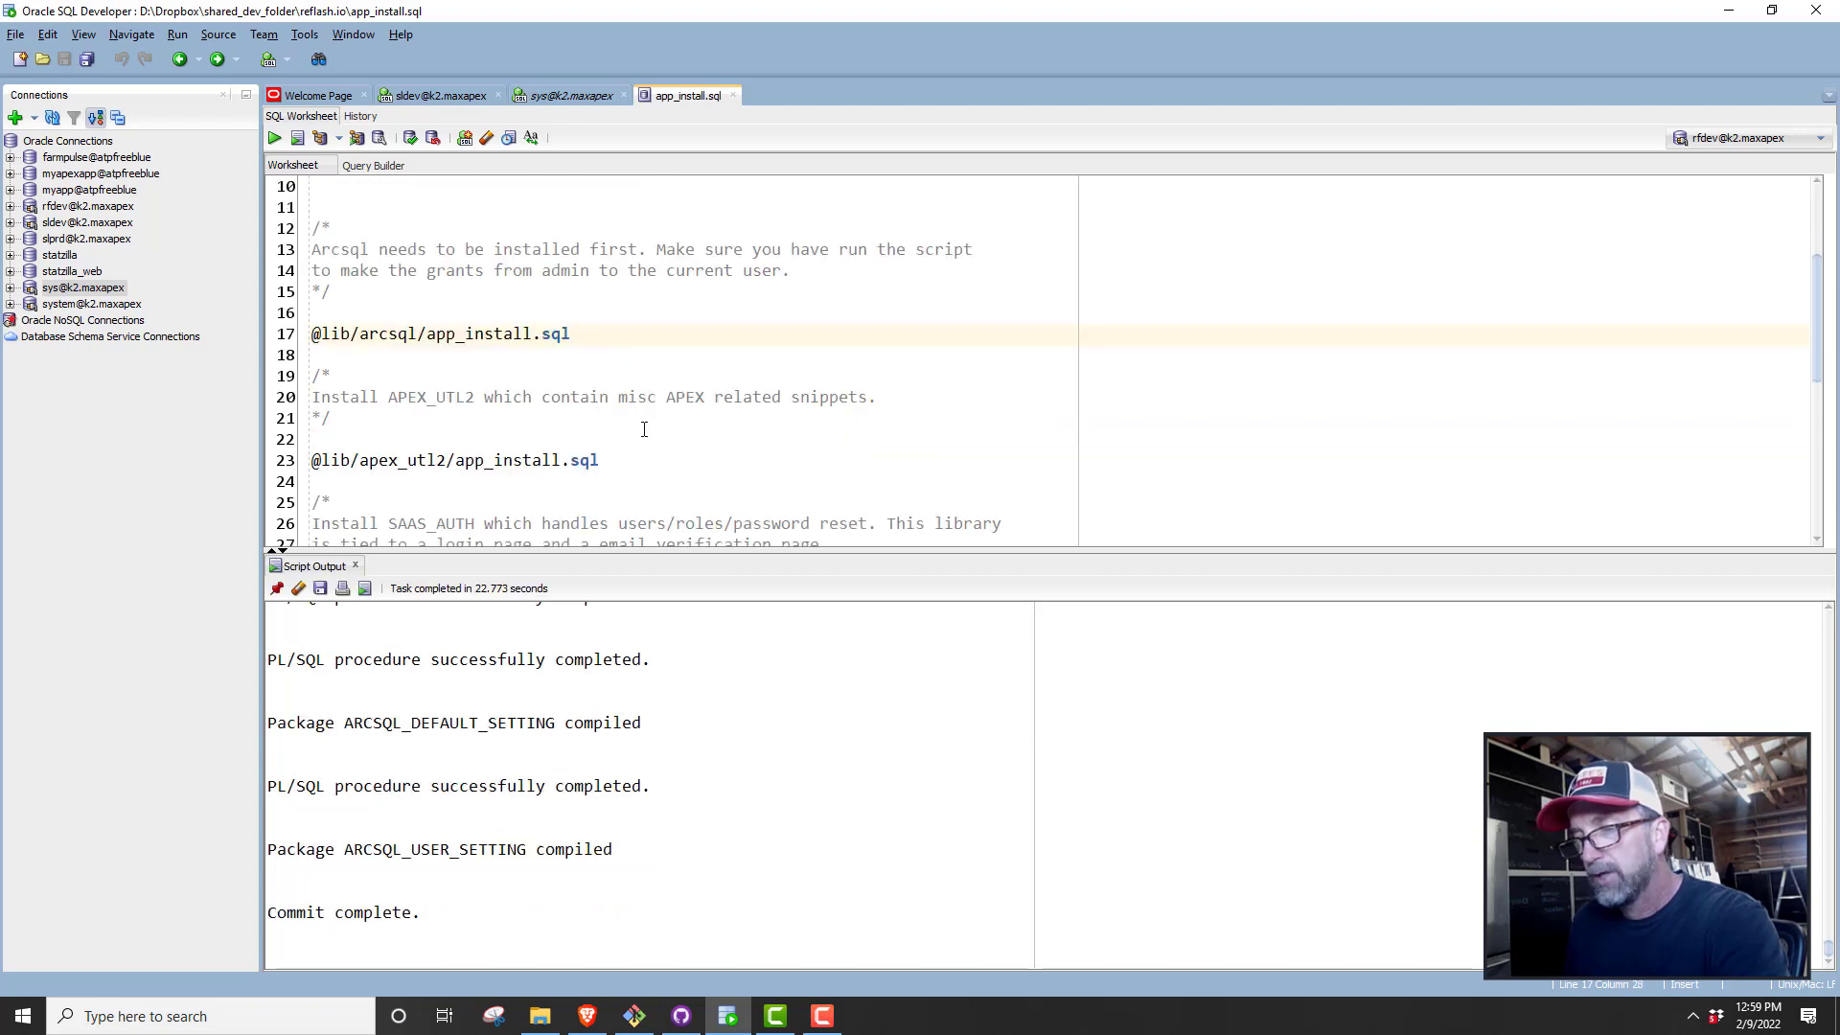
{"action": "left_click", "coordinate": [598, 460]}
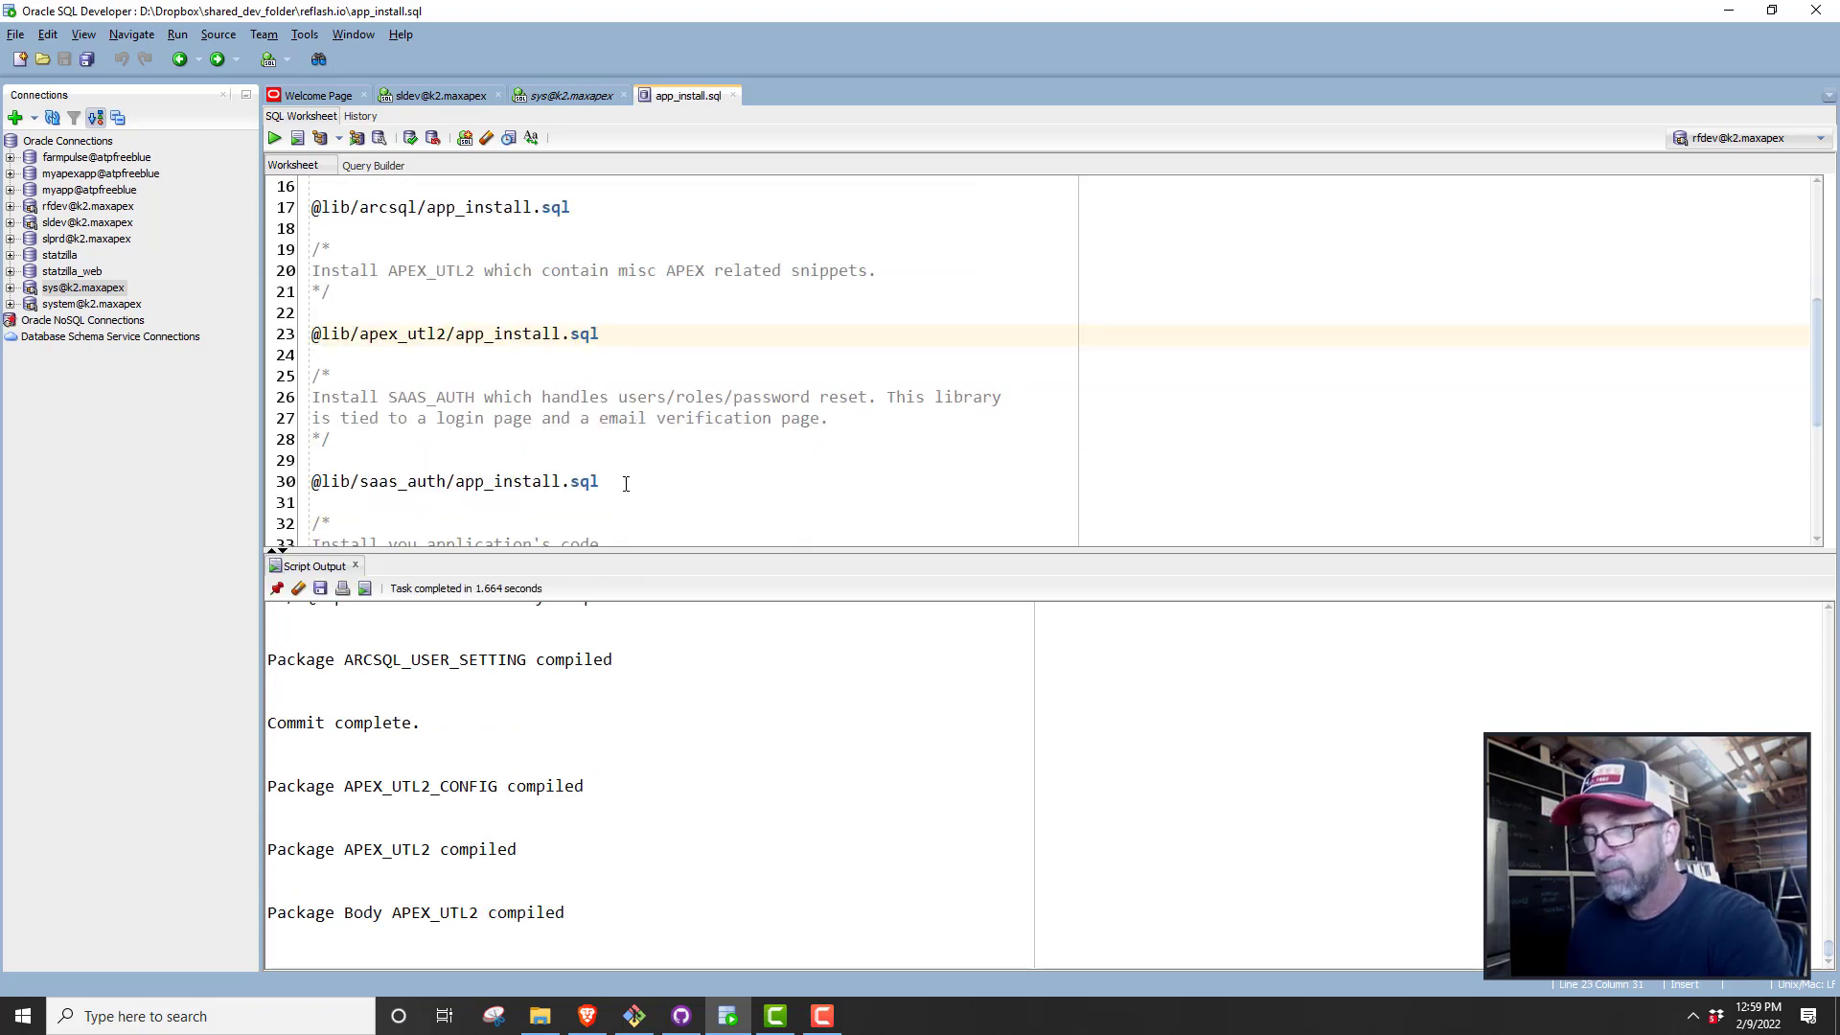
{"action": "left_click", "coordinate": [619, 481]}
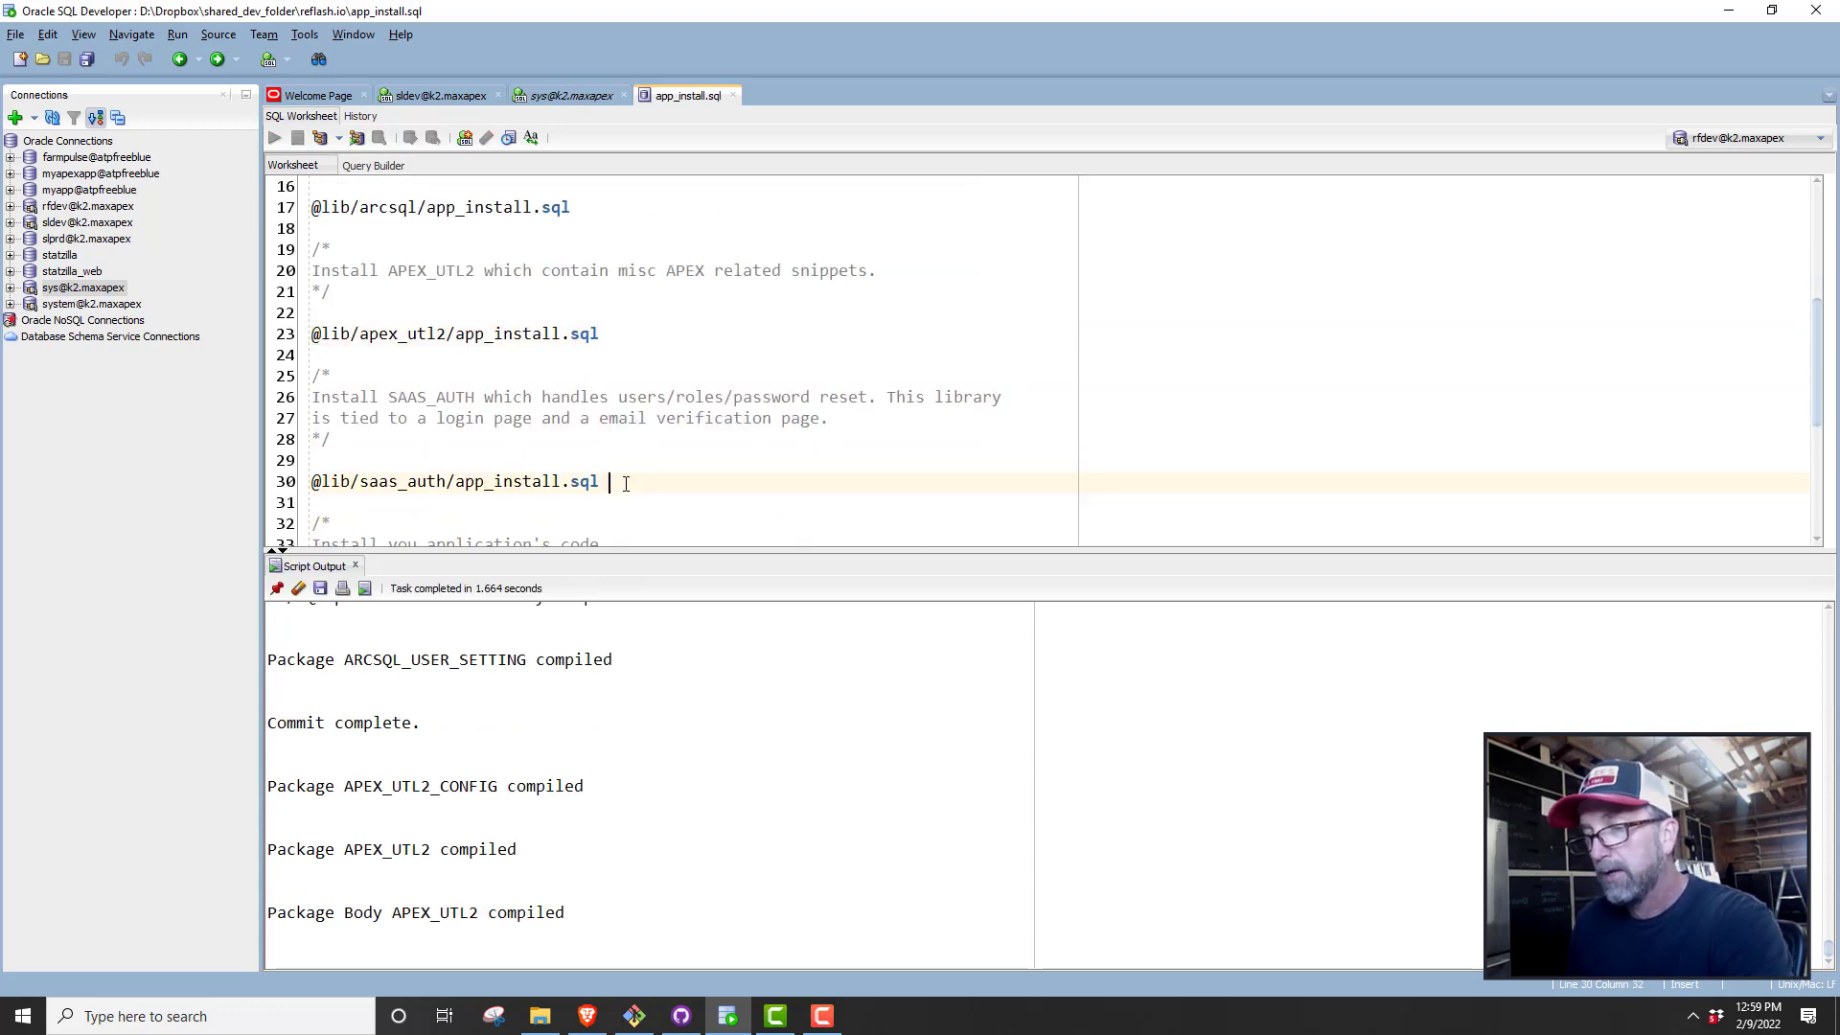
{"action": "left_click", "coordinate": [295, 138]}
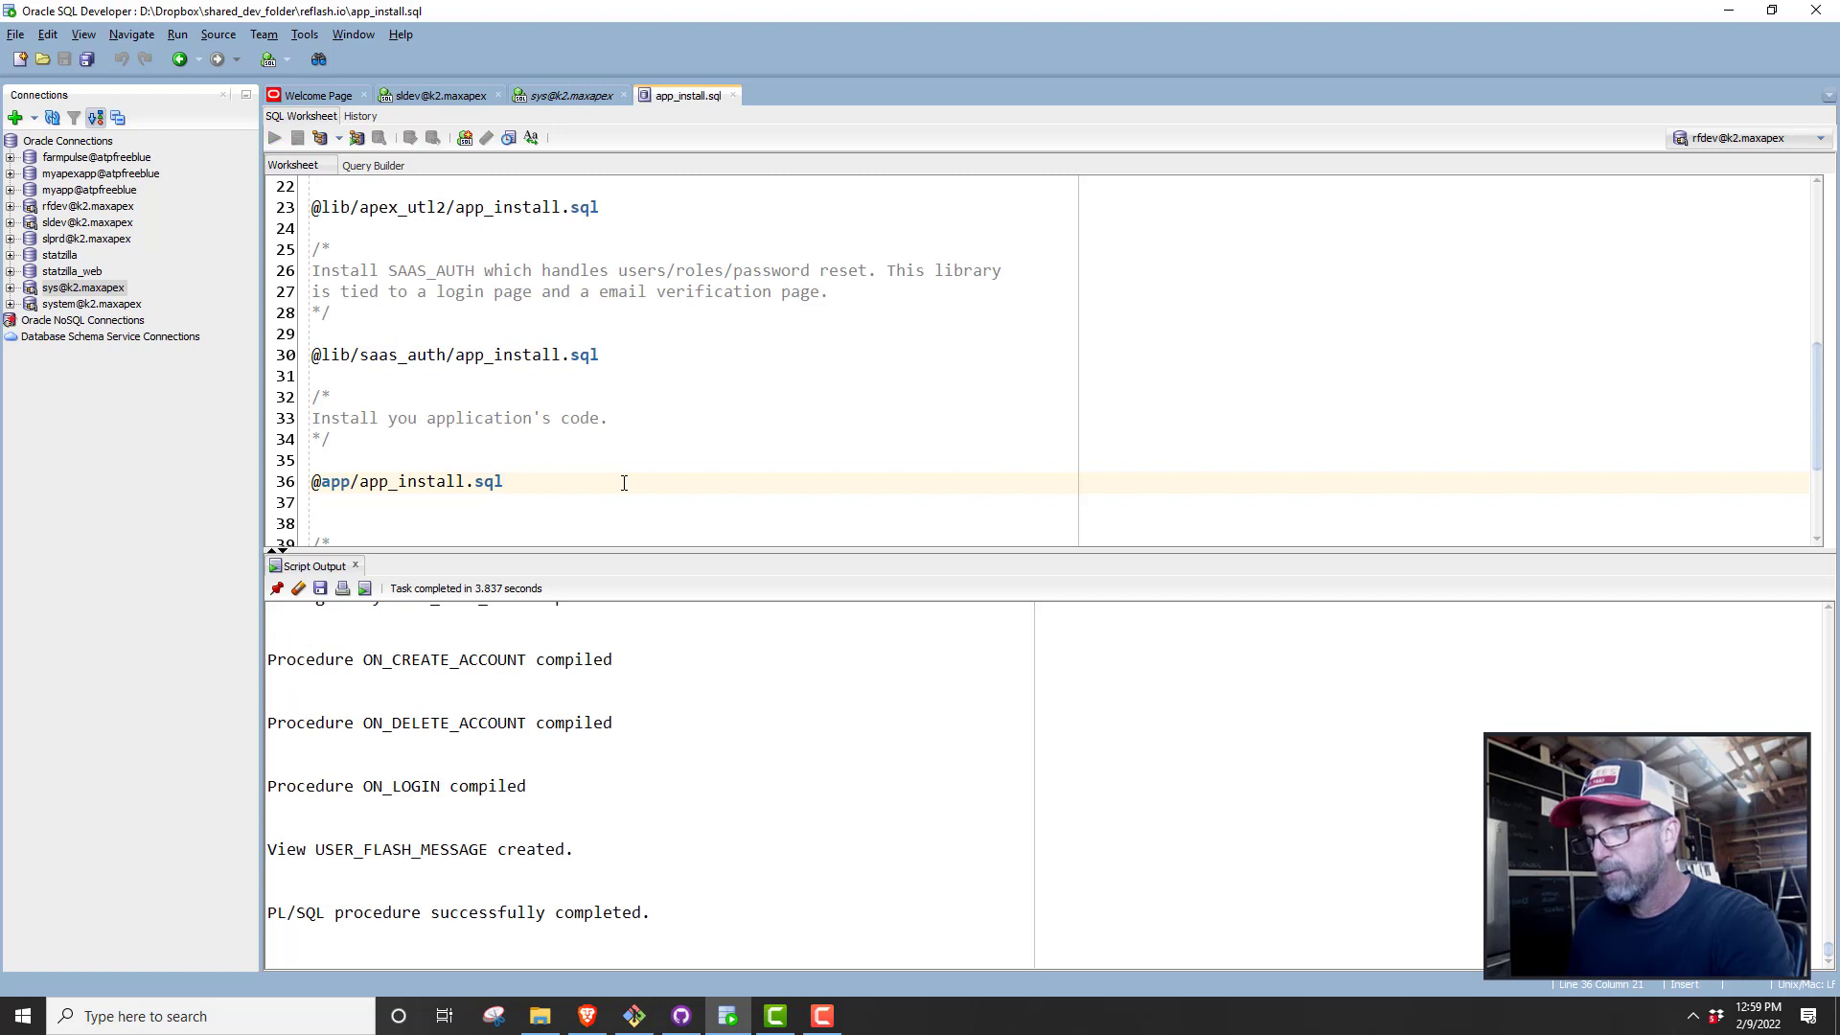
{"action": "left_click", "coordinate": [274, 138]}
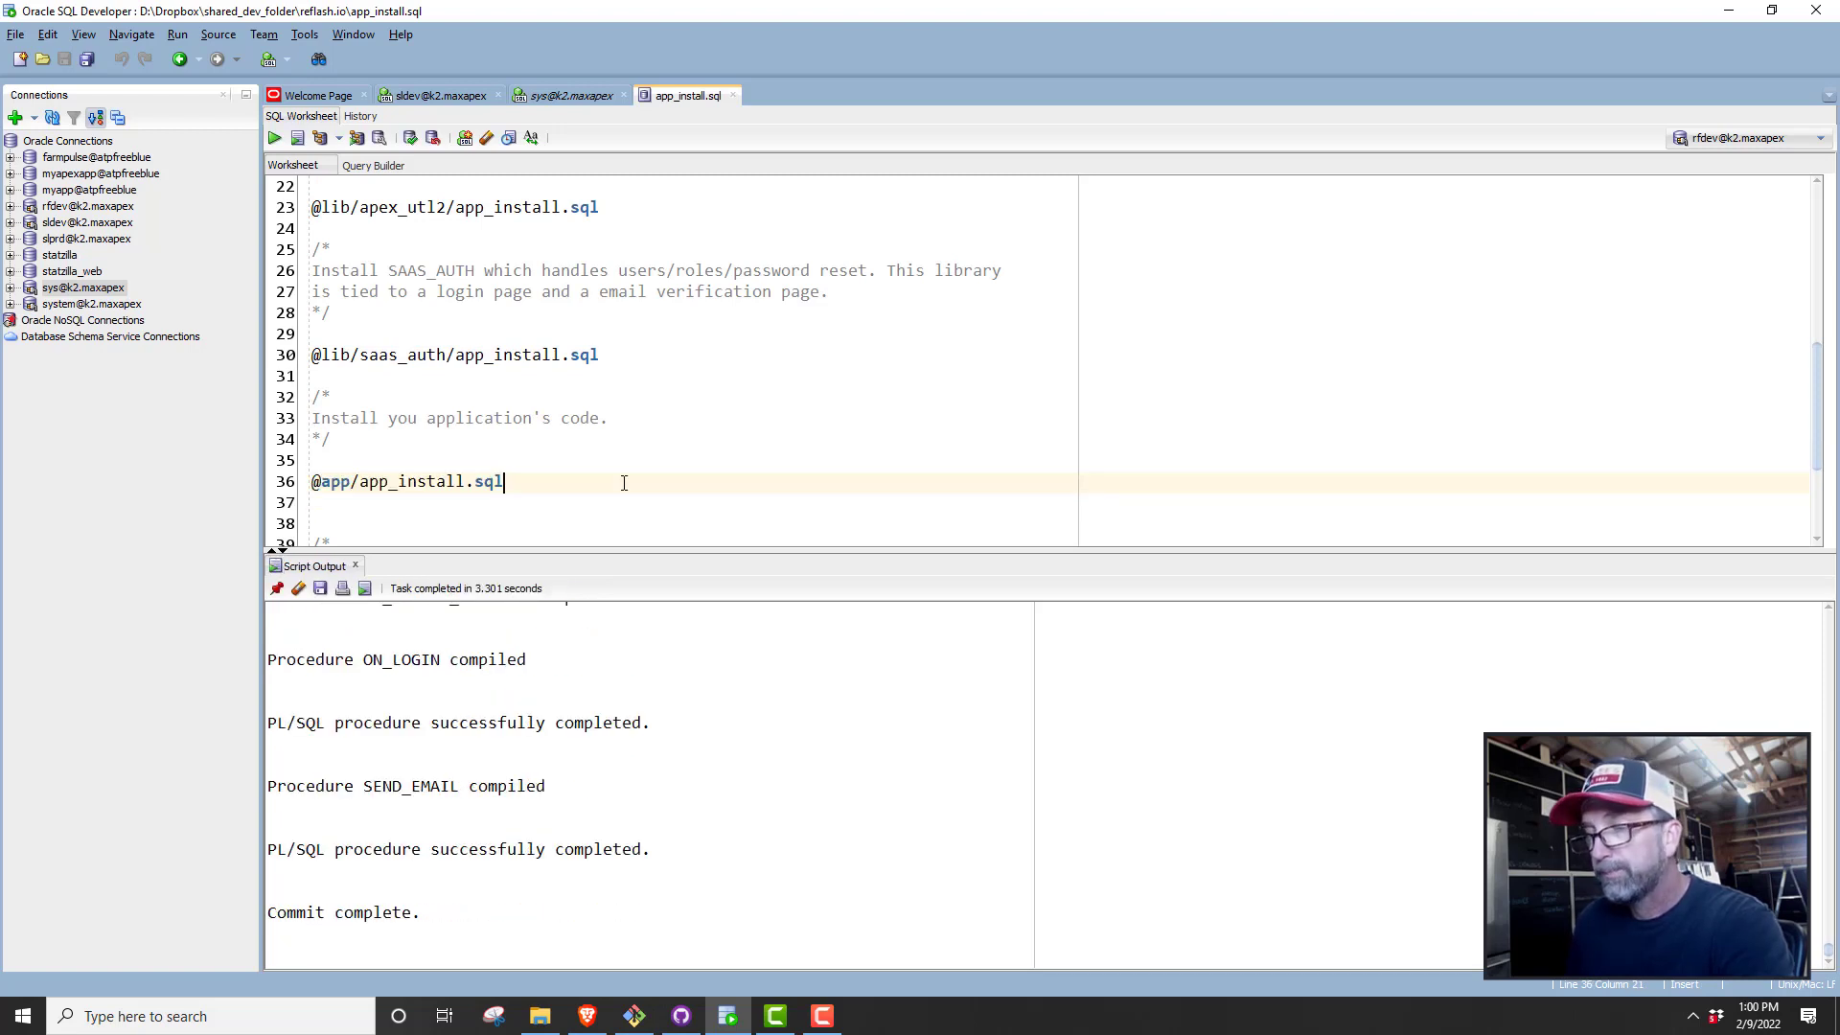
Run exec fix_identity_sequences; and the final commit at the end of app_install.sql, then return to the top.
{"action": "scroll", "scroll_direction": "down", "scroll_amount": 3}
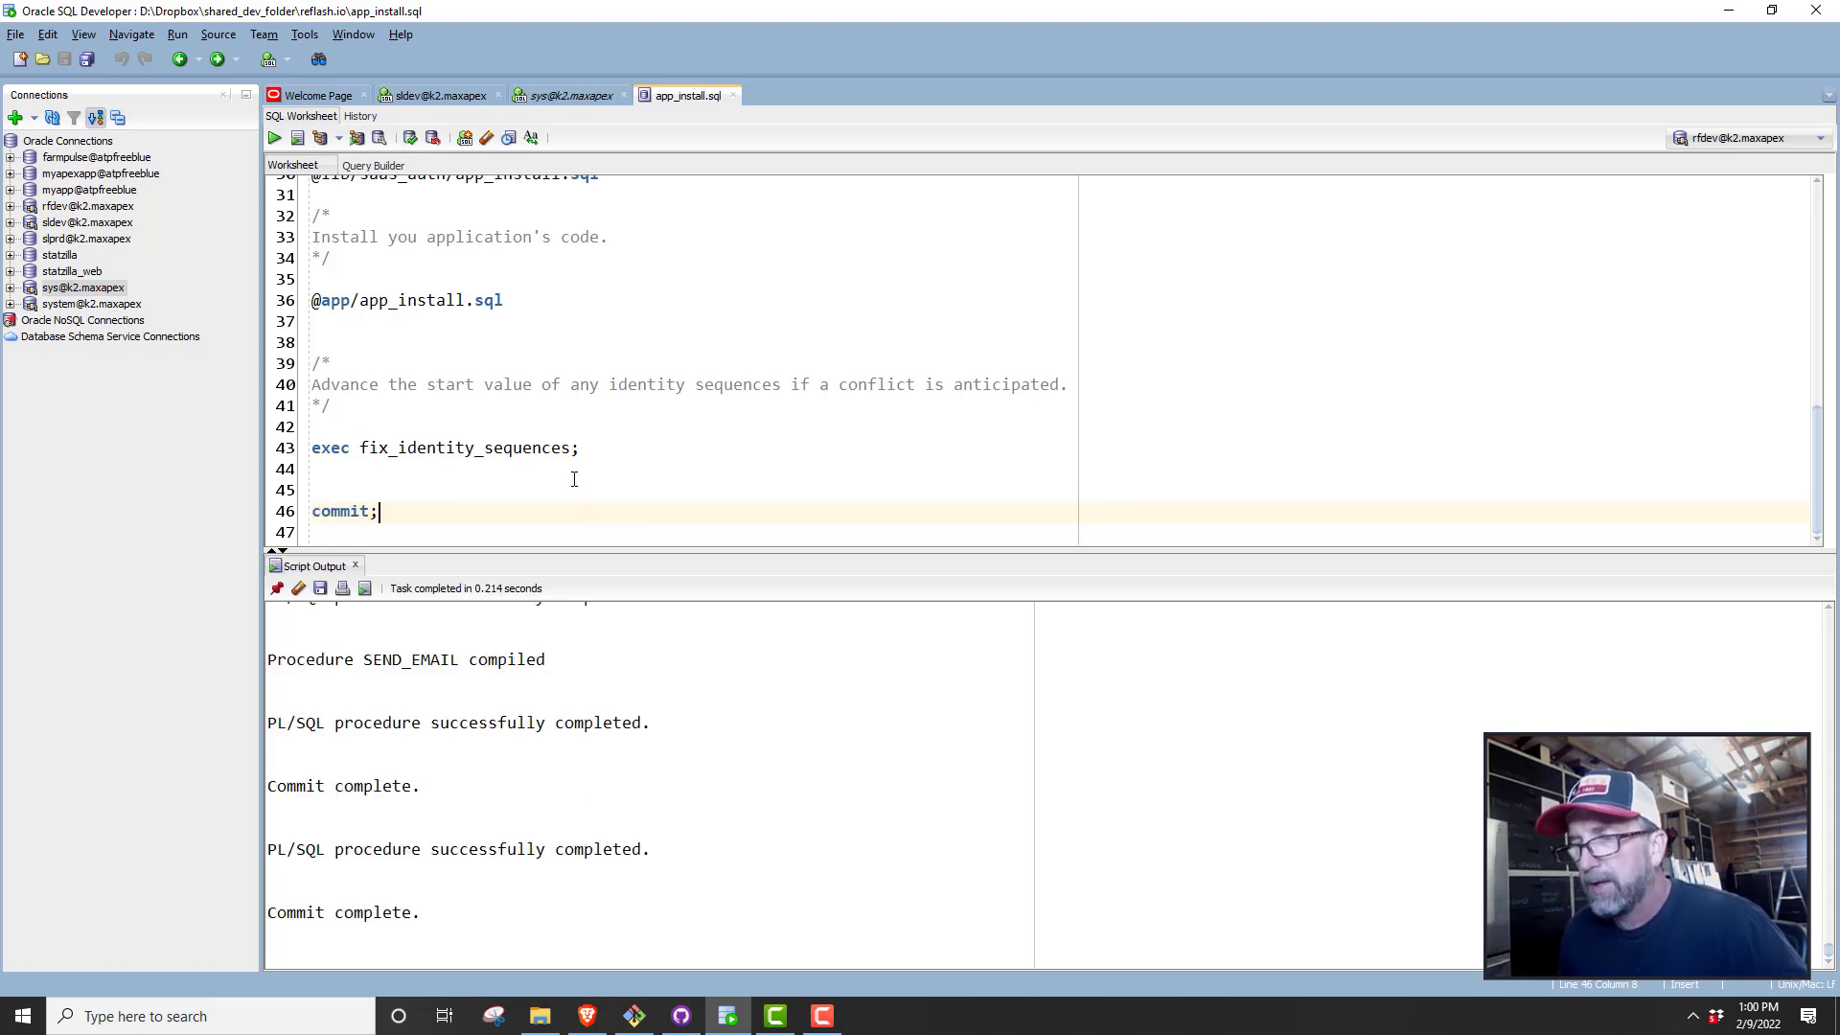
{"action": "mouse_move", "coordinate": [418, 520]}
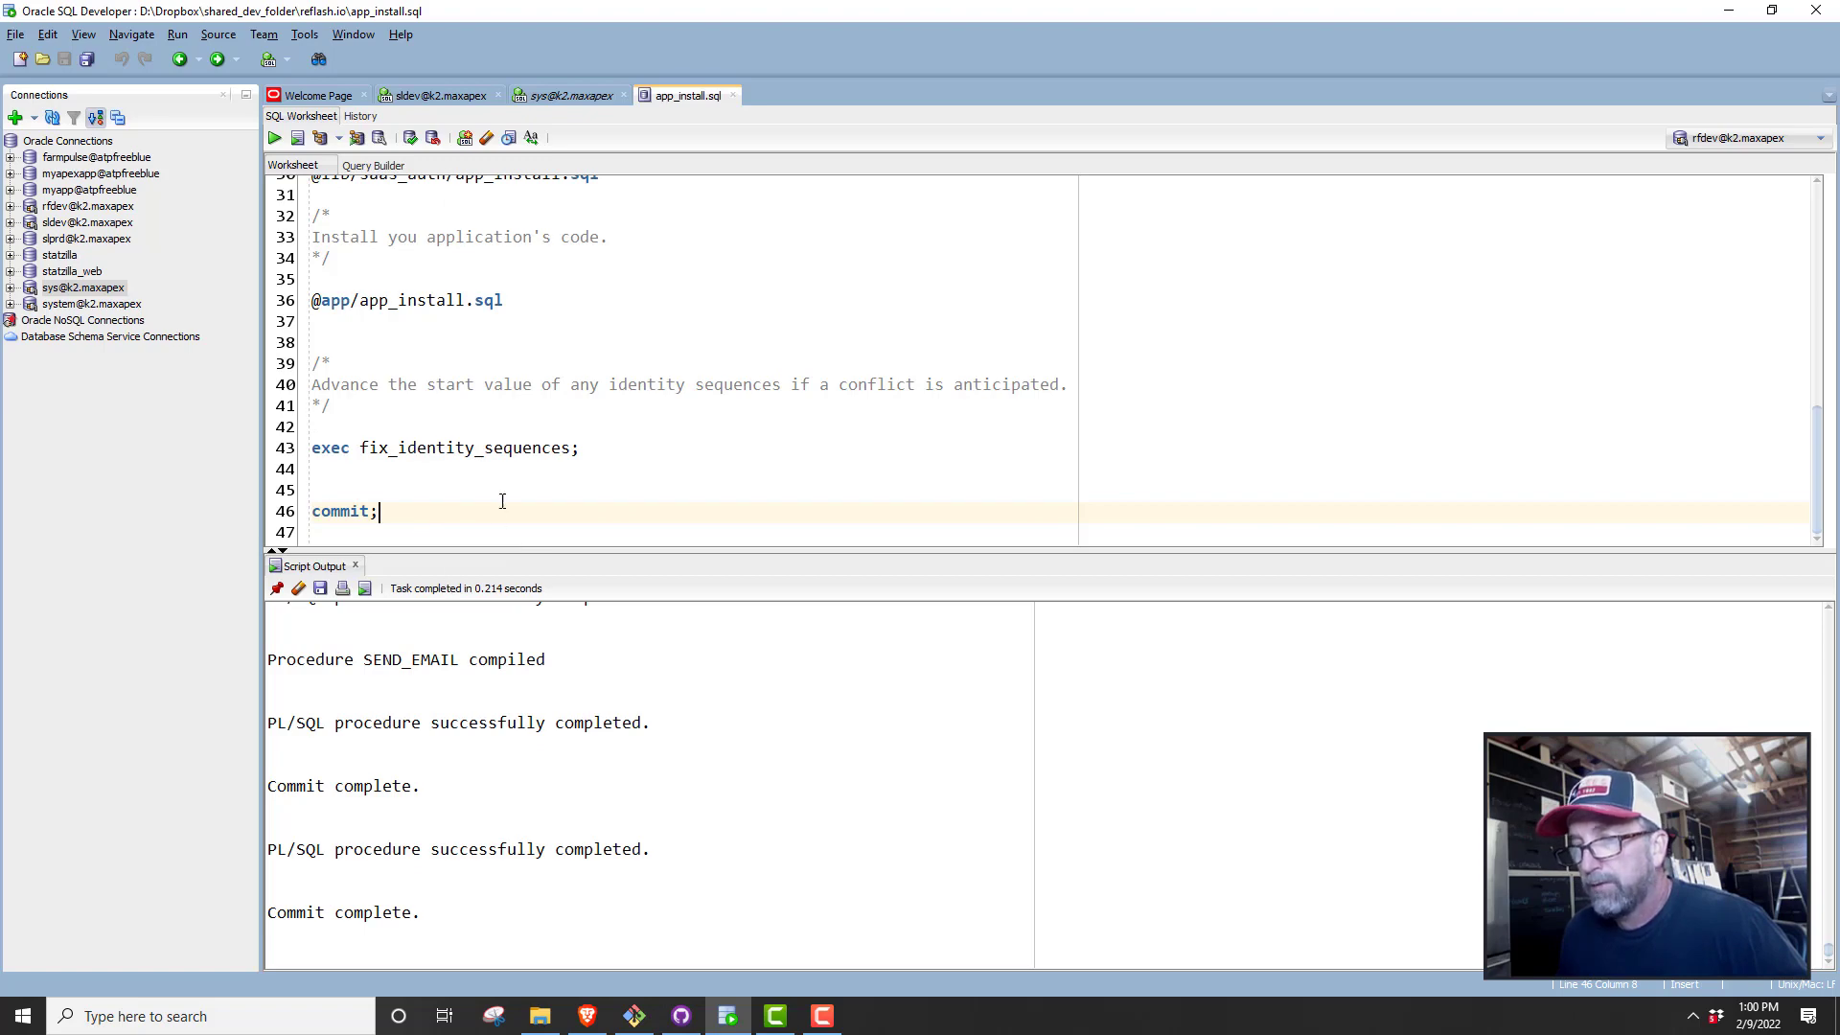
{"action": "scroll", "scroll_direction": "up", "scroll_amount": 3}
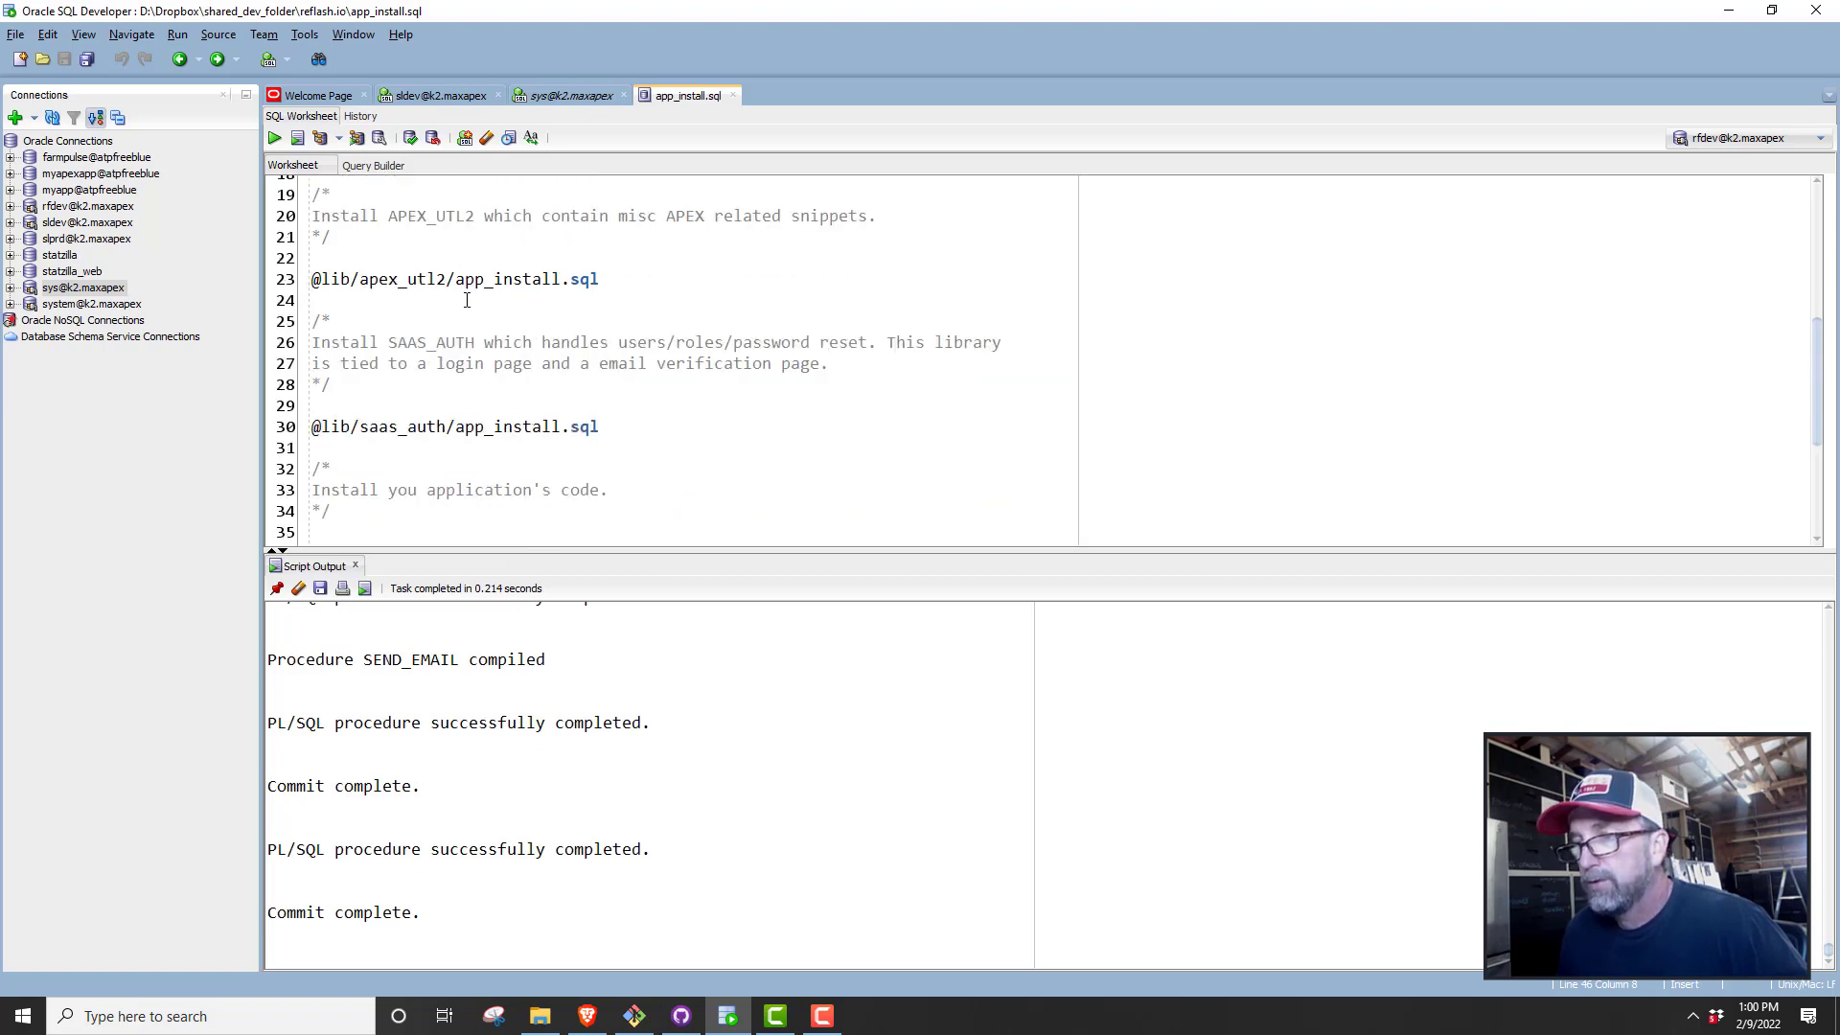
{"action": "scroll", "scroll_direction": "up", "scroll_amount": 3}
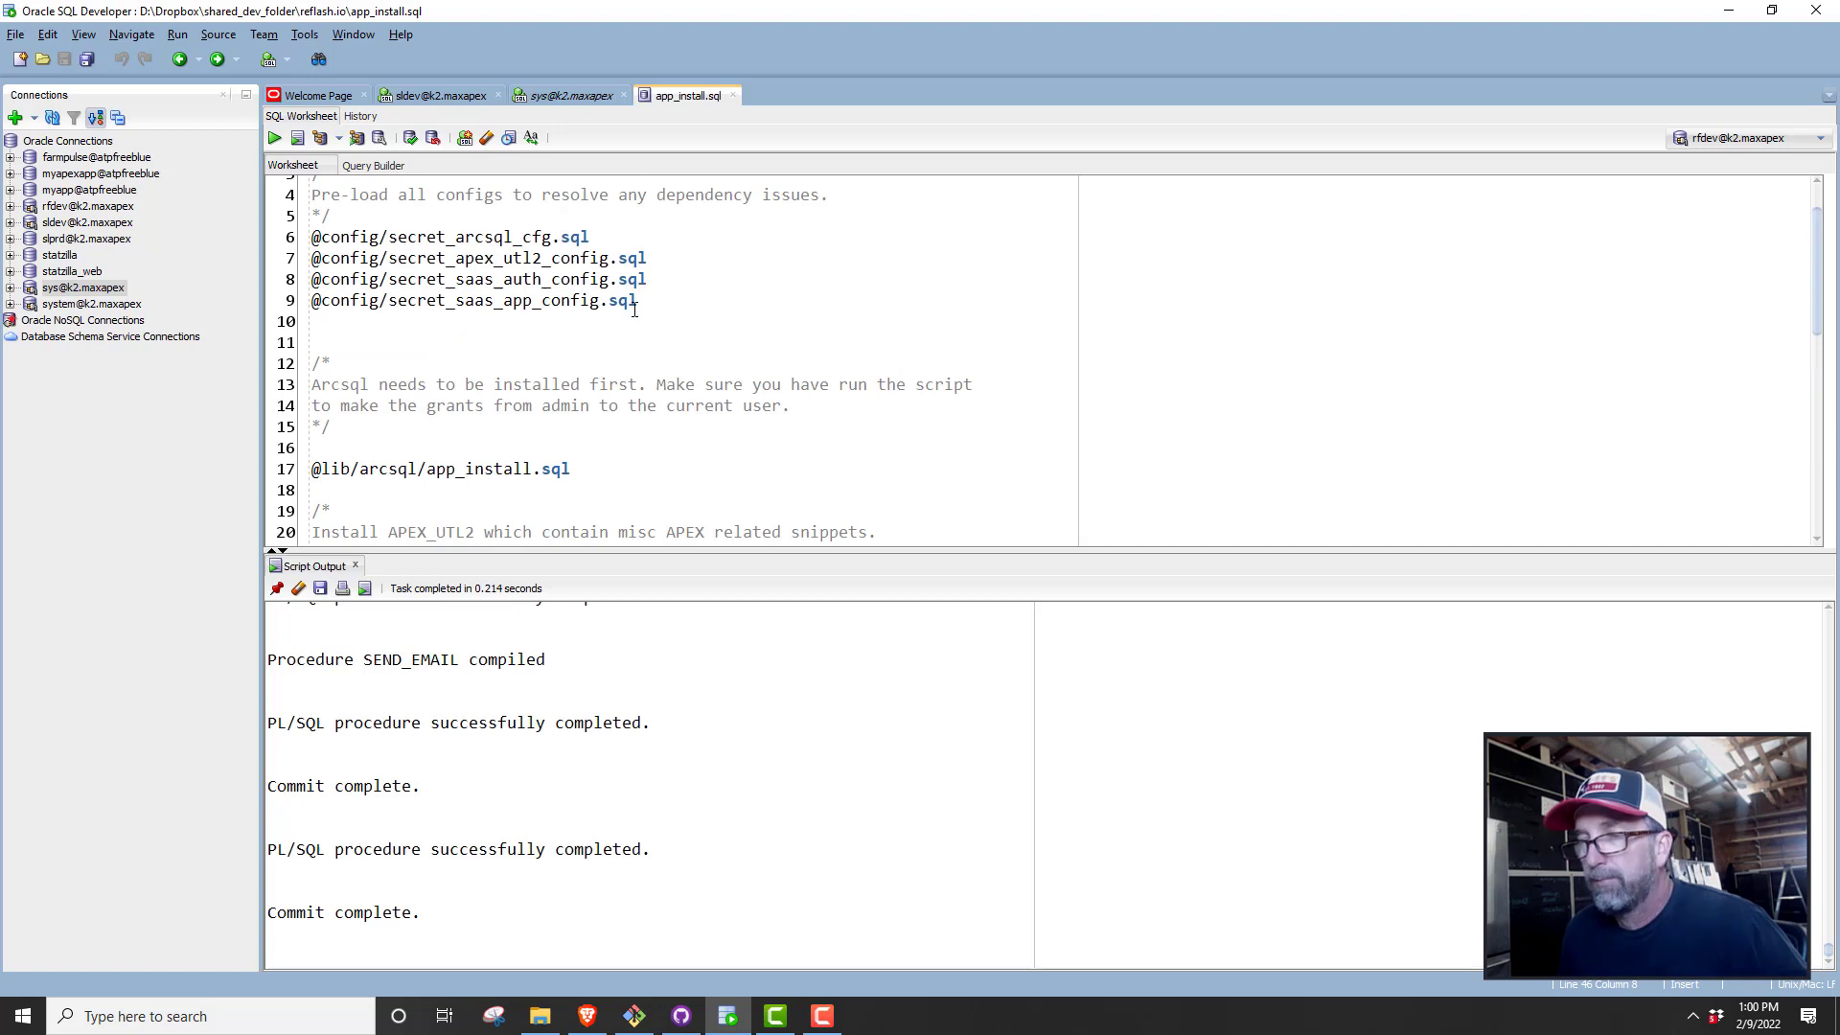
{"action": "mouse_move", "coordinate": [704, 701]}
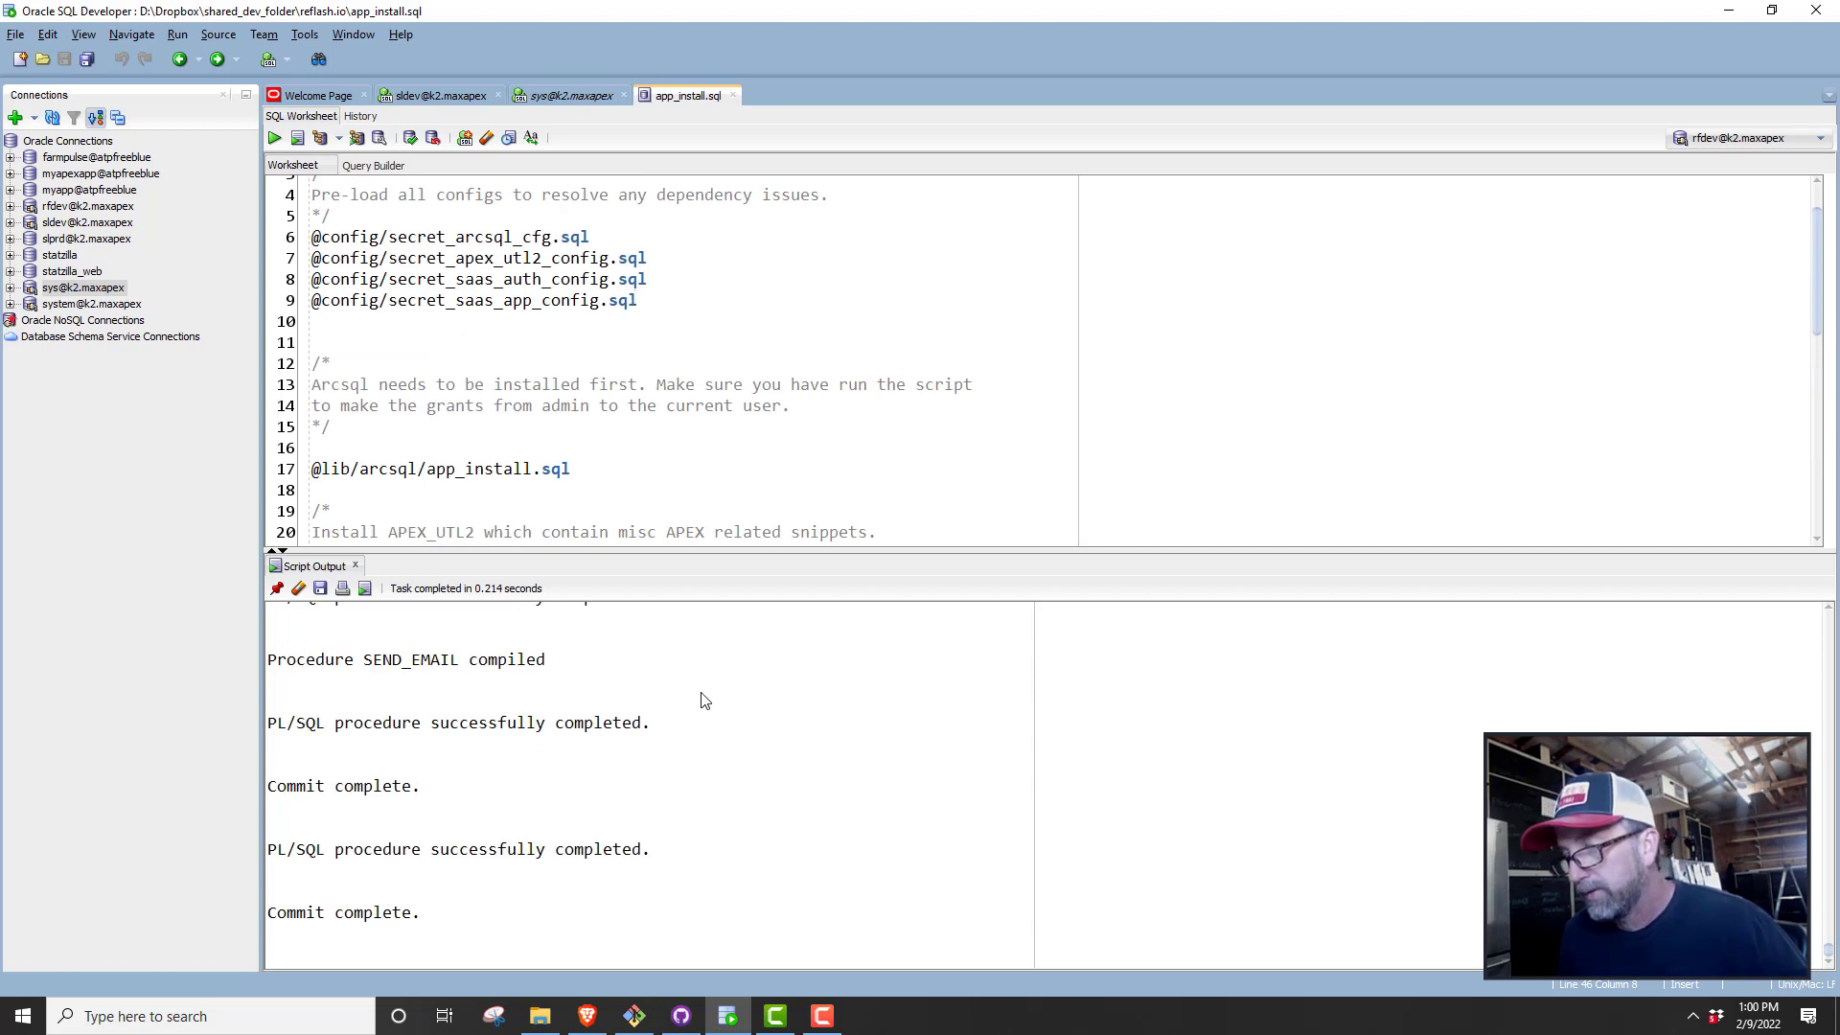
{"action": "mouse_move", "coordinate": [619, 701]}
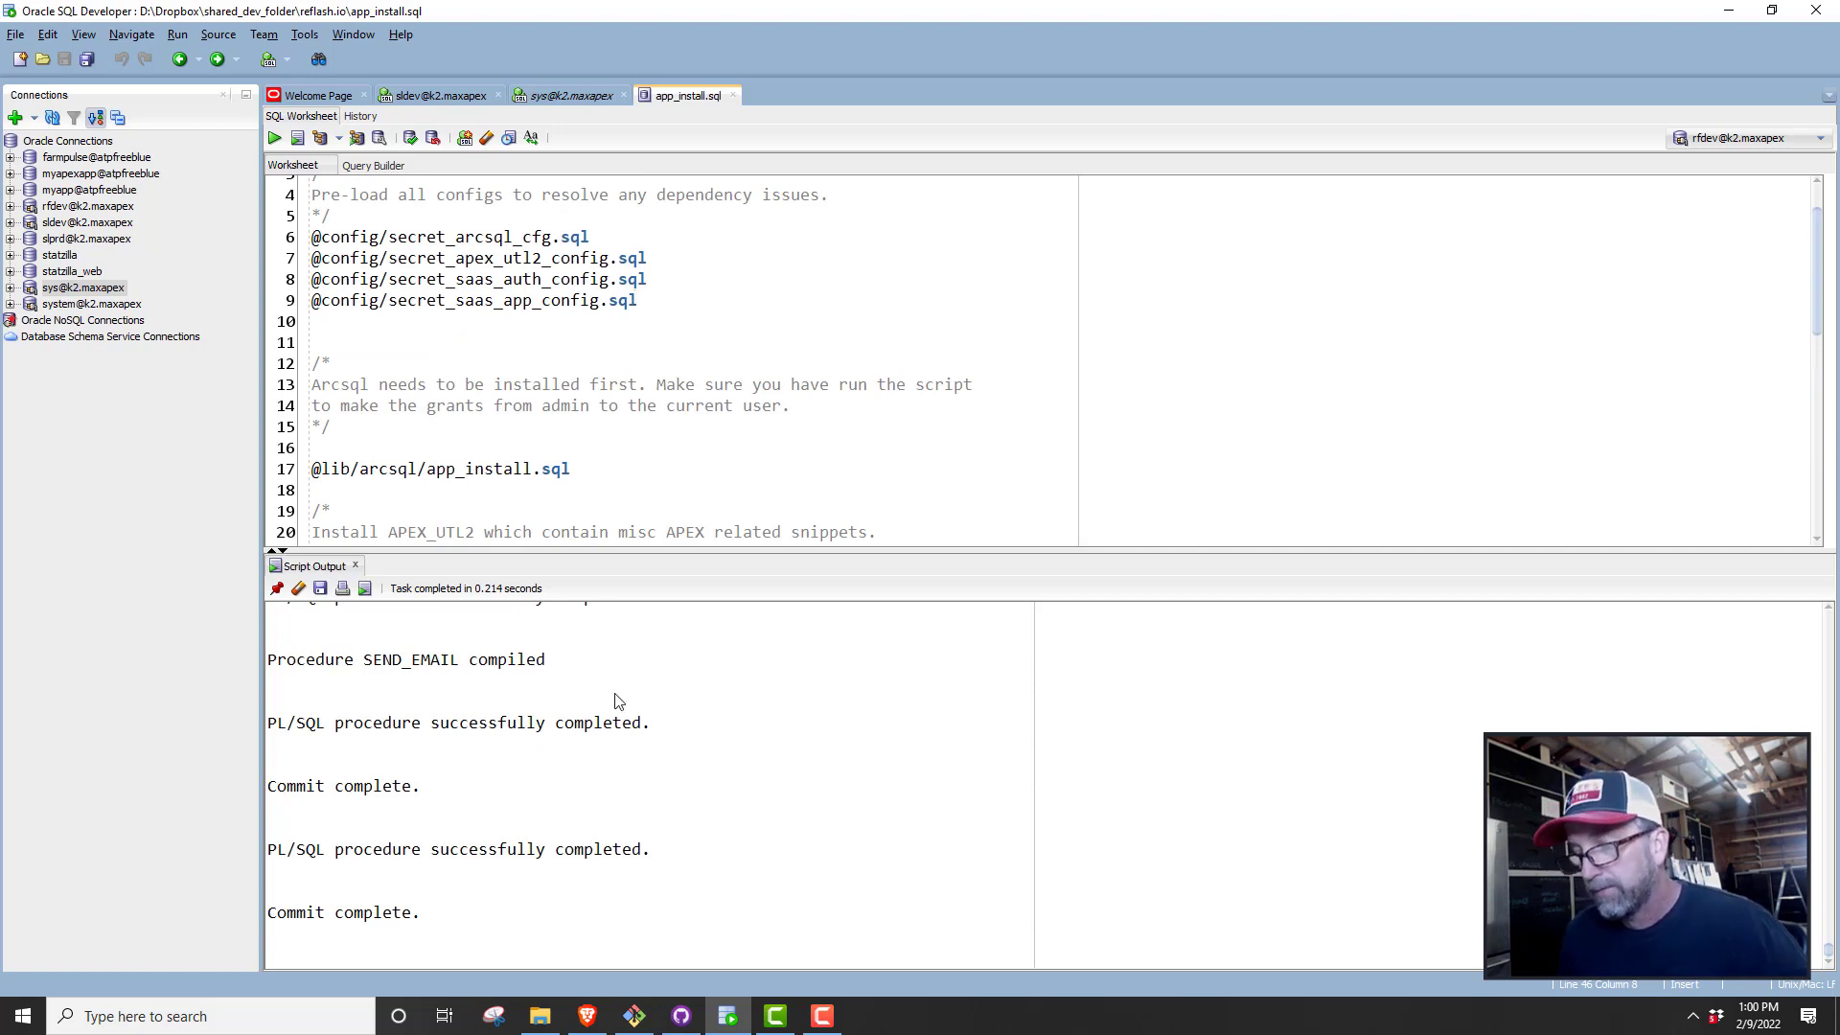
{"action": "scroll", "scroll_direction": "up", "scroll_amount": 3}
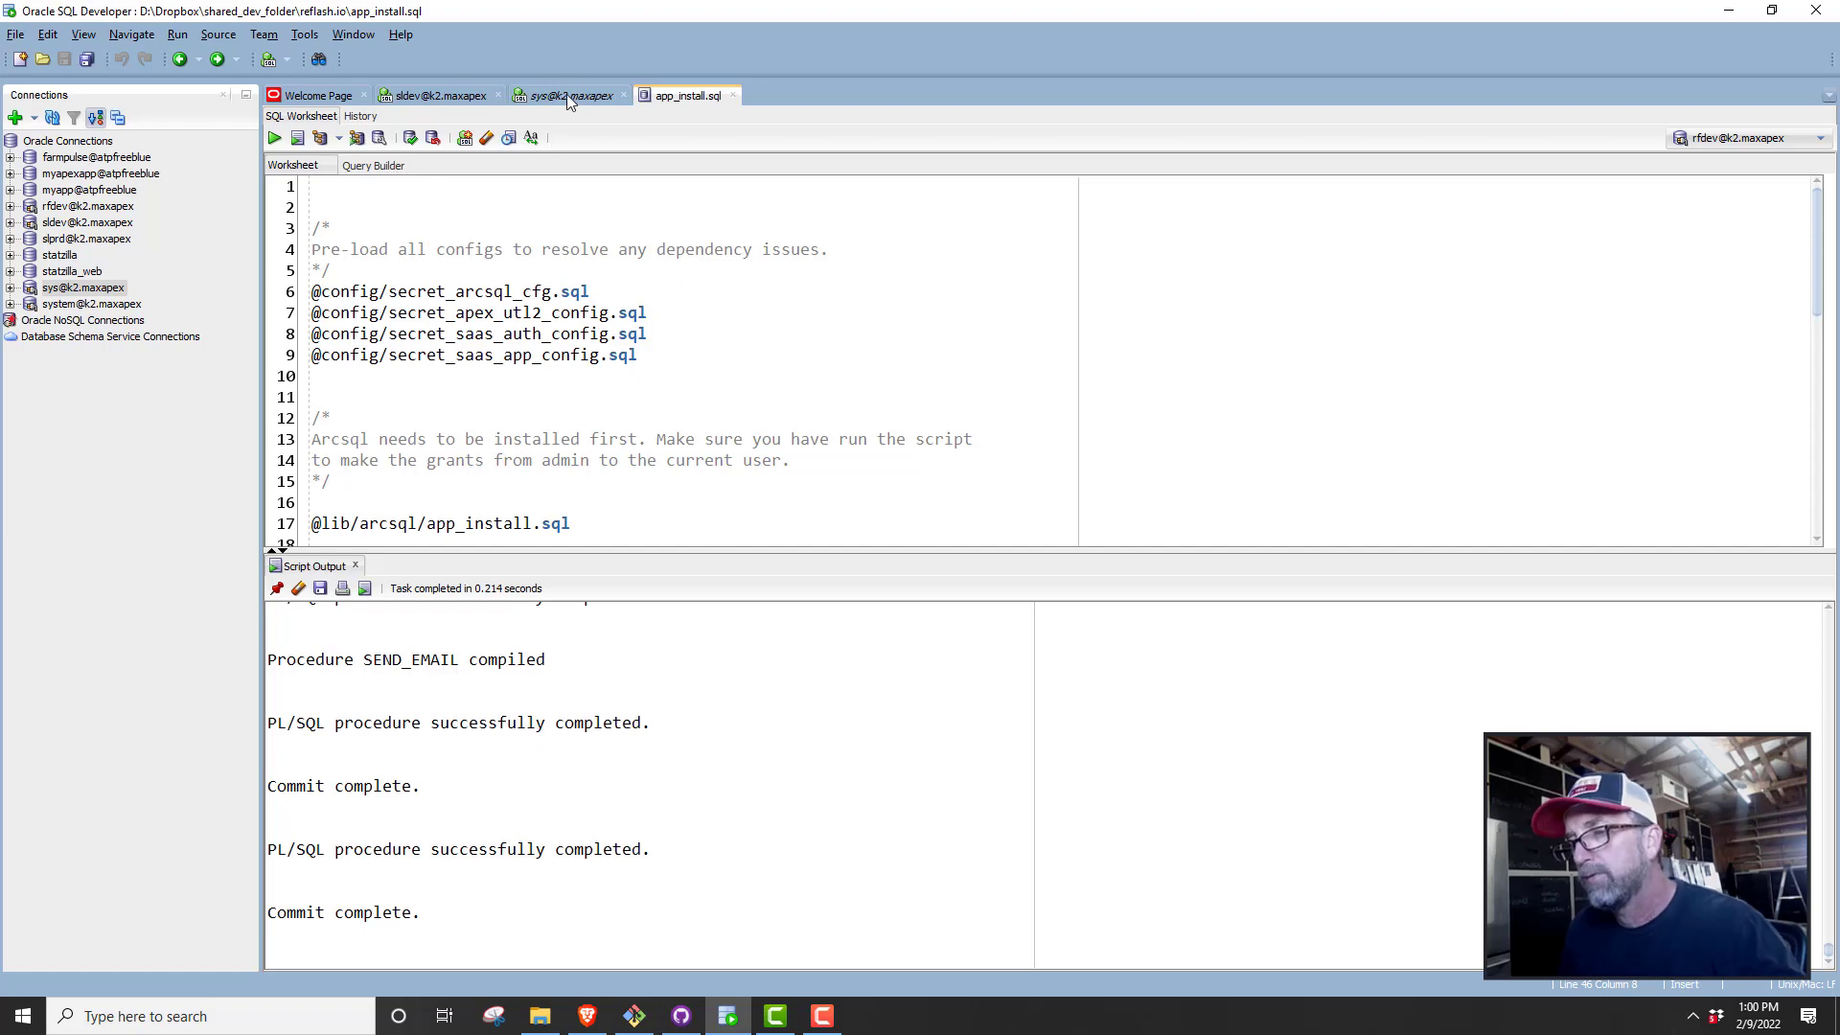
In the browser's Manage Workspaces tab, sign in again to APEX Administration Services with the saved admin credentials.
{"action": "left_click", "coordinate": [586, 1015]}
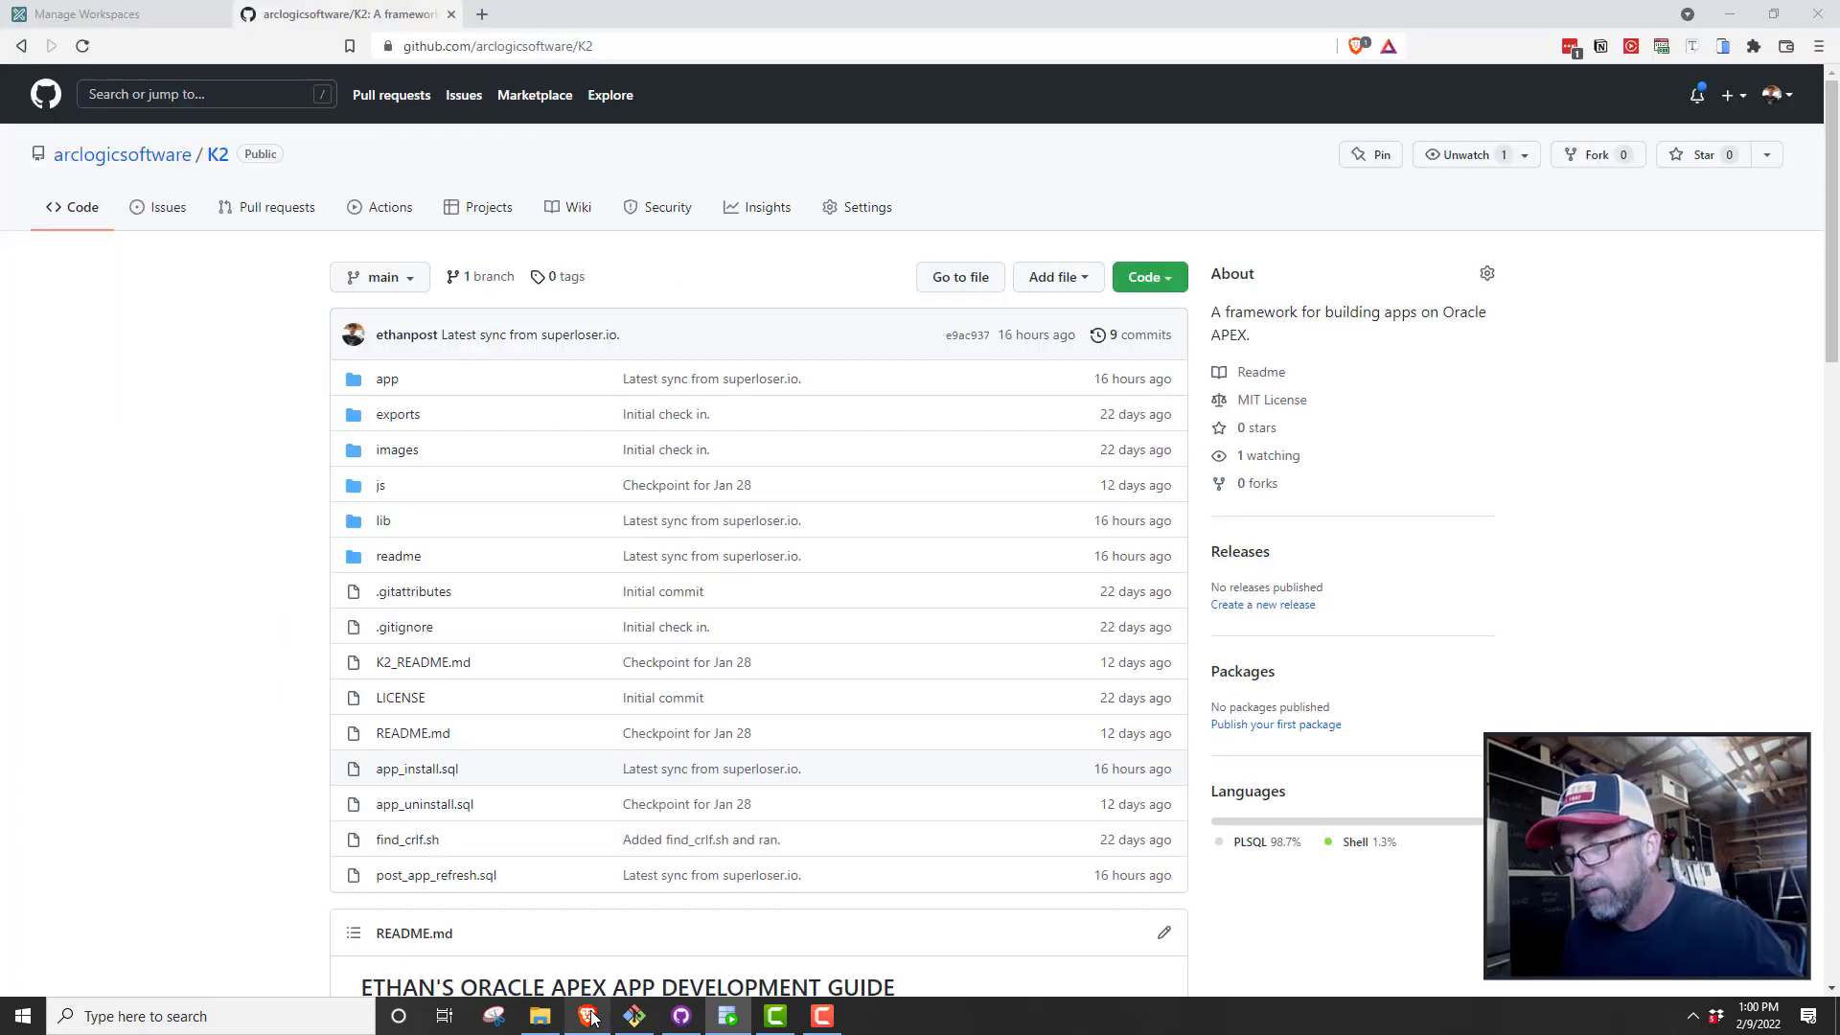
{"action": "left_click", "coordinate": [105, 14]}
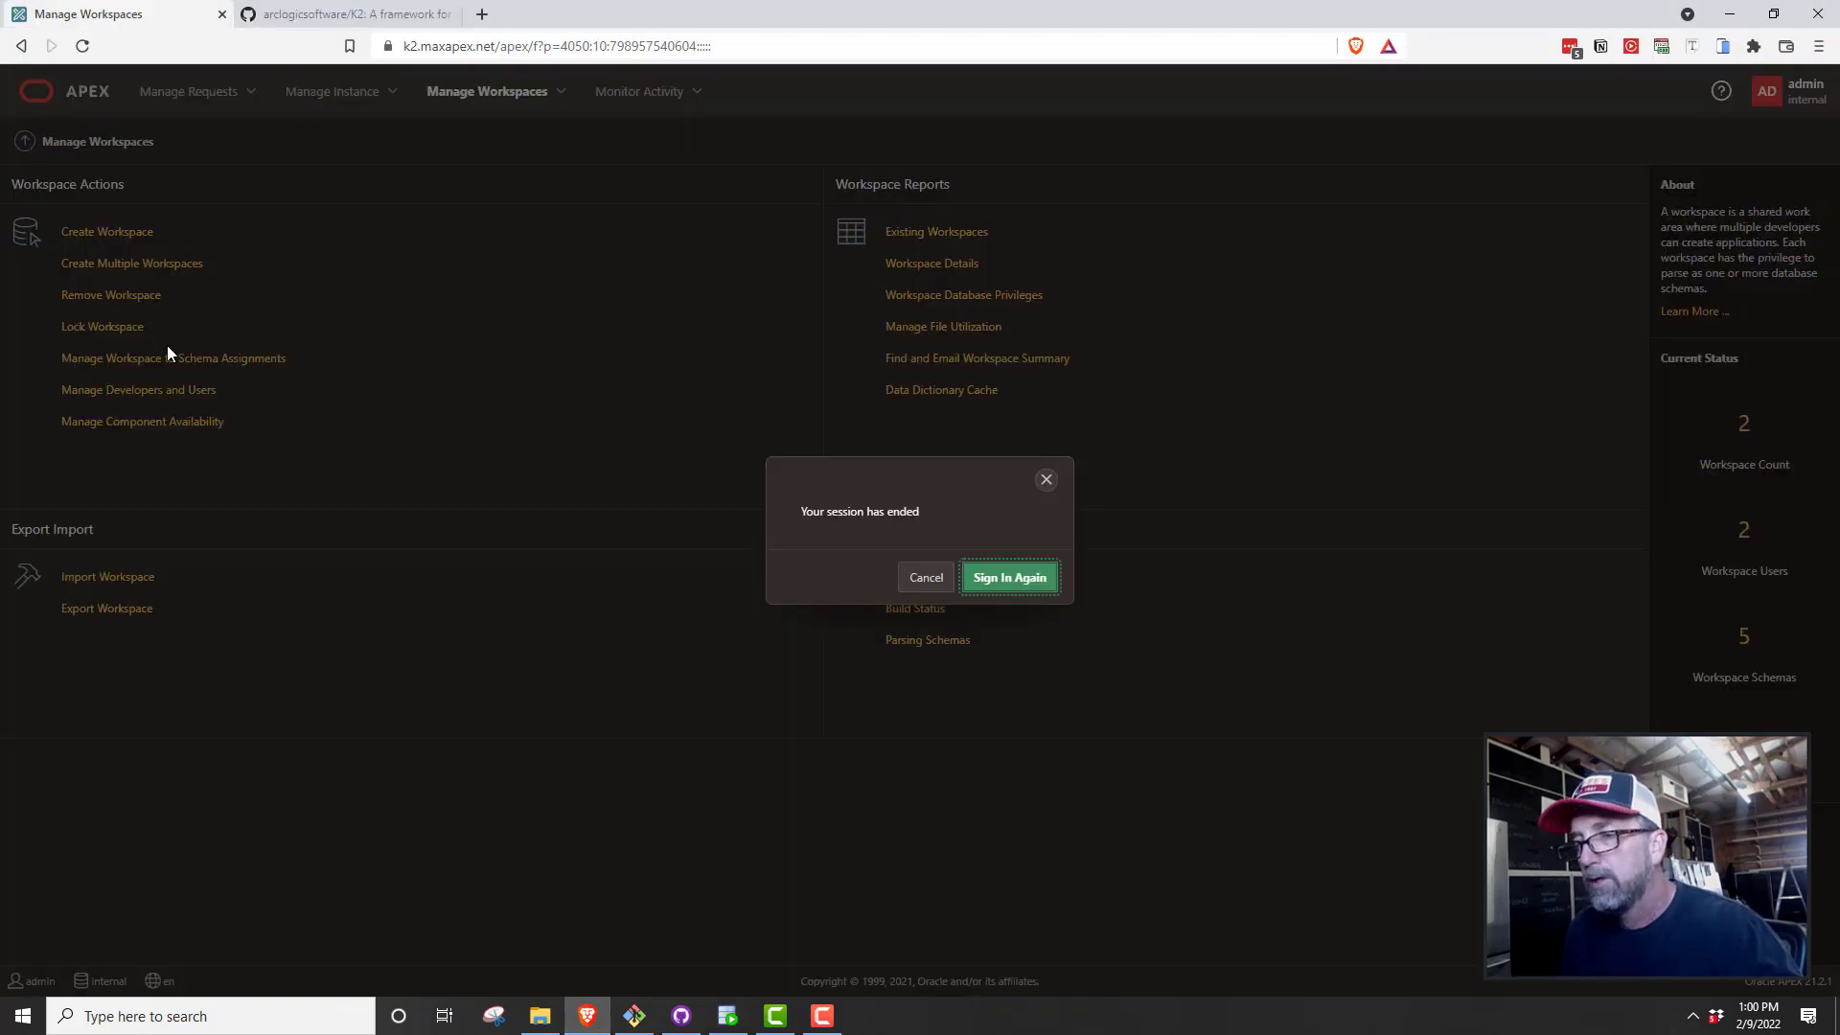
{"action": "left_click", "coordinate": [1006, 577]}
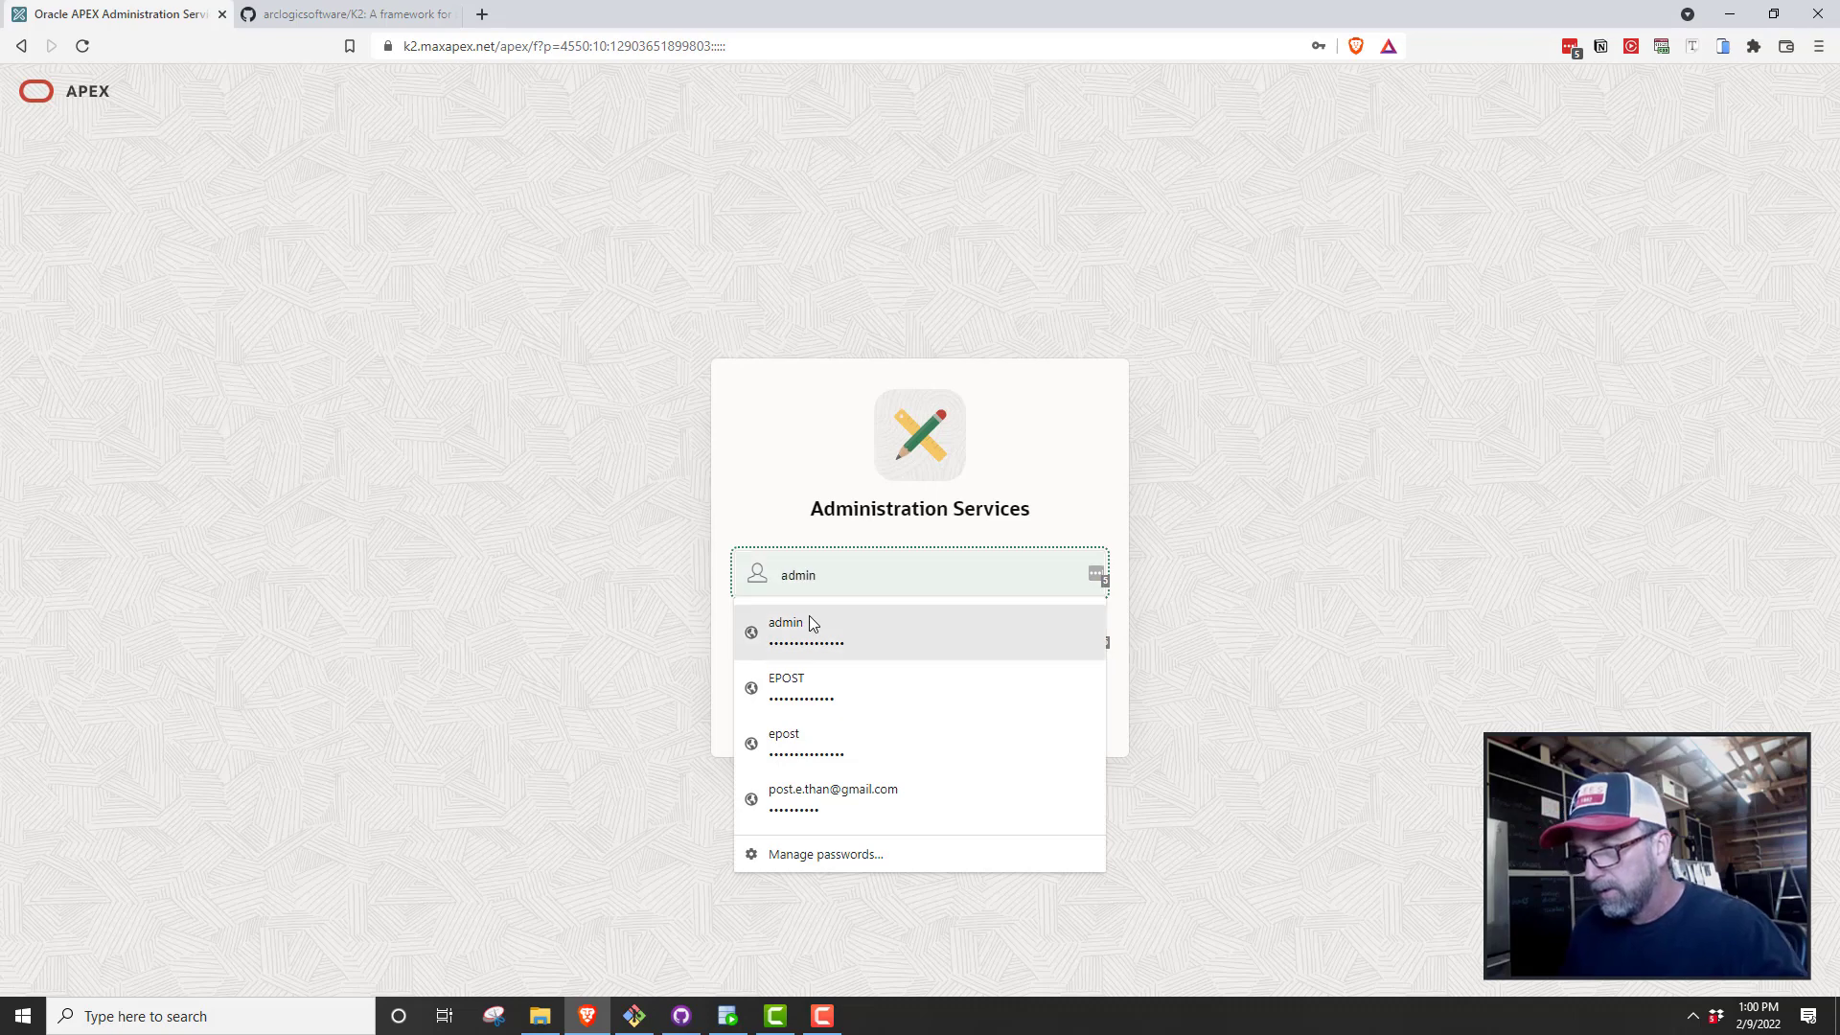
{"action": "left_click", "coordinate": [784, 631]}
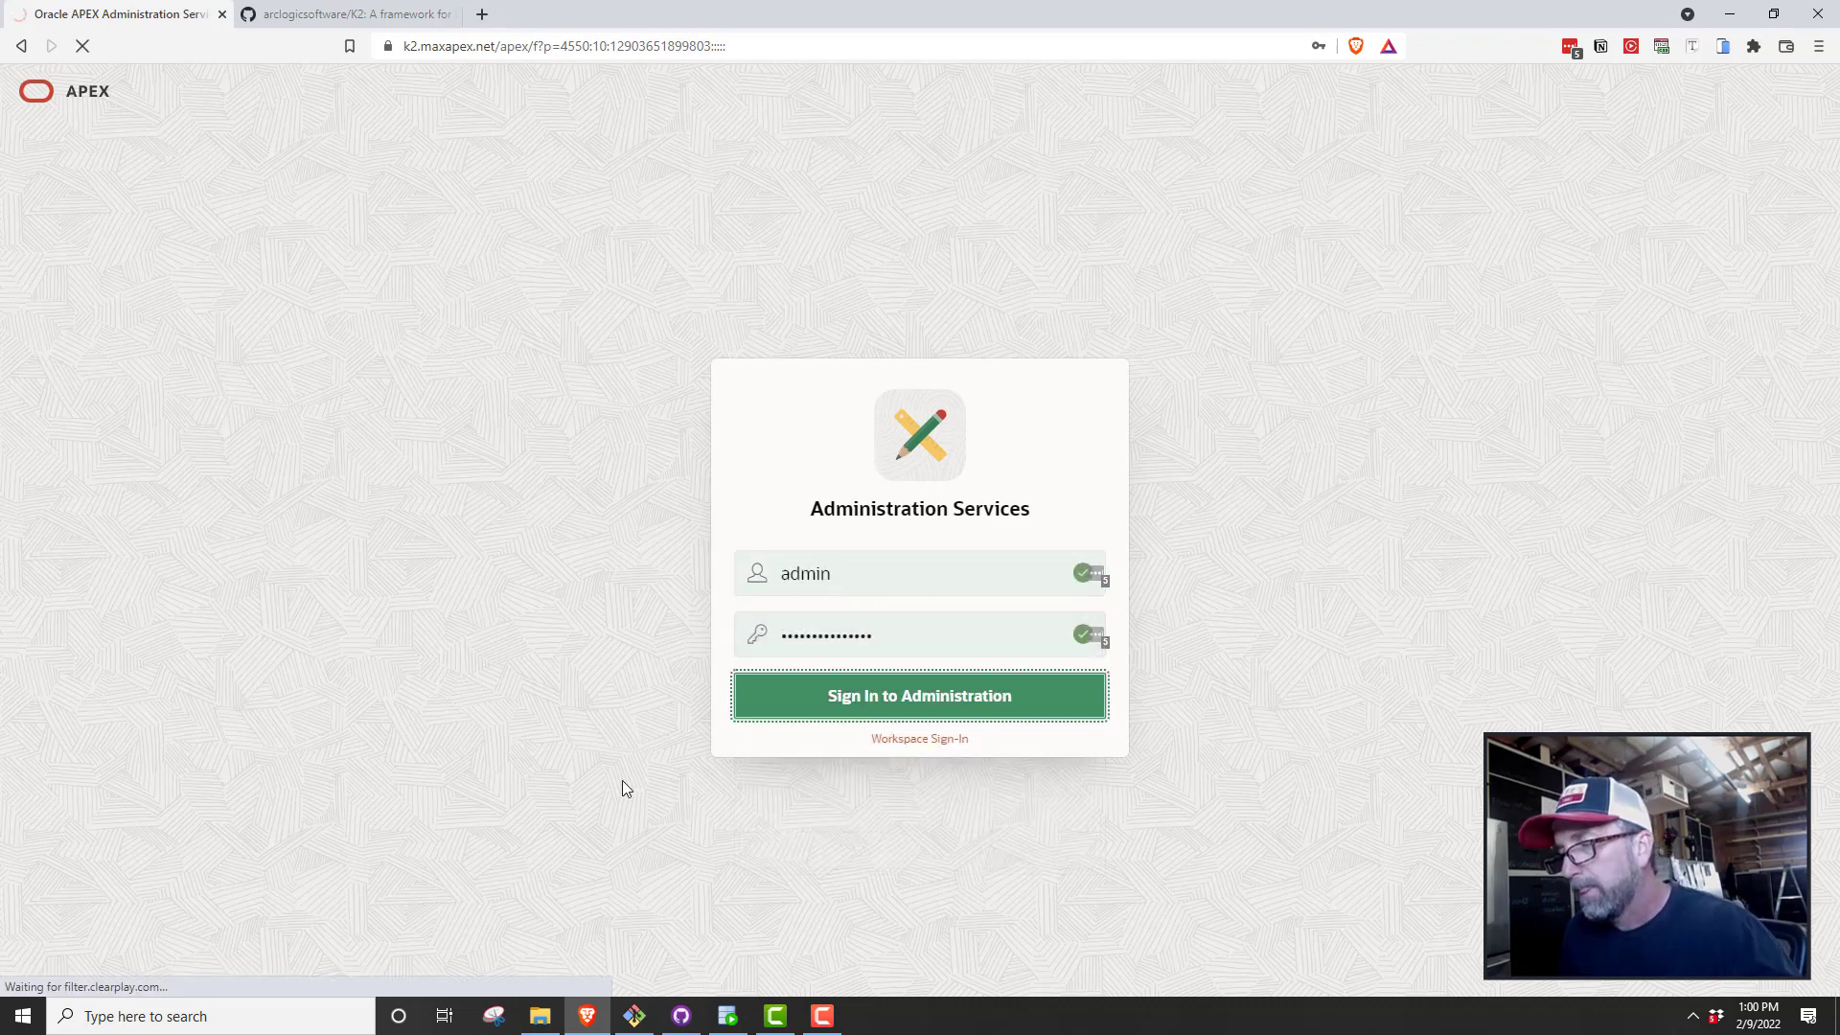
{"action": "left_click", "coordinate": [920, 694]}
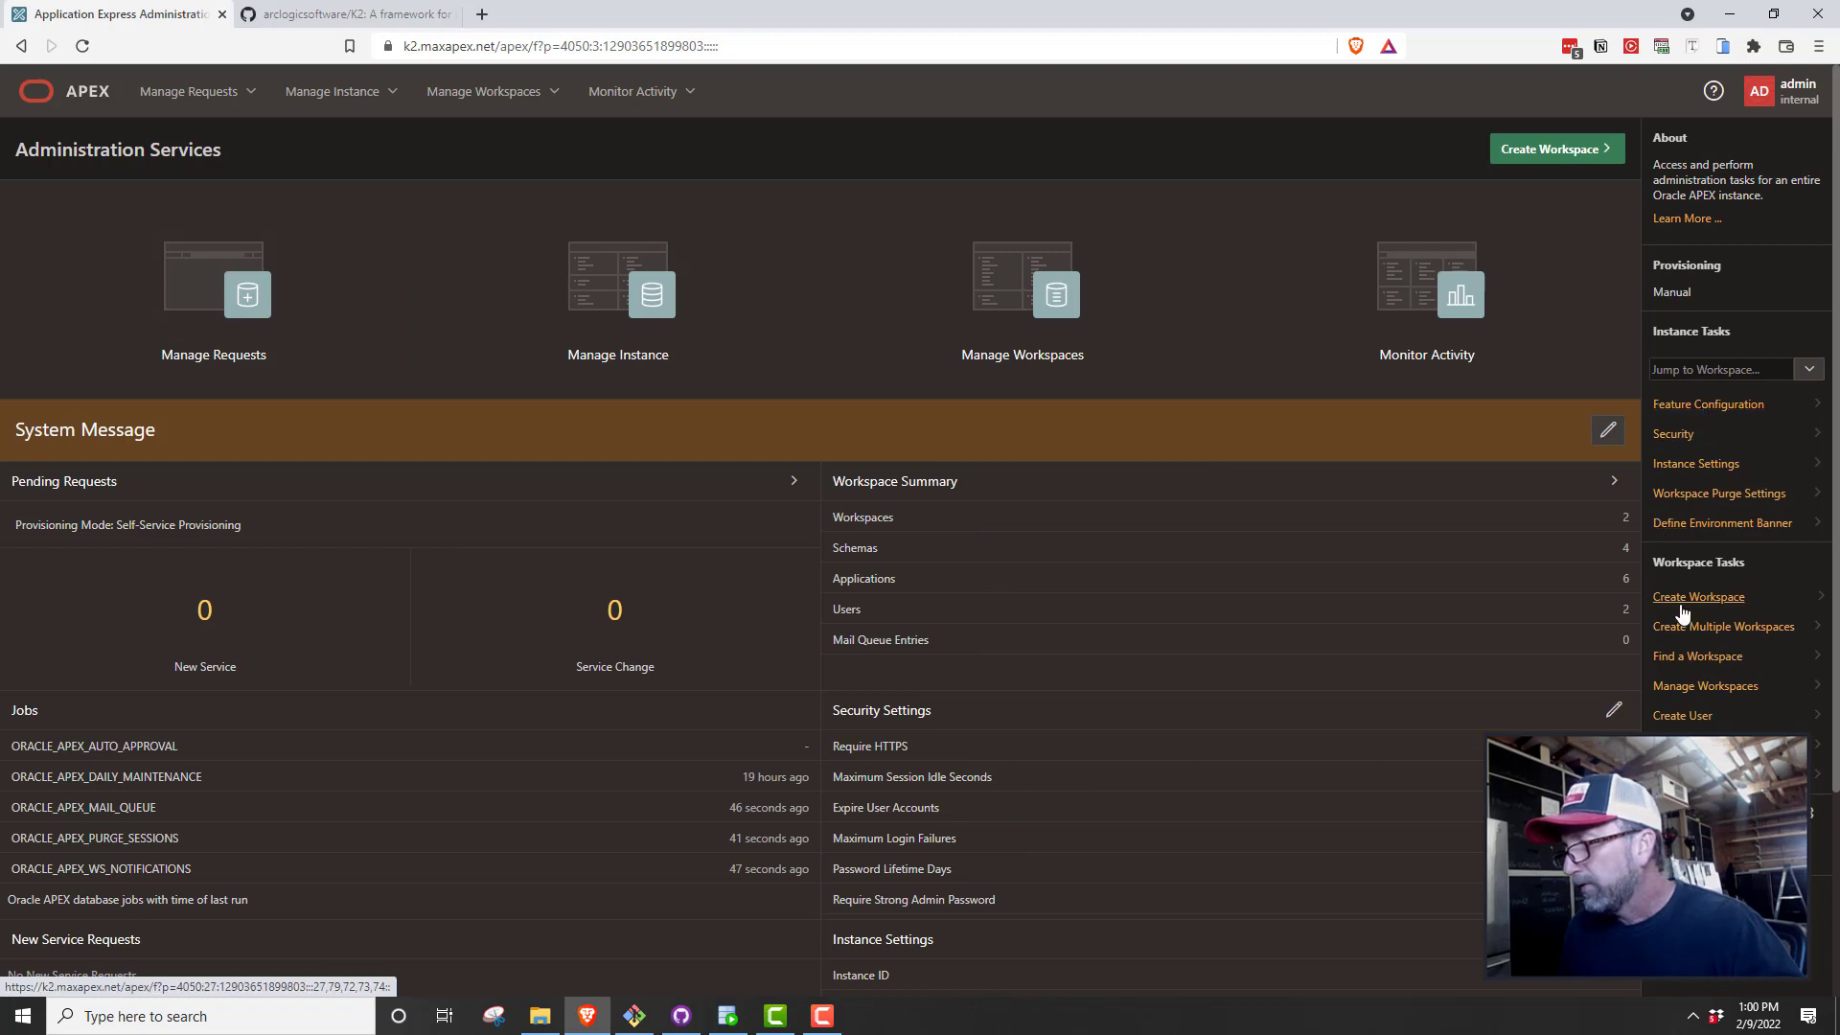
Name the new workspace RF and continue to the schema step.
{"action": "left_click", "coordinate": [1696, 596]}
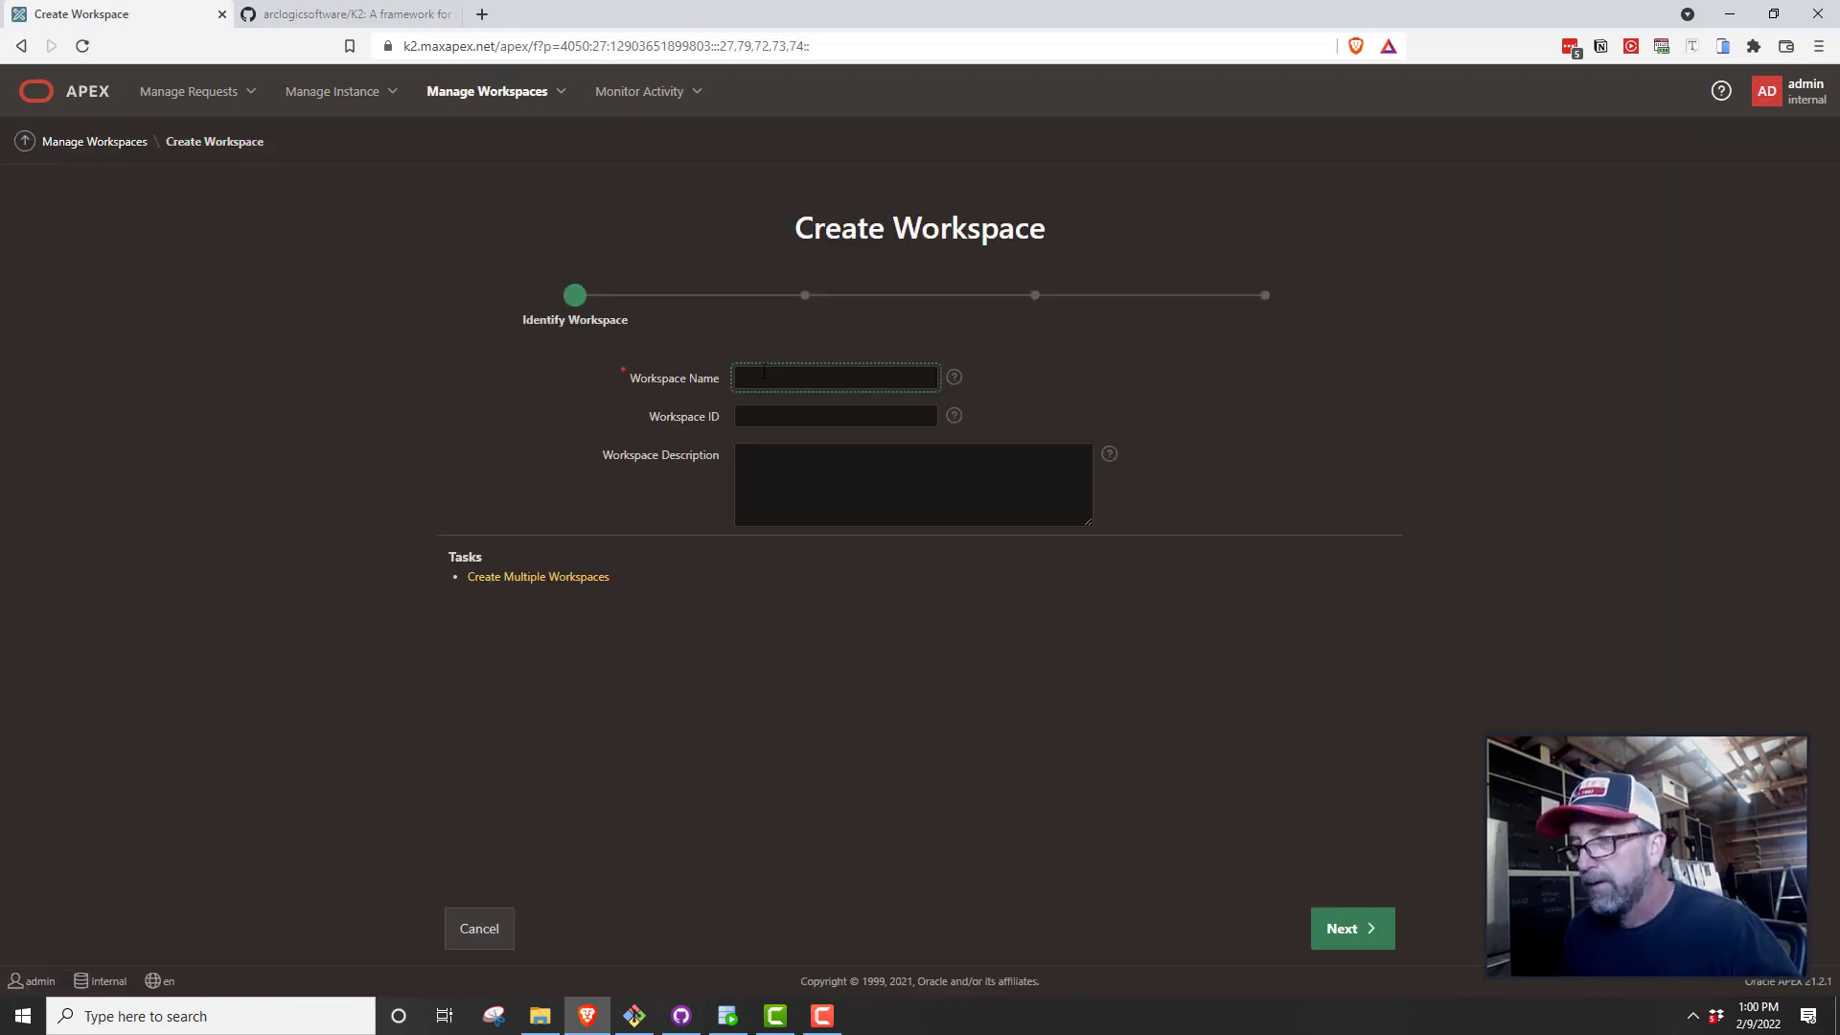
{"action": "type", "text": "RE"}
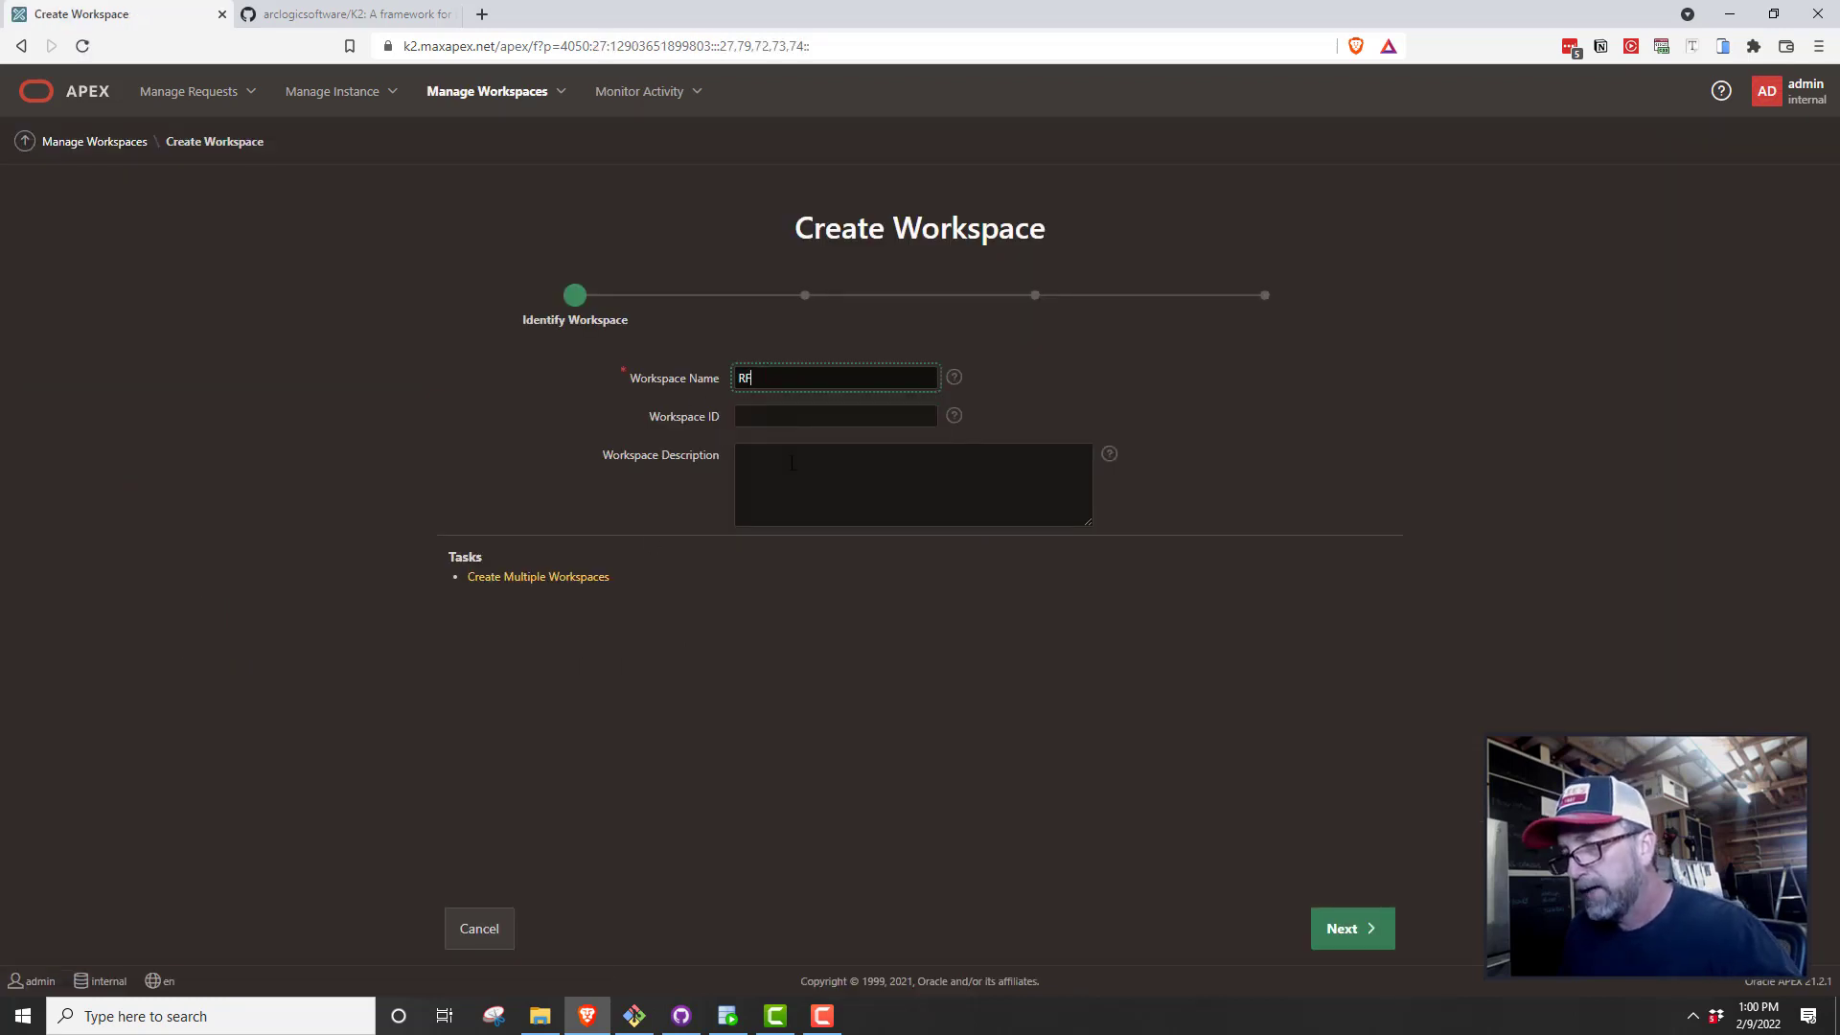
{"action": "left_click", "coordinate": [1351, 928]}
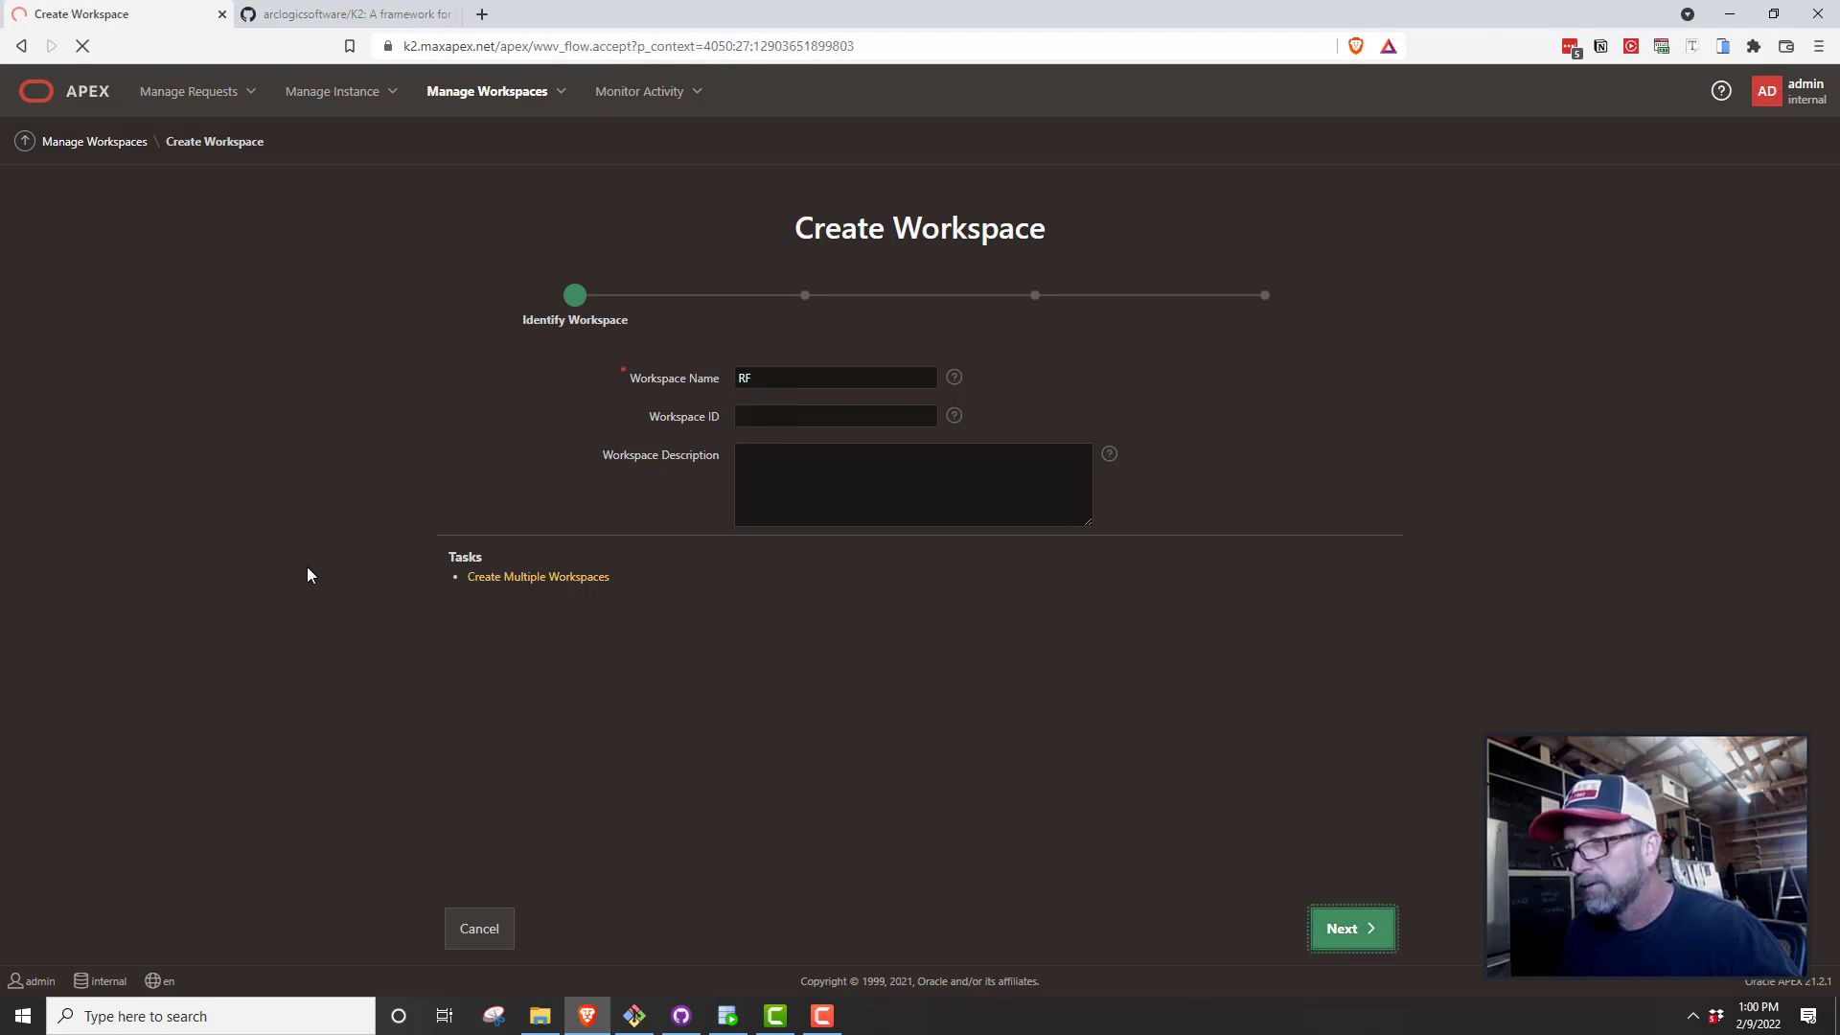
Set Re-use existing schema to Yes and select the existing RF schema.
{"action": "left_click", "coordinate": [1351, 927]}
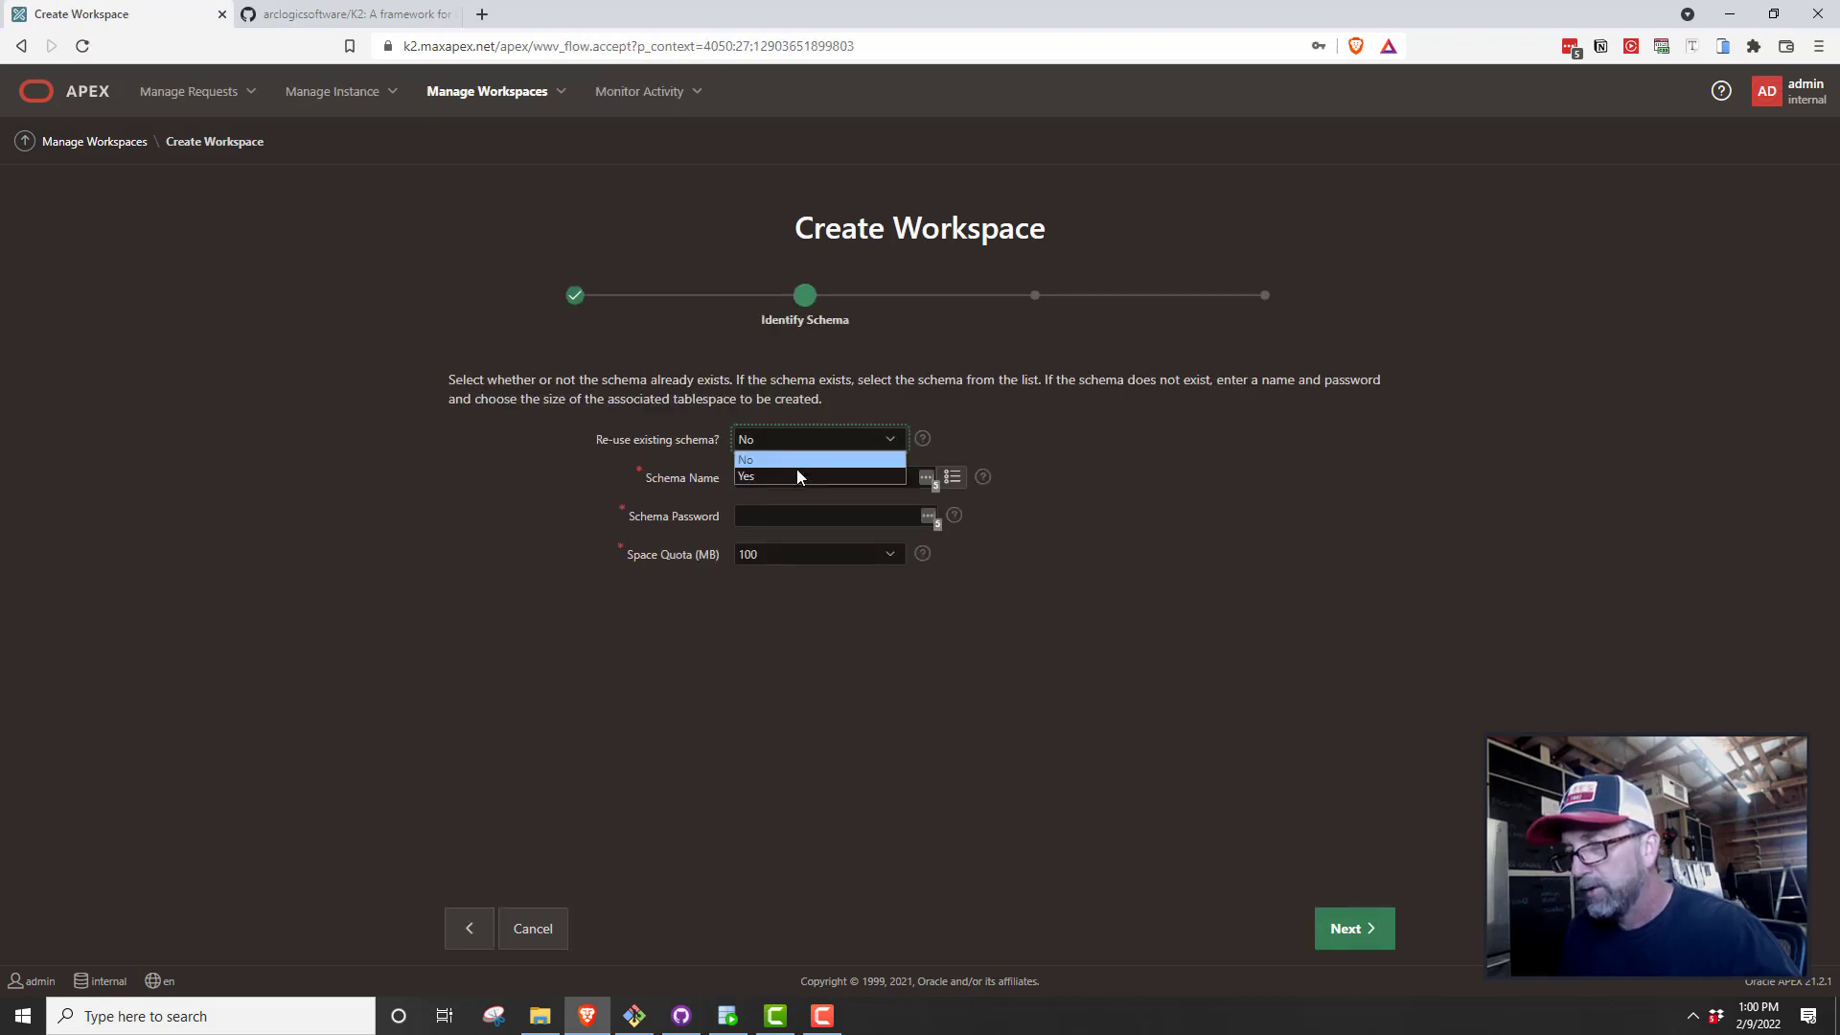
{"action": "left_click", "coordinate": [746, 478]}
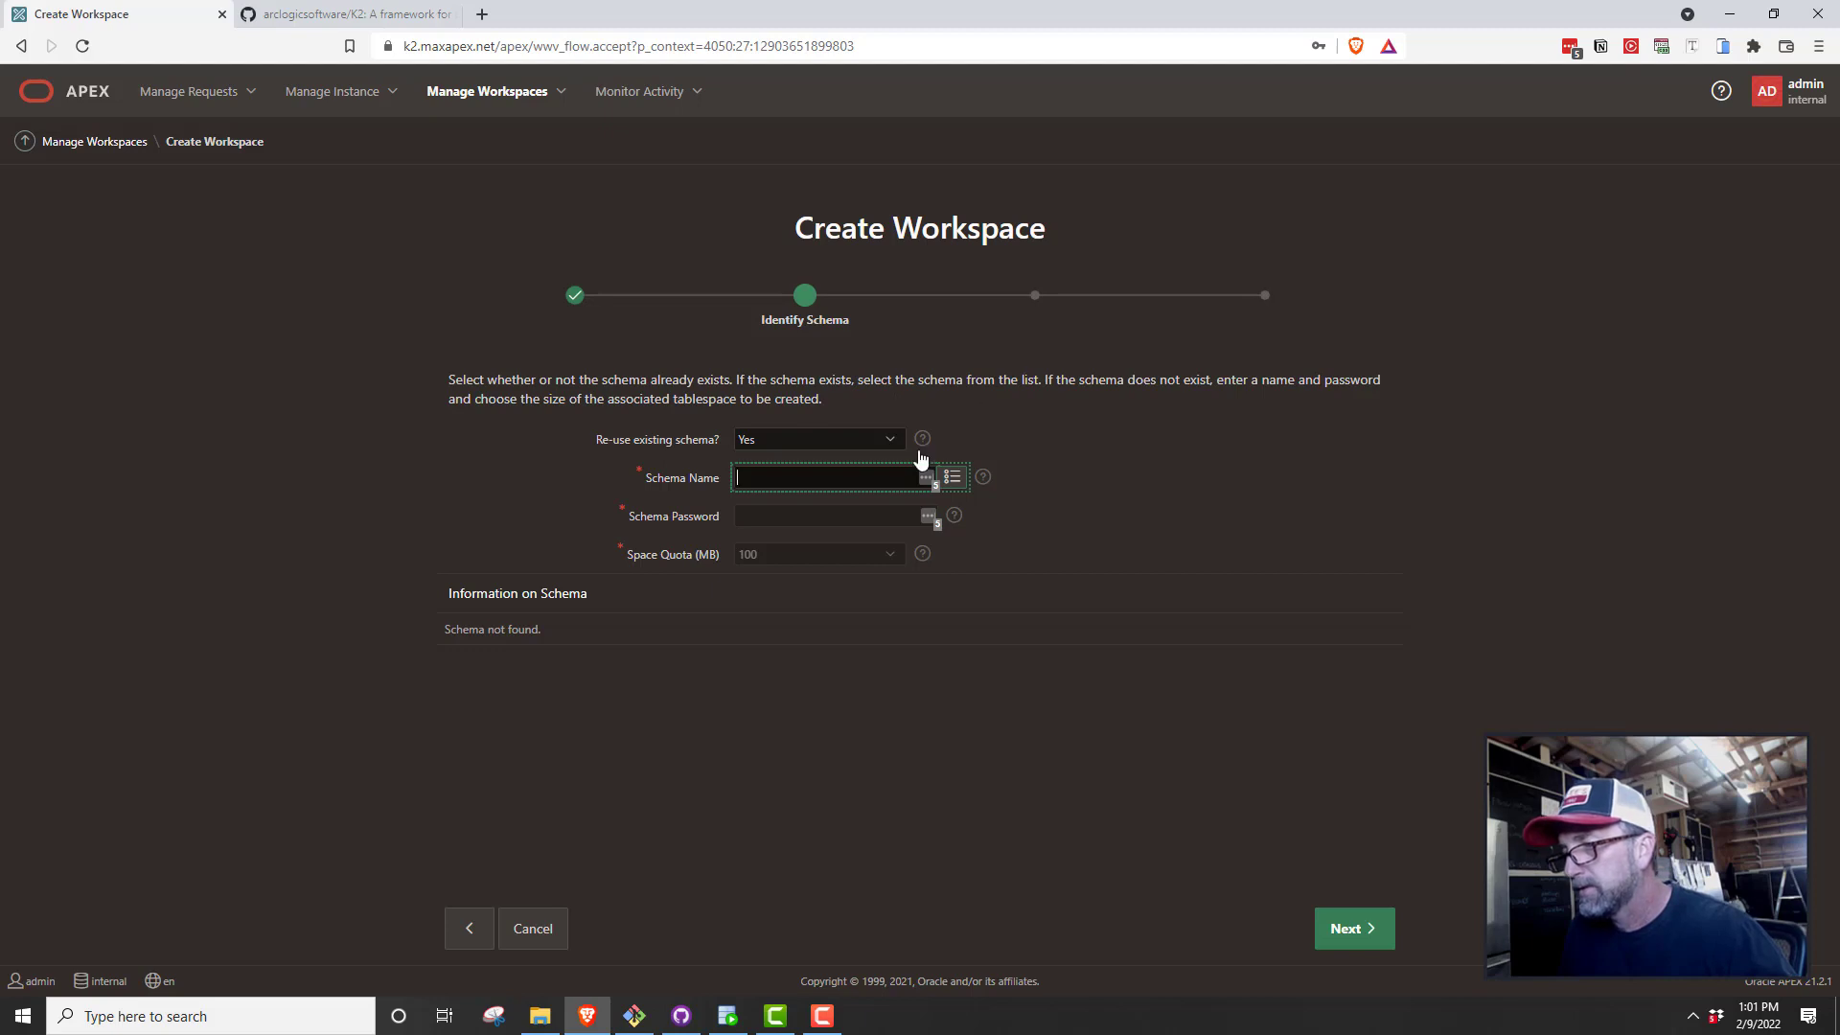
{"action": "left_click", "coordinate": [950, 477]}
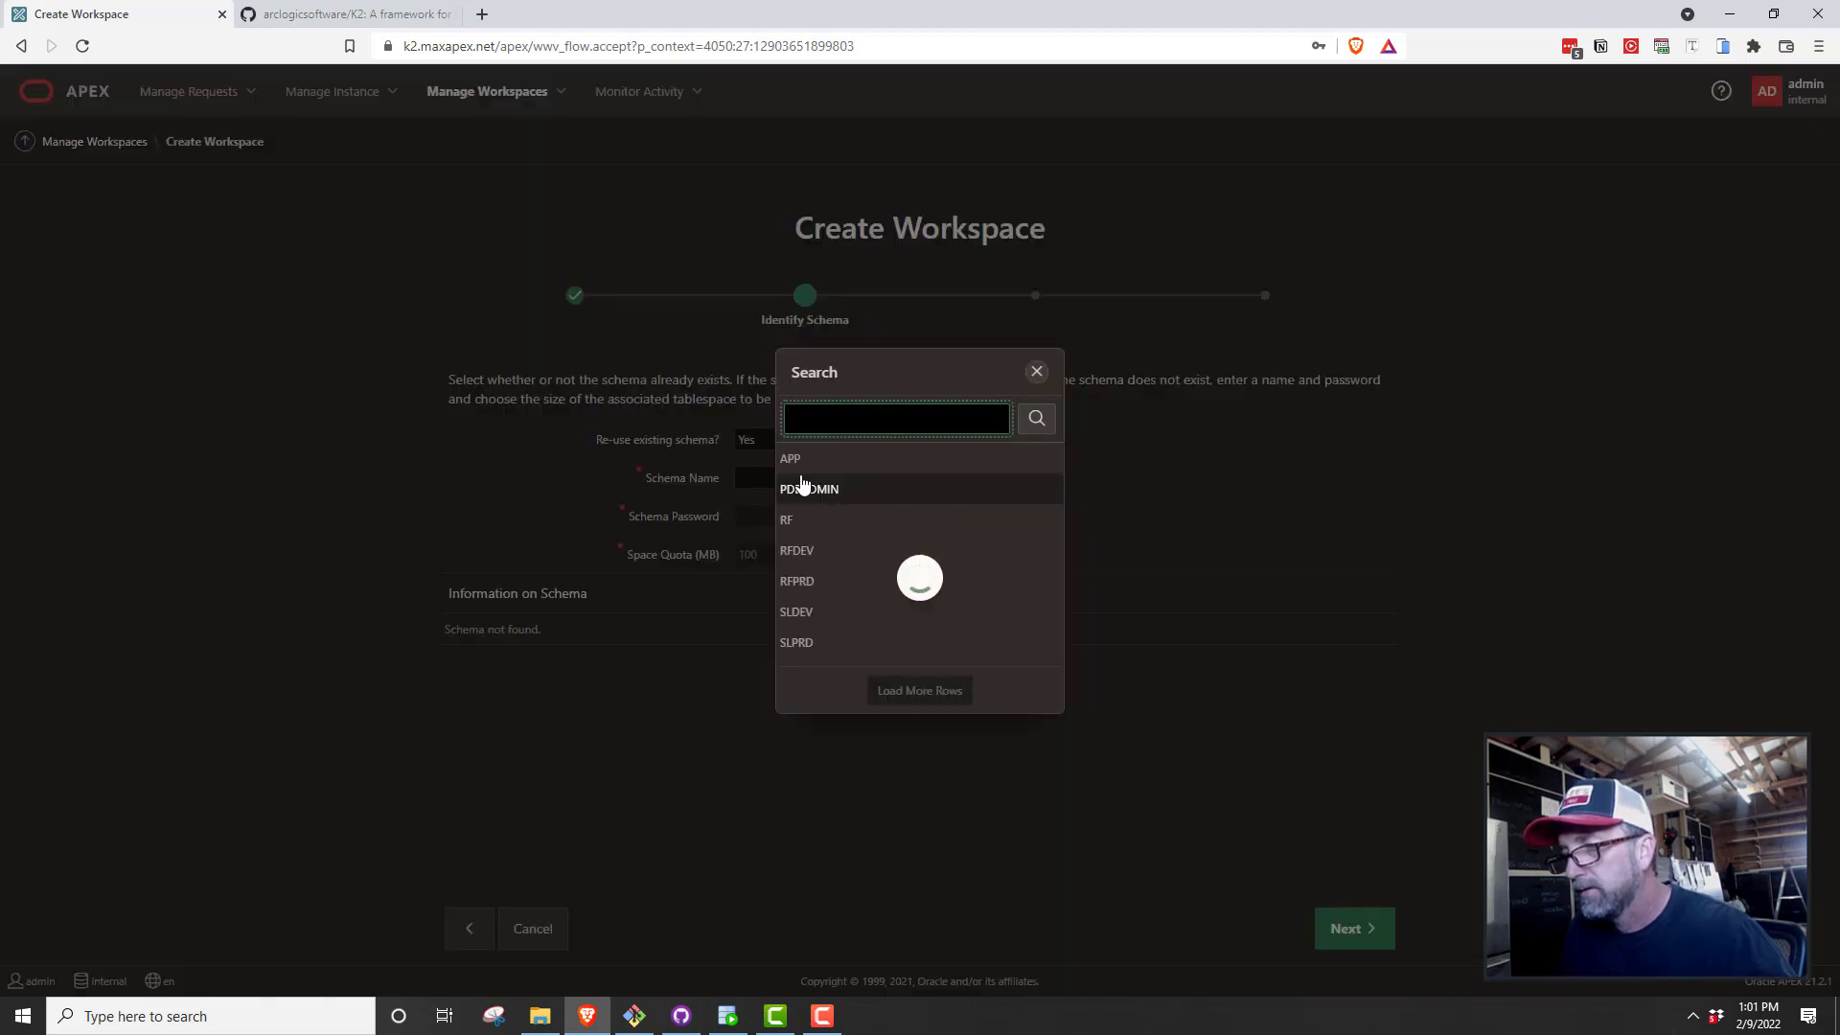
{"action": "left_click", "coordinate": [786, 519]}
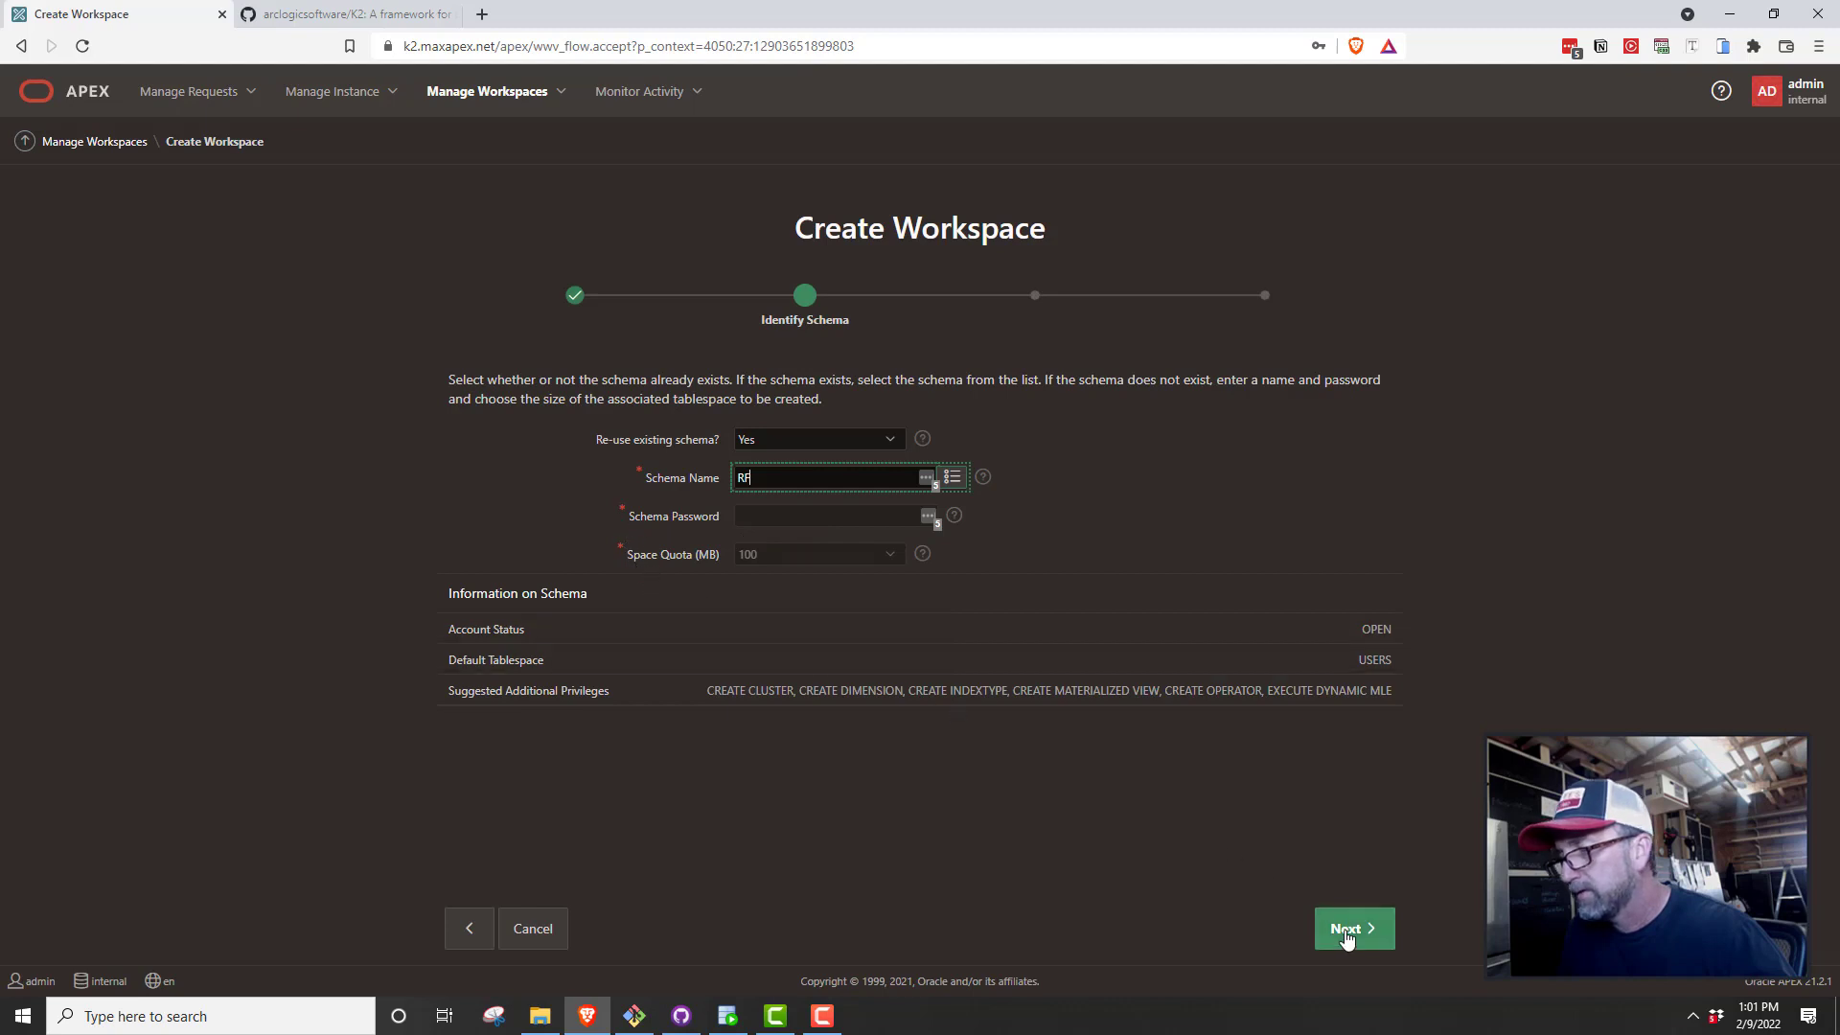
Enter administrator username EPOST, password, name Ethan and gmail address, and continue.
{"action": "left_click", "coordinate": [1351, 928]}
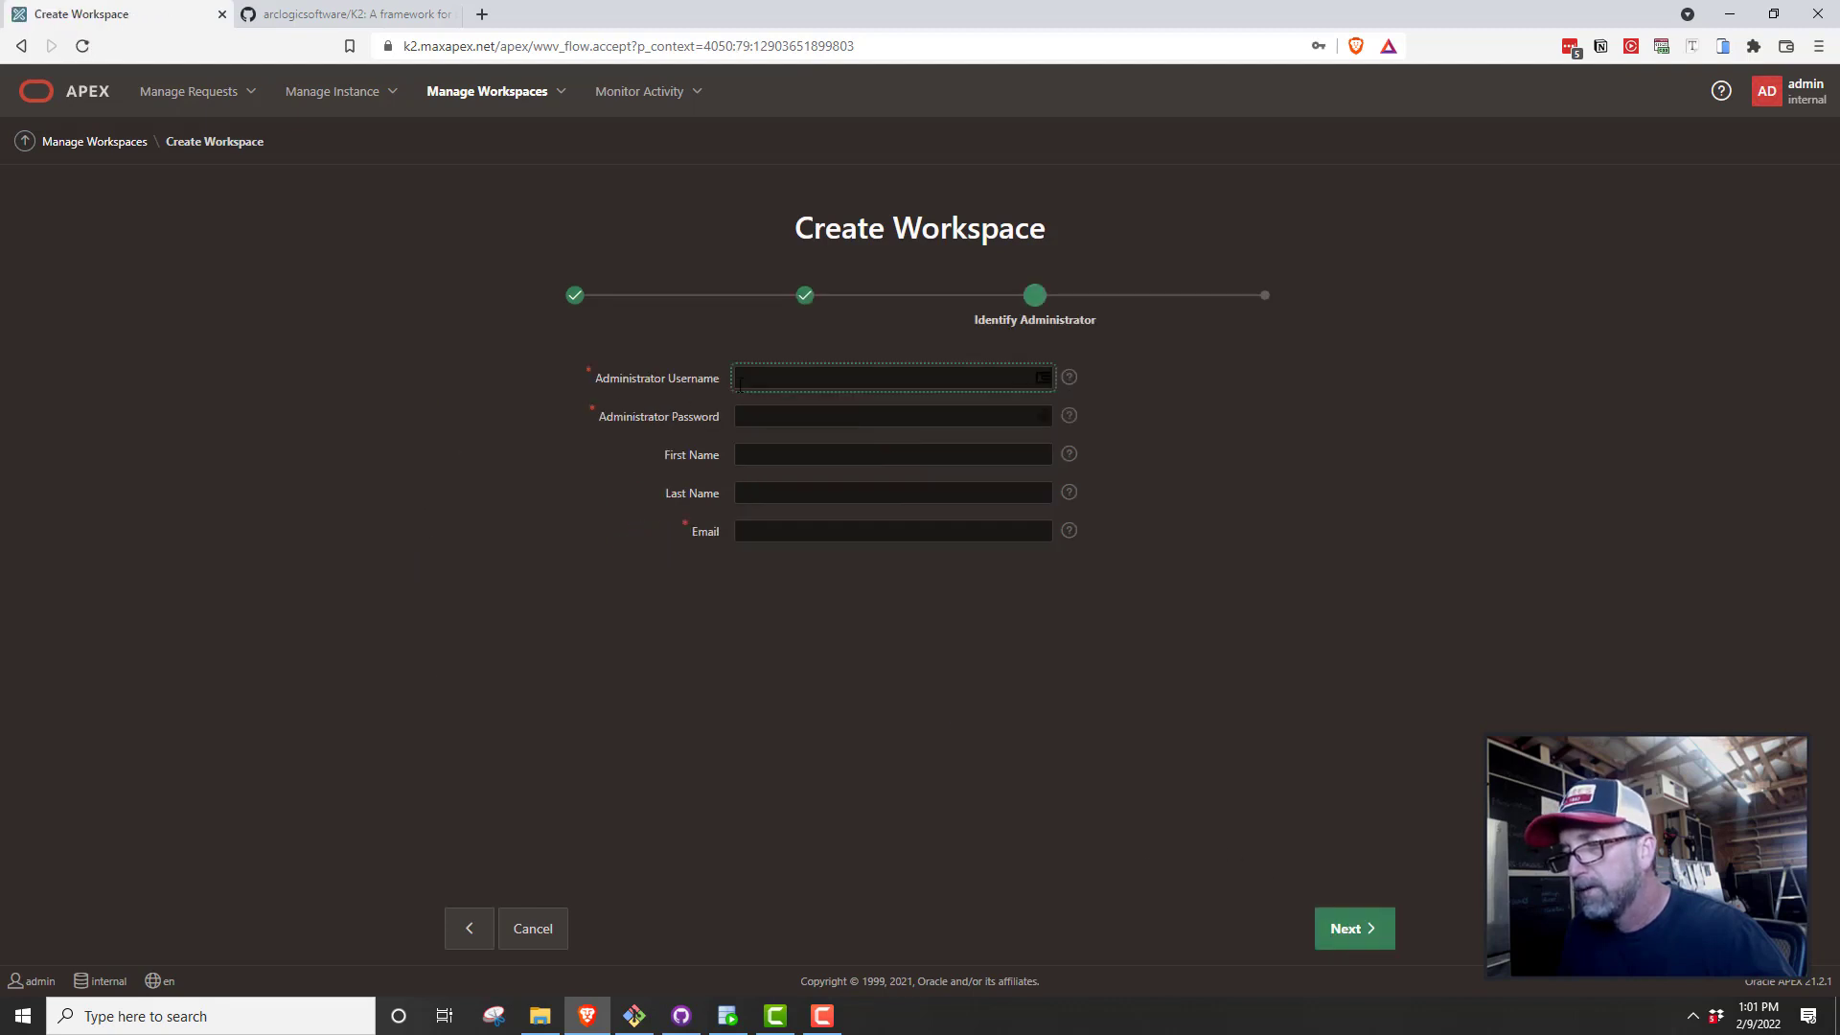
{"action": "left_click", "coordinate": [891, 377]}
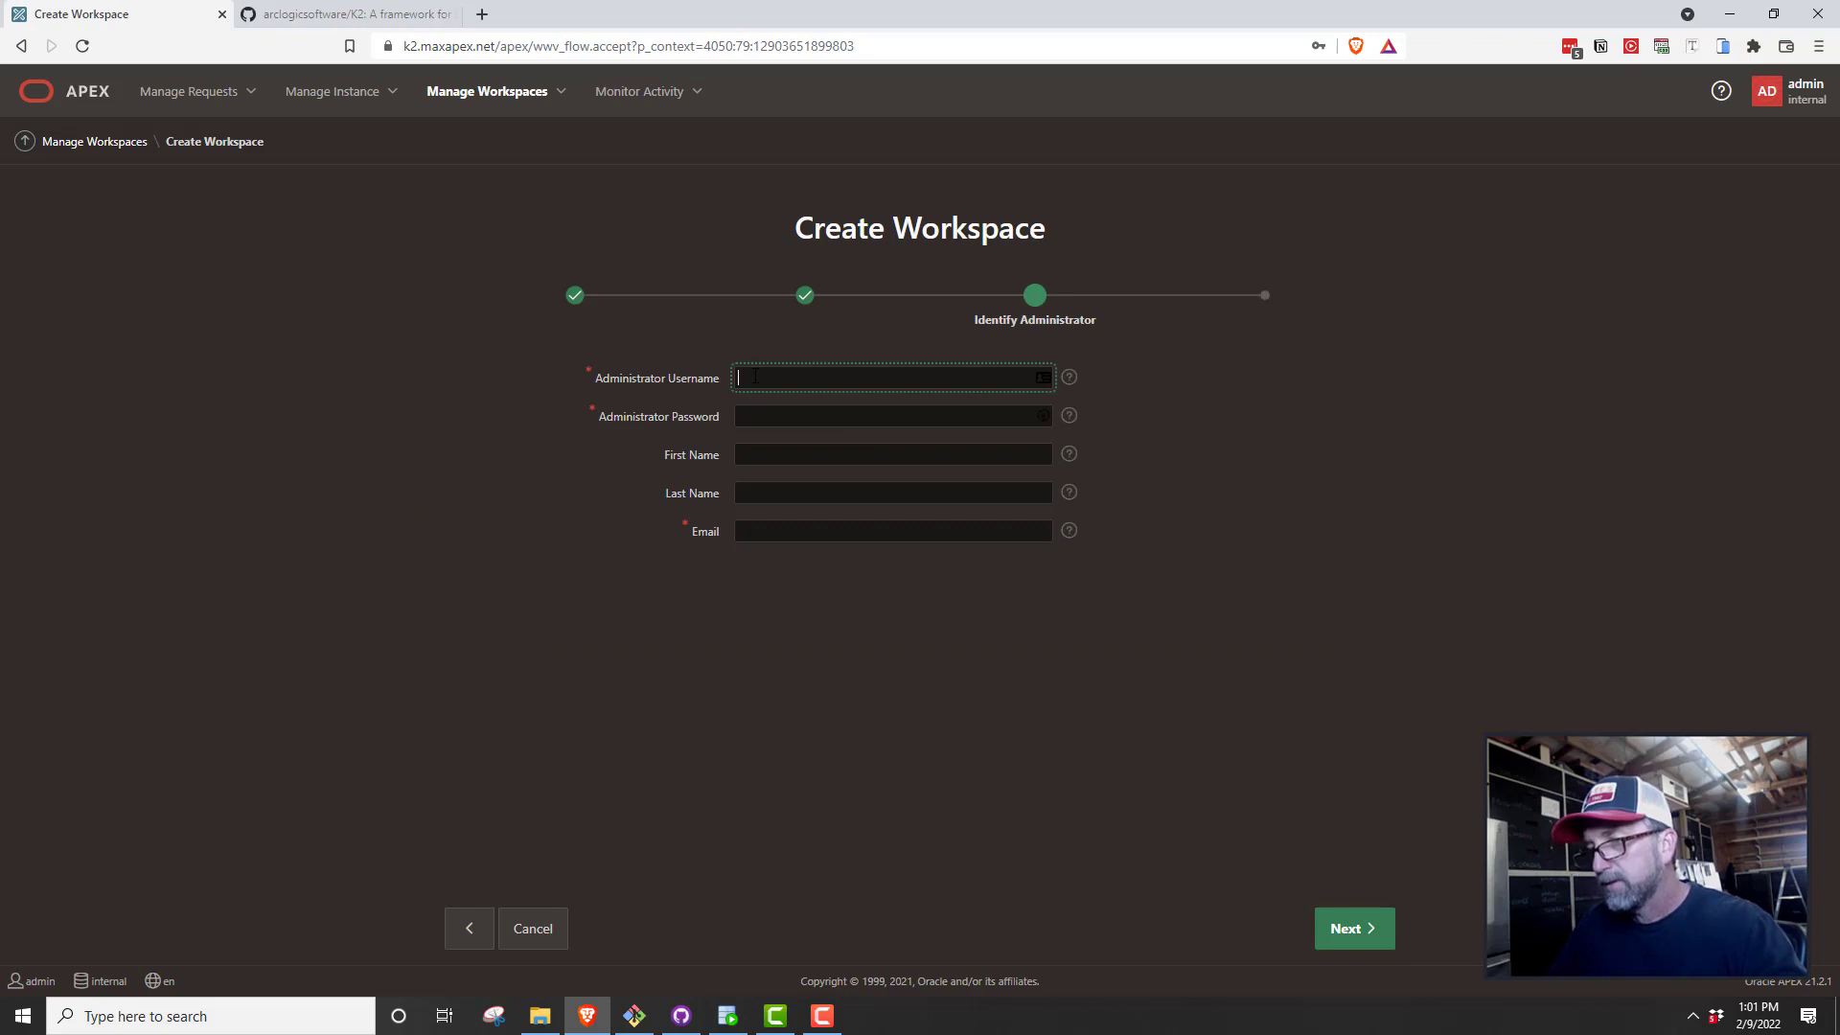
{"action": "type", "text": "EPOST"}
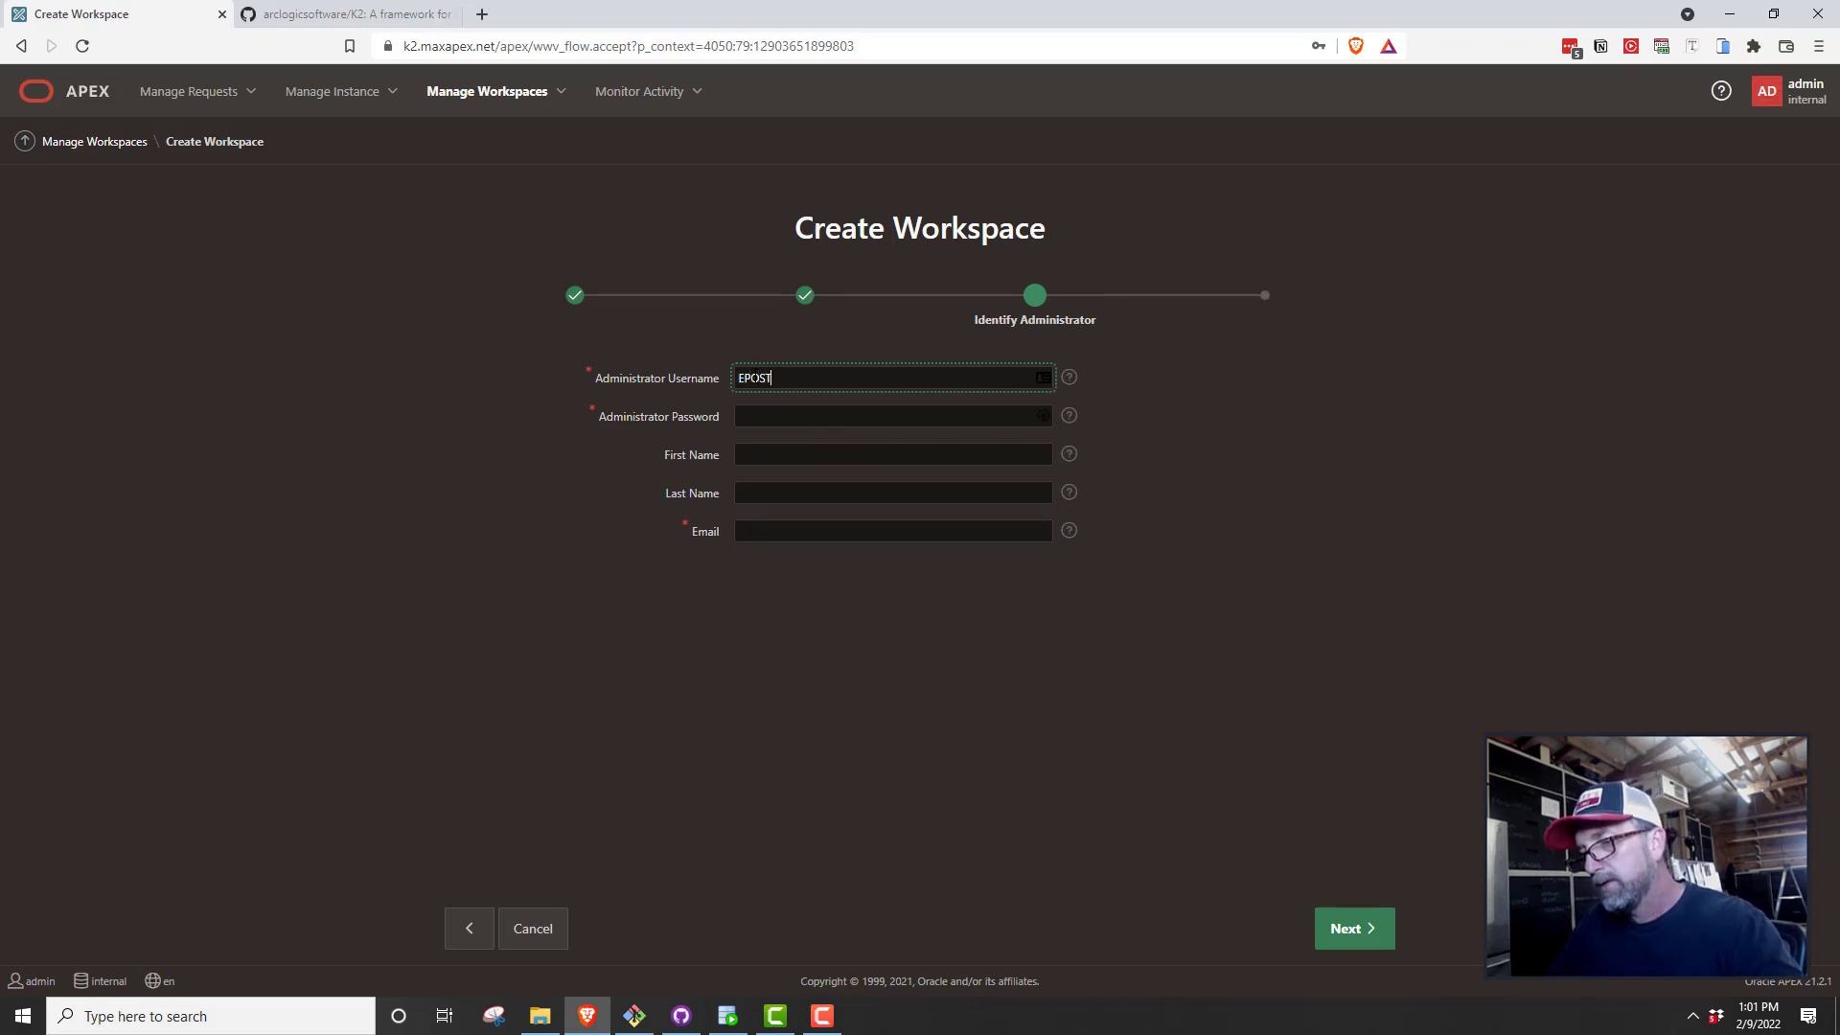
{"action": "left_click", "coordinate": [891, 416]}
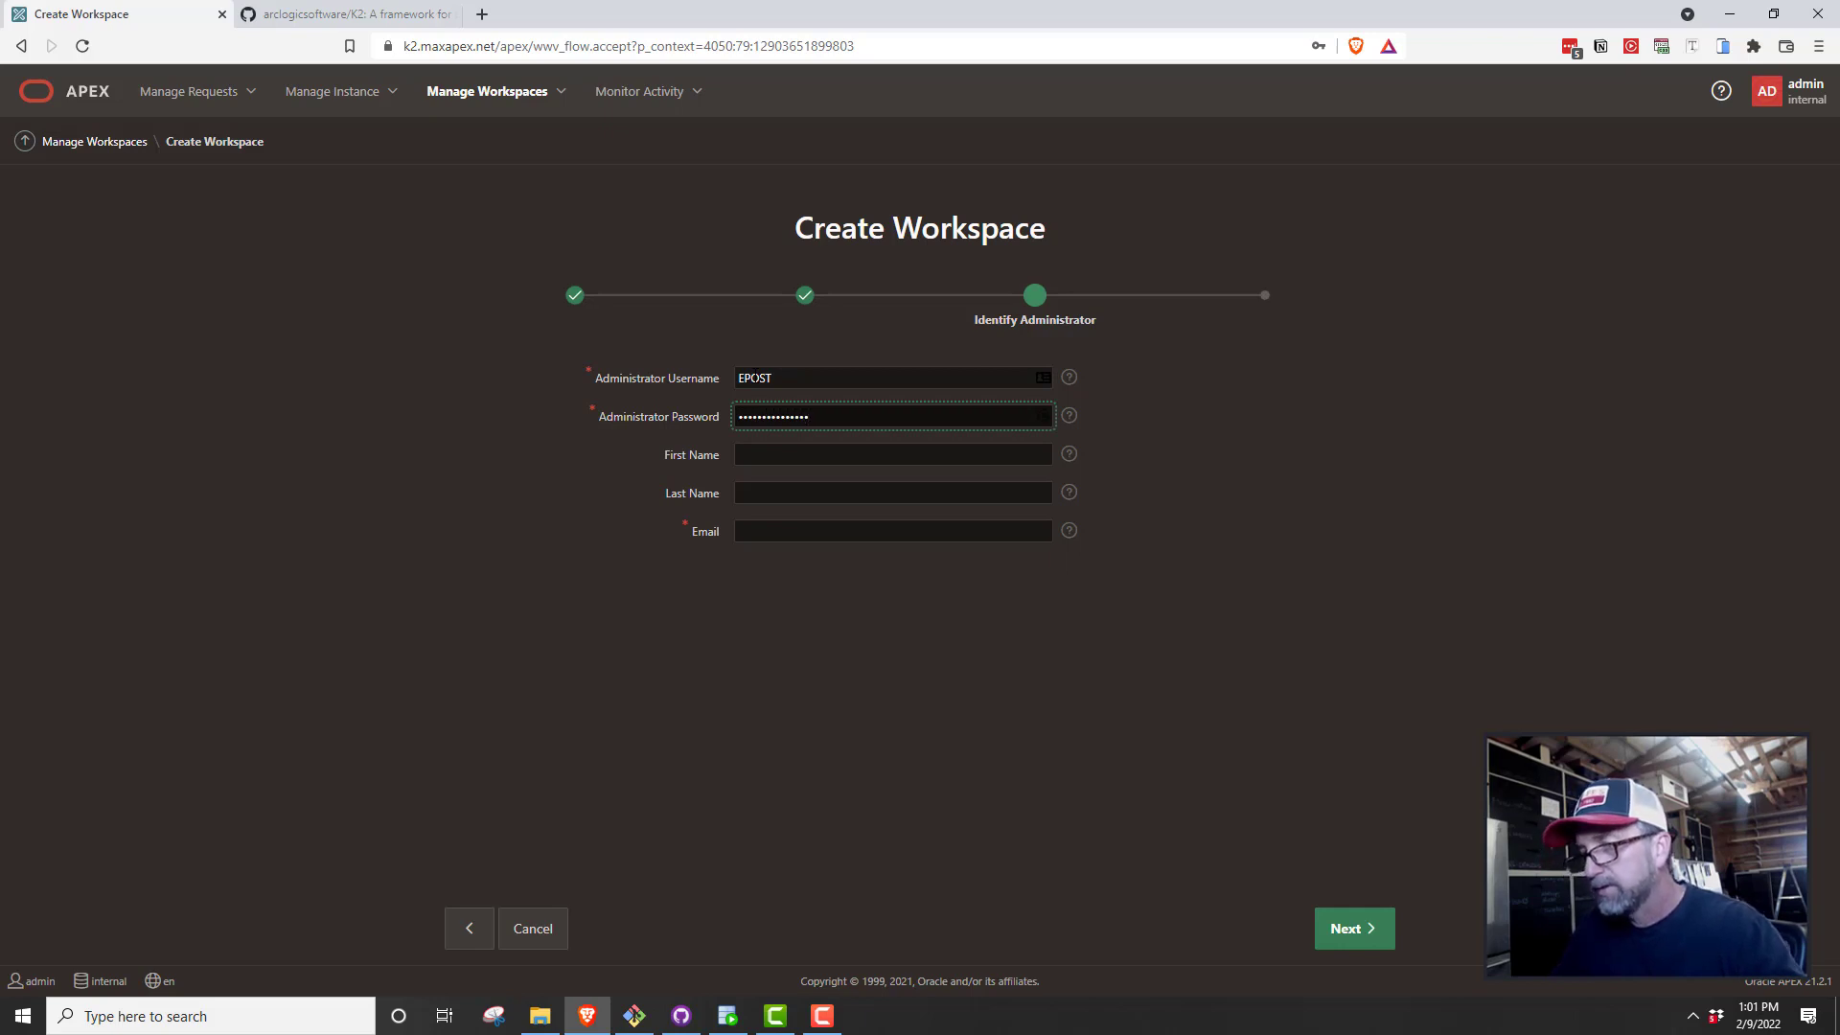
{"action": "type", "text": "Ethan"}
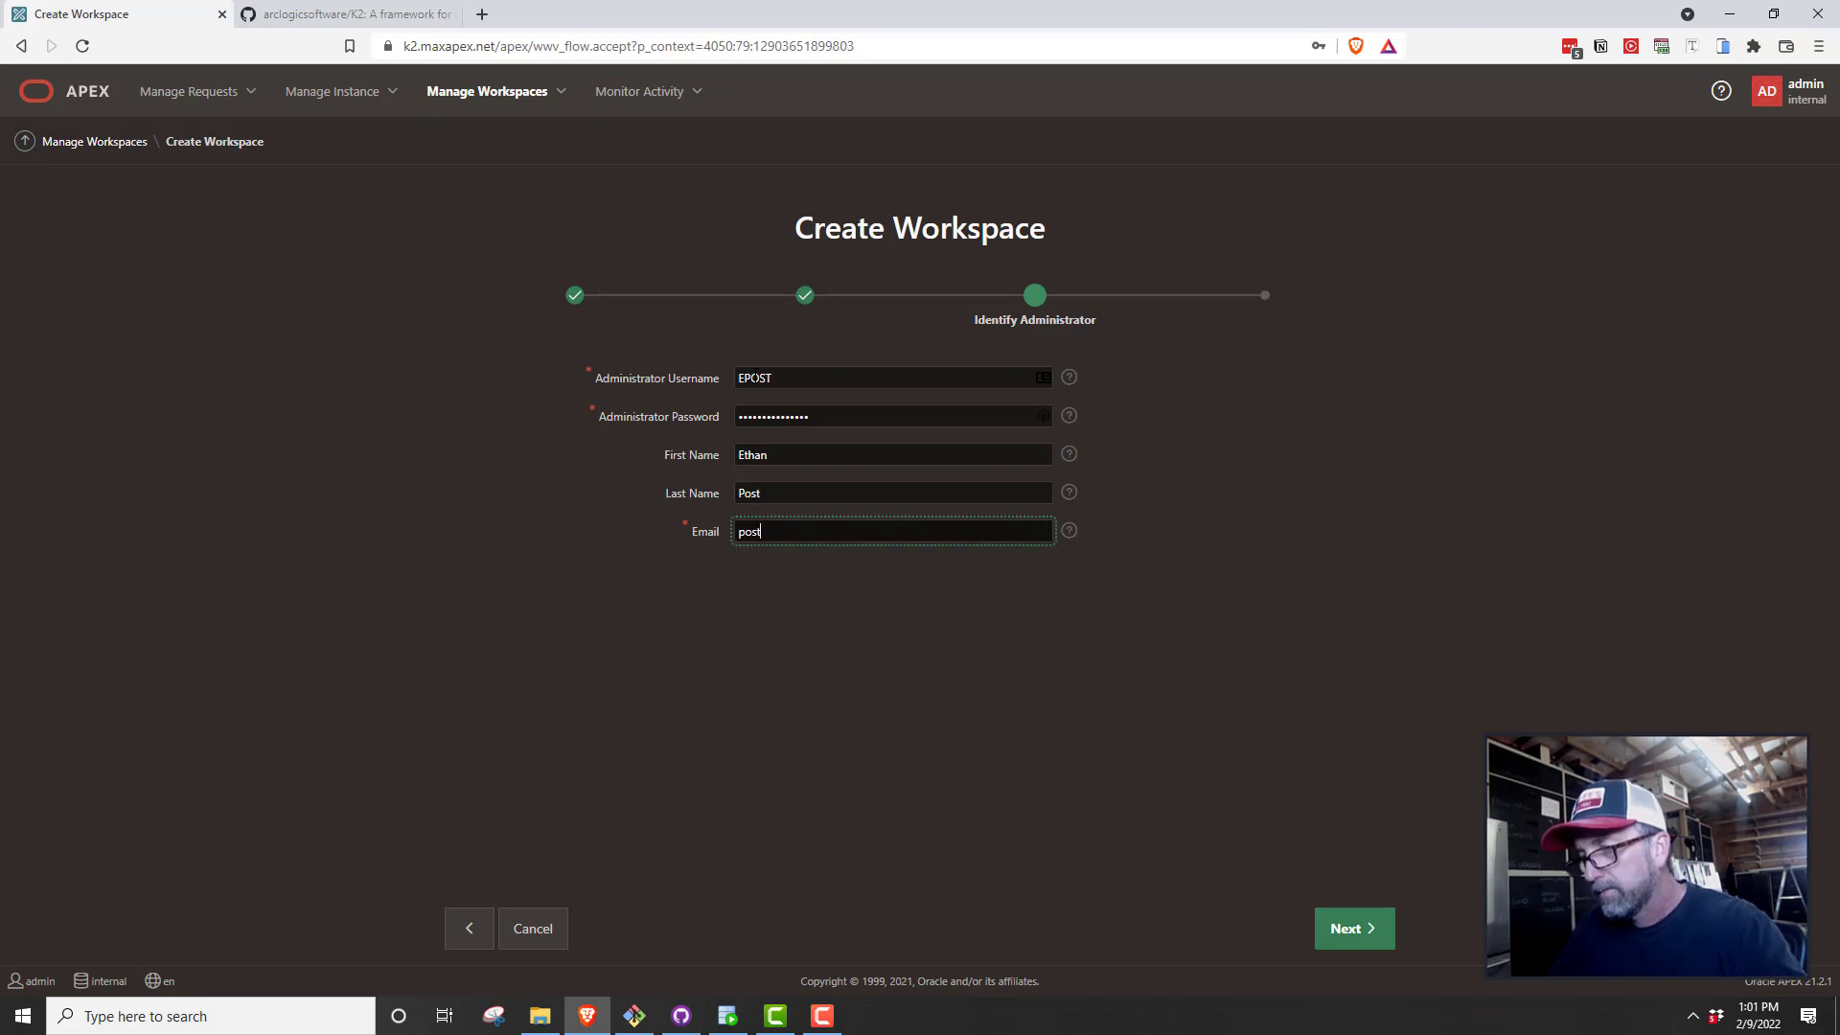
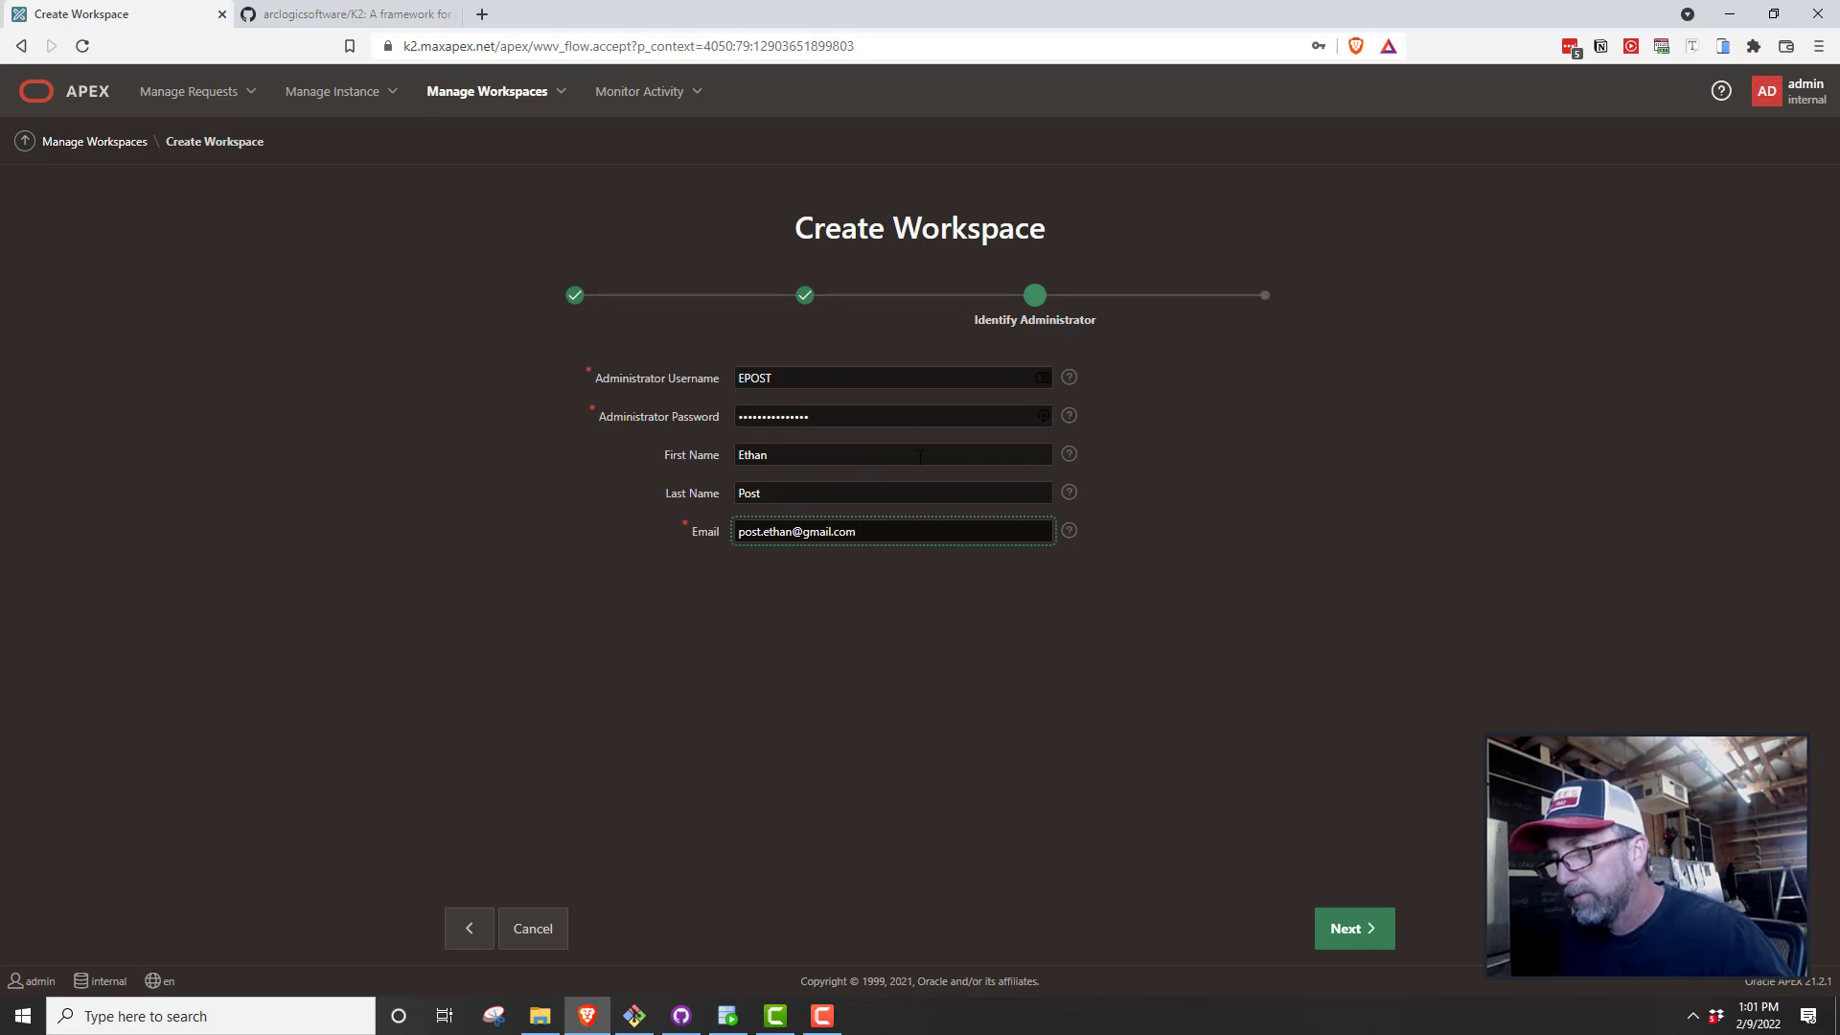
{"action": "mouse_move", "coordinate": [985, 709]}
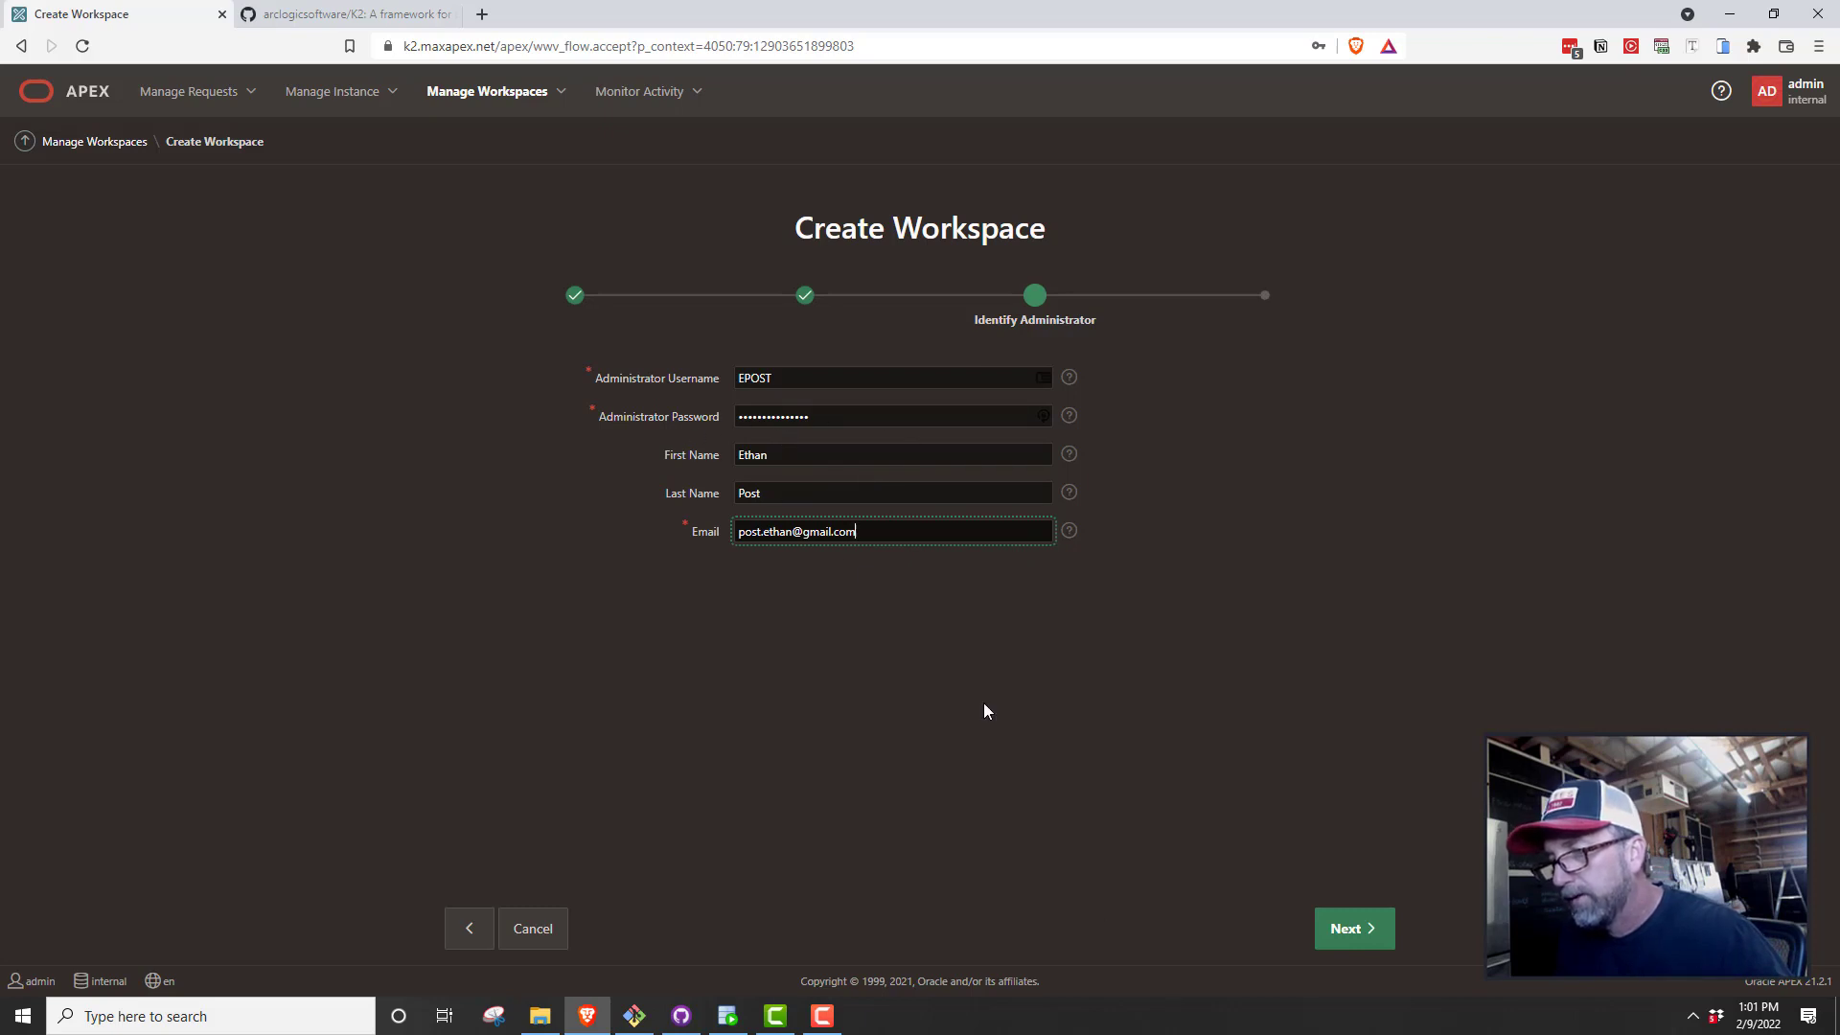
{"action": "left_click", "coordinate": [1351, 927]}
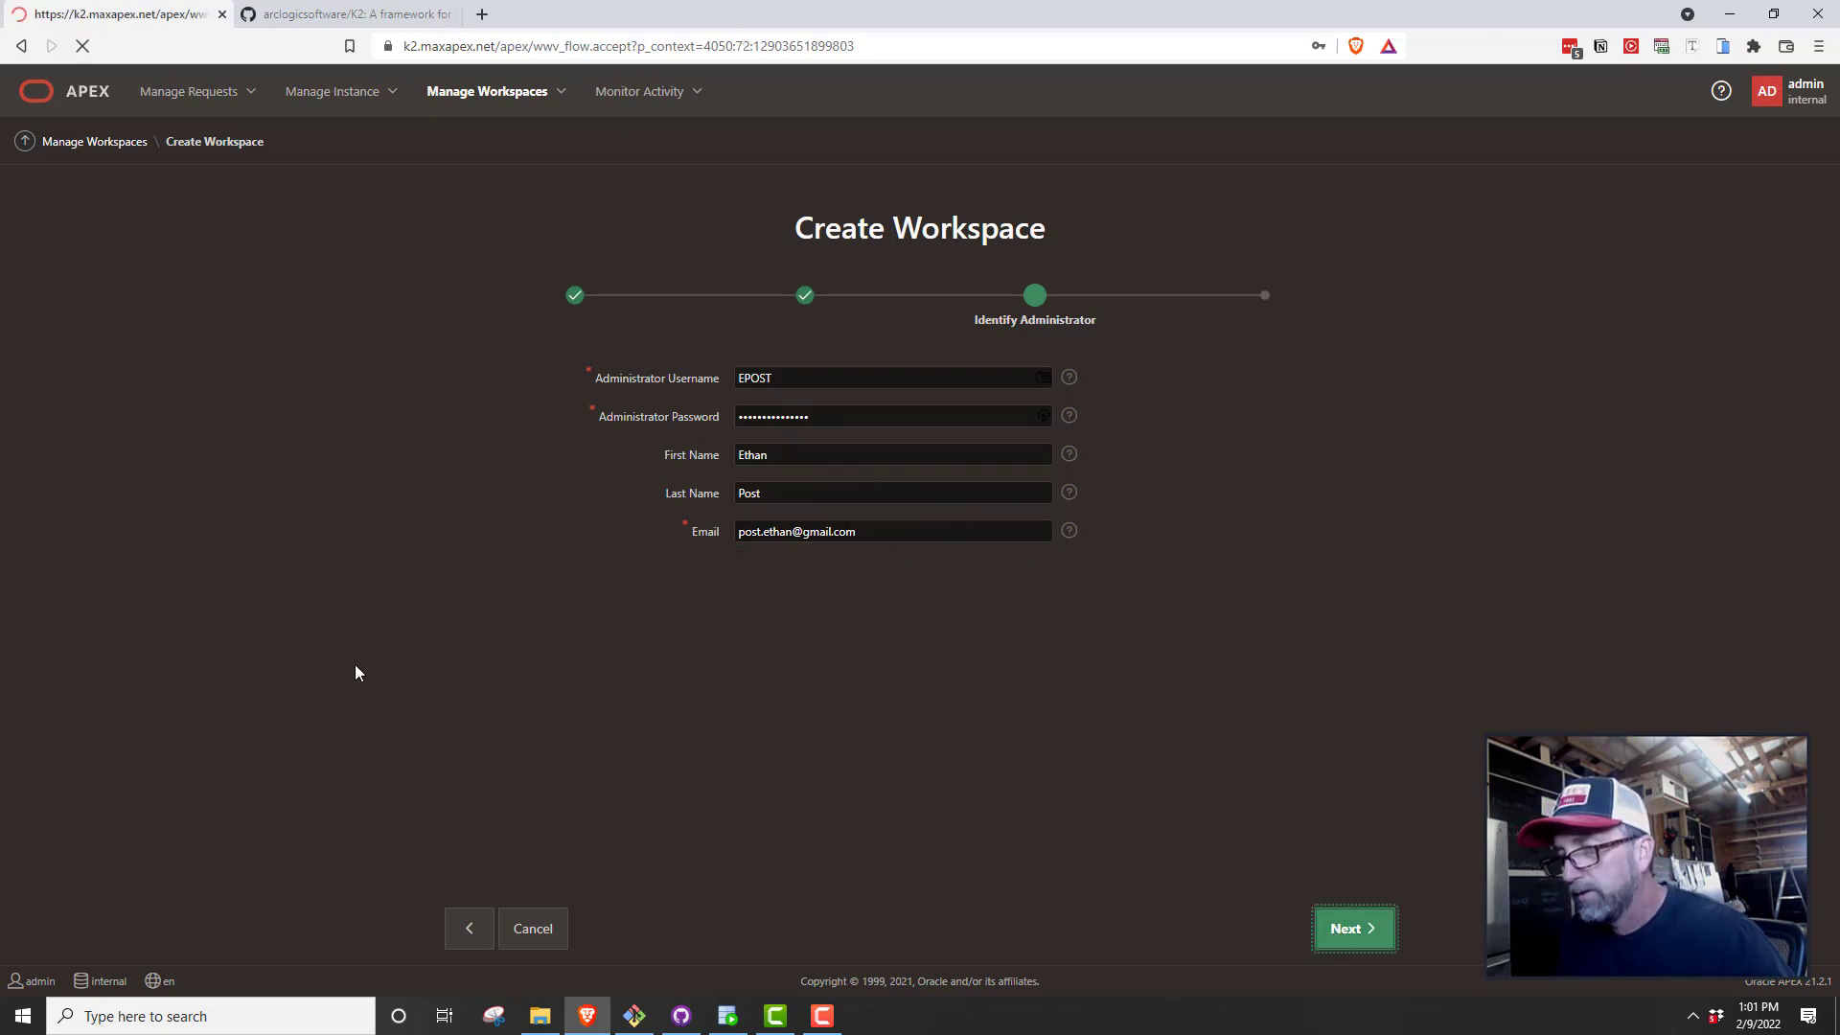
Decline the browser password prompt and create the RF workspace.
{"action": "left_click", "coordinate": [1353, 927]}
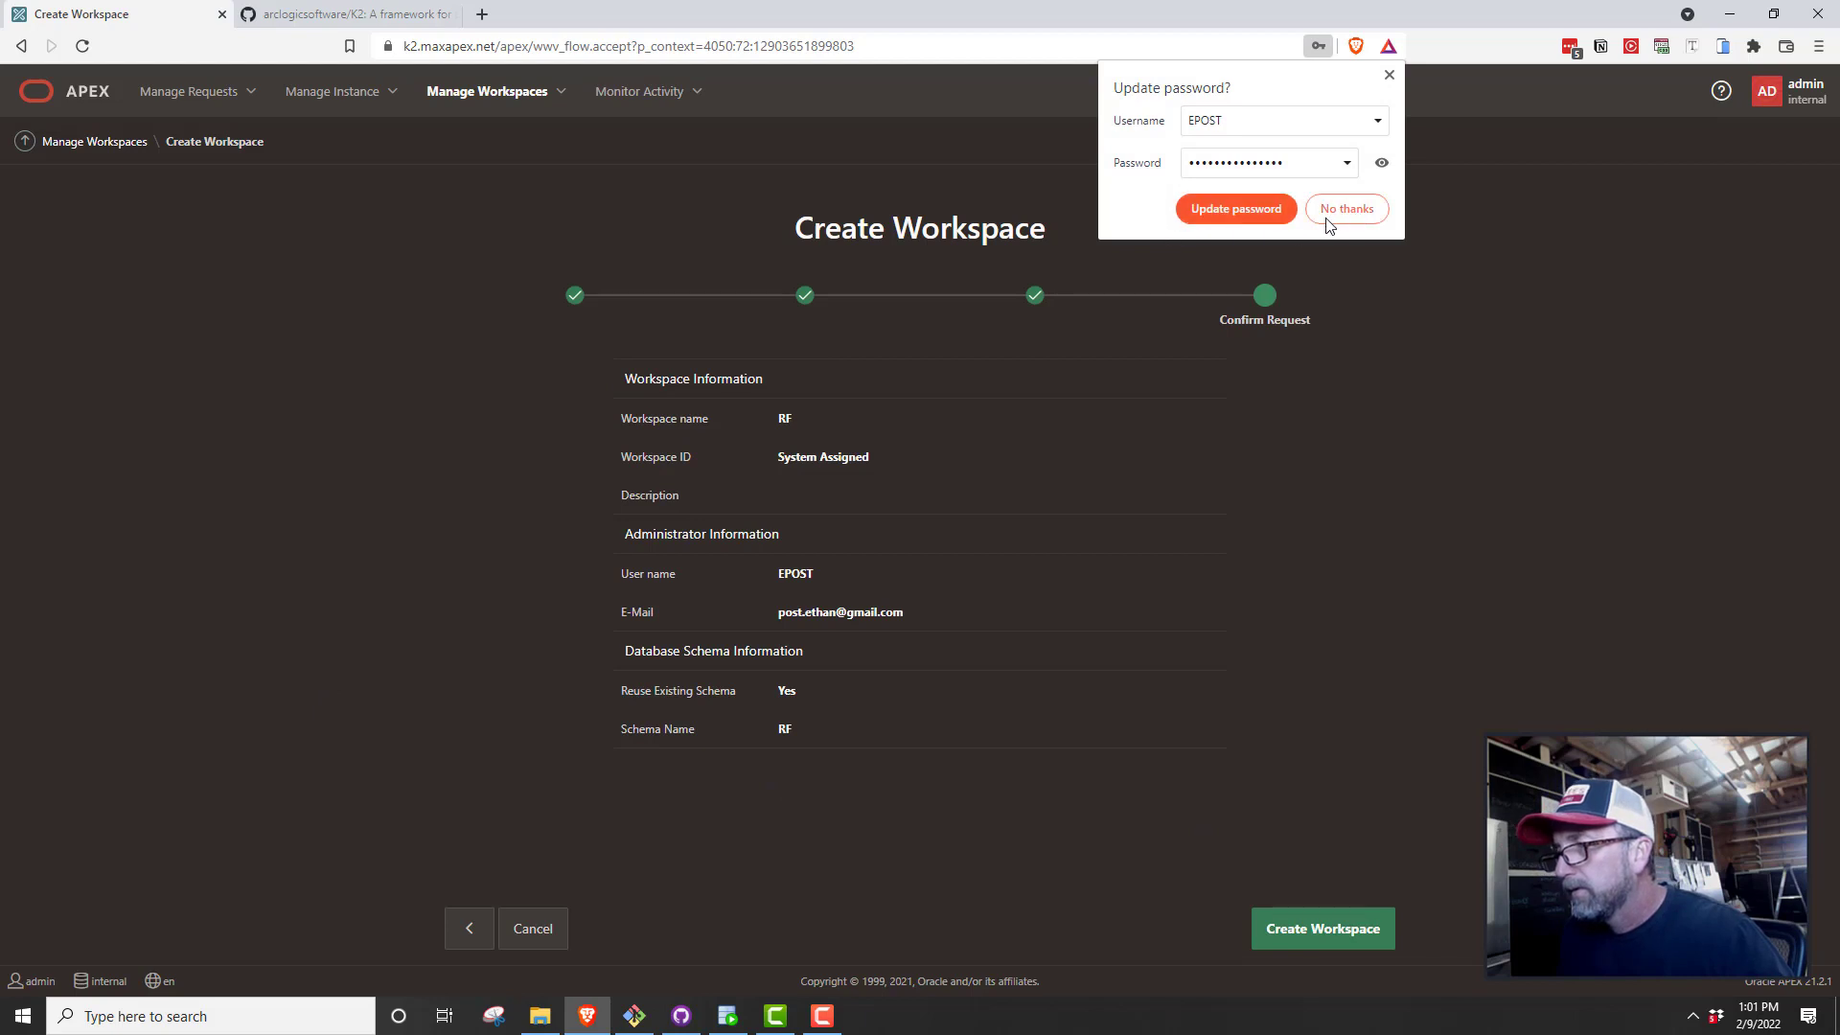
{"action": "left_click", "coordinate": [1345, 207]}
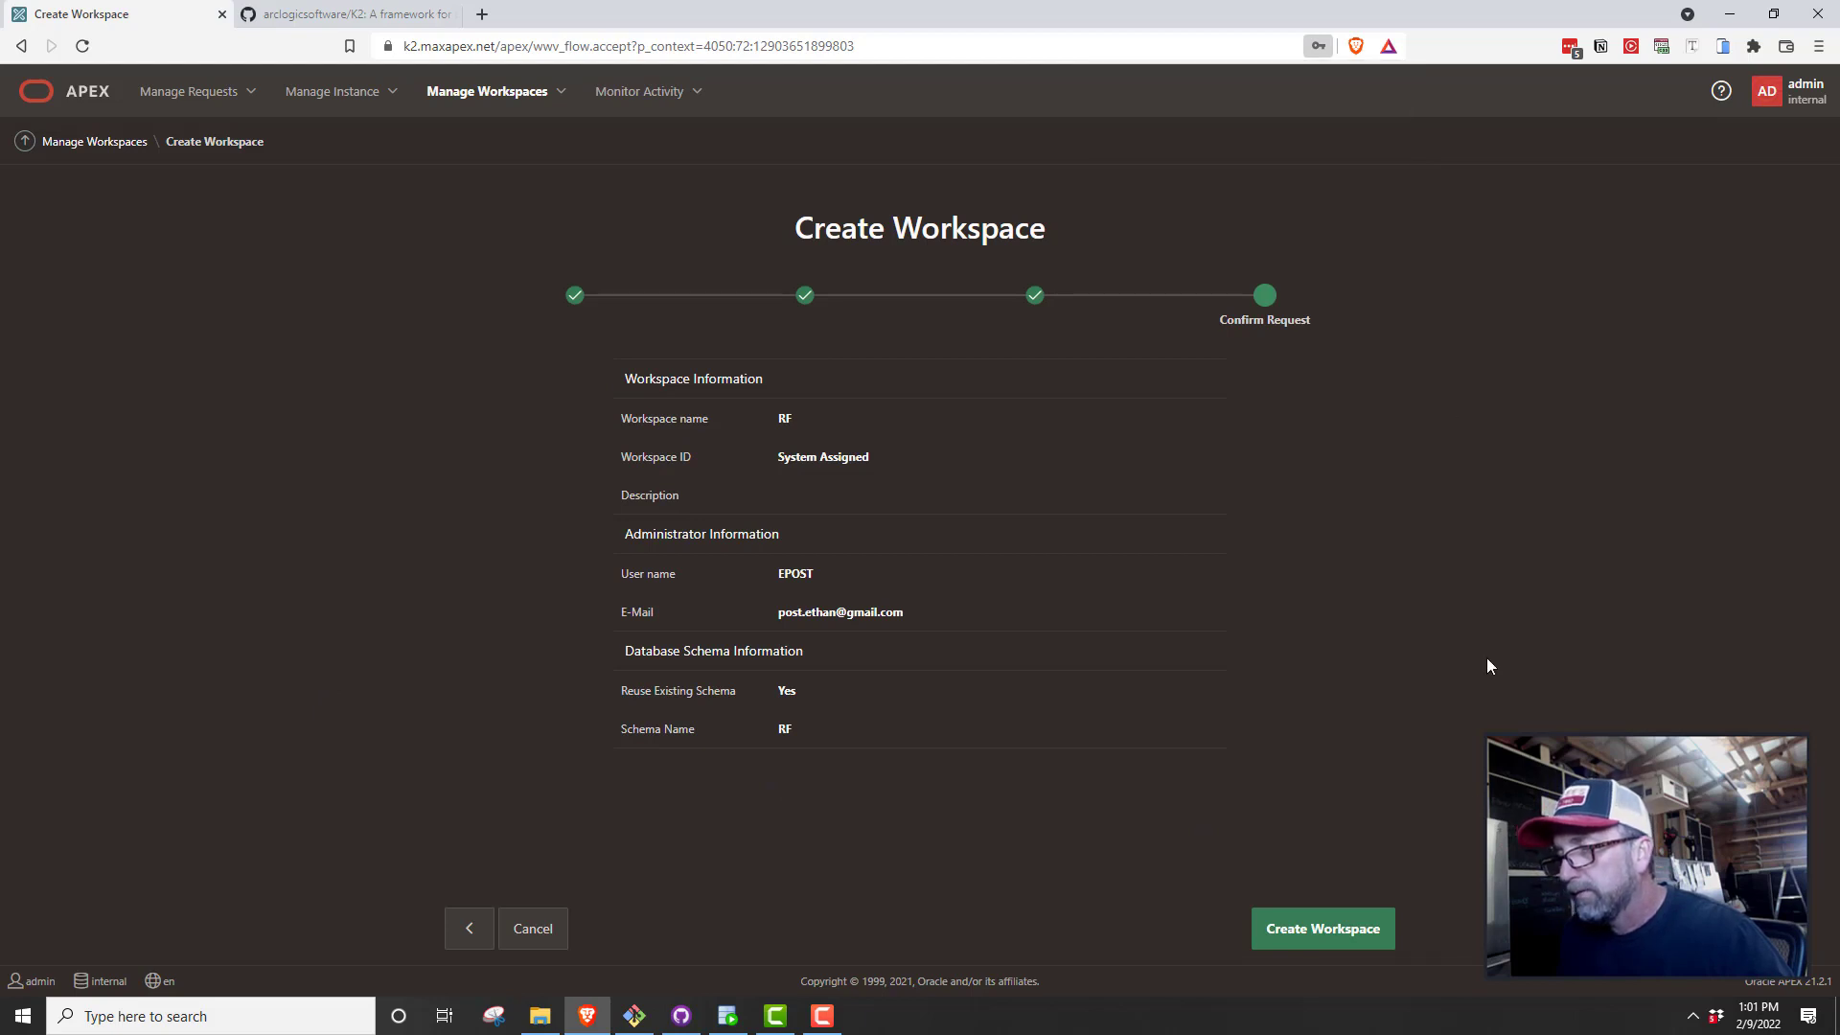
{"action": "left_click", "coordinate": [1321, 927]}
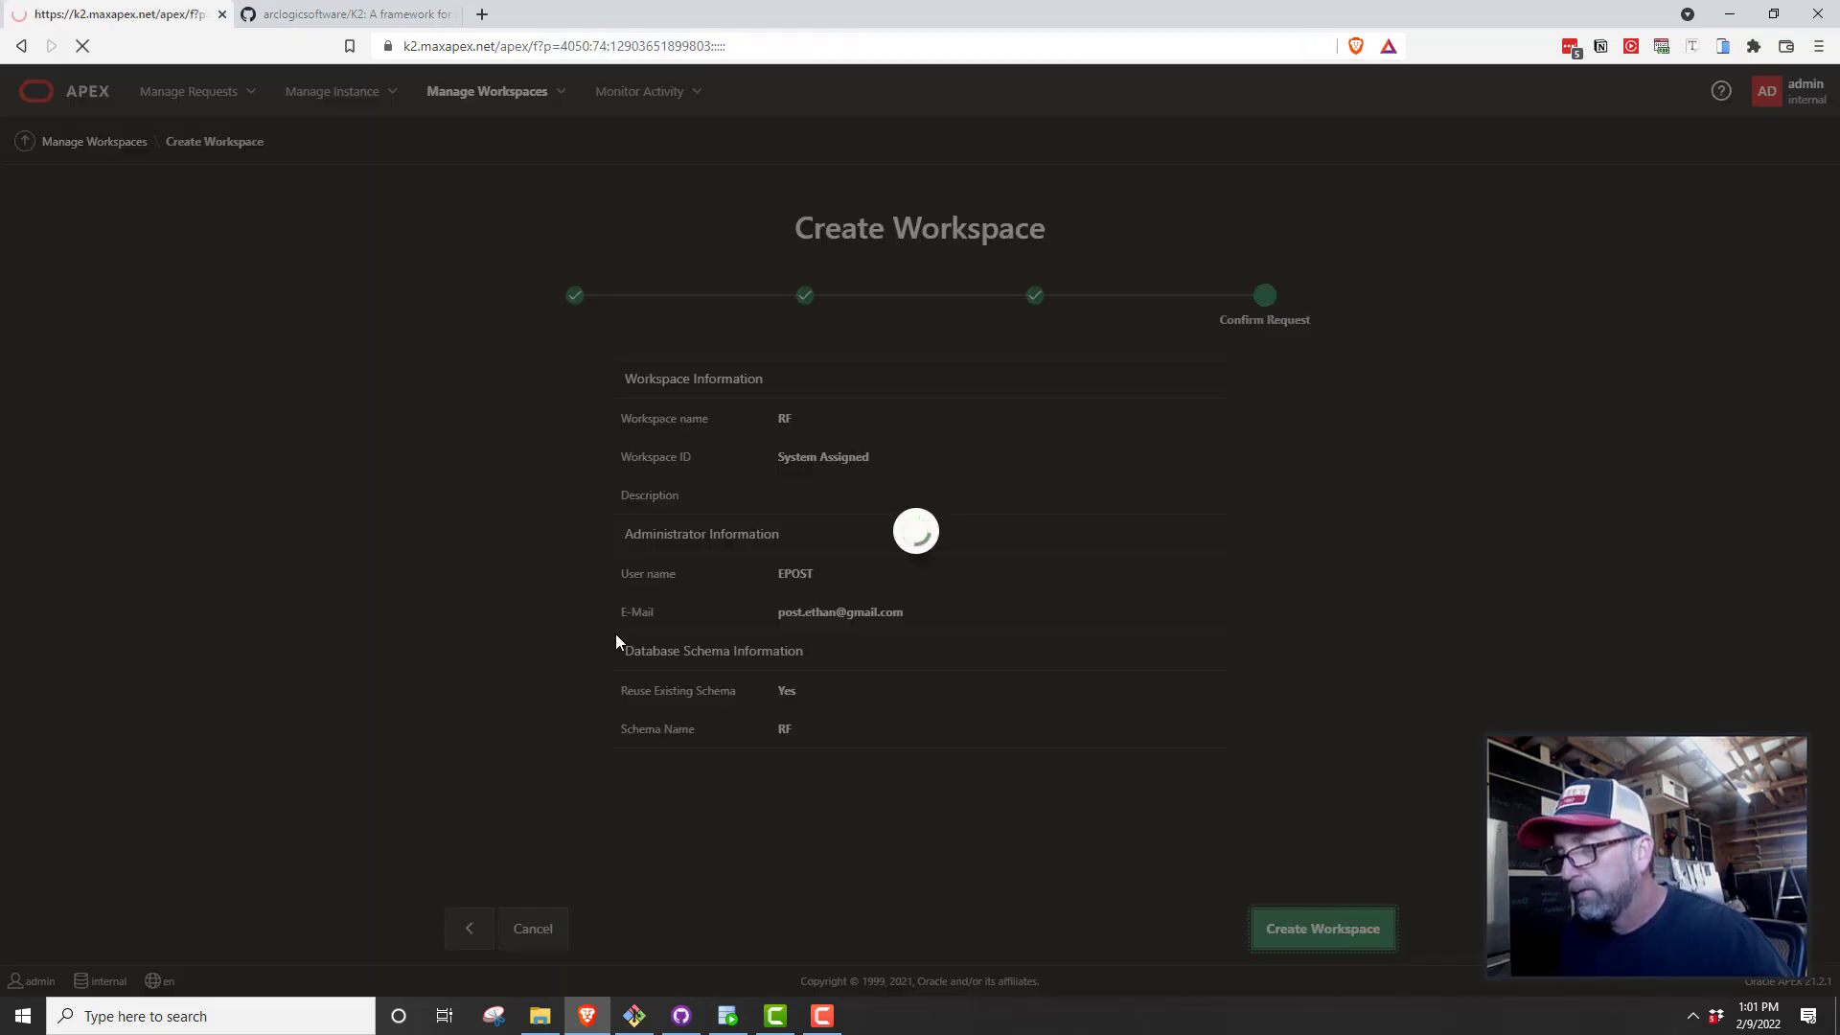
{"action": "left_click", "coordinate": [1321, 927]}
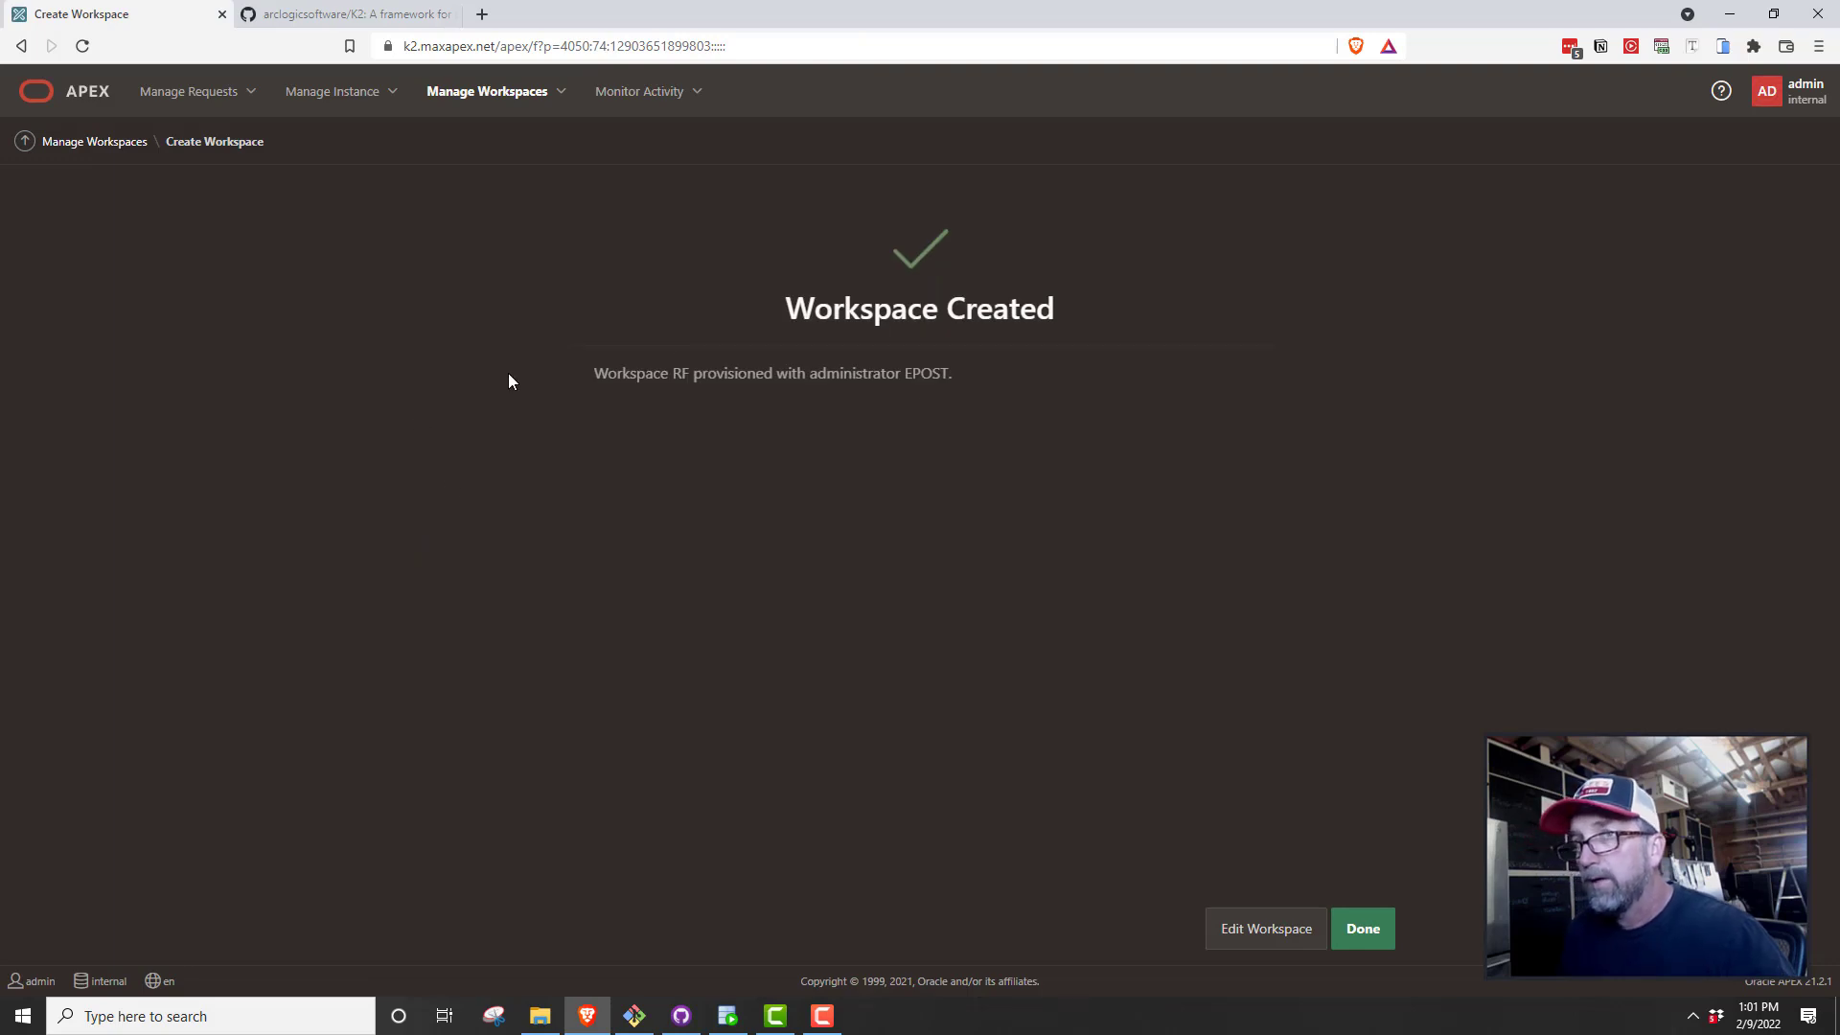
{"action": "mouse_move", "coordinate": [1265, 927]}
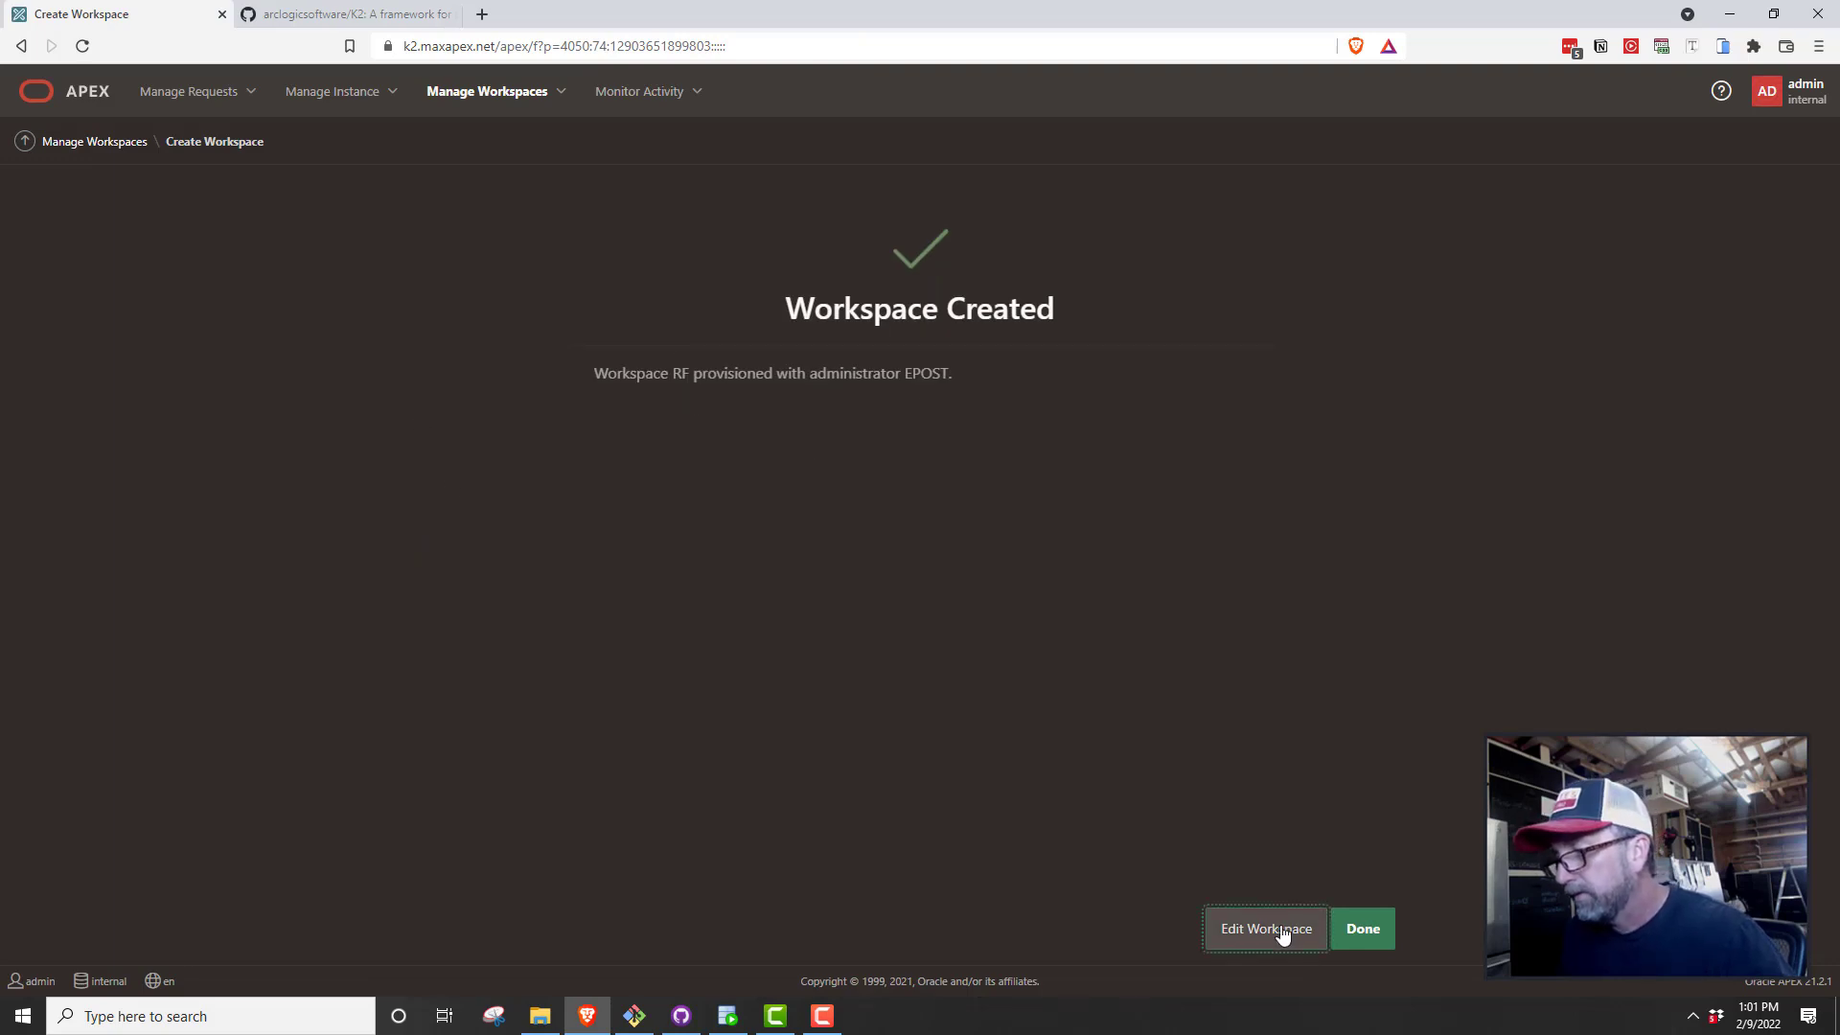
Visit the new workspace's settings, then return via Existing Workspaces to Manage Workspaces.
{"action": "left_click", "coordinate": [1265, 927]}
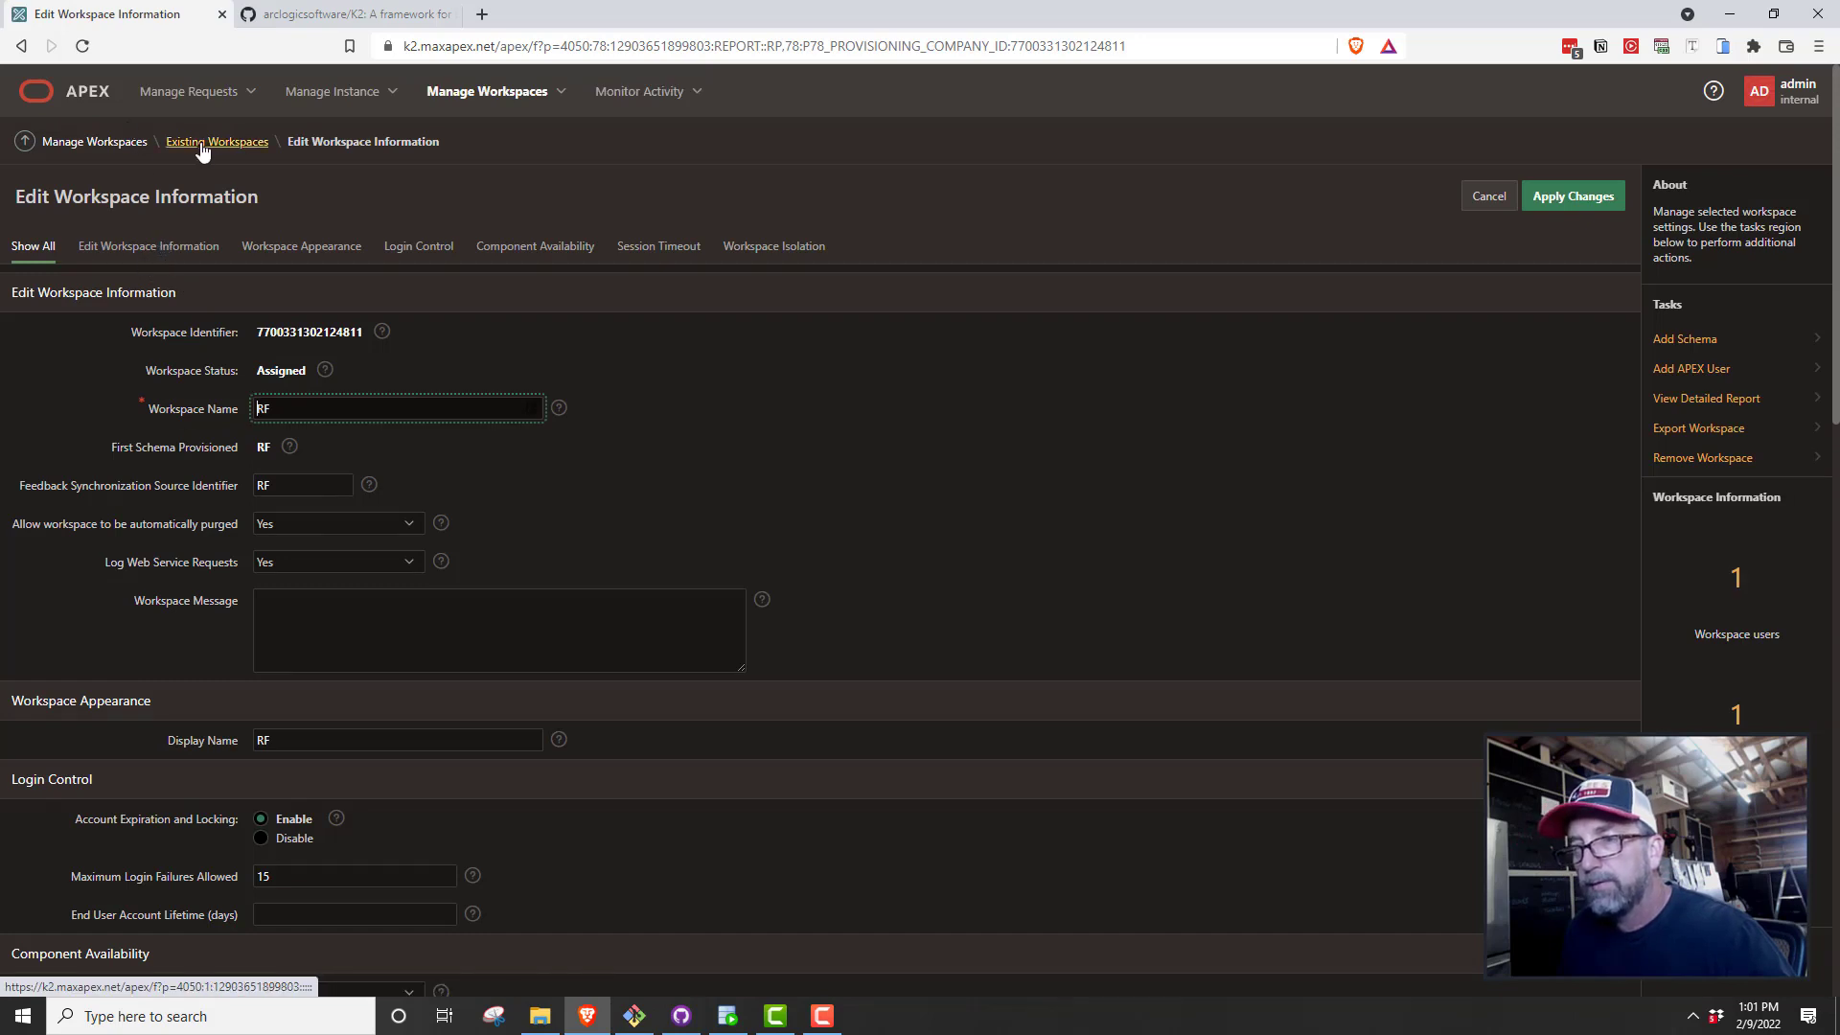
{"action": "left_click", "coordinate": [217, 140]}
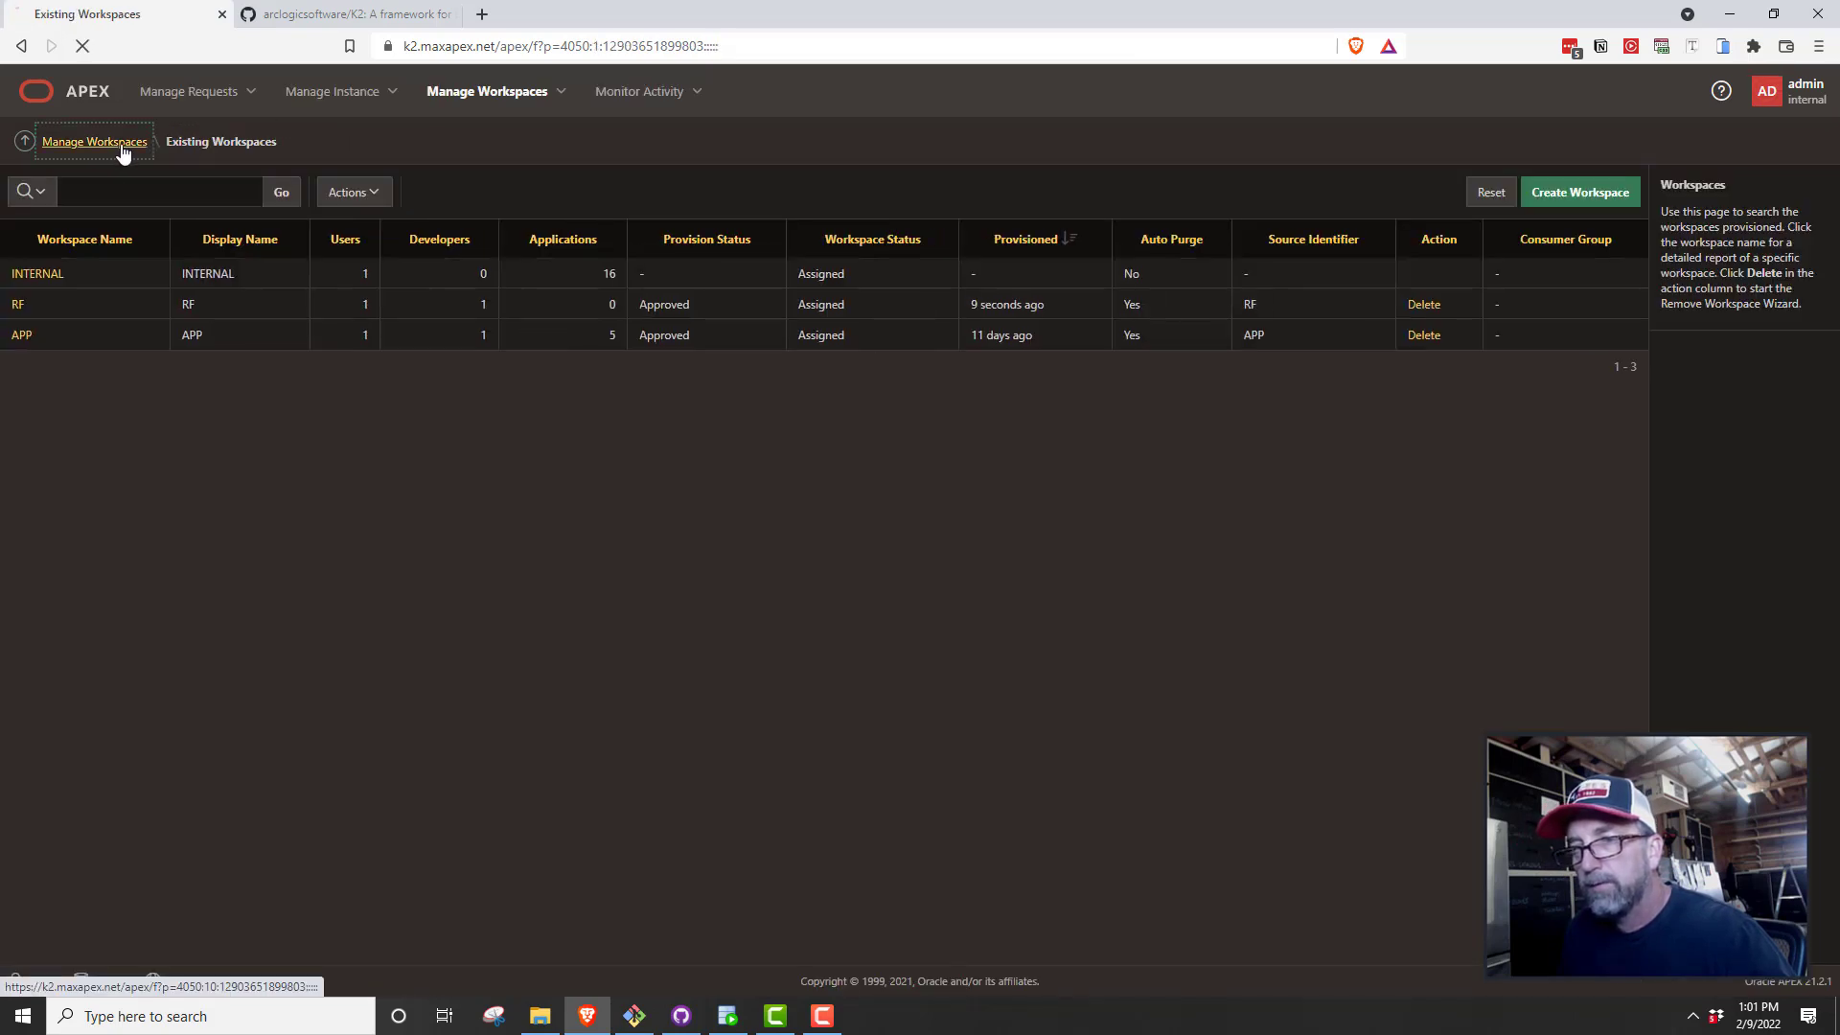
{"action": "left_click", "coordinate": [94, 140]}
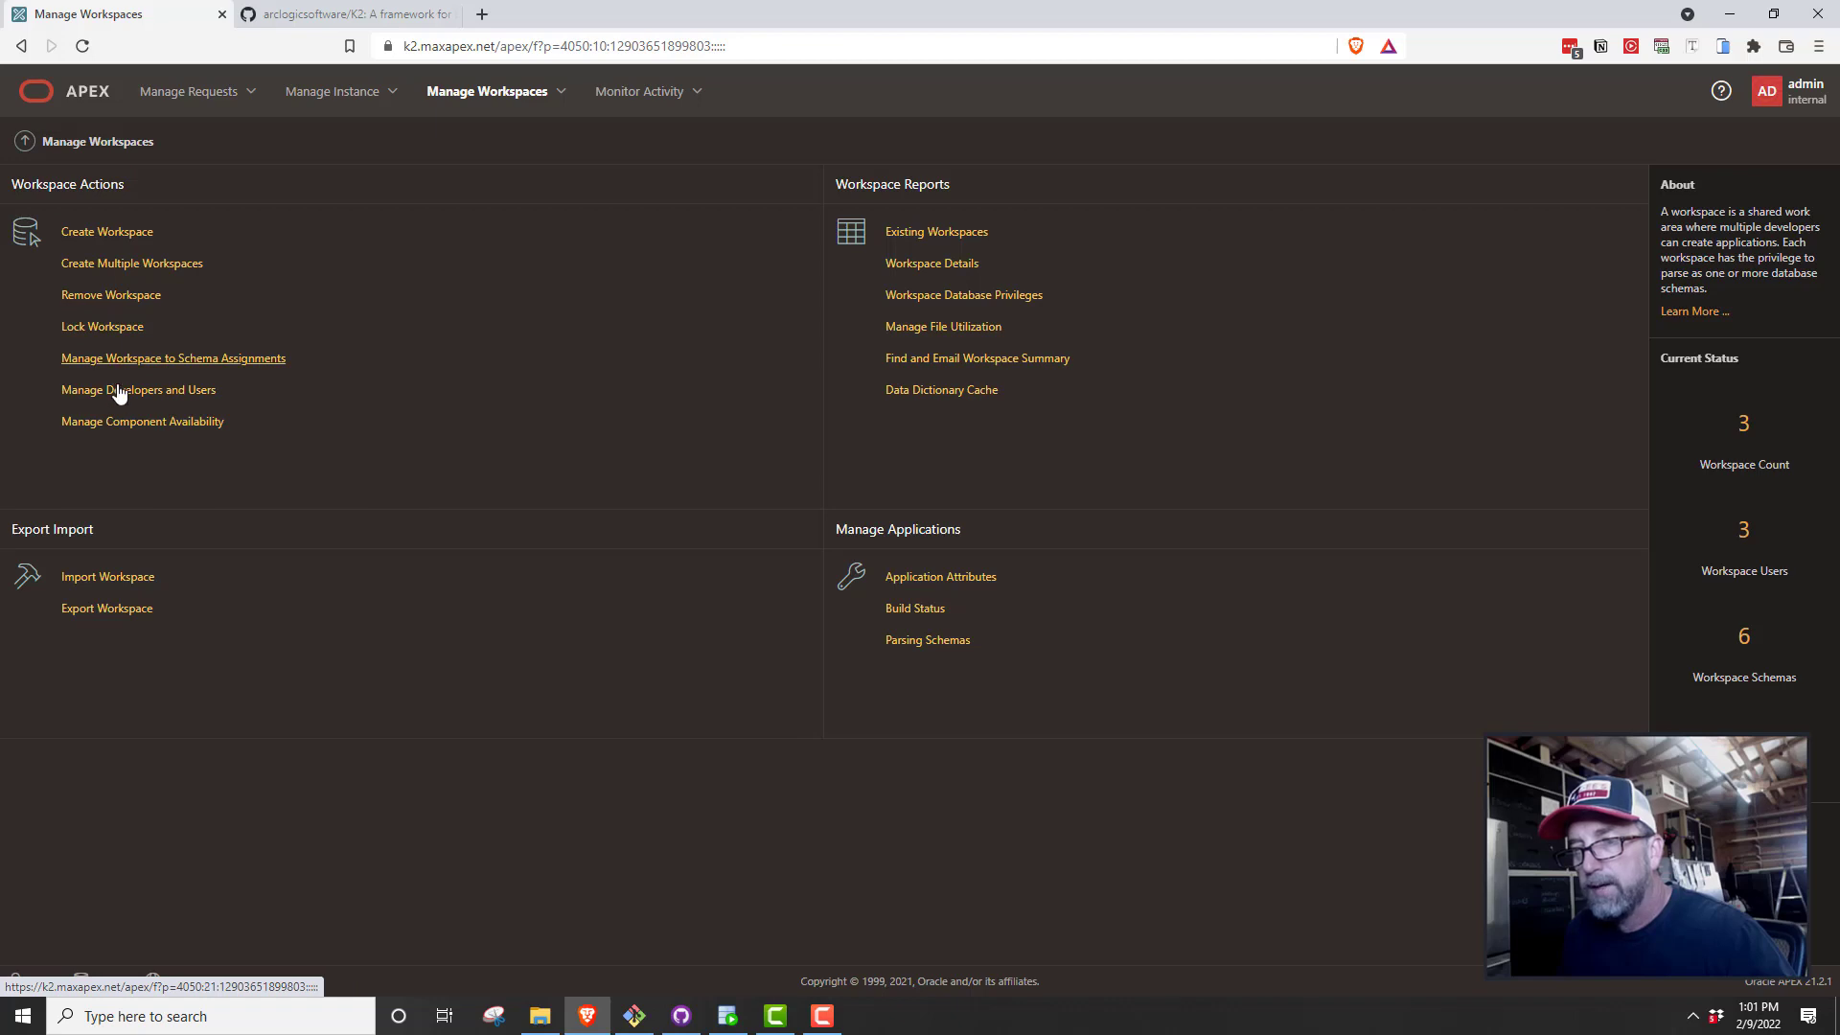
Assign existing schema RFDEV to the RF workspace via Manage Workspace to Schema Assignments.
{"action": "left_click", "coordinate": [173, 358]}
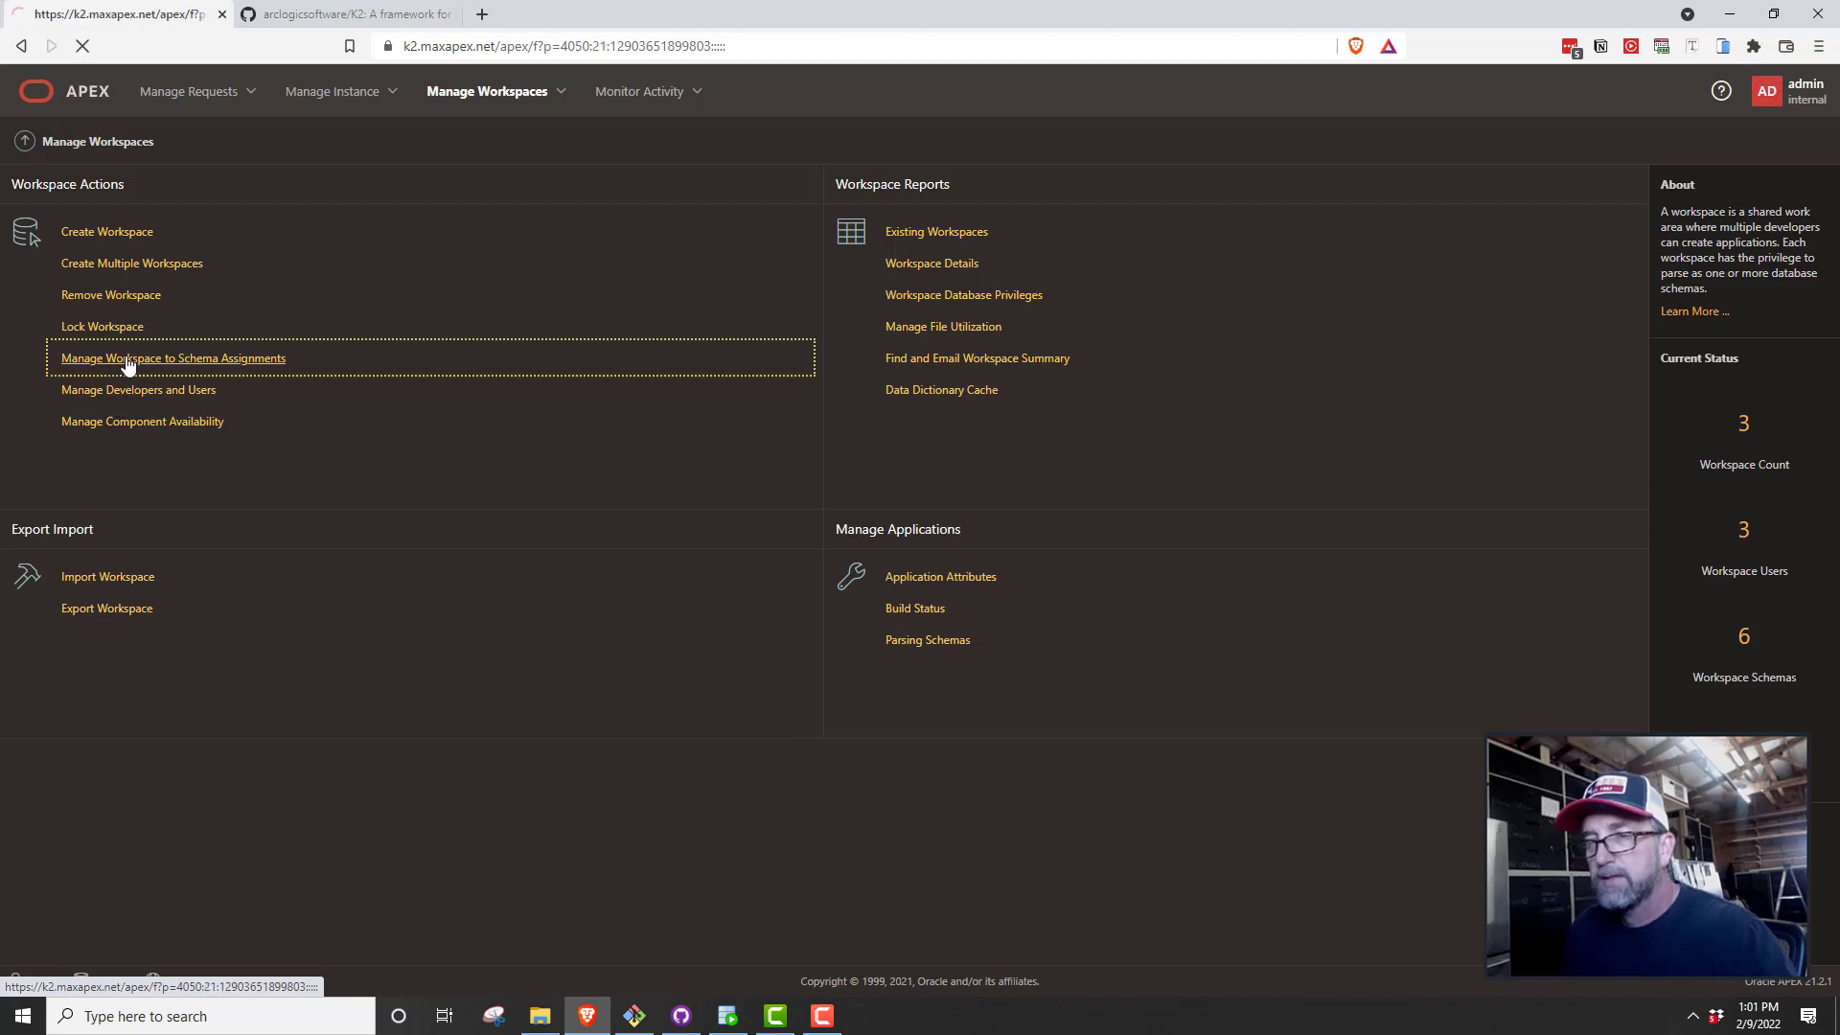
{"action": "left_click", "coordinate": [172, 359]}
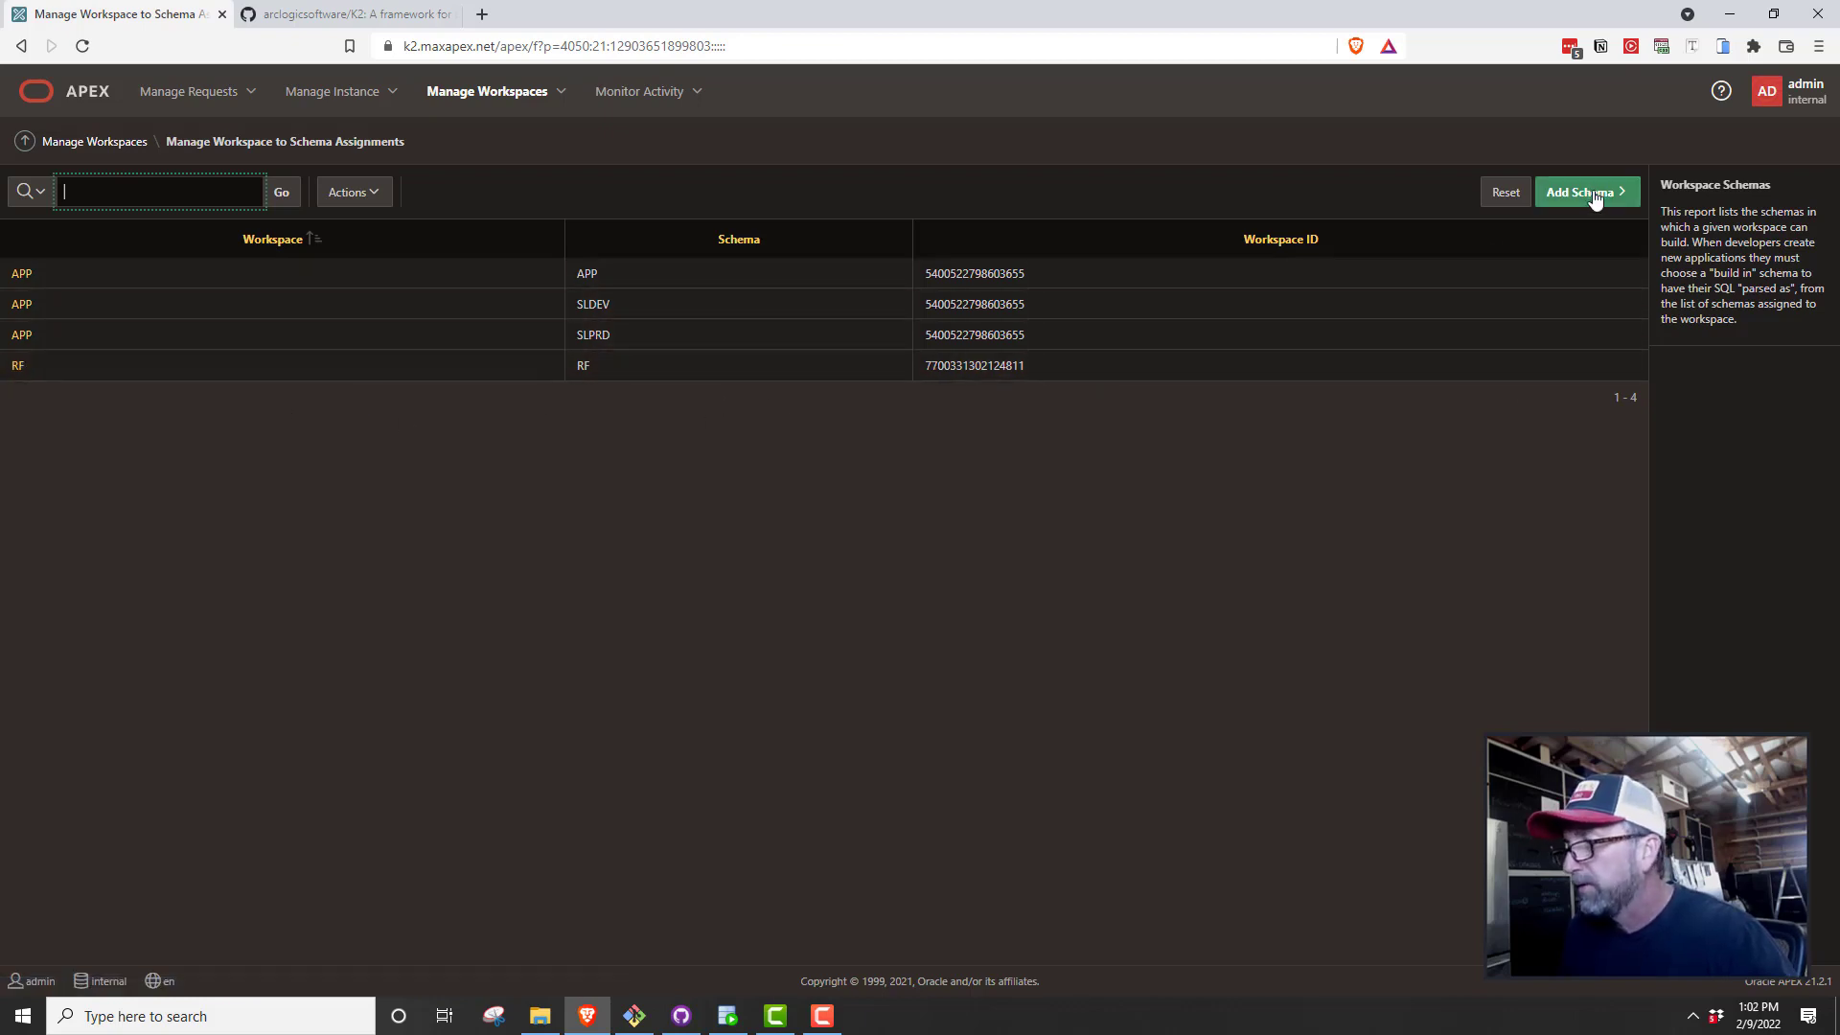
{"action": "left_click", "coordinate": [1587, 192]}
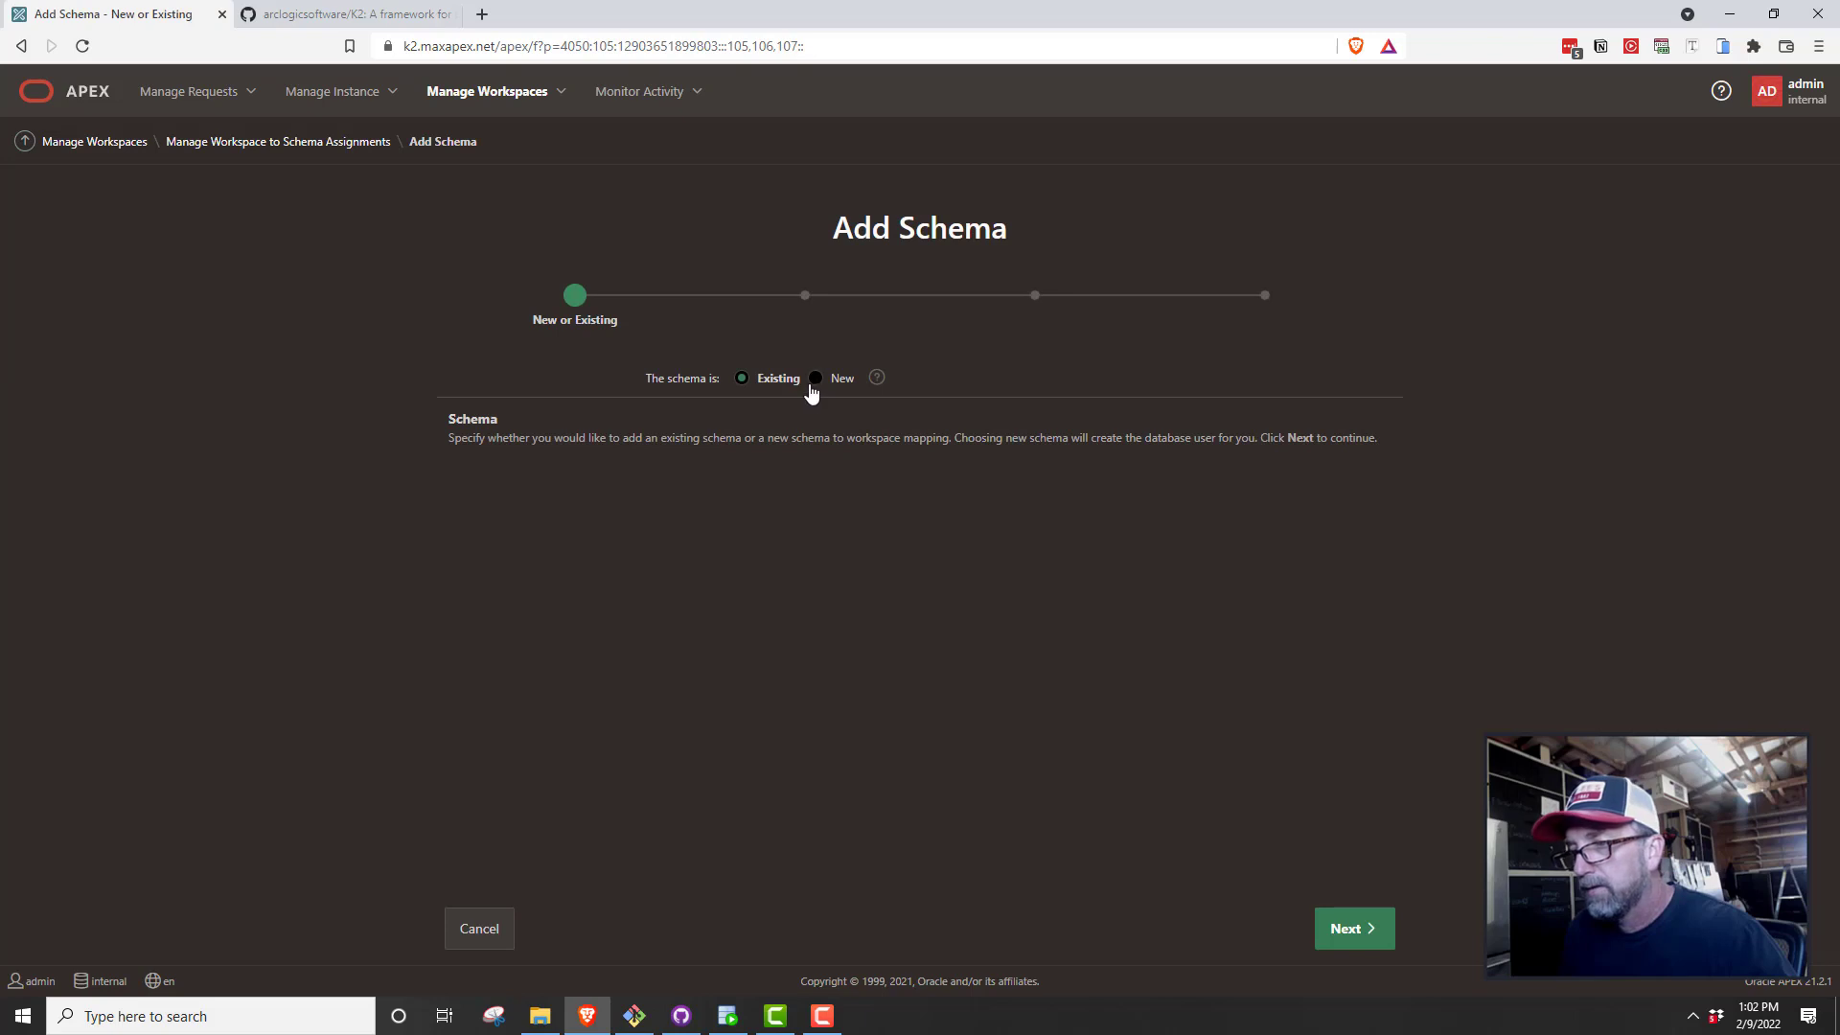
{"action": "left_click", "coordinate": [1353, 927]}
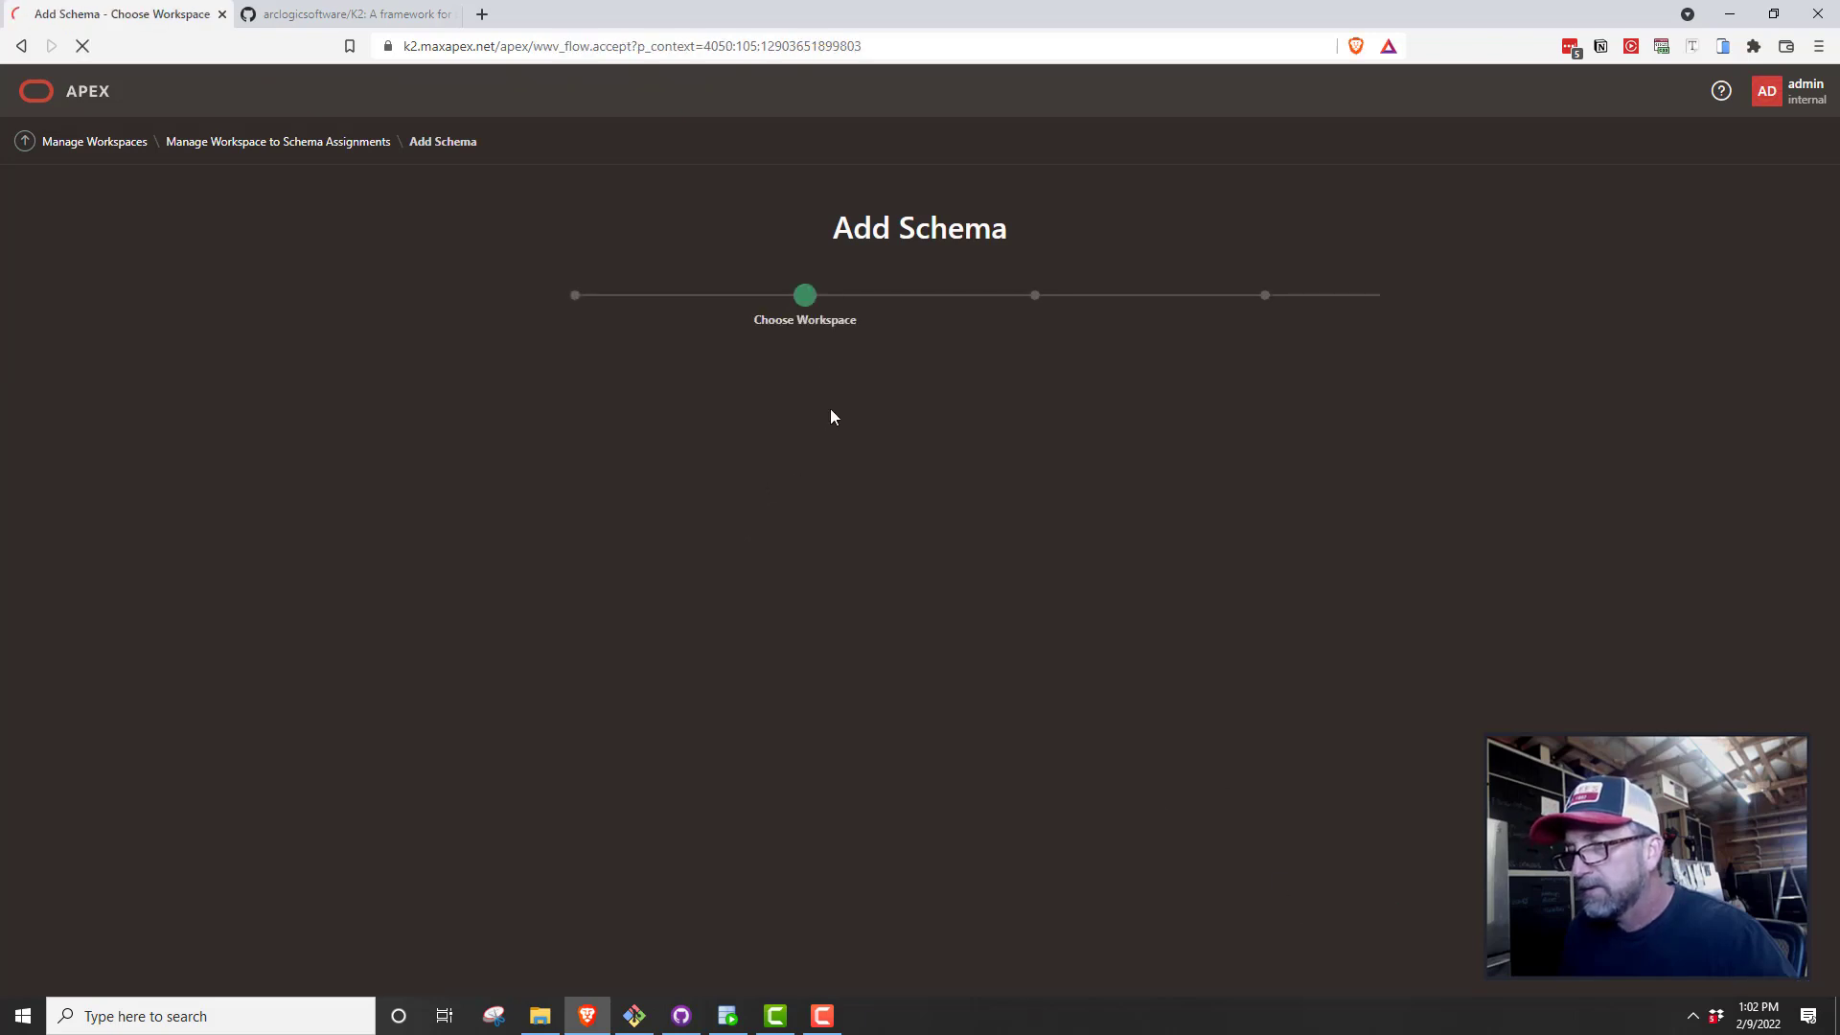
{"action": "left_click", "coordinate": [757, 378]}
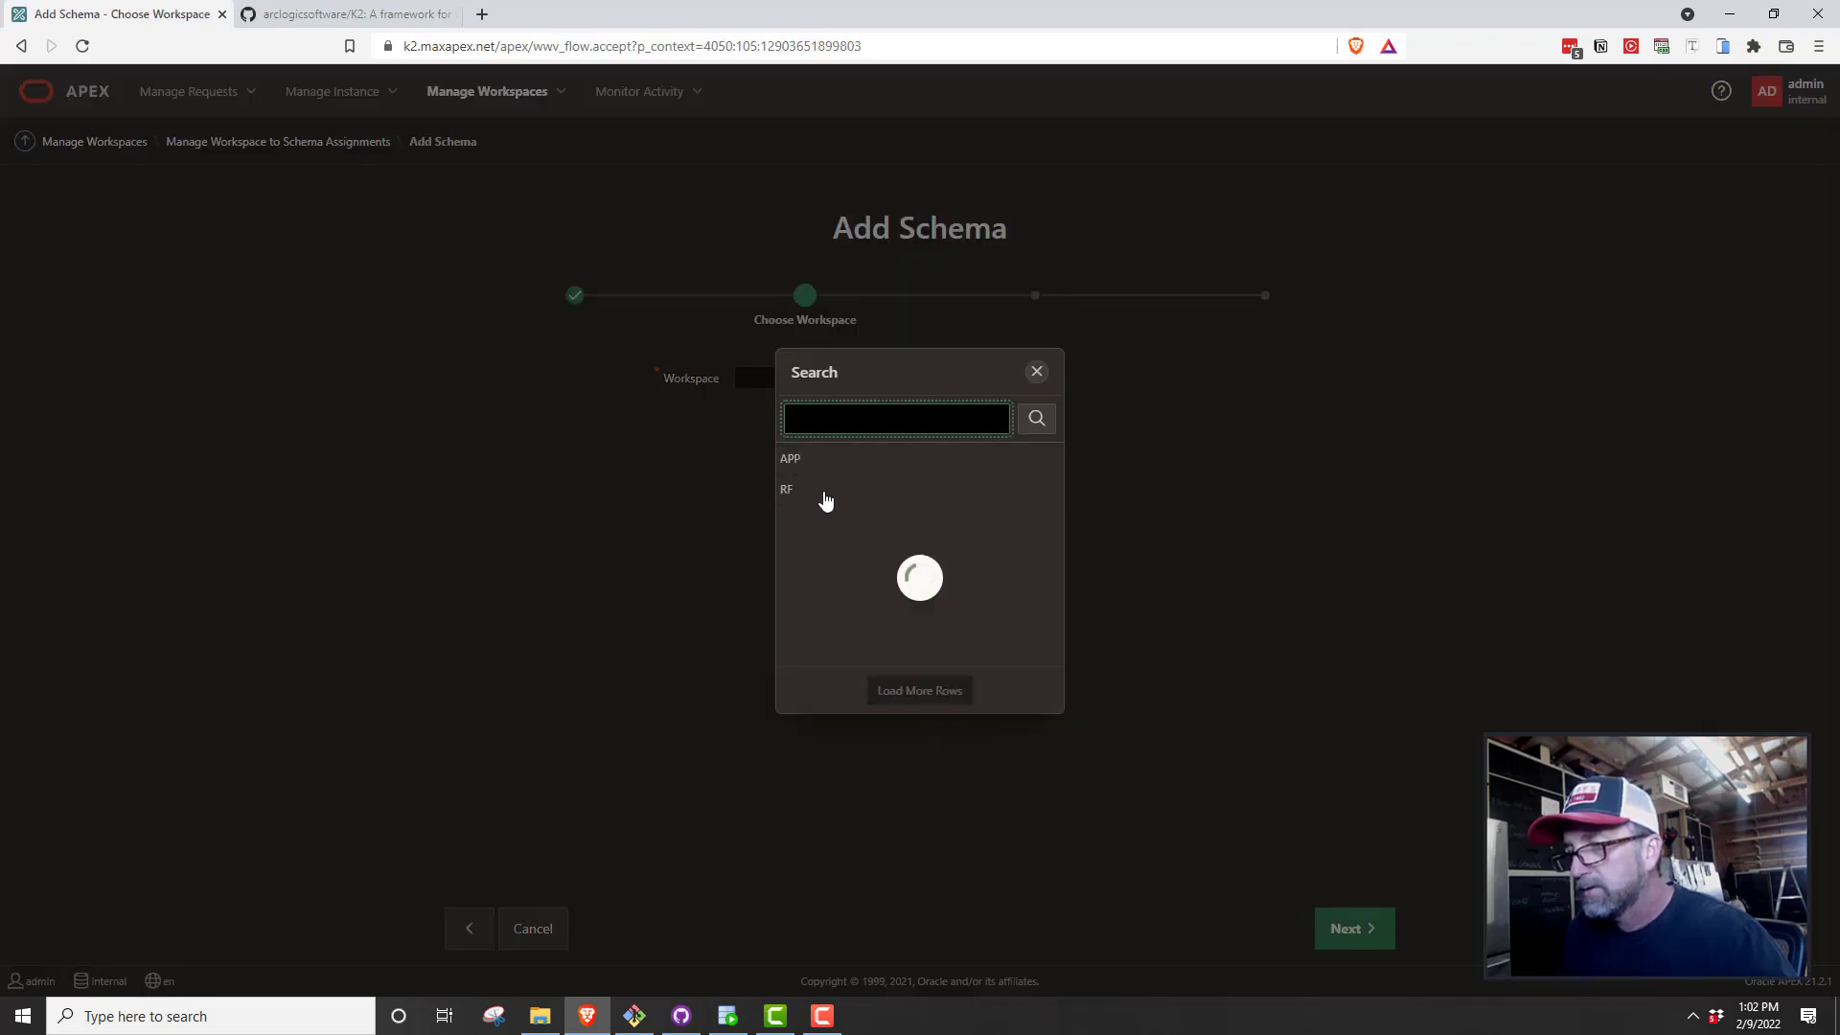
{"action": "left_click", "coordinate": [786, 488]}
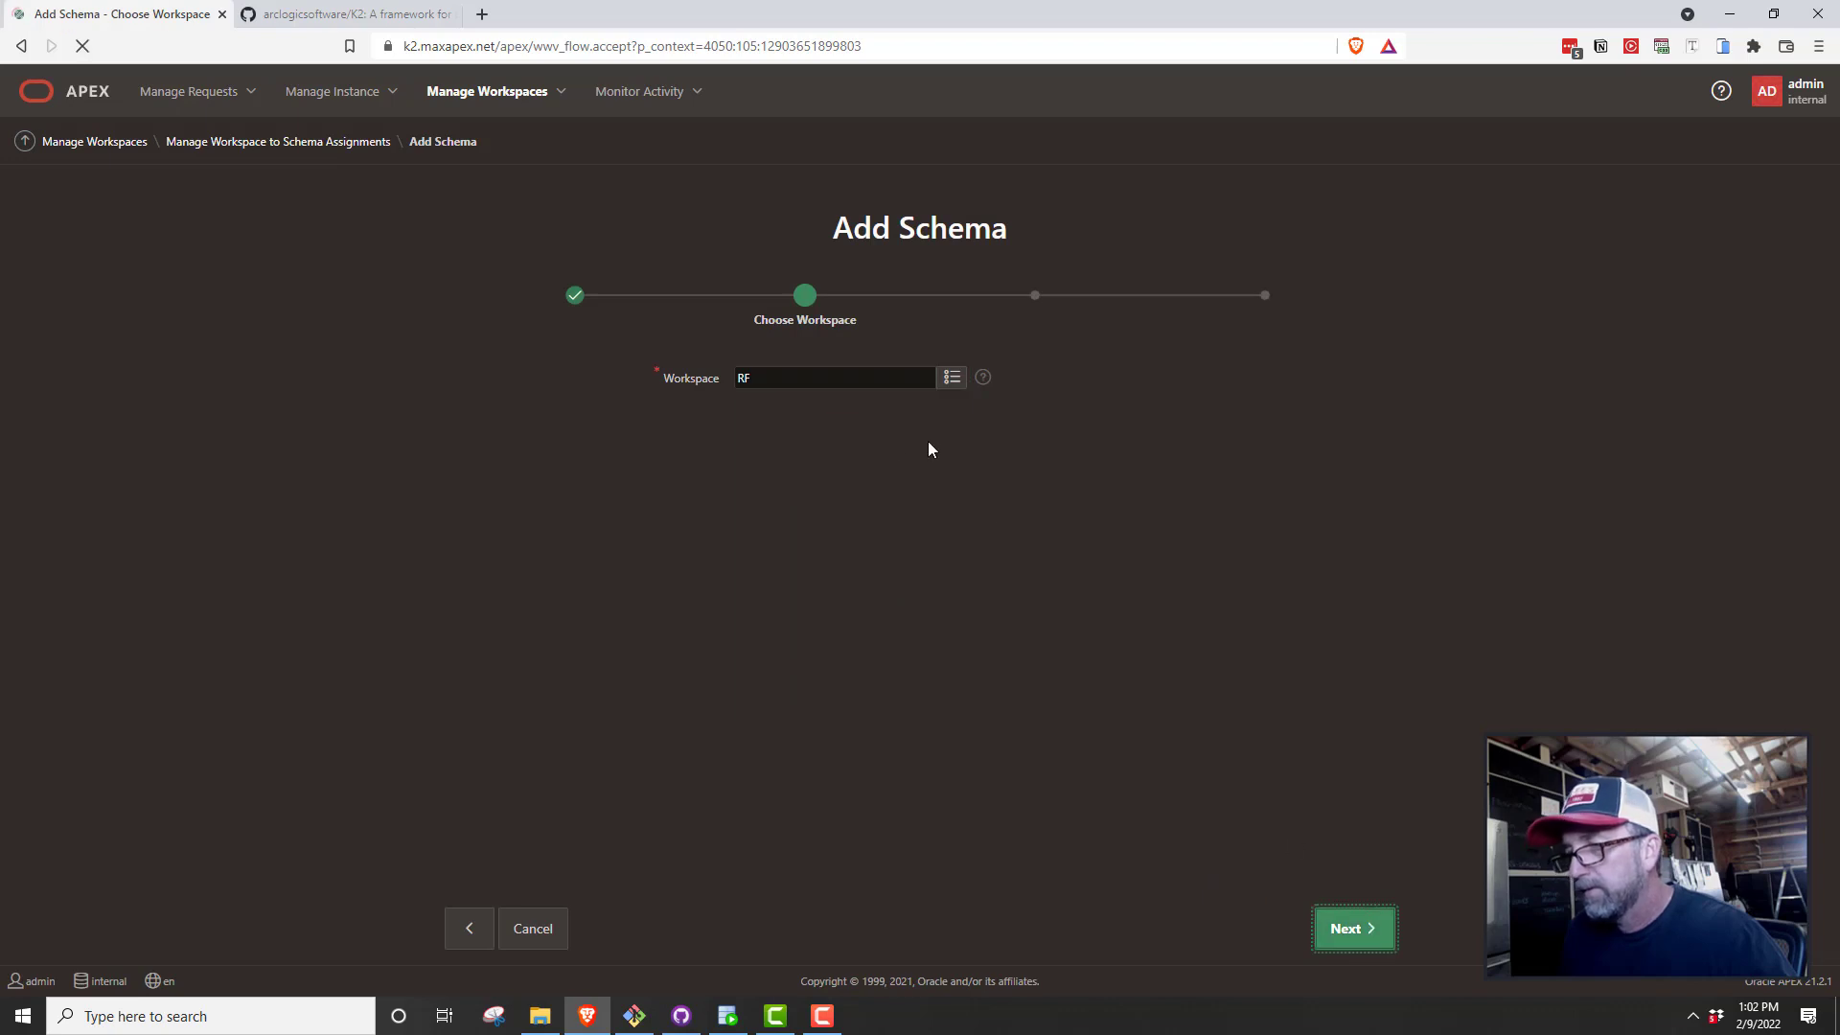
{"action": "left_click", "coordinate": [1352, 927]}
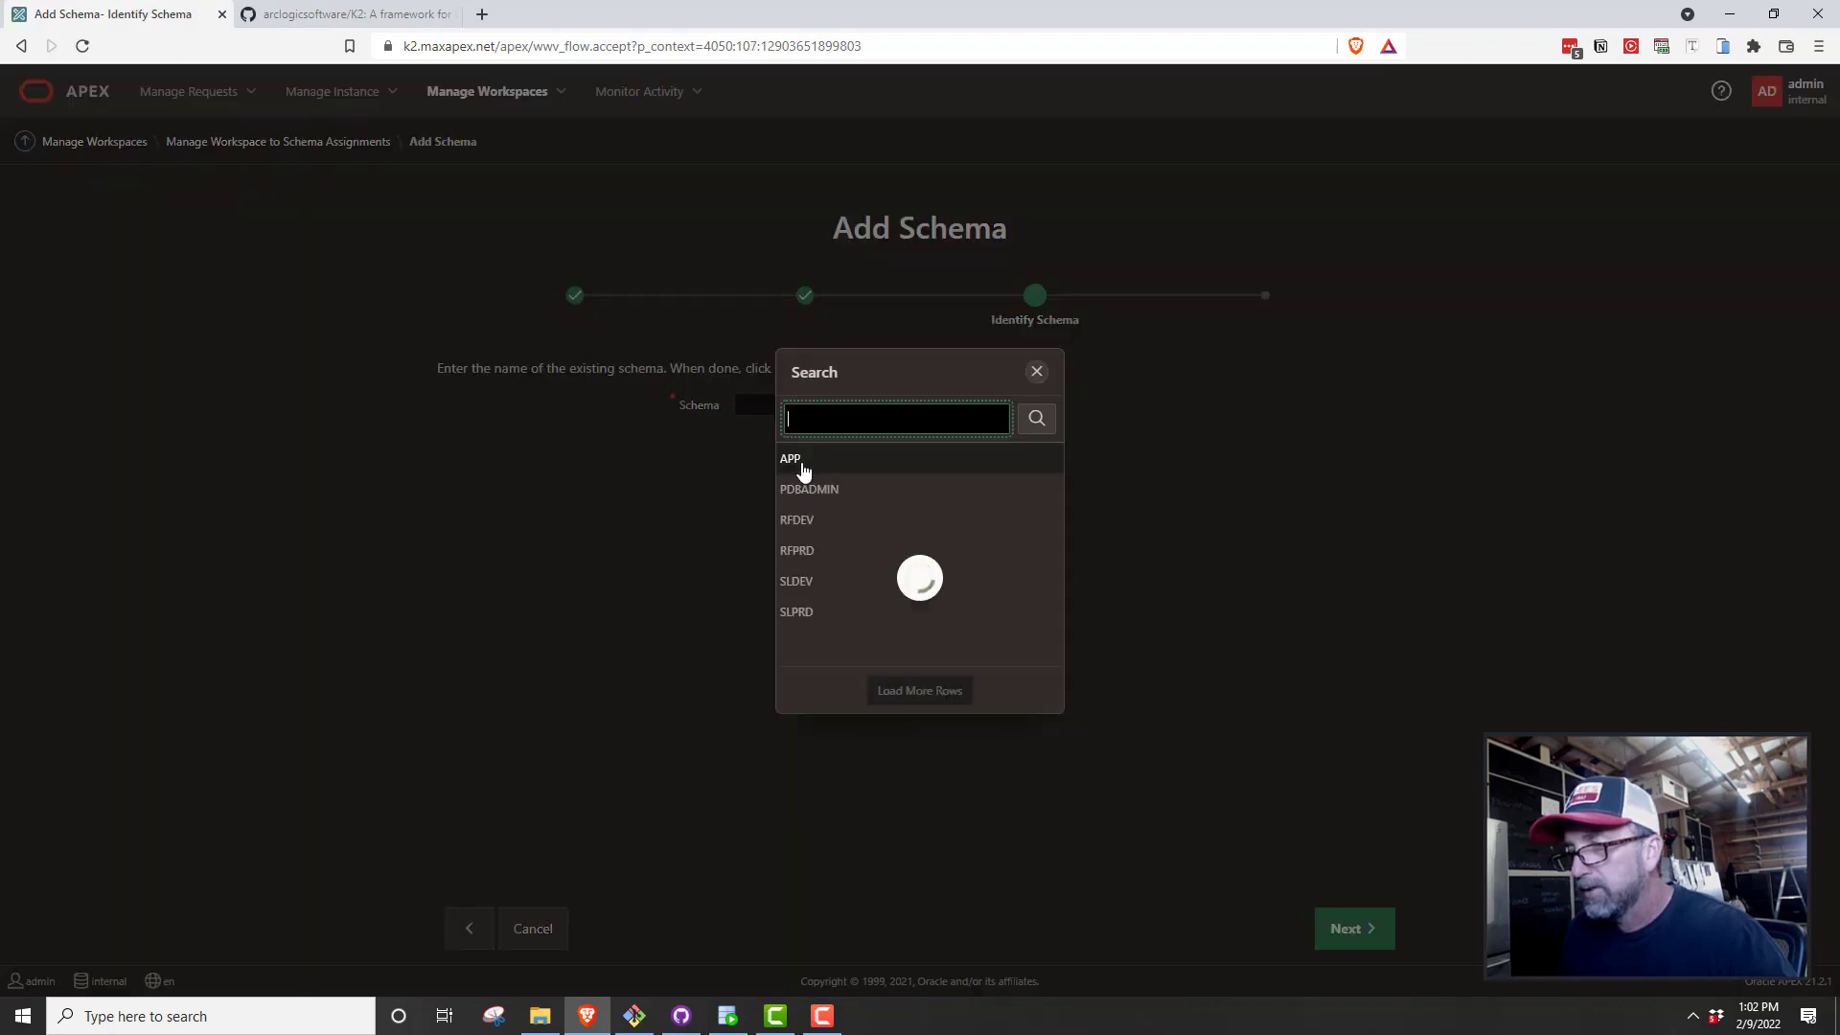
{"action": "left_click", "coordinate": [798, 520]}
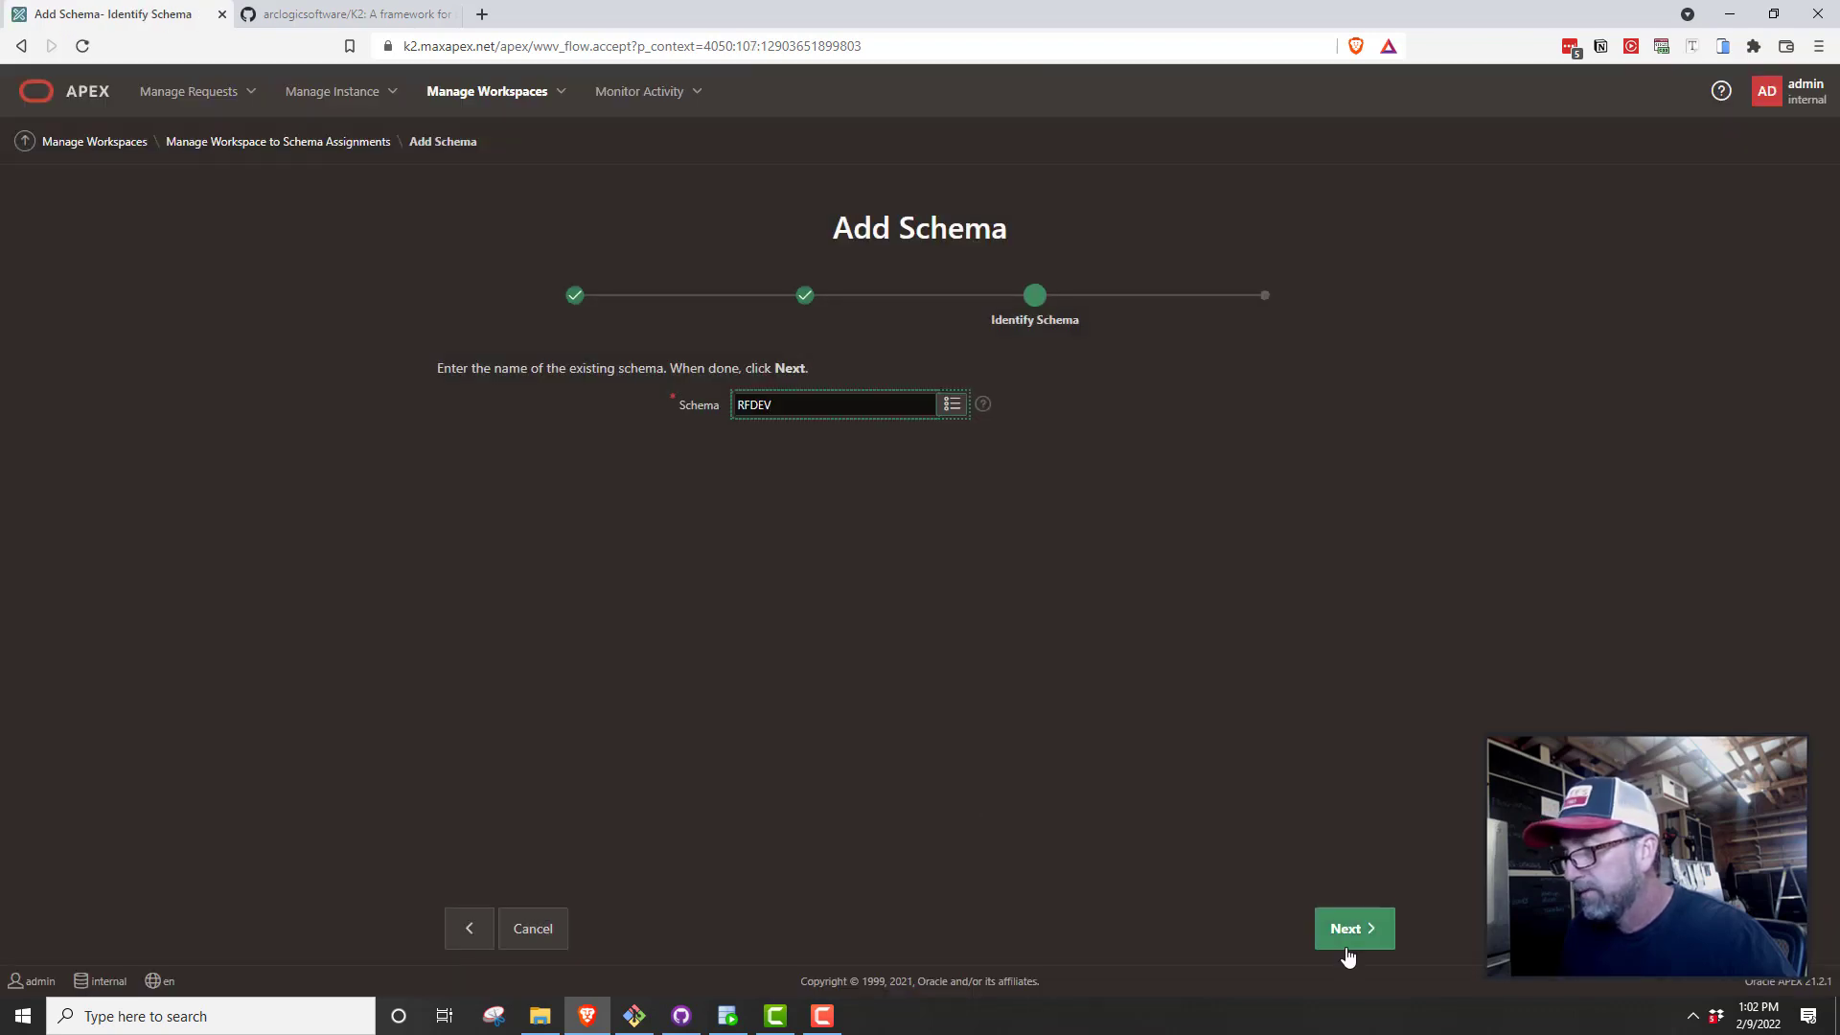
{"action": "left_click", "coordinate": [1351, 927]}
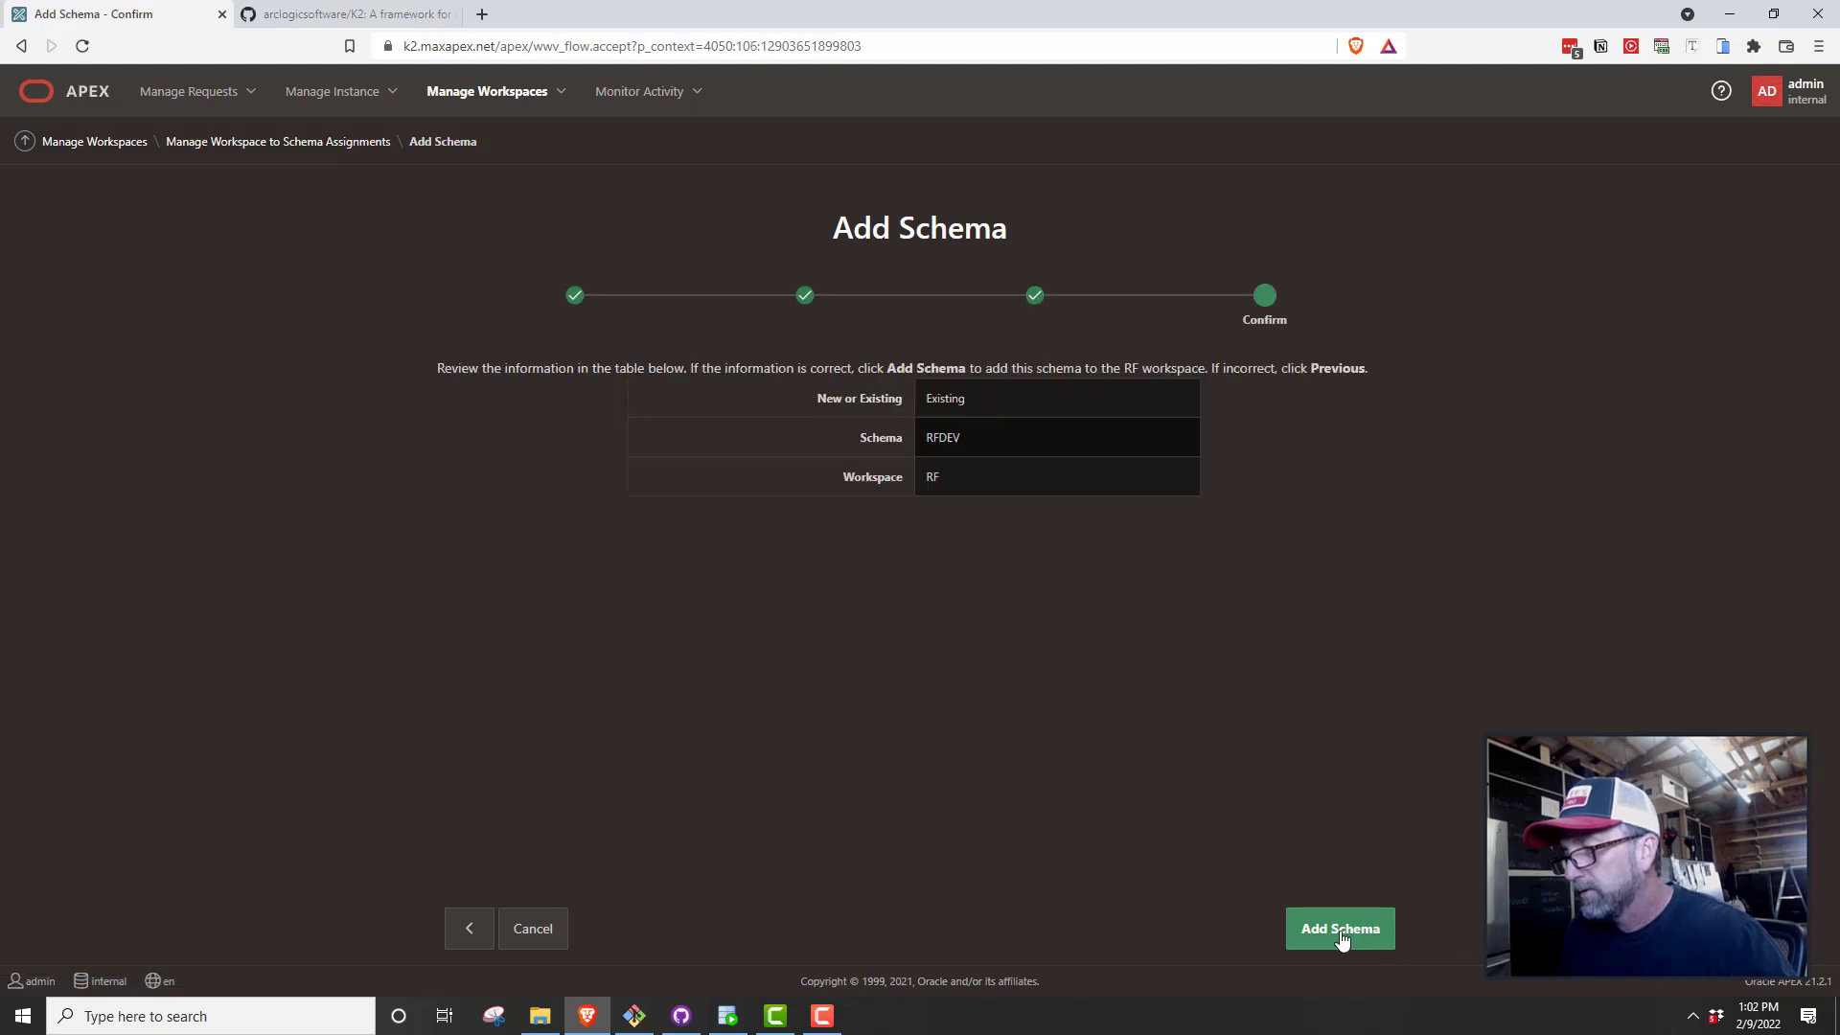
{"action": "left_click", "coordinate": [1339, 928]}
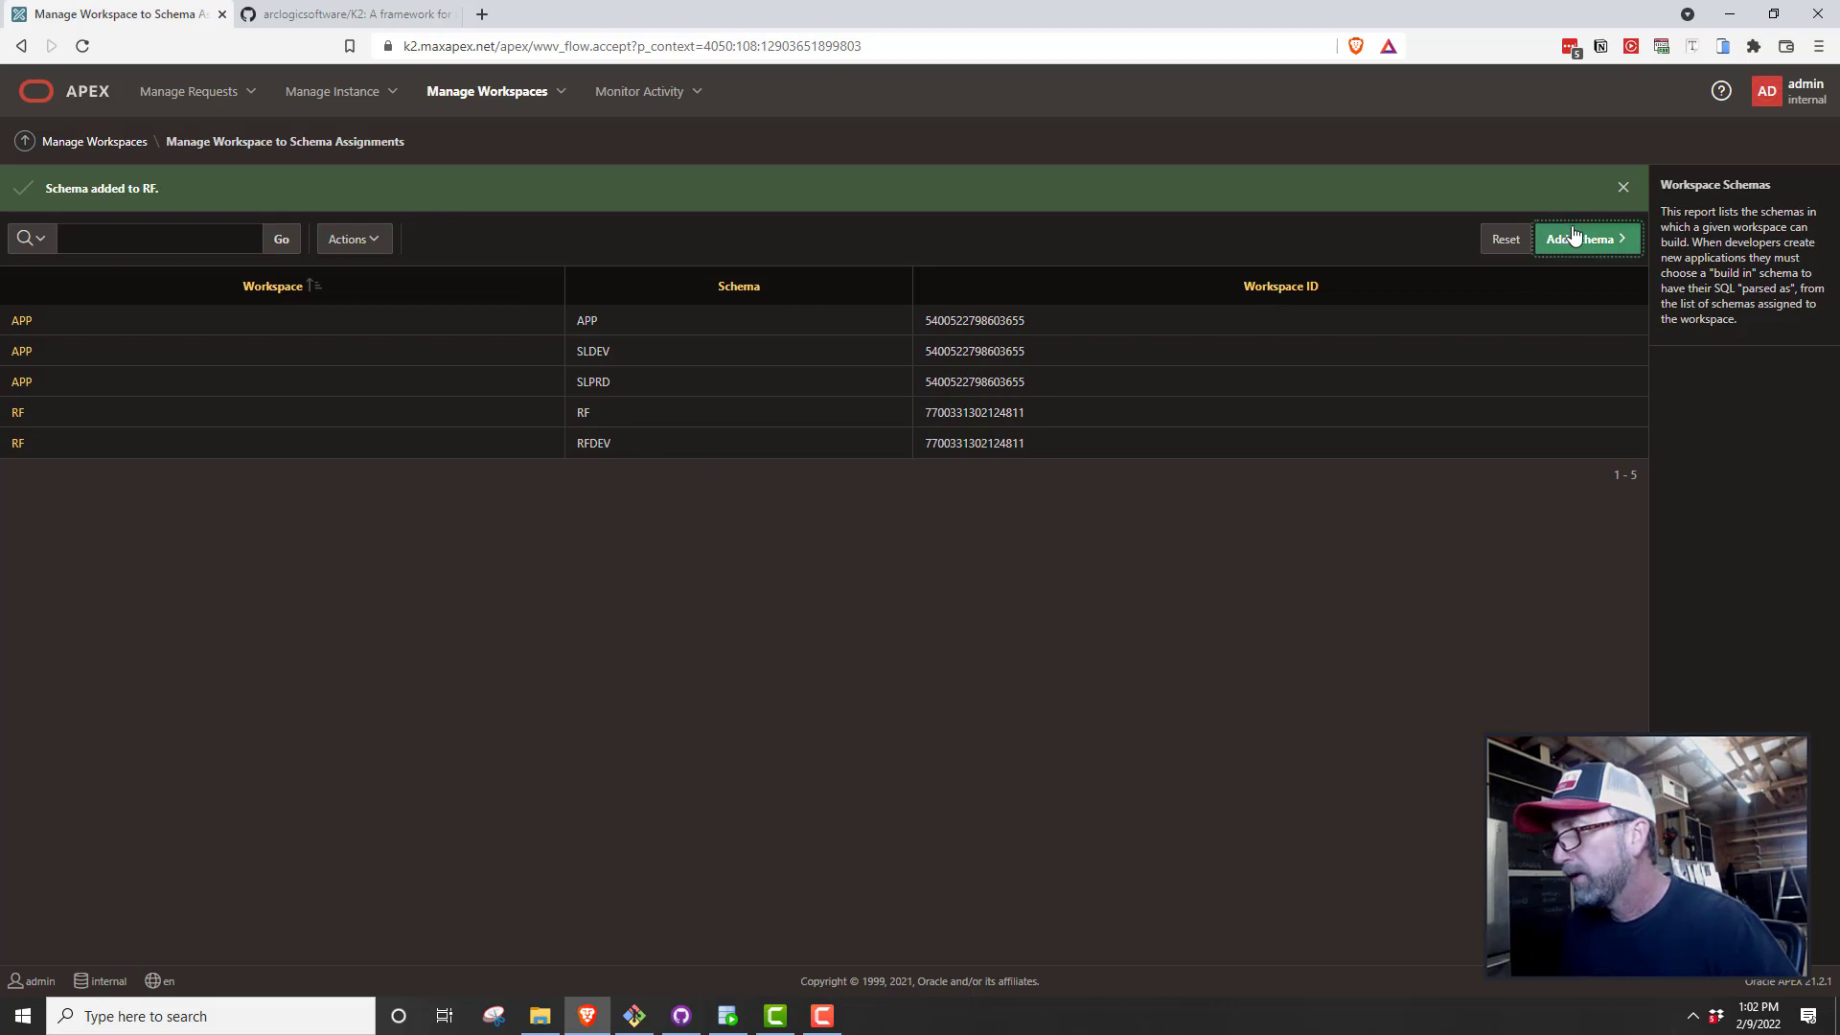
Assign existing schema RFPRD to the RF workspace and return to the management overview.
{"action": "left_click", "coordinate": [1584, 237]}
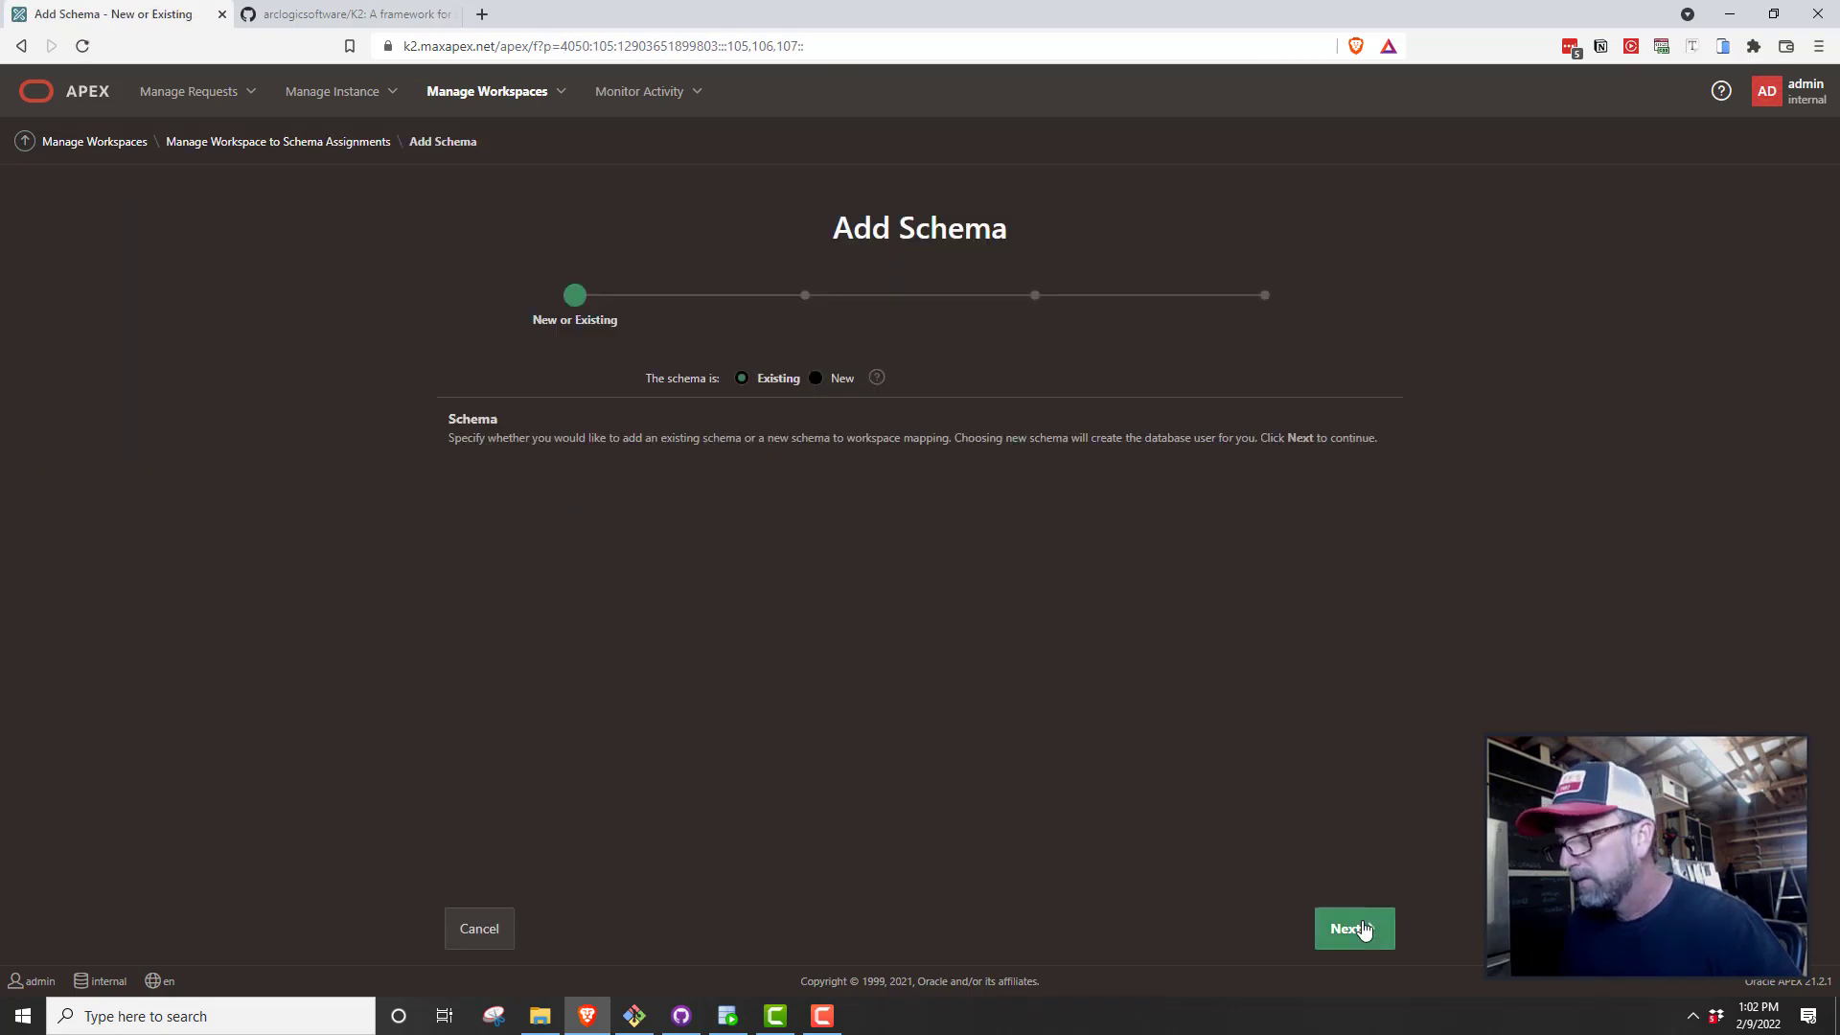
{"action": "left_click", "coordinate": [1351, 927]}
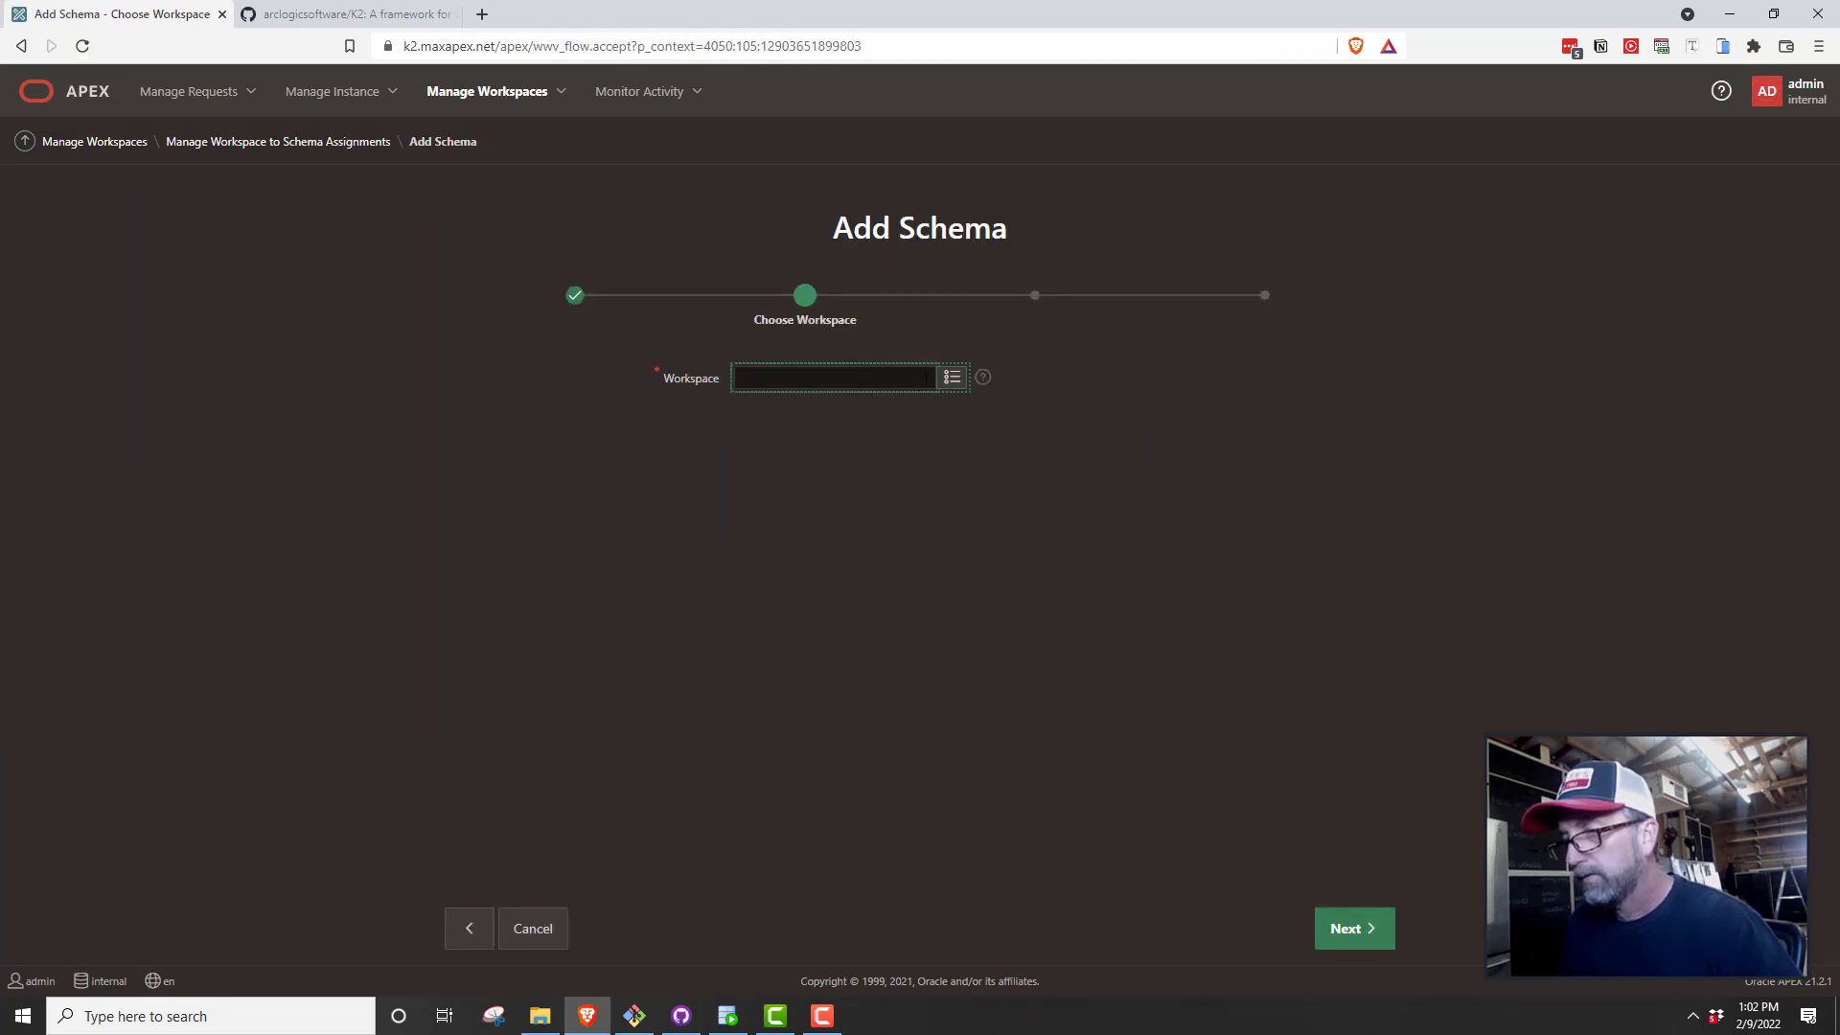
{"action": "type", "text": "RF"}
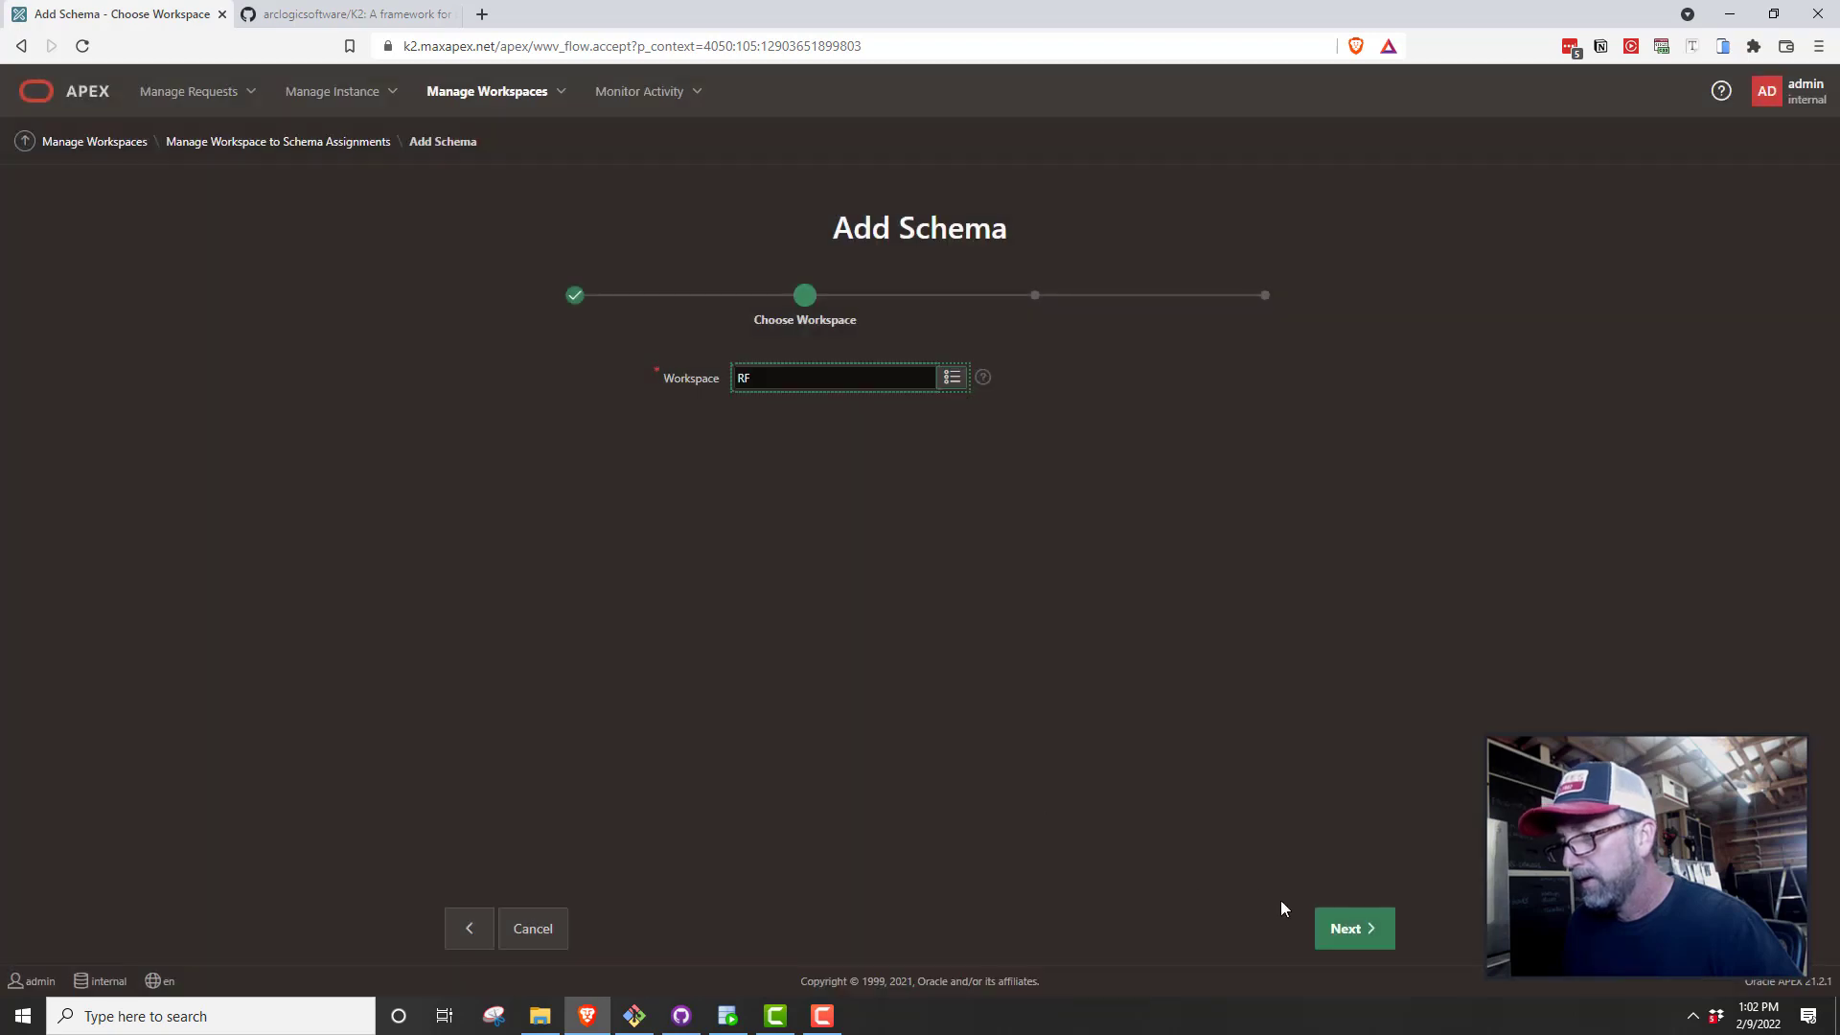
{"action": "left_click", "coordinate": [1351, 927]}
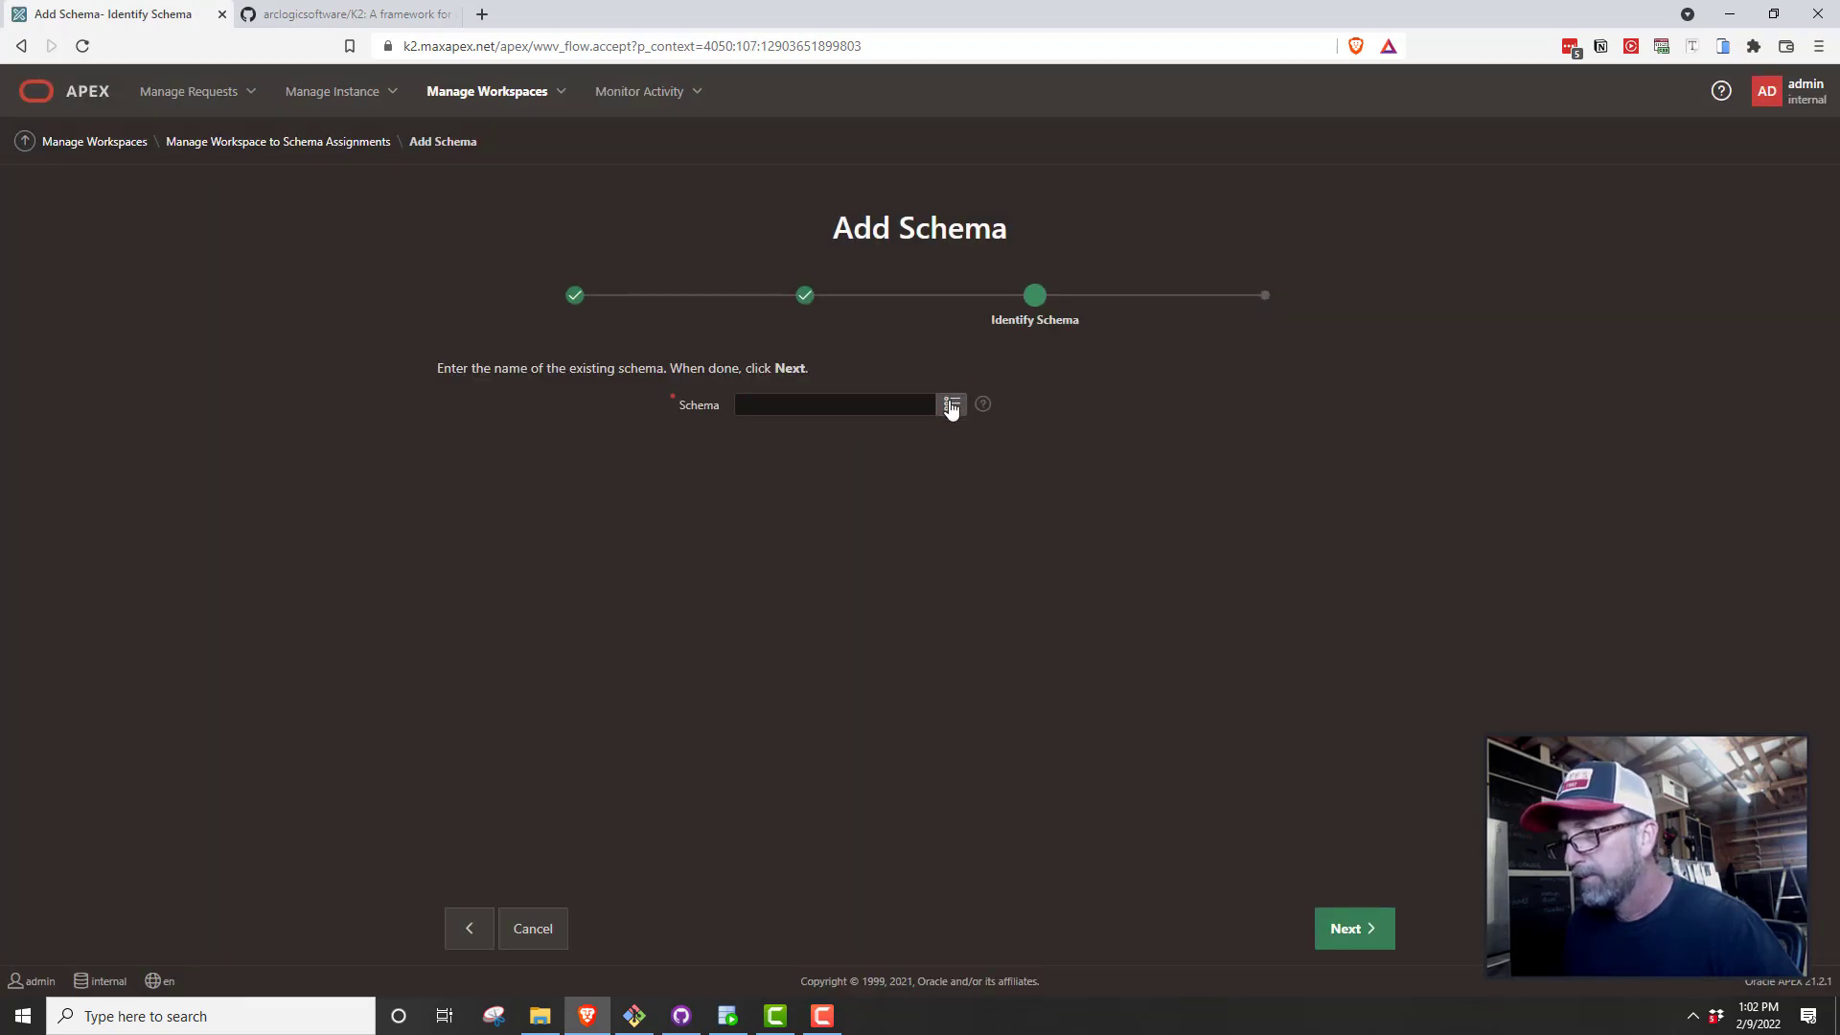
{"action": "left_click", "coordinate": [951, 405]}
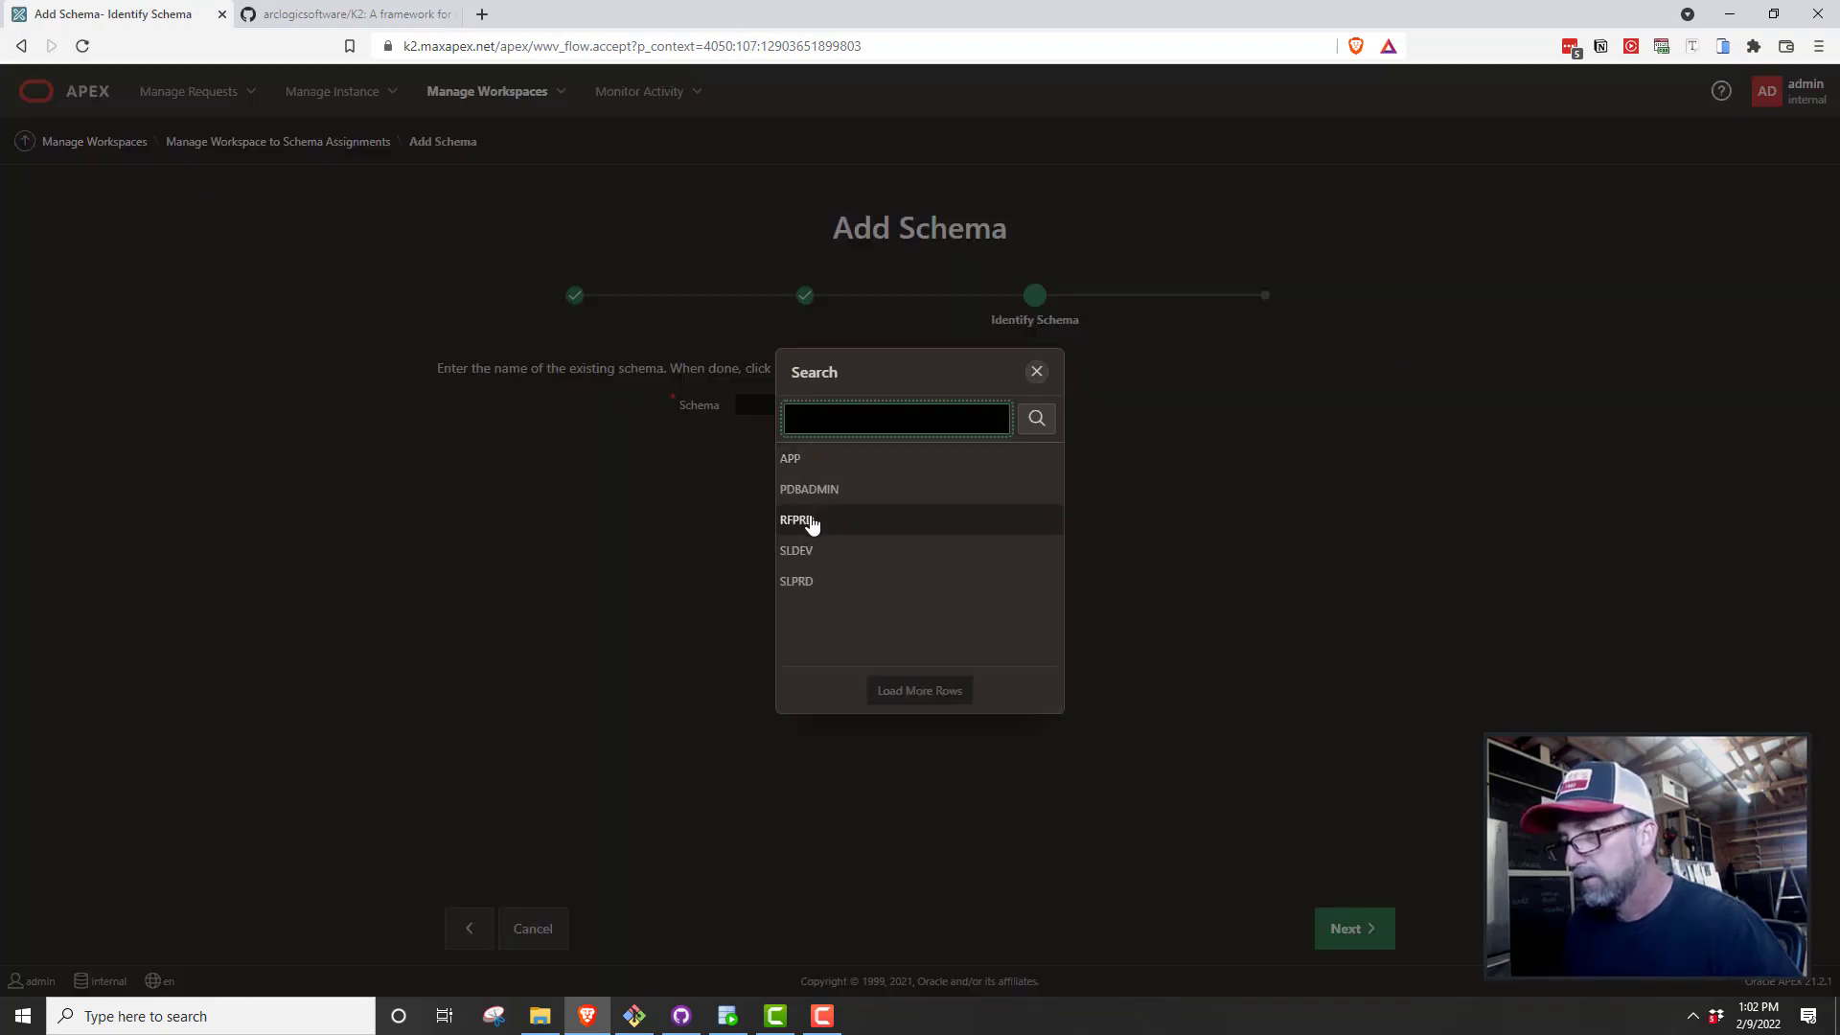
{"action": "left_click", "coordinate": [798, 519]}
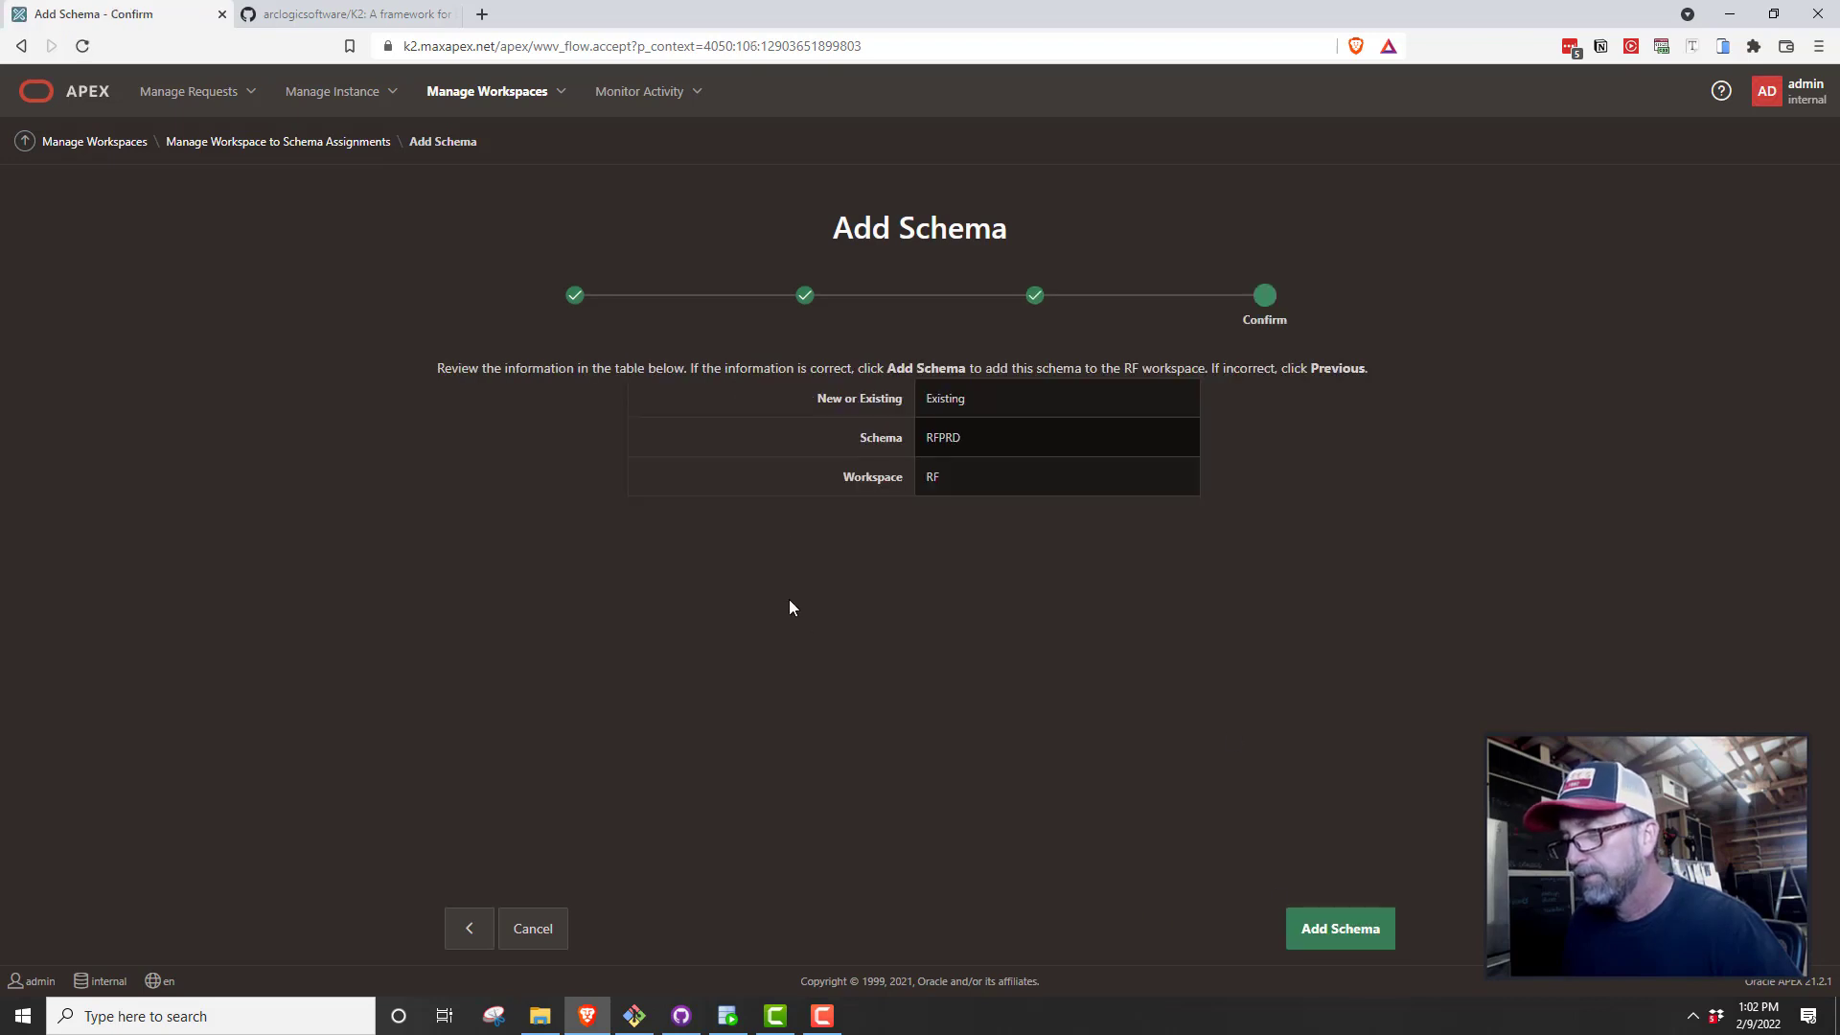
{"action": "left_click", "coordinate": [1340, 928]}
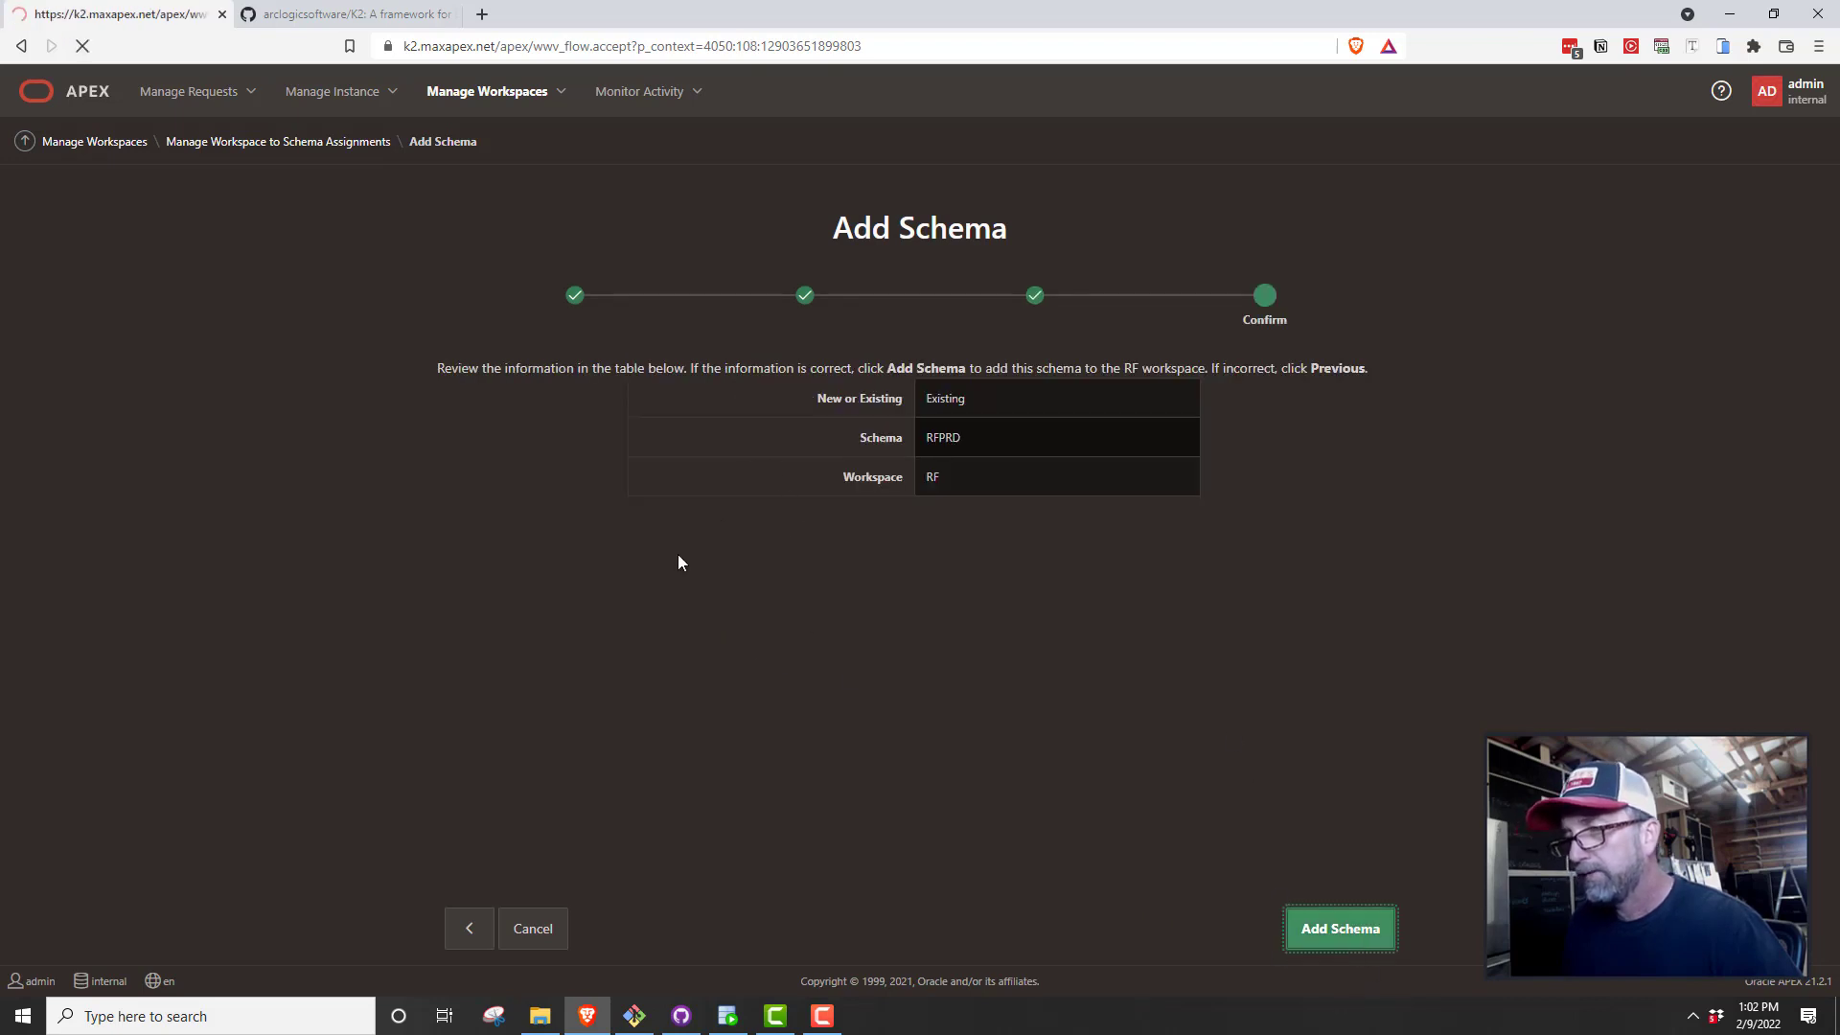
{"action": "left_click", "coordinate": [1339, 927]}
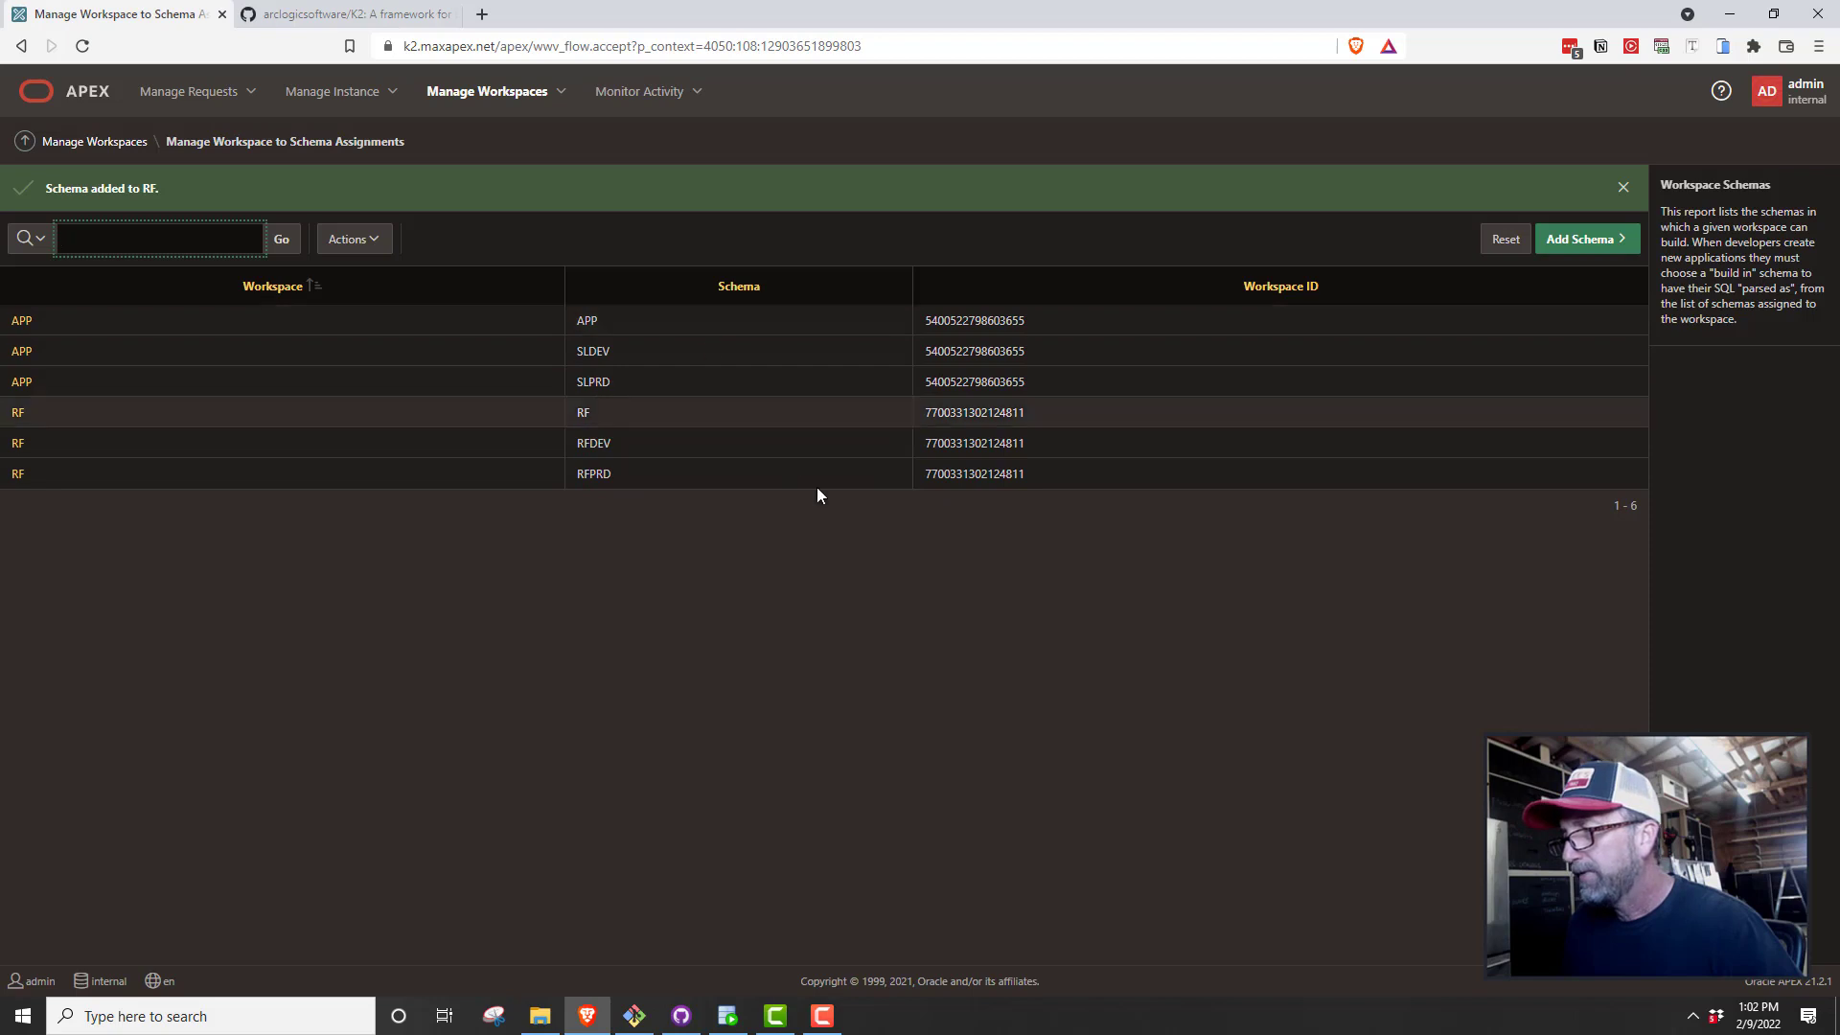
{"action": "left_click", "coordinate": [93, 139]}
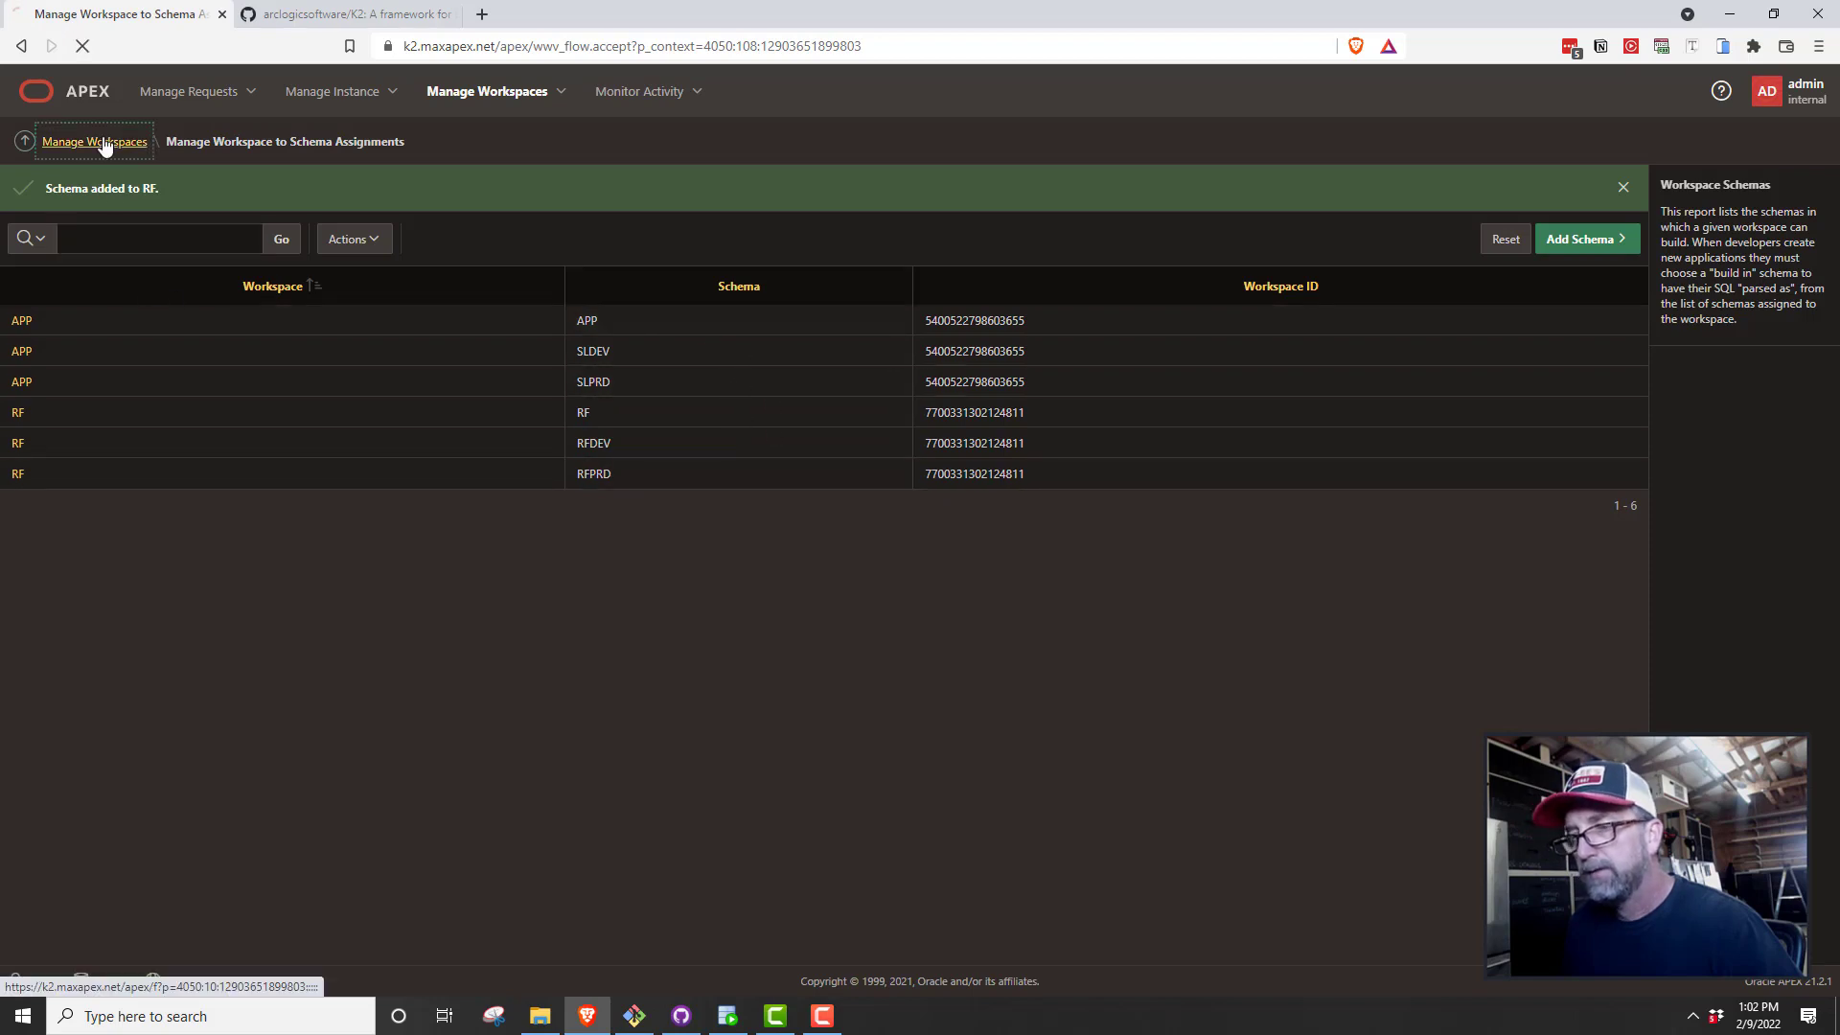
{"action": "left_click", "coordinate": [94, 142]}
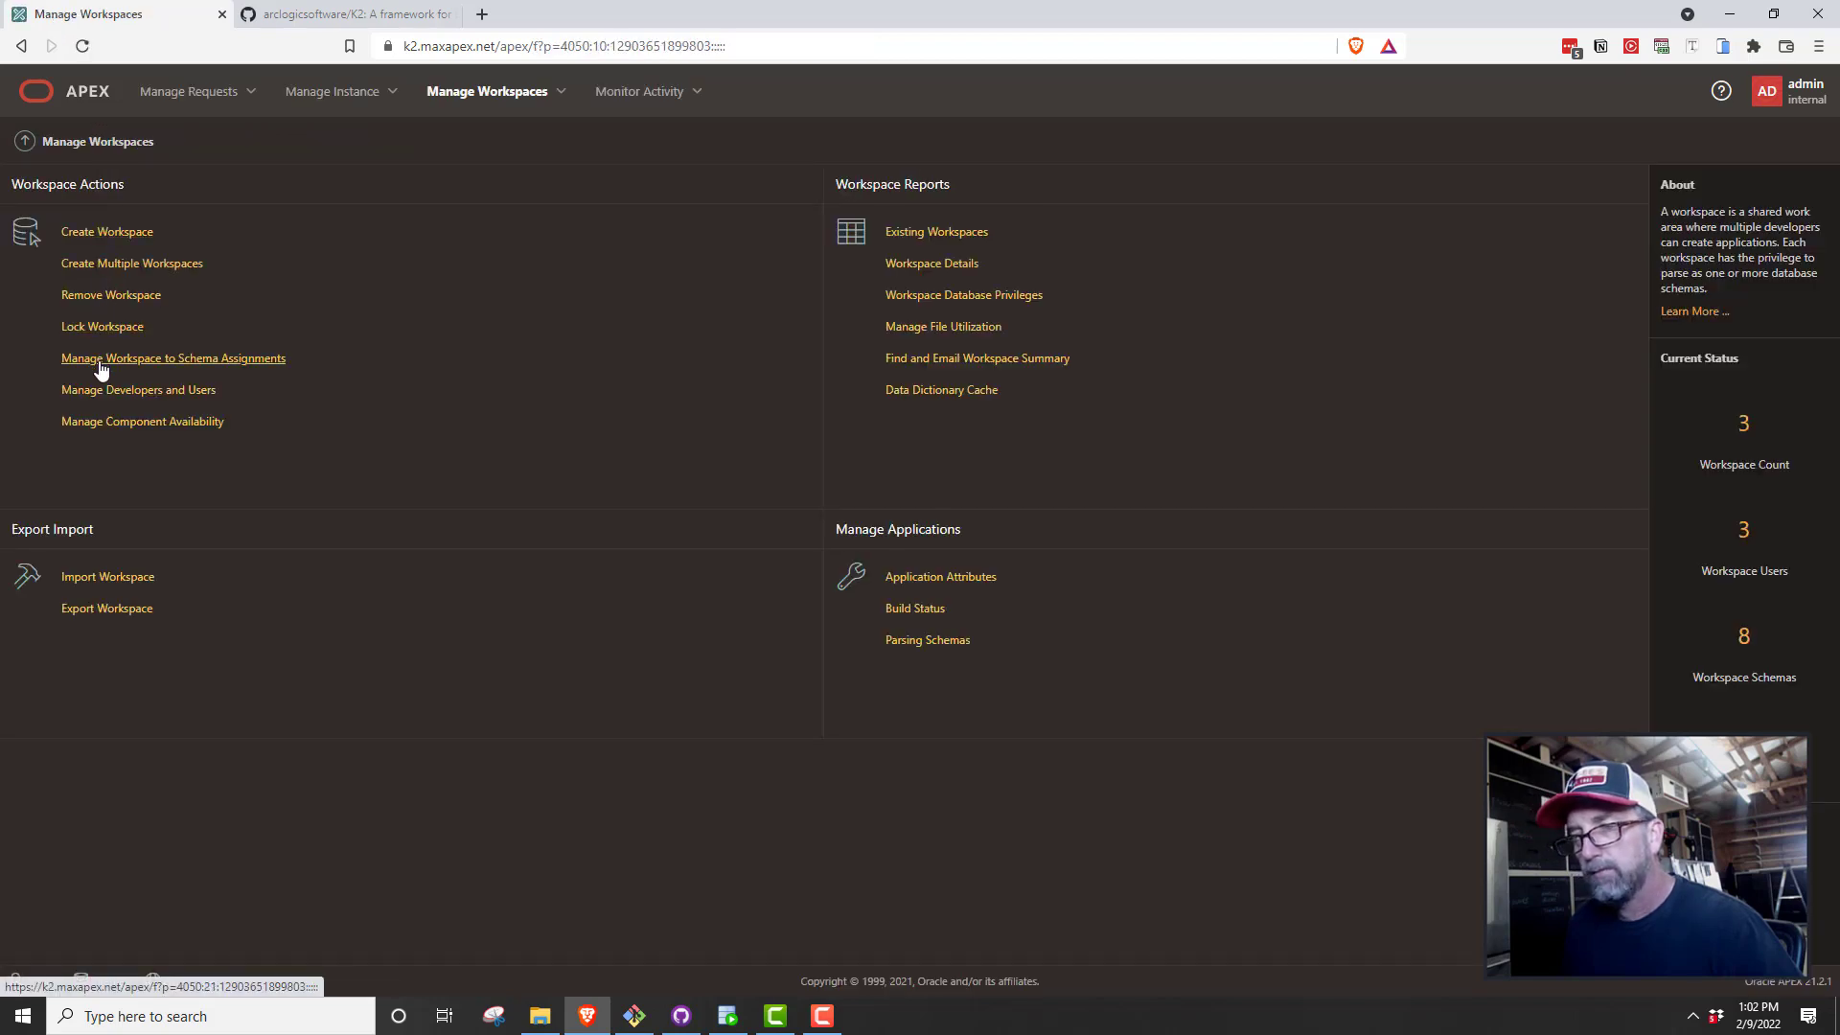
{"action": "mouse_move", "coordinate": [125, 561]}
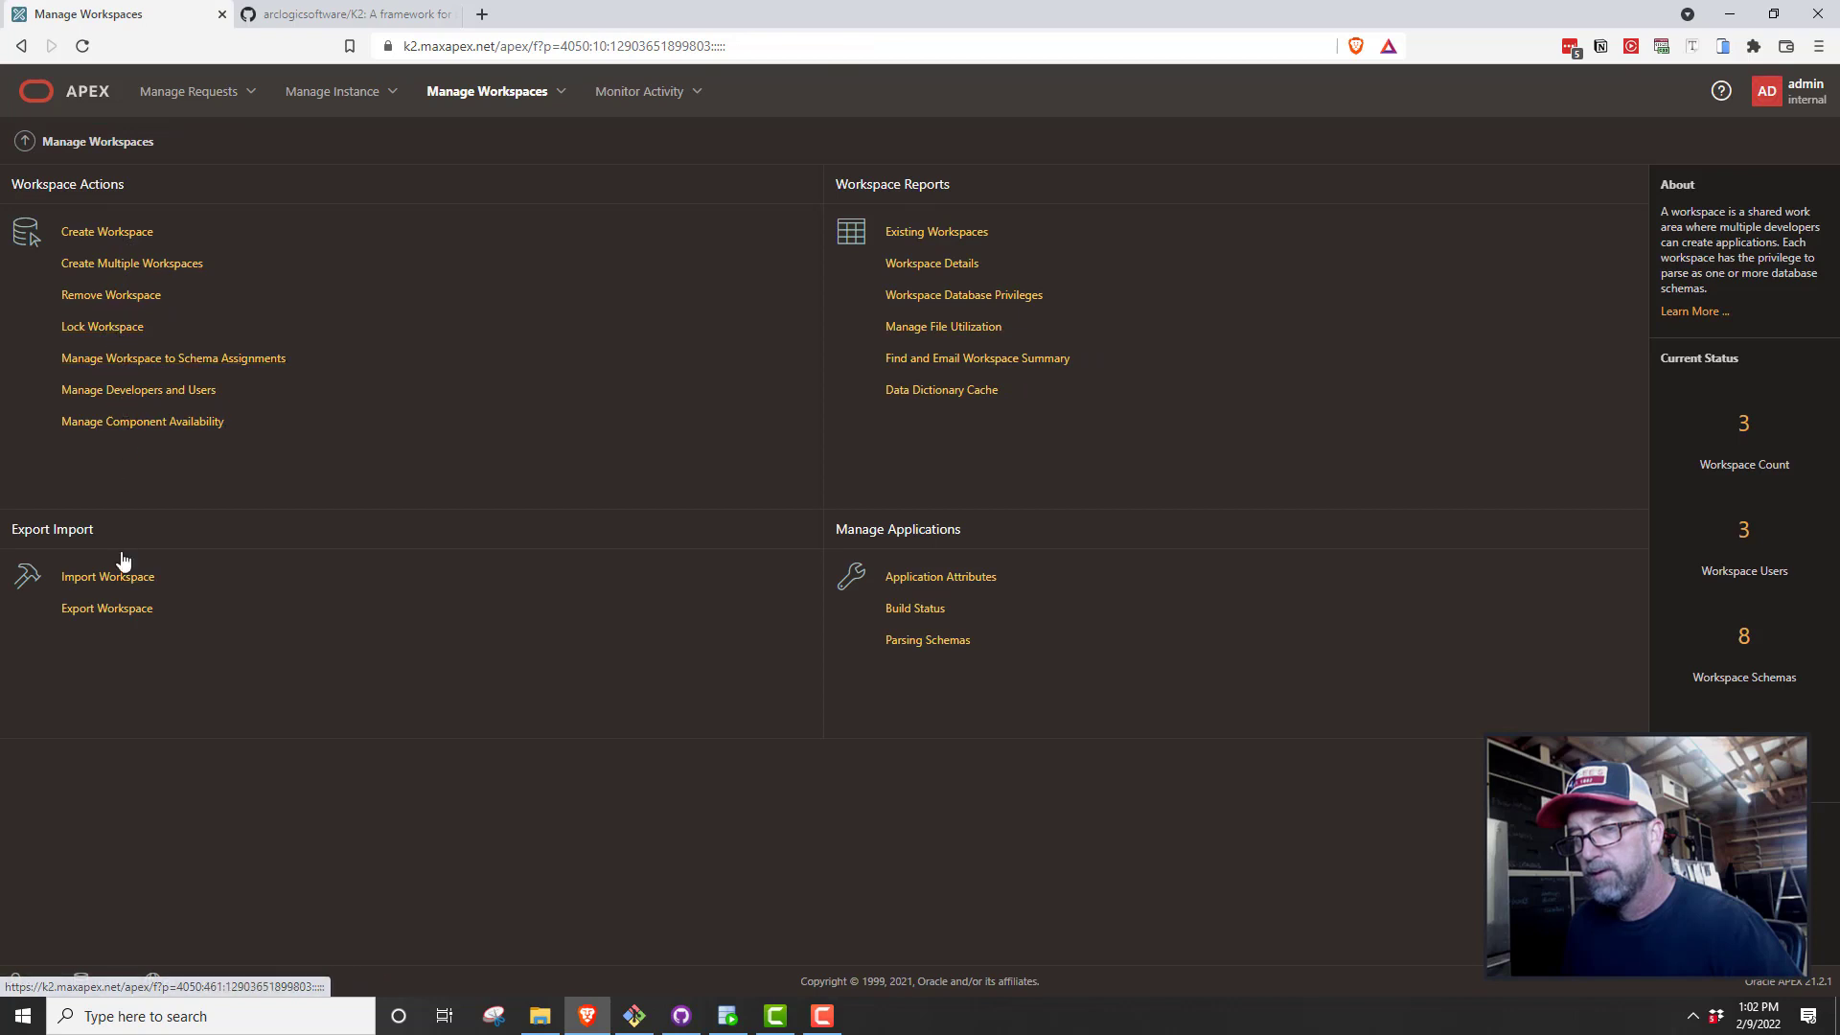
{"action": "mouse_move", "coordinate": [962, 295]}
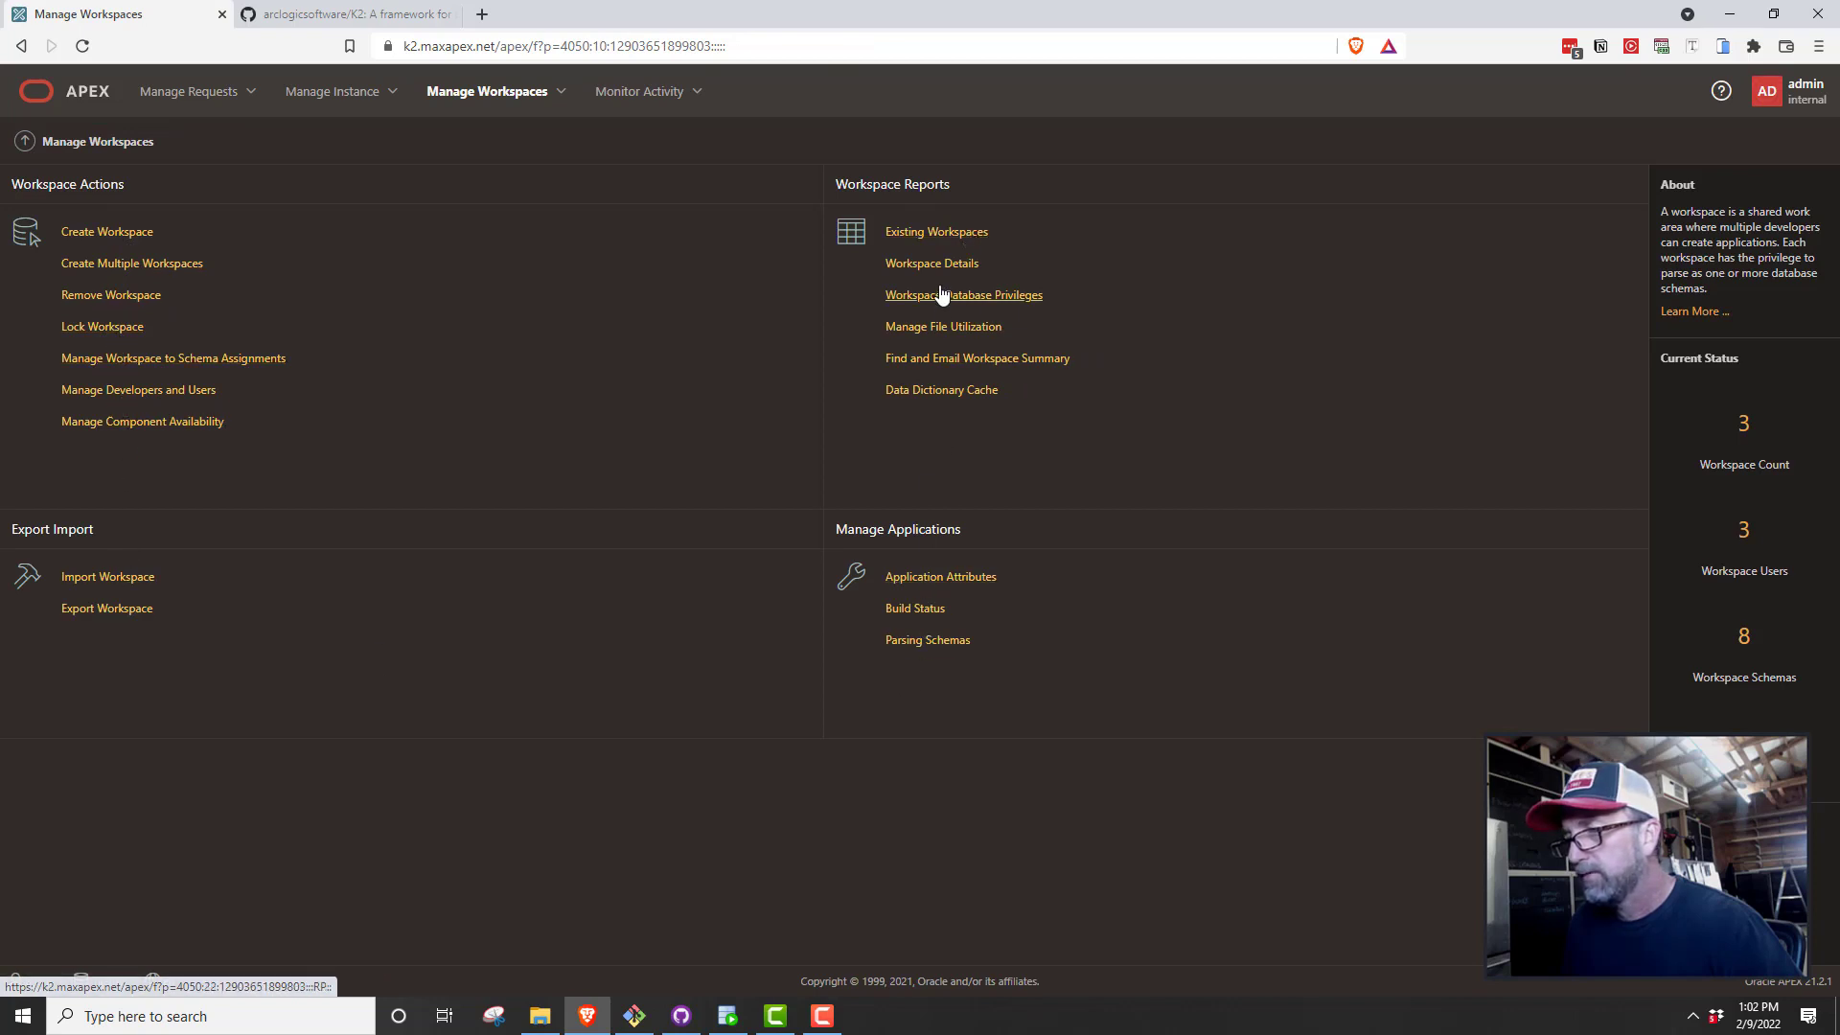
{"action": "mouse_move", "coordinate": [926, 640]}
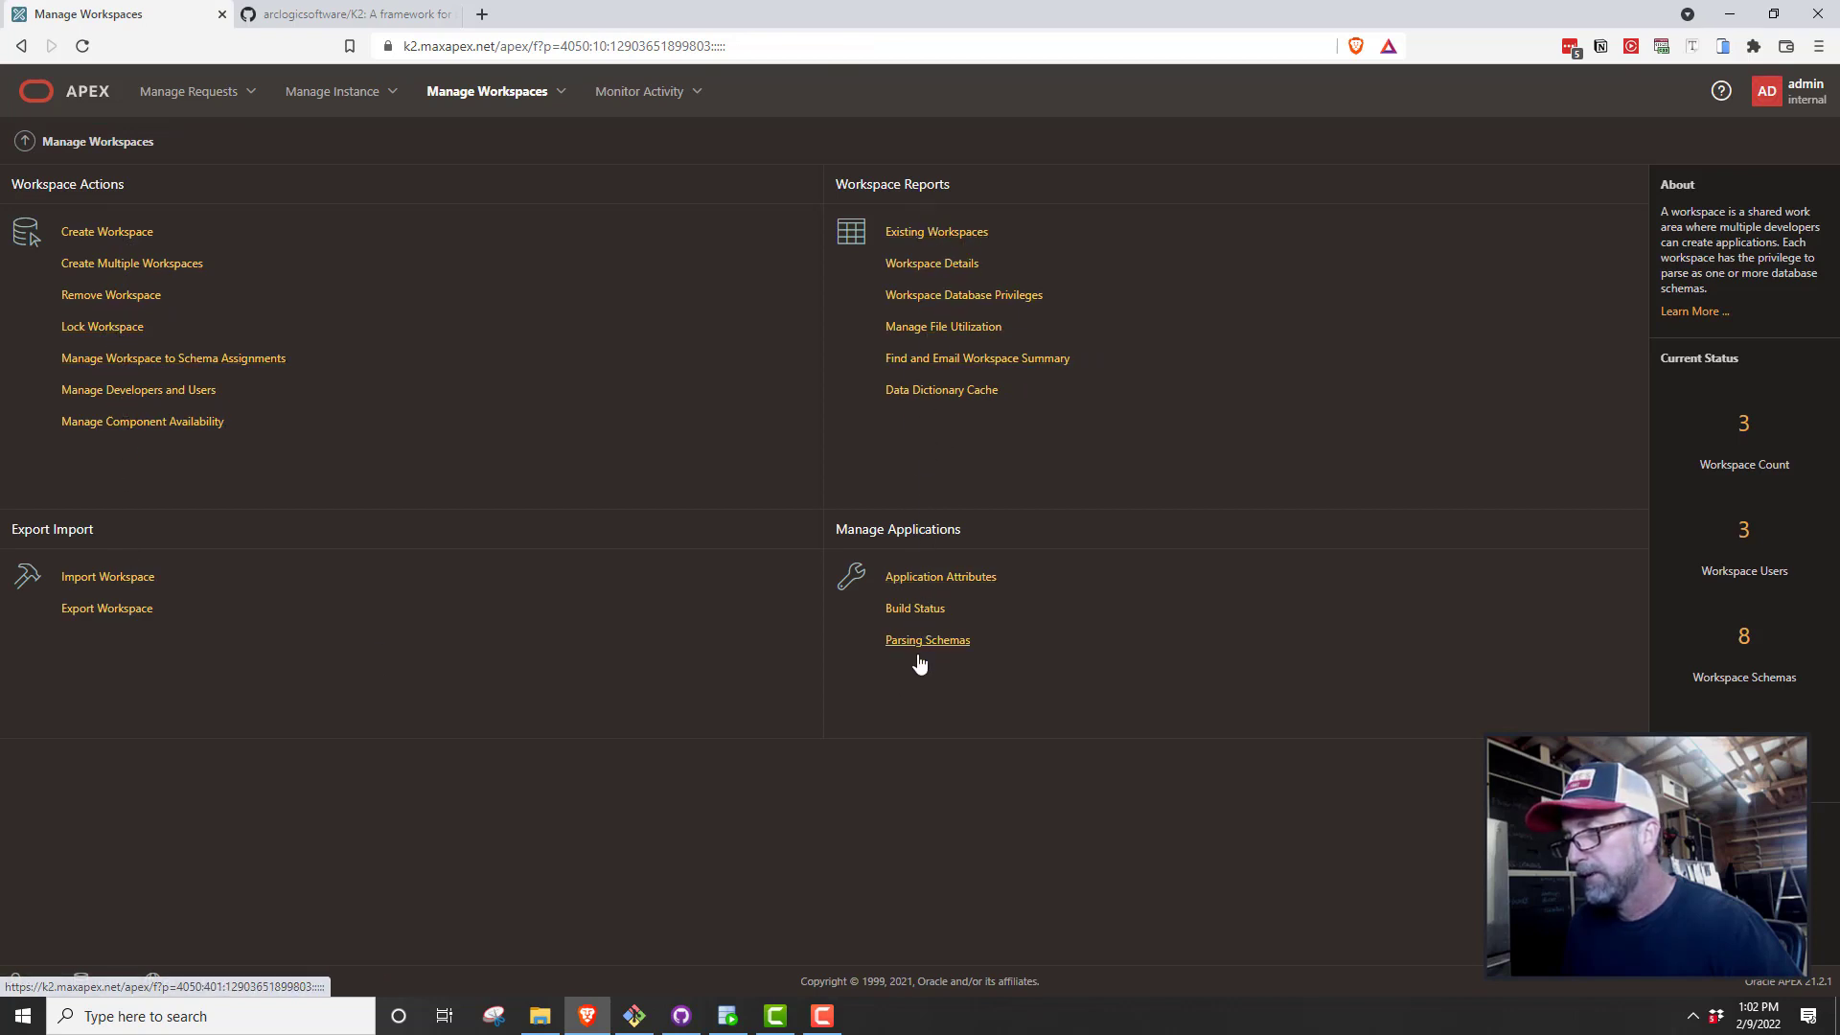
{"action": "mouse_move", "coordinate": [1782, 100]}
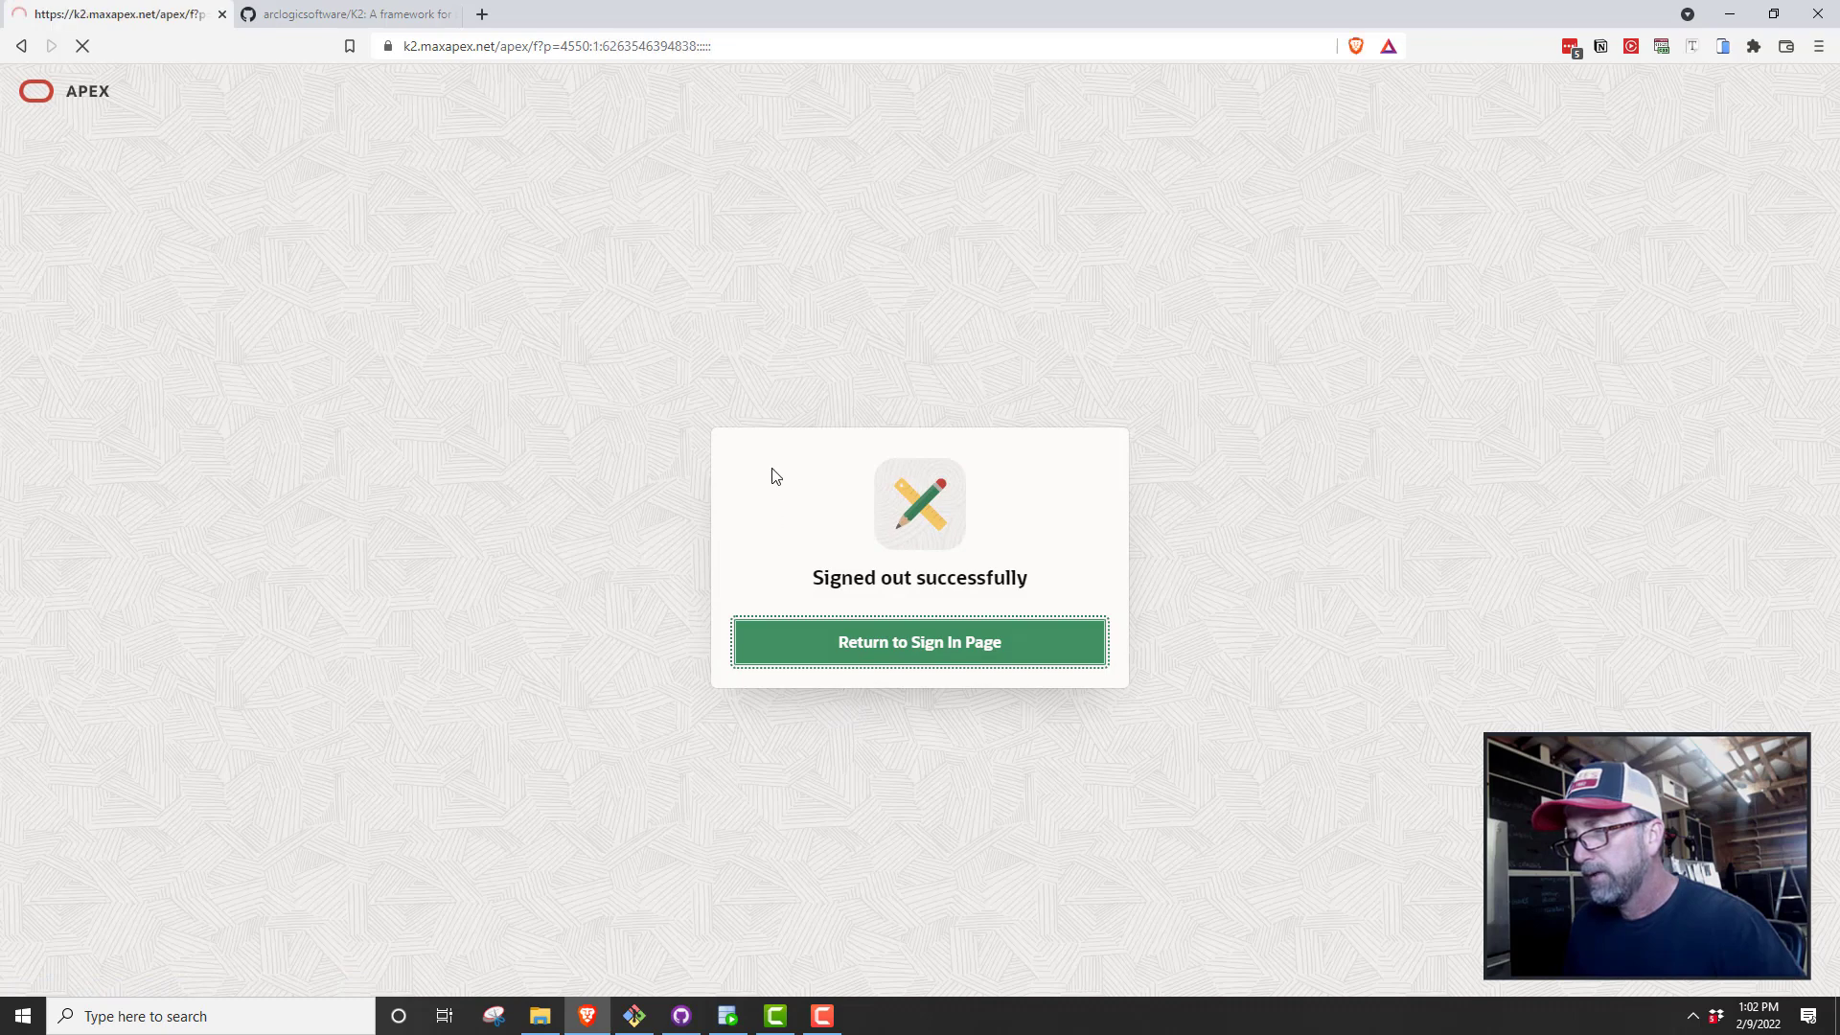
Return to the sign-in page and sign in to workspace RF as EPOST.
{"action": "left_click", "coordinate": [918, 642]}
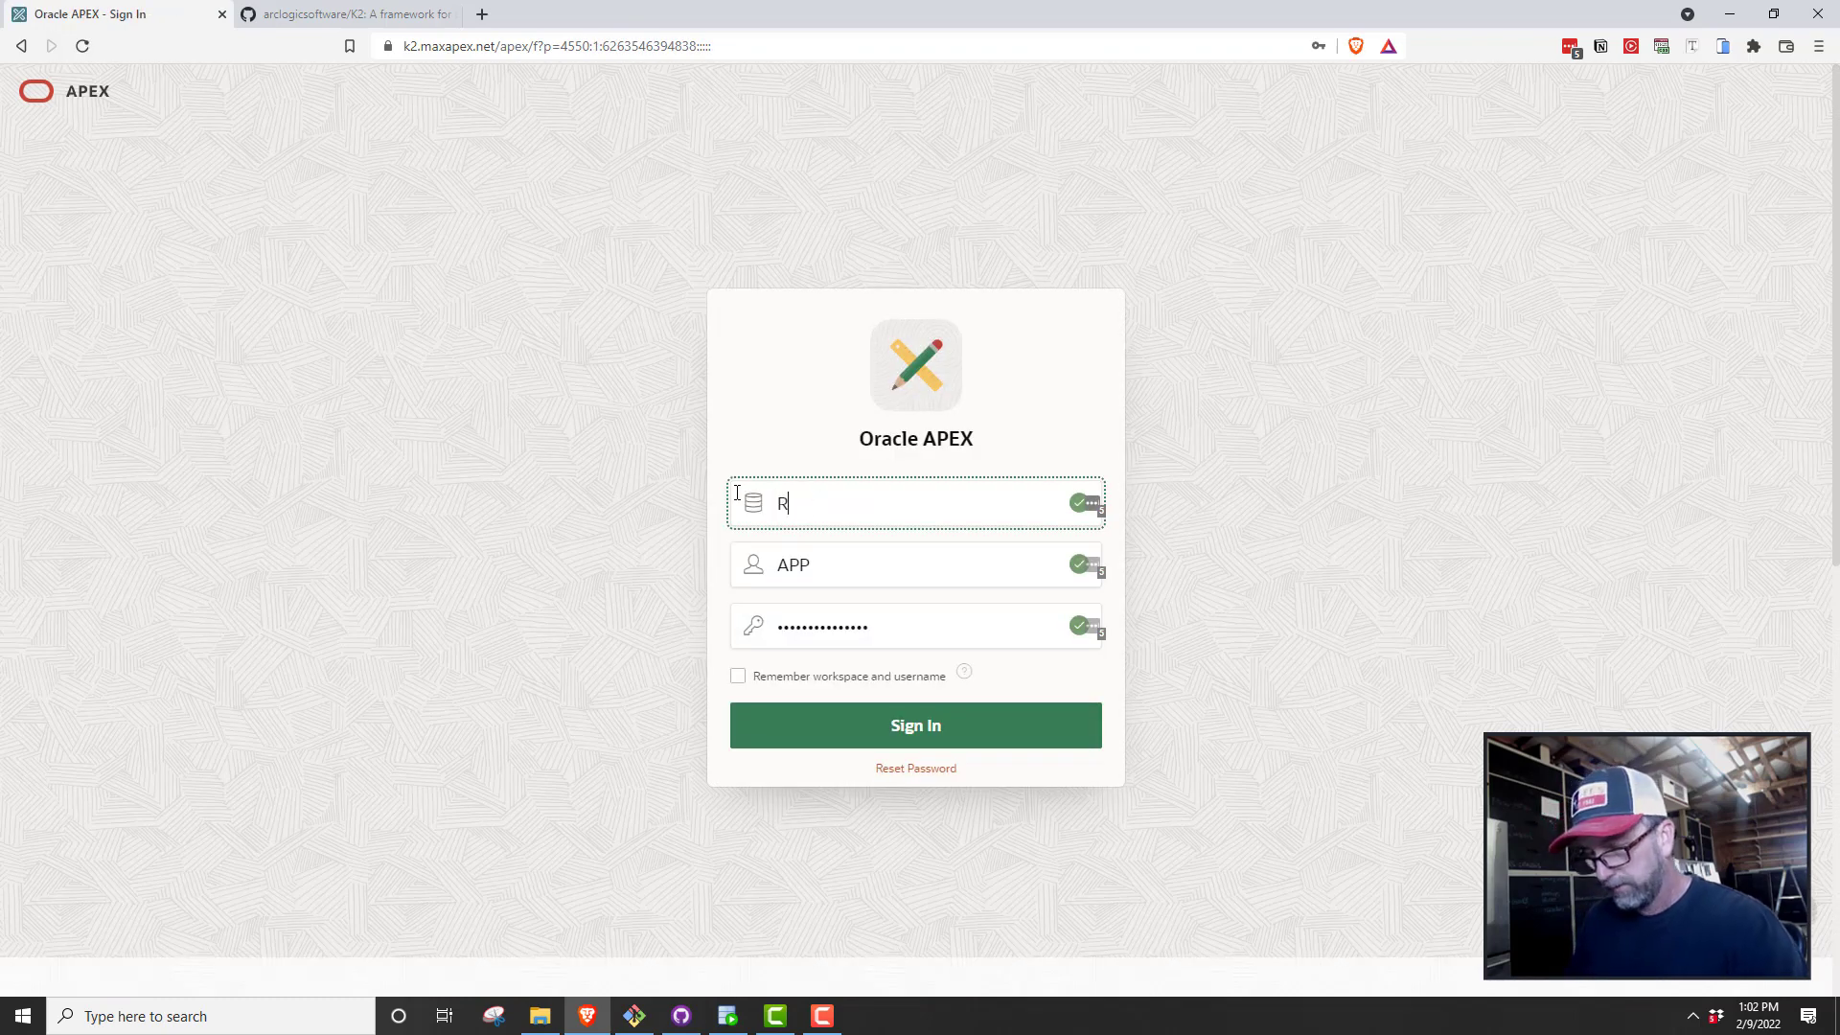
{"action": "type", "text": "F"}
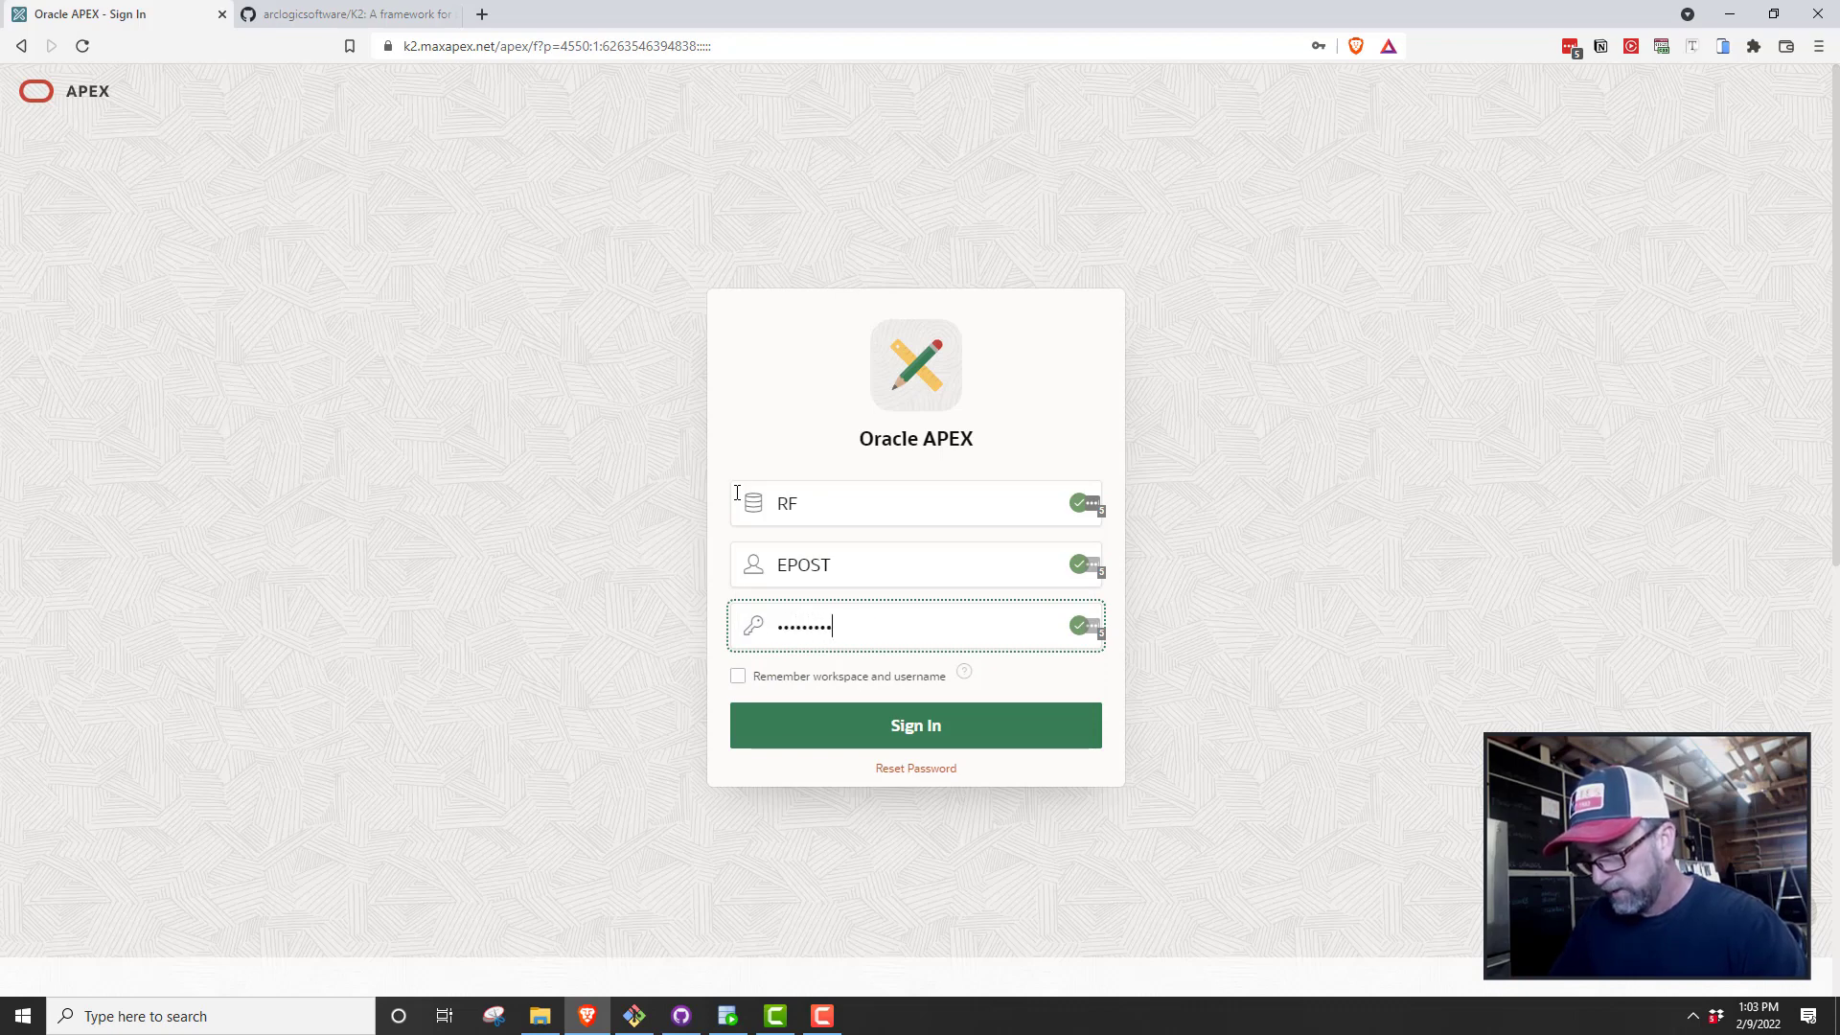
{"action": "left_click", "coordinate": [916, 725]}
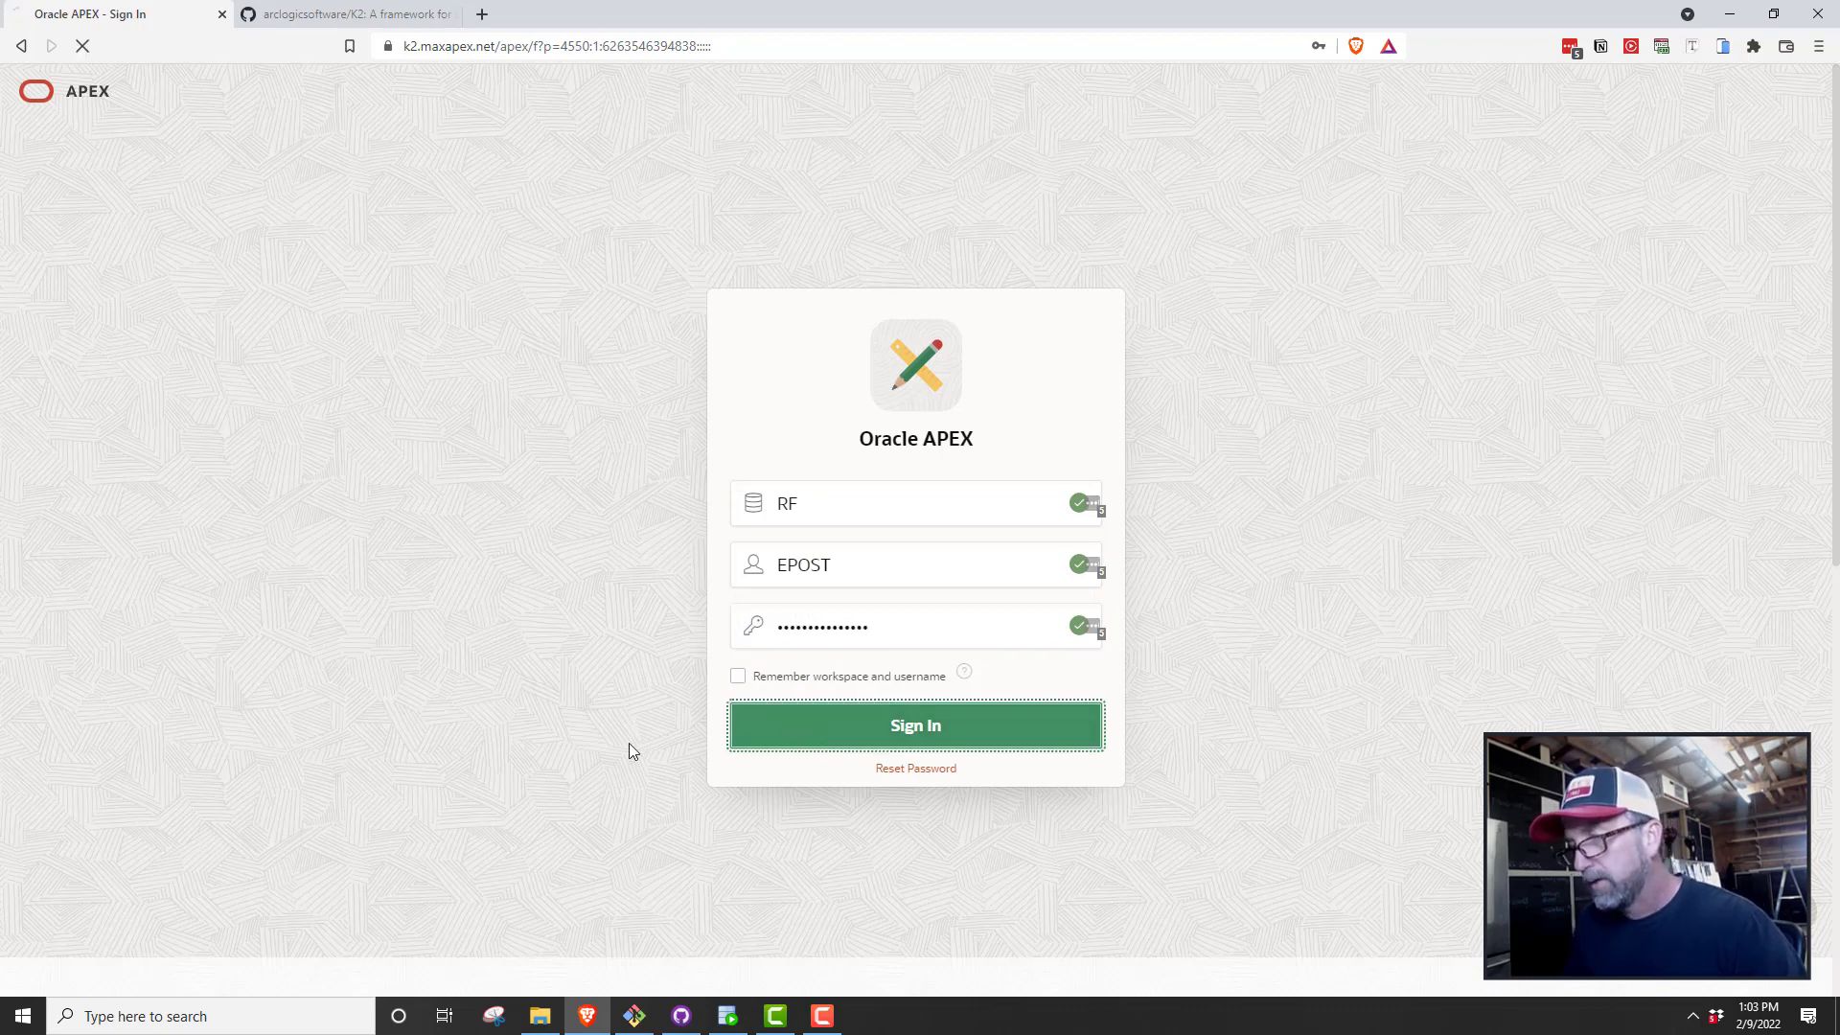
{"action": "left_click", "coordinate": [916, 724]}
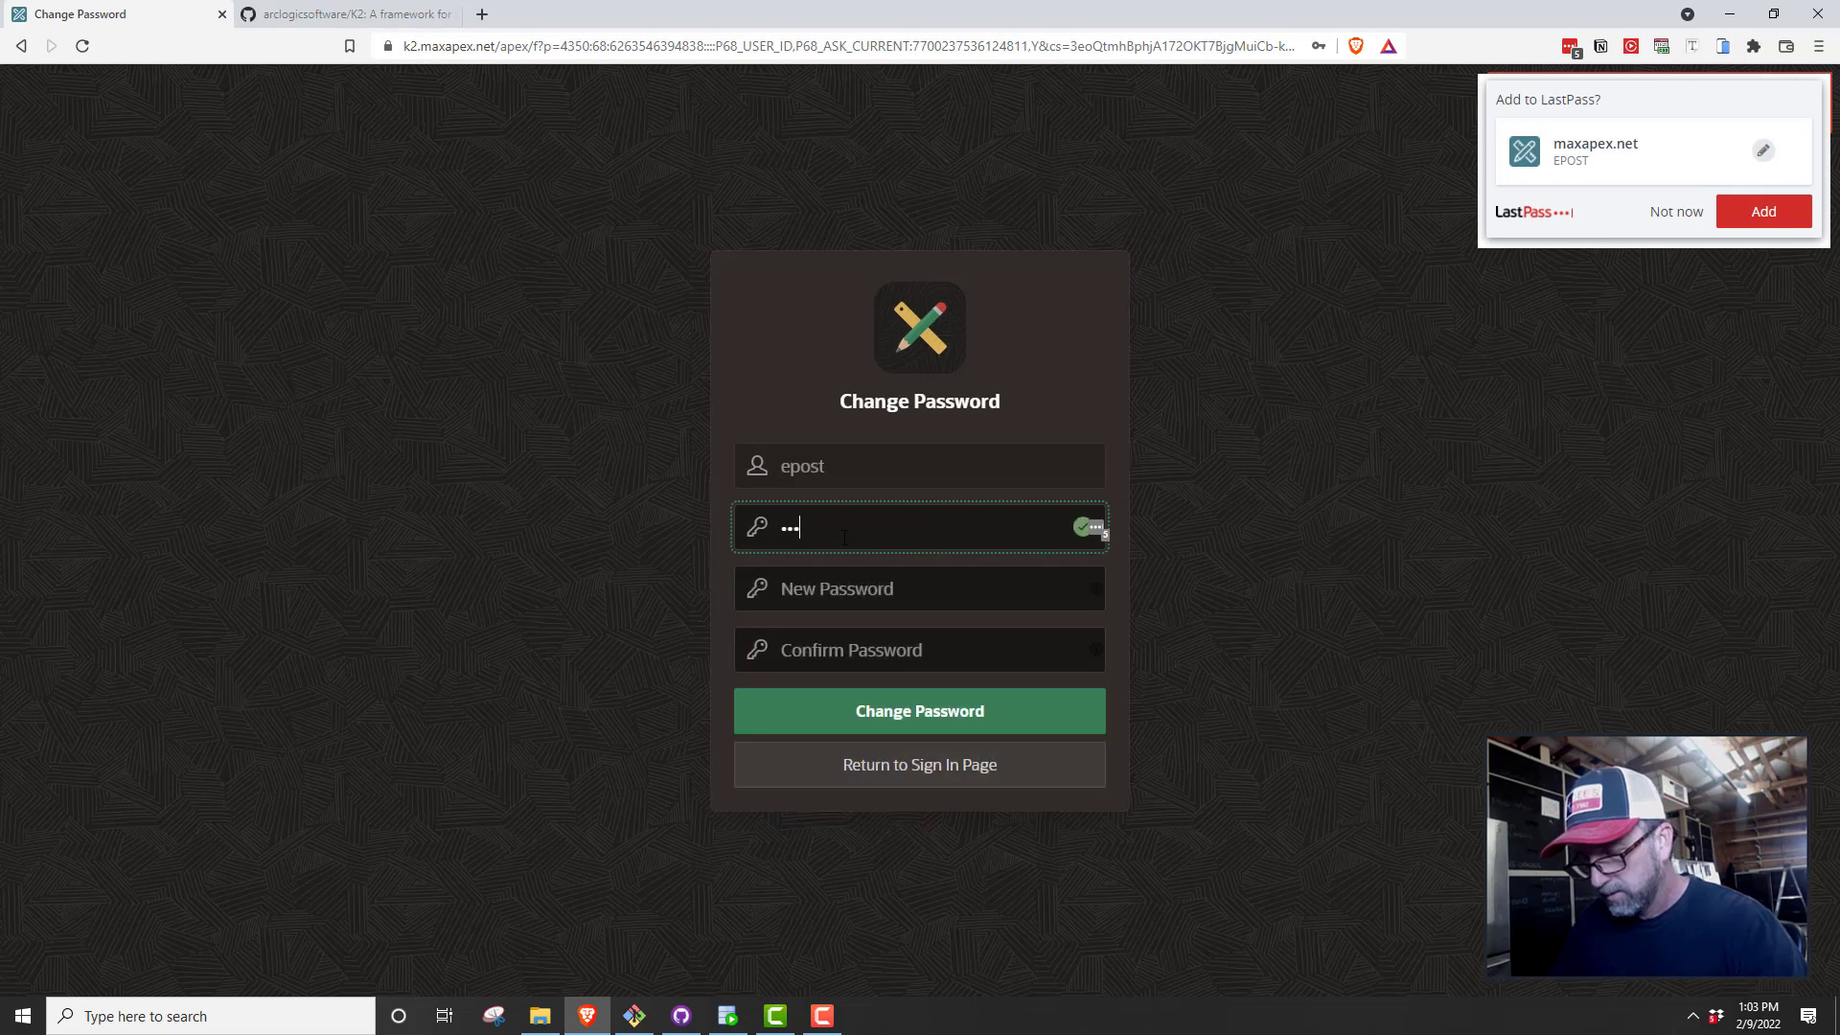
Replace the initial password with a new one on the Change Password form.
{"action": "type", "text": "password"}
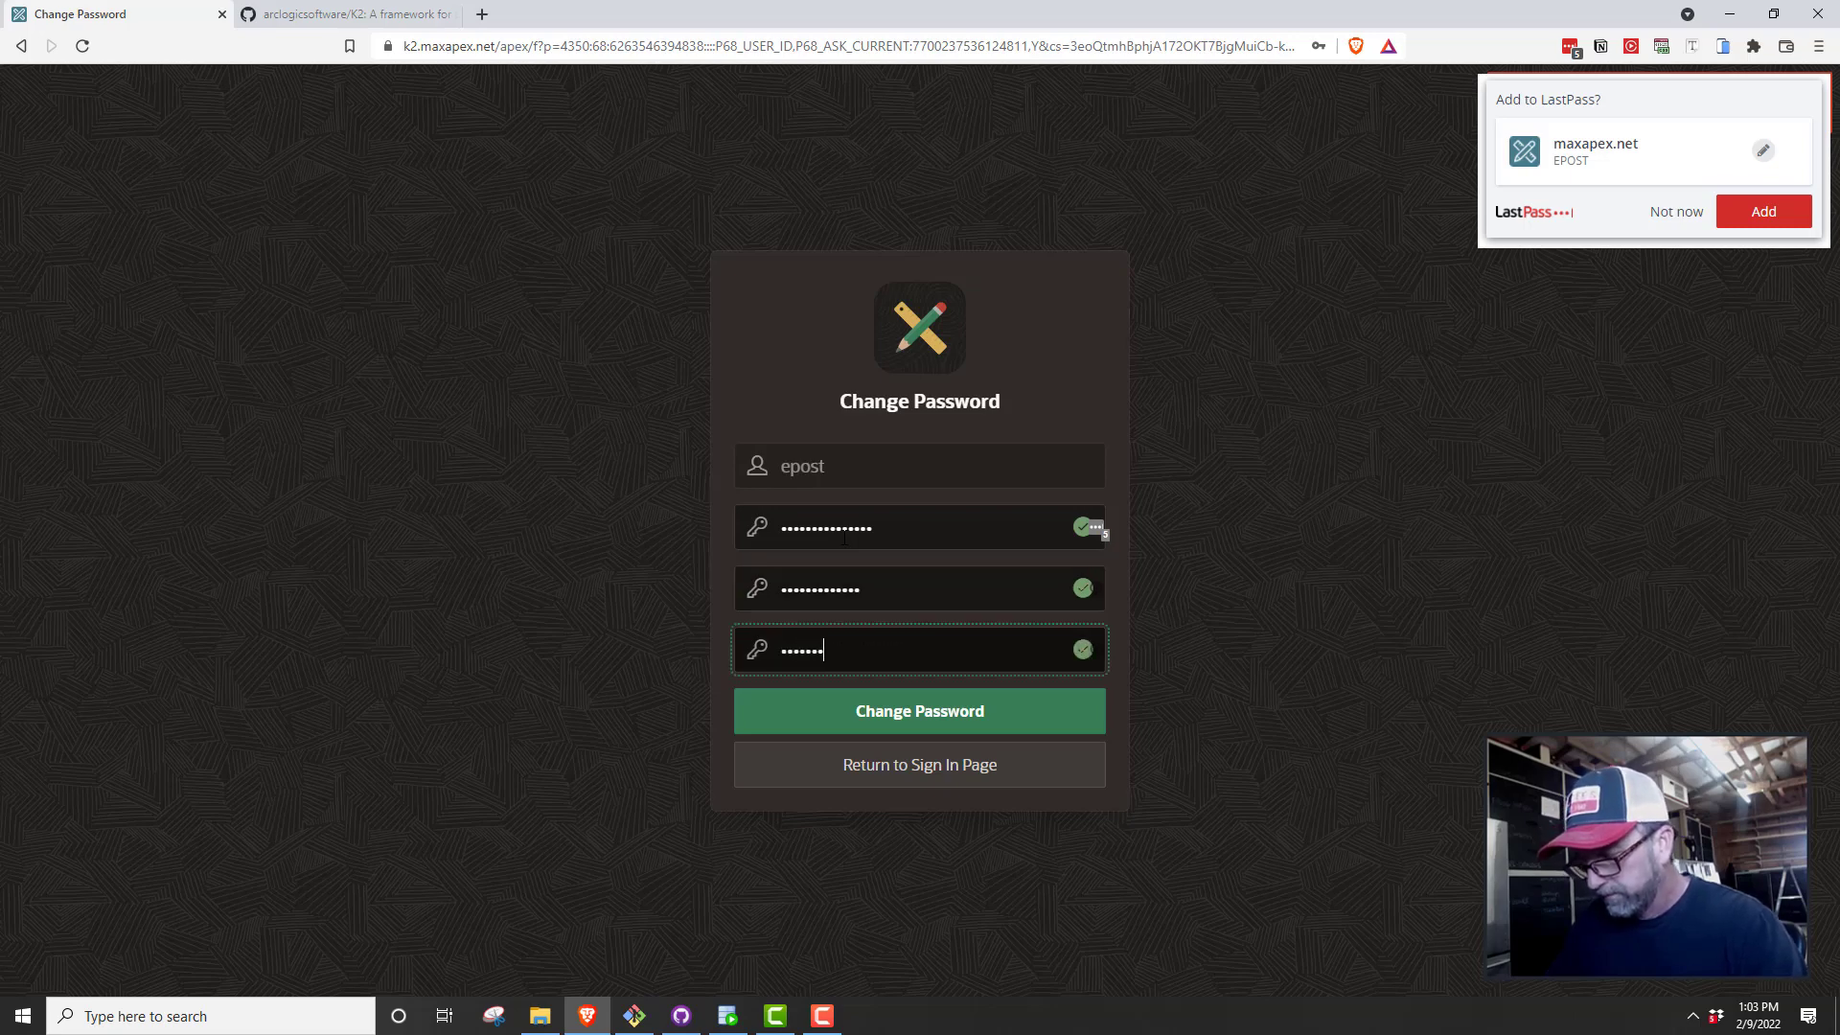
{"action": "type", "text": "•••••"}
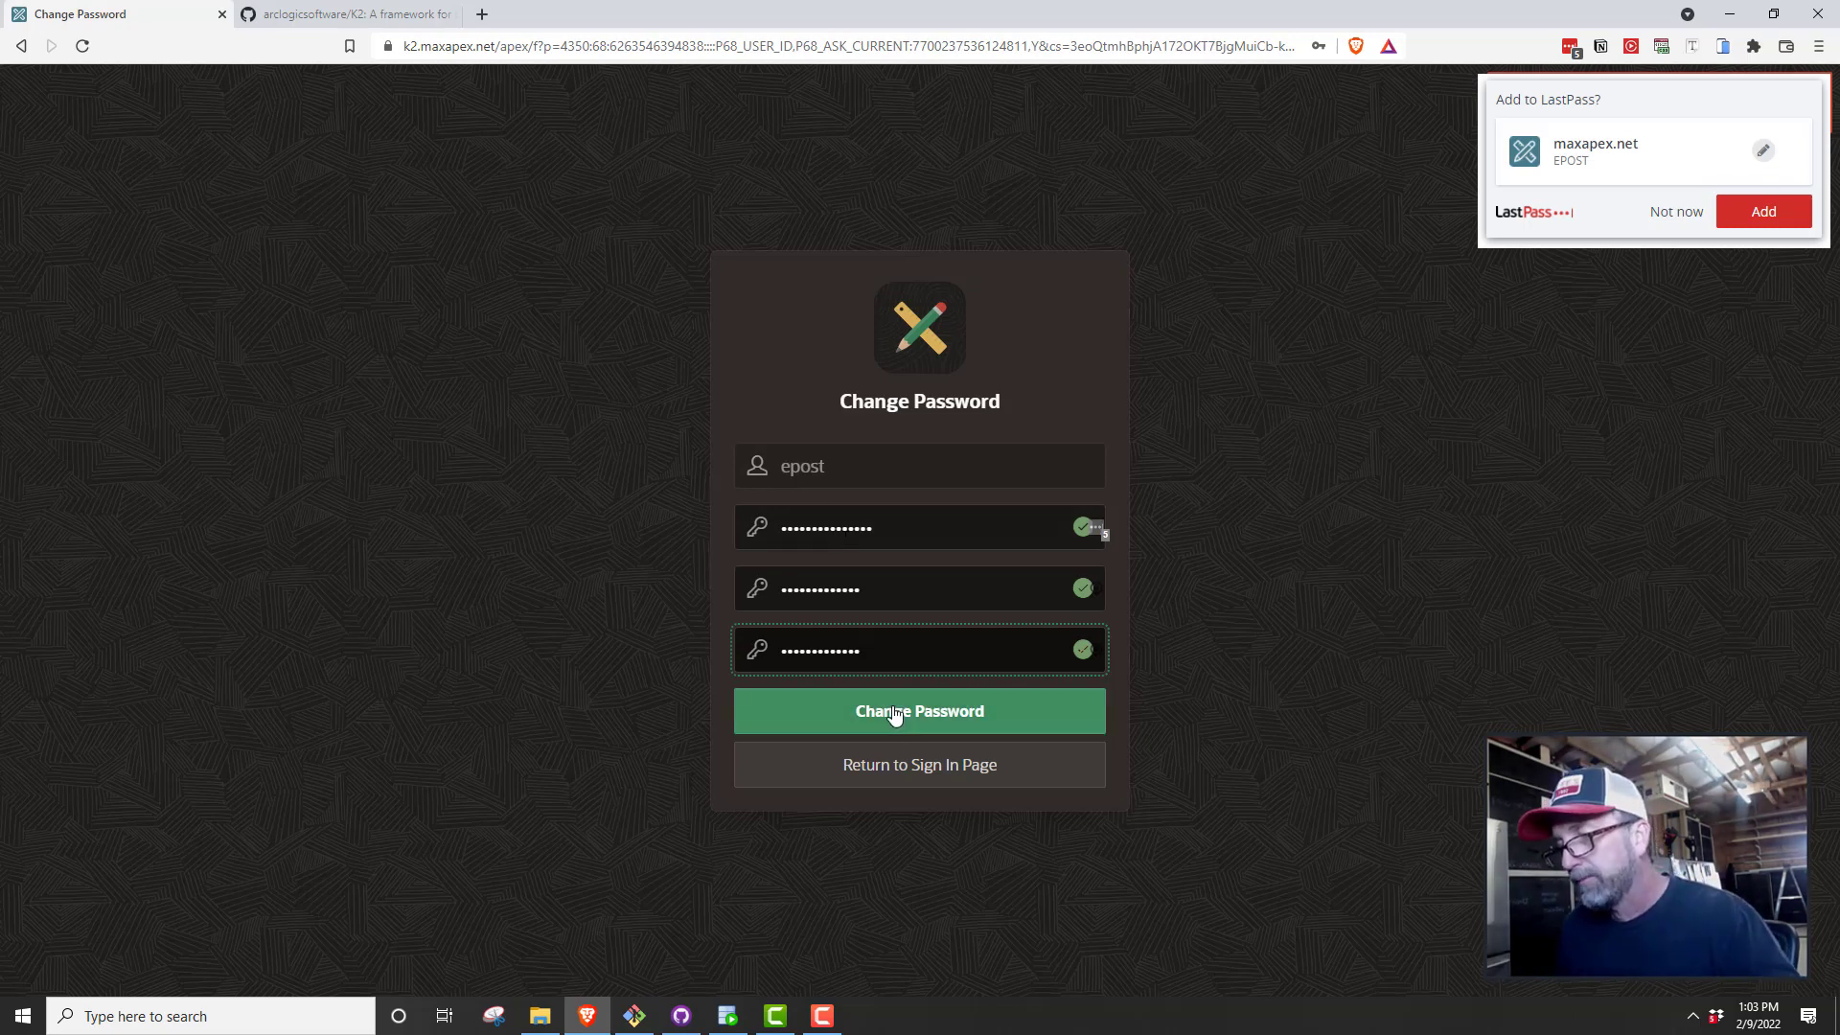
{"action": "left_click", "coordinate": [918, 711]}
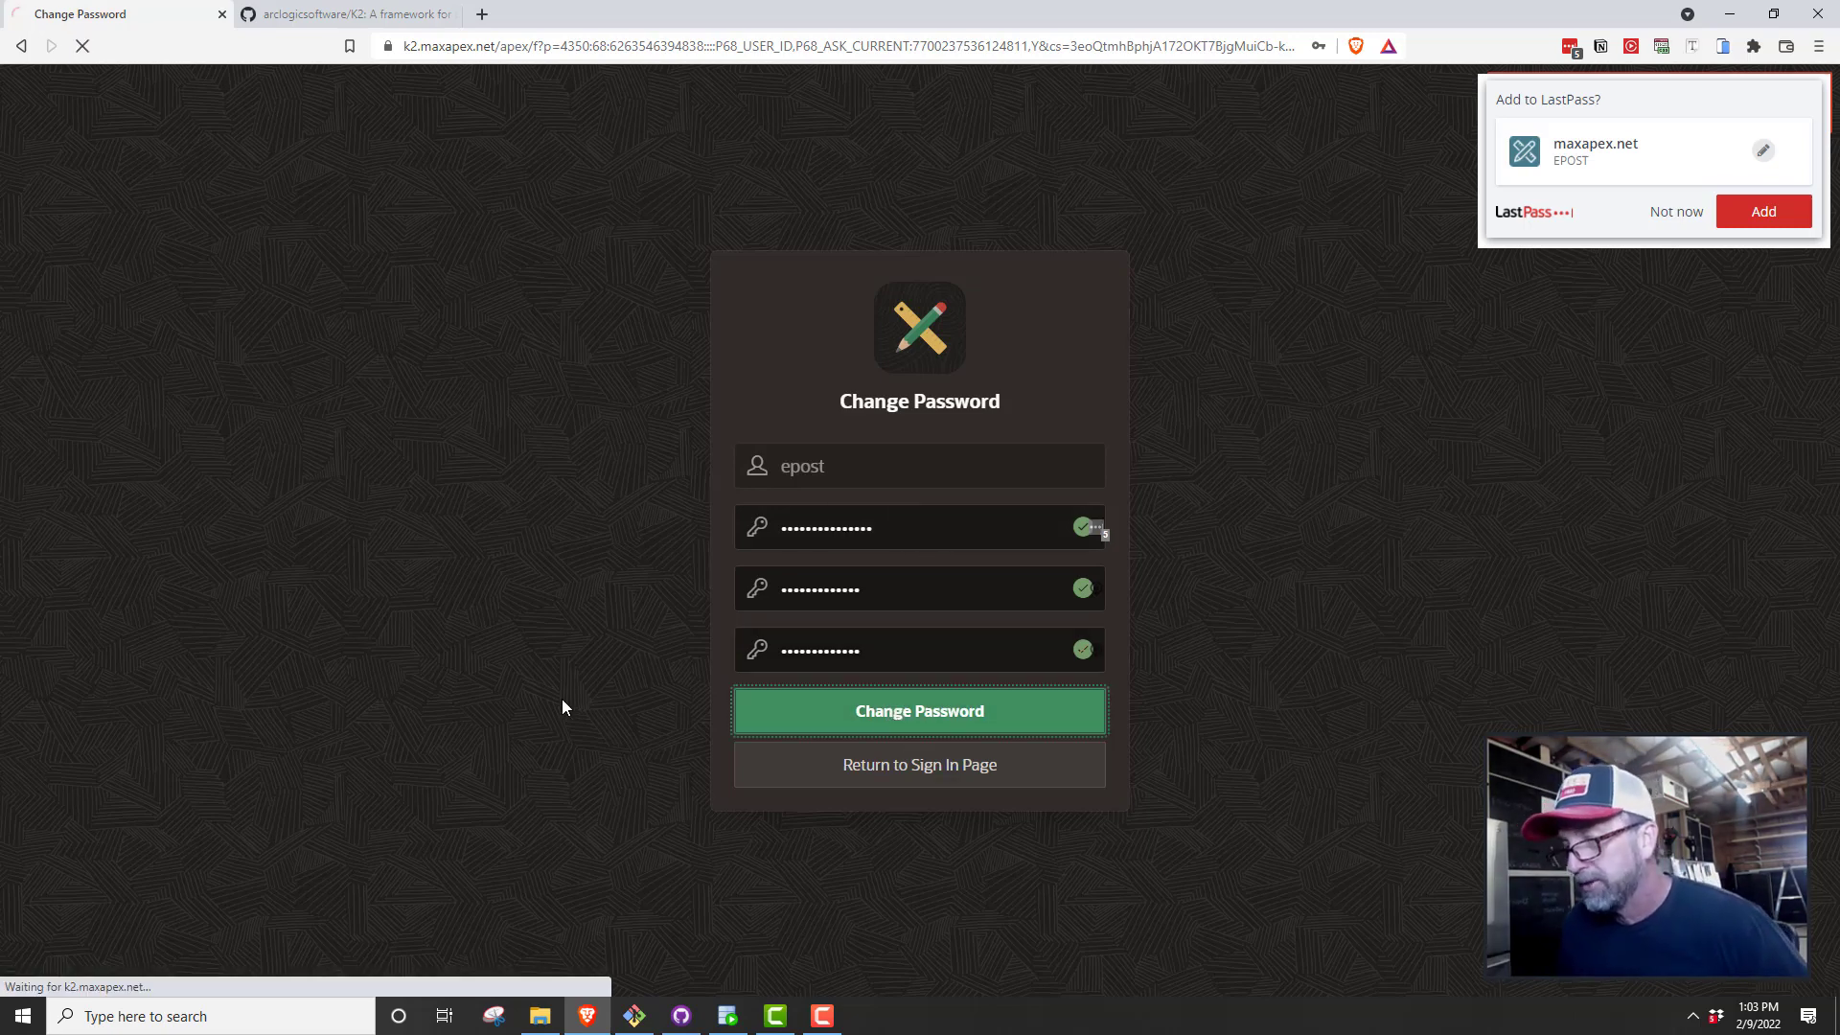
{"action": "left_click", "coordinate": [918, 711]}
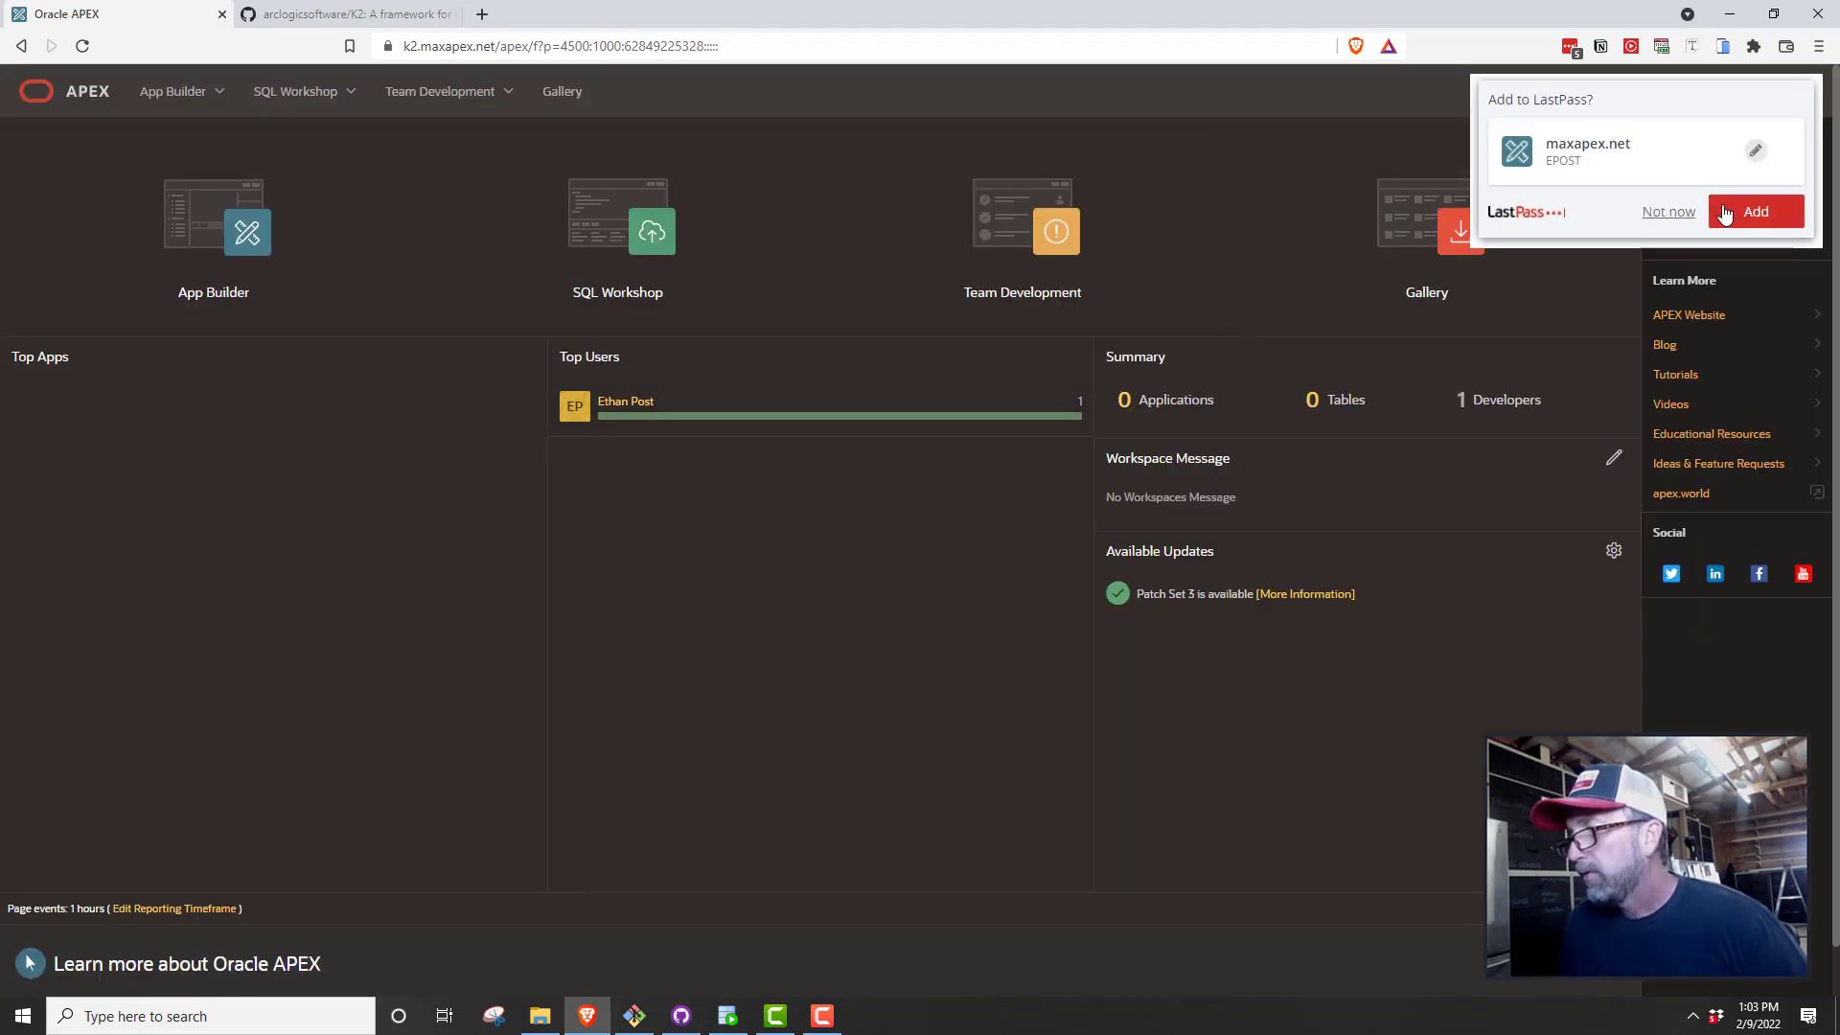
Dismiss the LastPass prompt and start a New Application from App Builder's Create a New App.
{"action": "left_click", "coordinate": [1753, 211]}
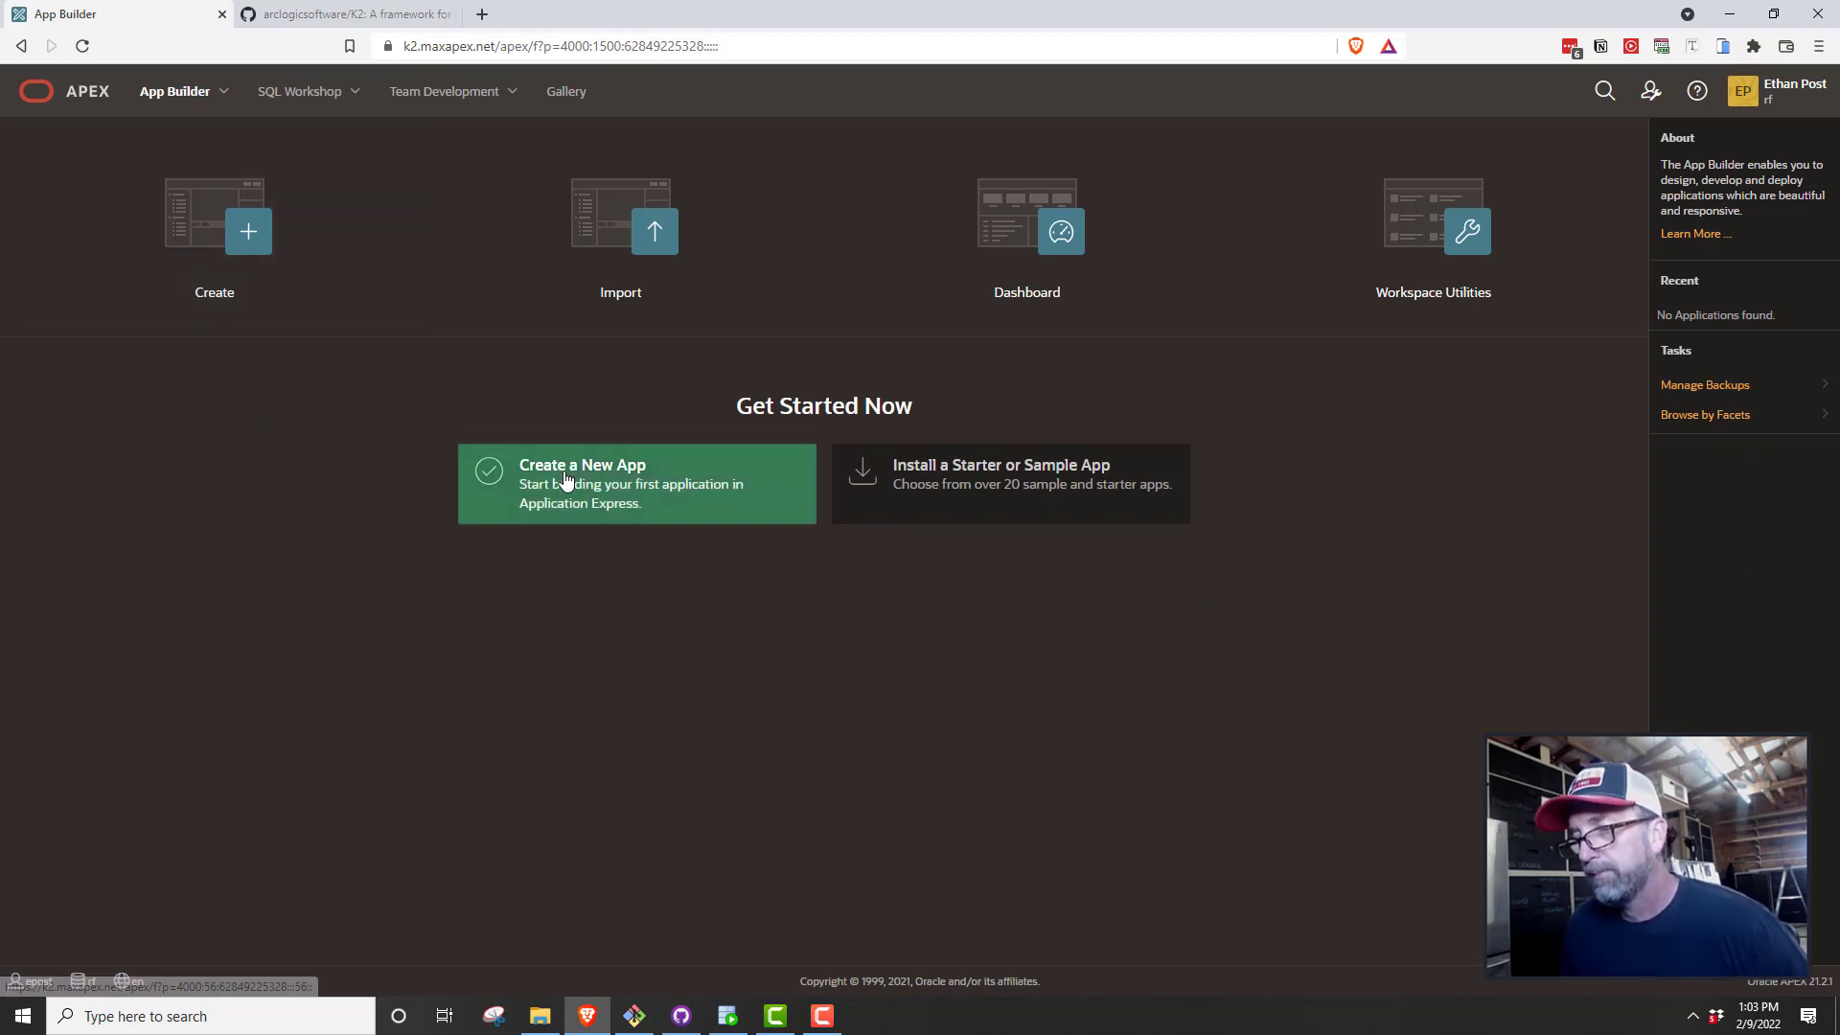
{"action": "left_click", "coordinate": [581, 481]}
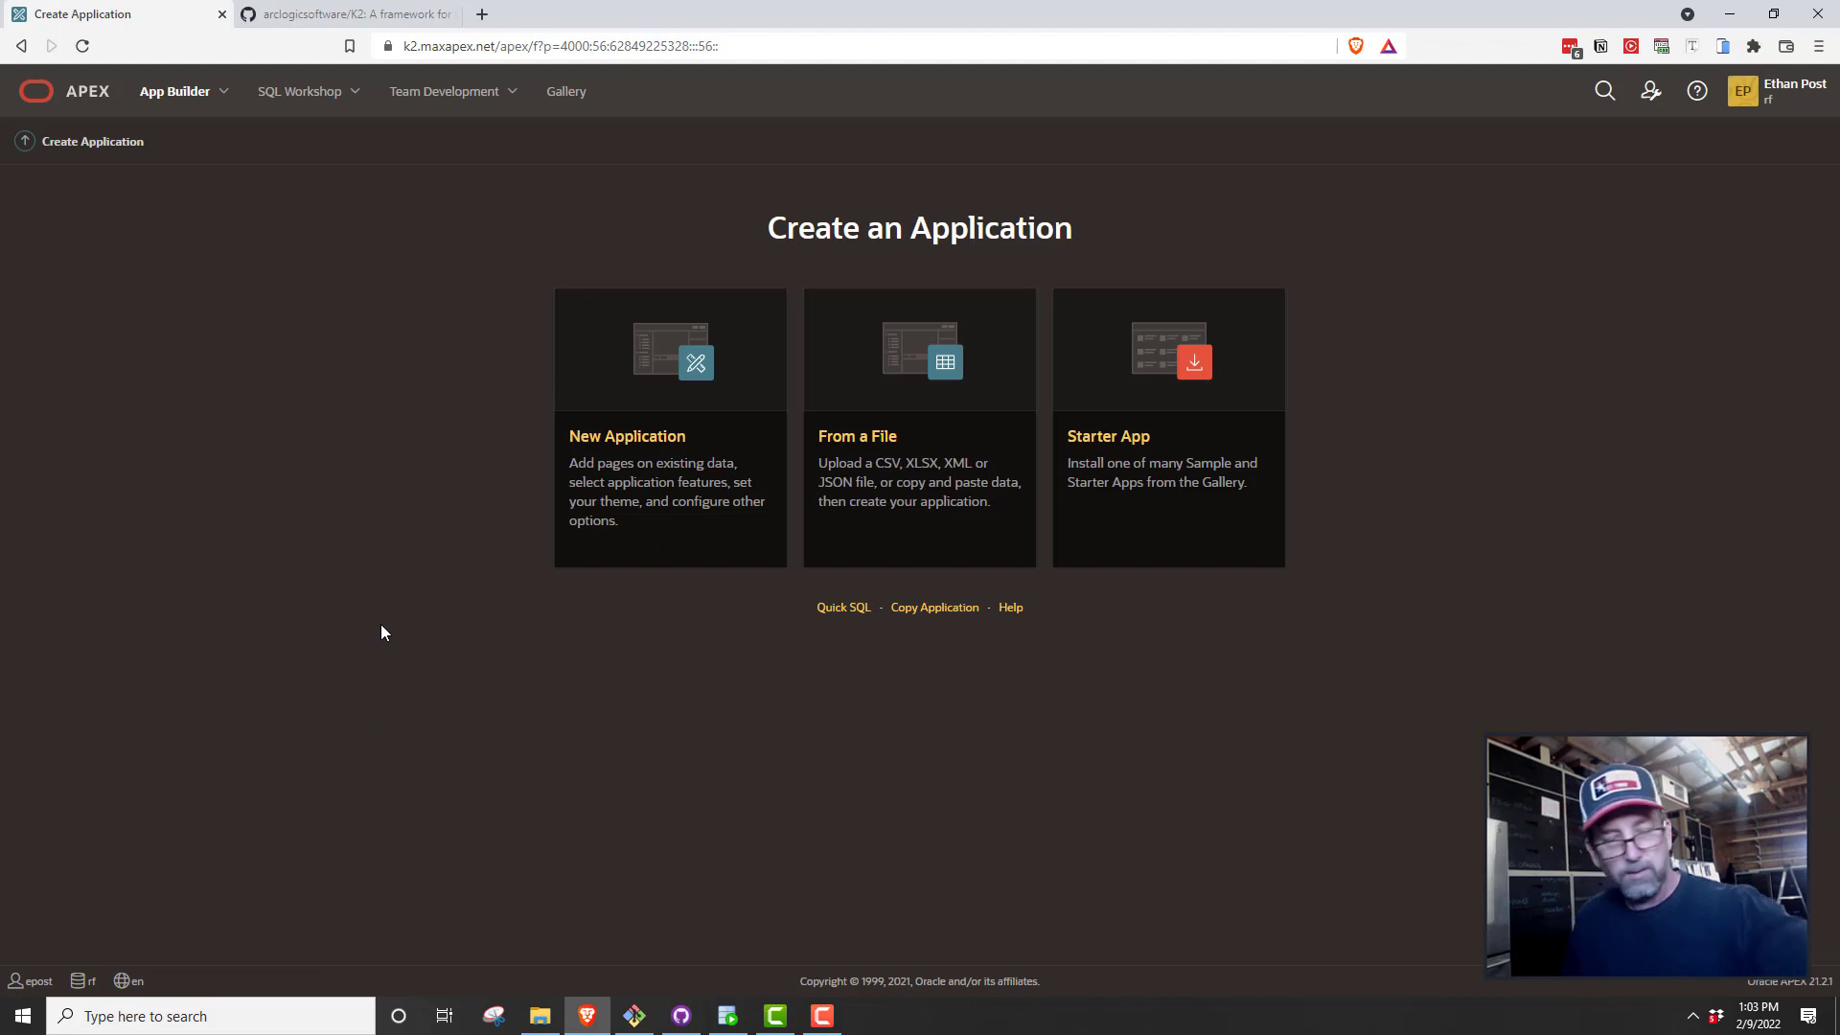
{"action": "mouse_move", "coordinate": [446, 535]}
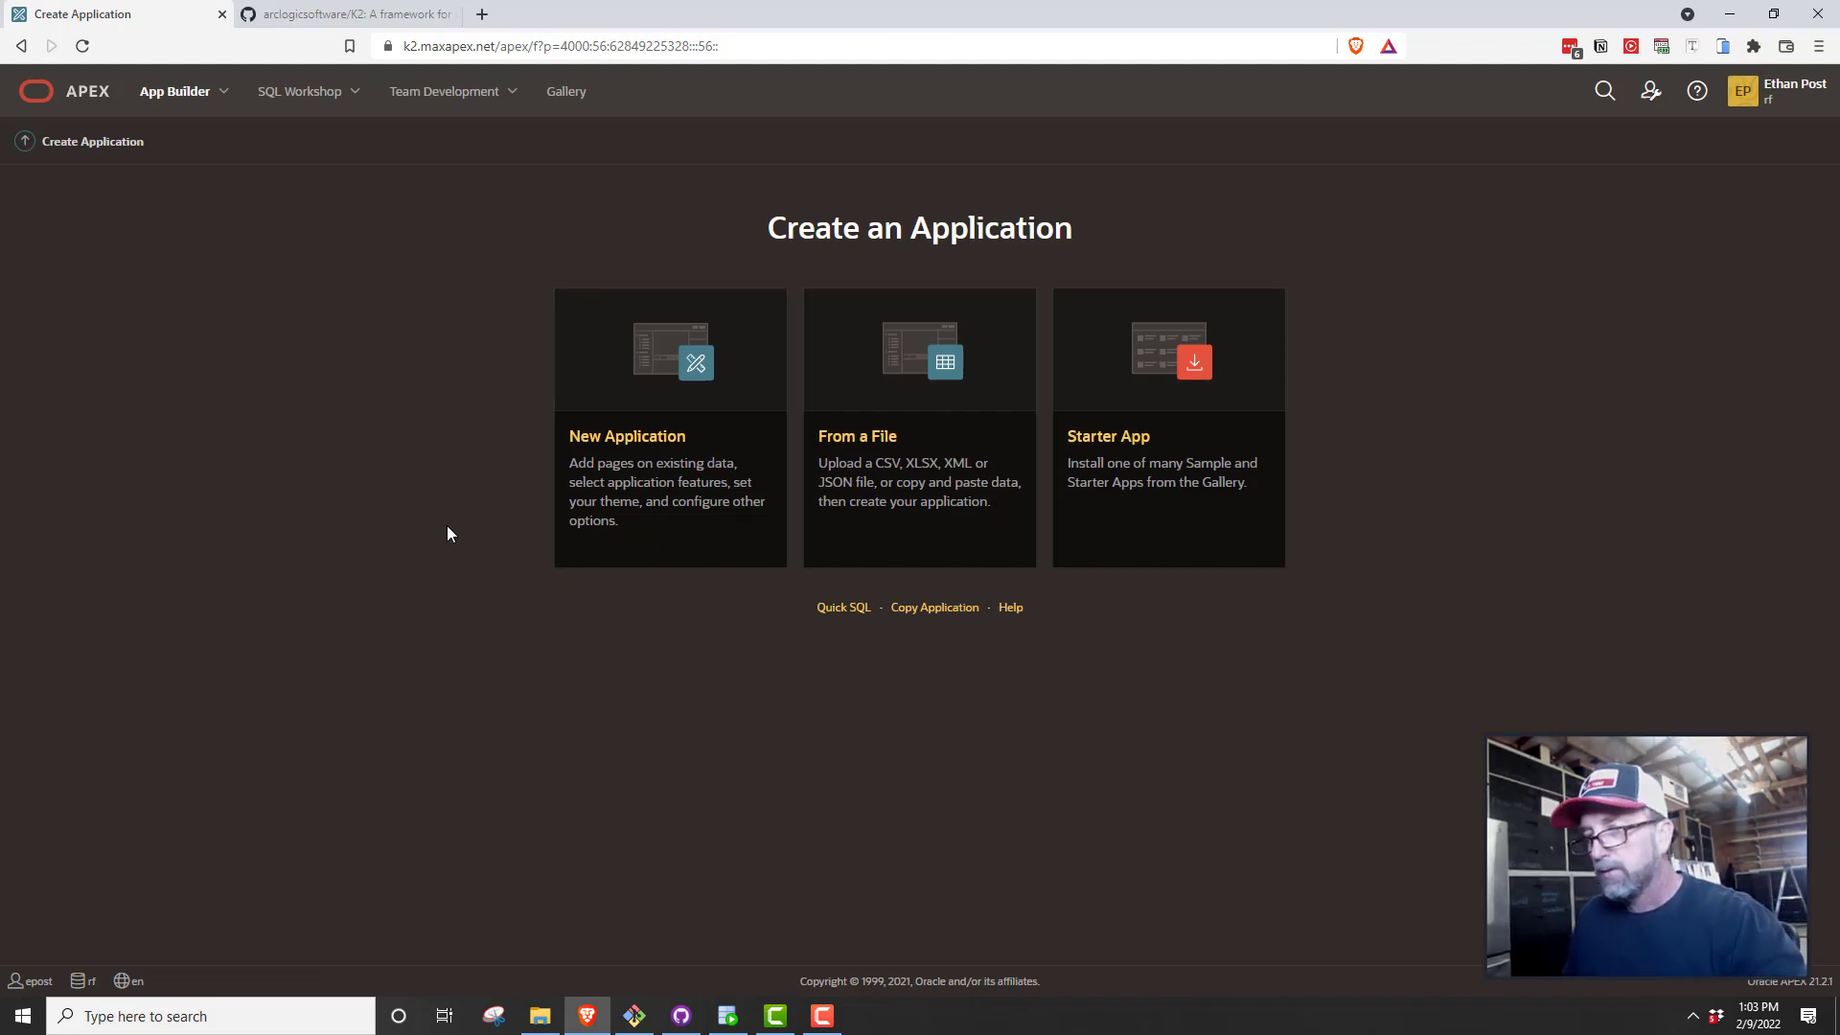
{"action": "mouse_move", "coordinate": [673, 376]}
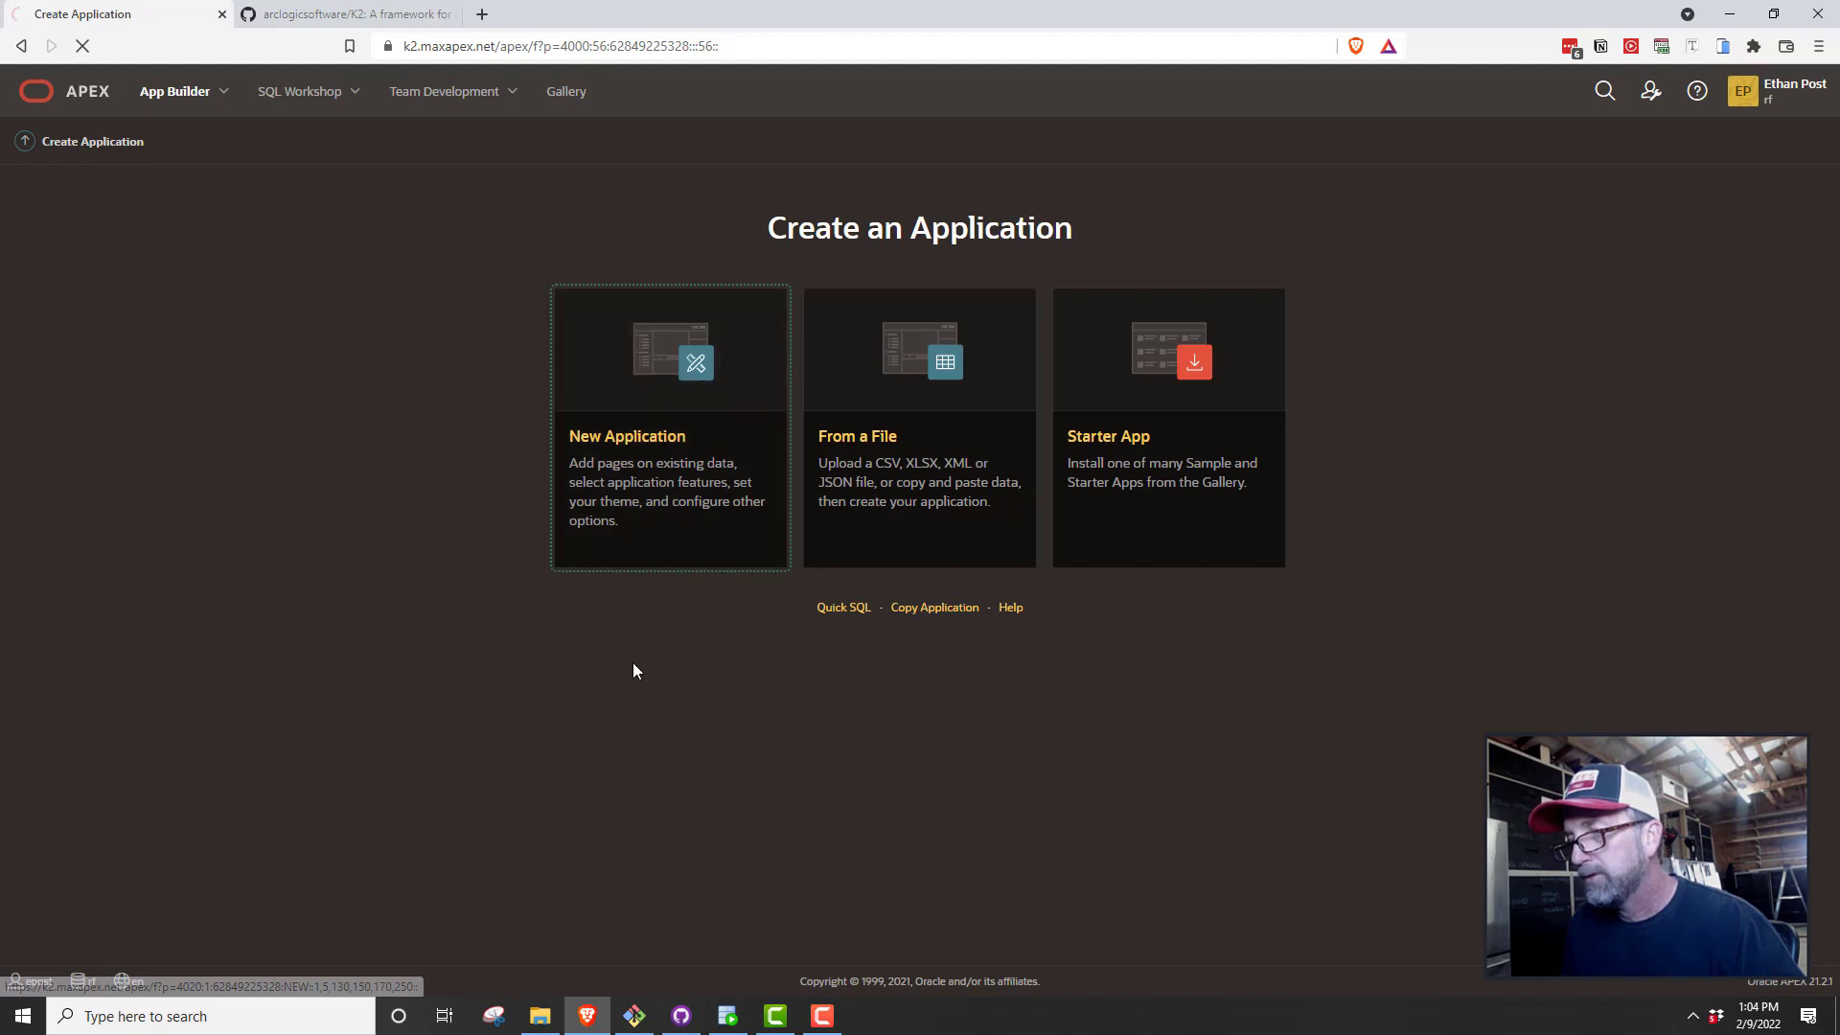
{"action": "left_click", "coordinate": [627, 435]}
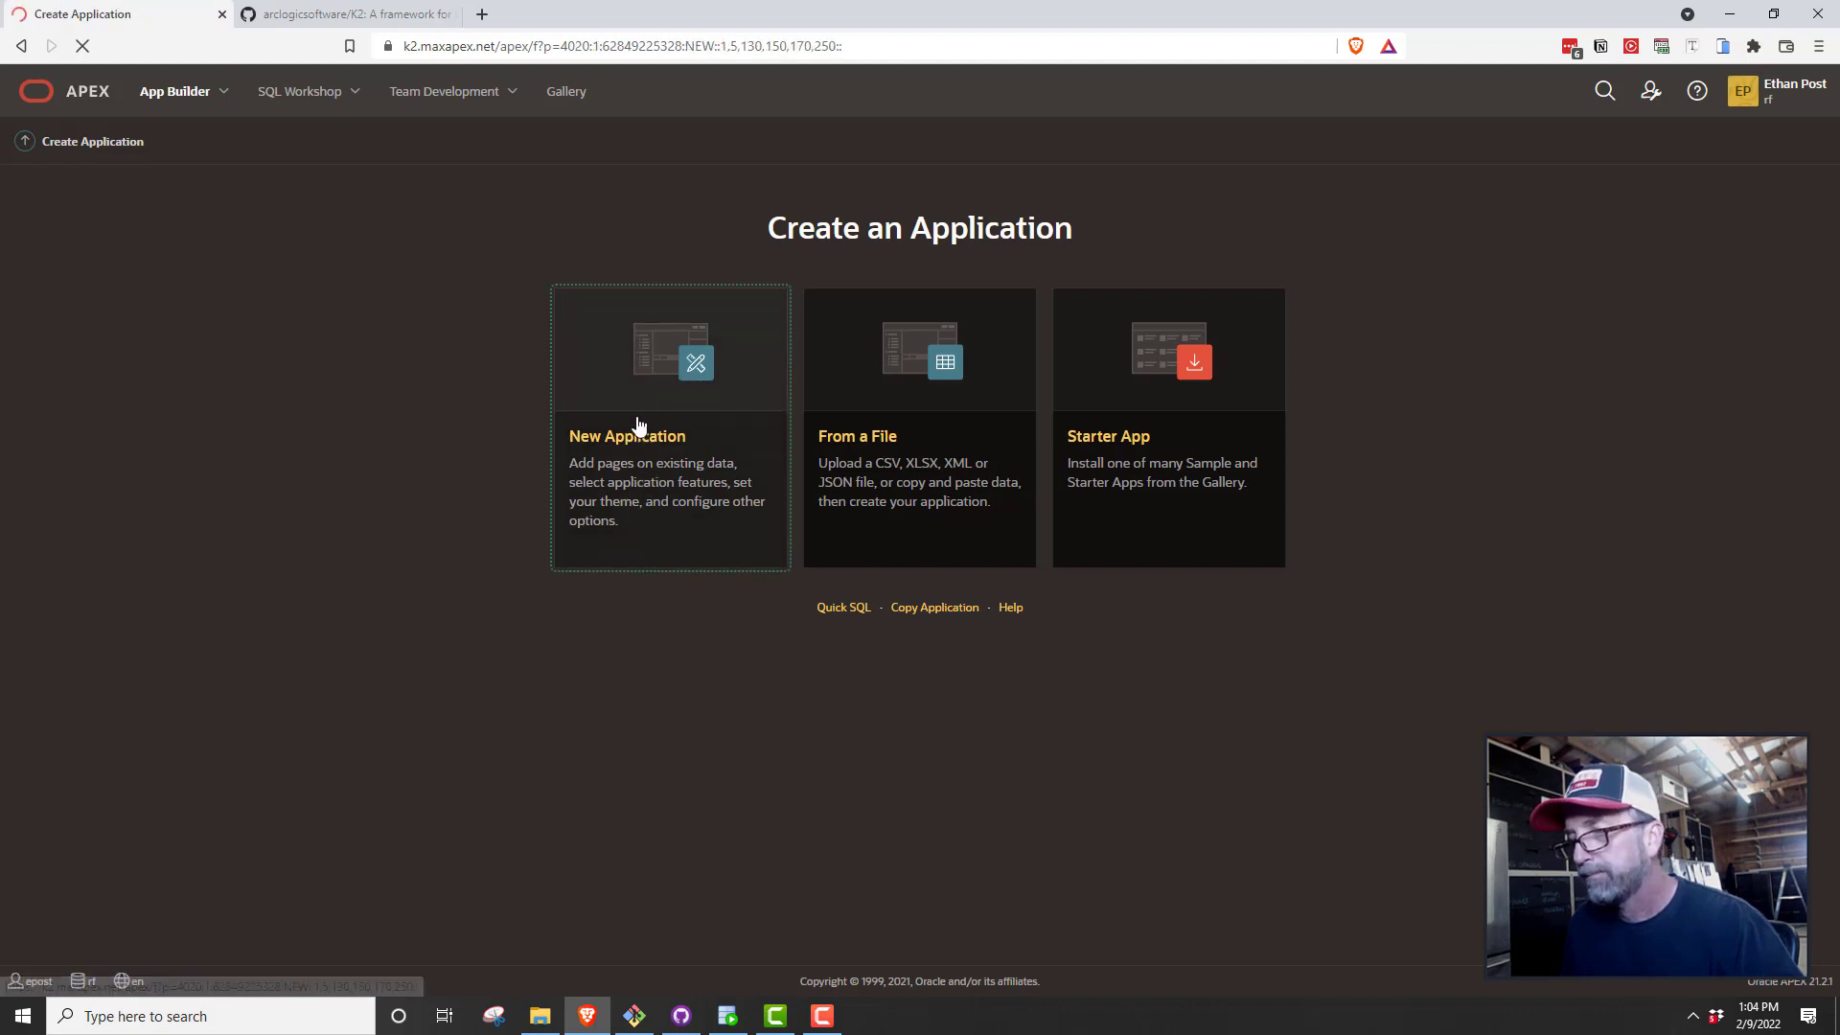
{"action": "left_click", "coordinate": [627, 435]}
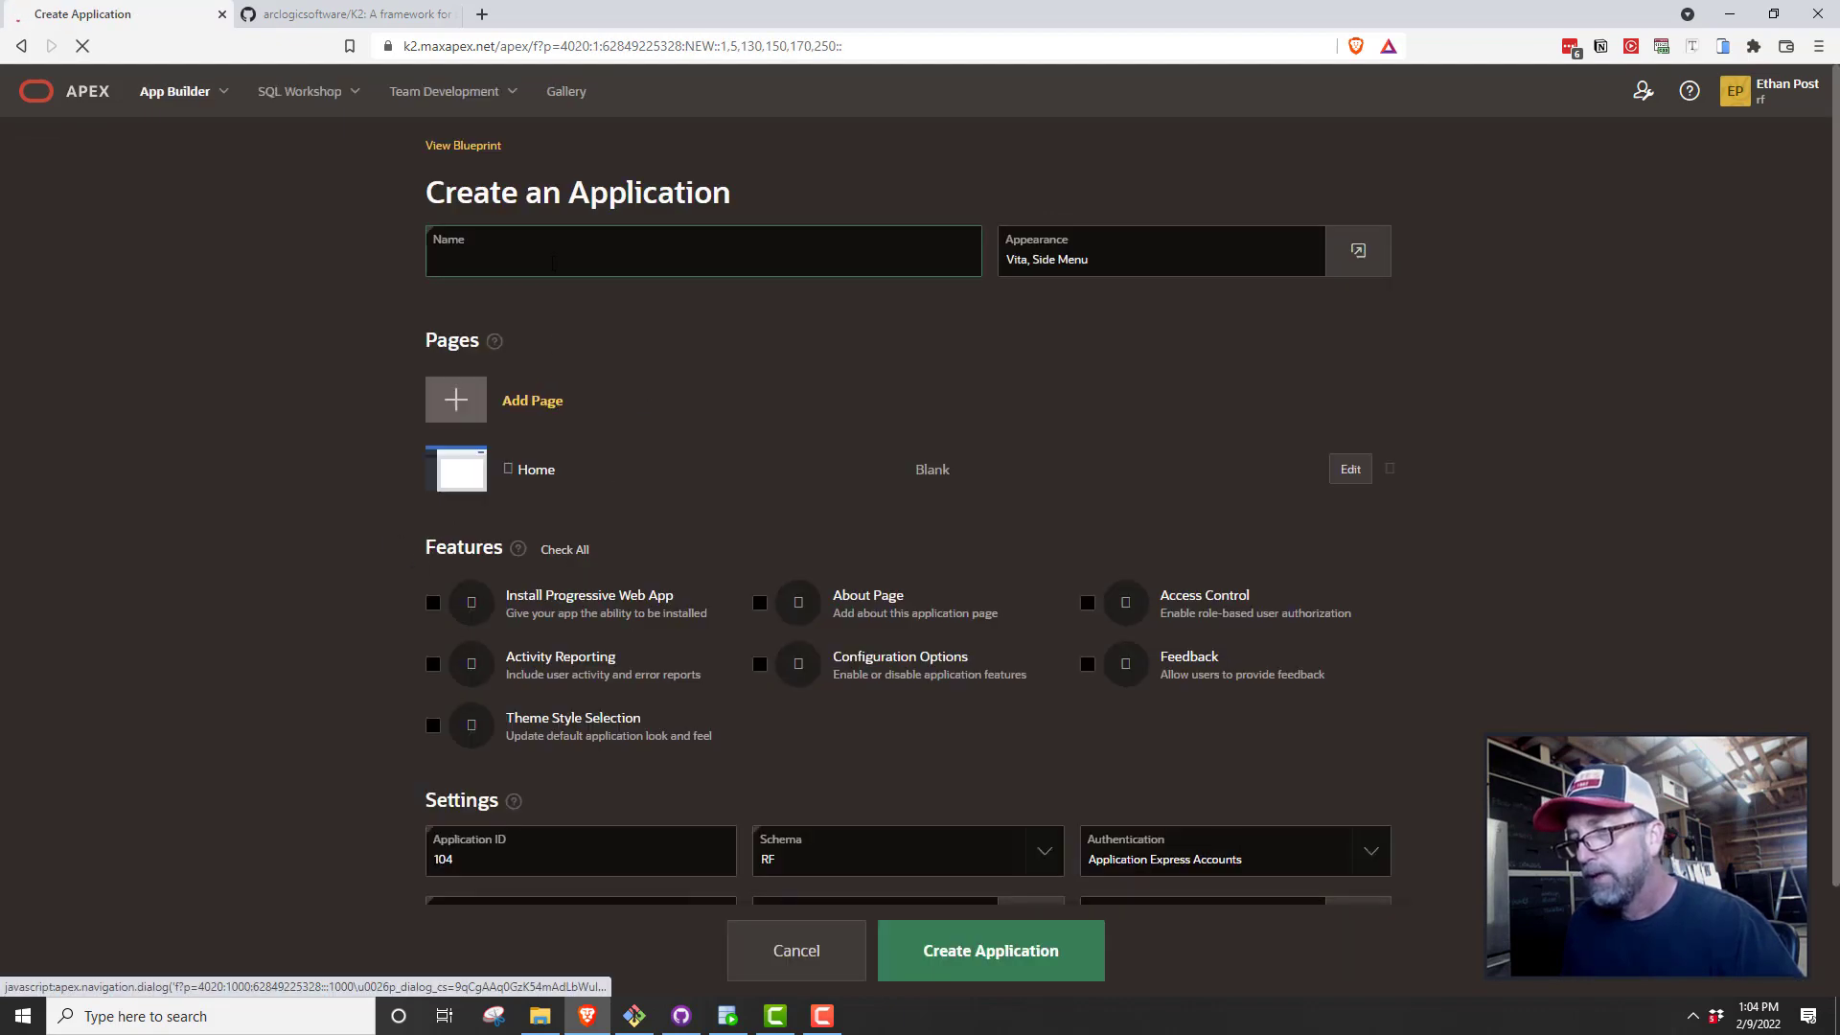
Name the application Reflash.io (mvp) and set Application ID to 200.
{"action": "type", "text": "R"}
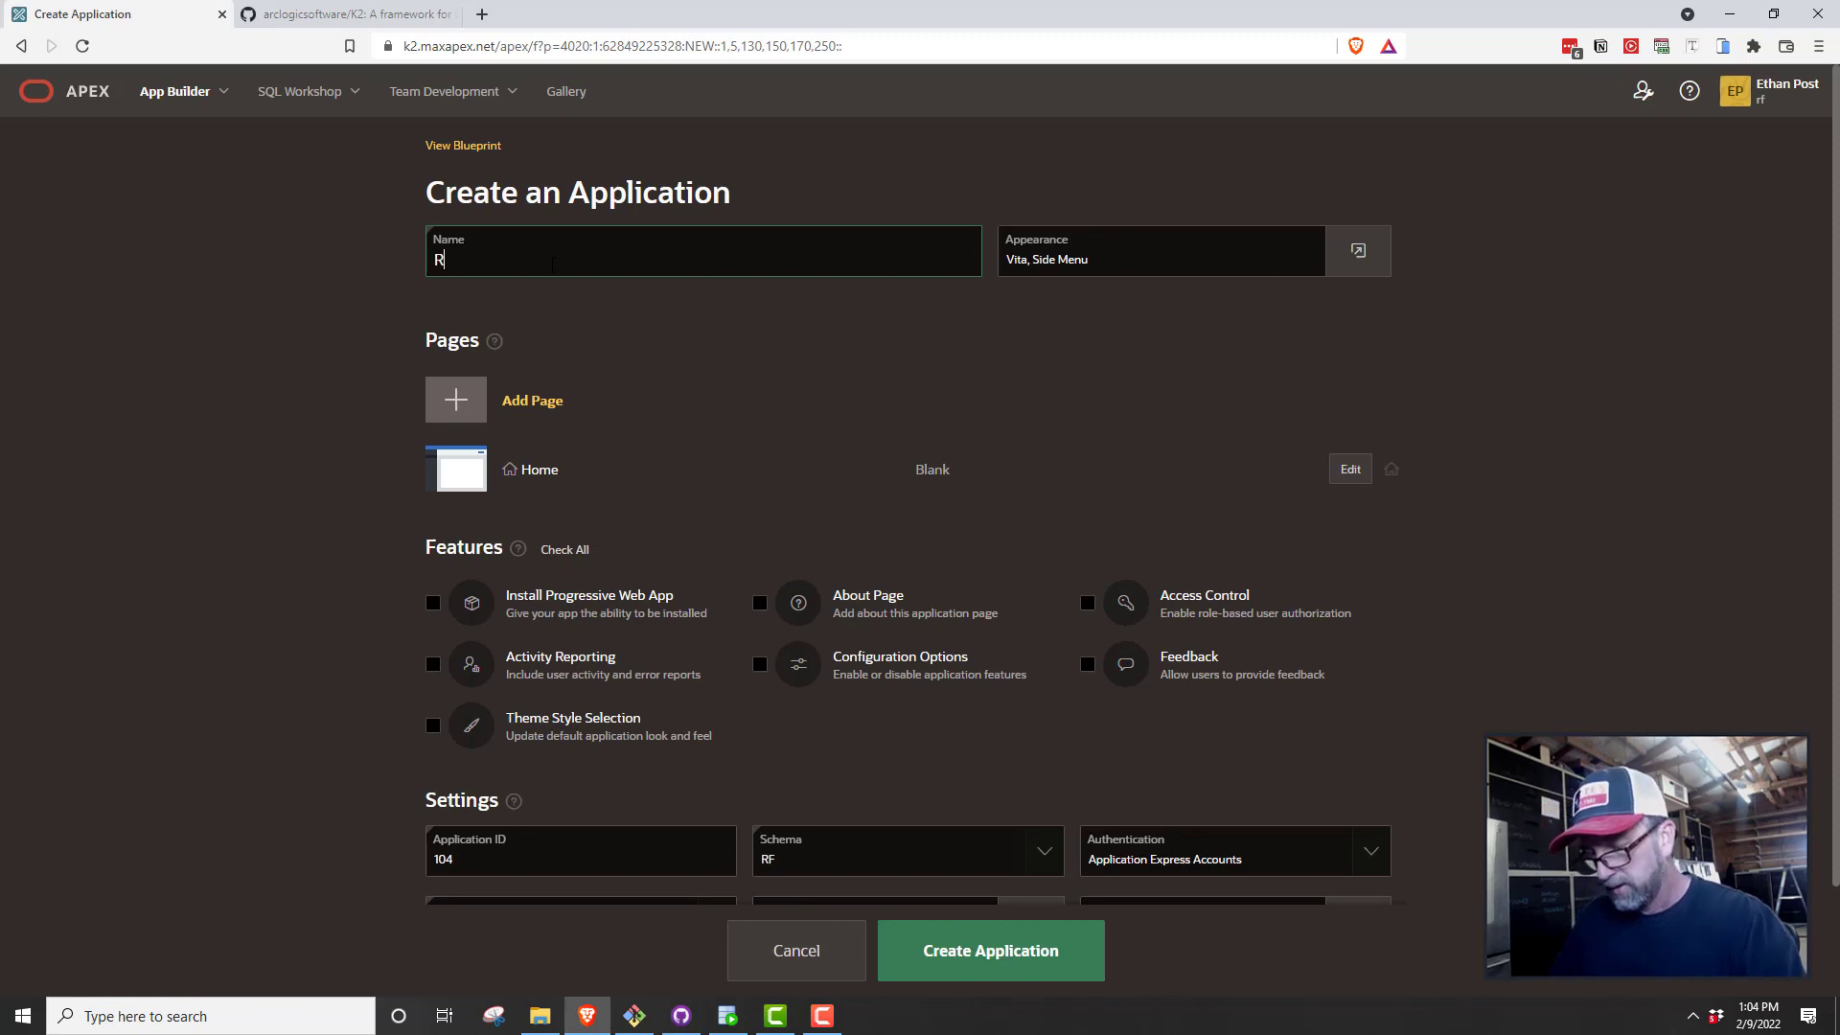
{"action": "type", "text": "eflash.io ("}
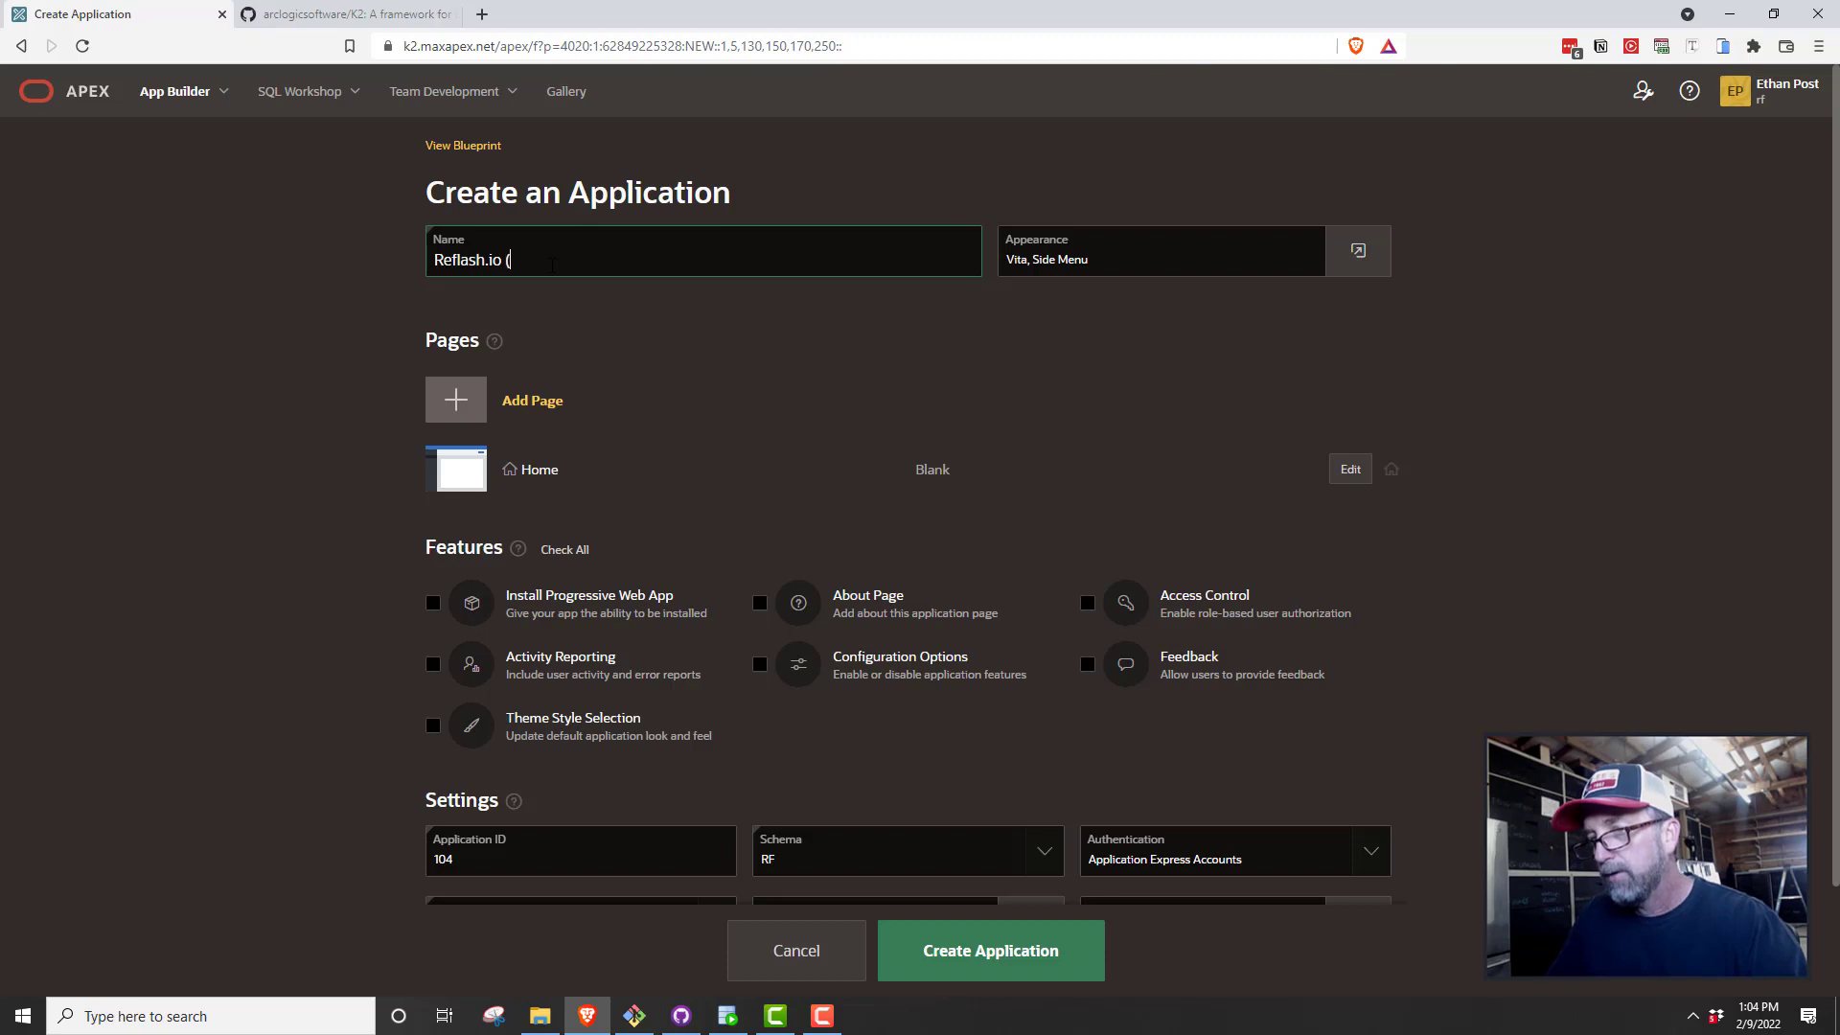
{"action": "type", "text": "mvp)"}
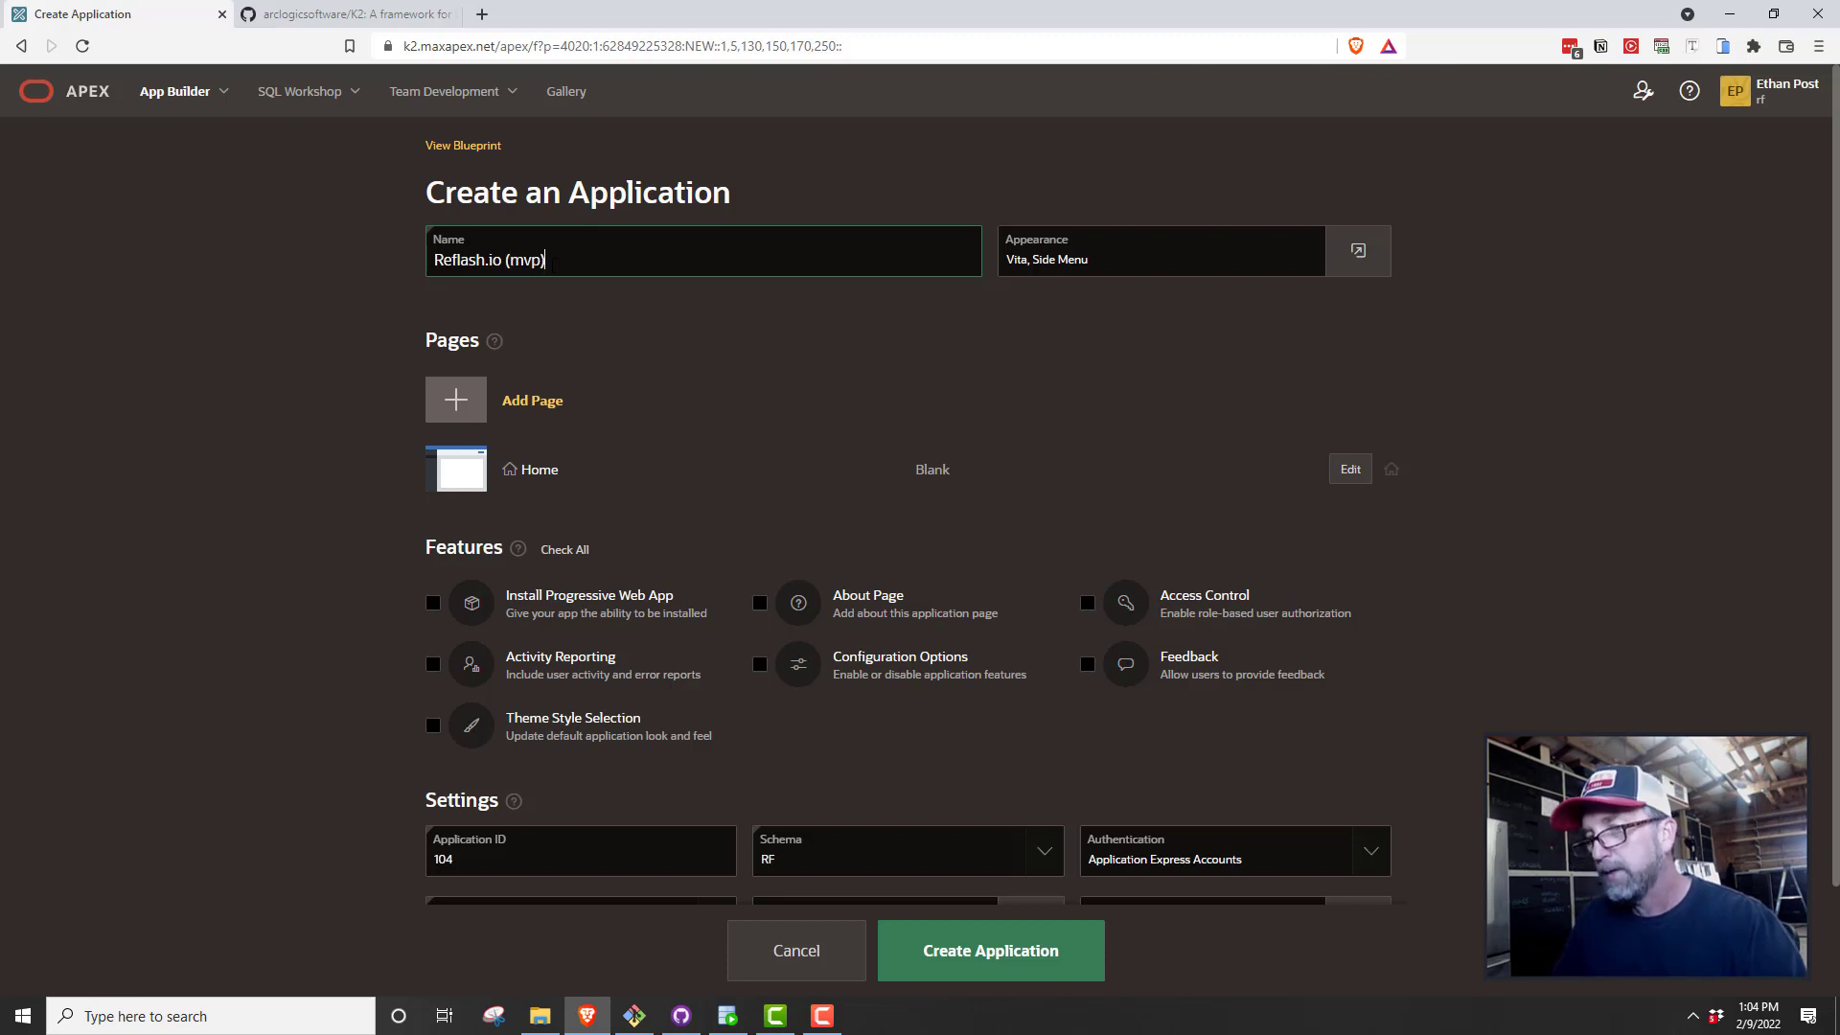
{"action": "mouse_move", "coordinate": [1200, 268]}
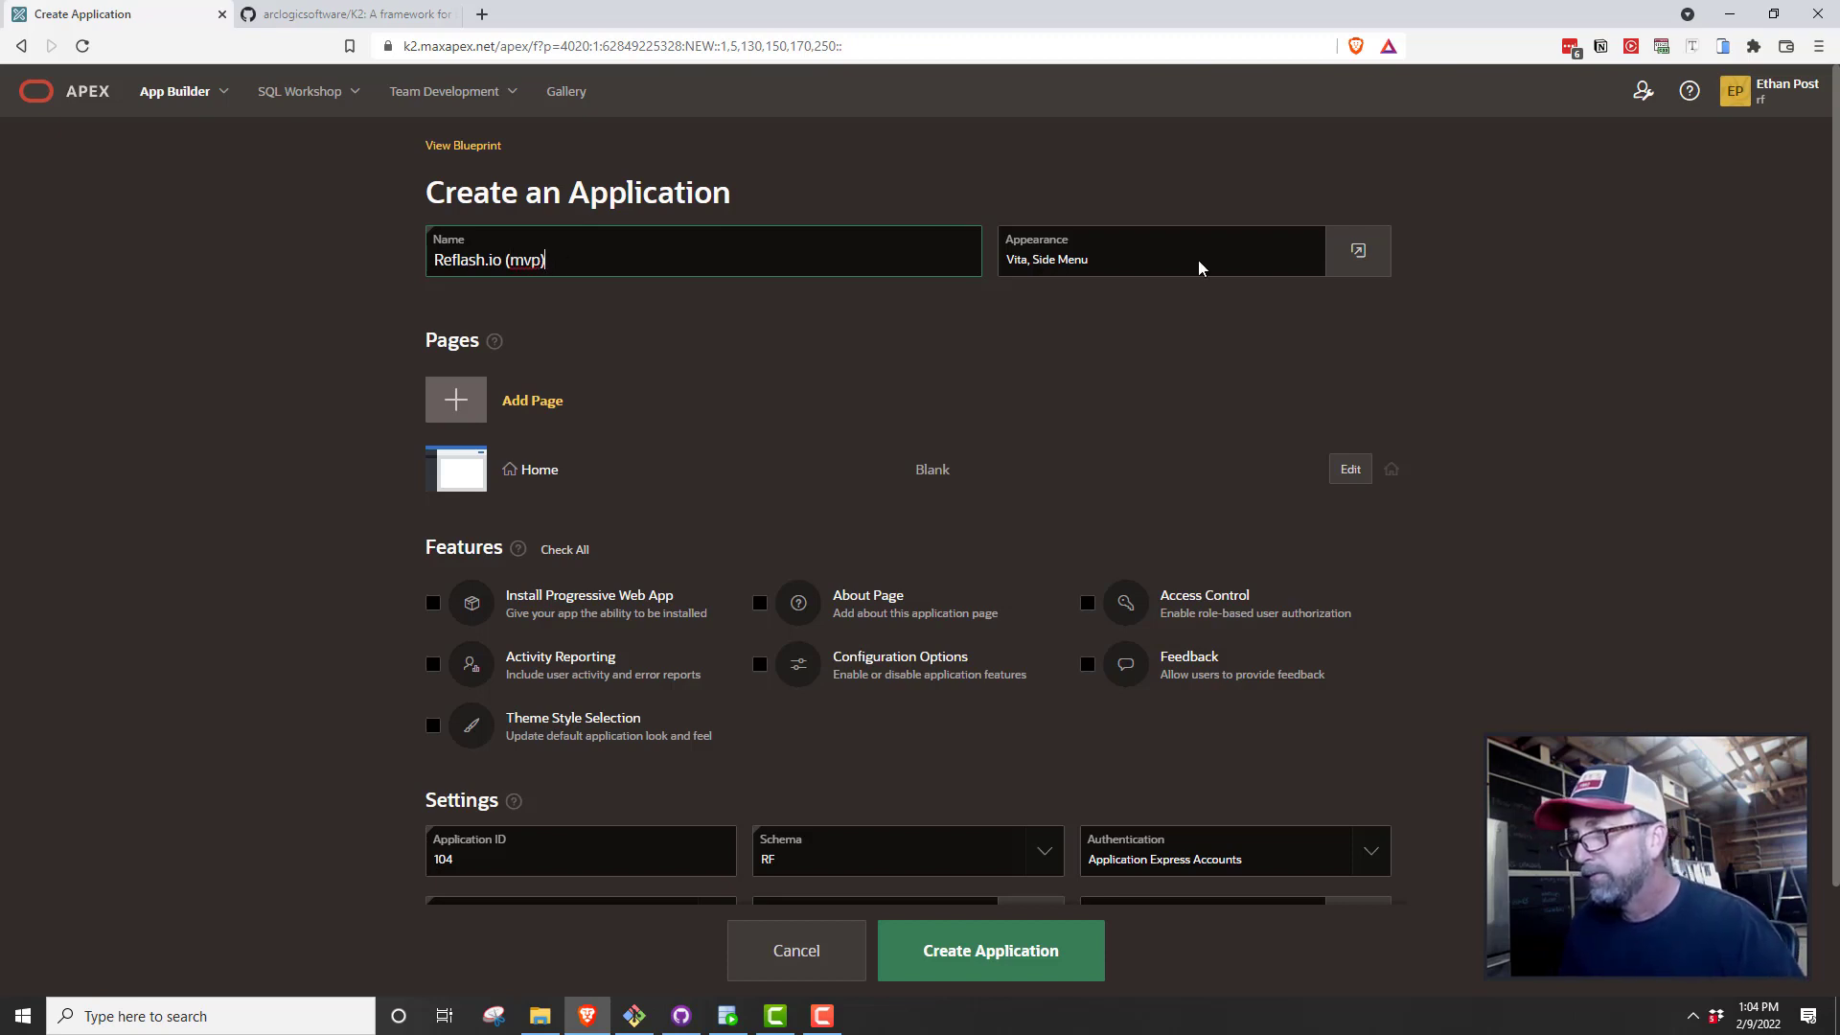
{"action": "mouse_move", "coordinate": [656, 659]}
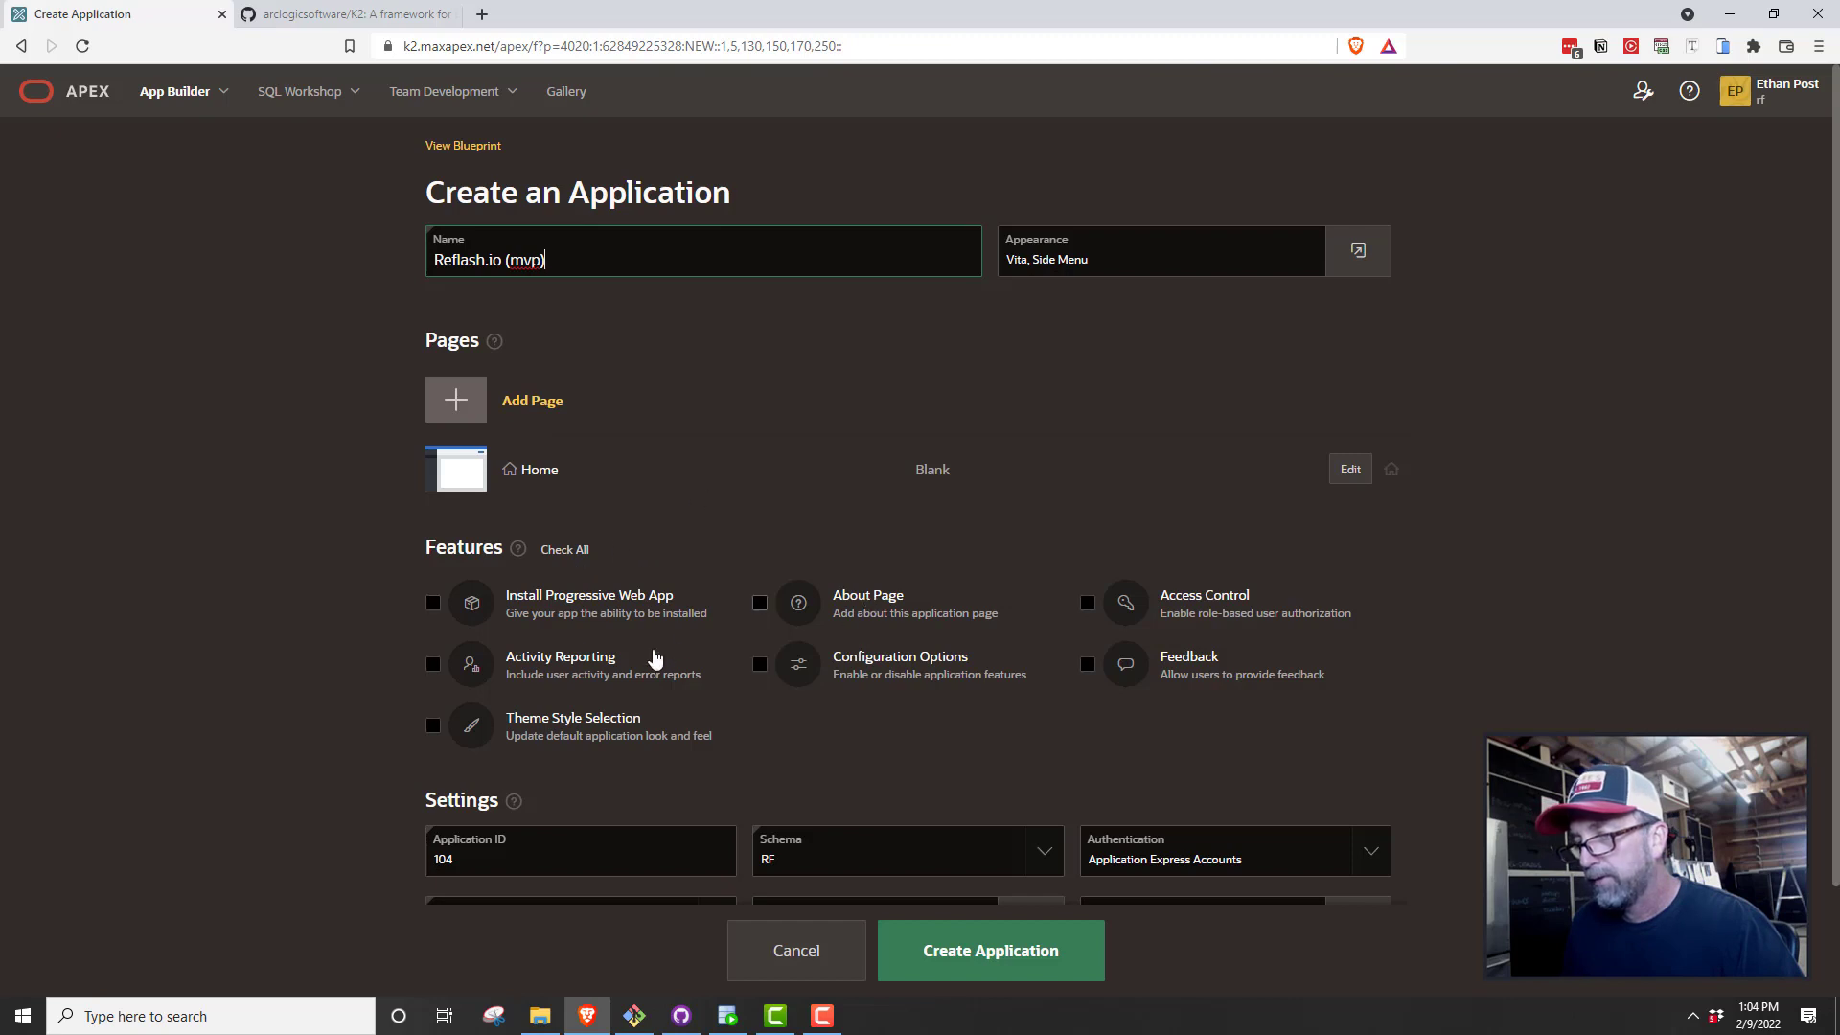
{"action": "scroll", "scroll_direction": "down", "scroll_amount": 3}
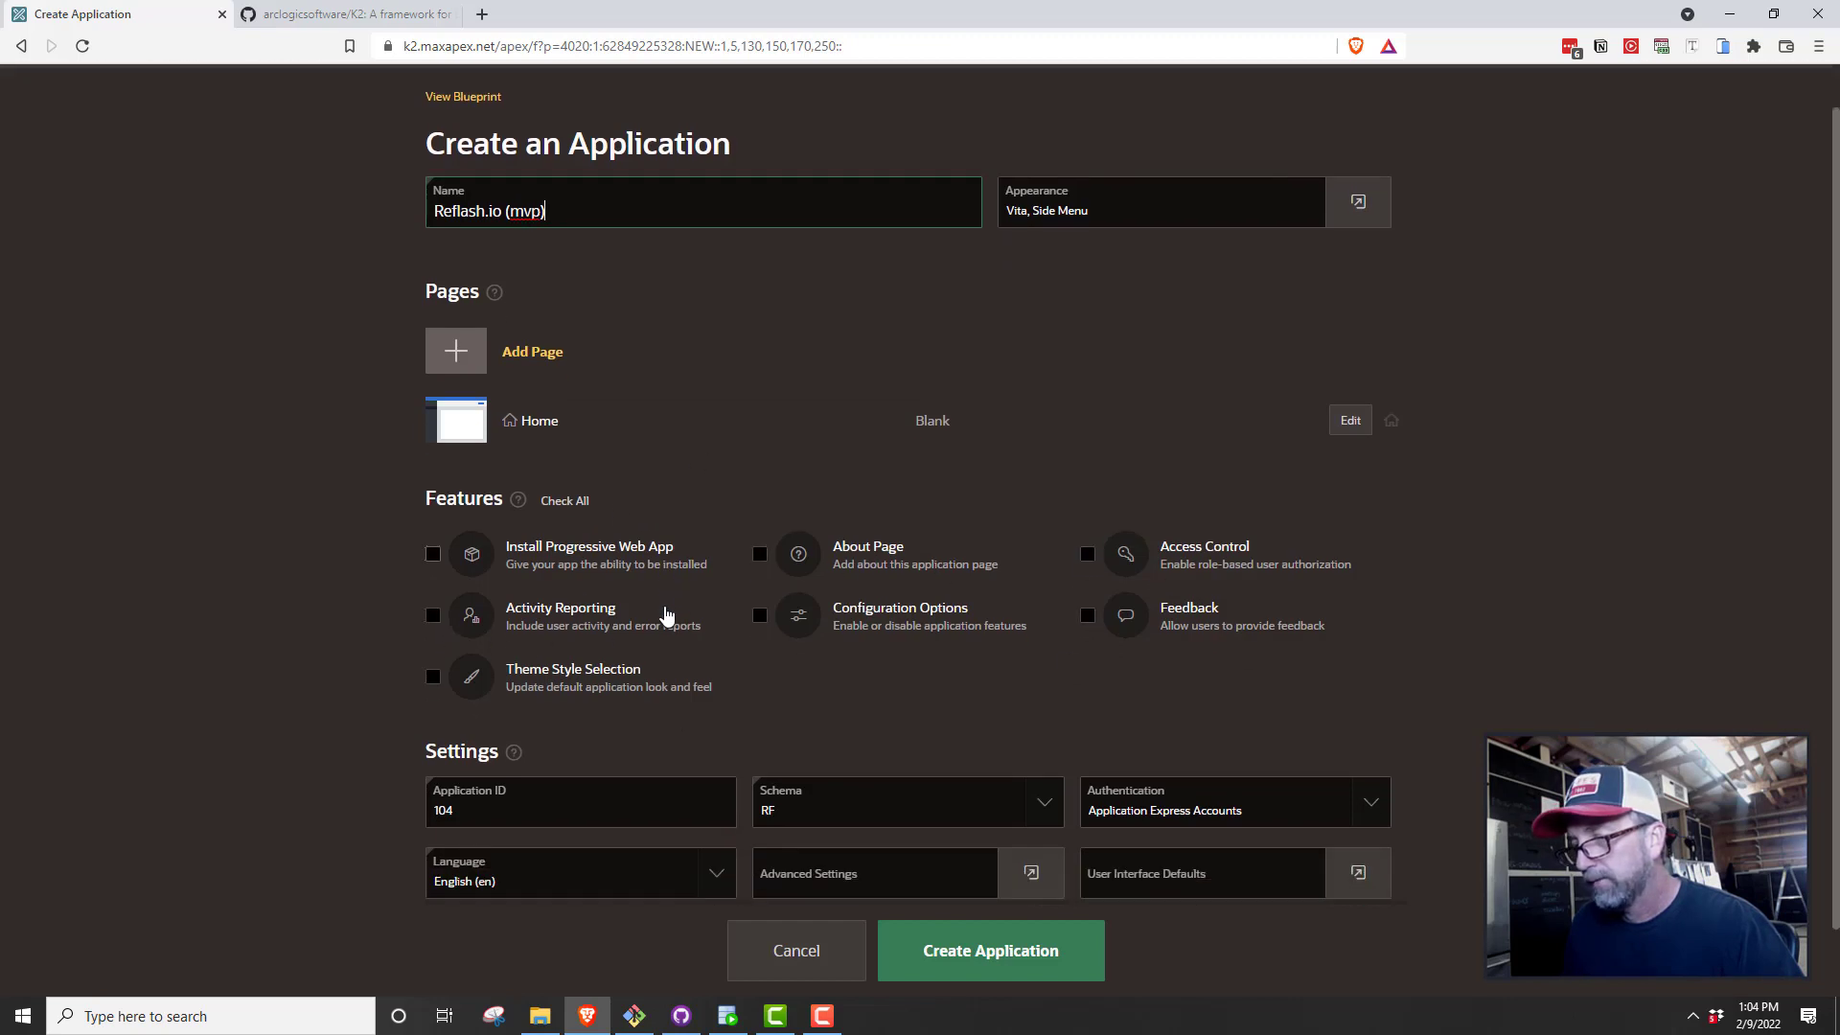
{"action": "scroll", "scroll_direction": "down", "scroll_amount": 3}
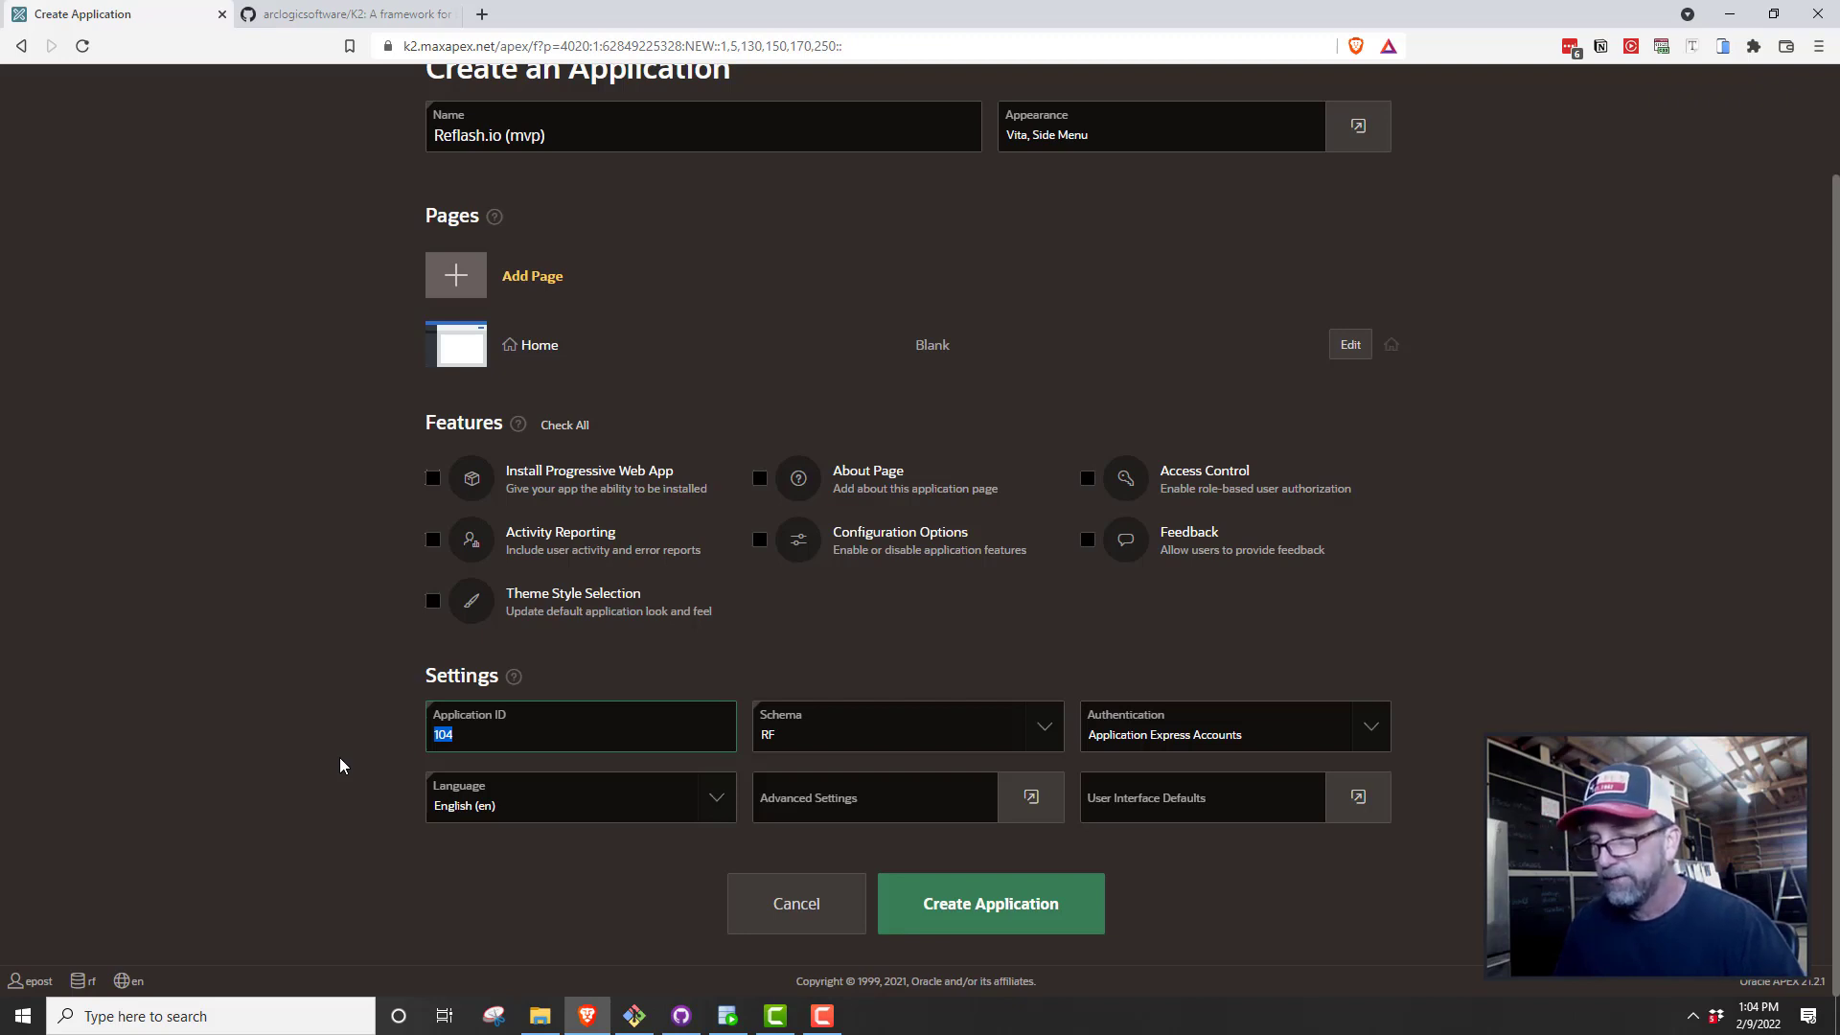
{"action": "type", "text": "200"}
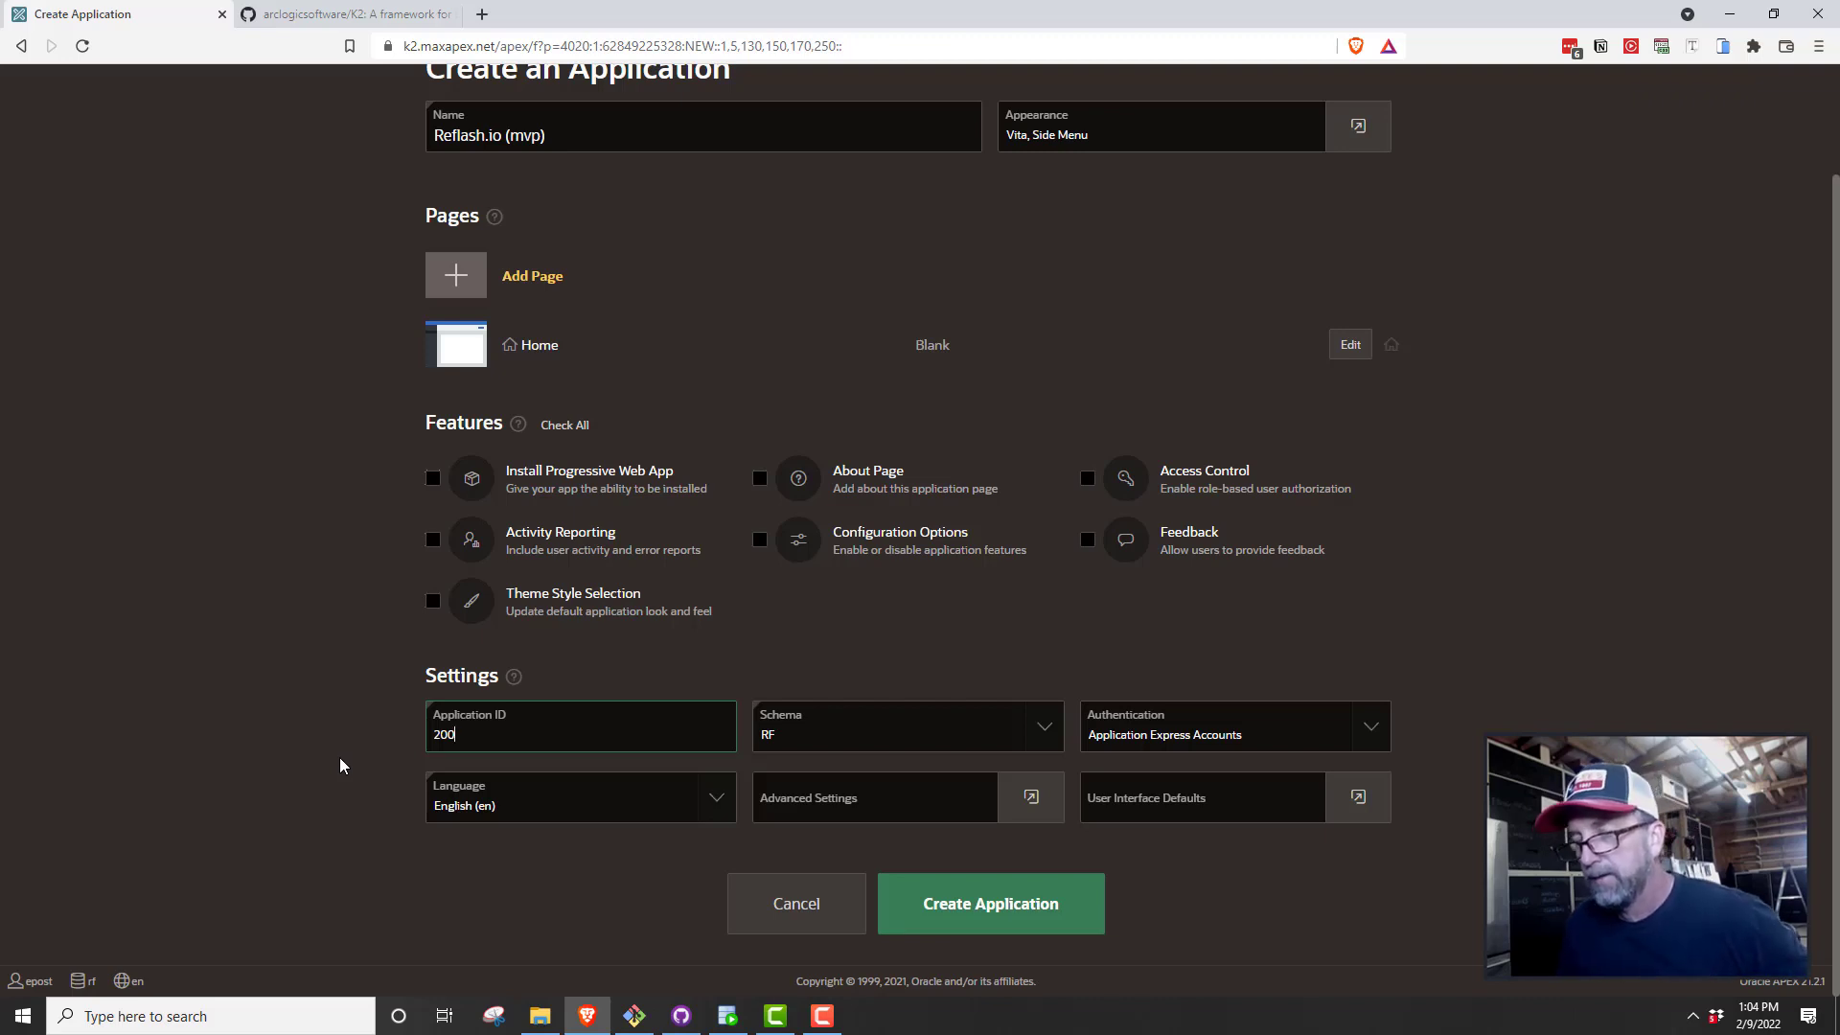
{"action": "mouse_move", "coordinate": [989, 745]}
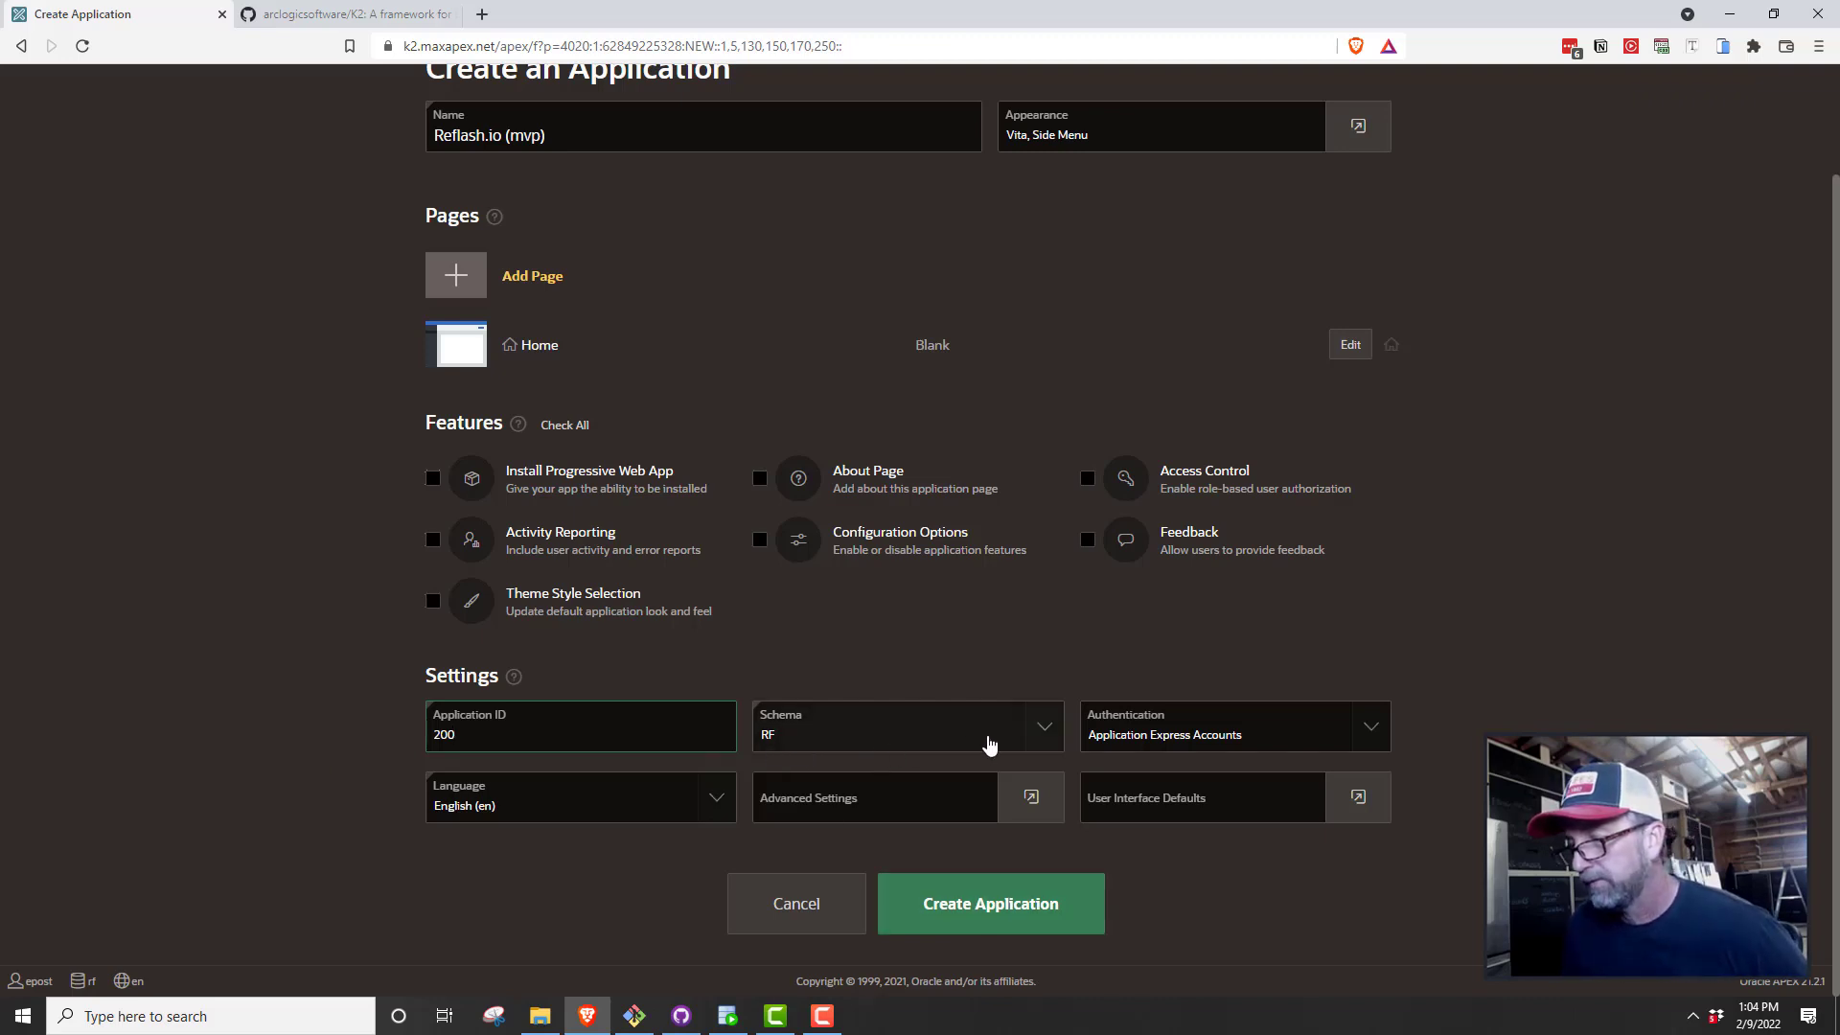
Choose RFDEV as the application's schema and create the application.
{"action": "left_click", "coordinate": [1042, 727]}
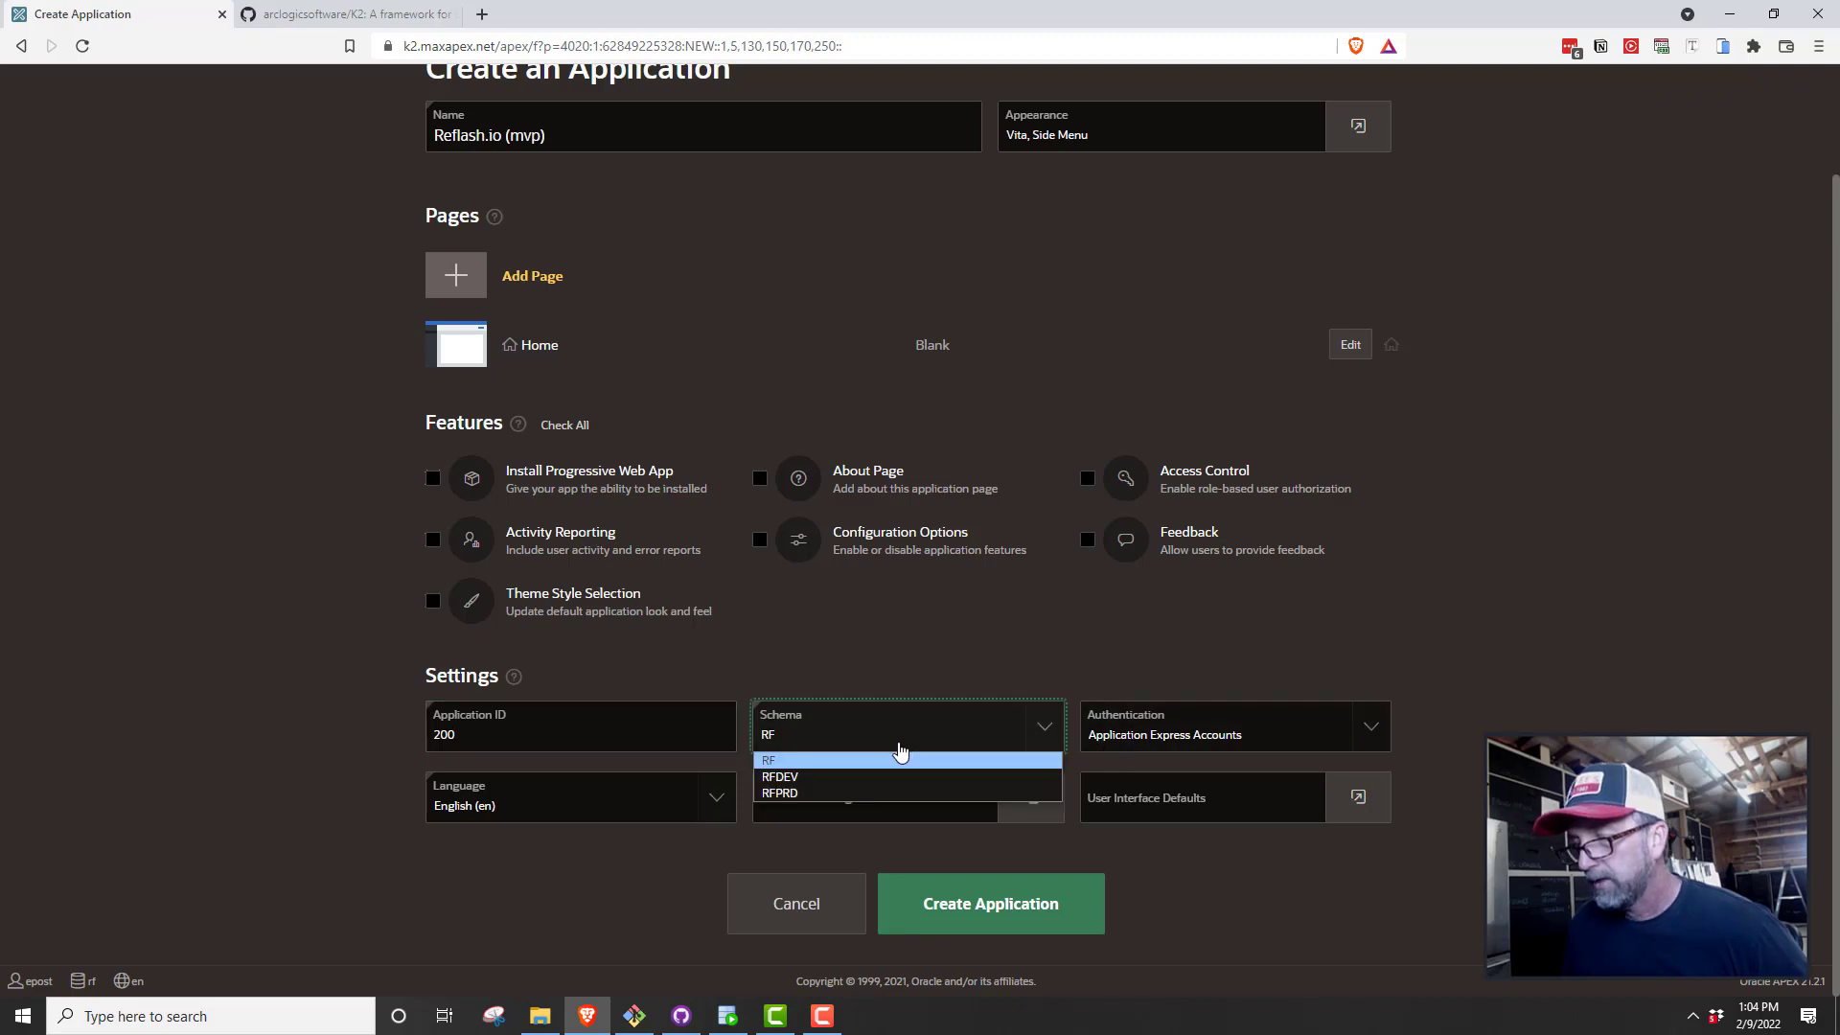
{"action": "left_click", "coordinate": [780, 776]}
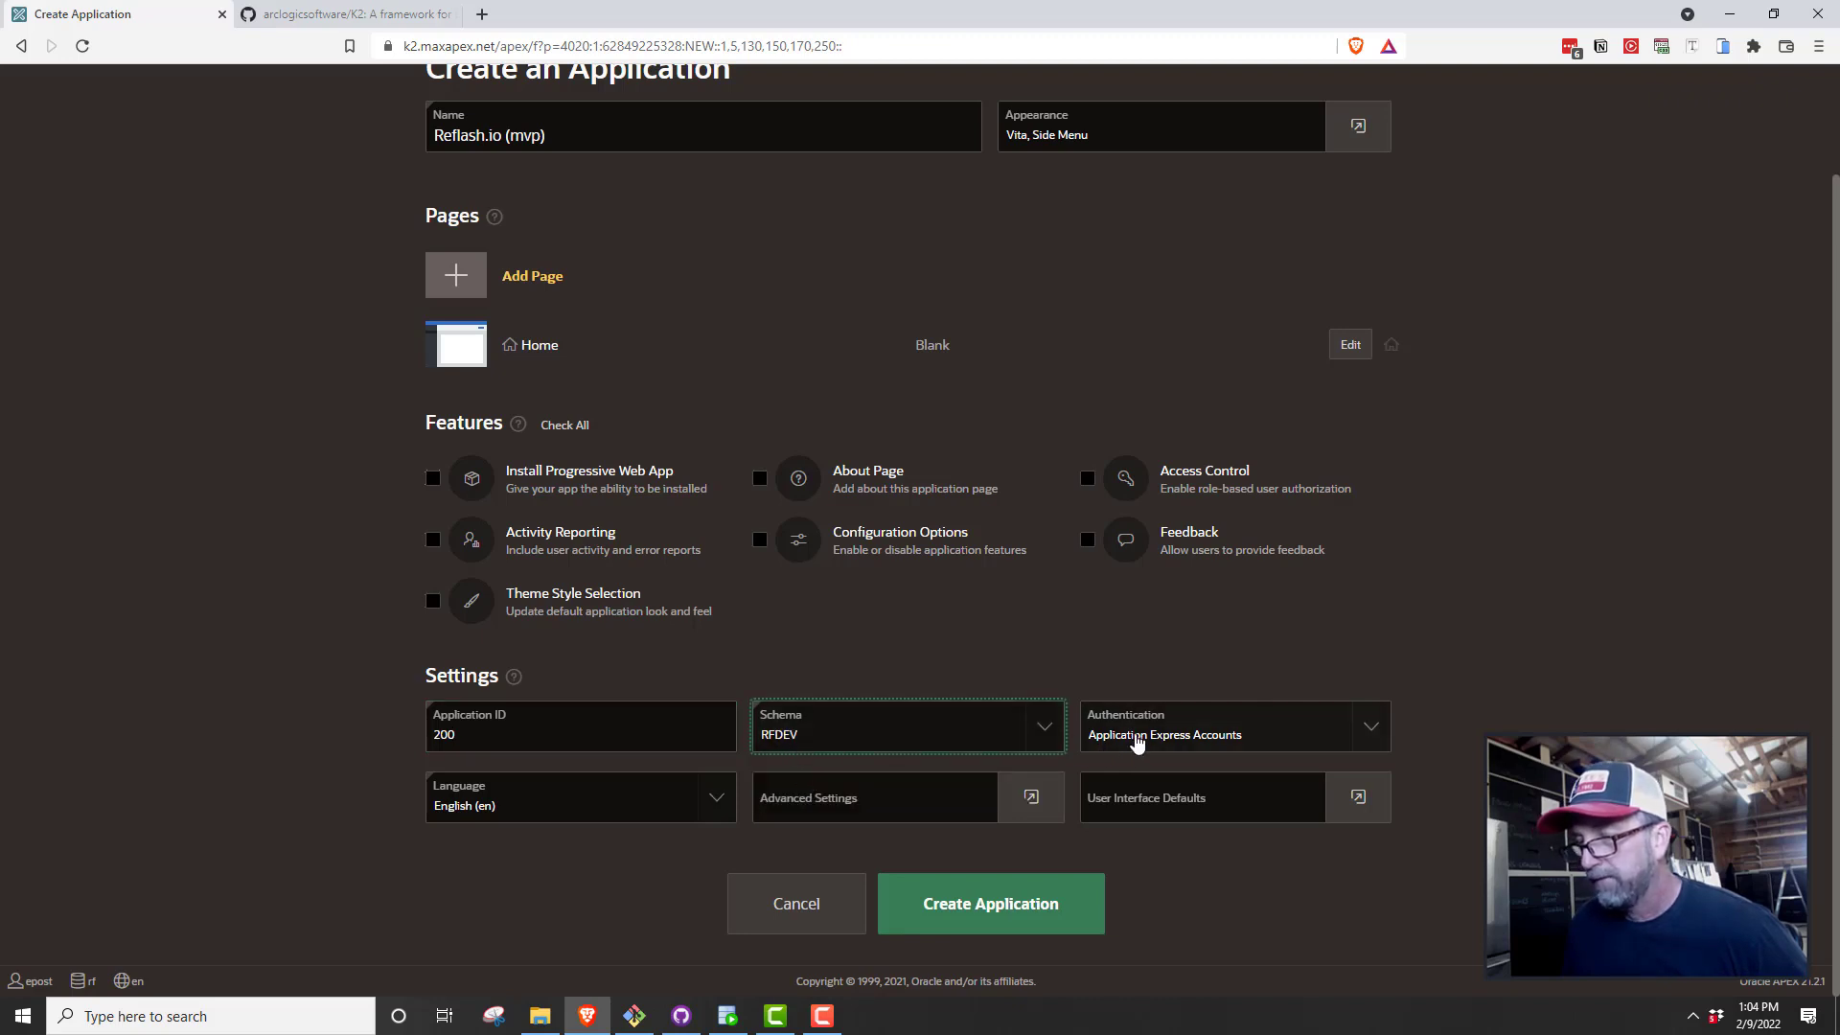
{"action": "mouse_move", "coordinate": [1220, 746]}
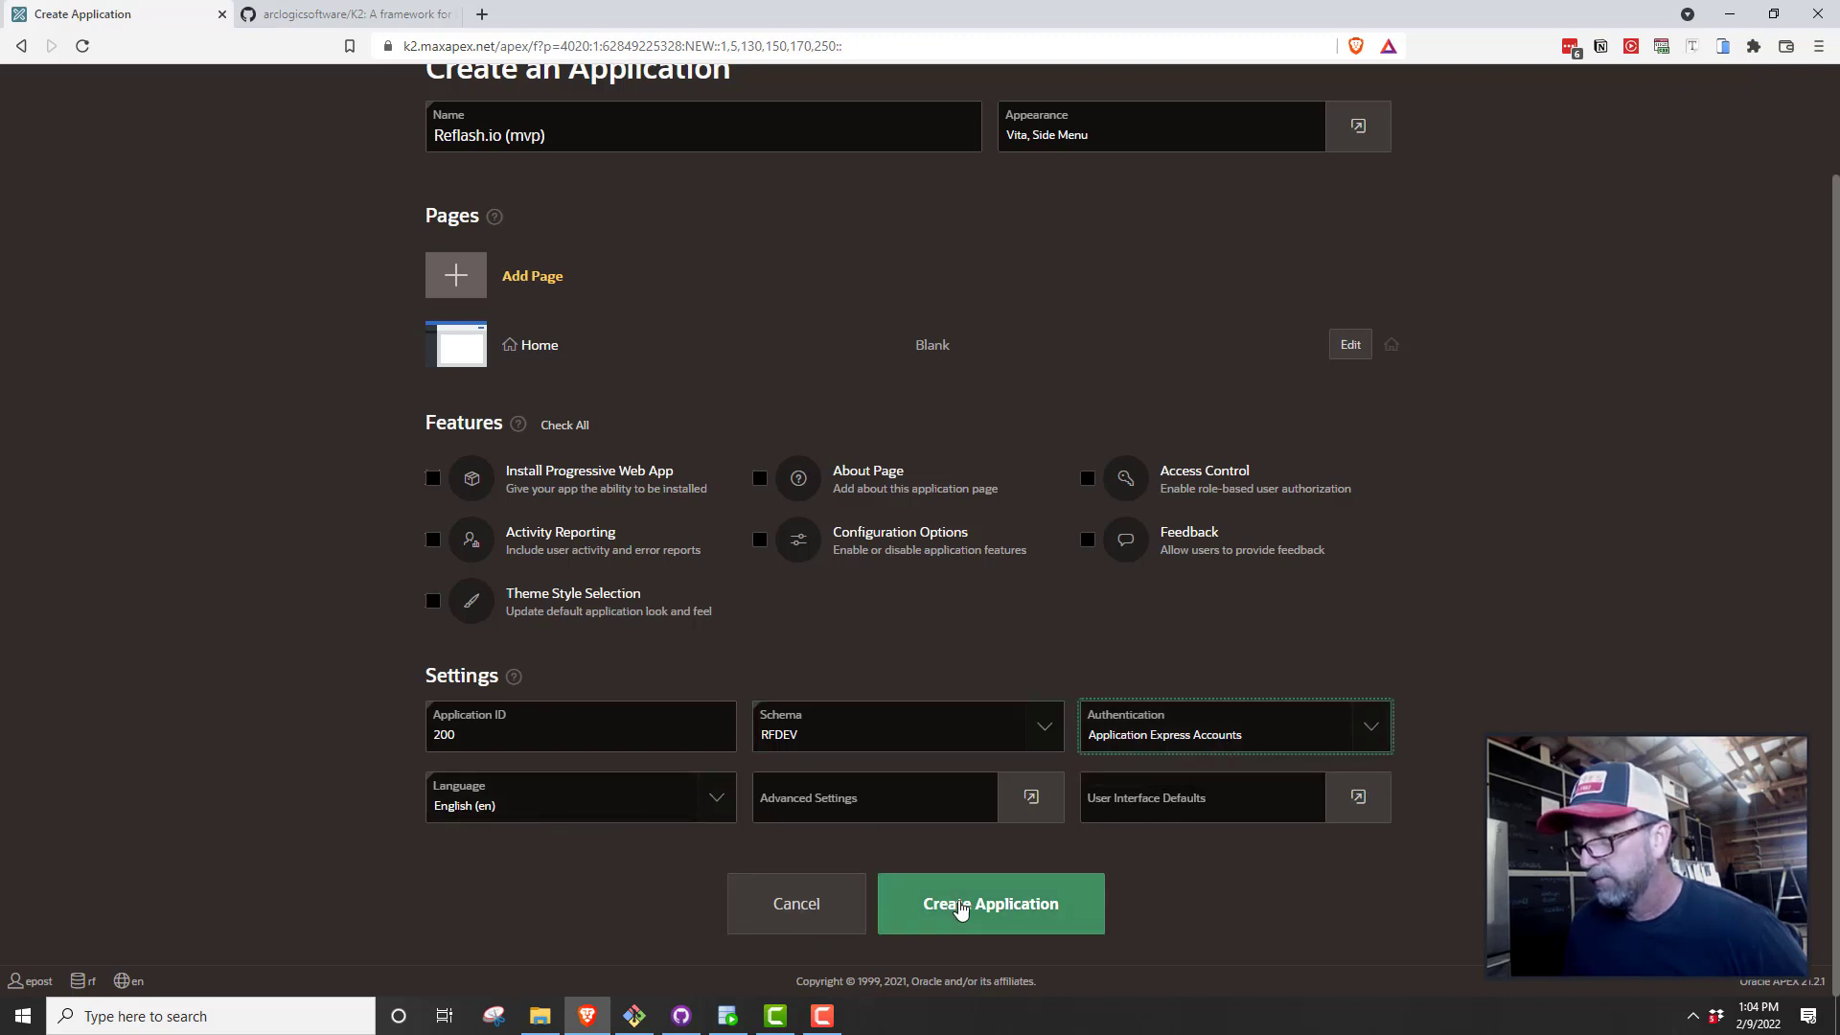
{"action": "left_click", "coordinate": [989, 902]}
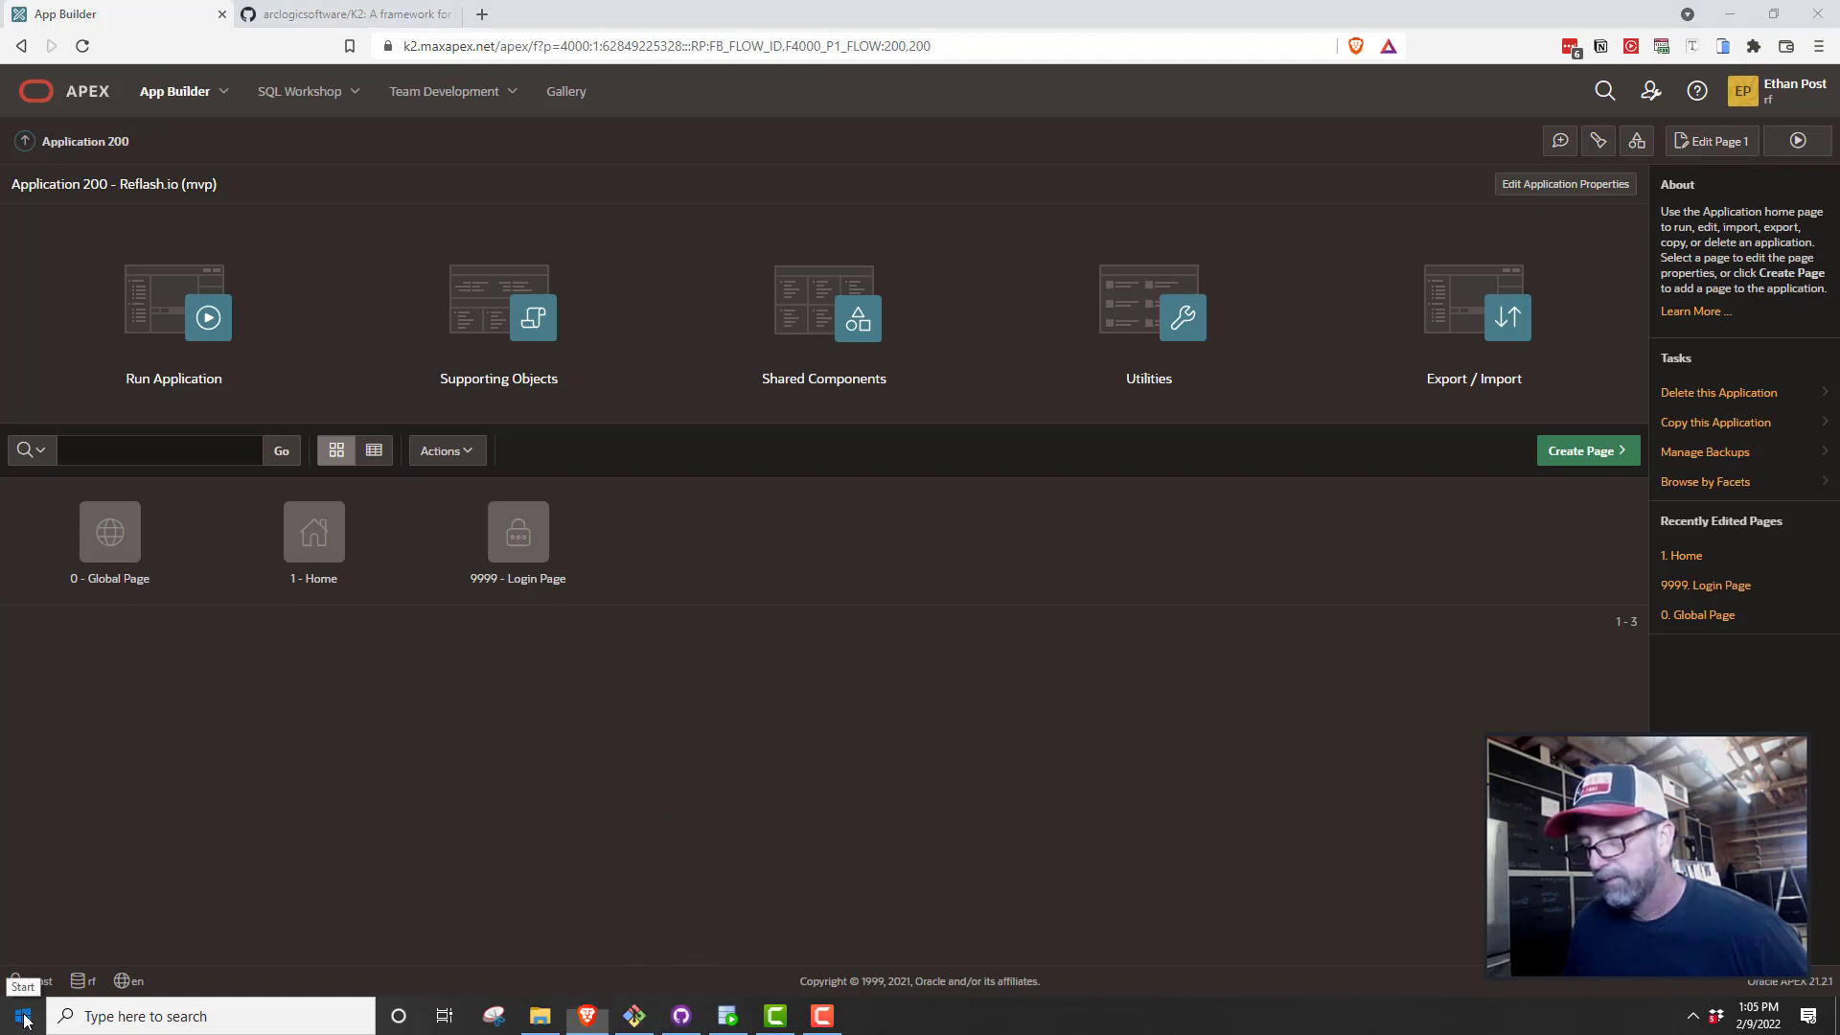
Launch Sublime Text from the Start menu.
{"action": "left_click", "coordinate": [20, 1016]}
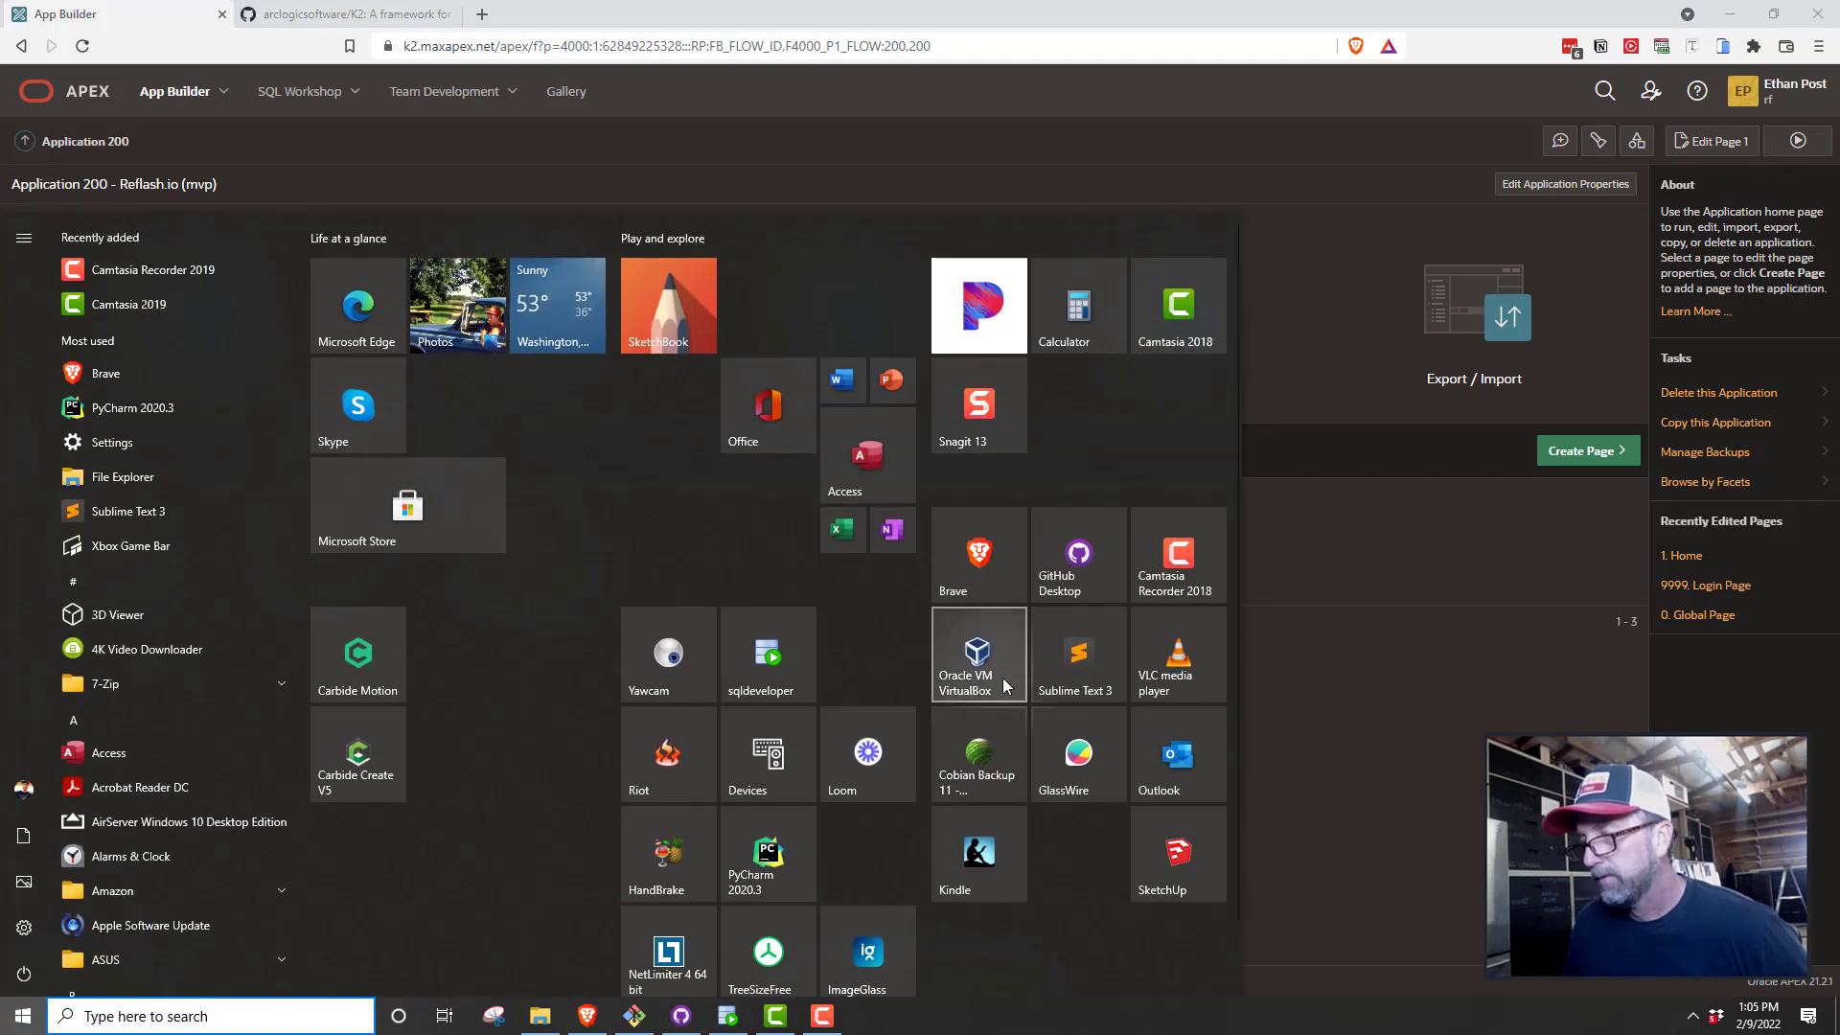
{"action": "left_click", "coordinate": [1075, 654]}
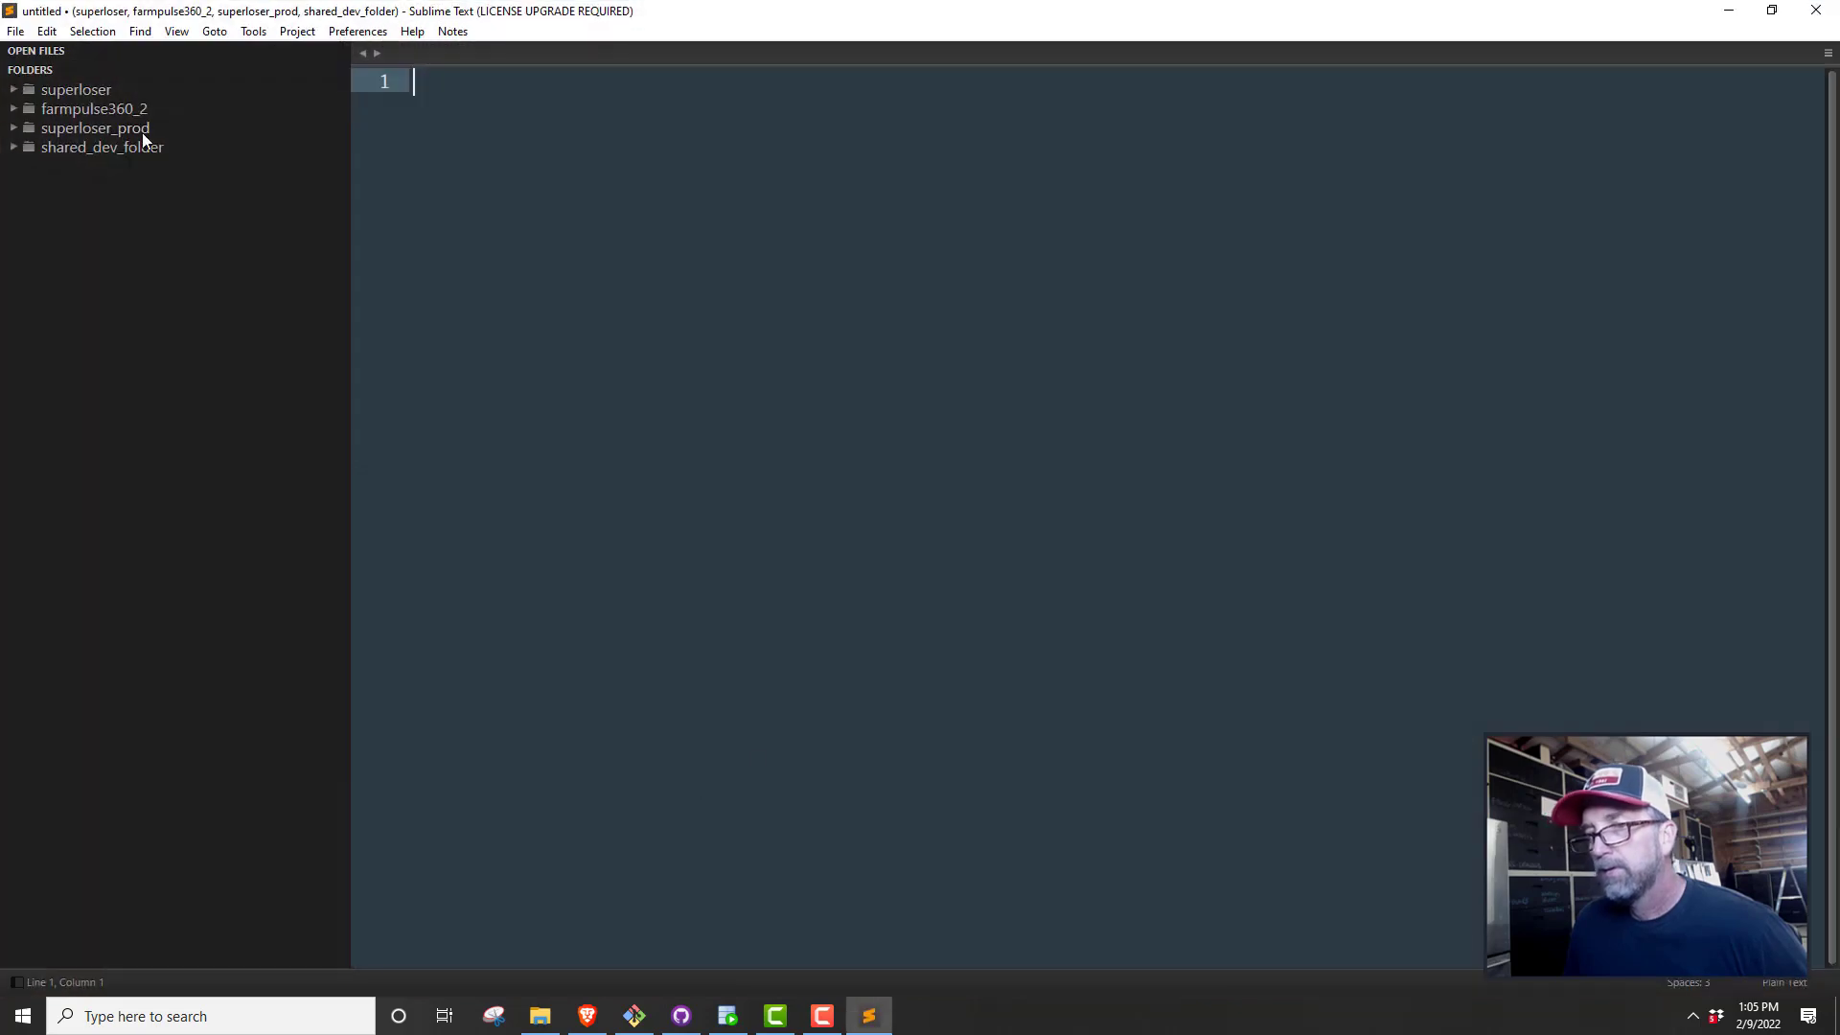
{"action": "left_click", "coordinate": [295, 31]}
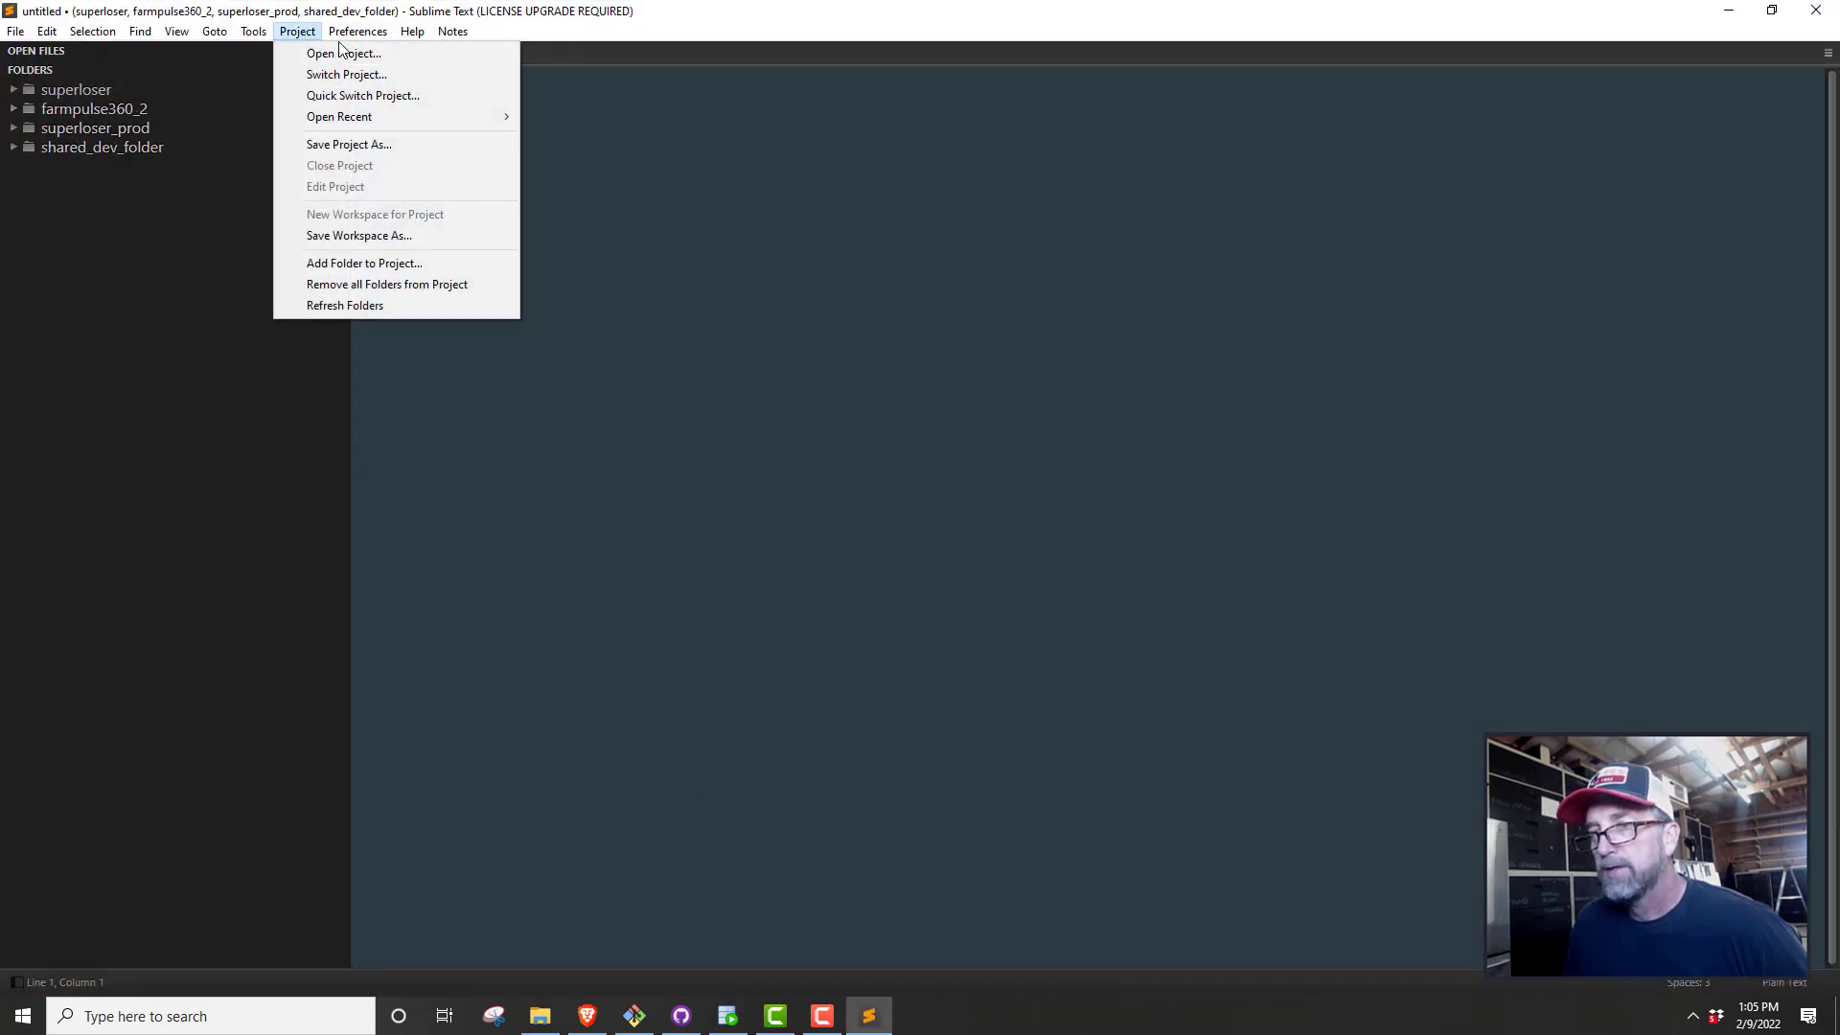
{"action": "mouse_move", "coordinate": [282, 40]}
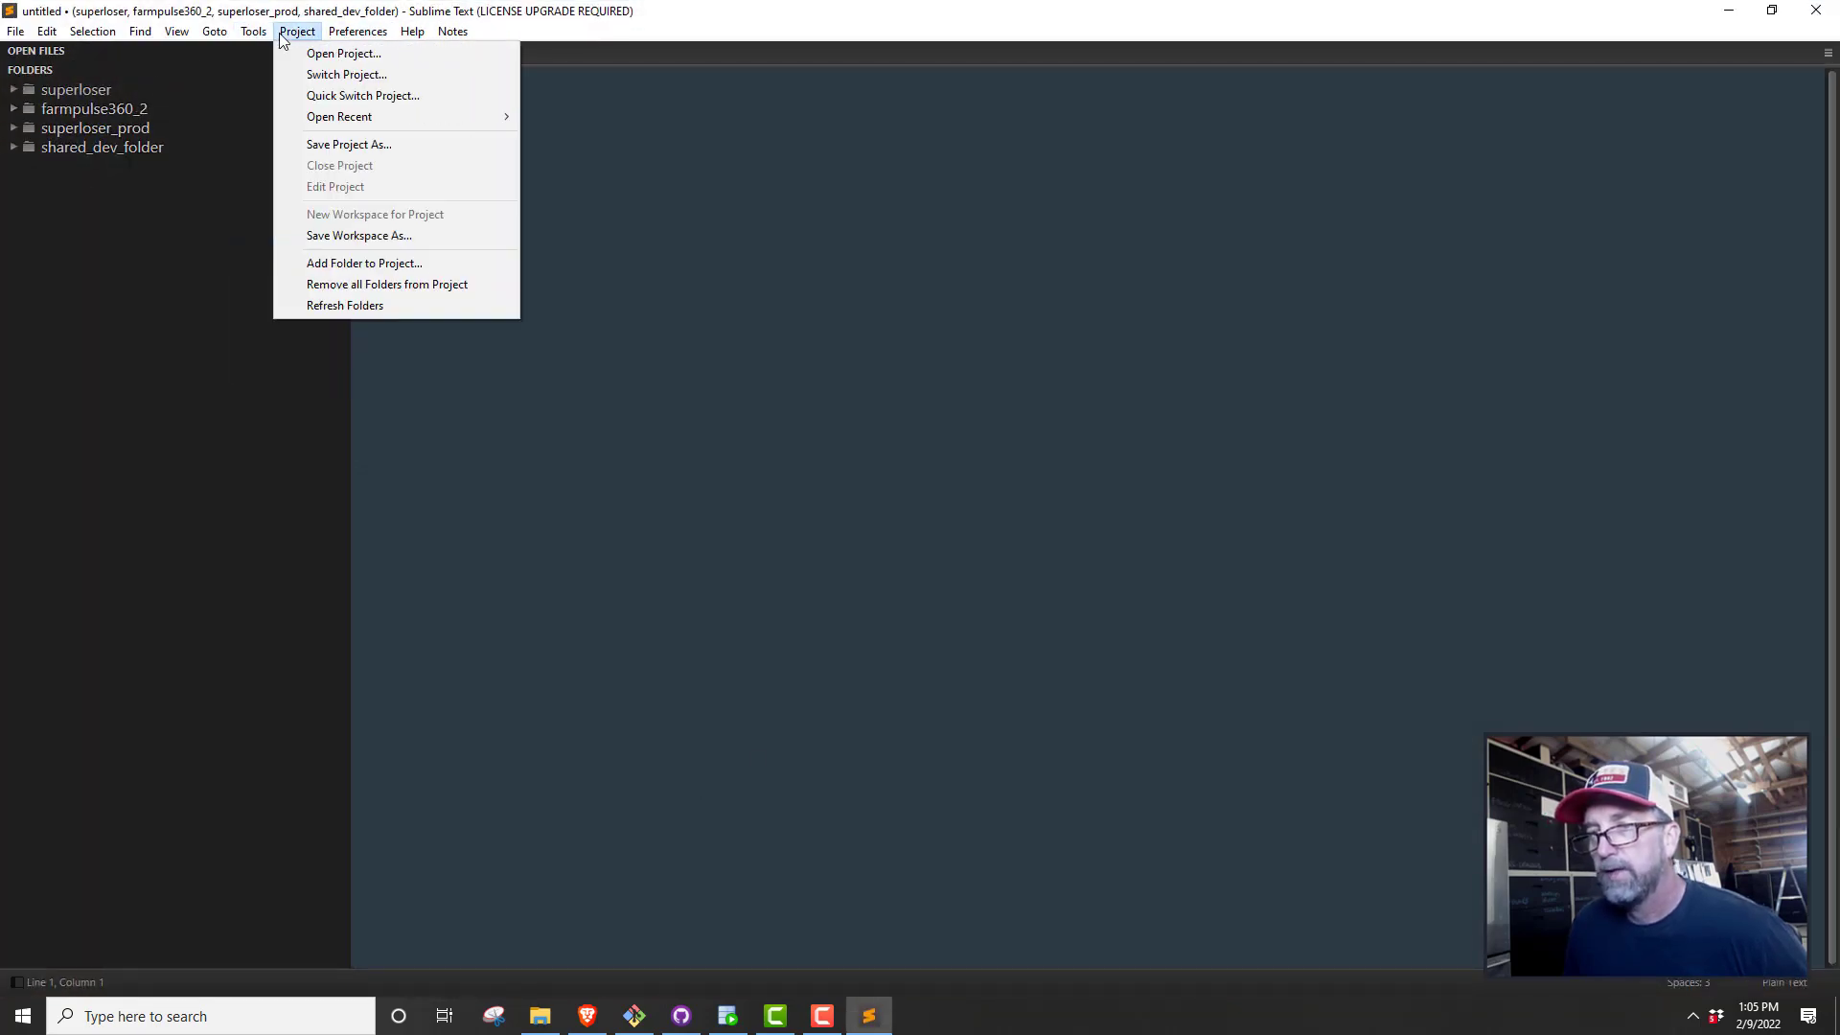
Add the reflash.io folder from shared_dev_folder to the project.
{"action": "left_click", "coordinate": [365, 262]}
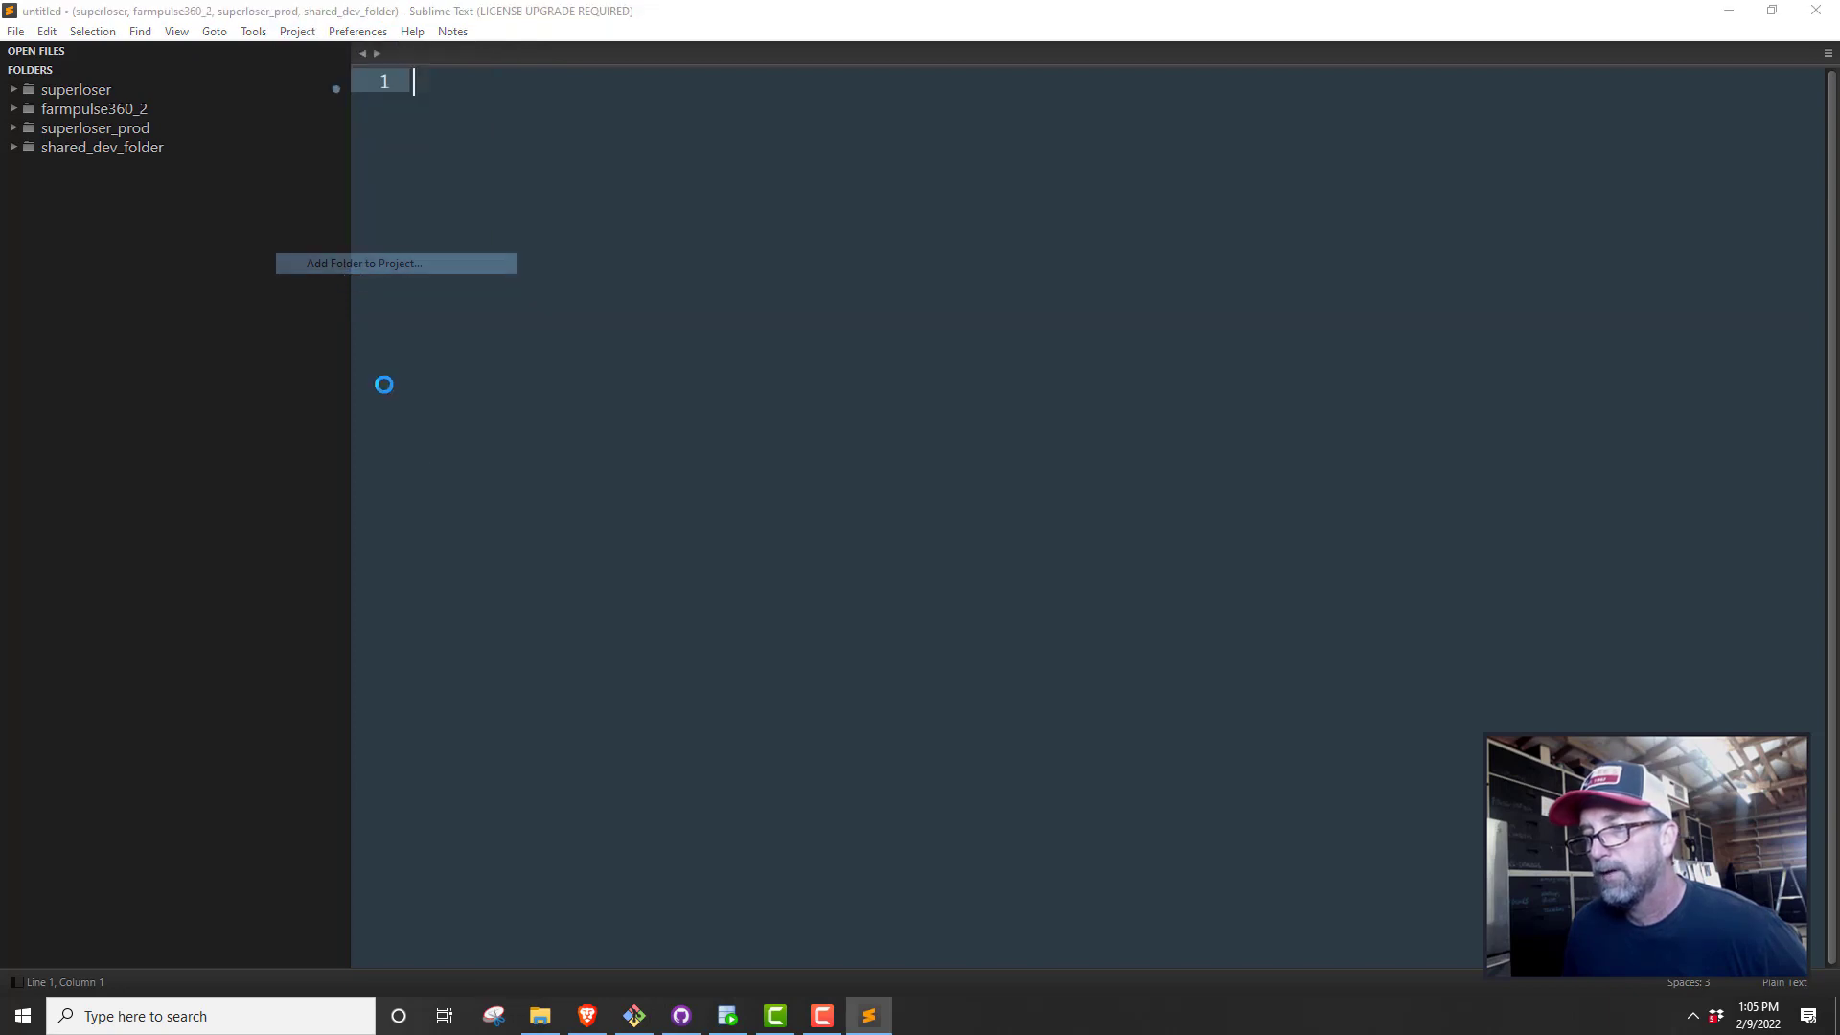
{"action": "left_click", "coordinate": [364, 262]}
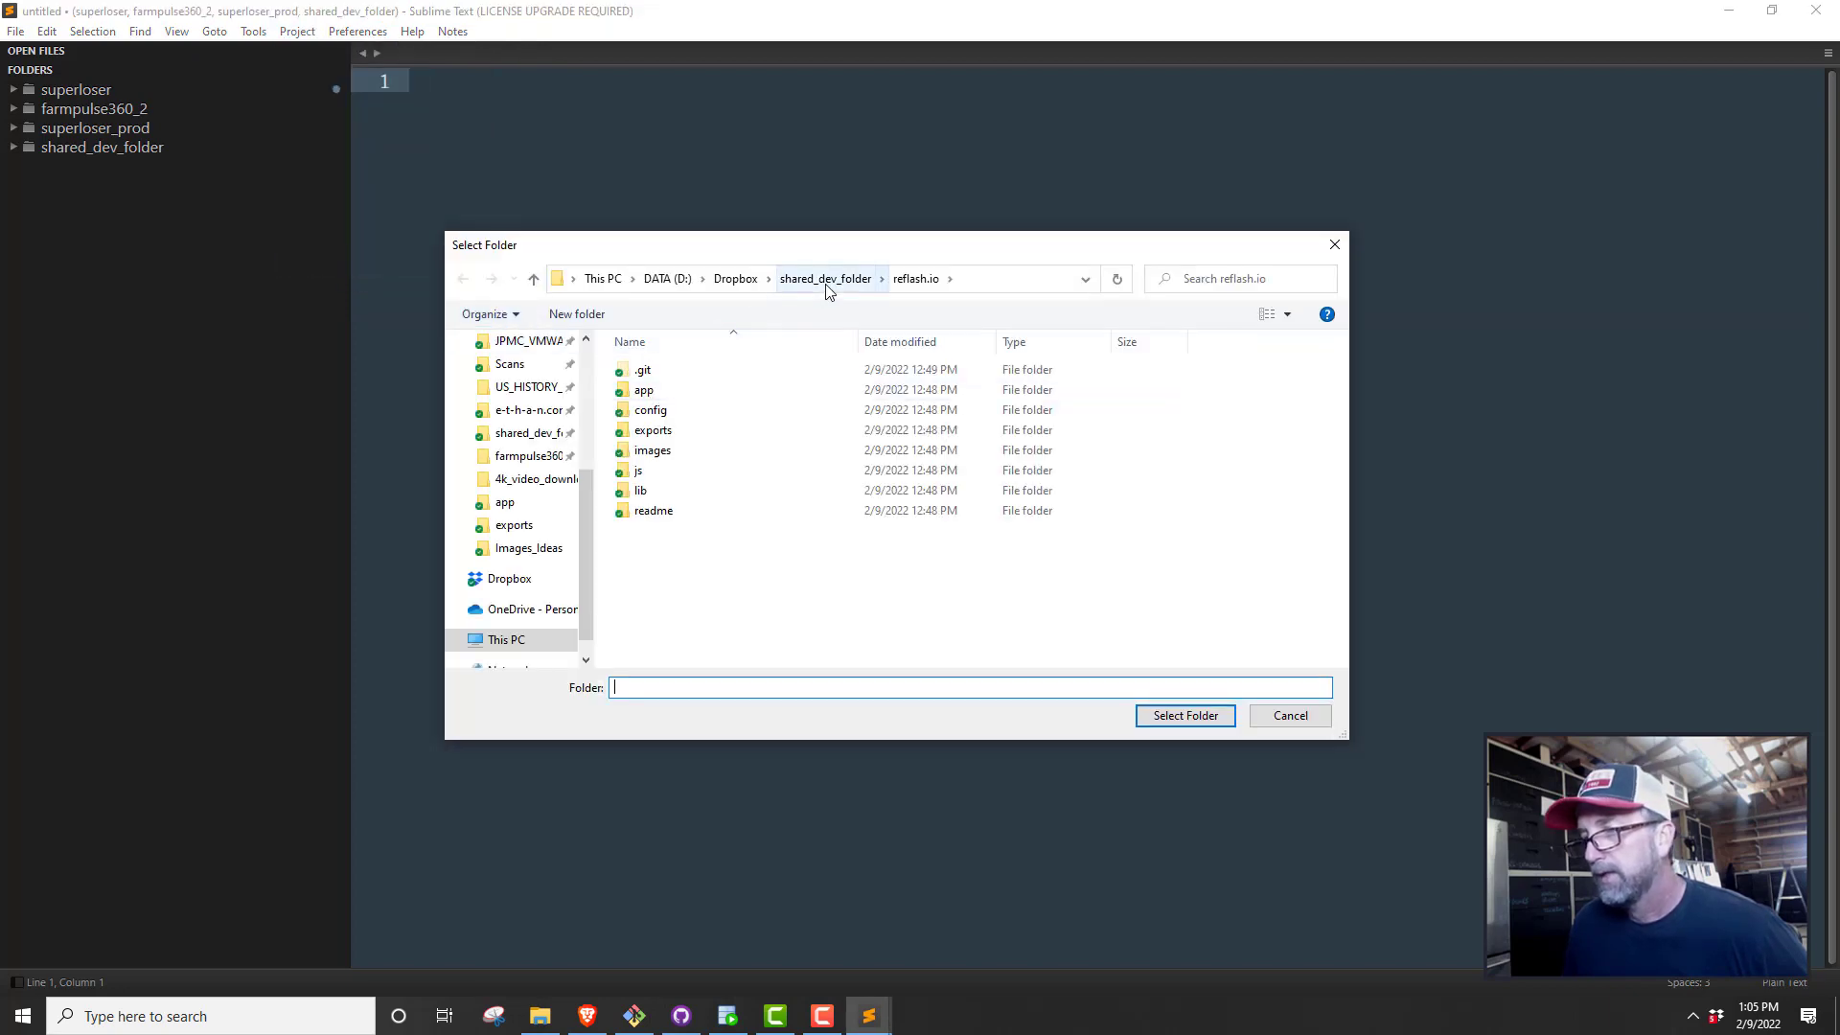
{"action": "left_click", "coordinate": [824, 278]}
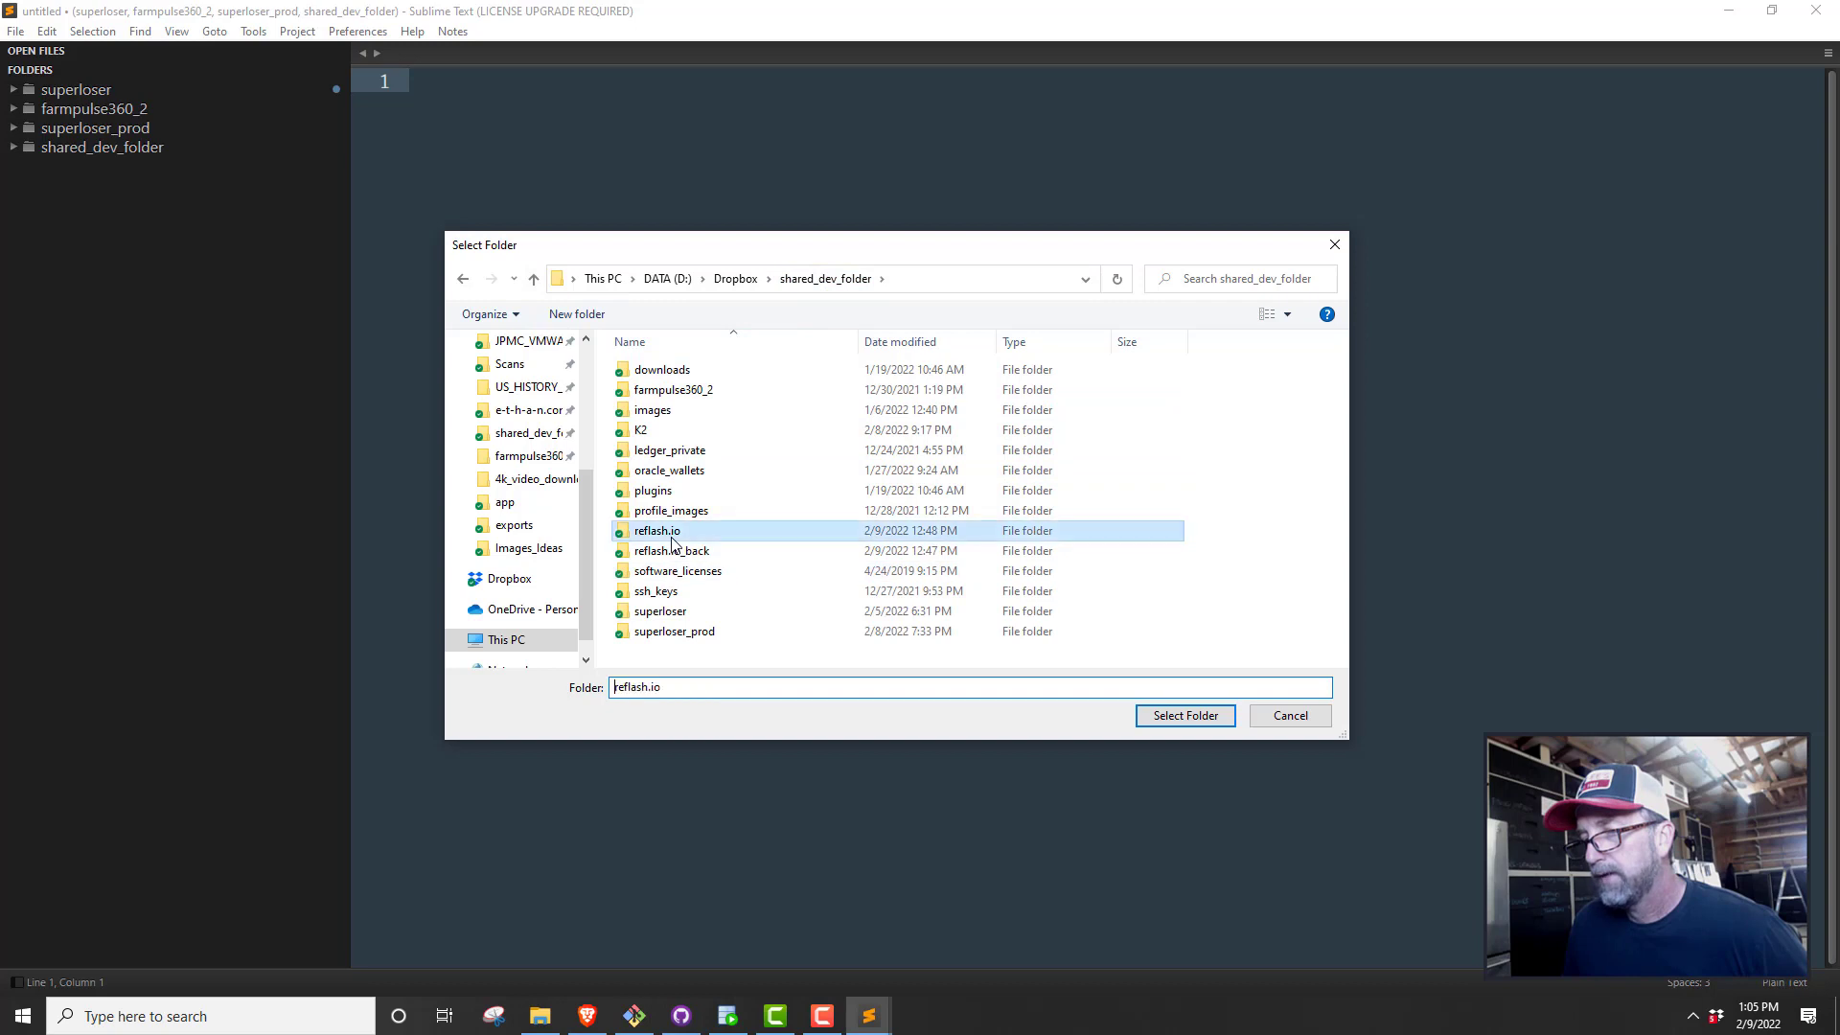
{"action": "left_click", "coordinate": [1182, 714]}
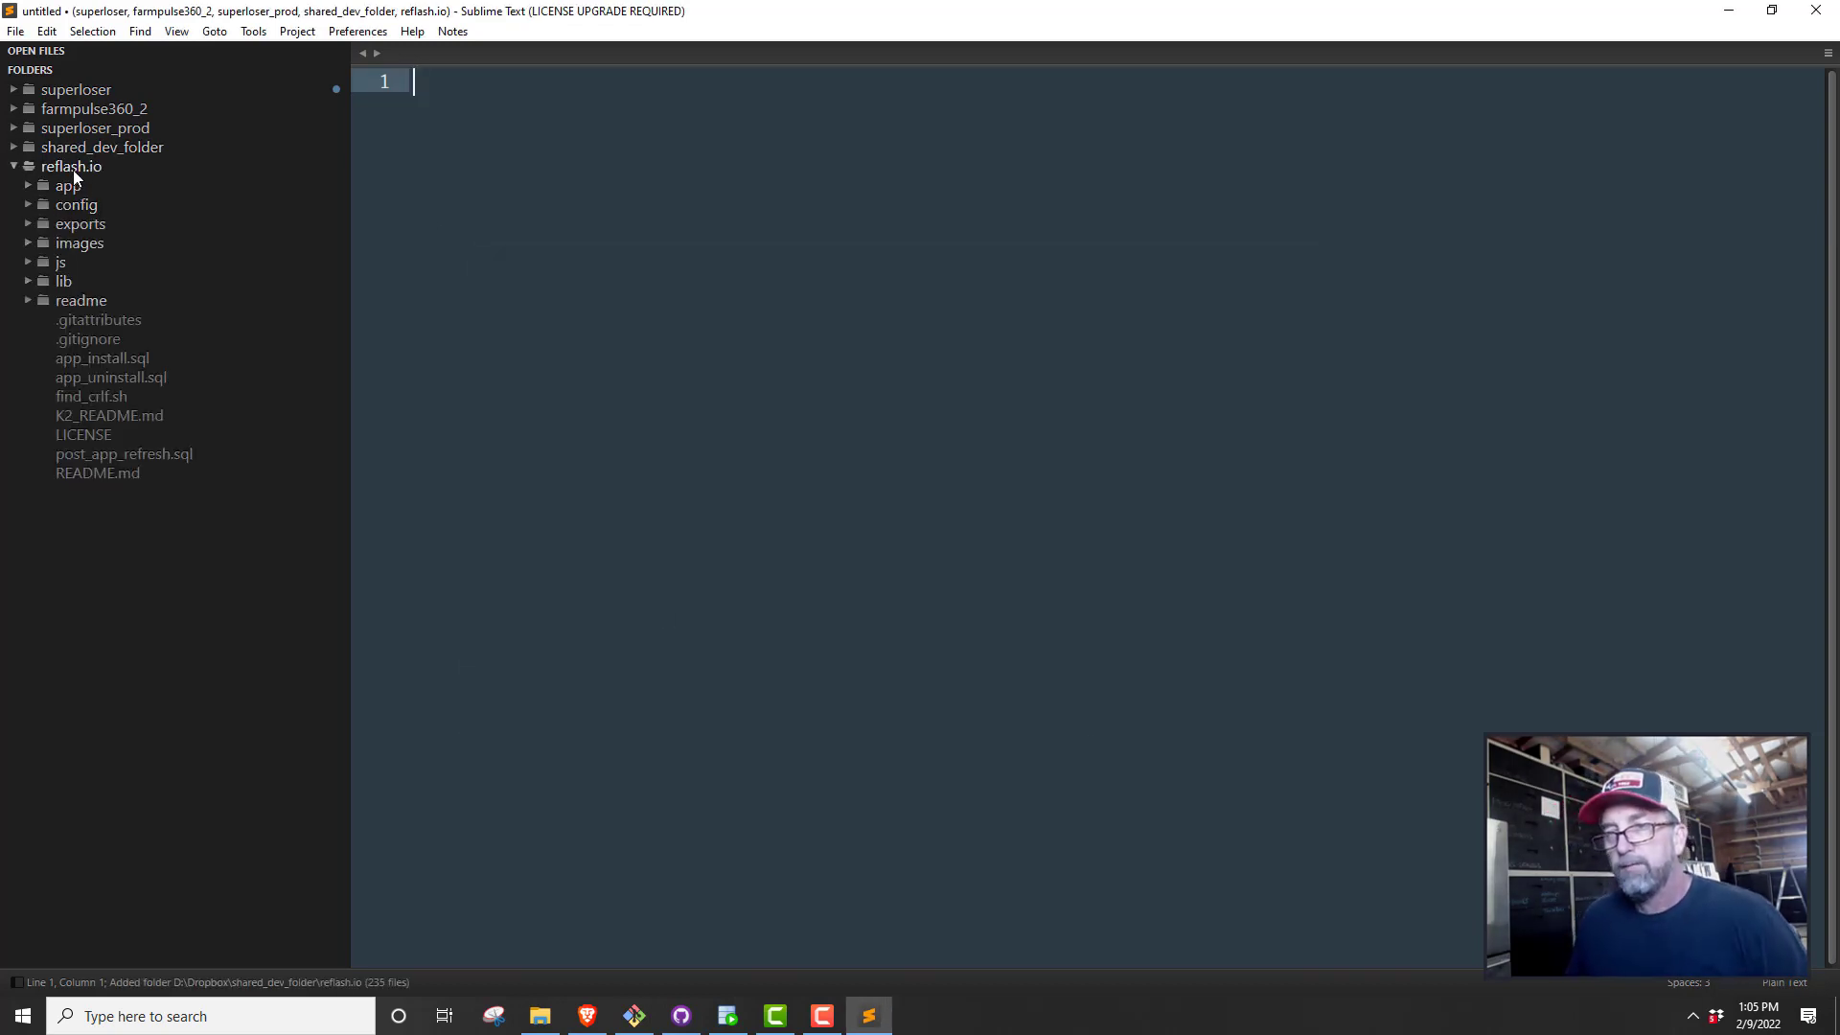
{"action": "left_click", "coordinate": [77, 206]}
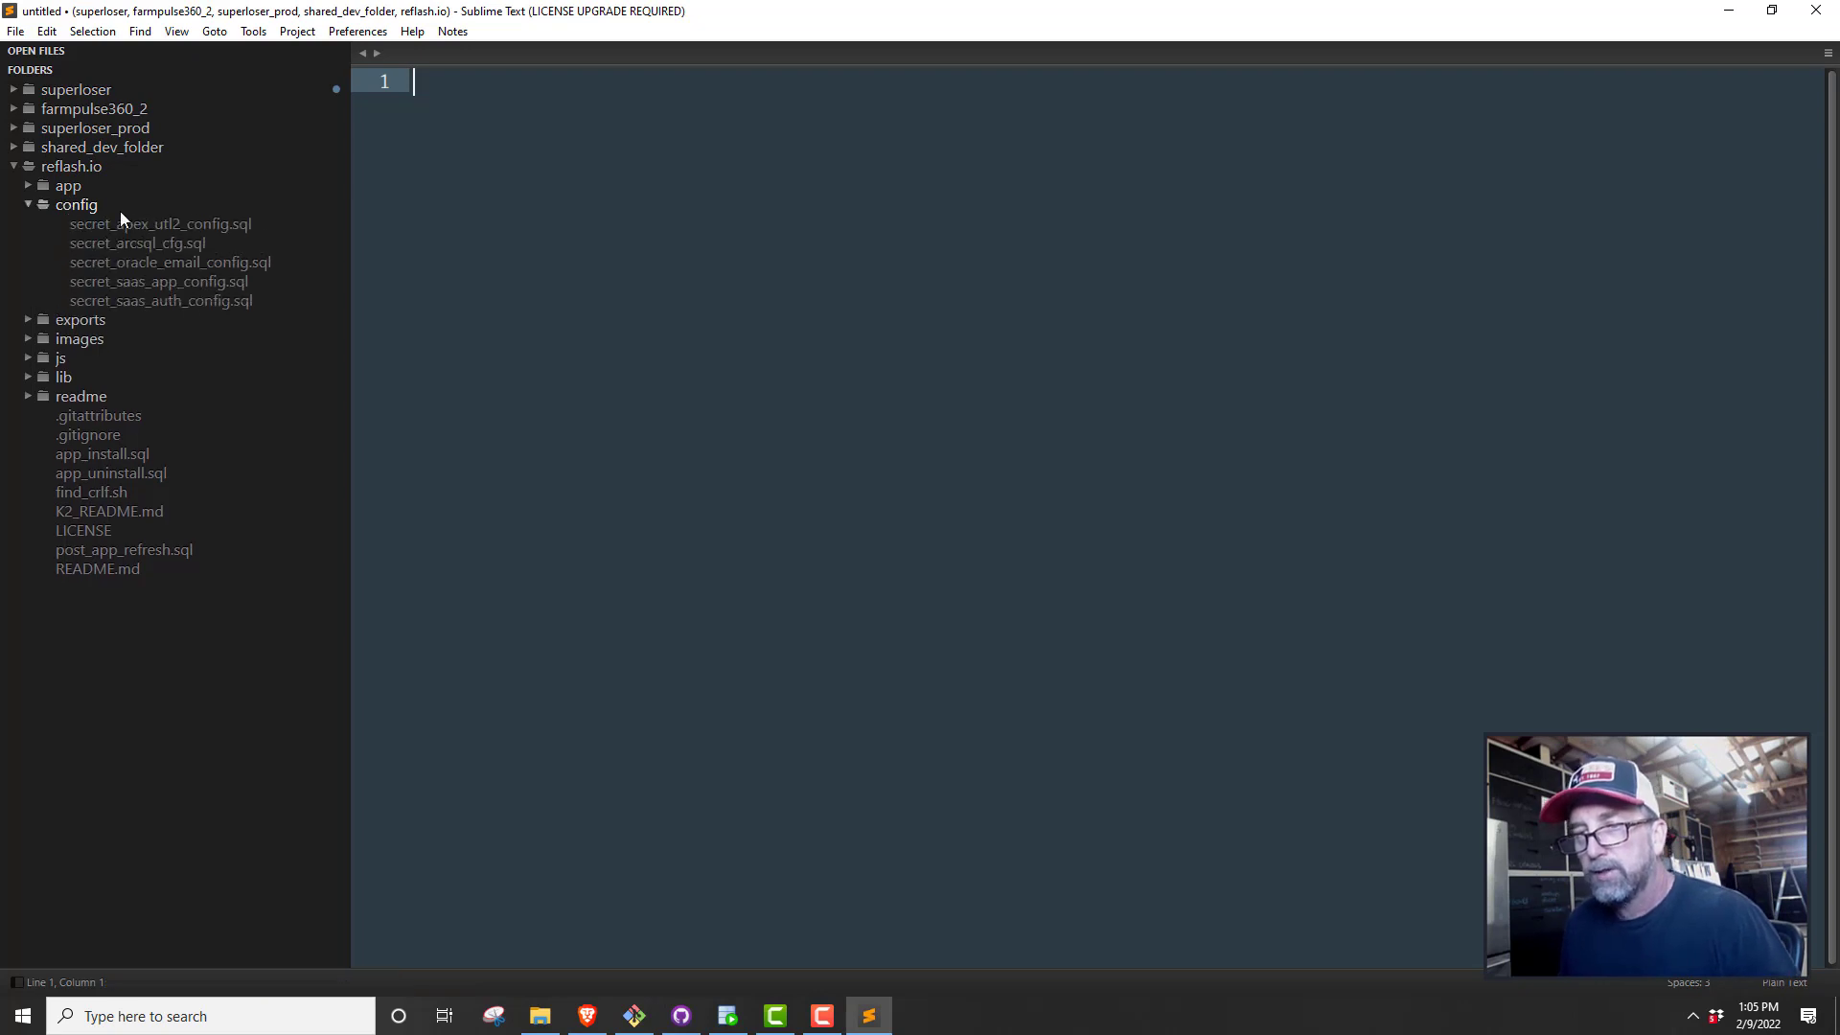
{"action": "mouse_move", "coordinate": [133, 312]}
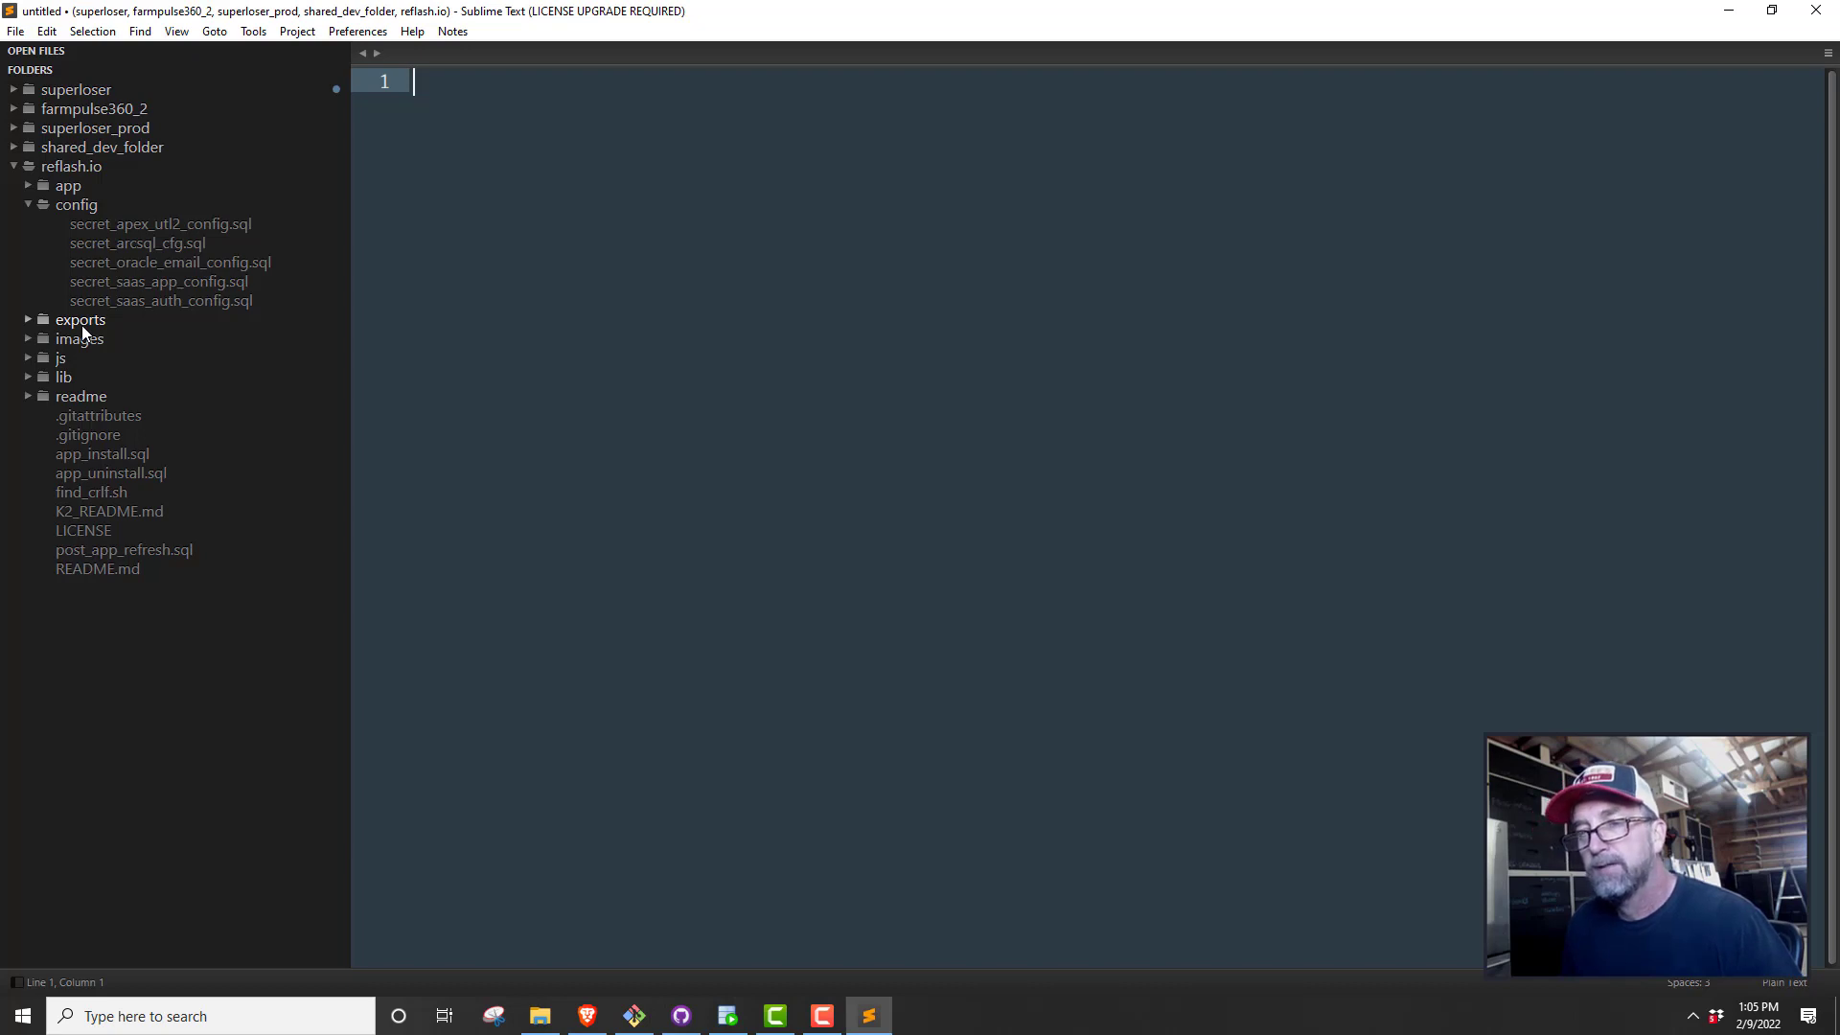
{"action": "left_click", "coordinate": [69, 186]}
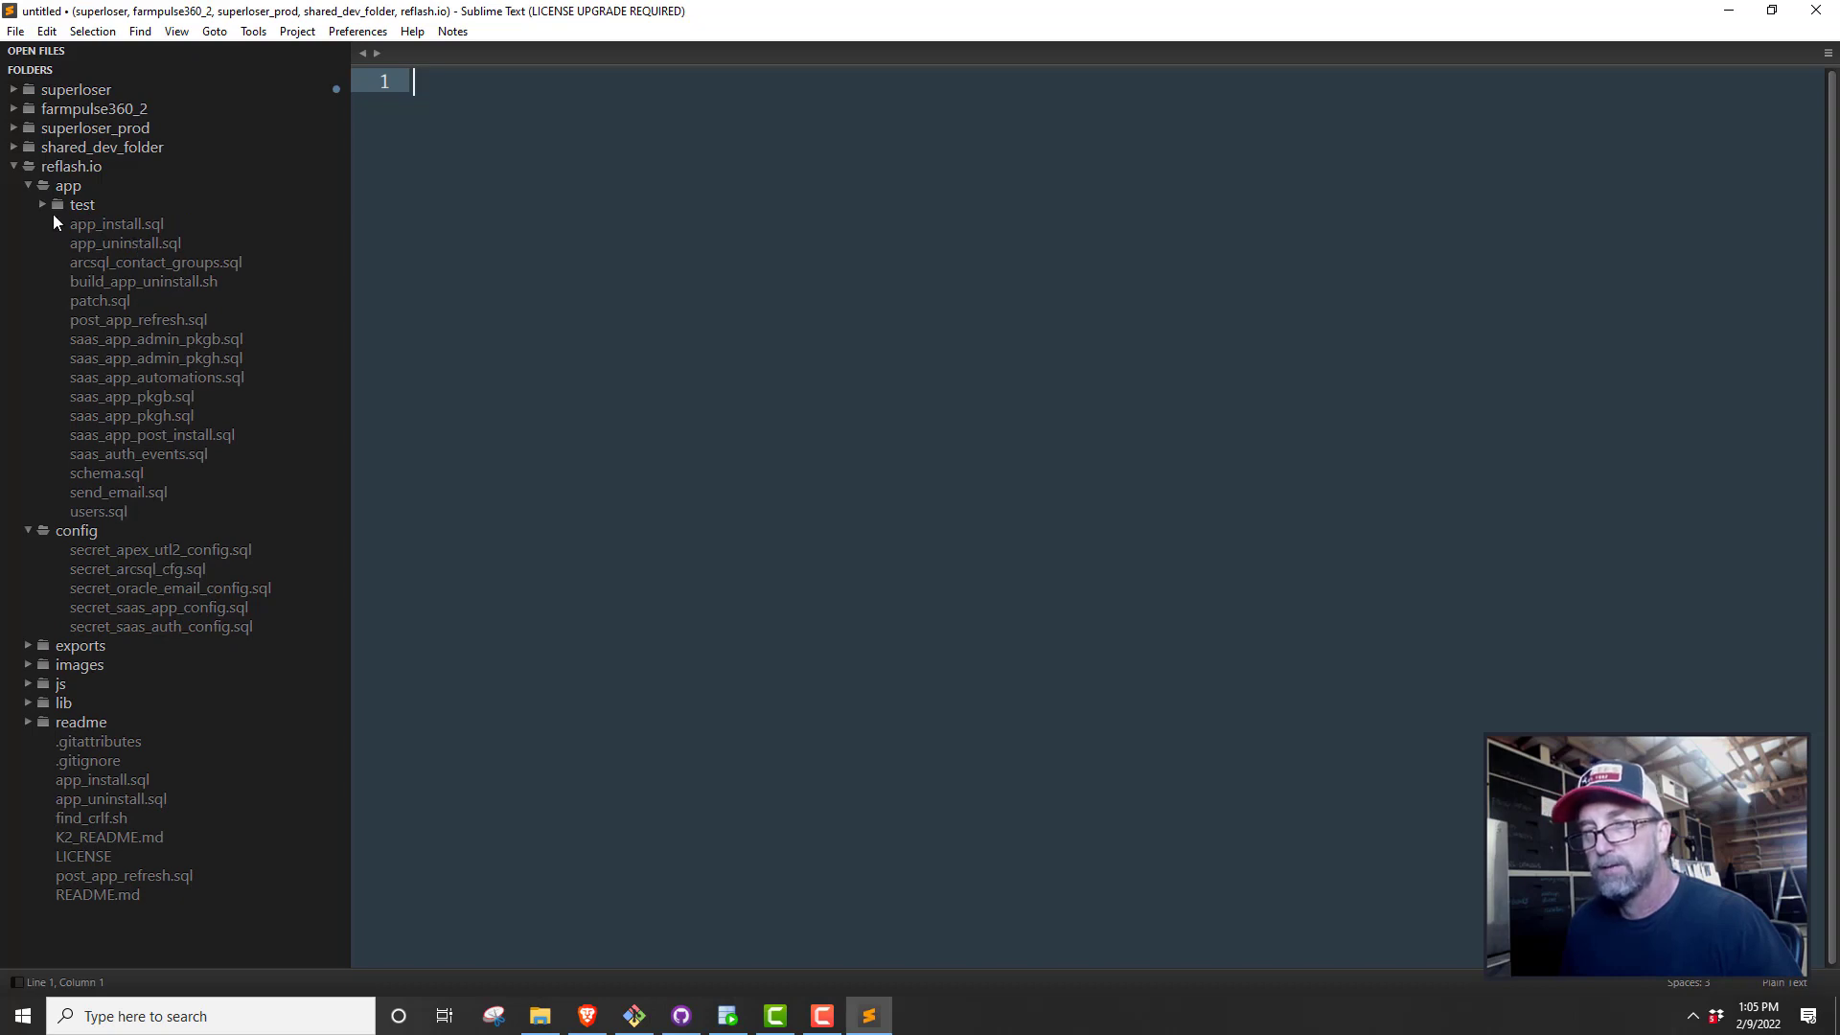
{"action": "left_click", "coordinate": [27, 186]}
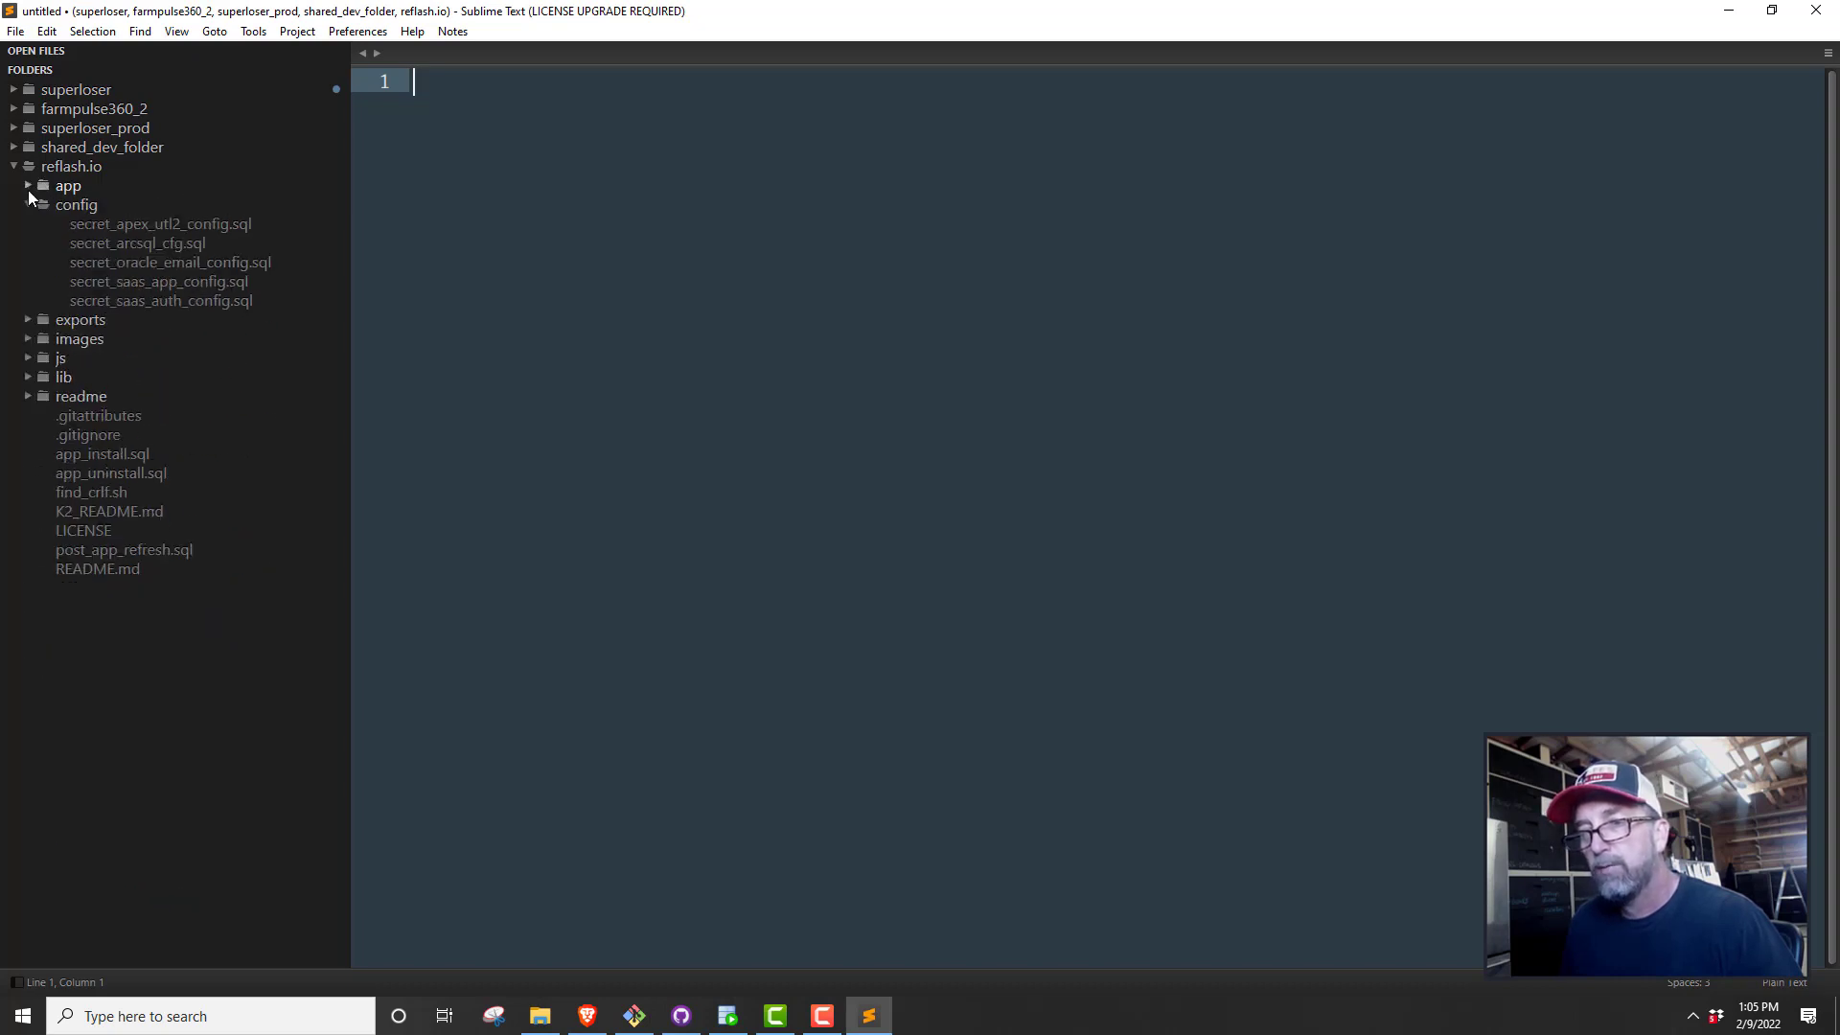
{"action": "left_click", "coordinate": [77, 205]}
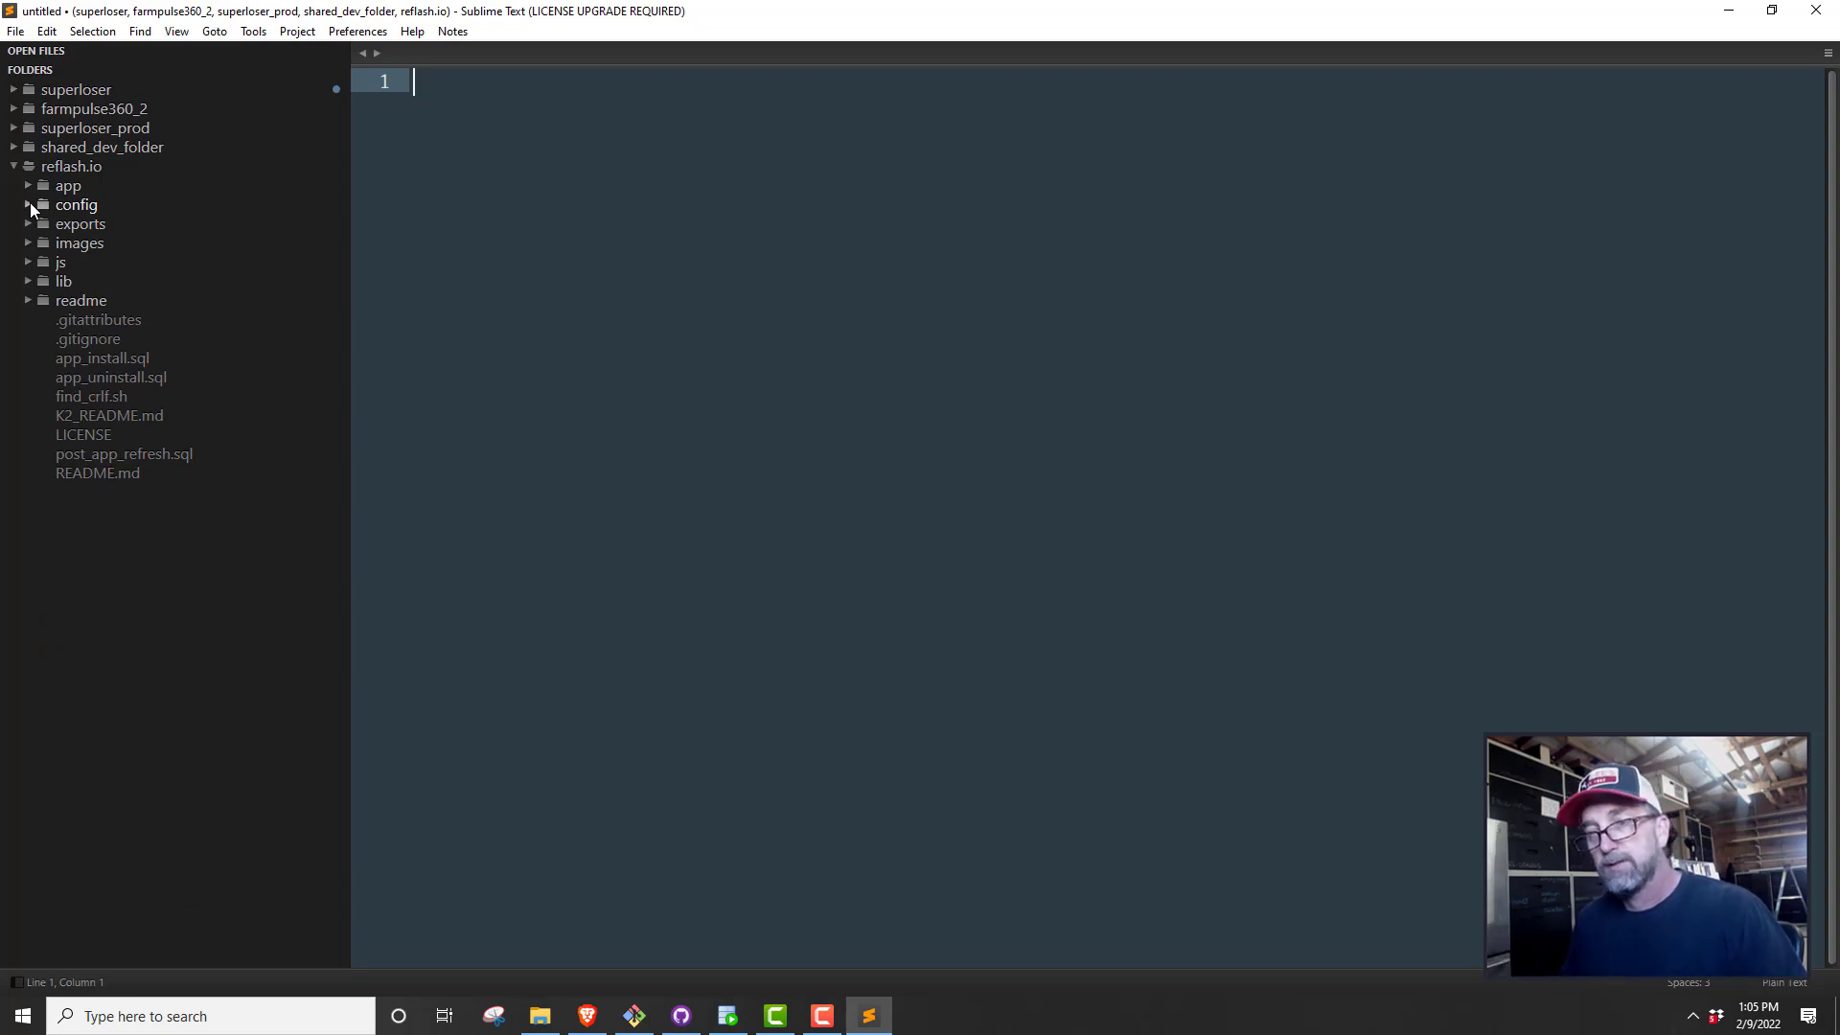
{"action": "mouse_move", "coordinate": [111, 224]}
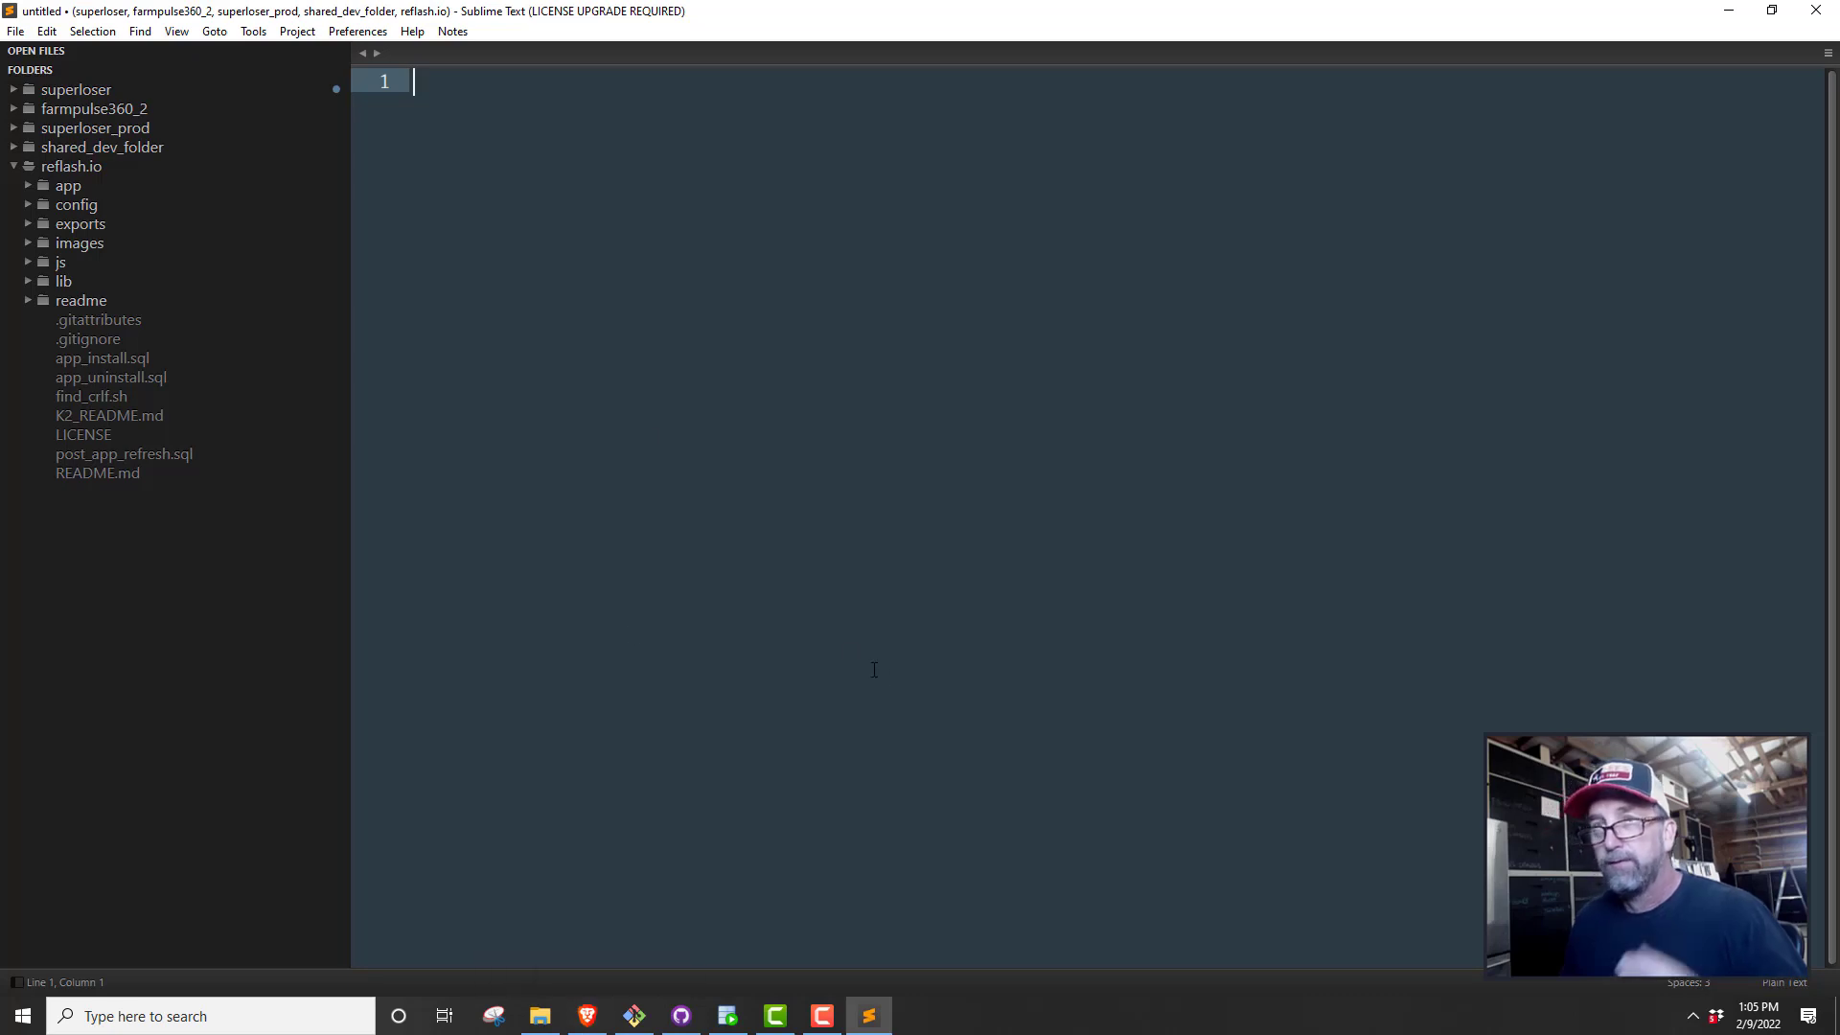
{"action": "mouse_move", "coordinate": [767, 446]}
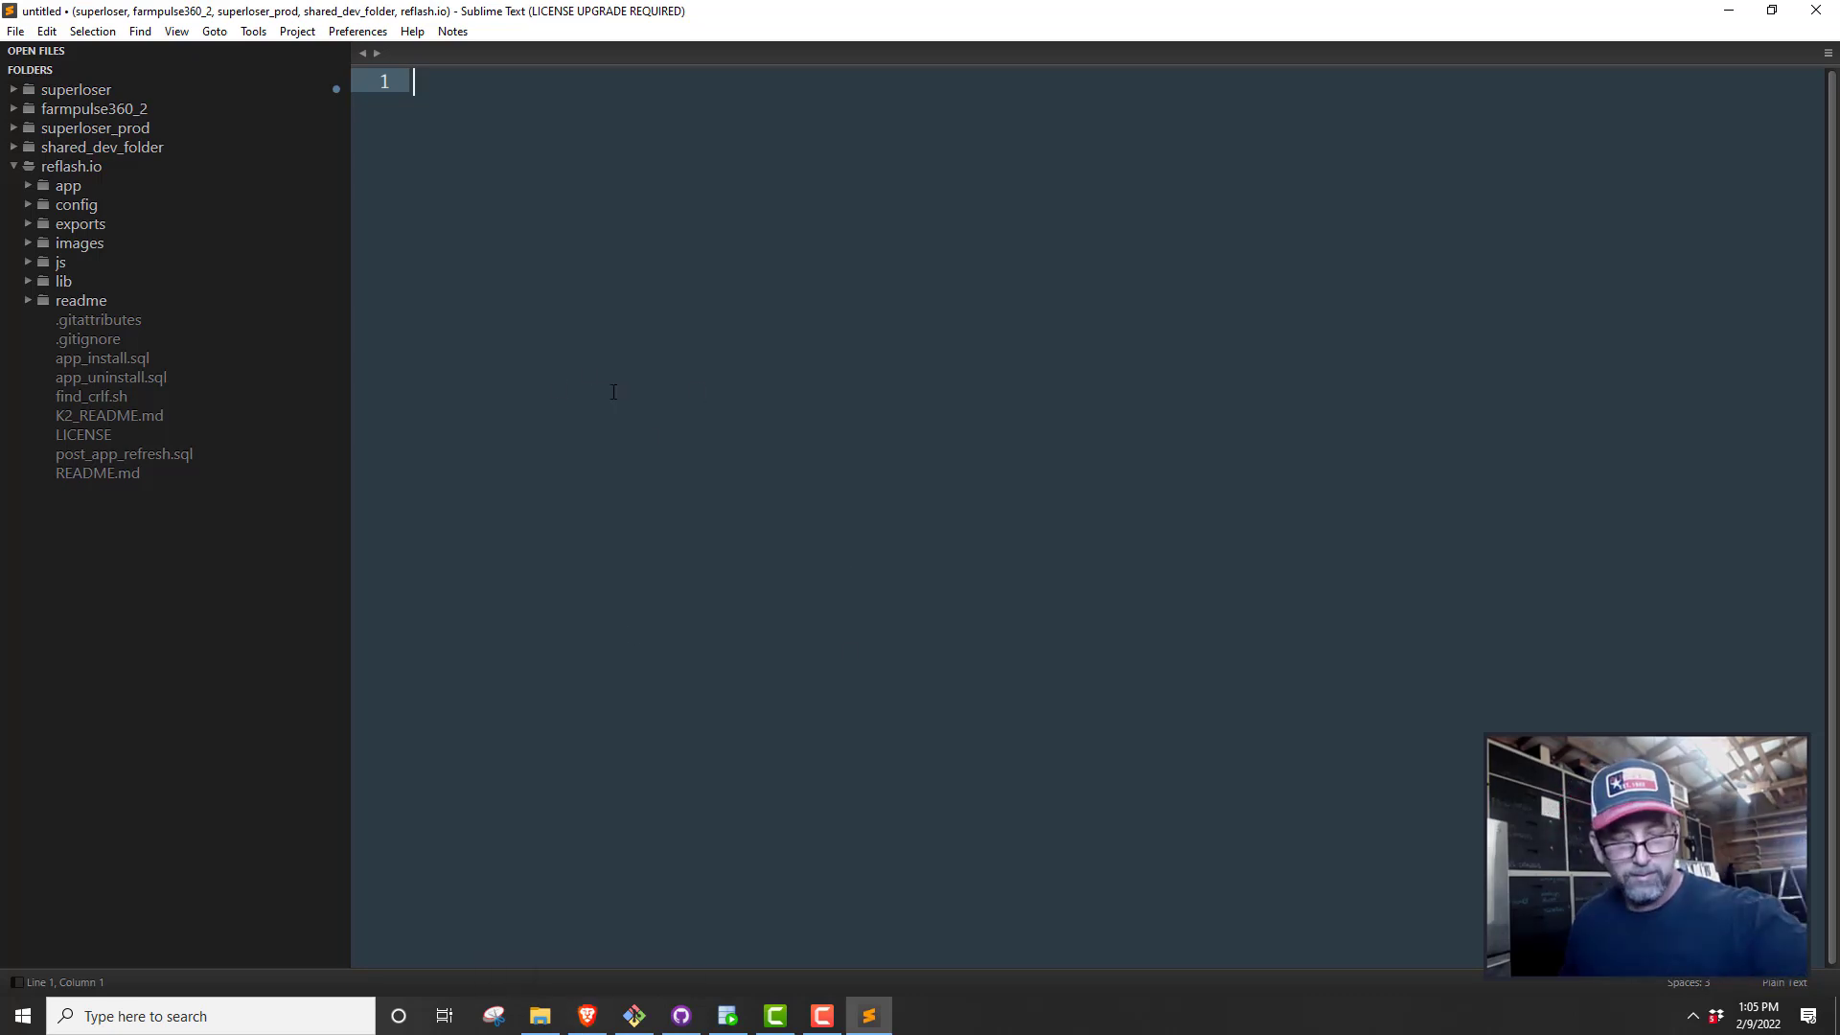
{"action": "mouse_move", "coordinate": [486, 213]}
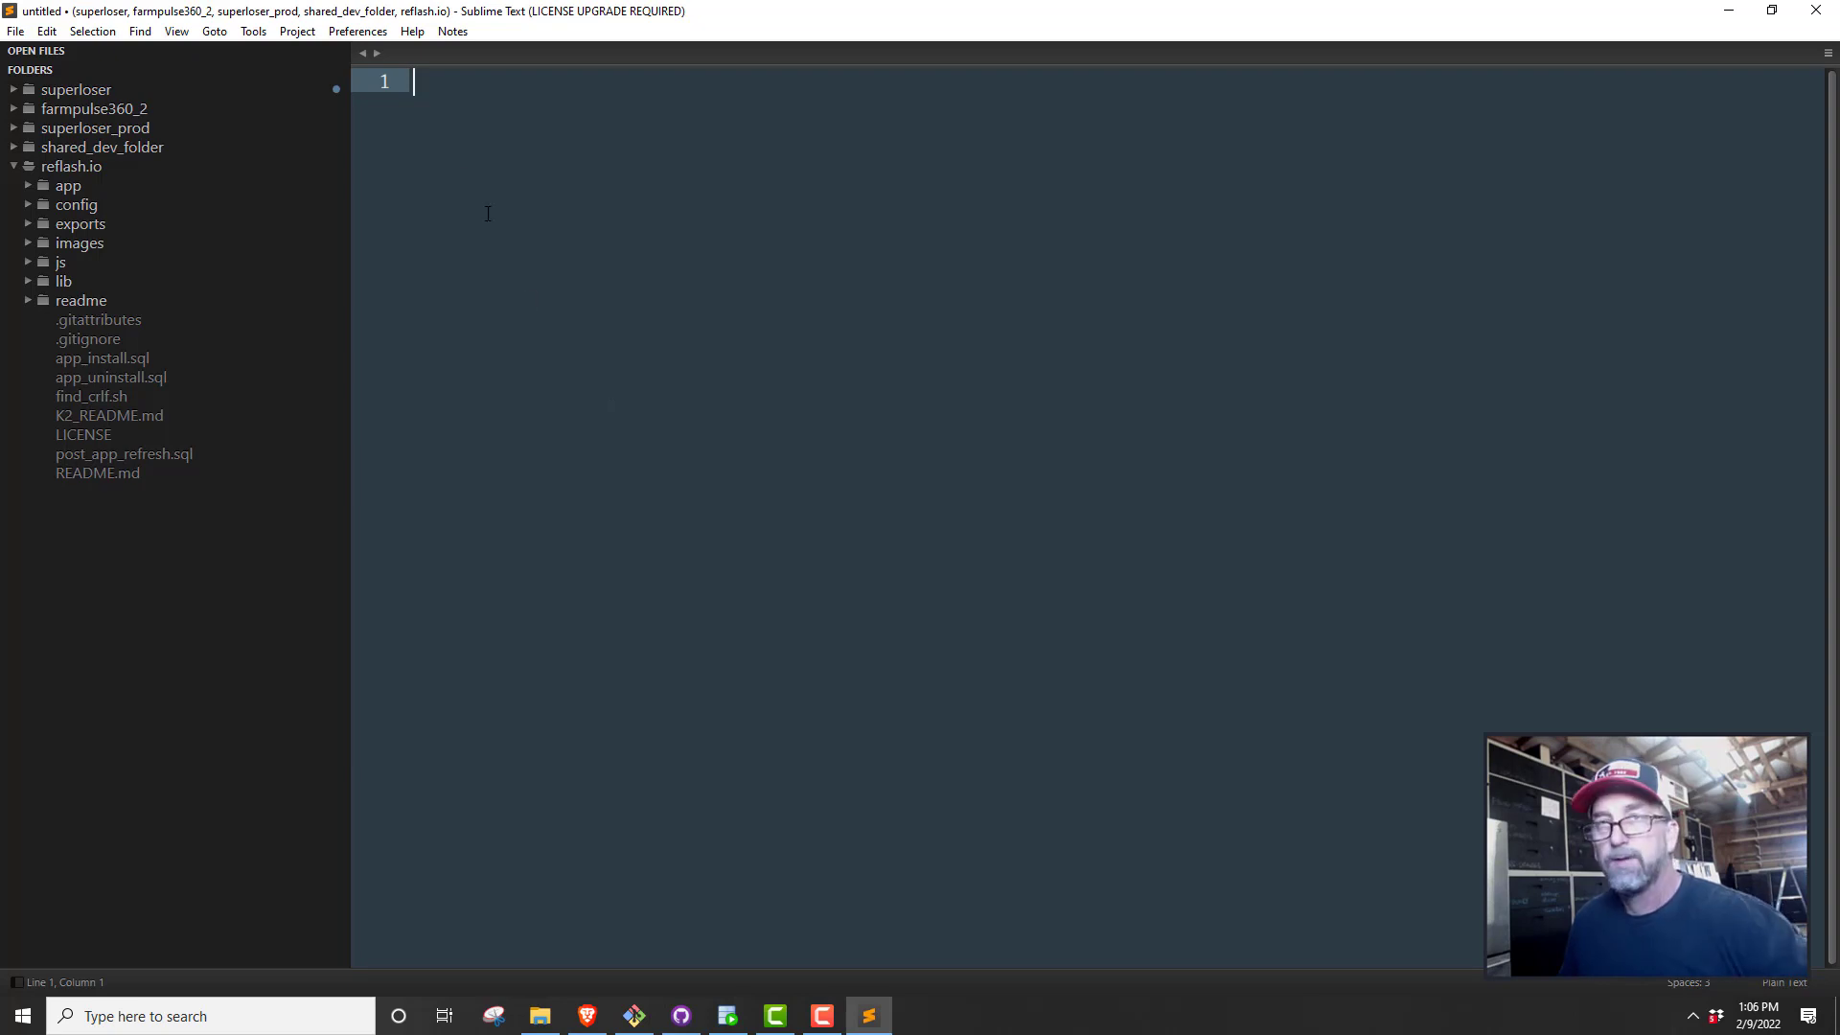
{"action": "mouse_move", "coordinate": [331, 226]}
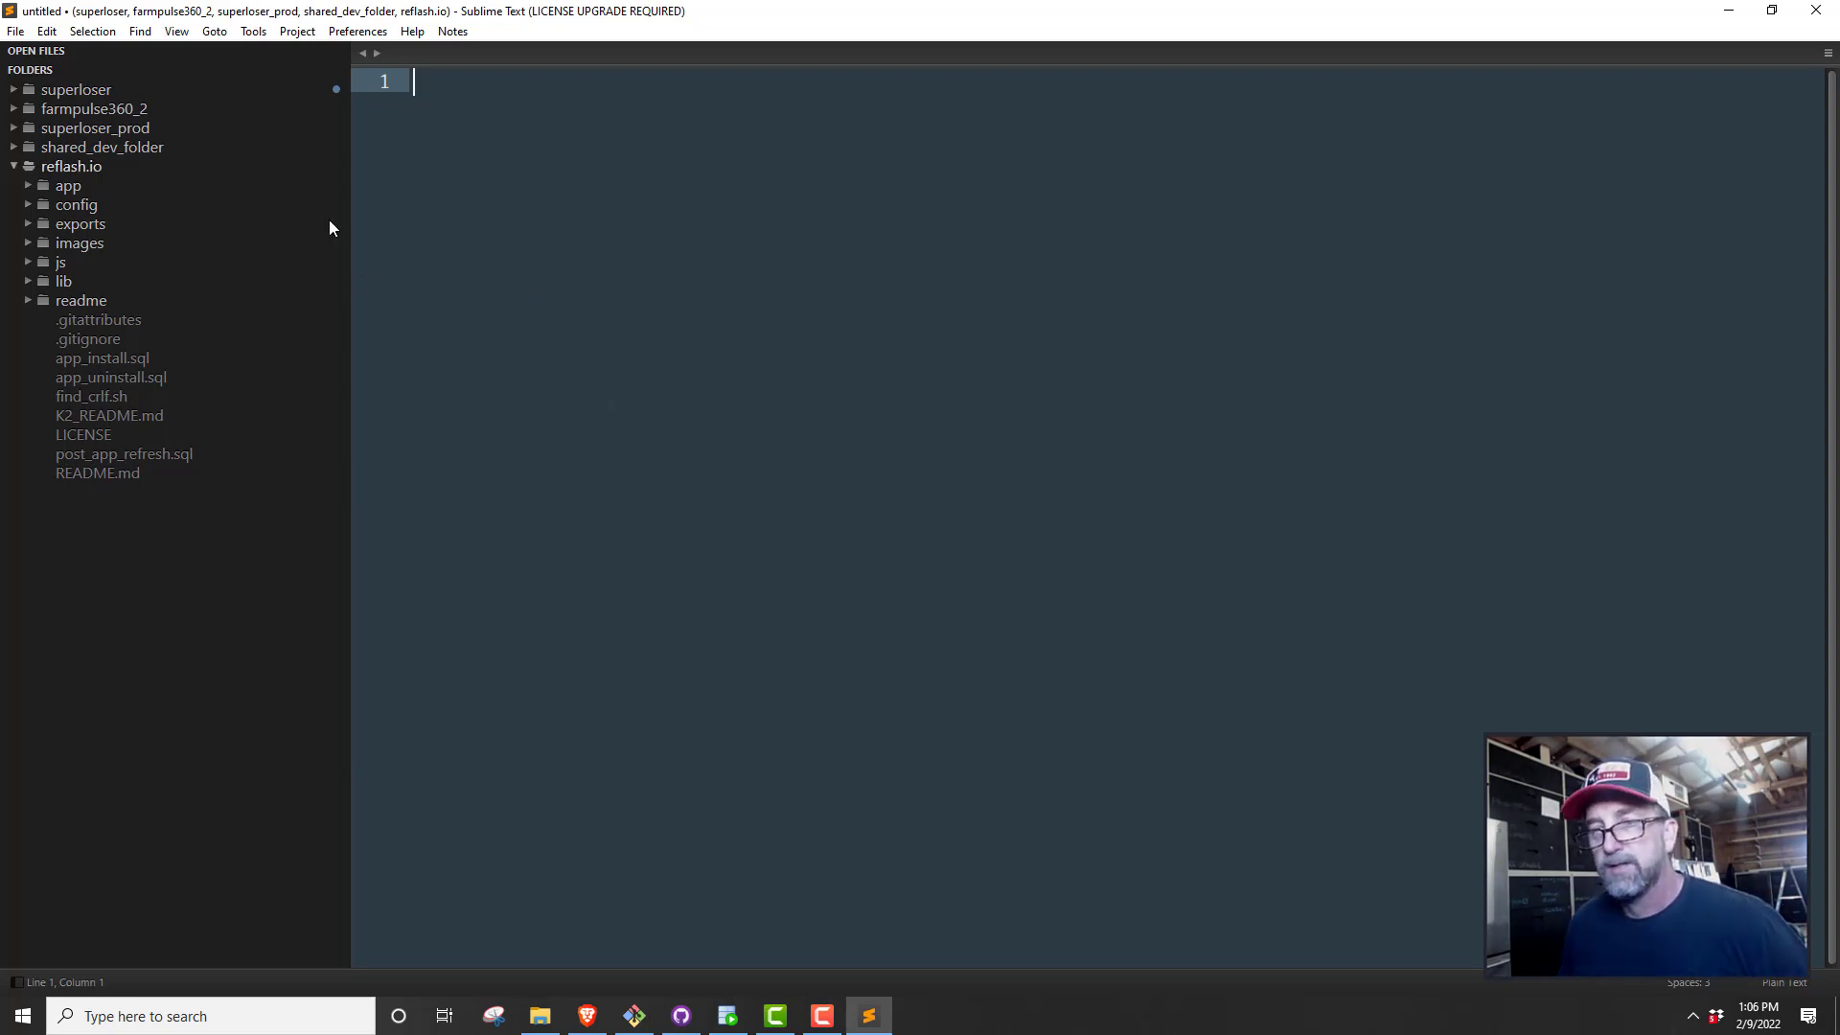
{"action": "mouse_move", "coordinate": [149, 299]}
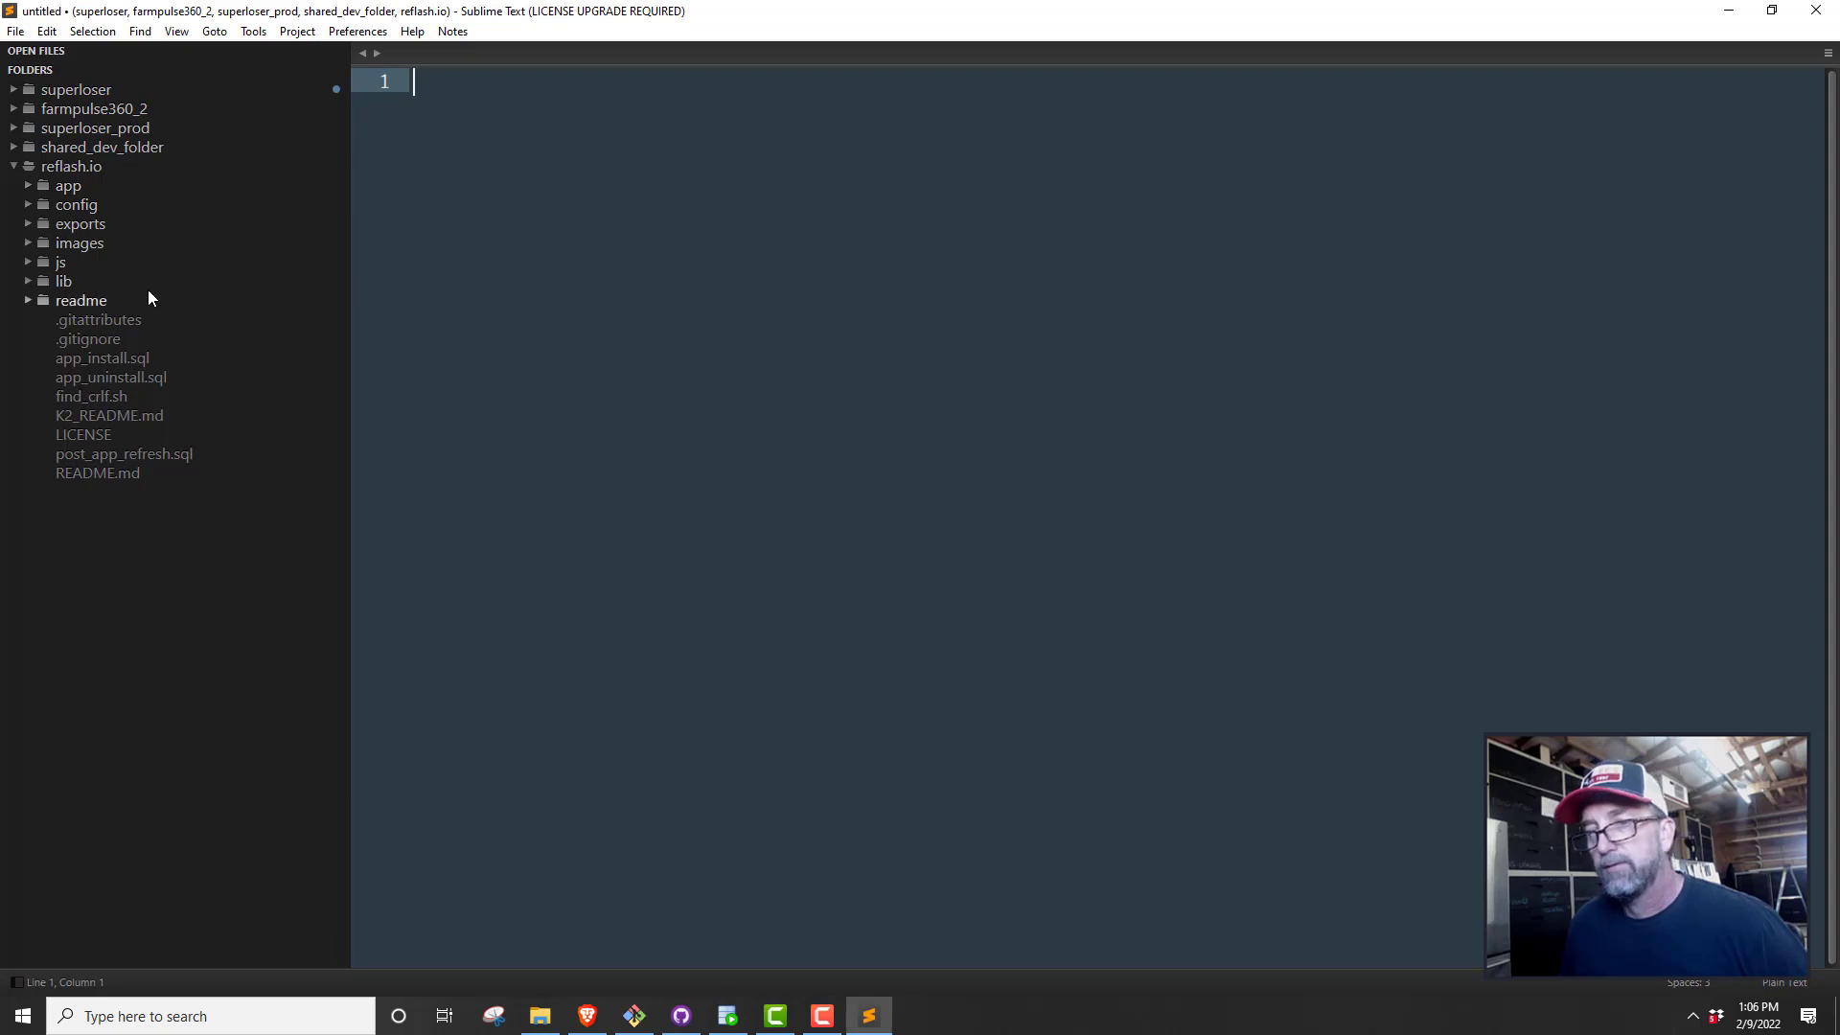